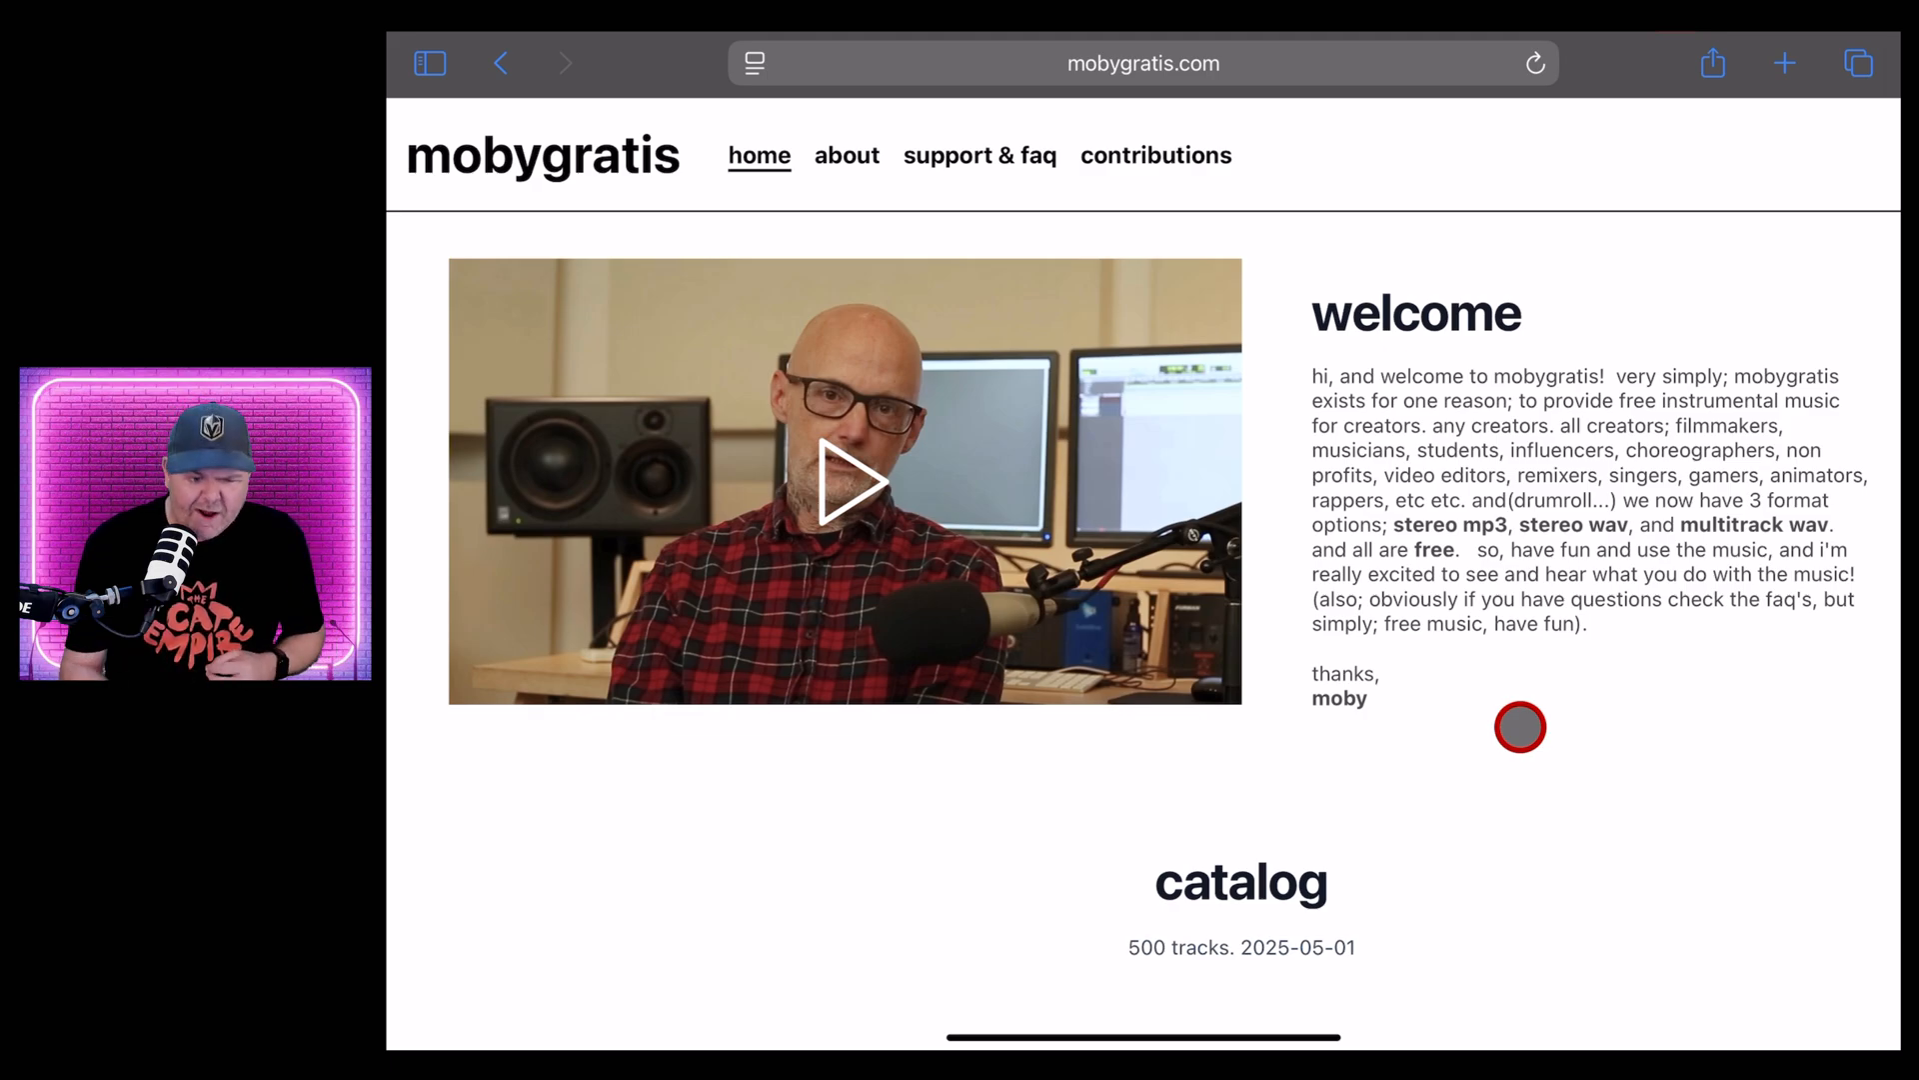
Scroll down the catalog filters and tick multitrack under format
scroll(down, 3)
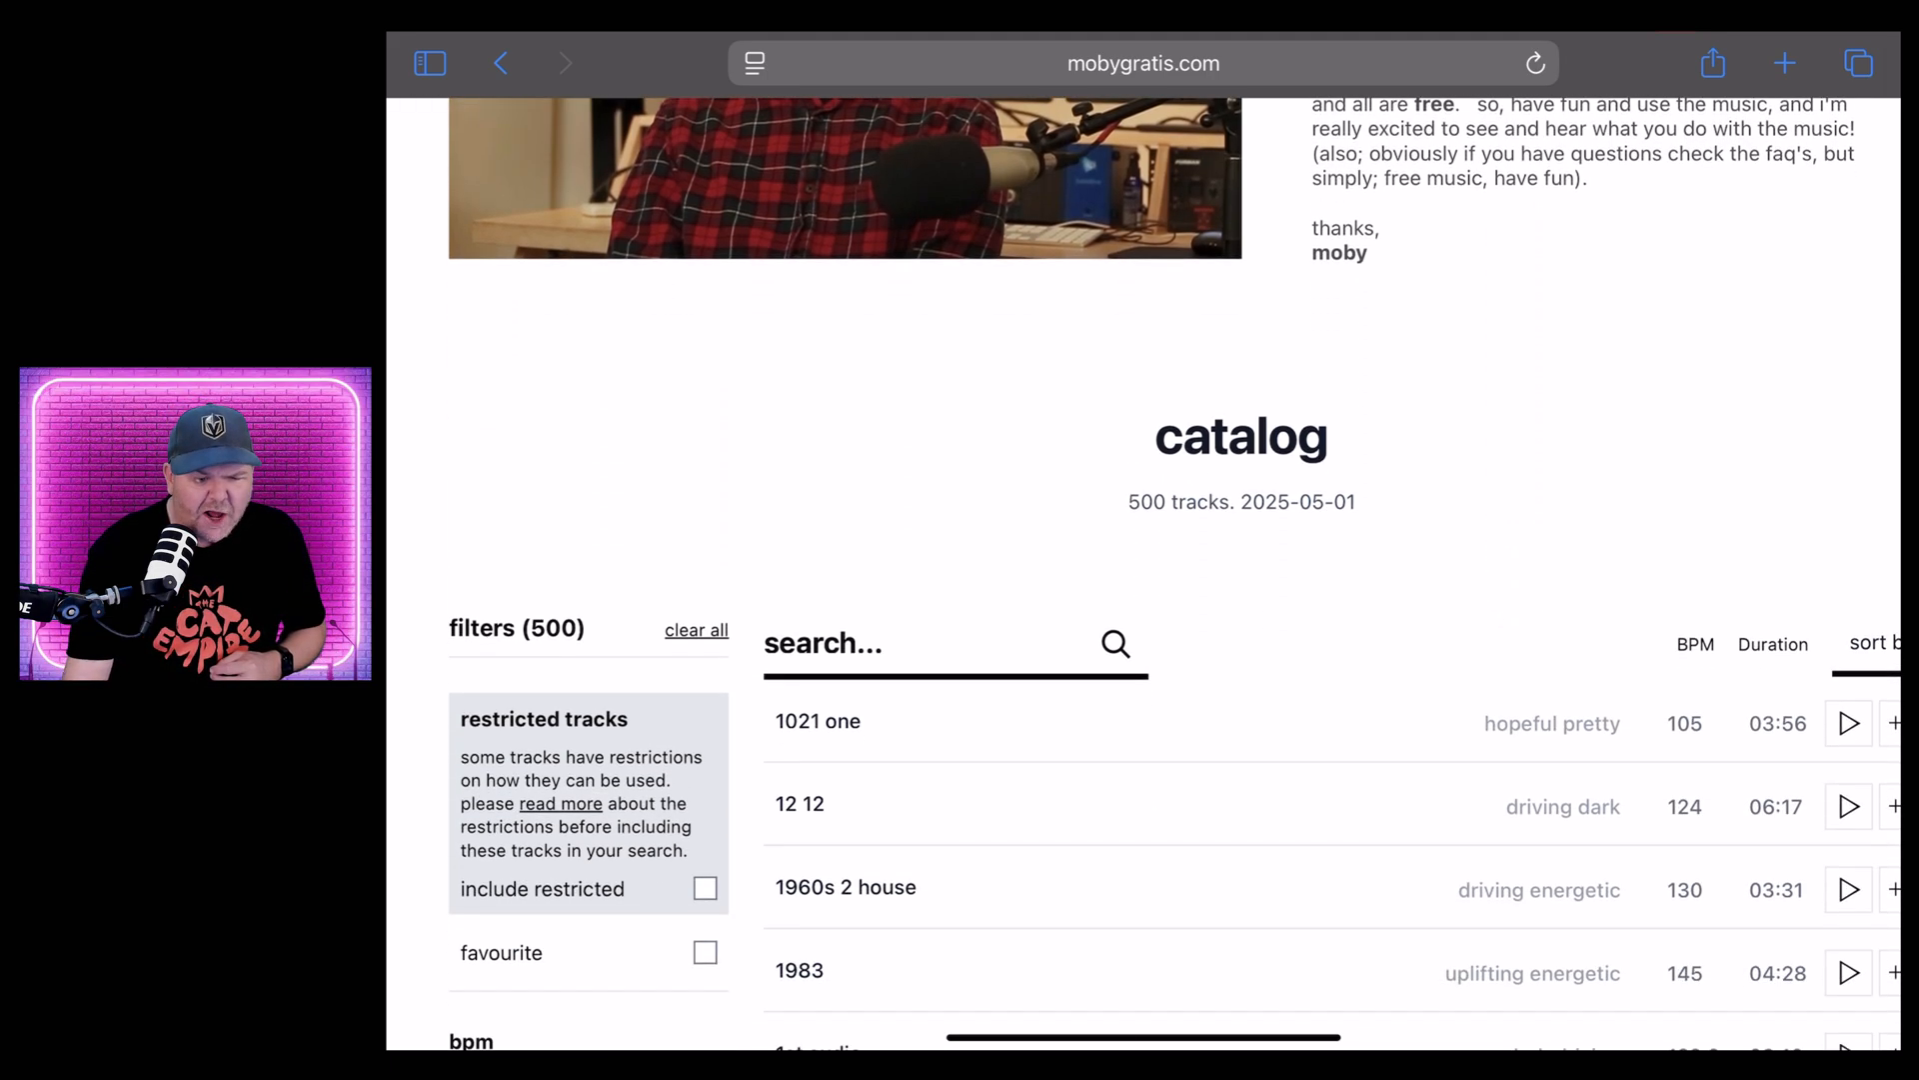
scroll(down, 3)
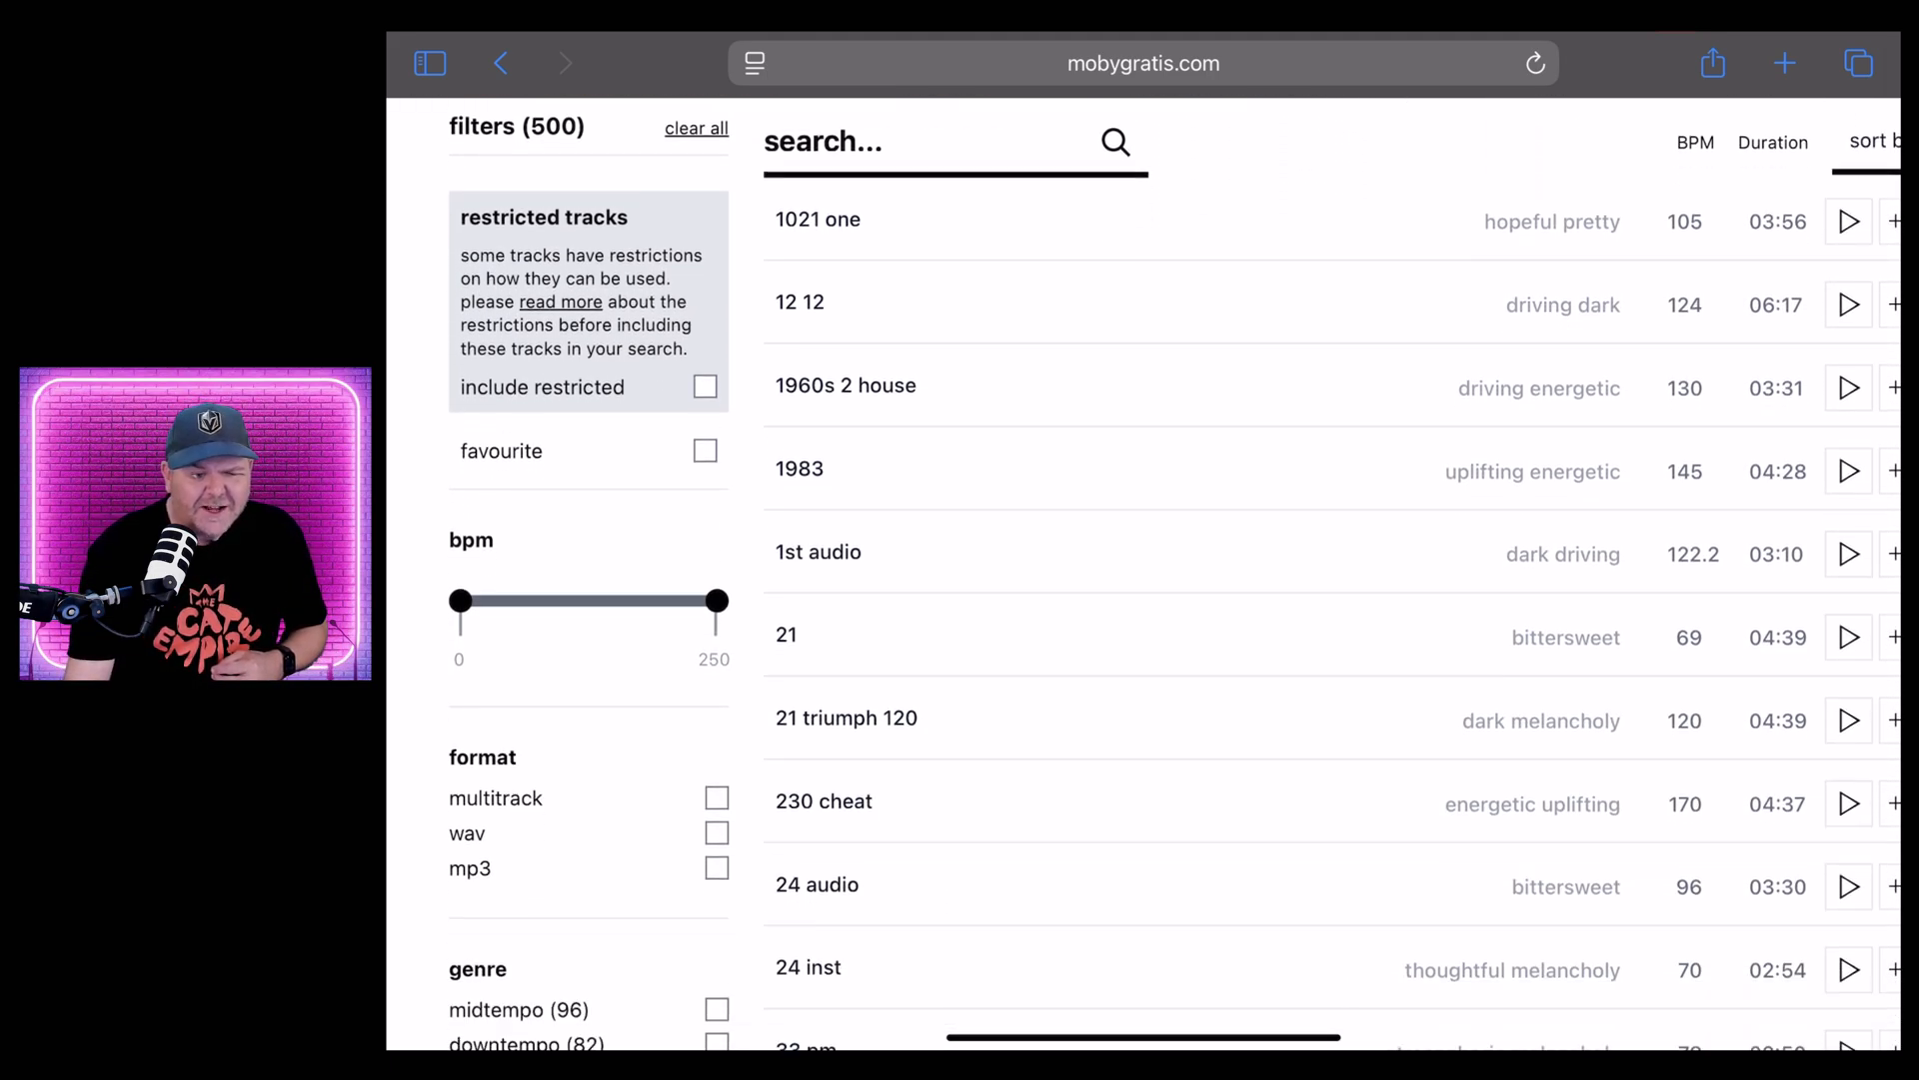
scroll(down, 3)
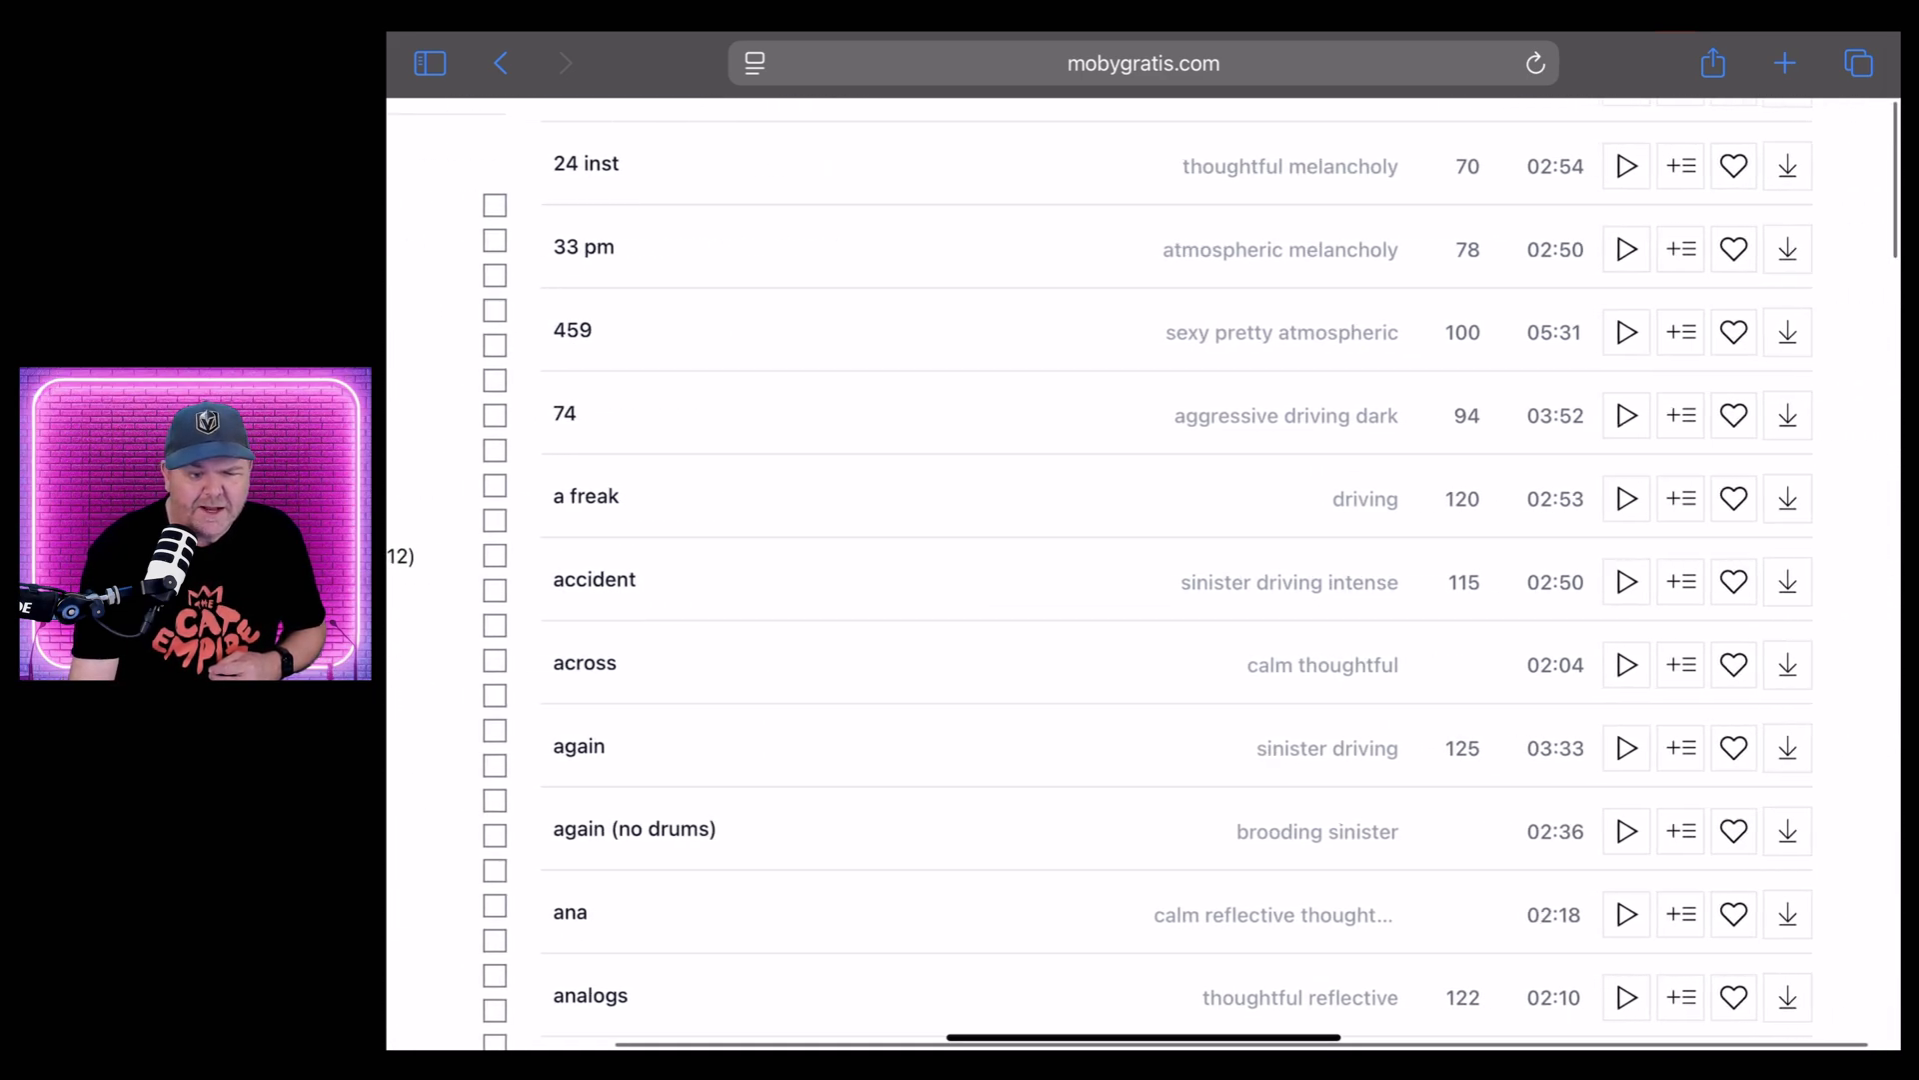
scroll(down, 3)
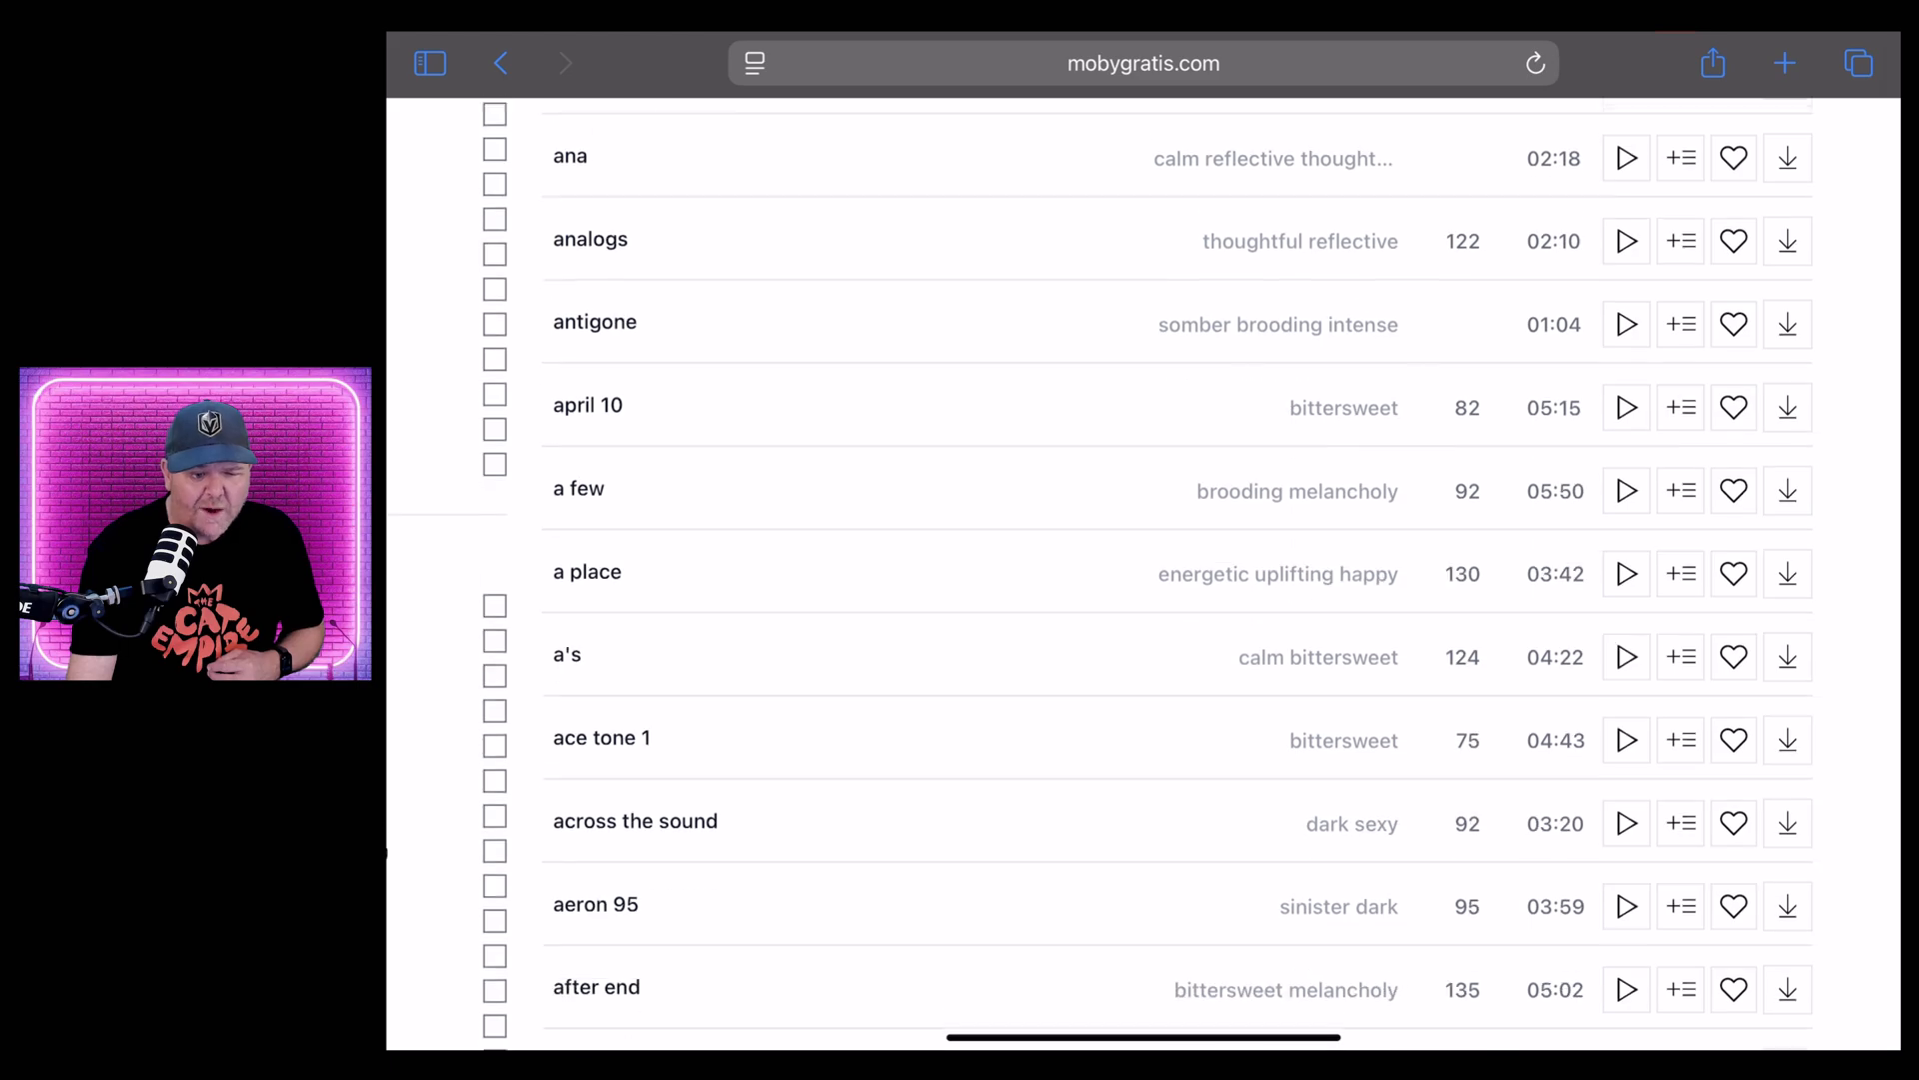
scroll(down, 3)
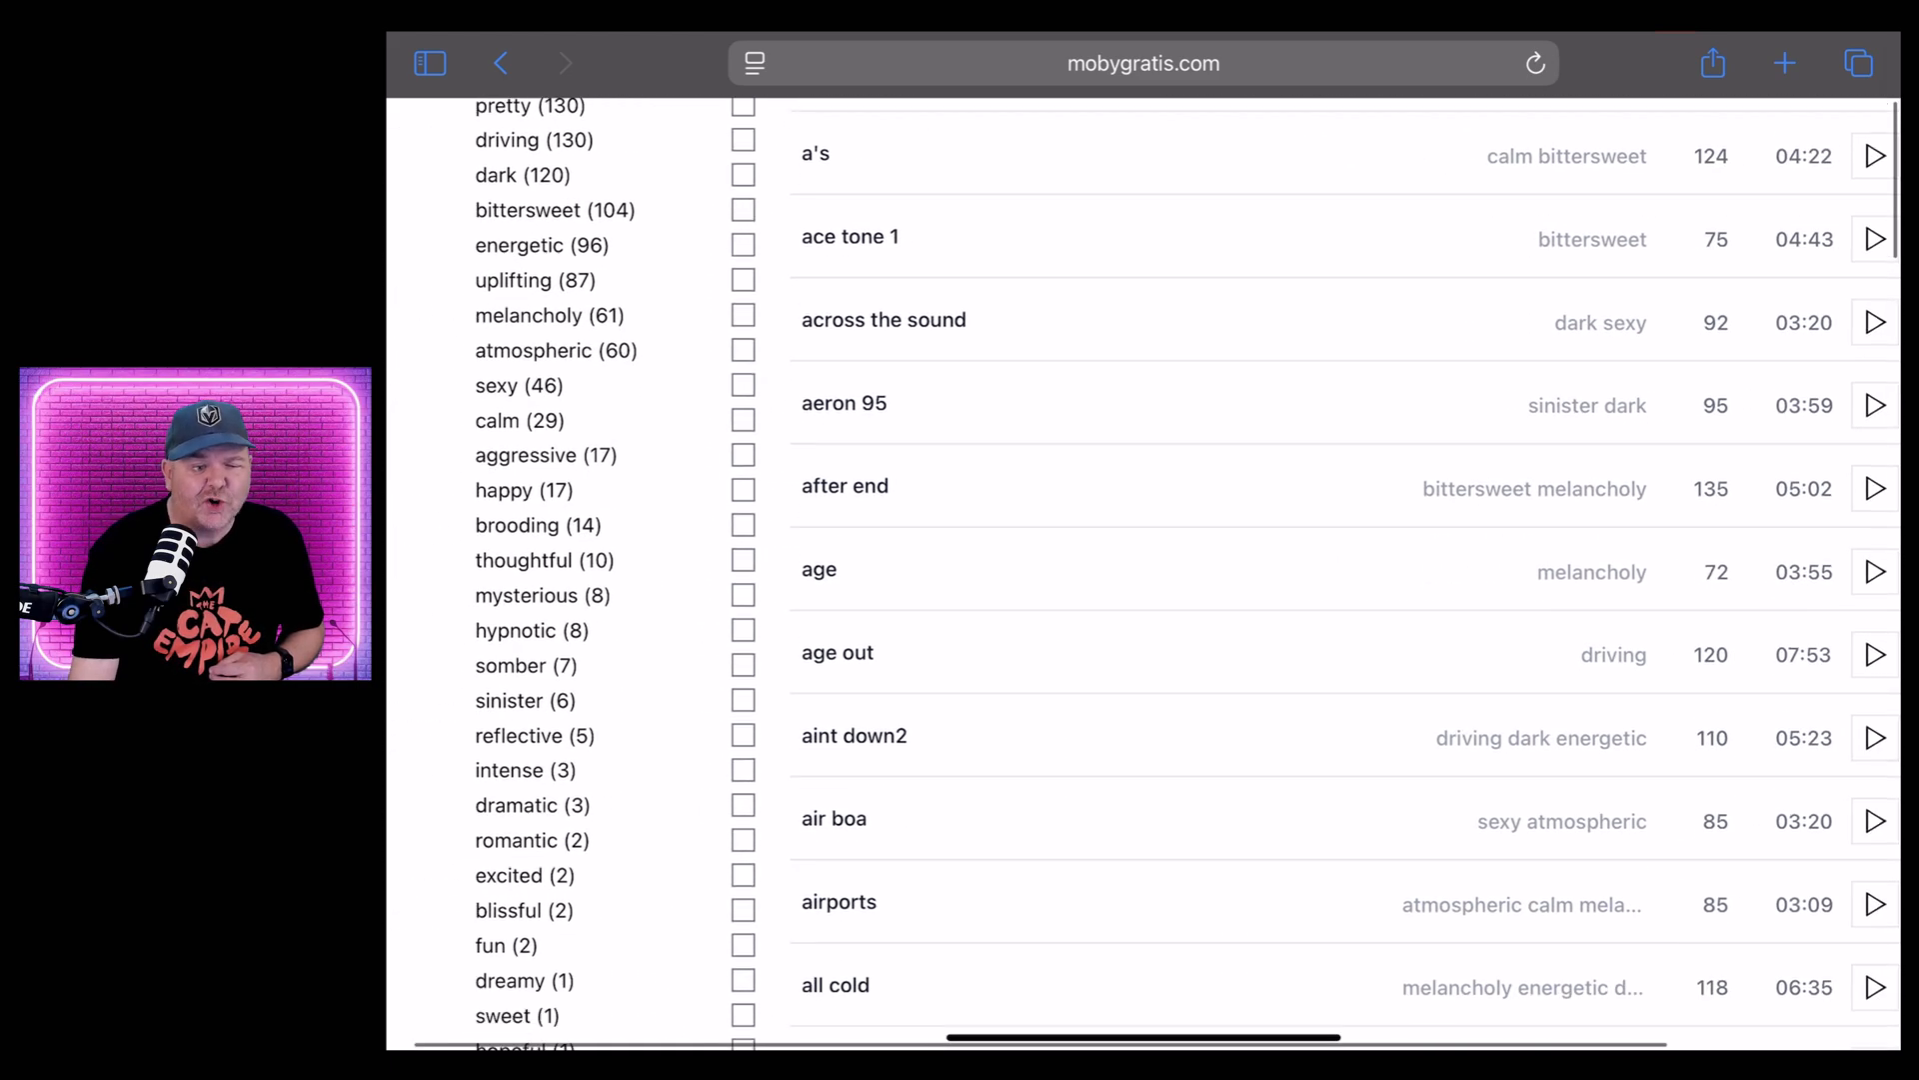
scroll(down, 3)
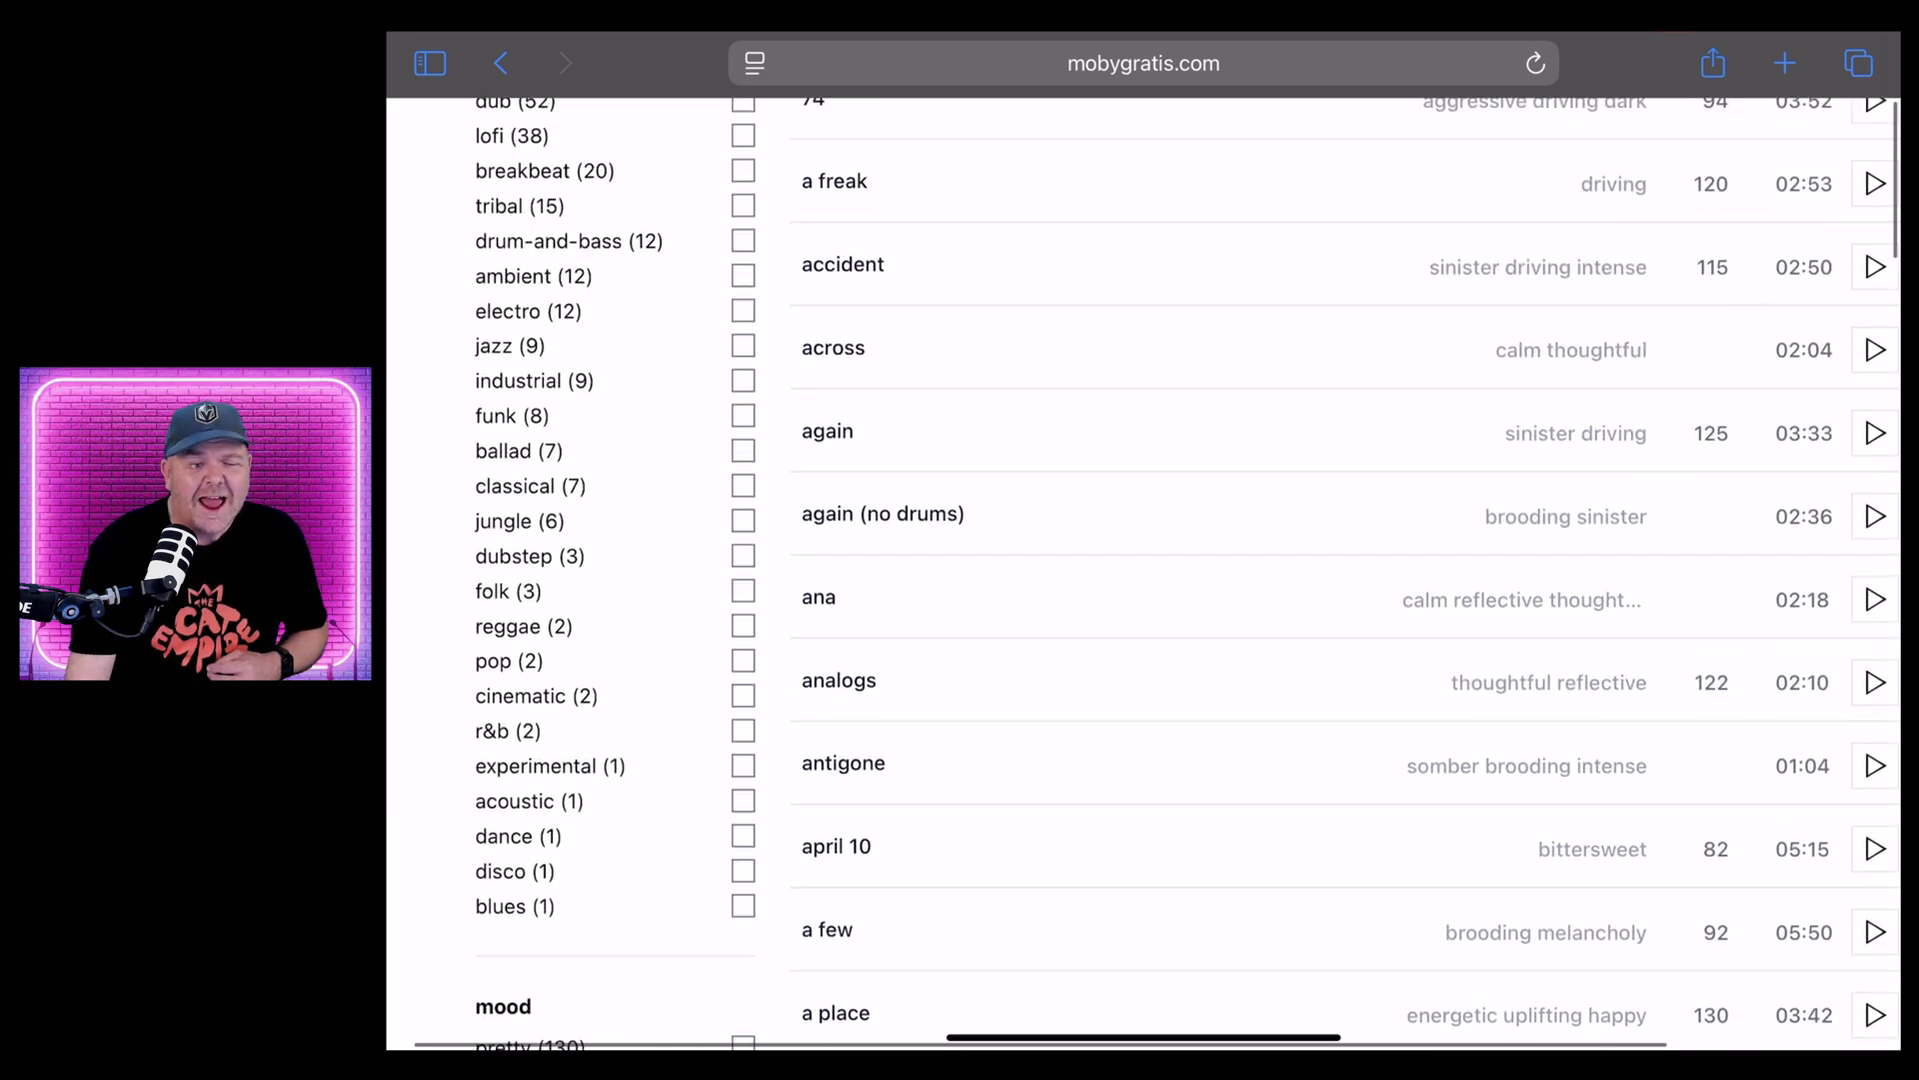
scroll(up, 3)
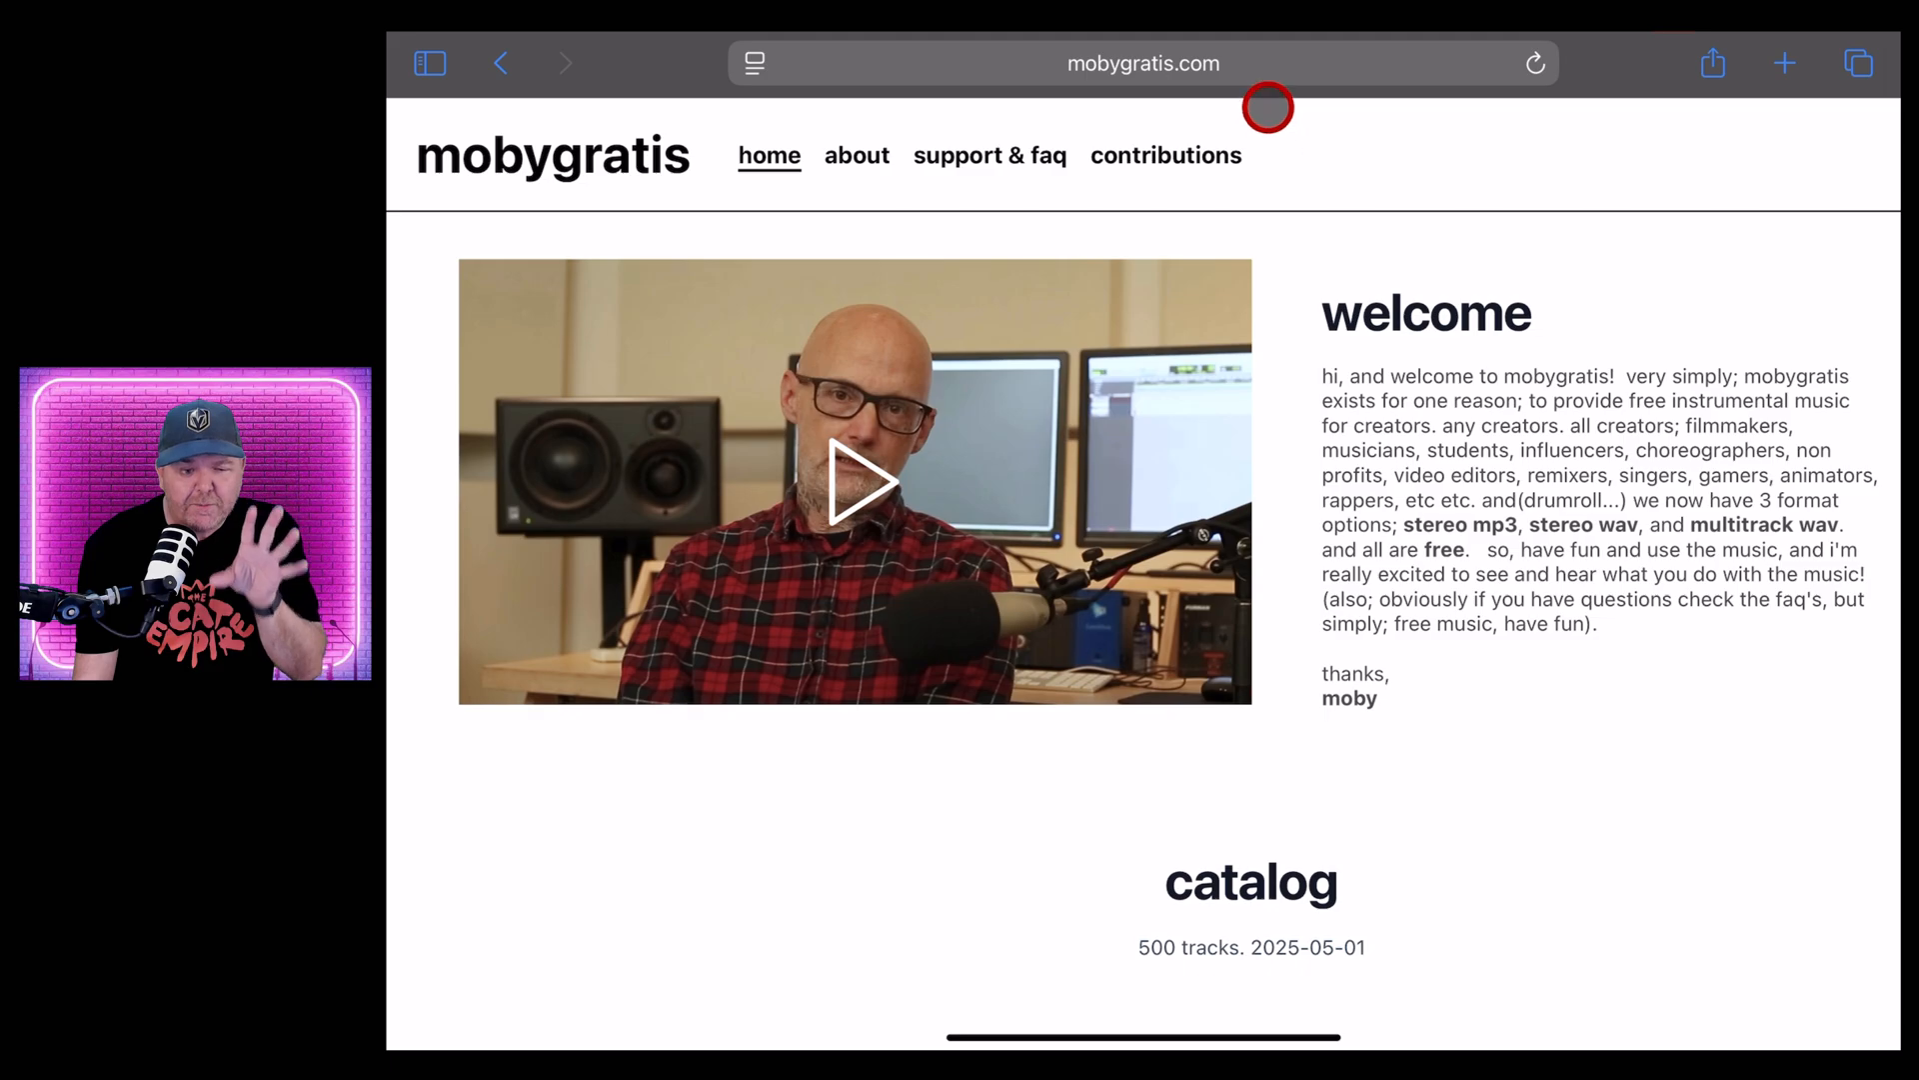
mouse_move(1016, 331)
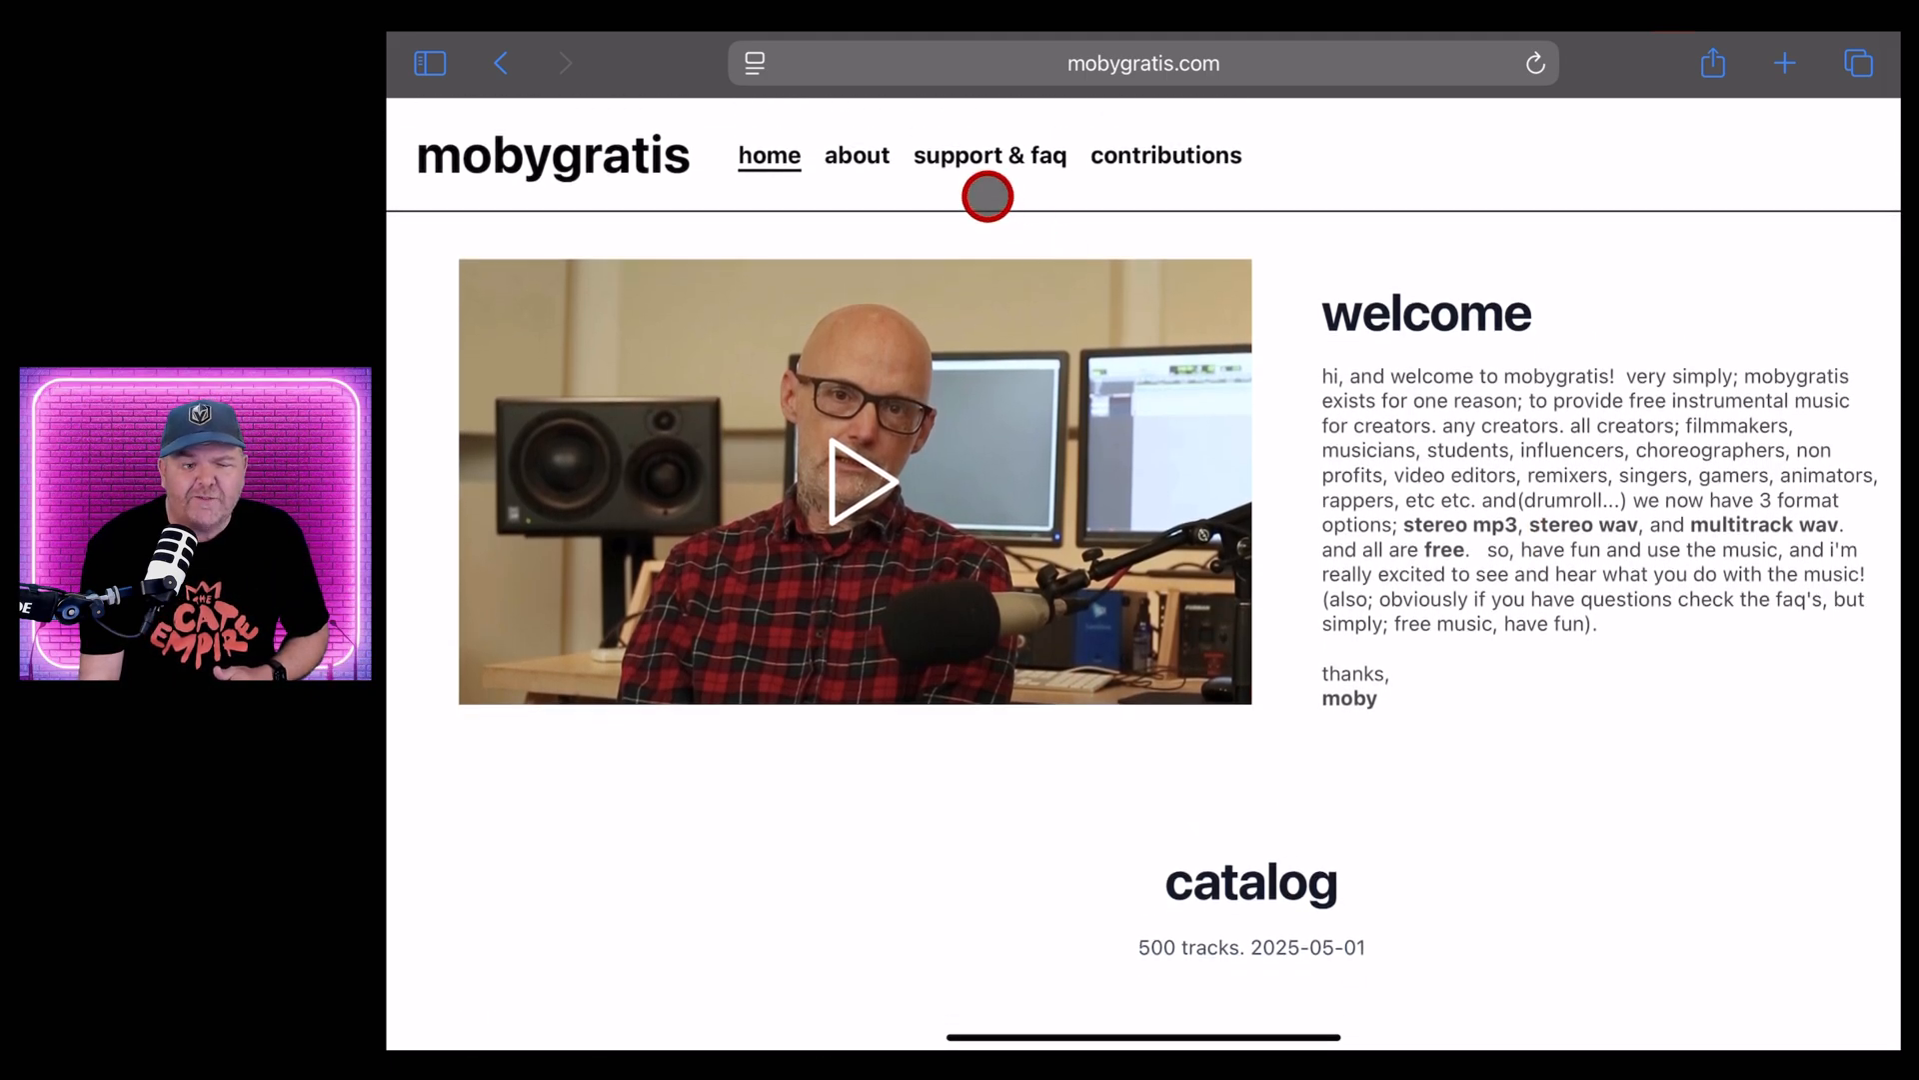
scroll(down, 3)
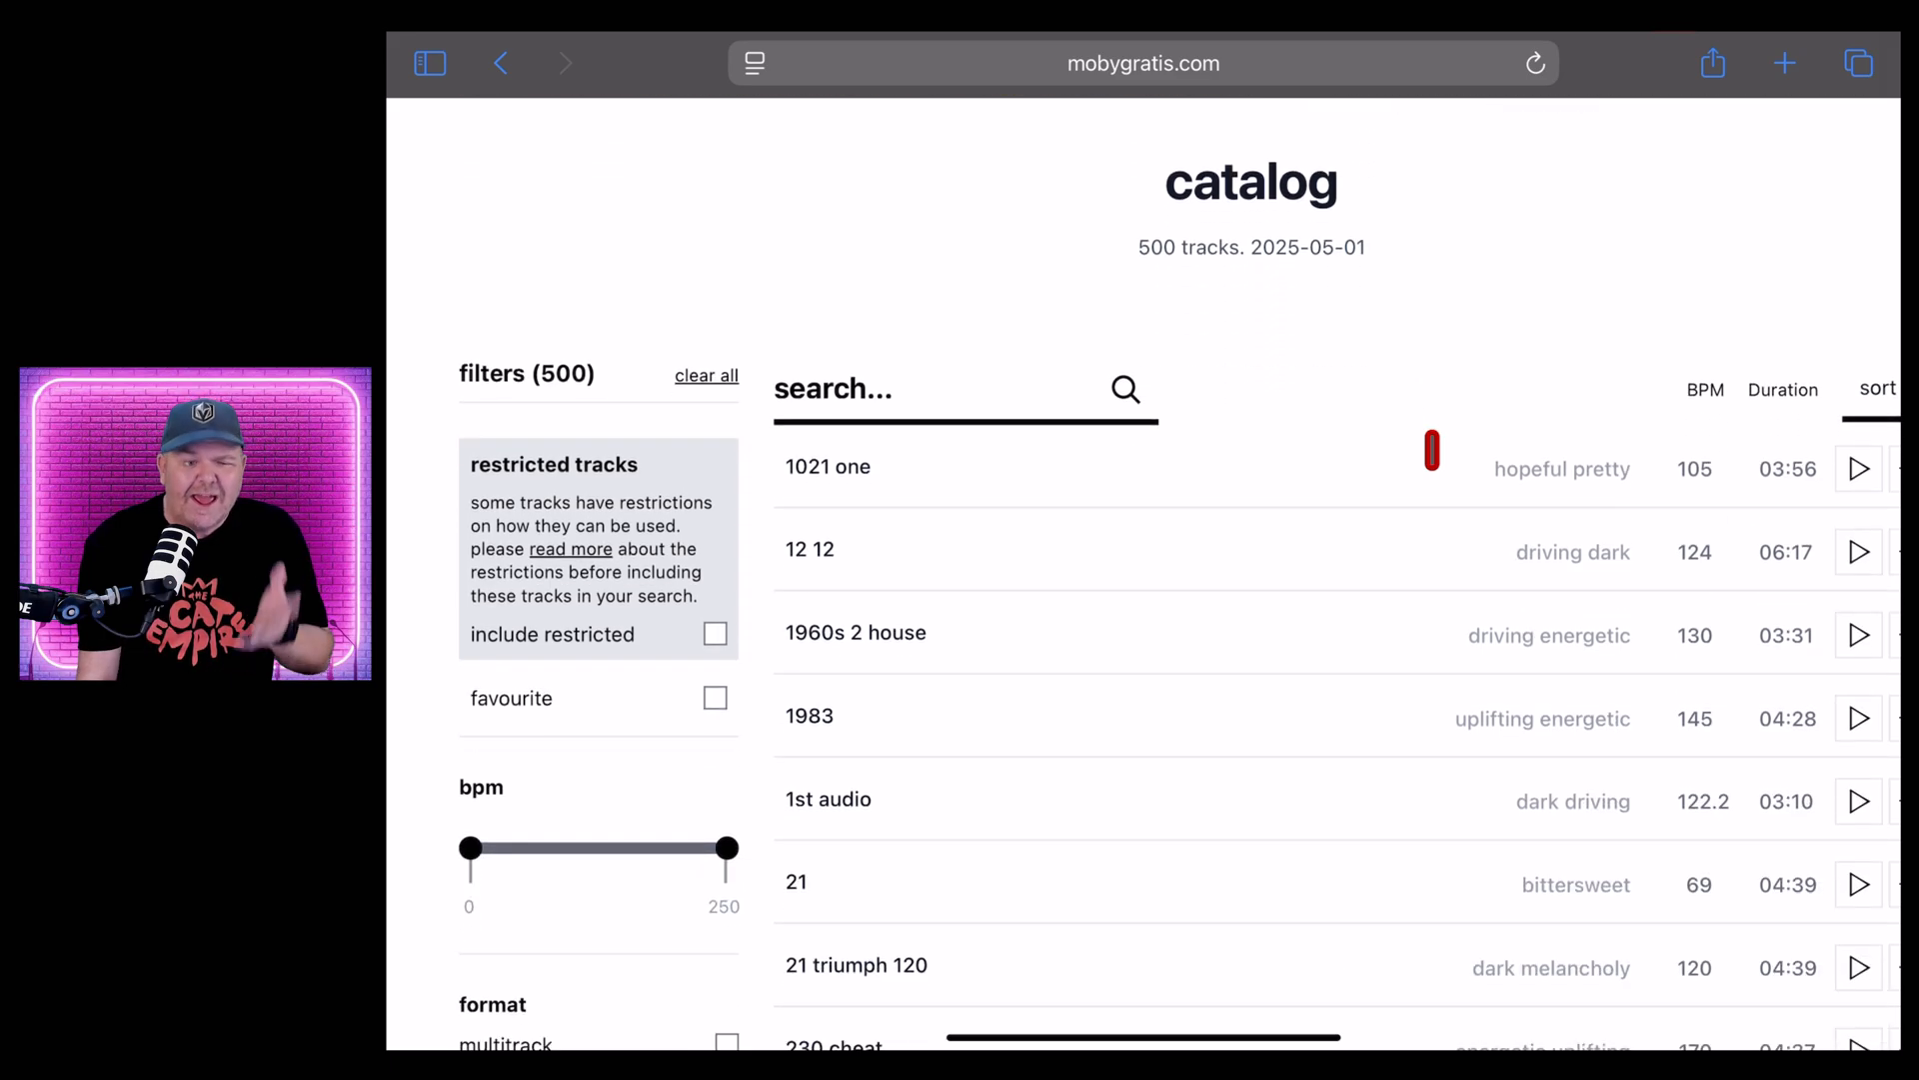
scroll(down, 3)
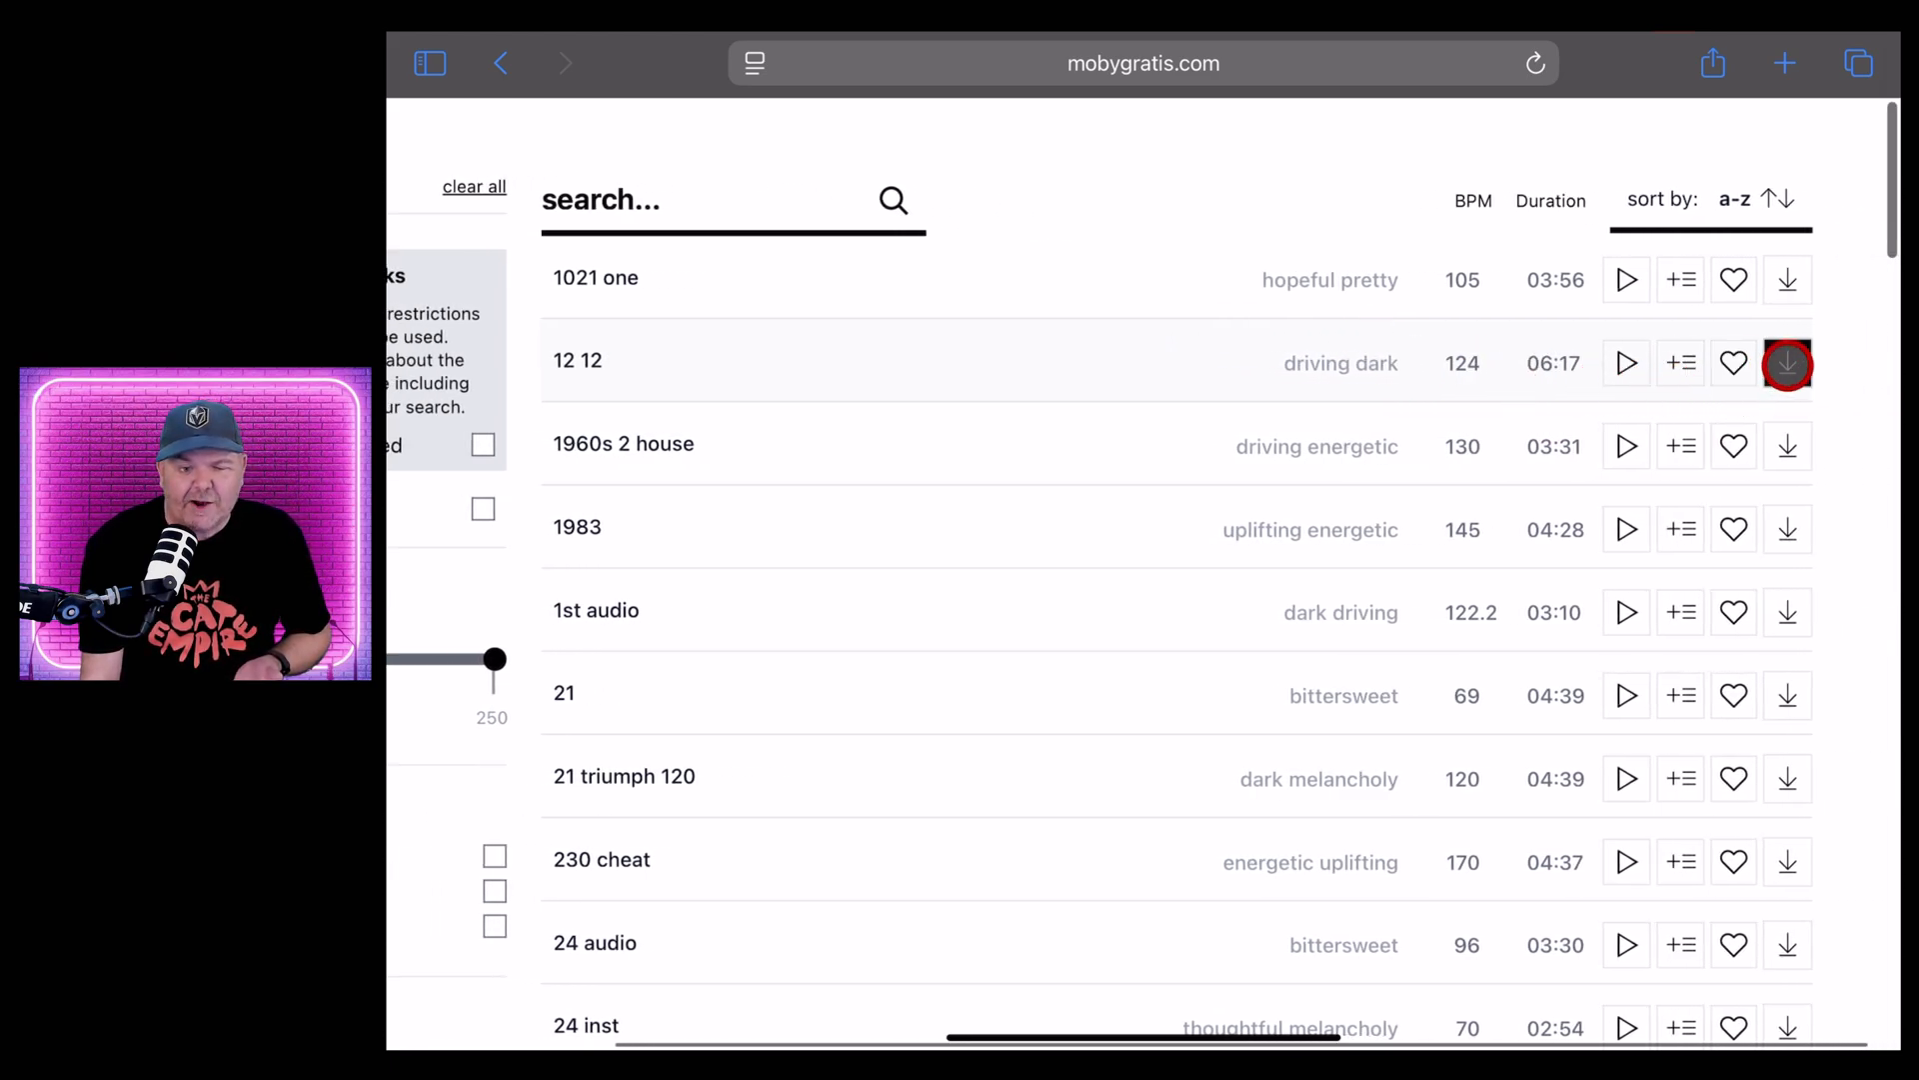
click(1787, 362)
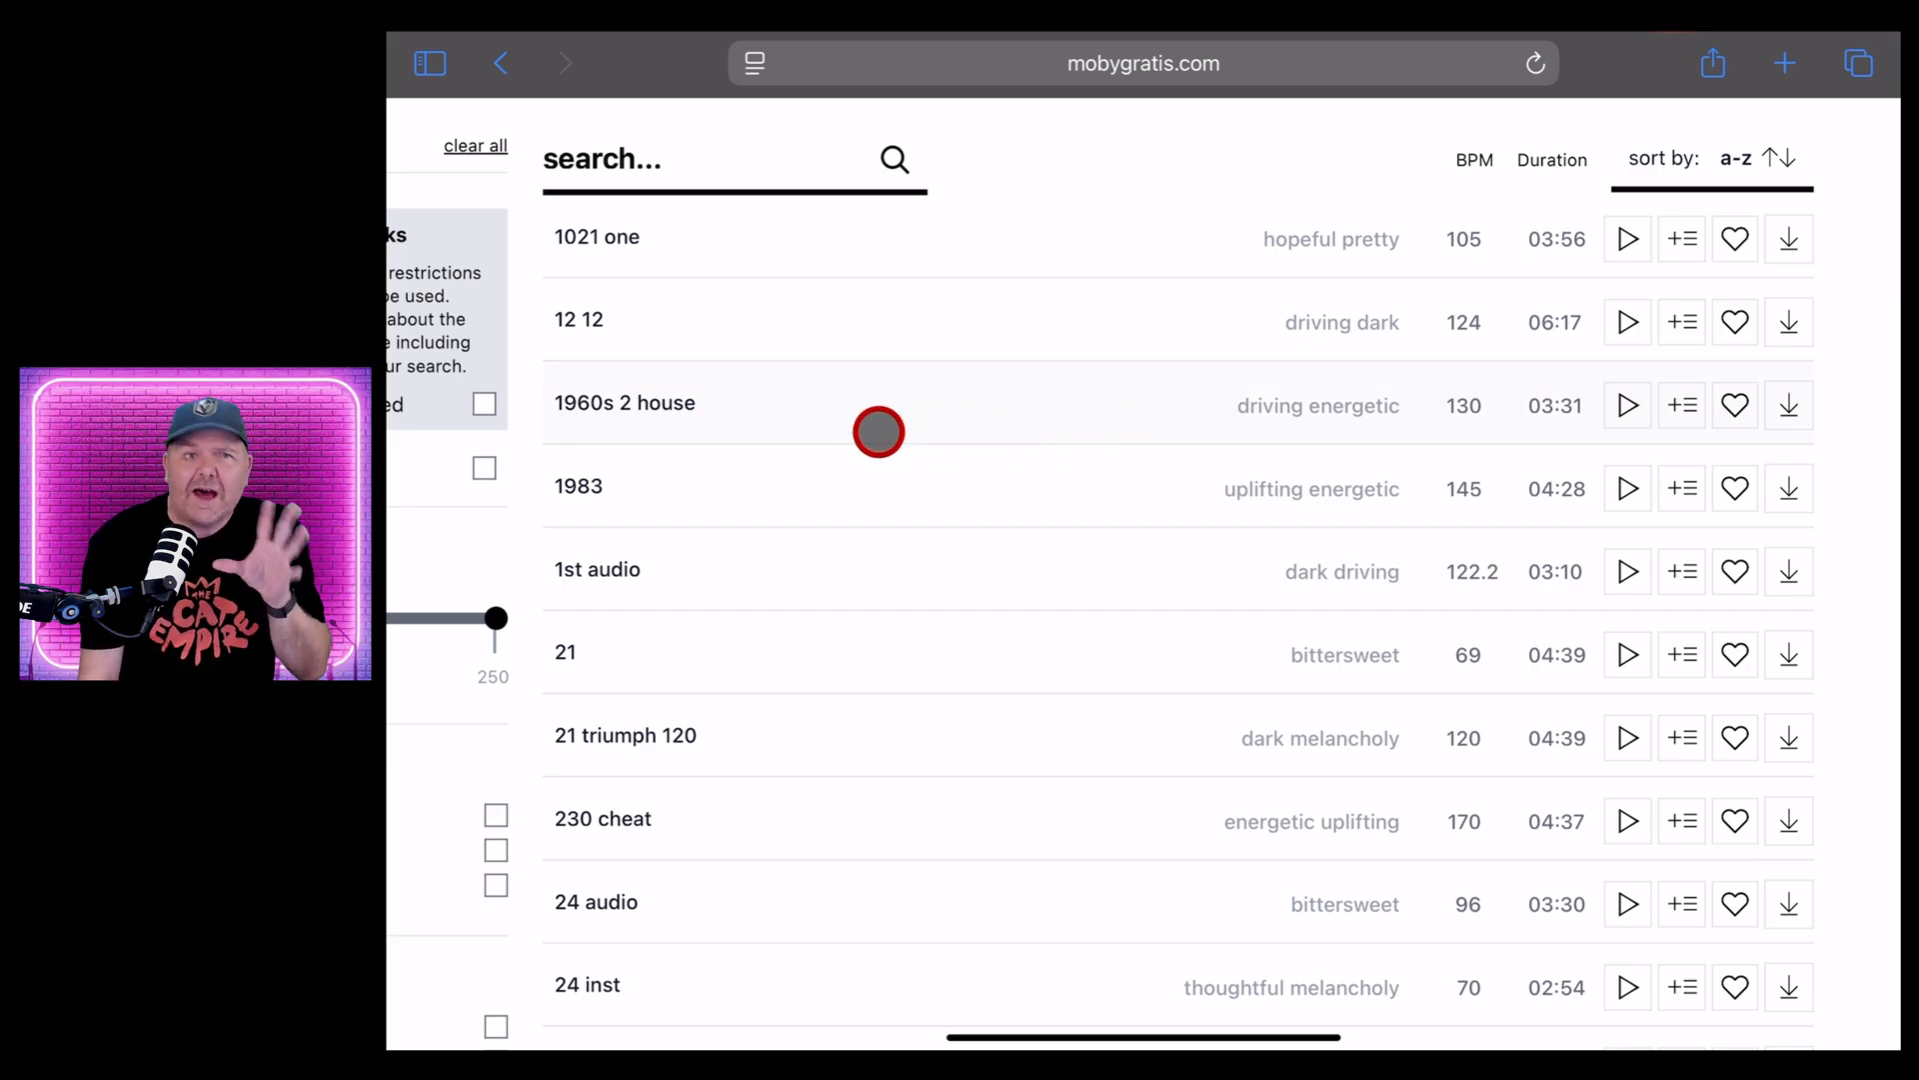
scroll(down, 3)
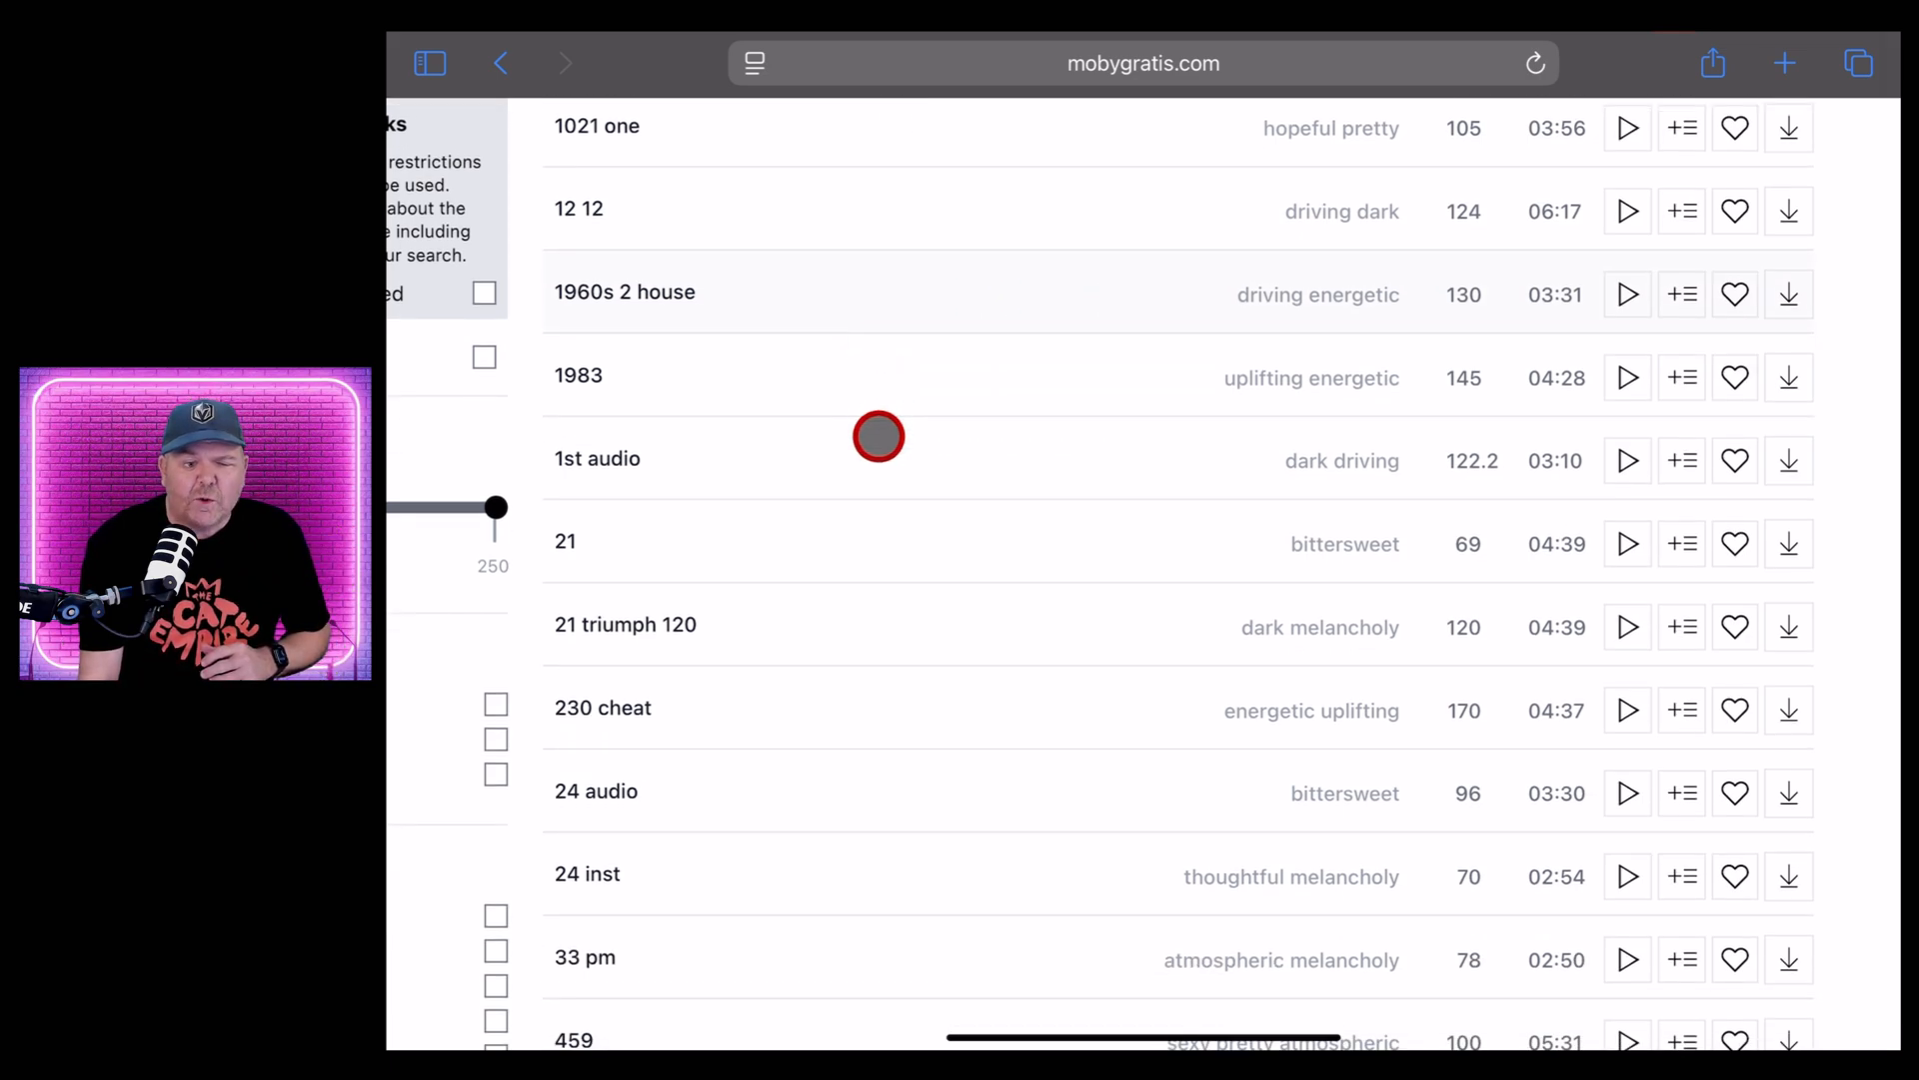
scroll(down, 3)
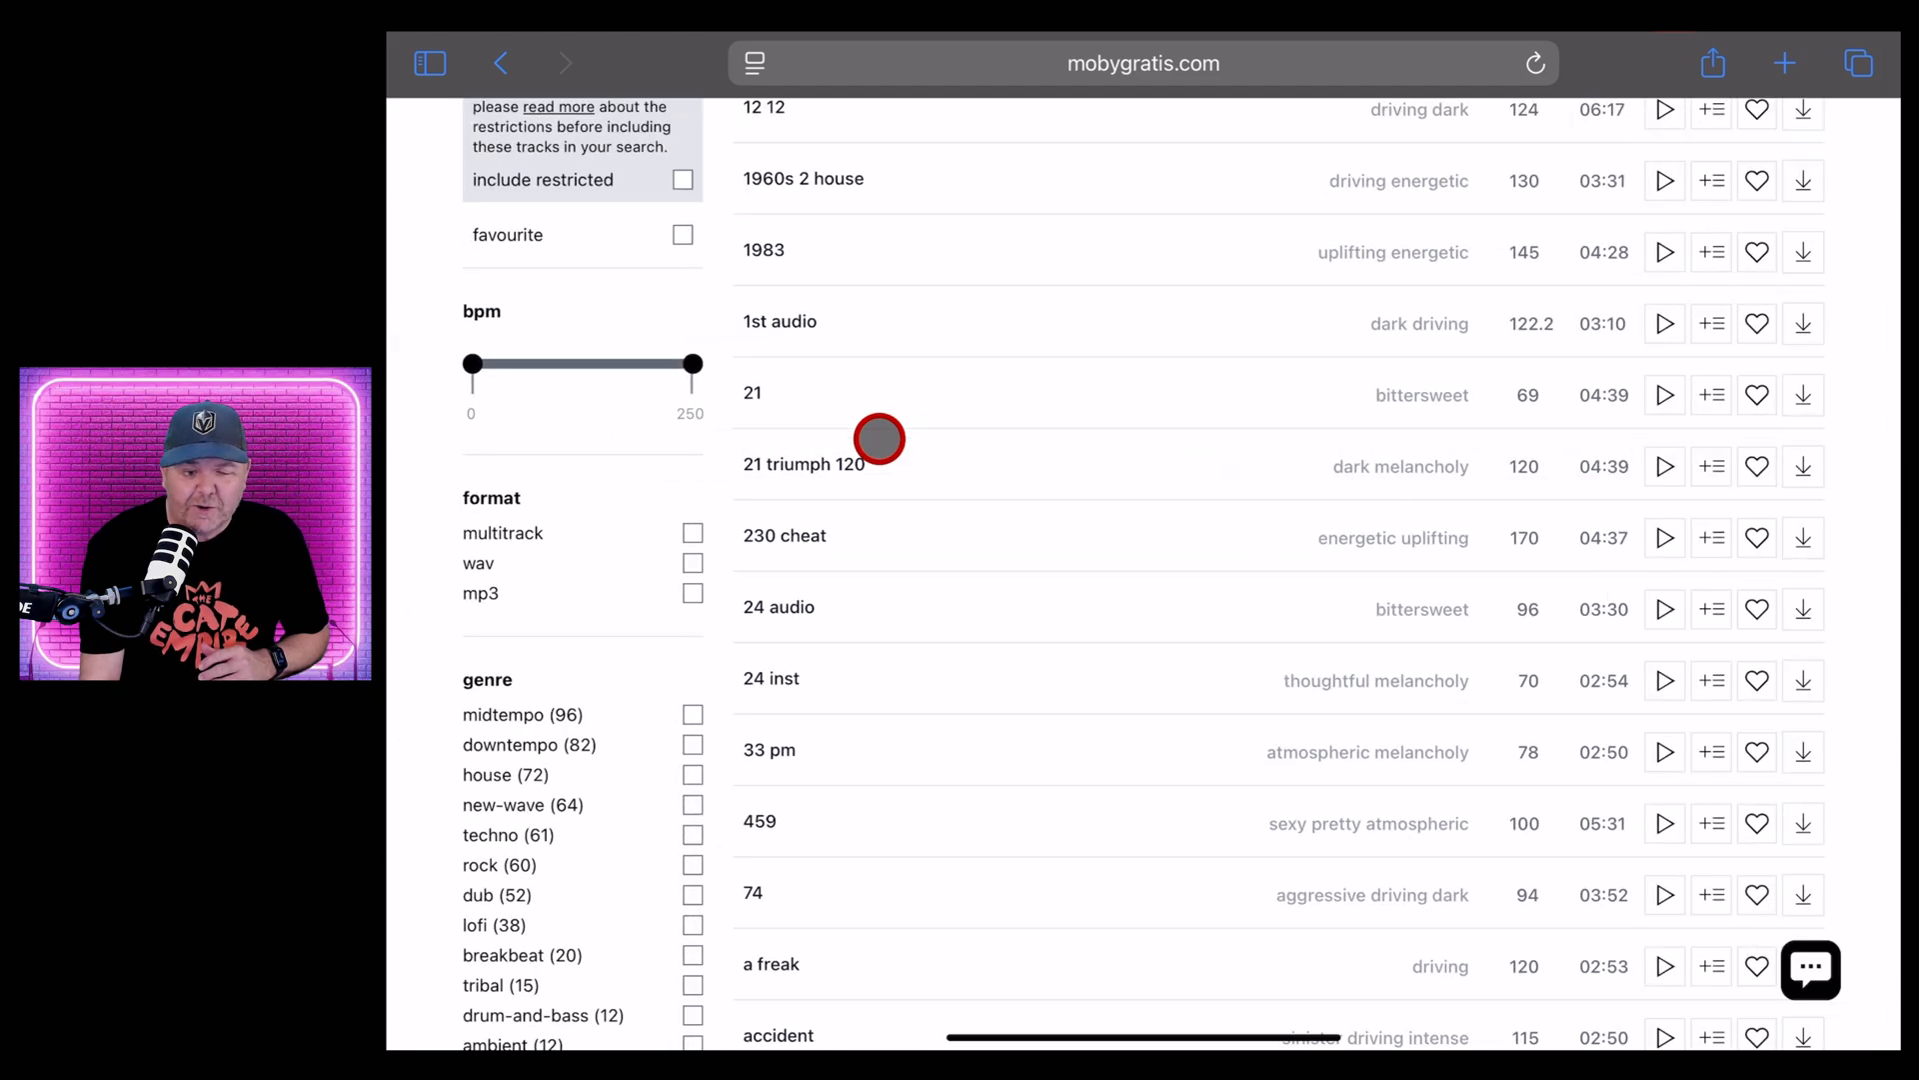
scroll(down, 3)
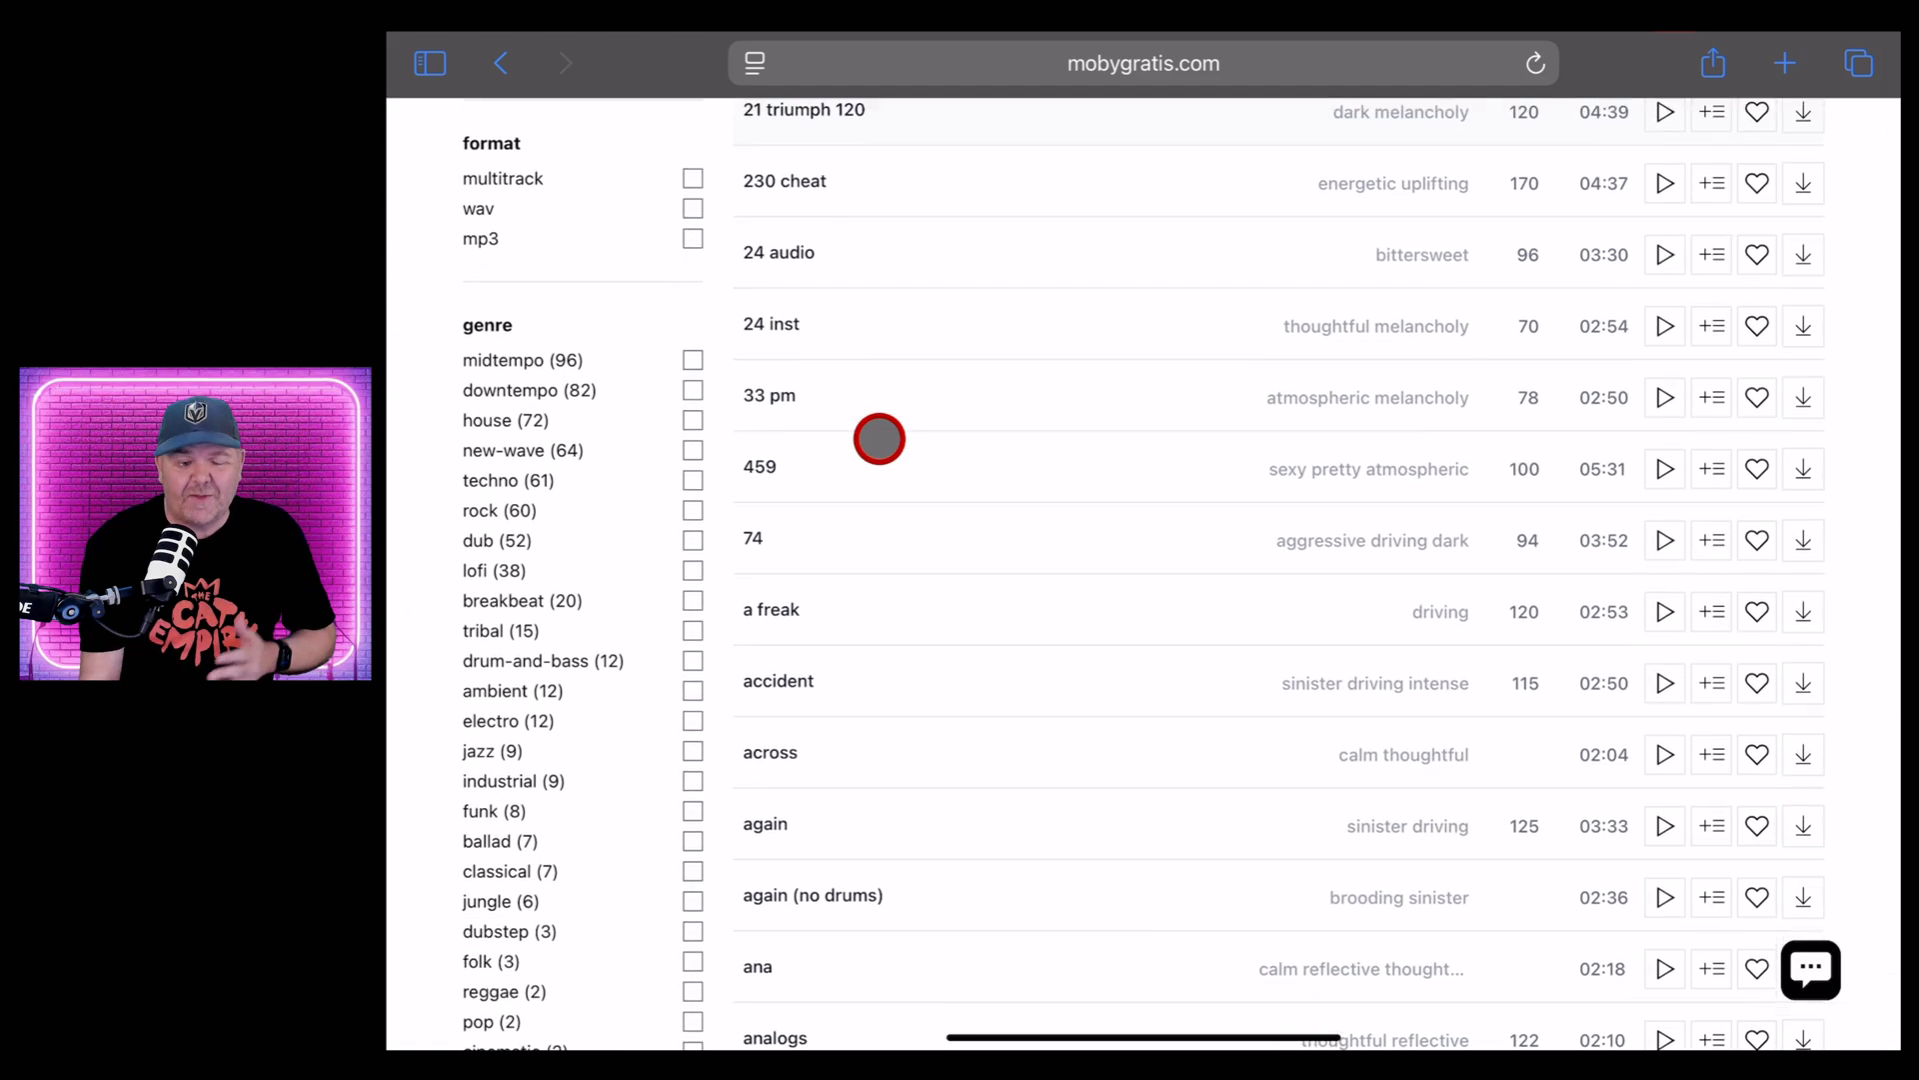
scroll(down, 3)
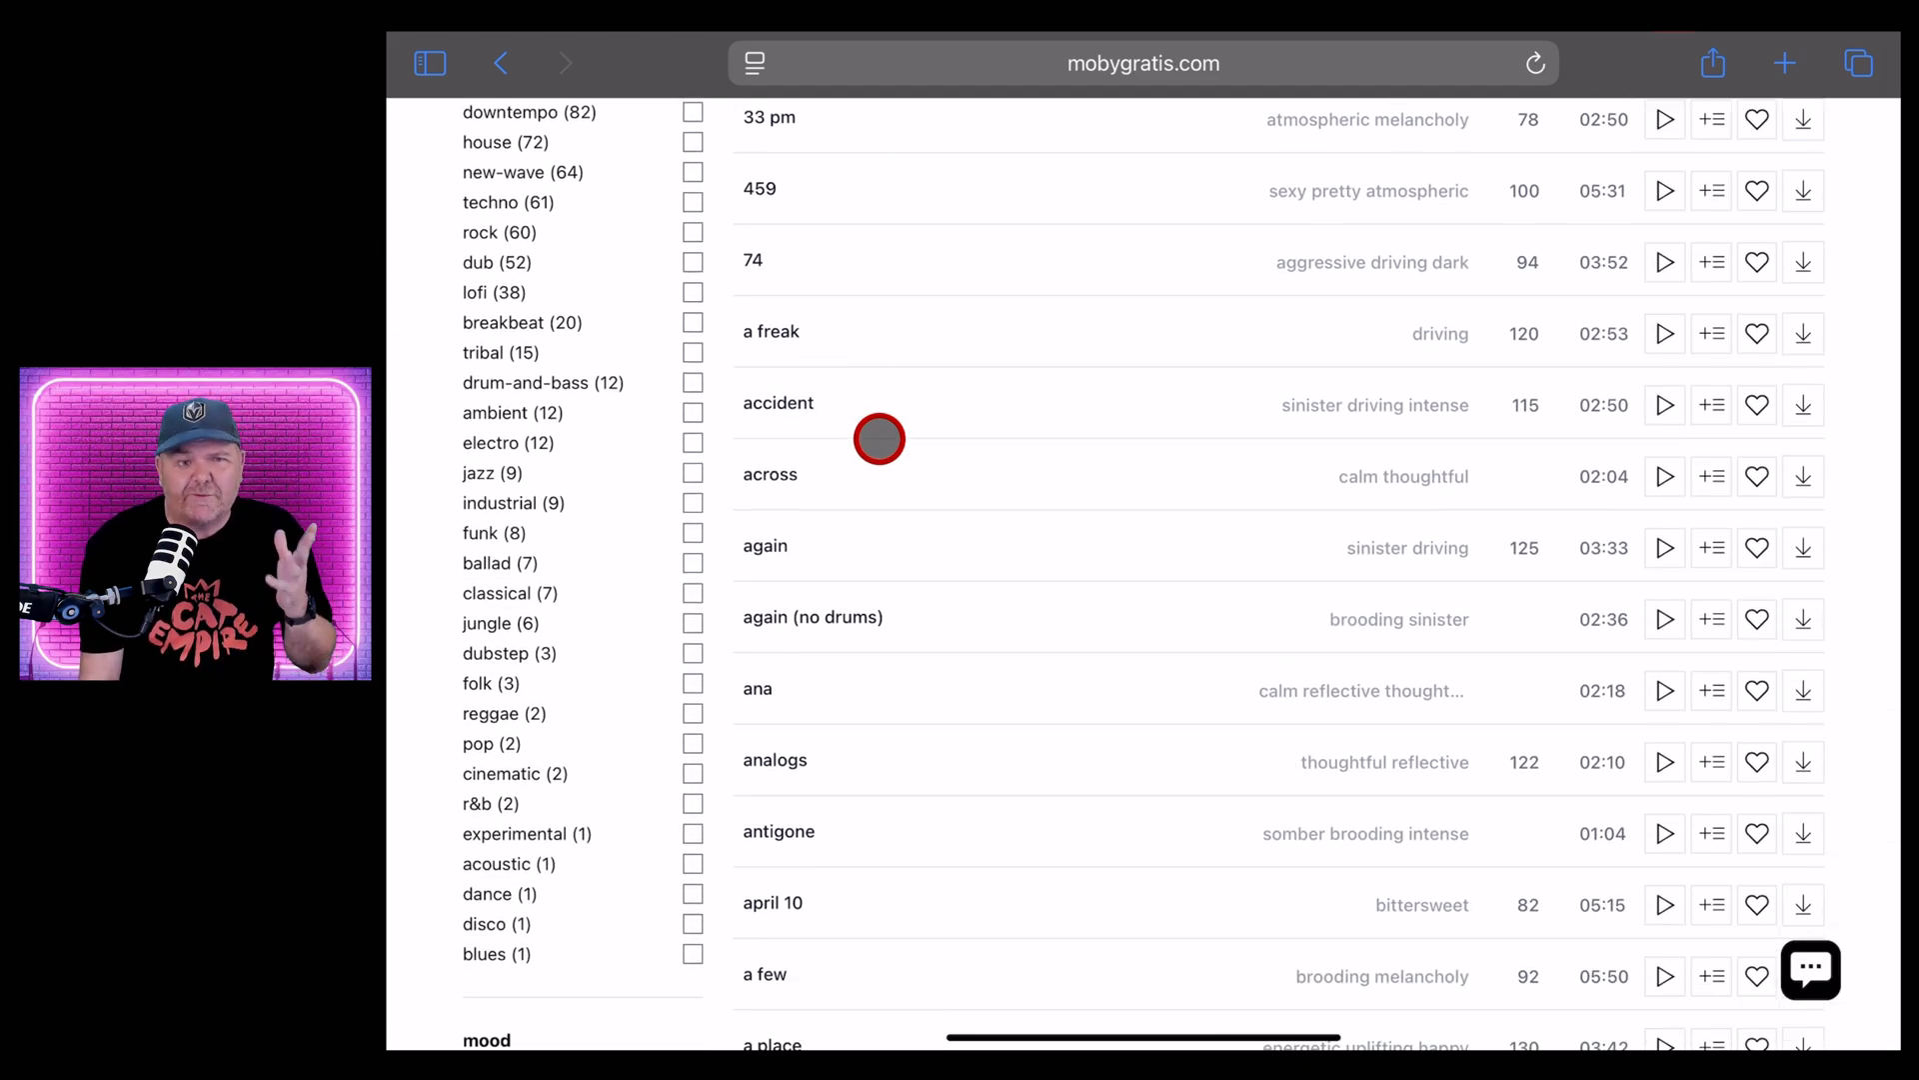
scroll(down, 3)
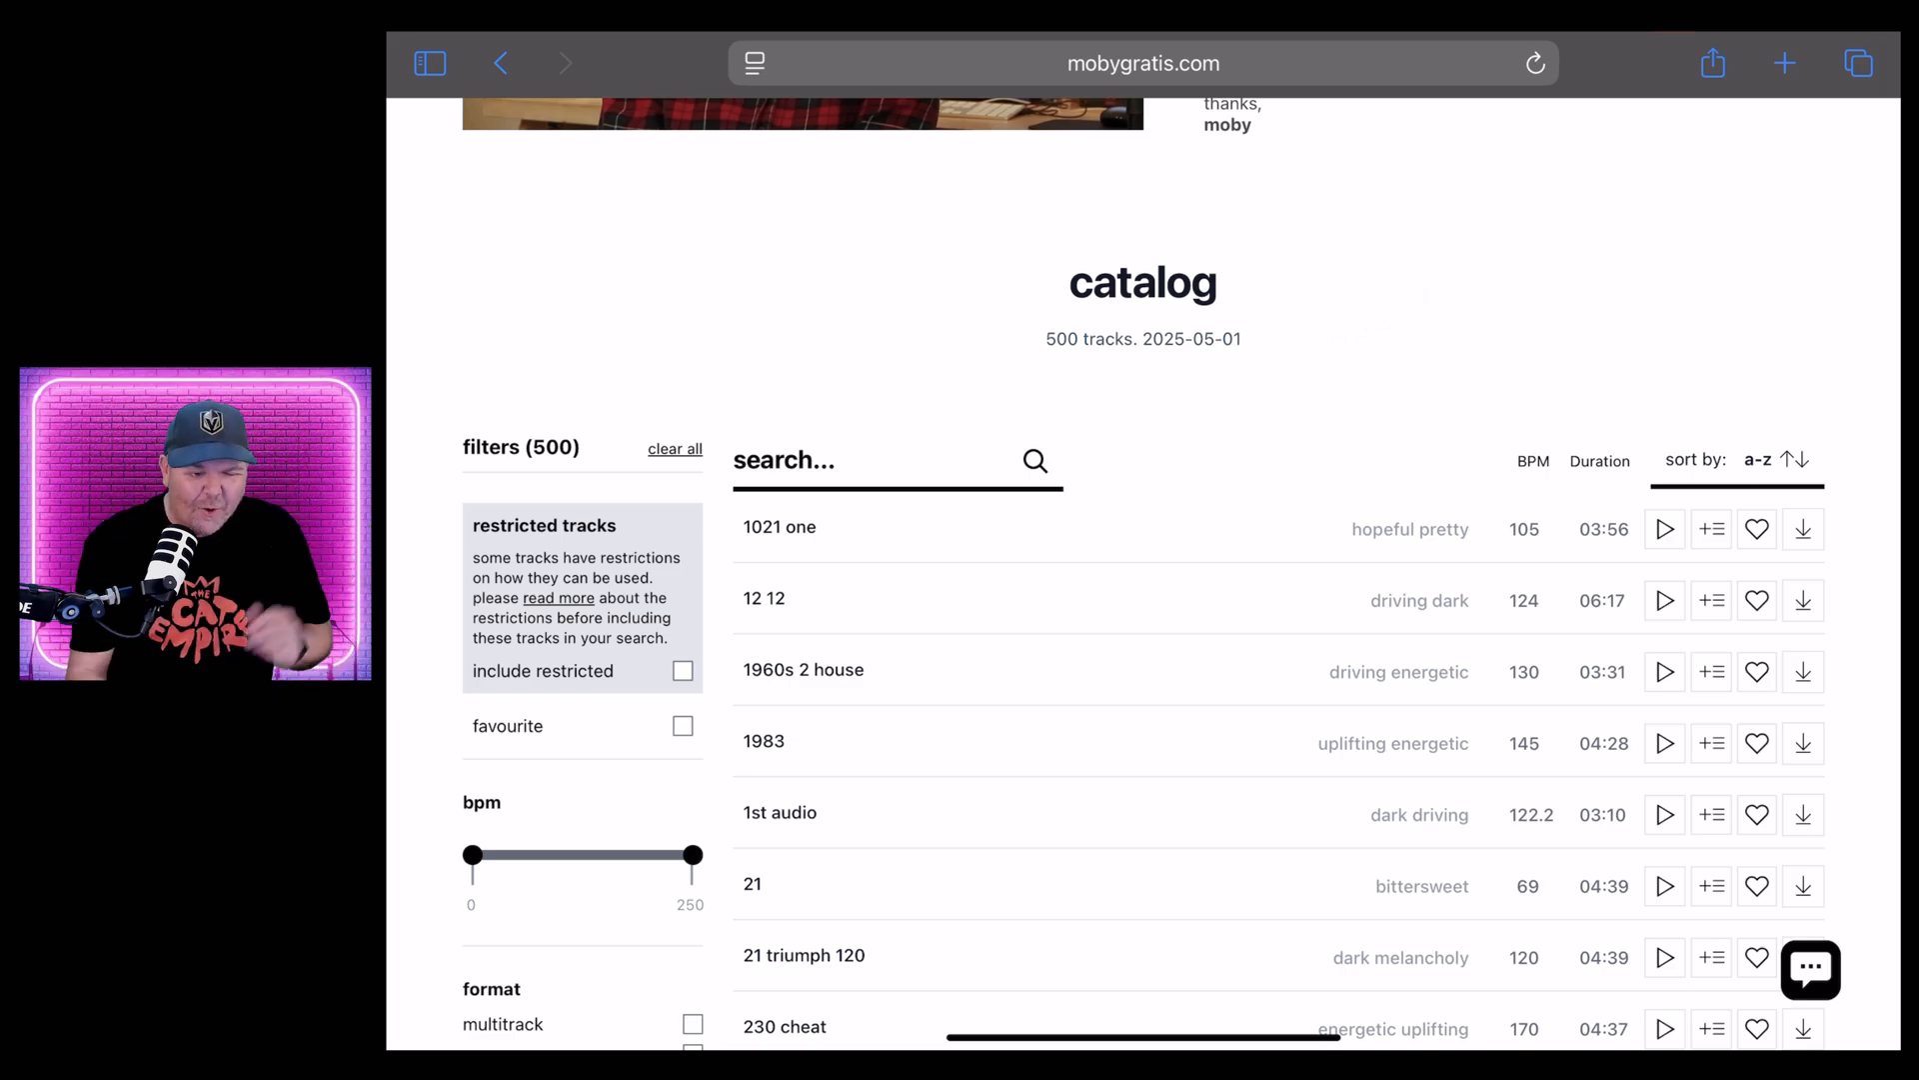
scroll(down, 3)
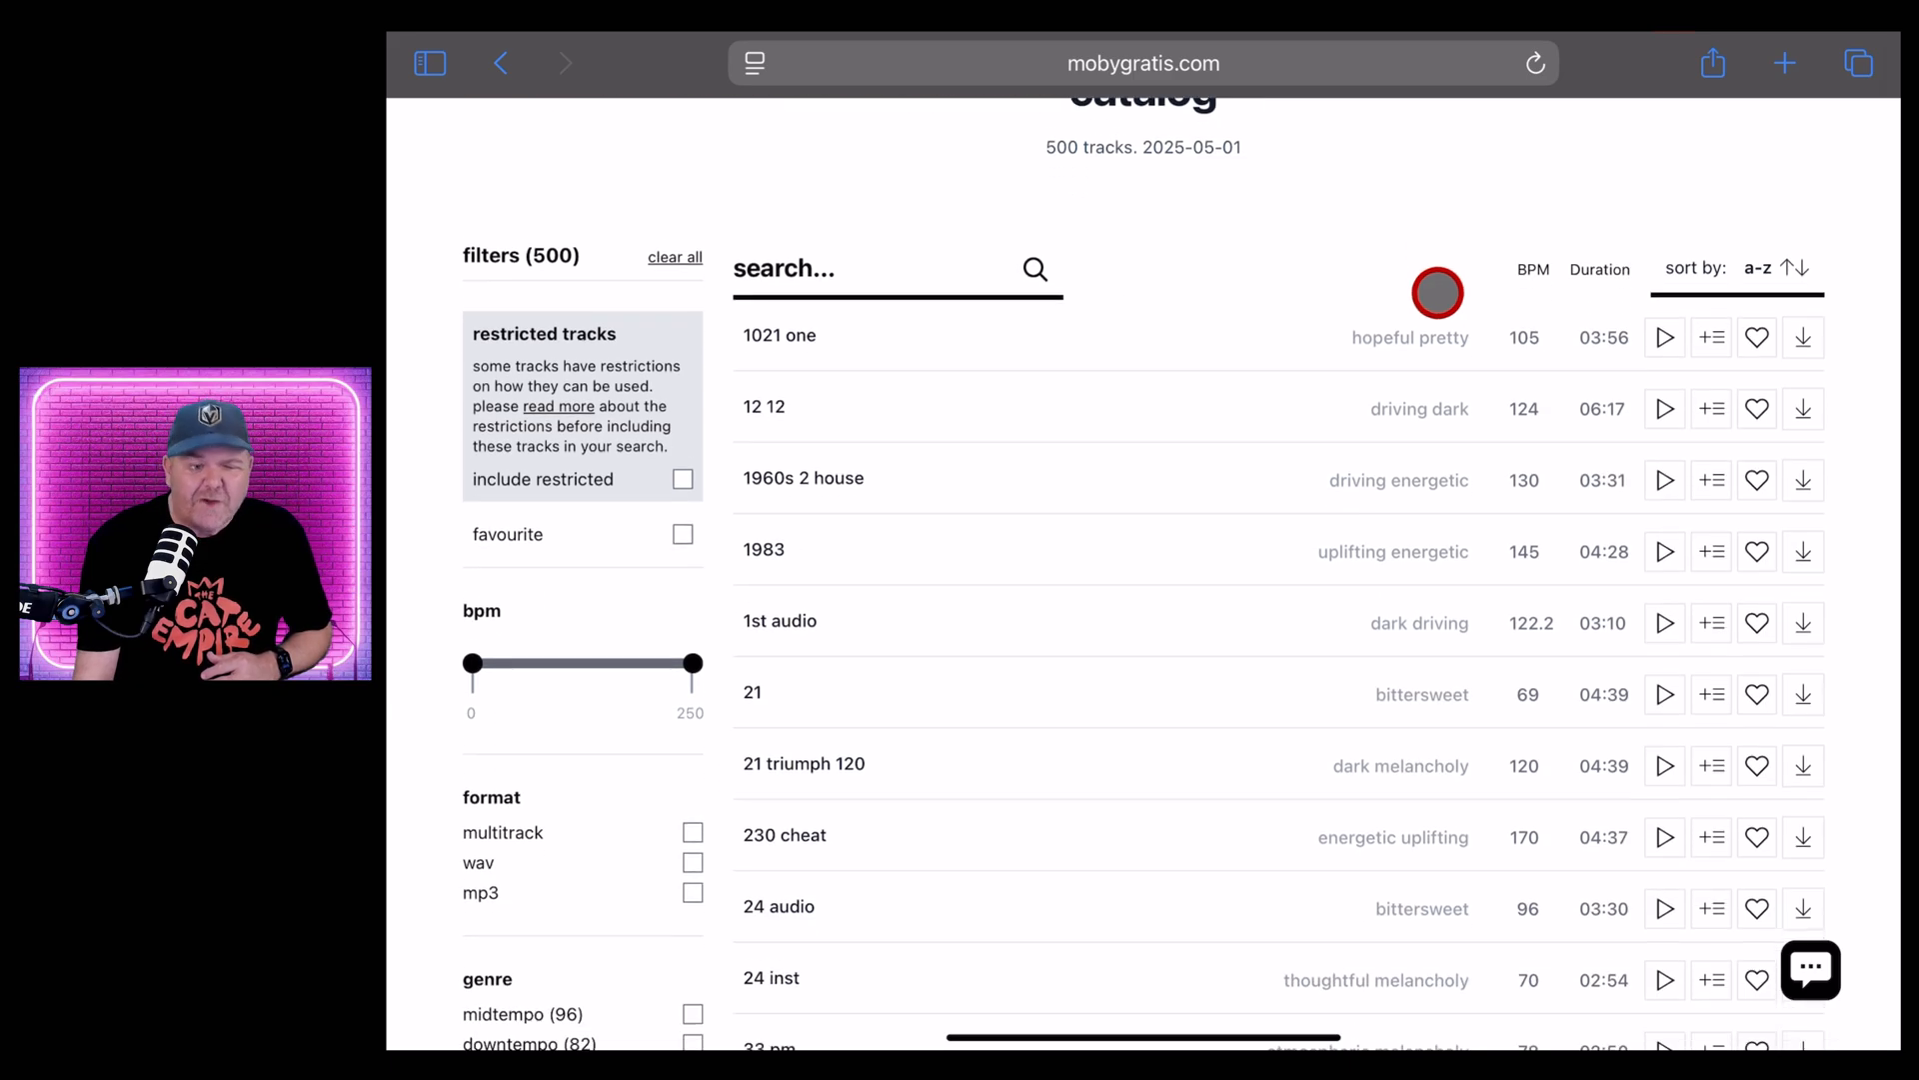
scroll(down, 3)
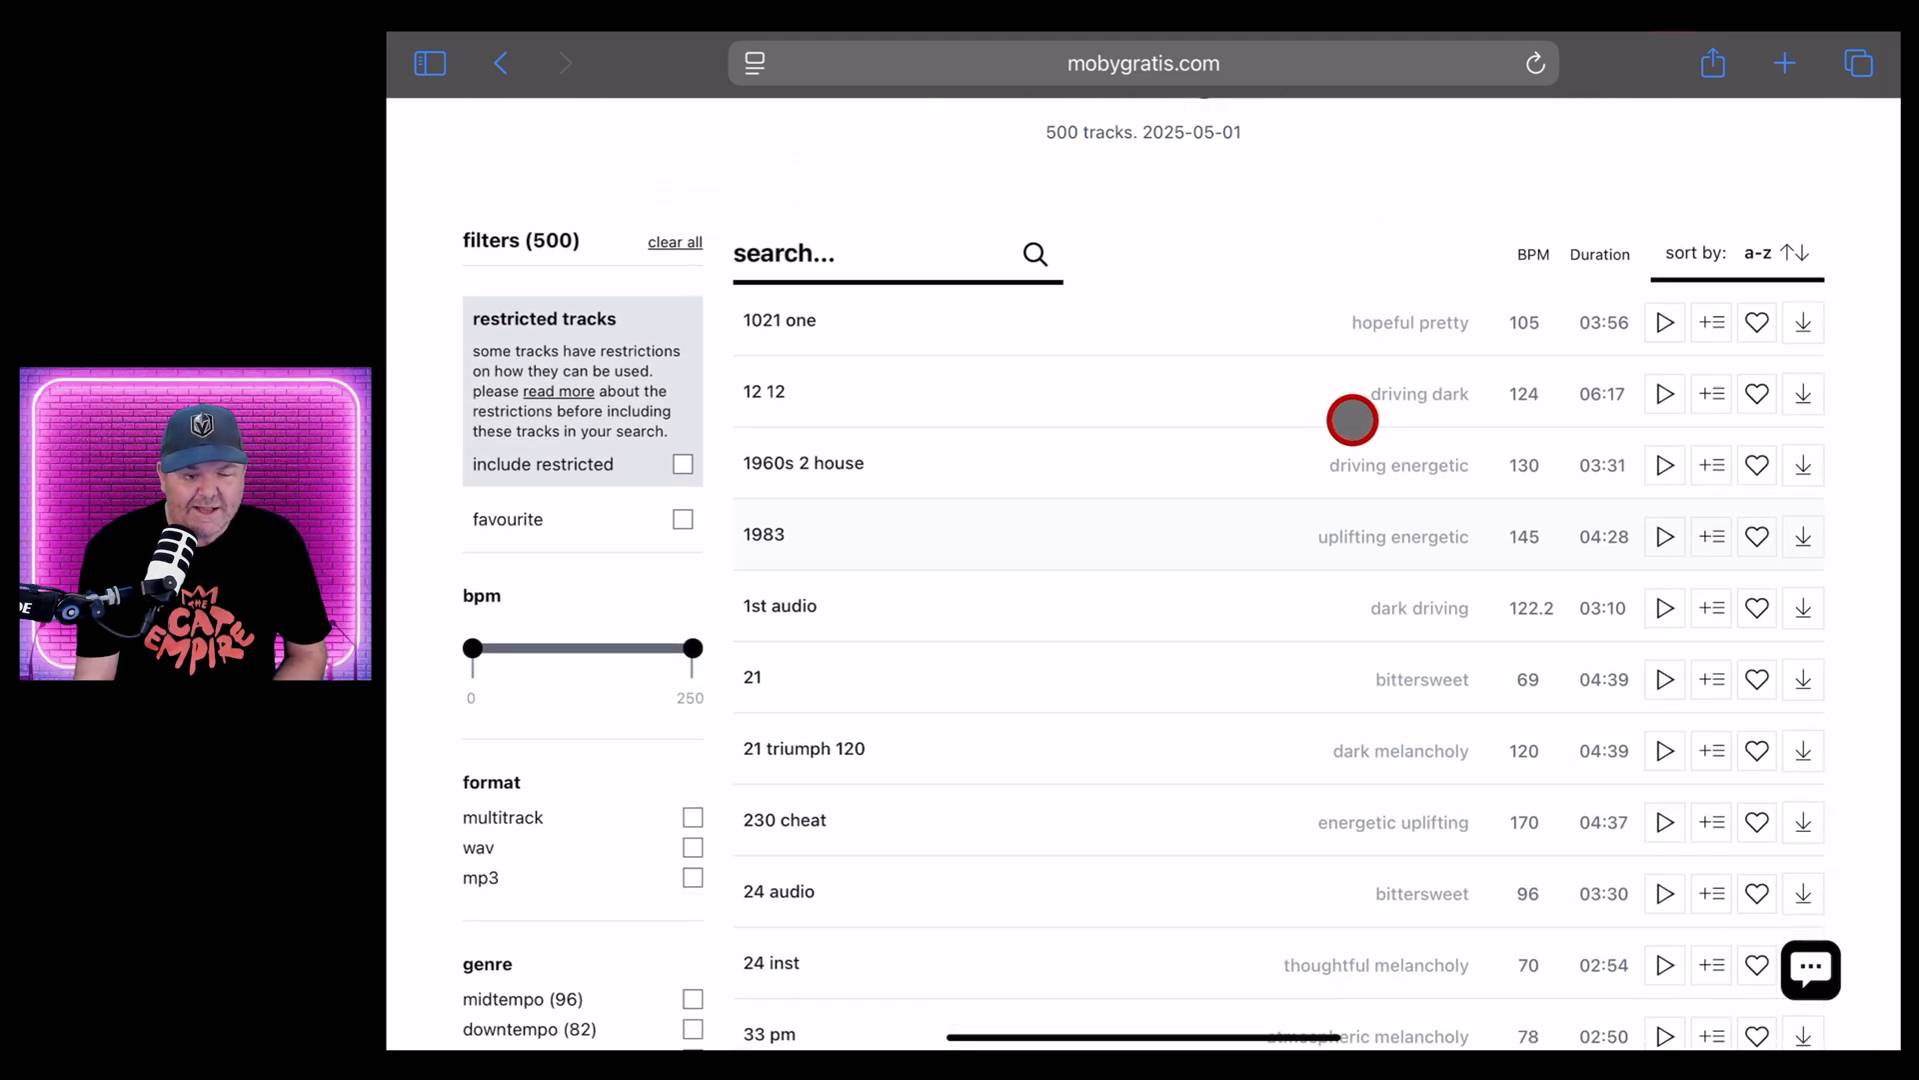
scroll(down, 3)
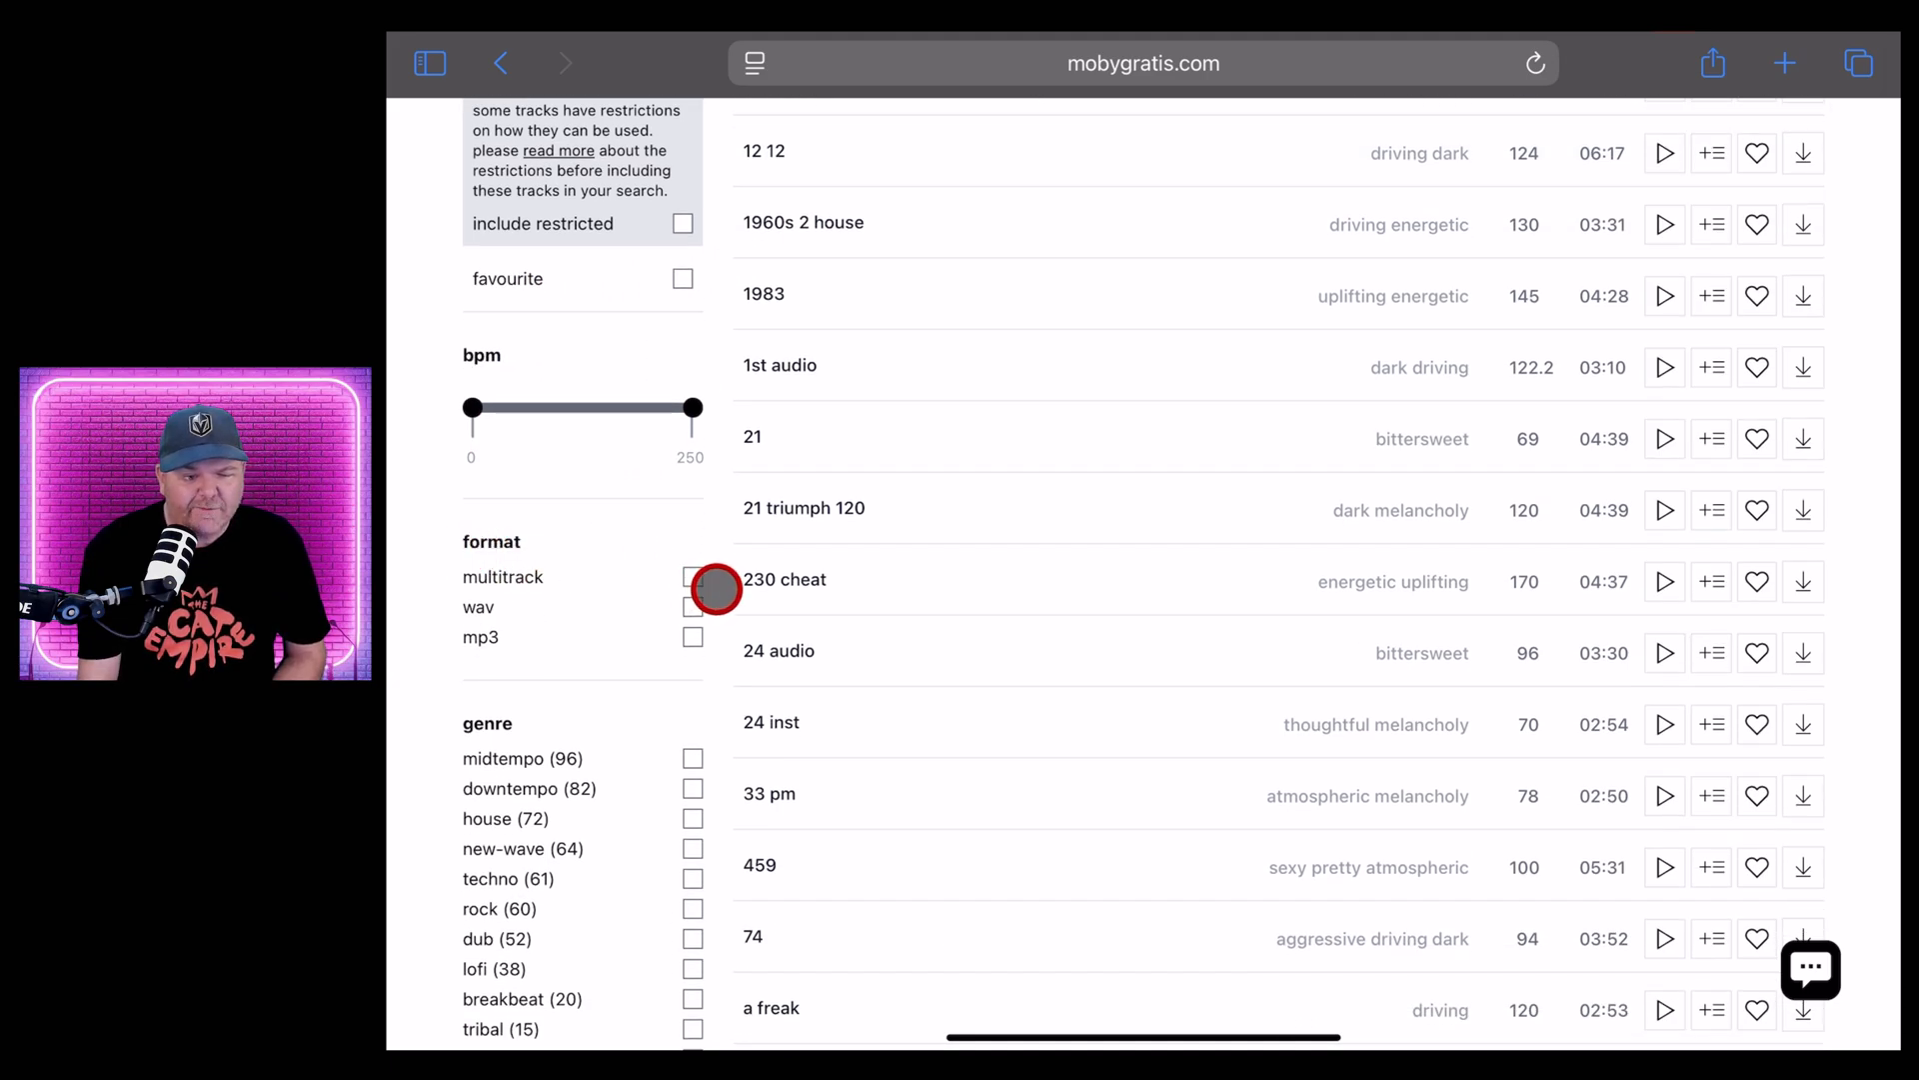
click(693, 577)
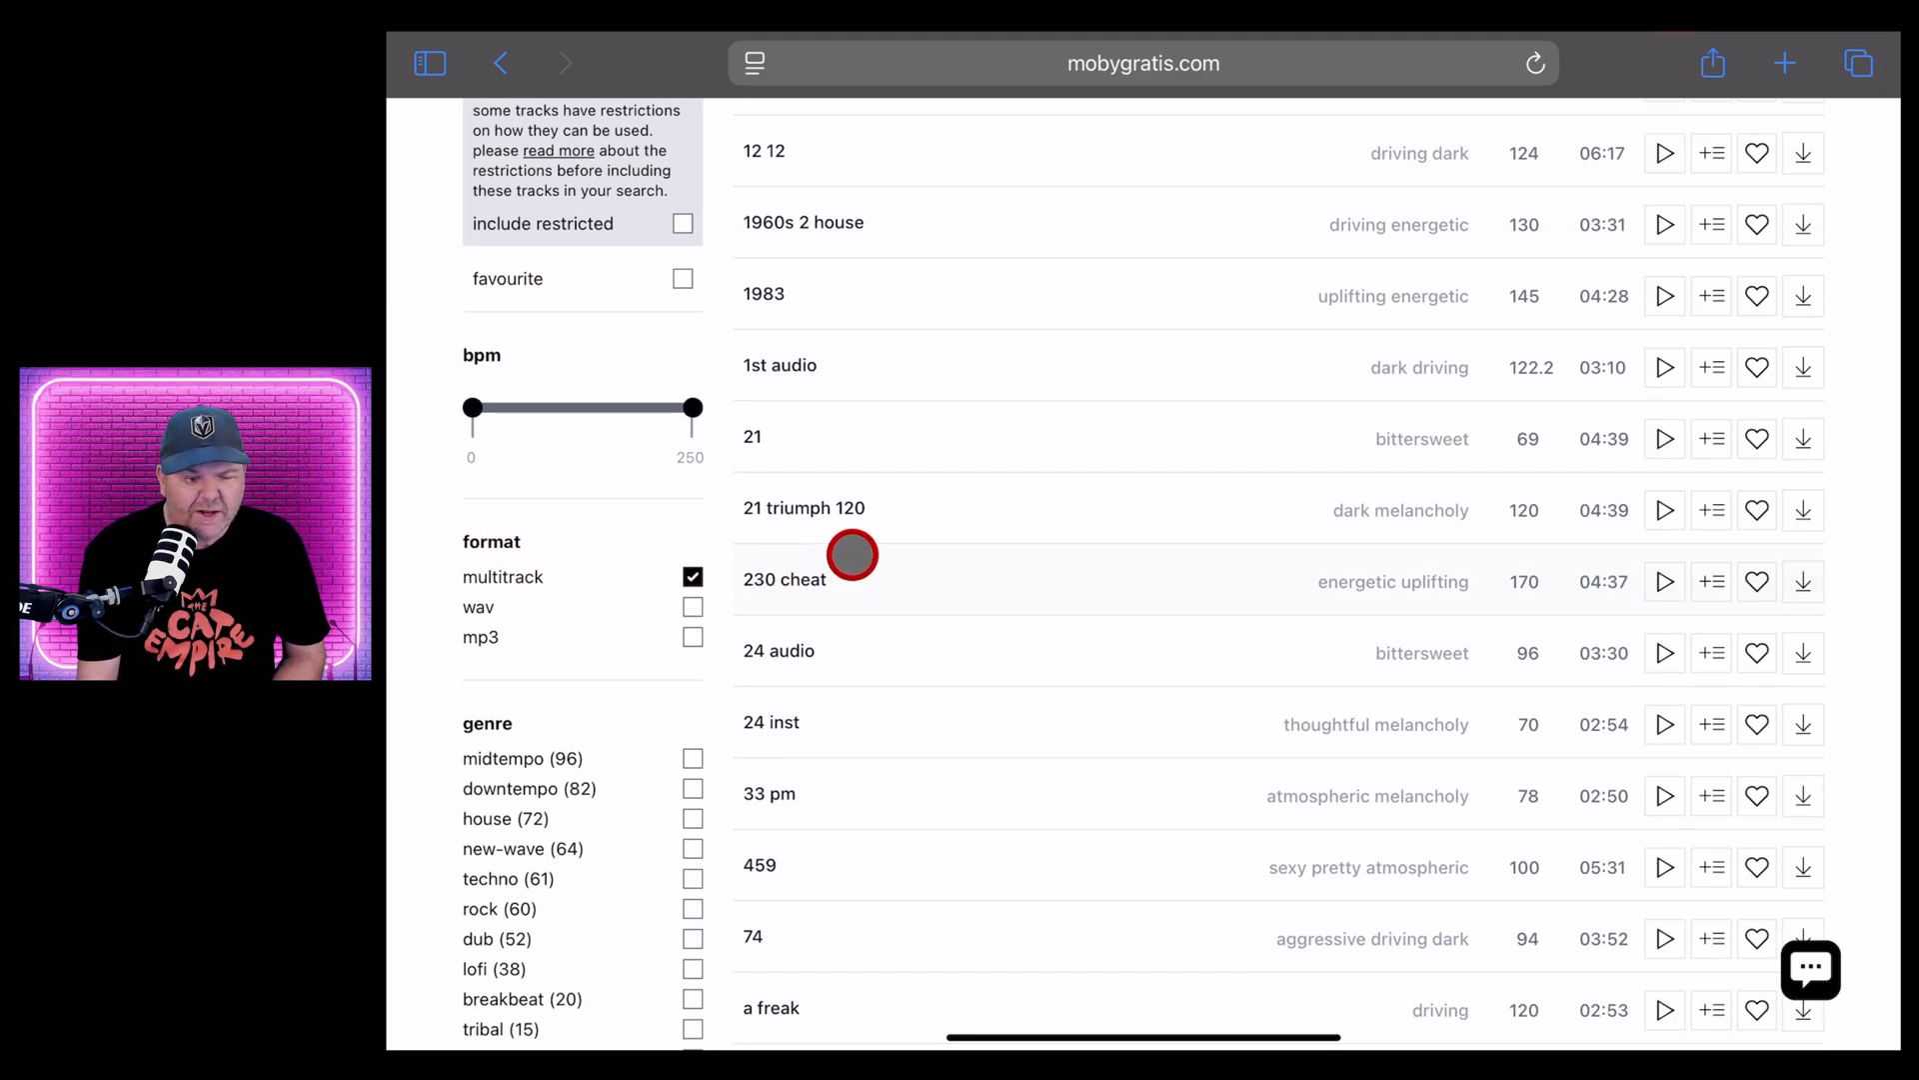
Tick rock under genre and scroll through the filtered results
scroll(down, 3)
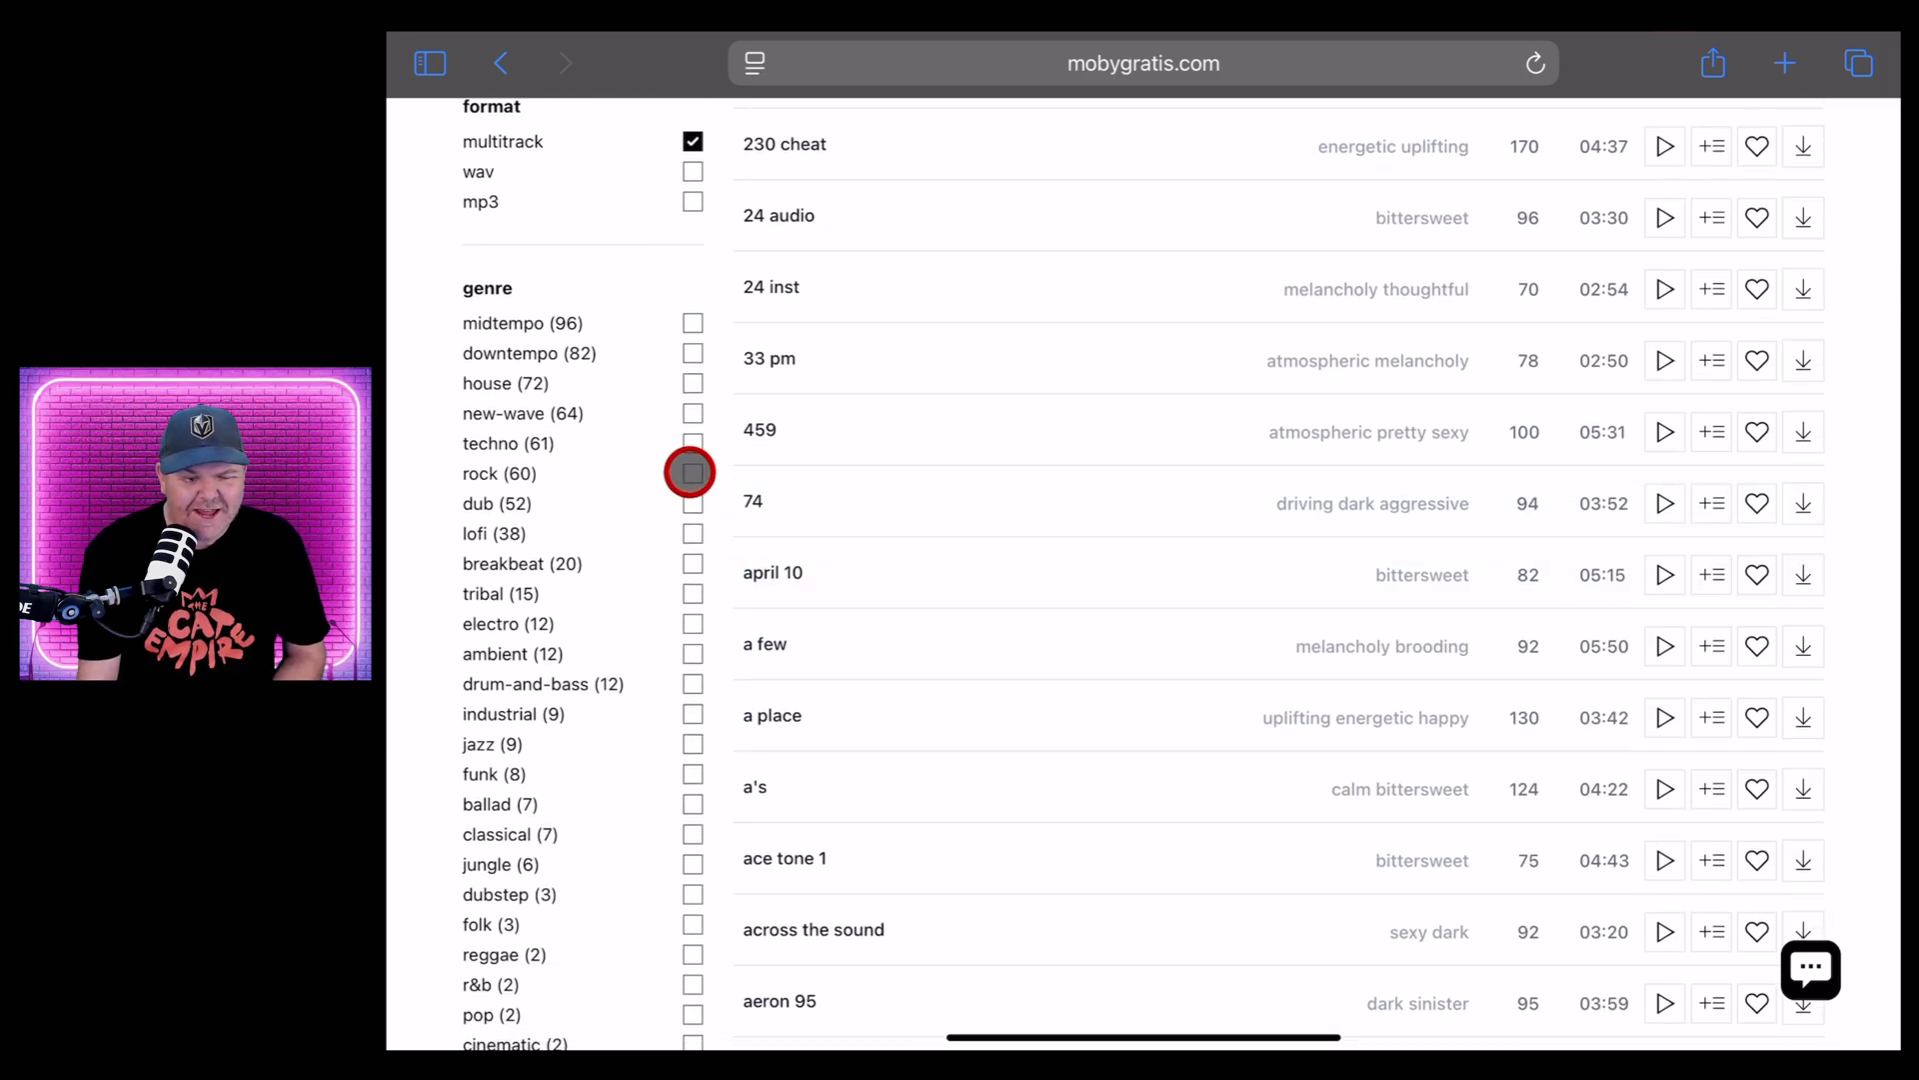
click(692, 473)
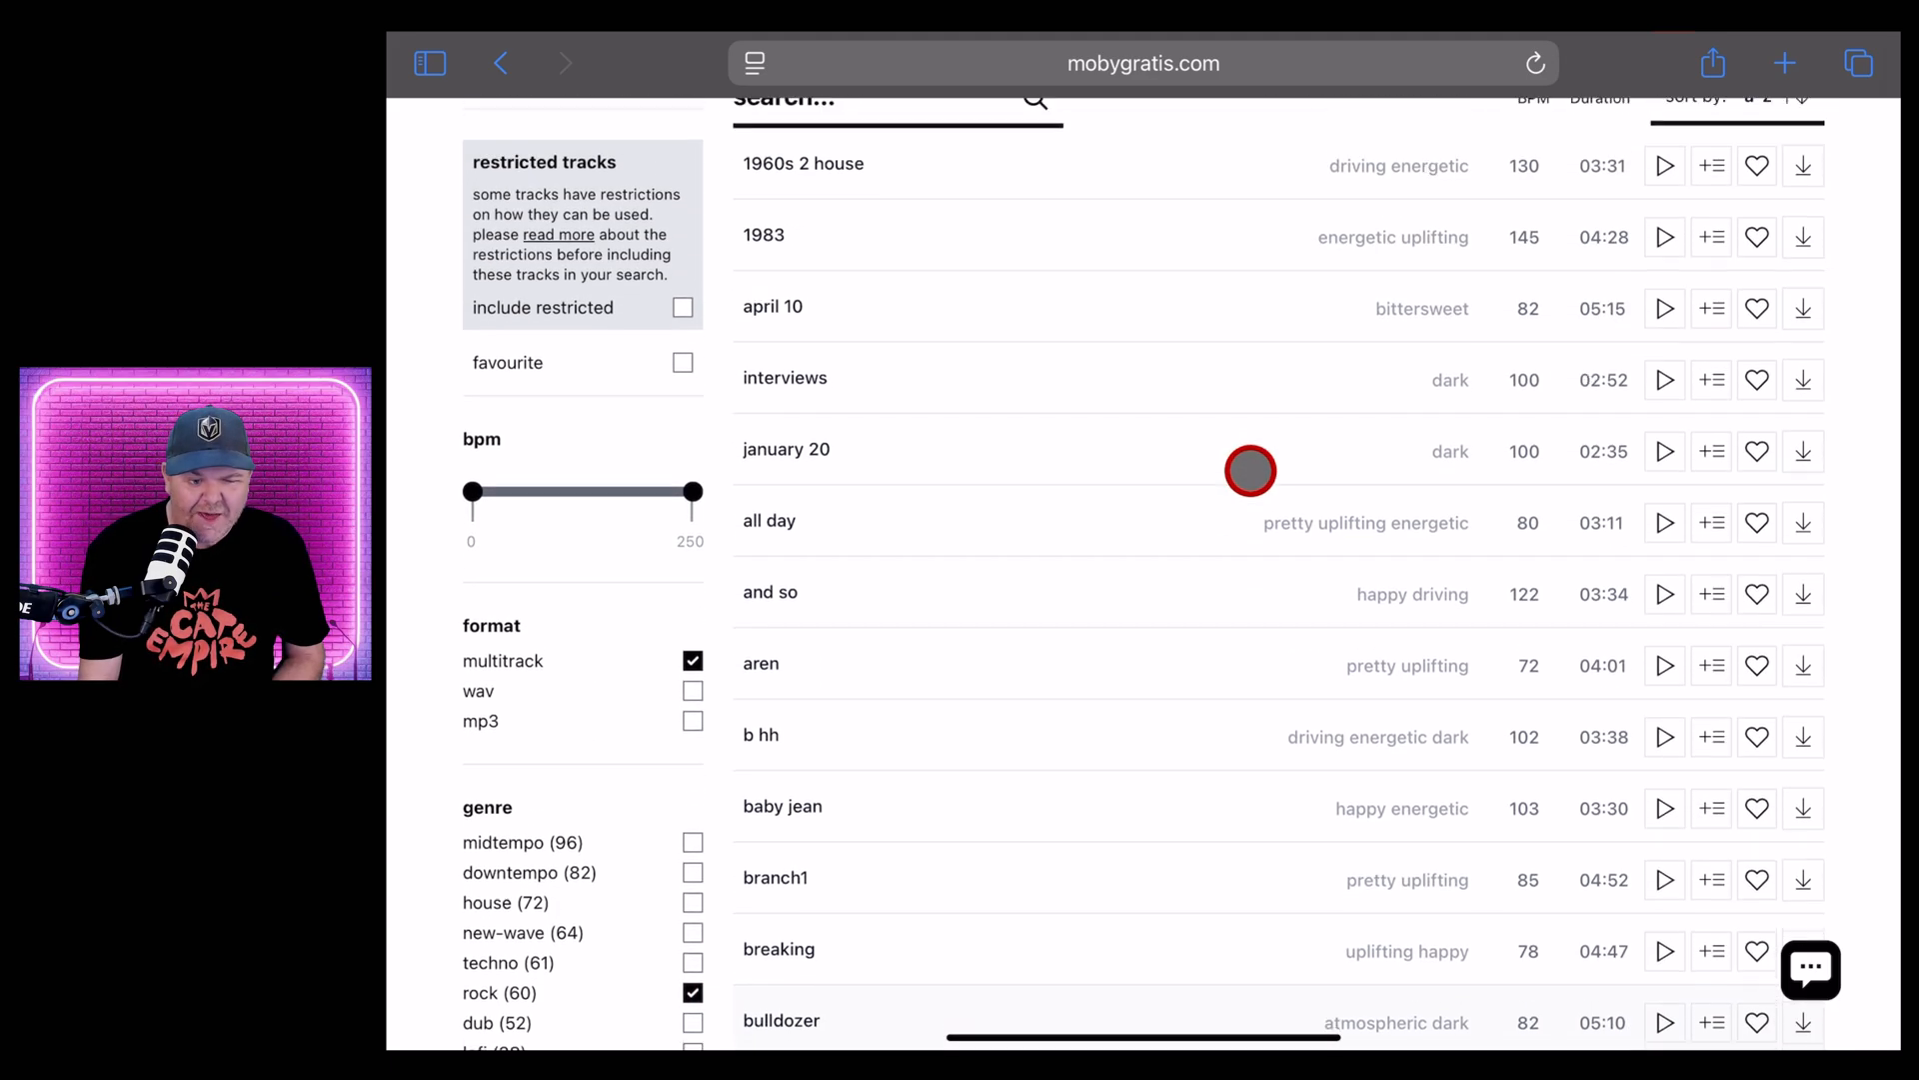
scroll(down, 3)
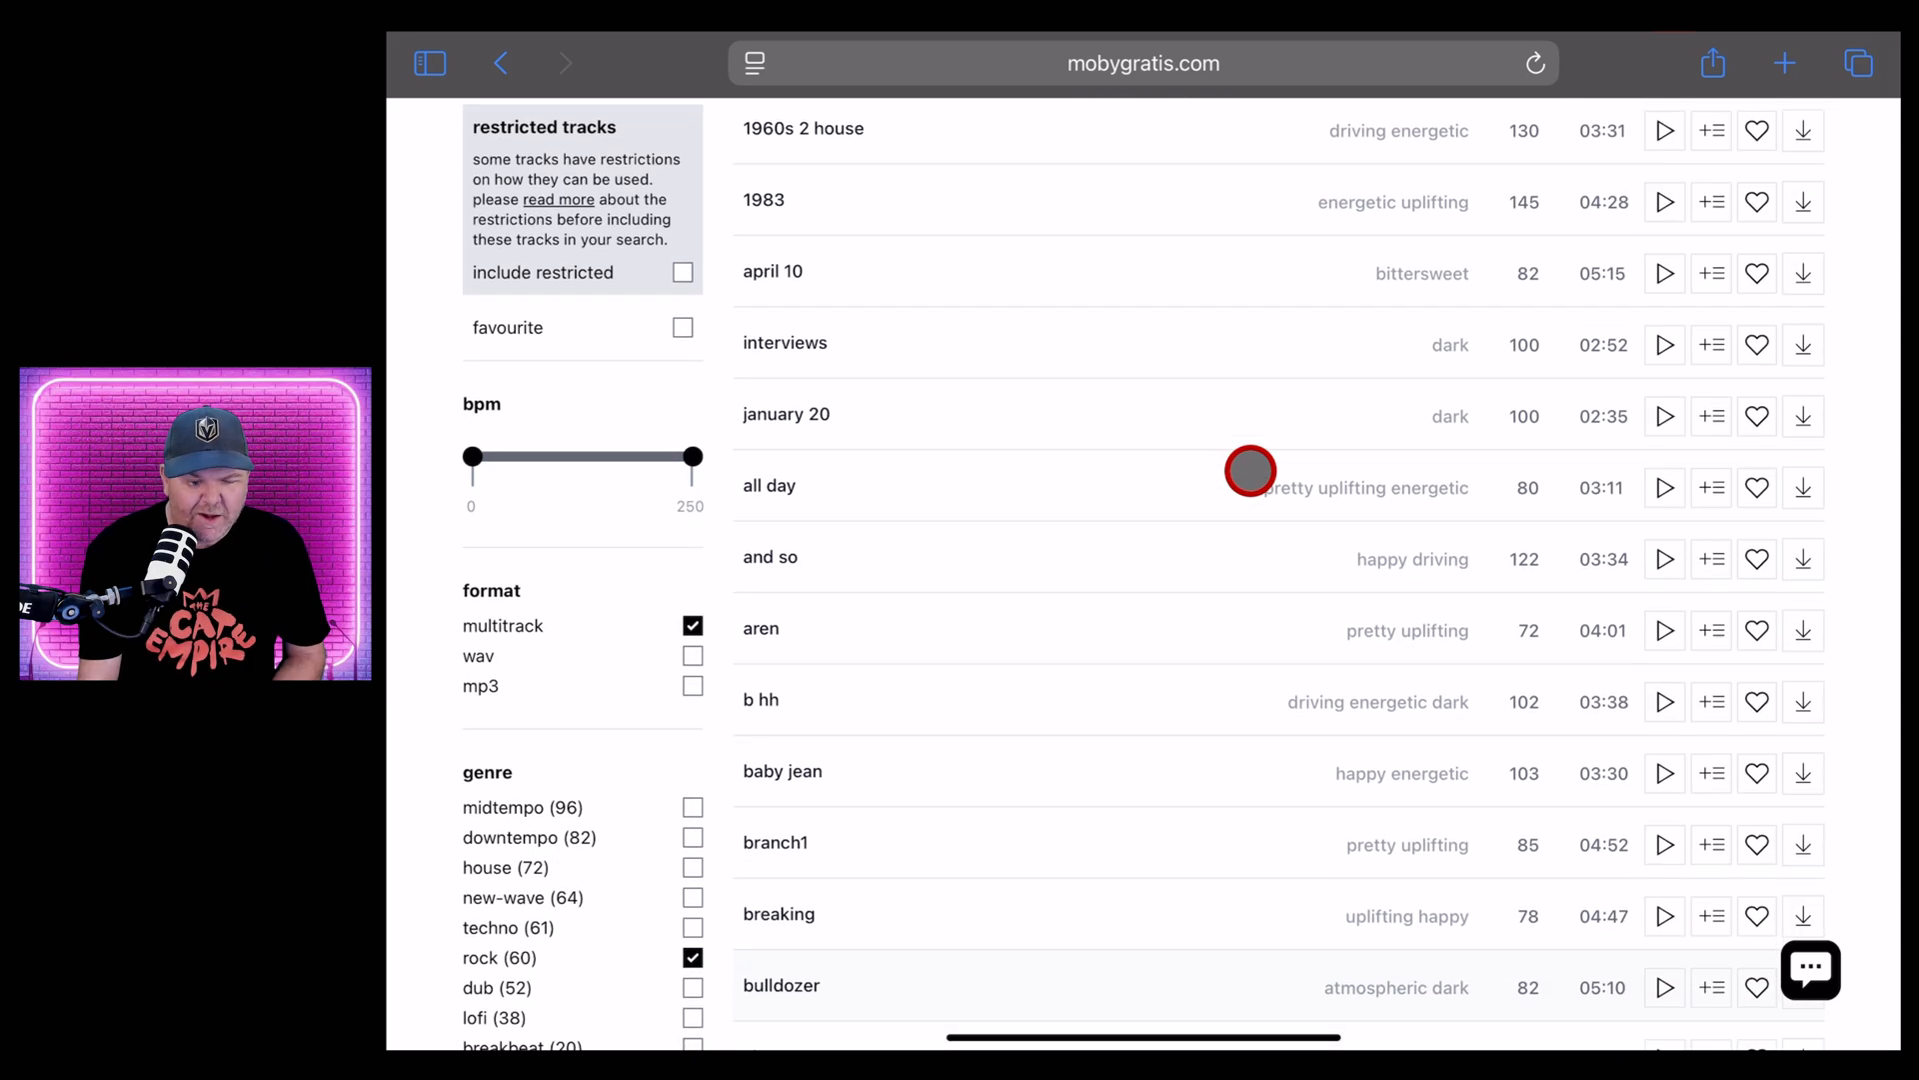
scroll(down, 3)
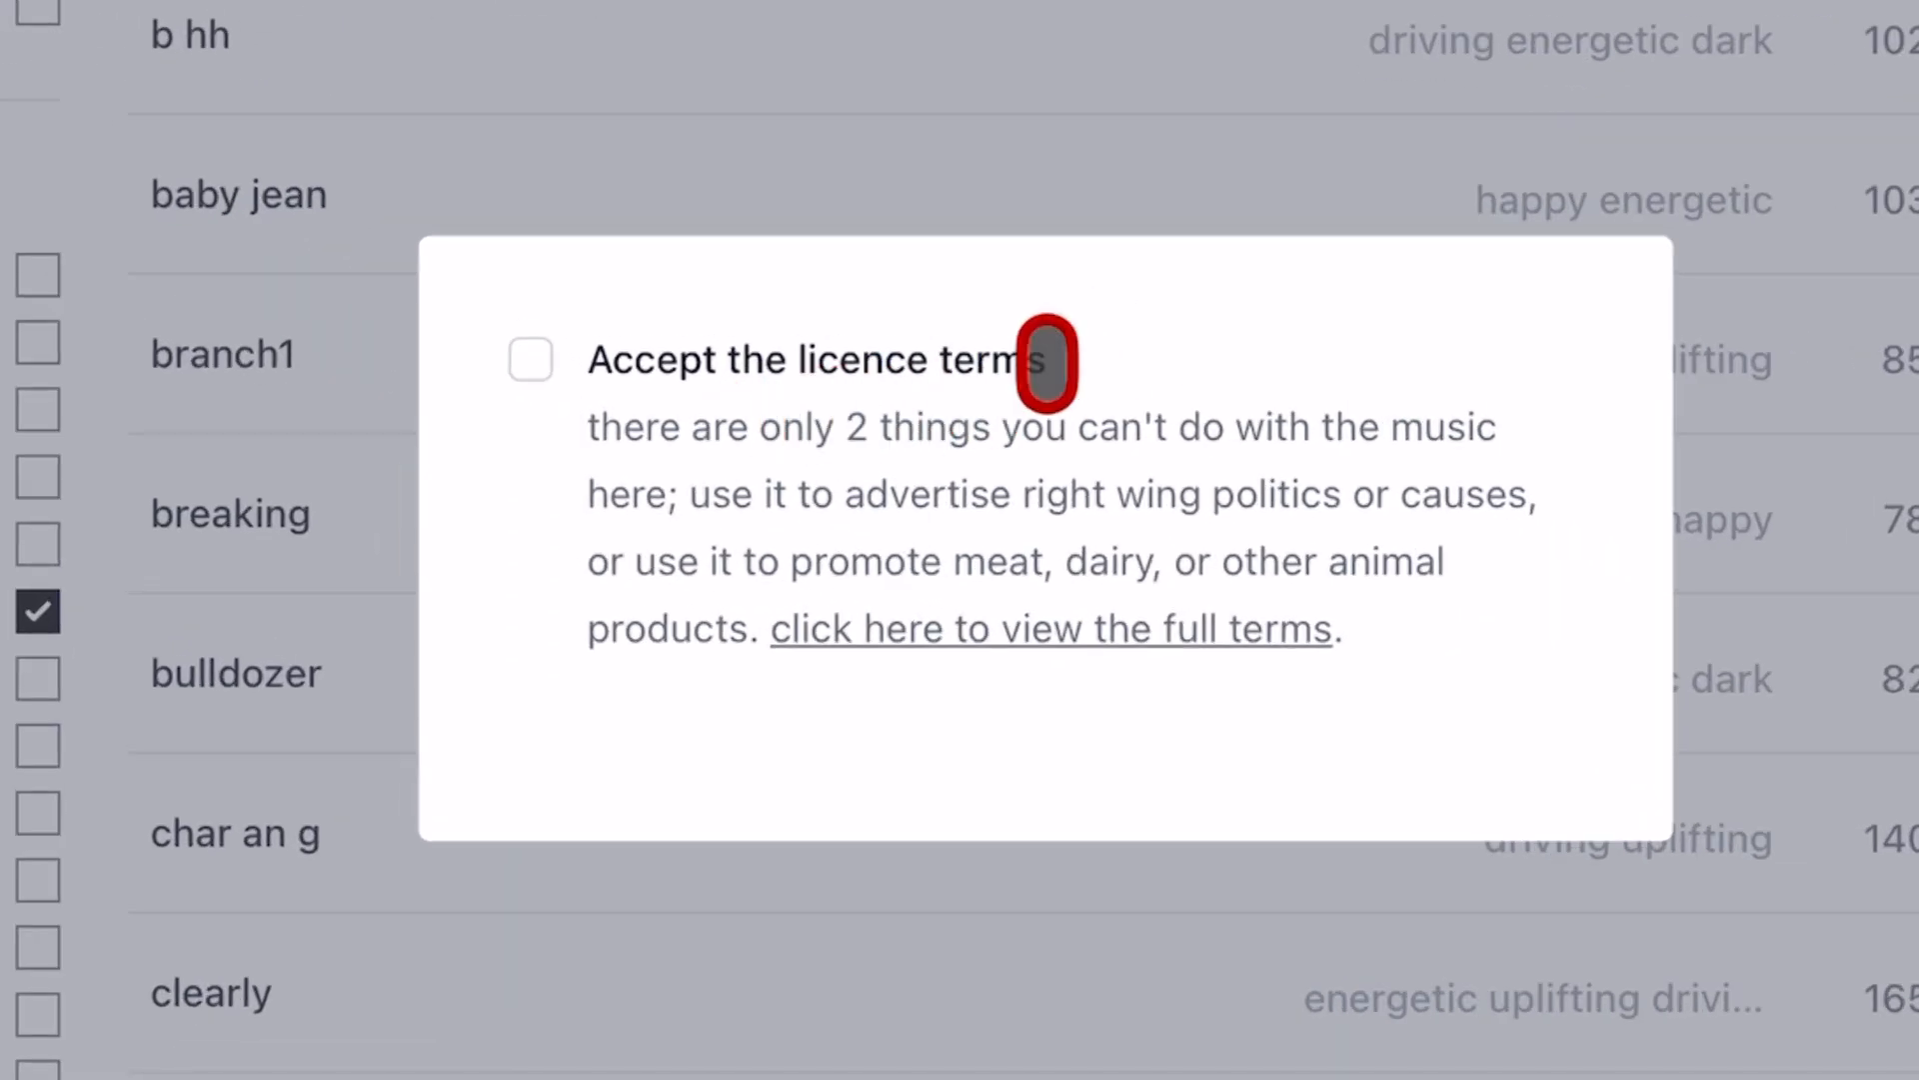
mouse_move(1514, 299)
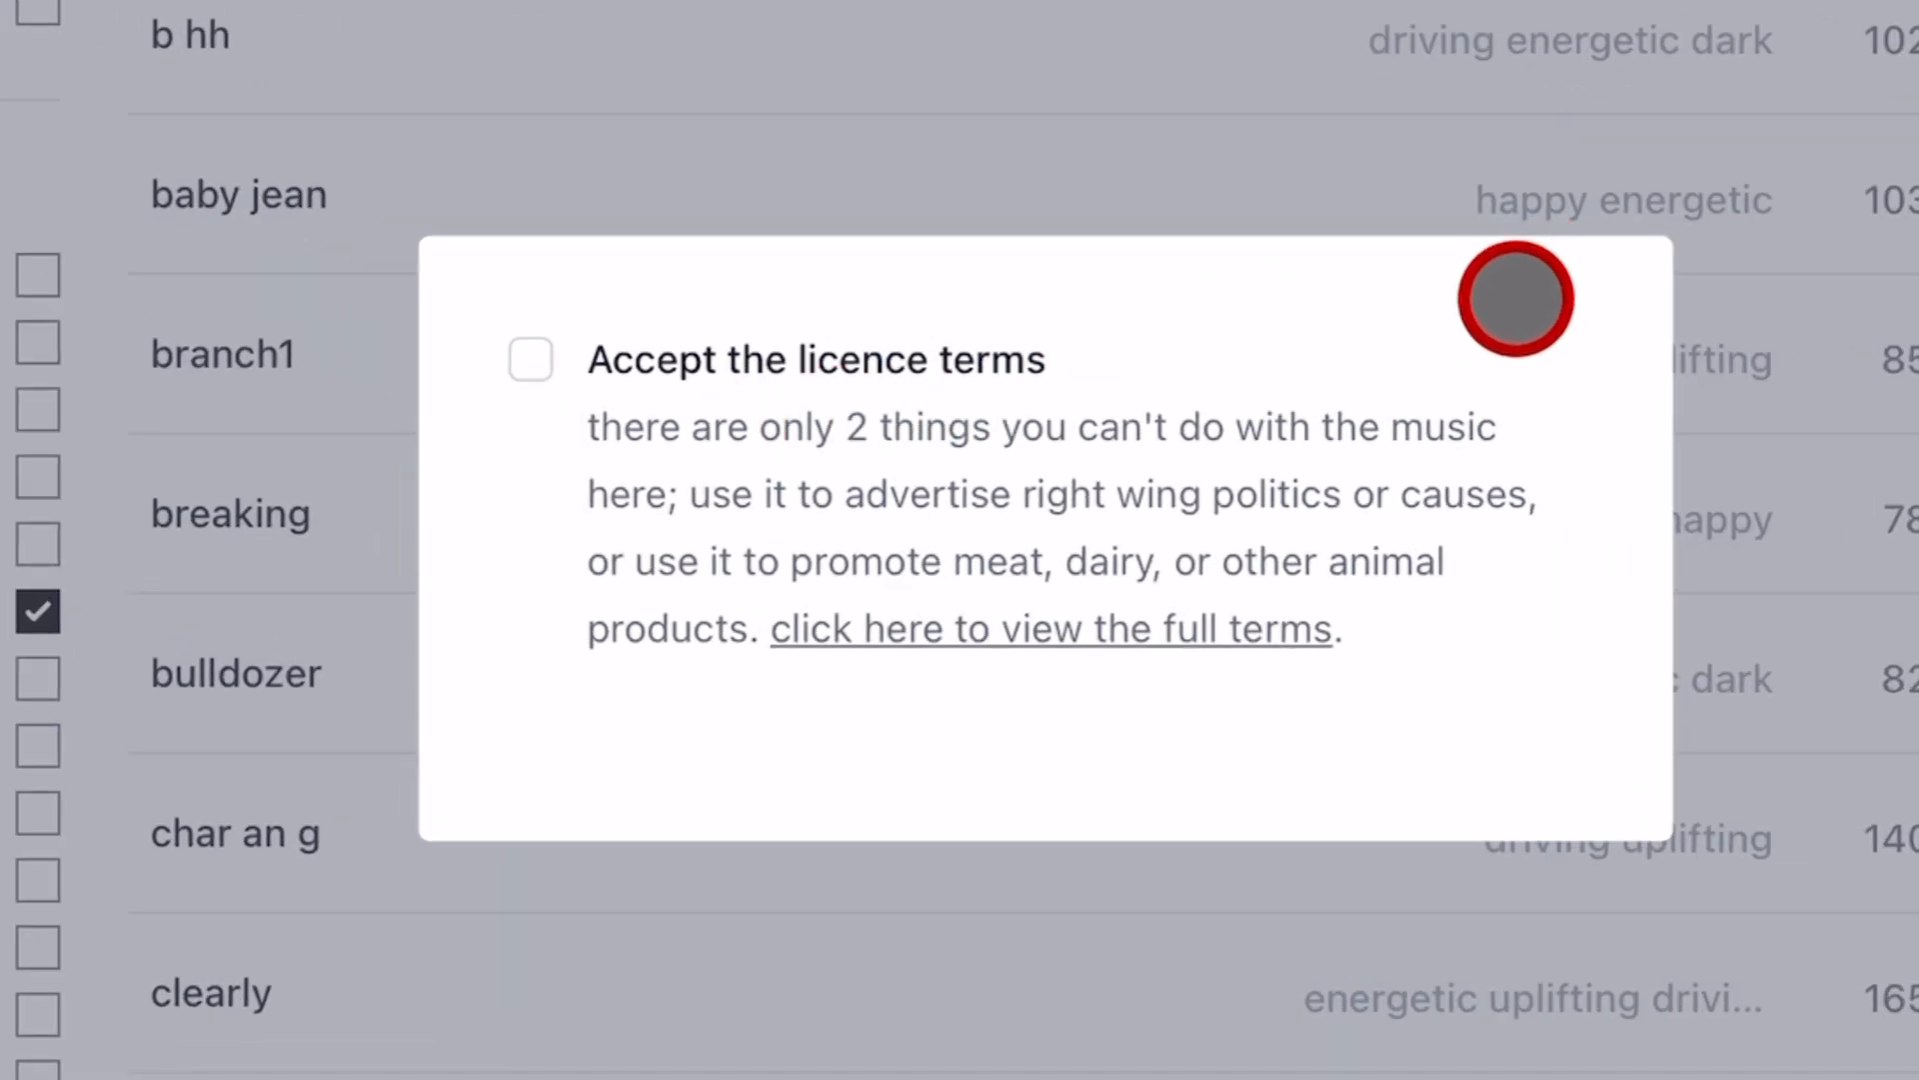
mouse_move(1035, 356)
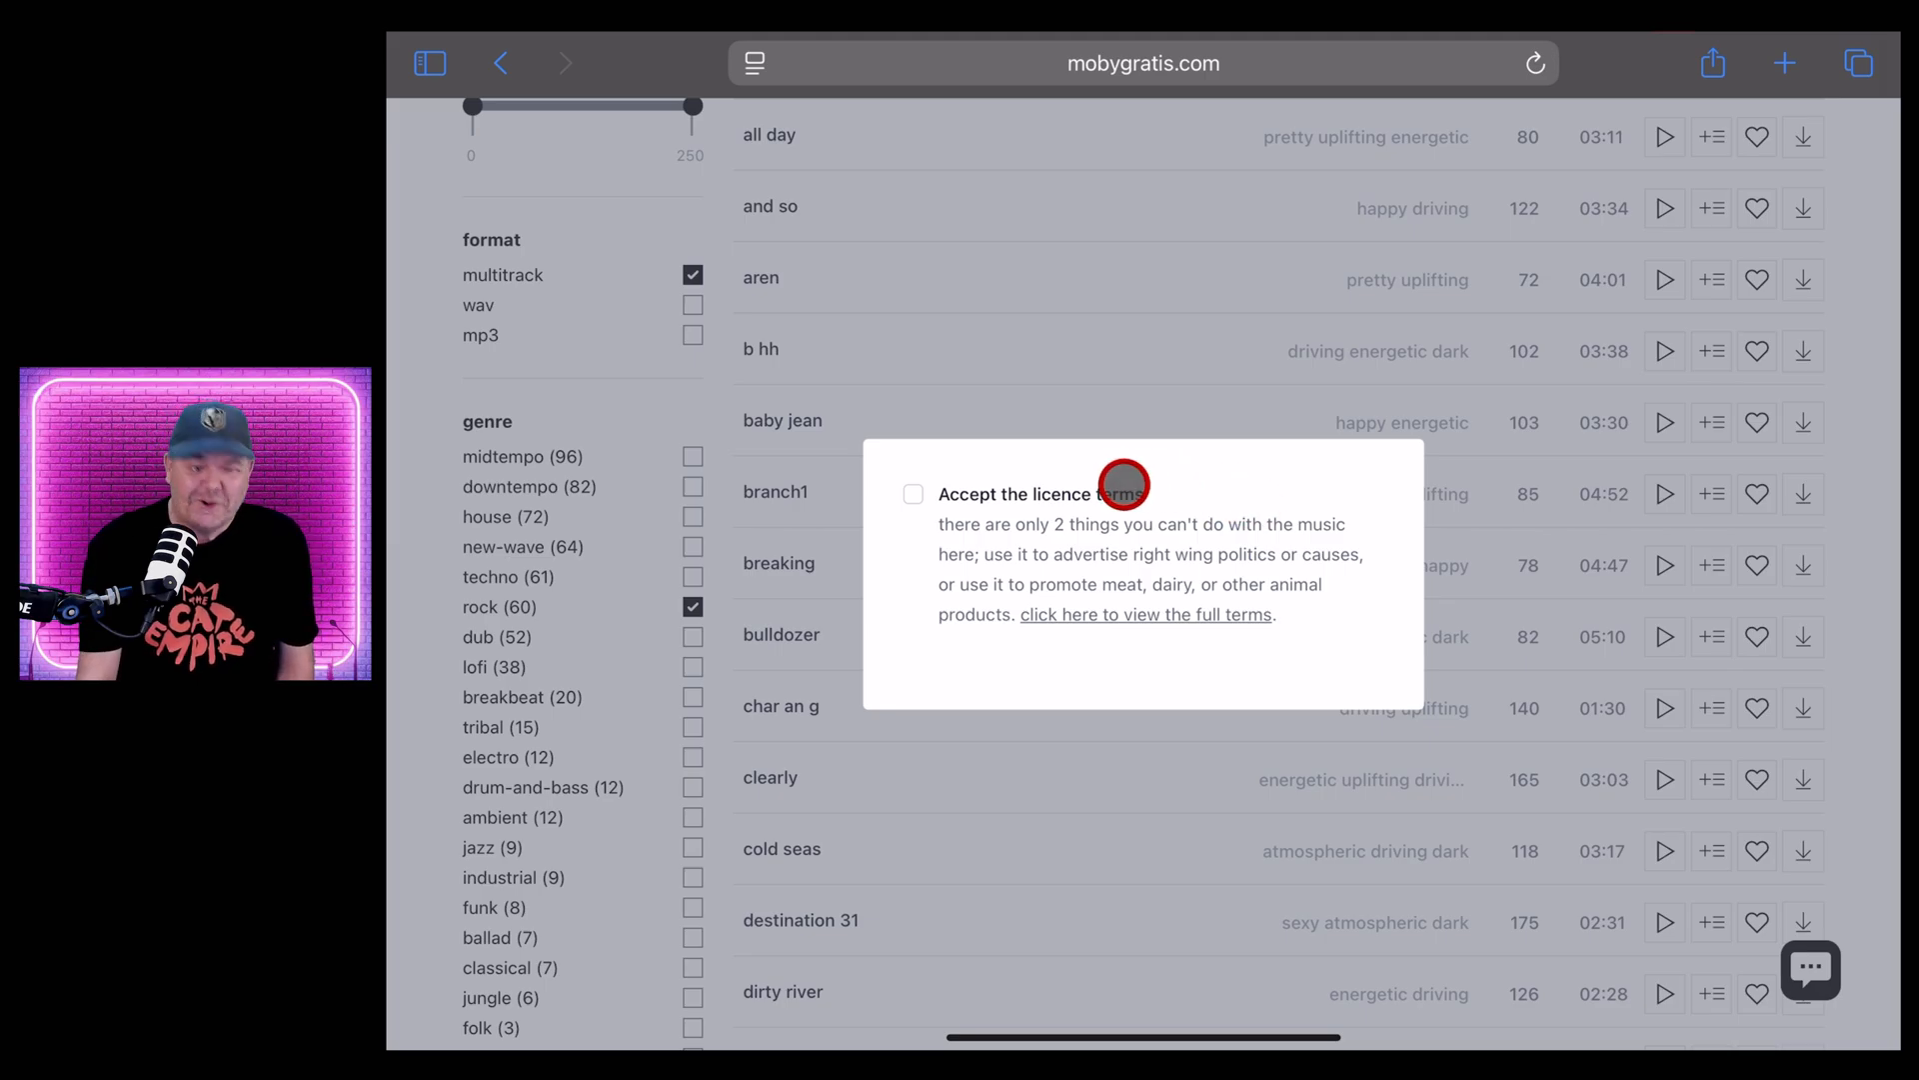
Tick 'Accept the licence terms' and choose Browse anonymously
click(913, 493)
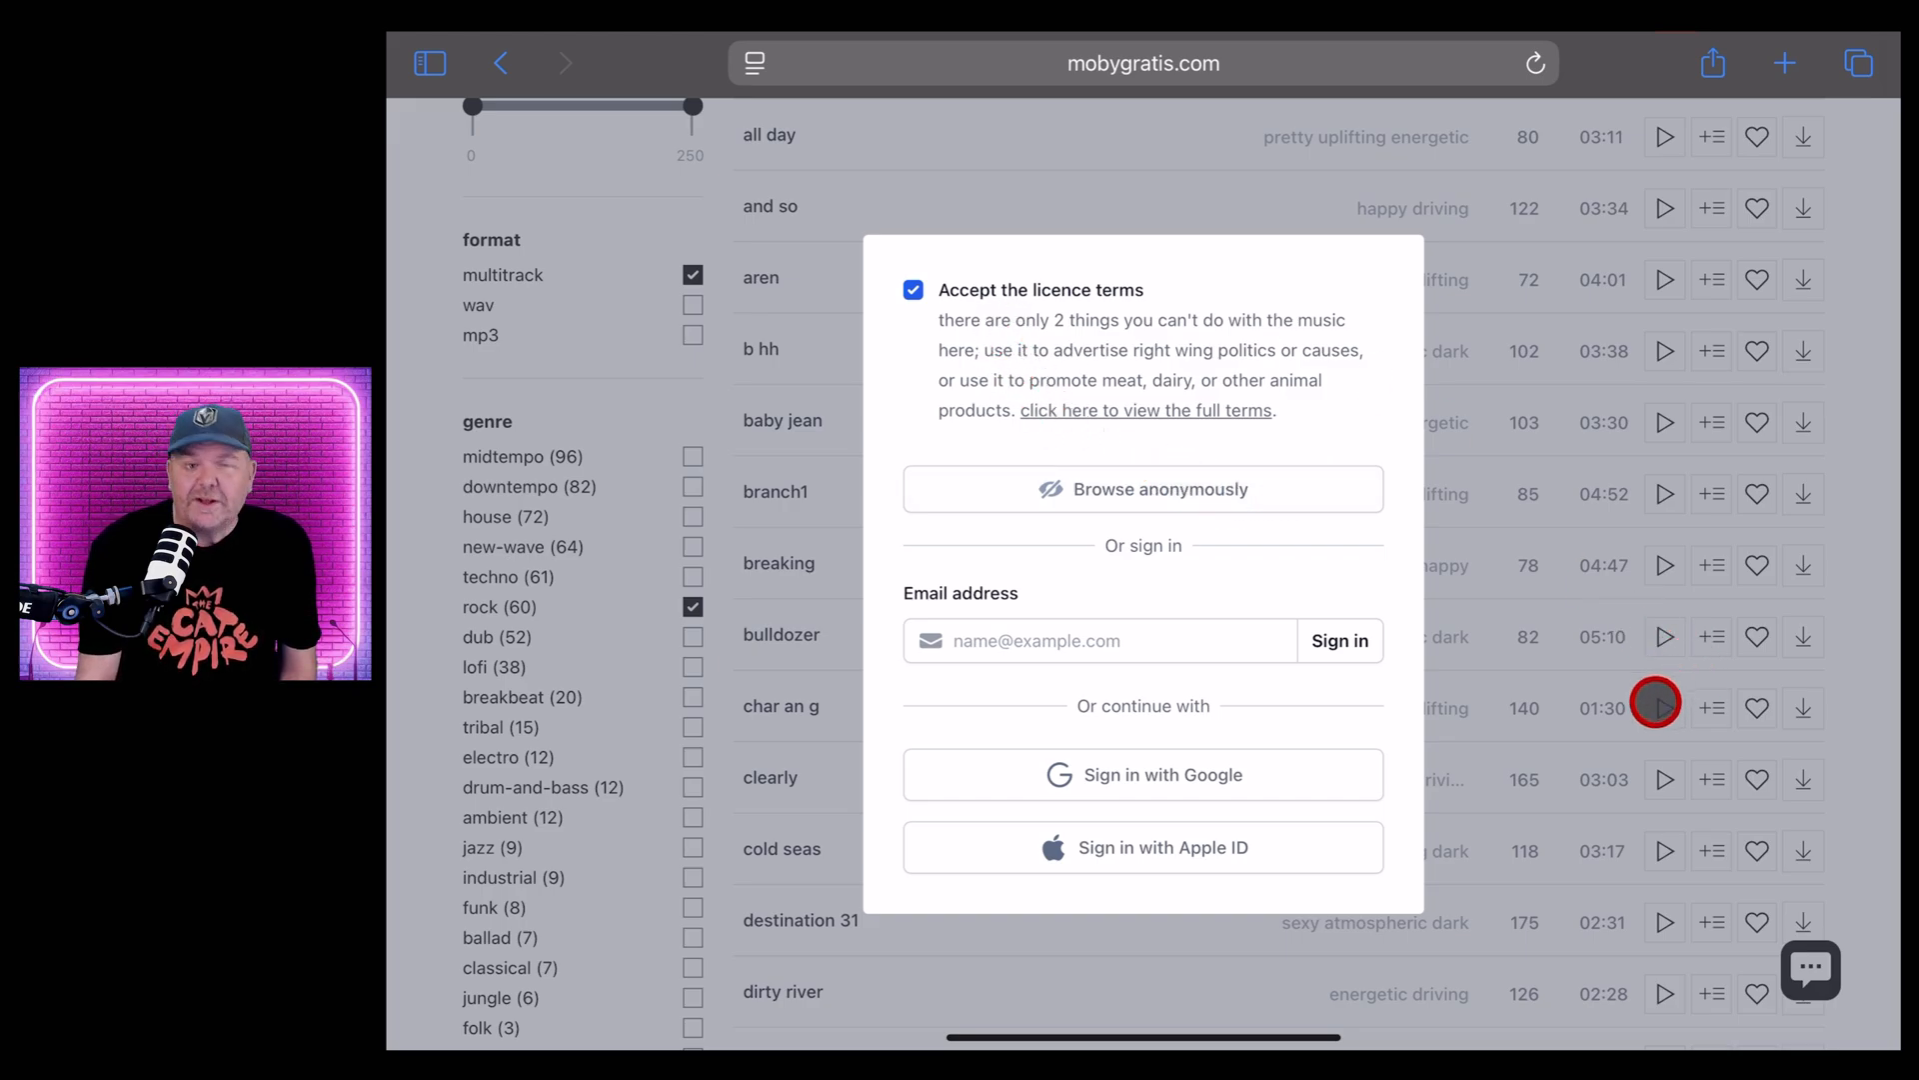
click(1097, 640)
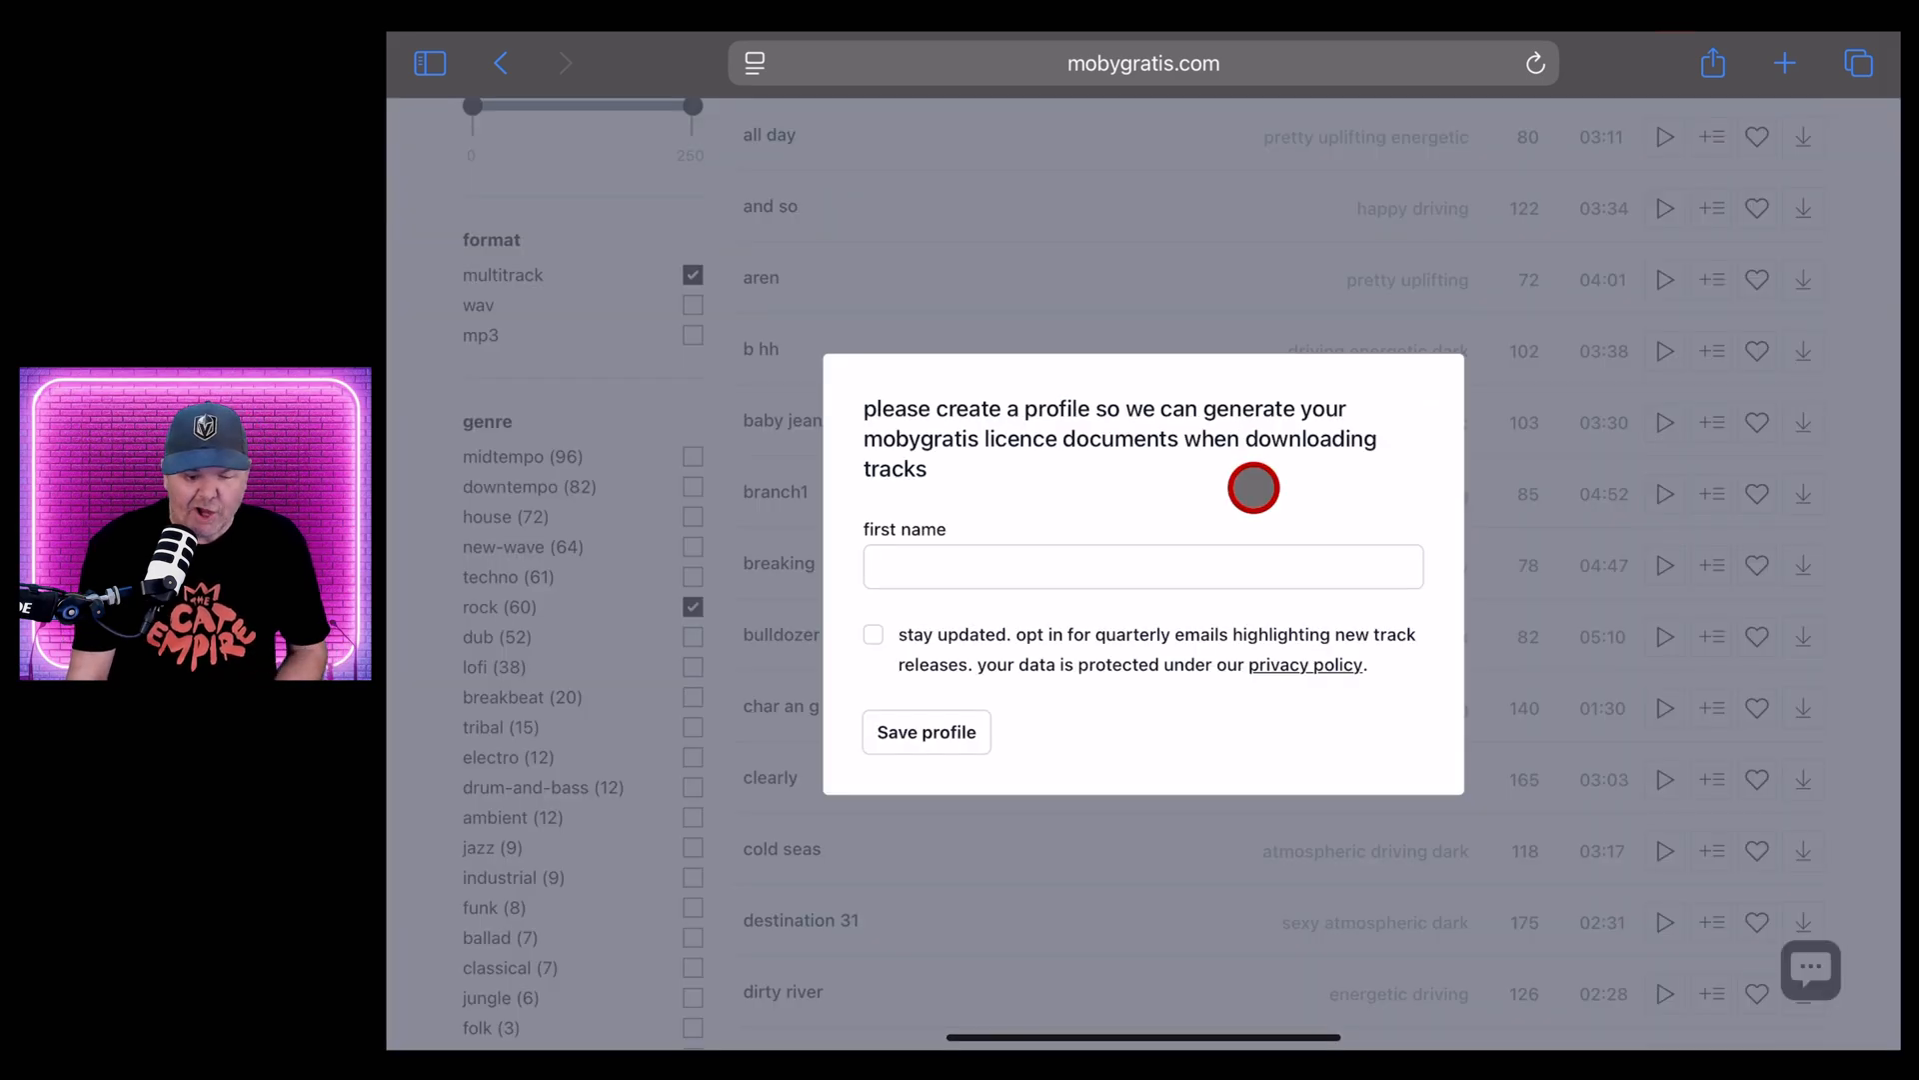
Save a profile with first name 'Pete', opted in to quarterly new-track emails
click(1142, 566)
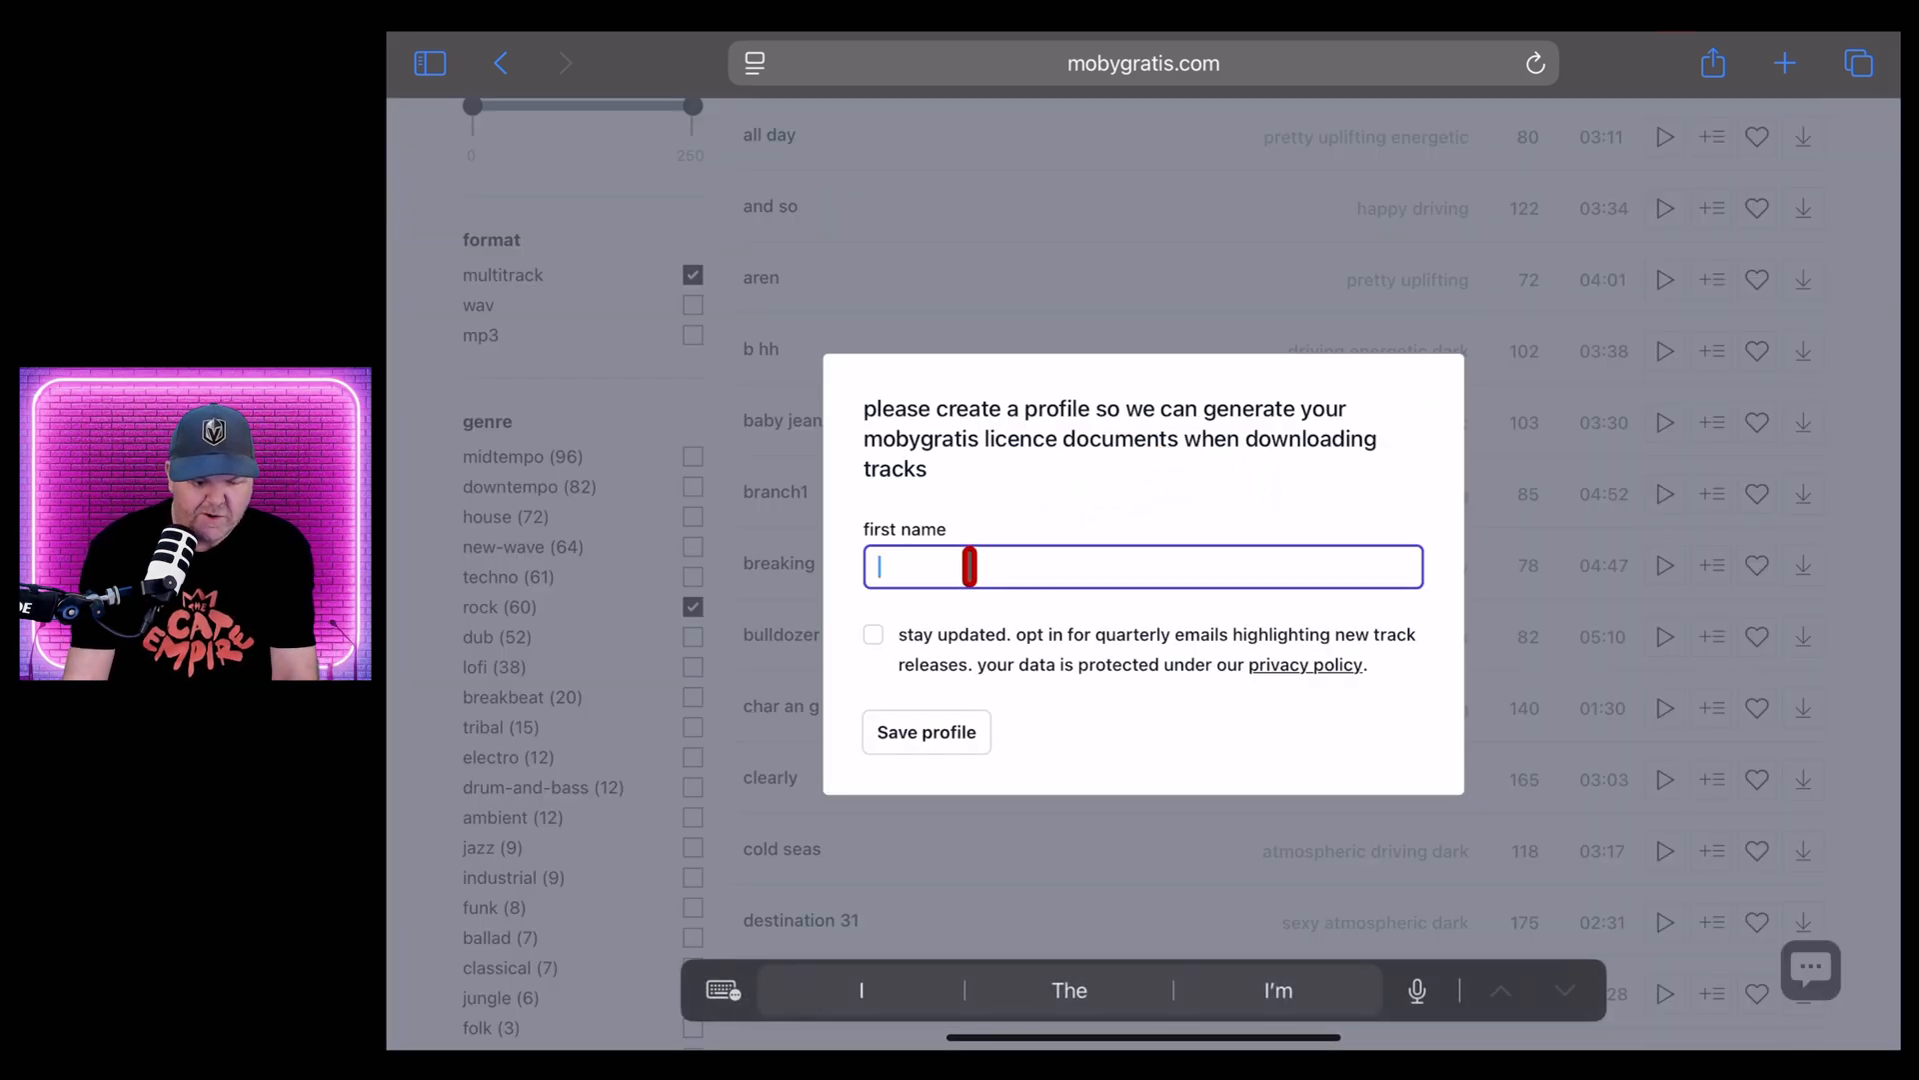
text(Pete)
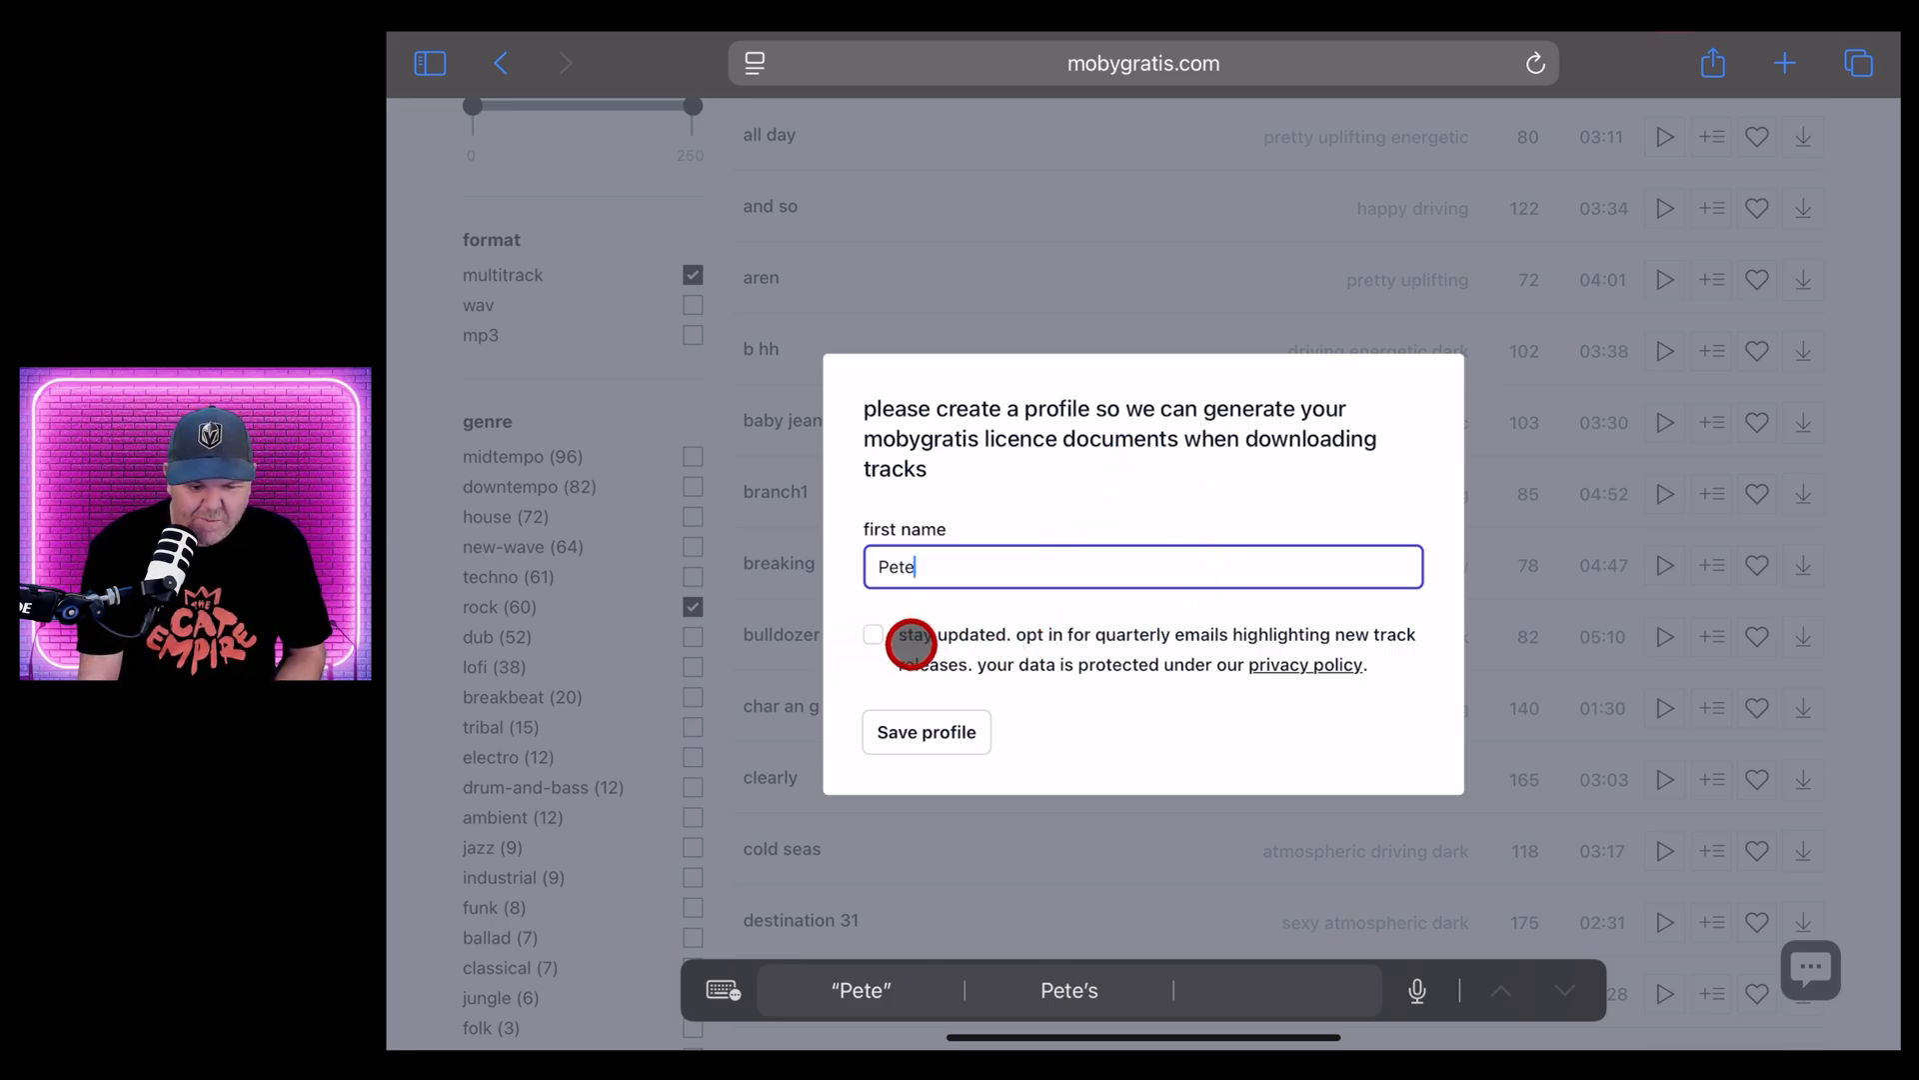
click(873, 634)
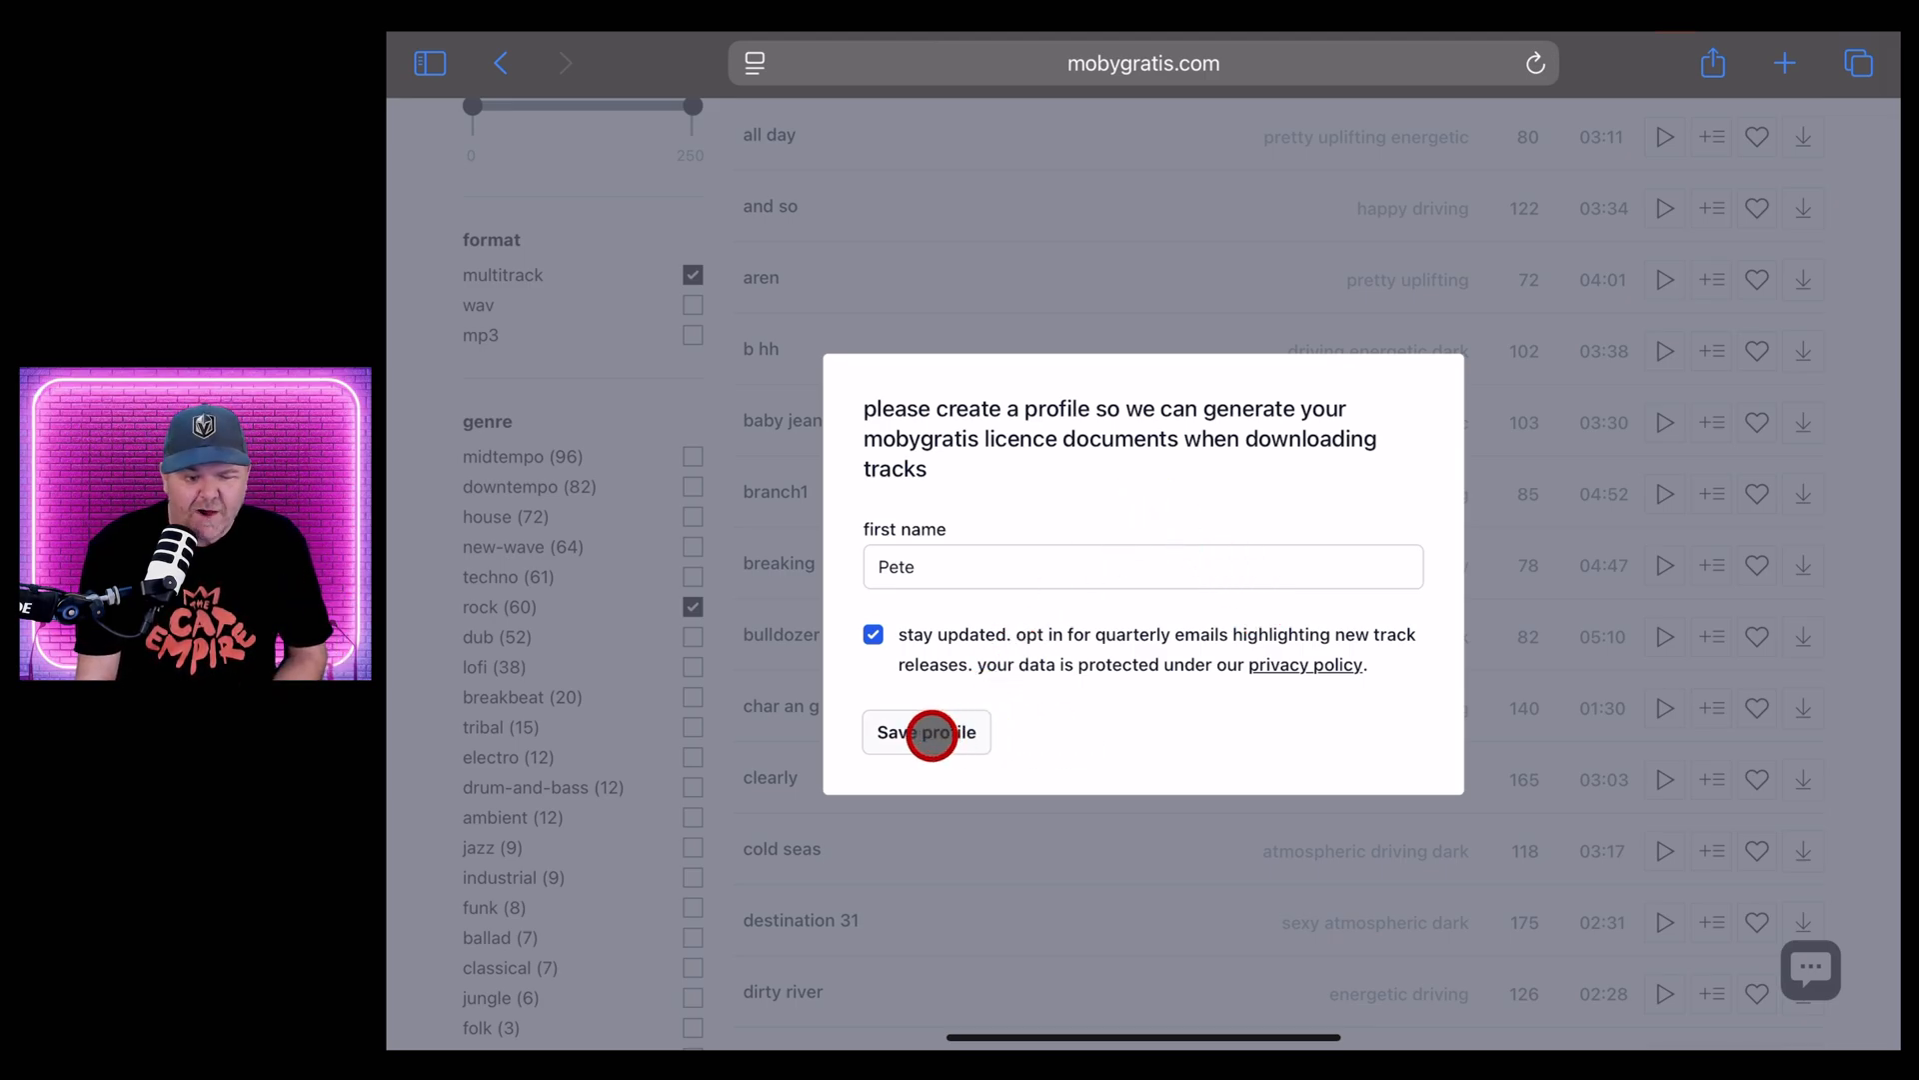
click(927, 731)
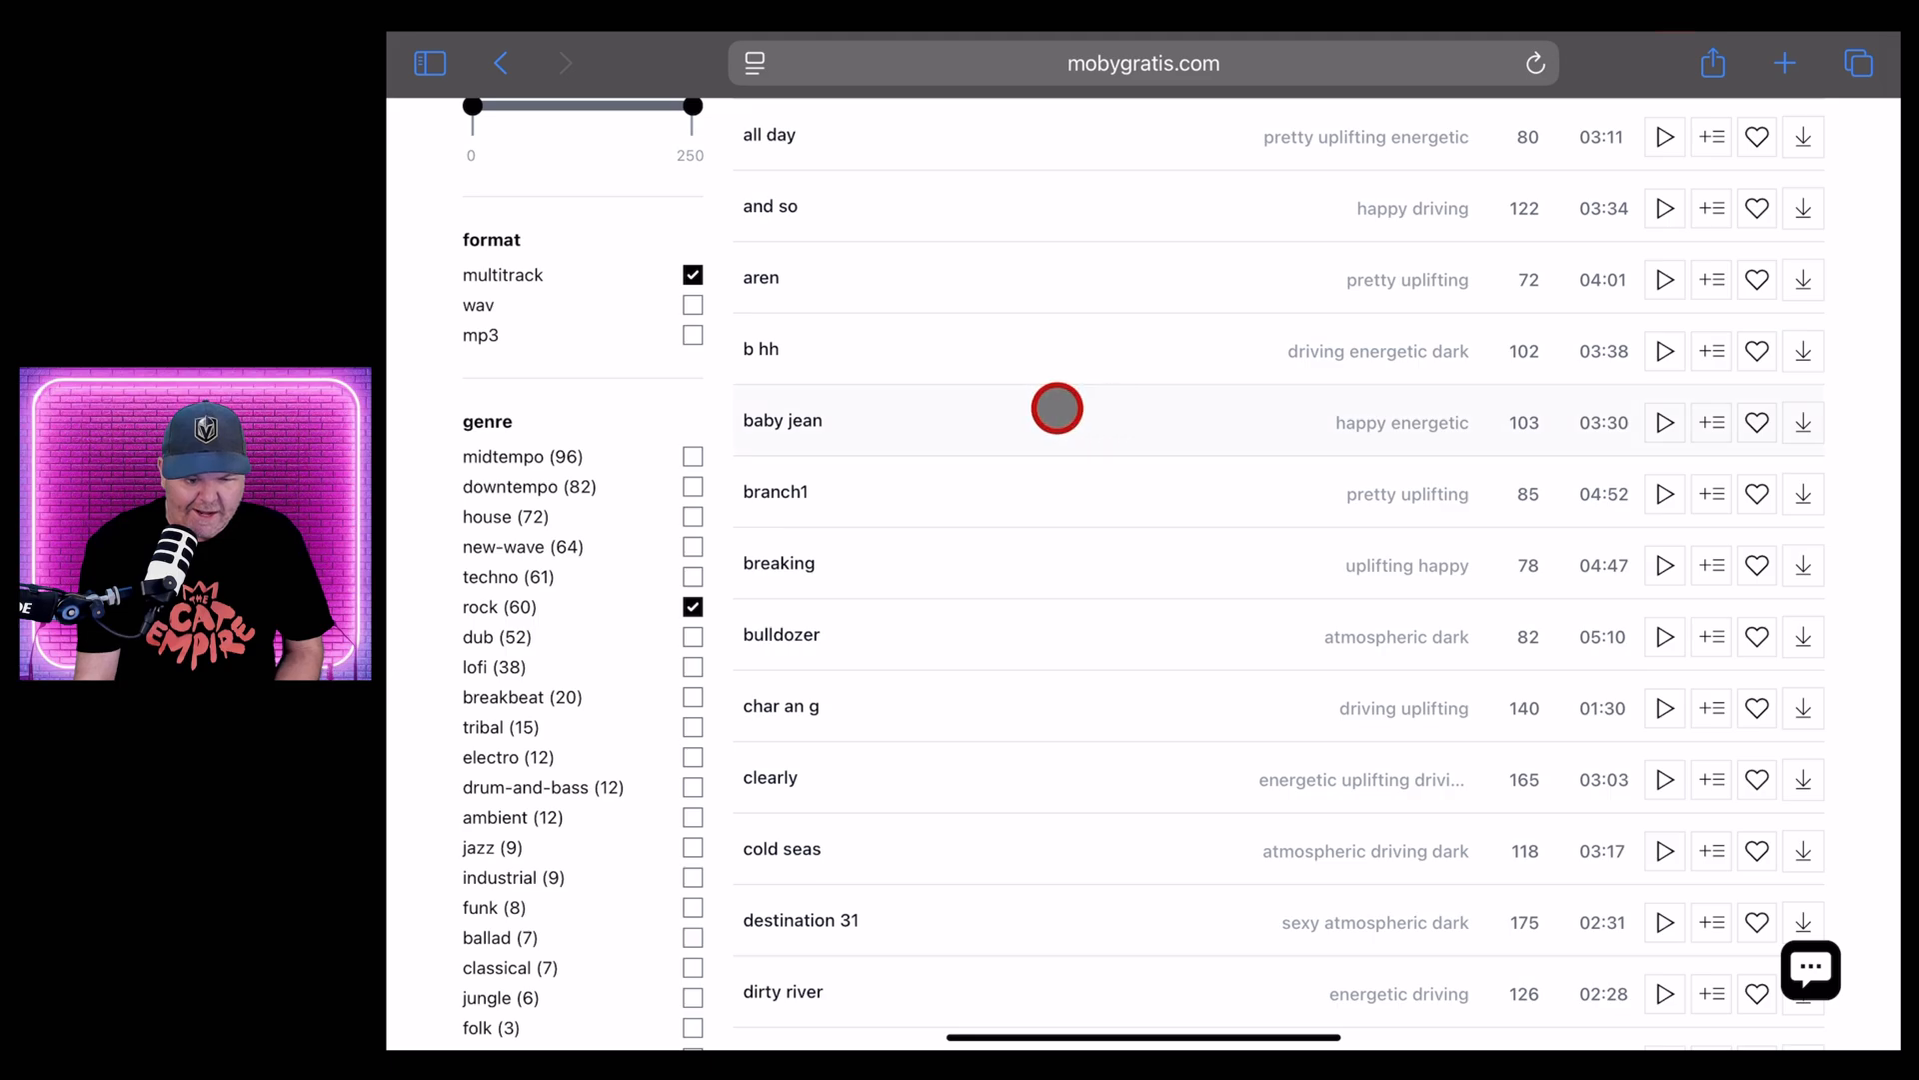
Play the dirty river preview, then pause it at 0:13
scroll(down, 3)
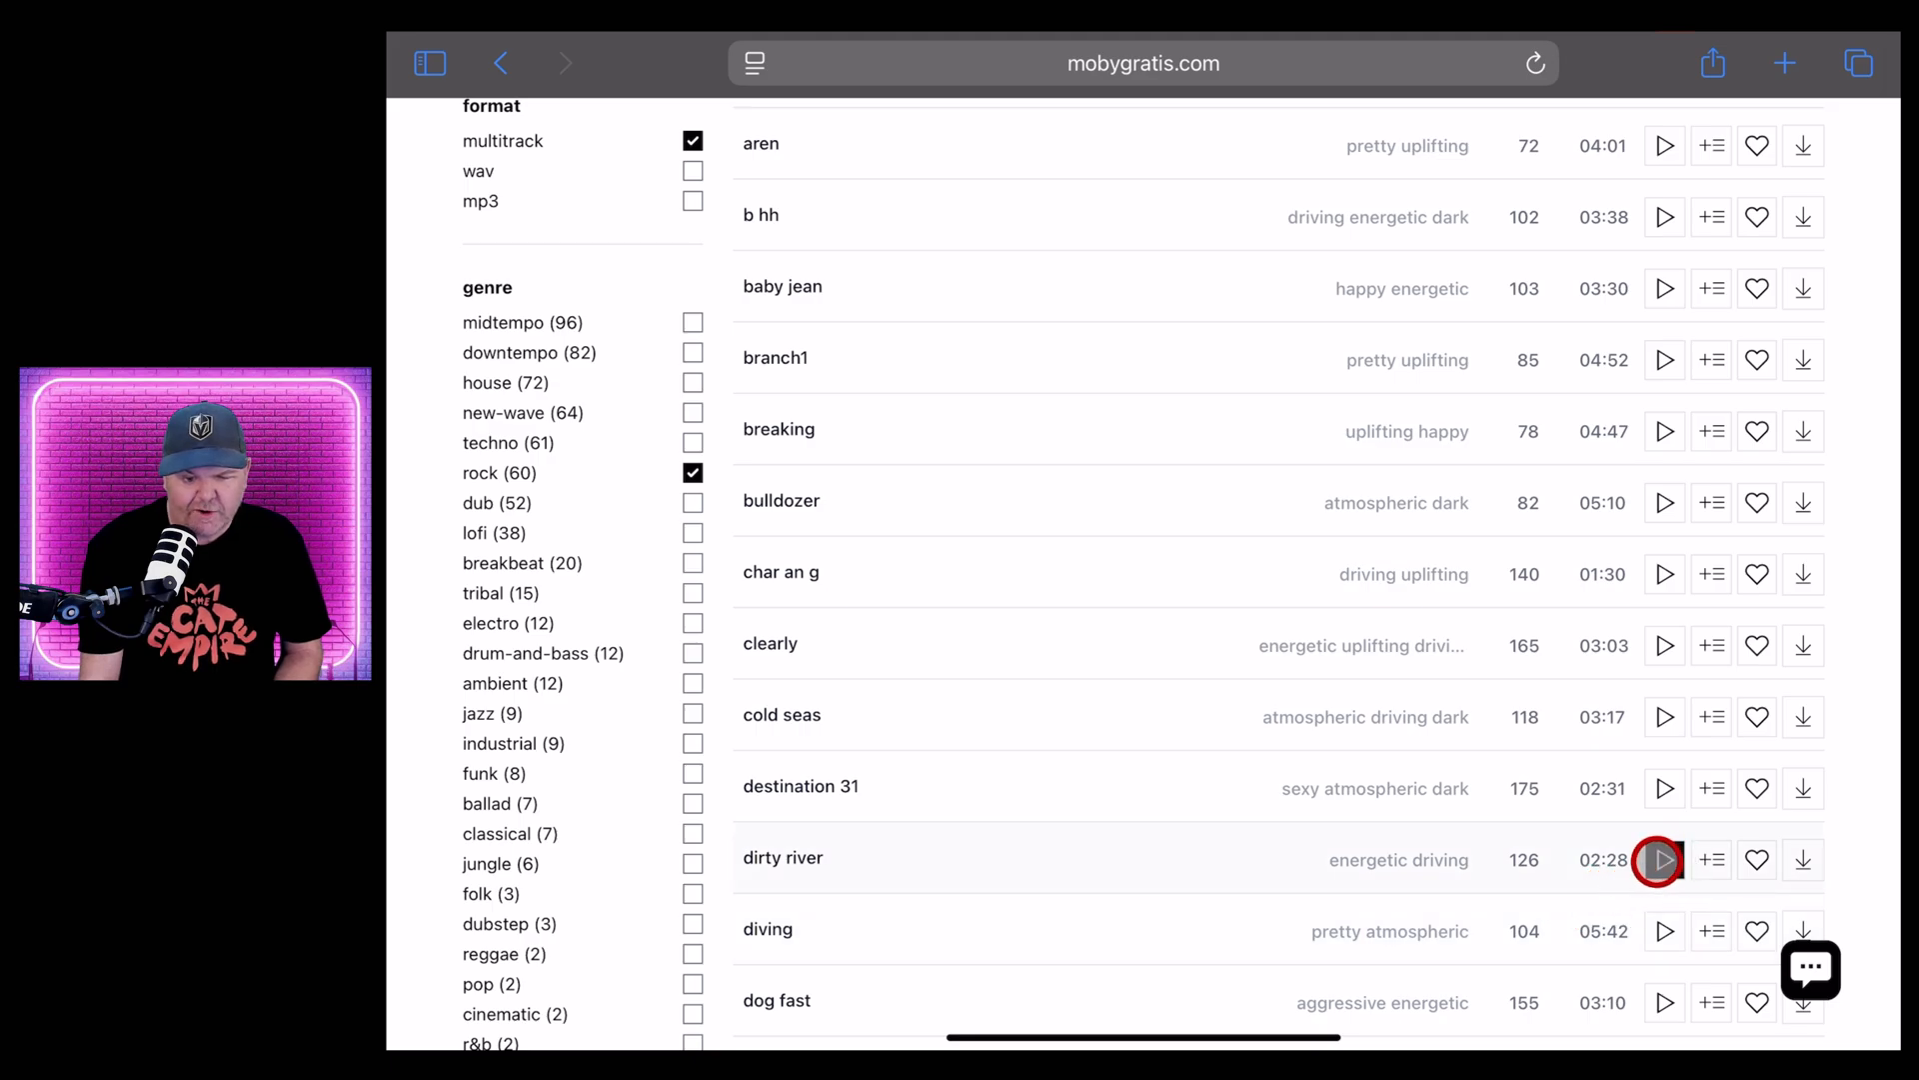
click(1661, 860)
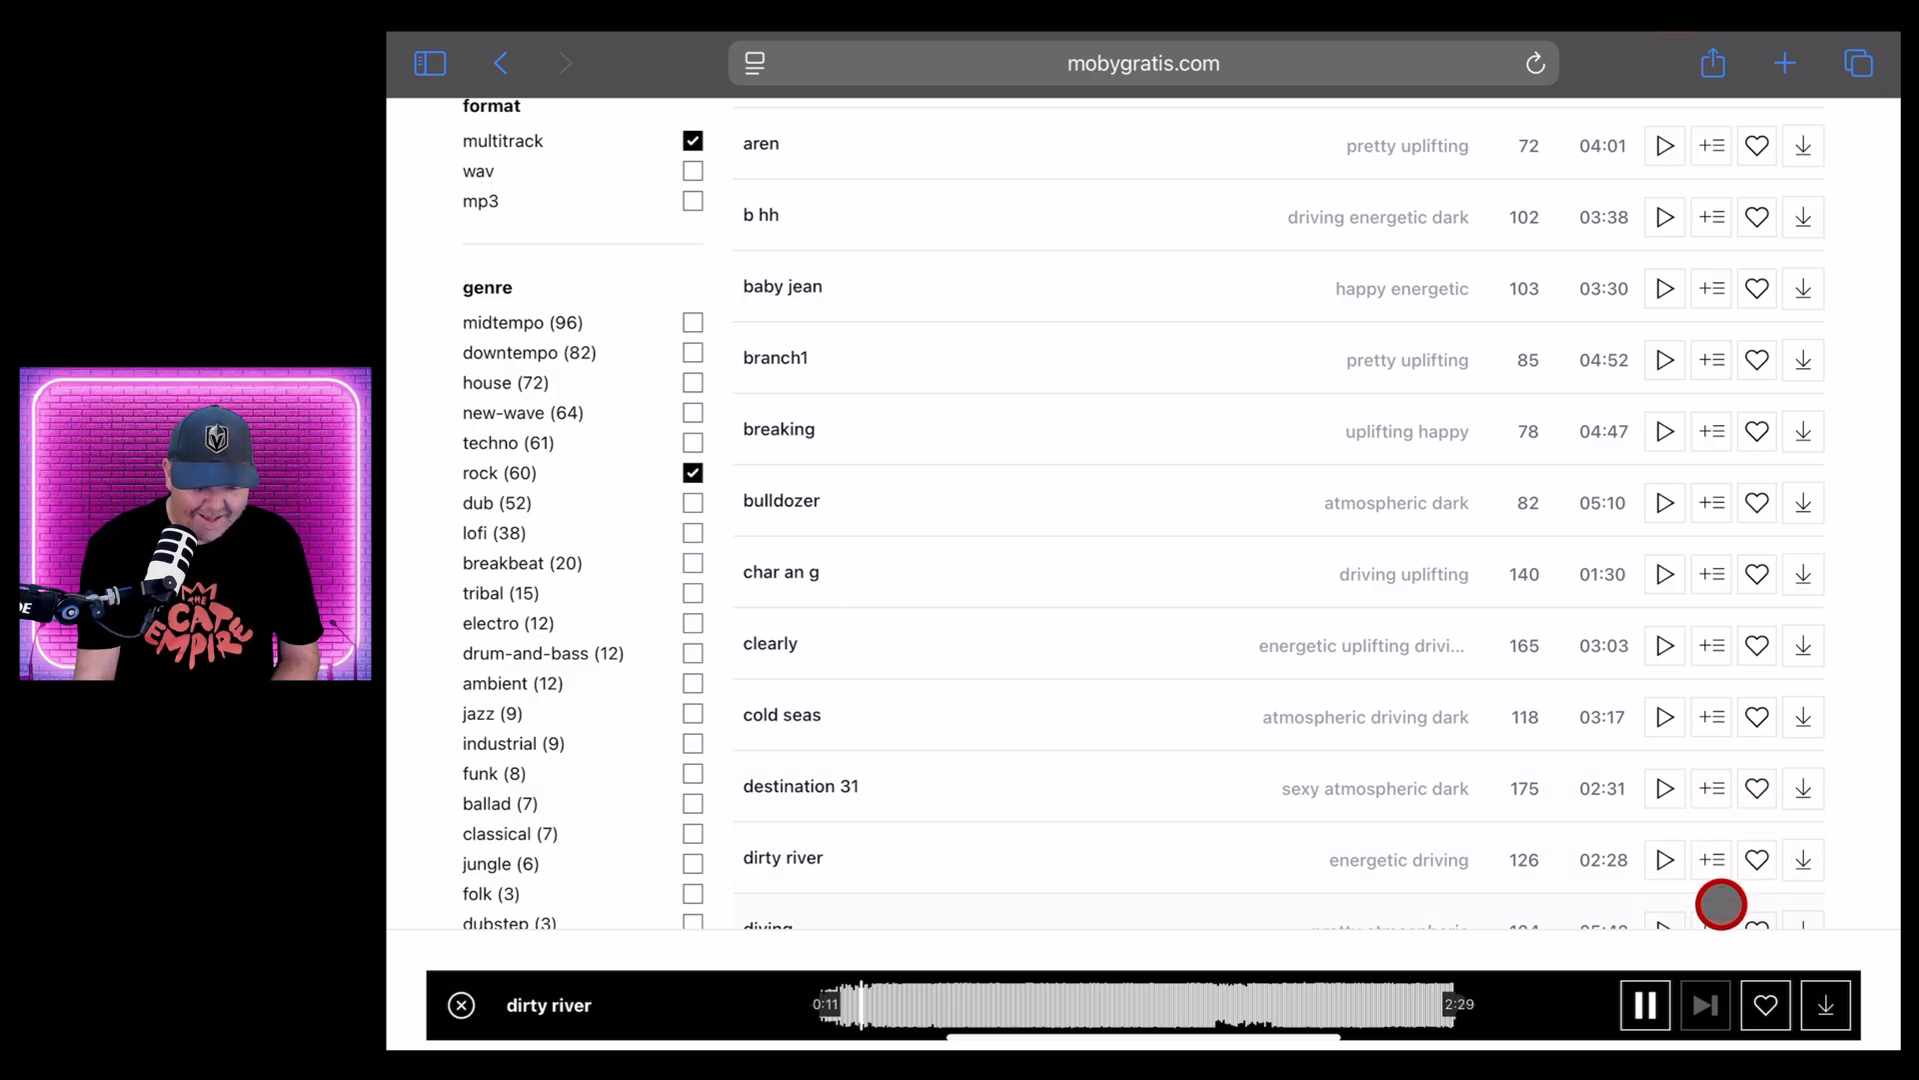
click(1645, 1004)
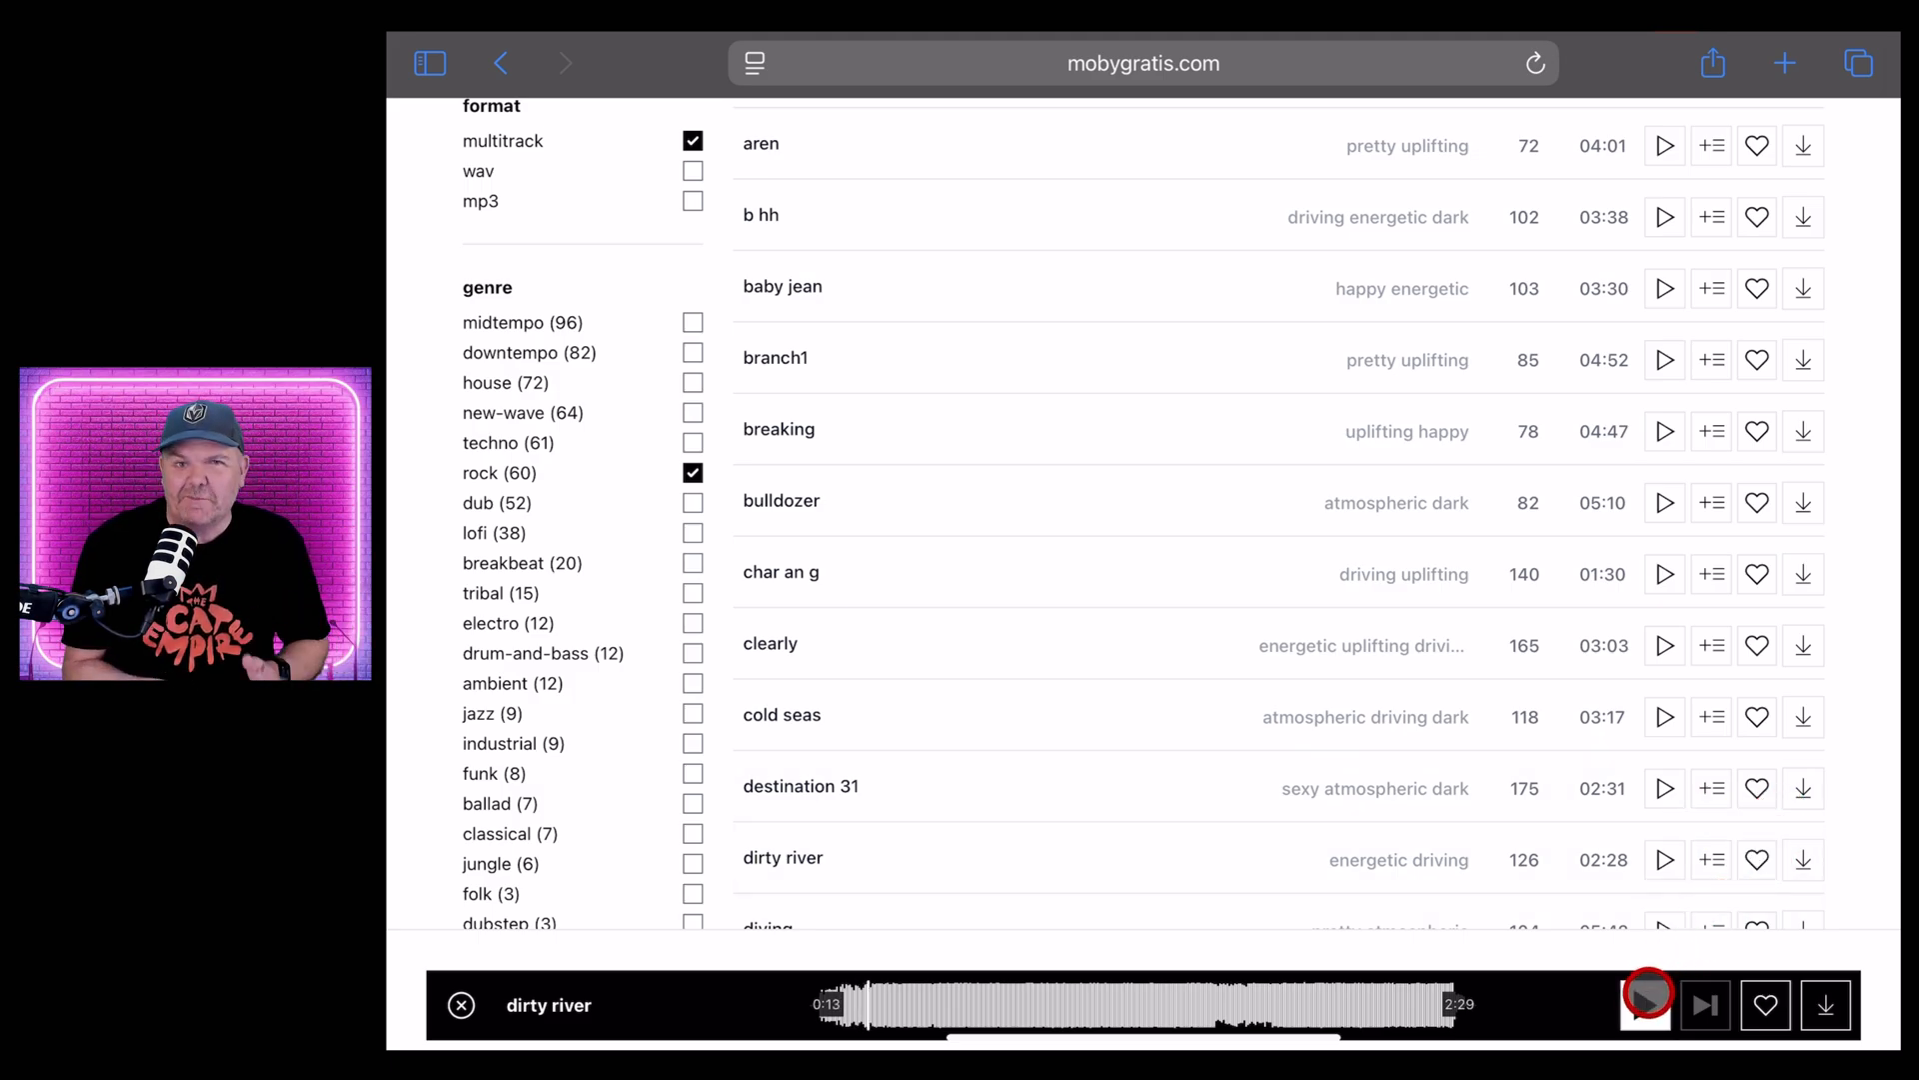
click(1645, 1005)
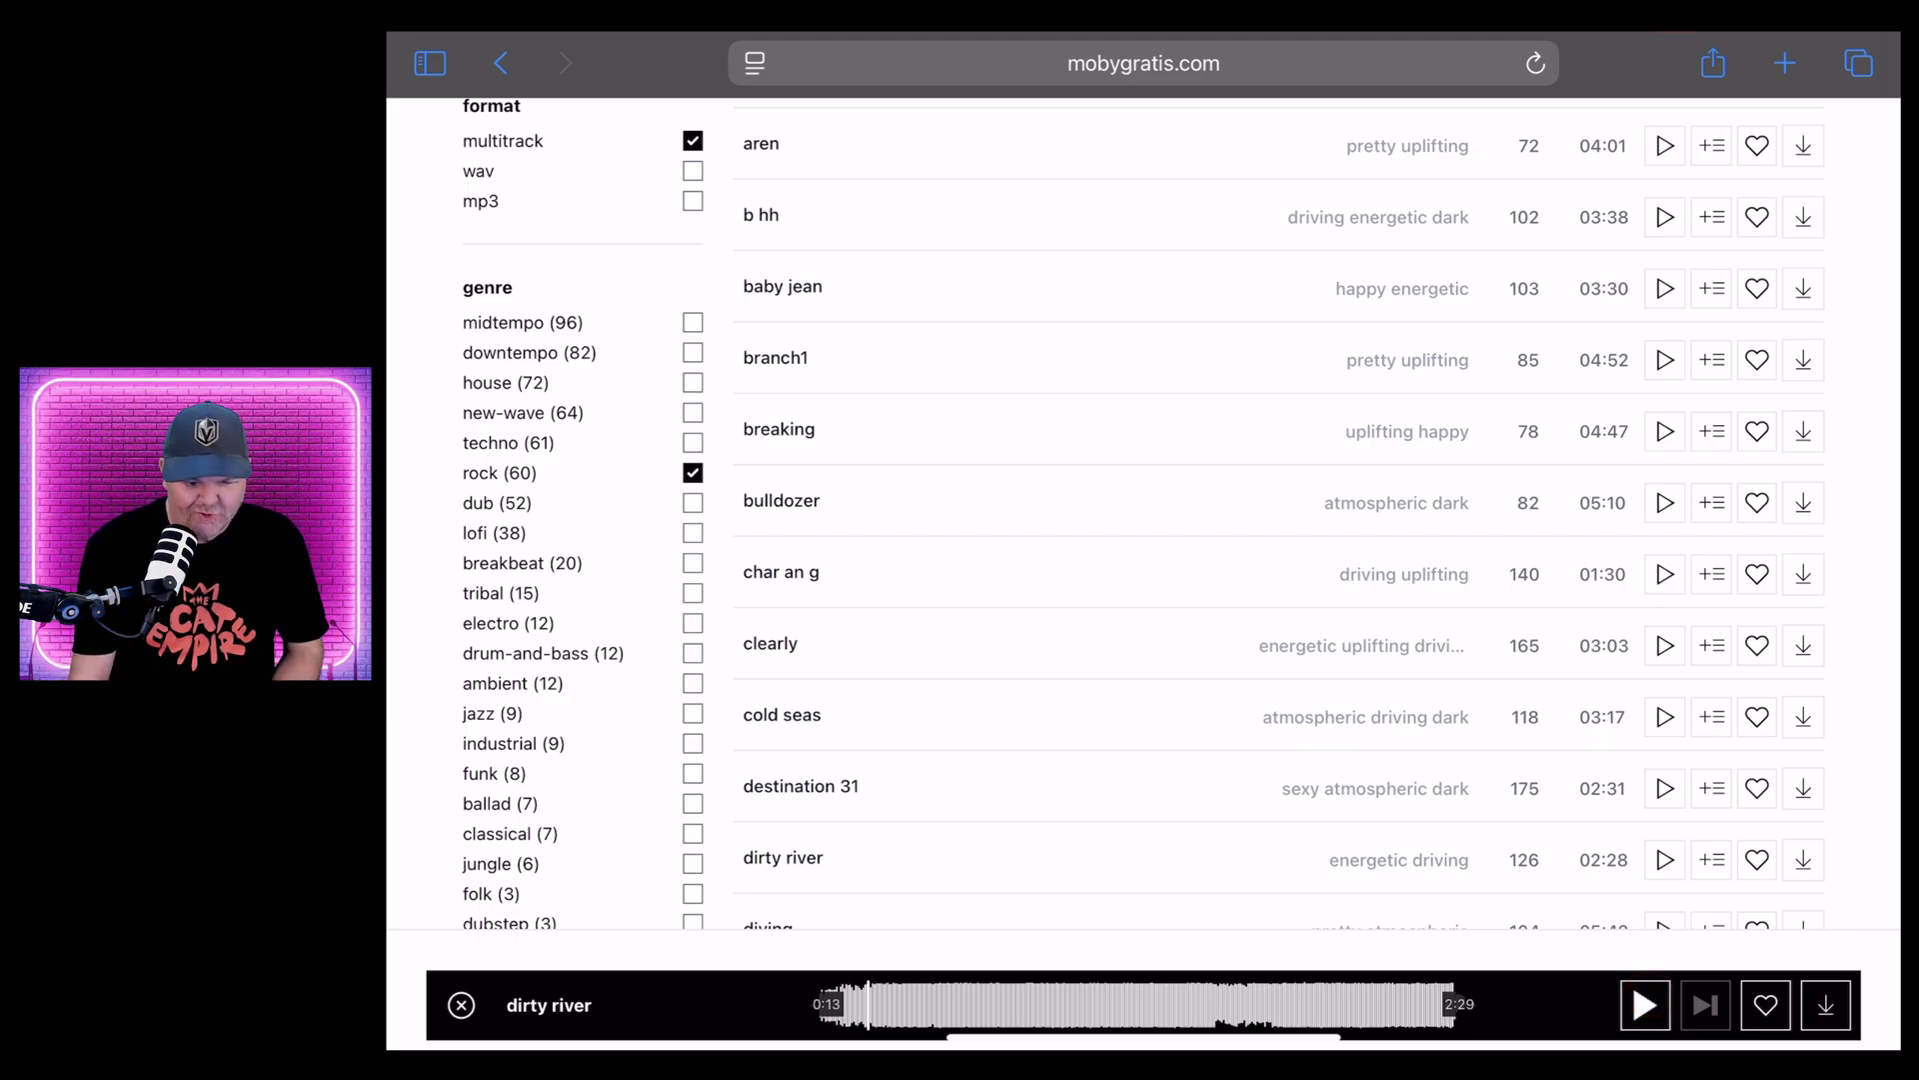
click(1181, 704)
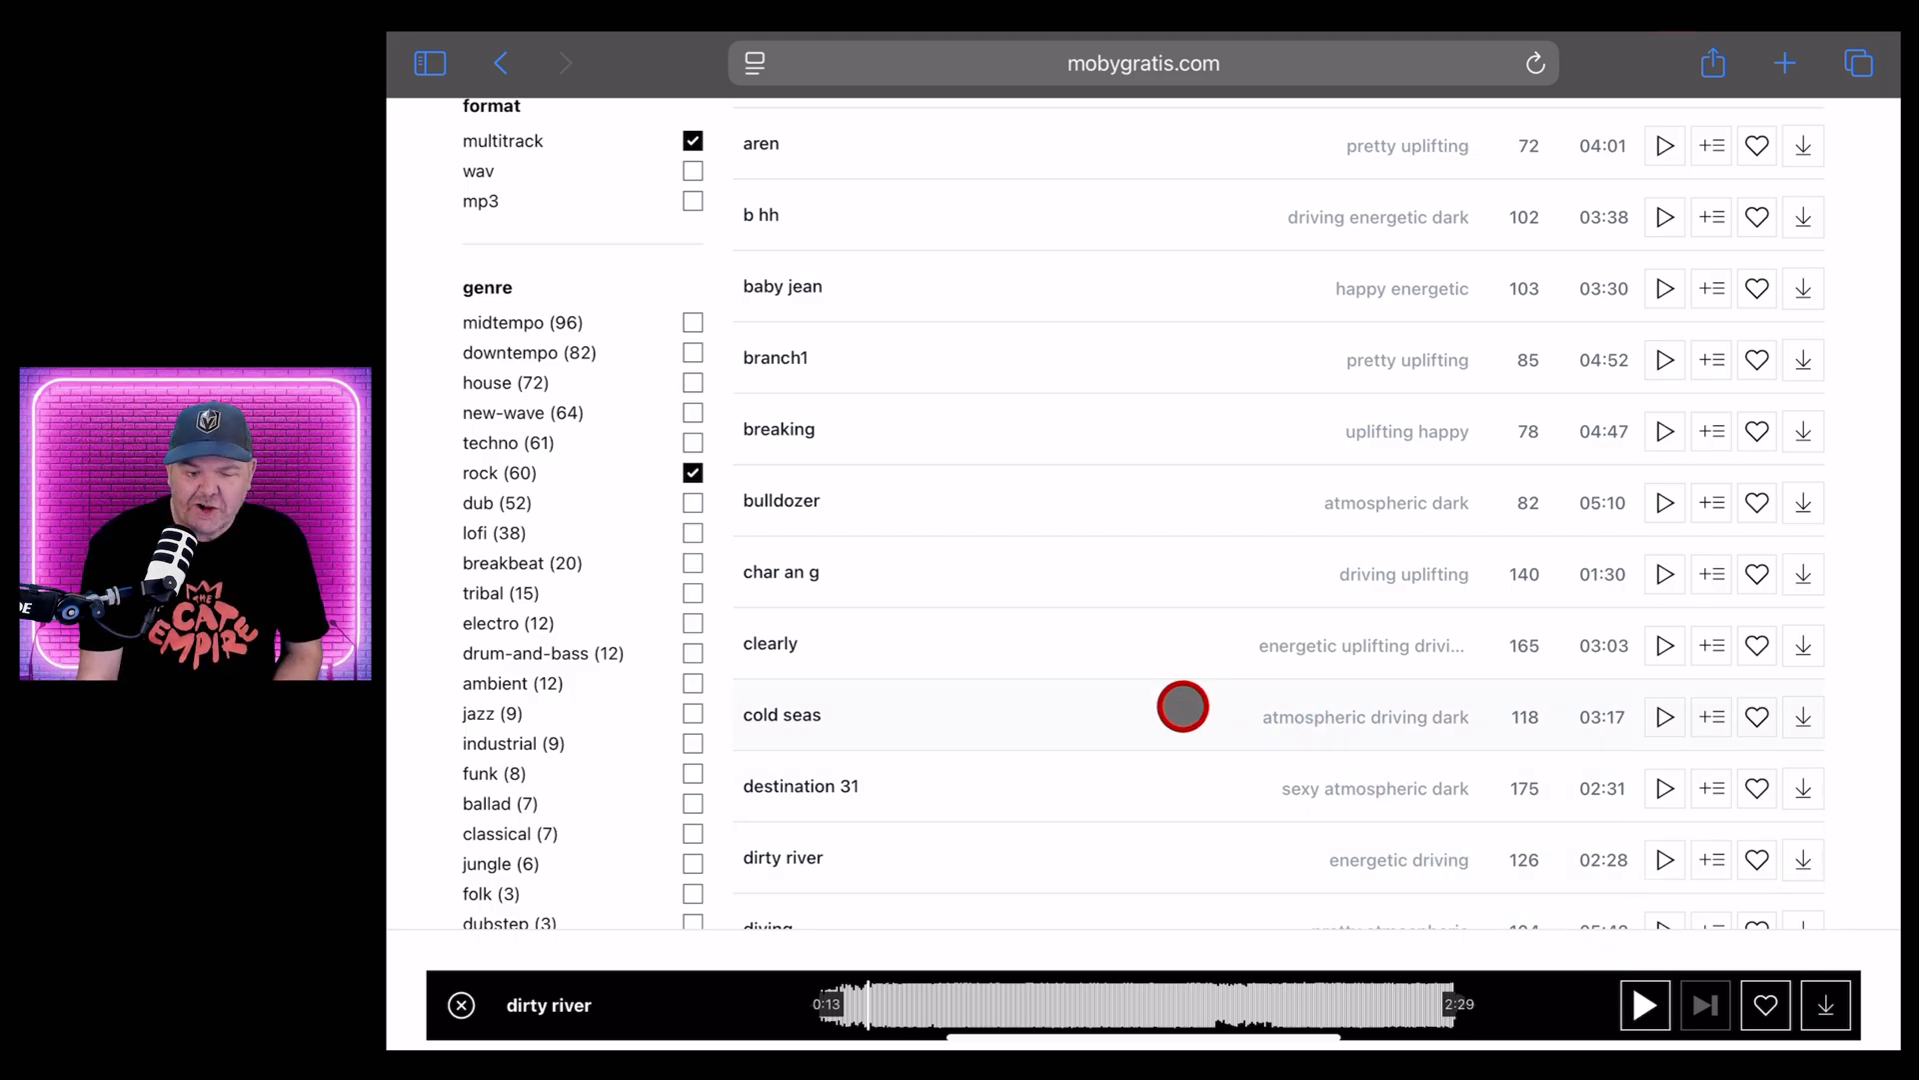
scroll(down, 3)
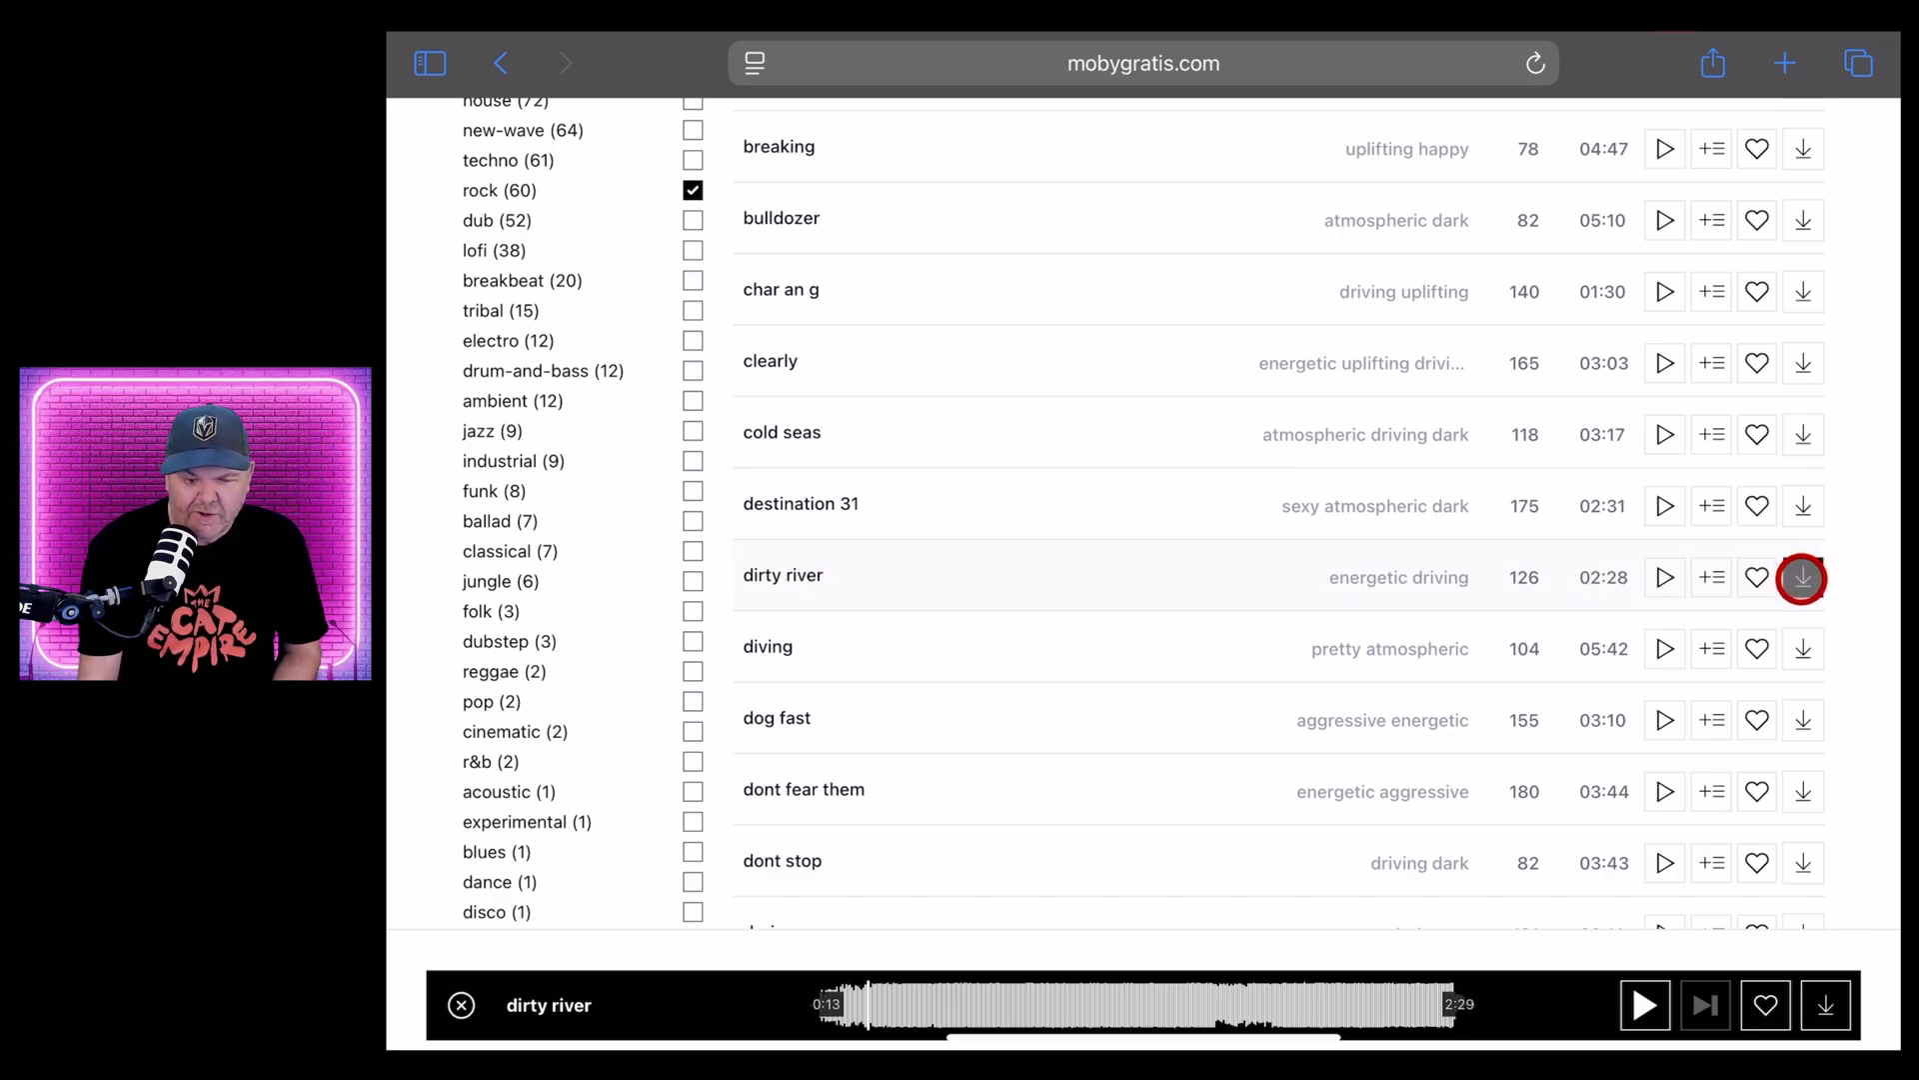
Choose the multitrack download for dirty river and open its licence terms link
click(1800, 577)
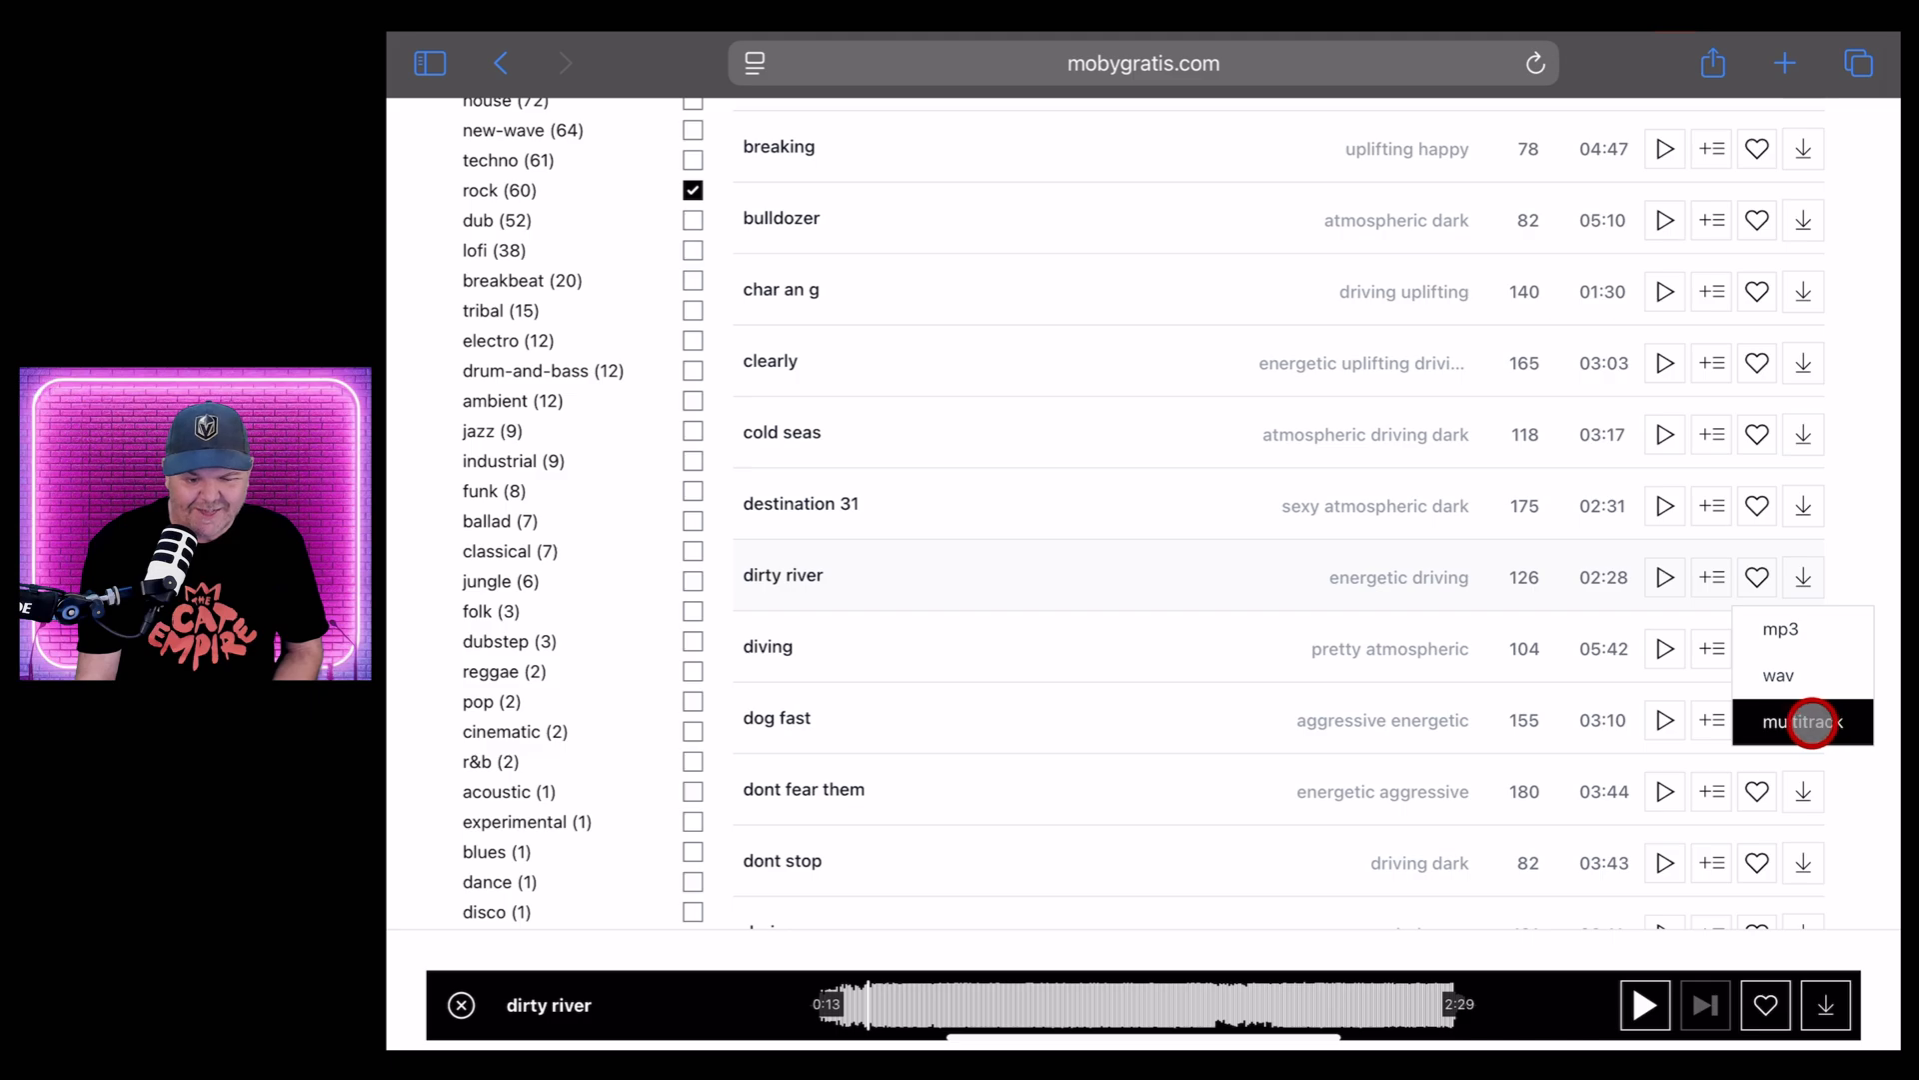
click(1801, 721)
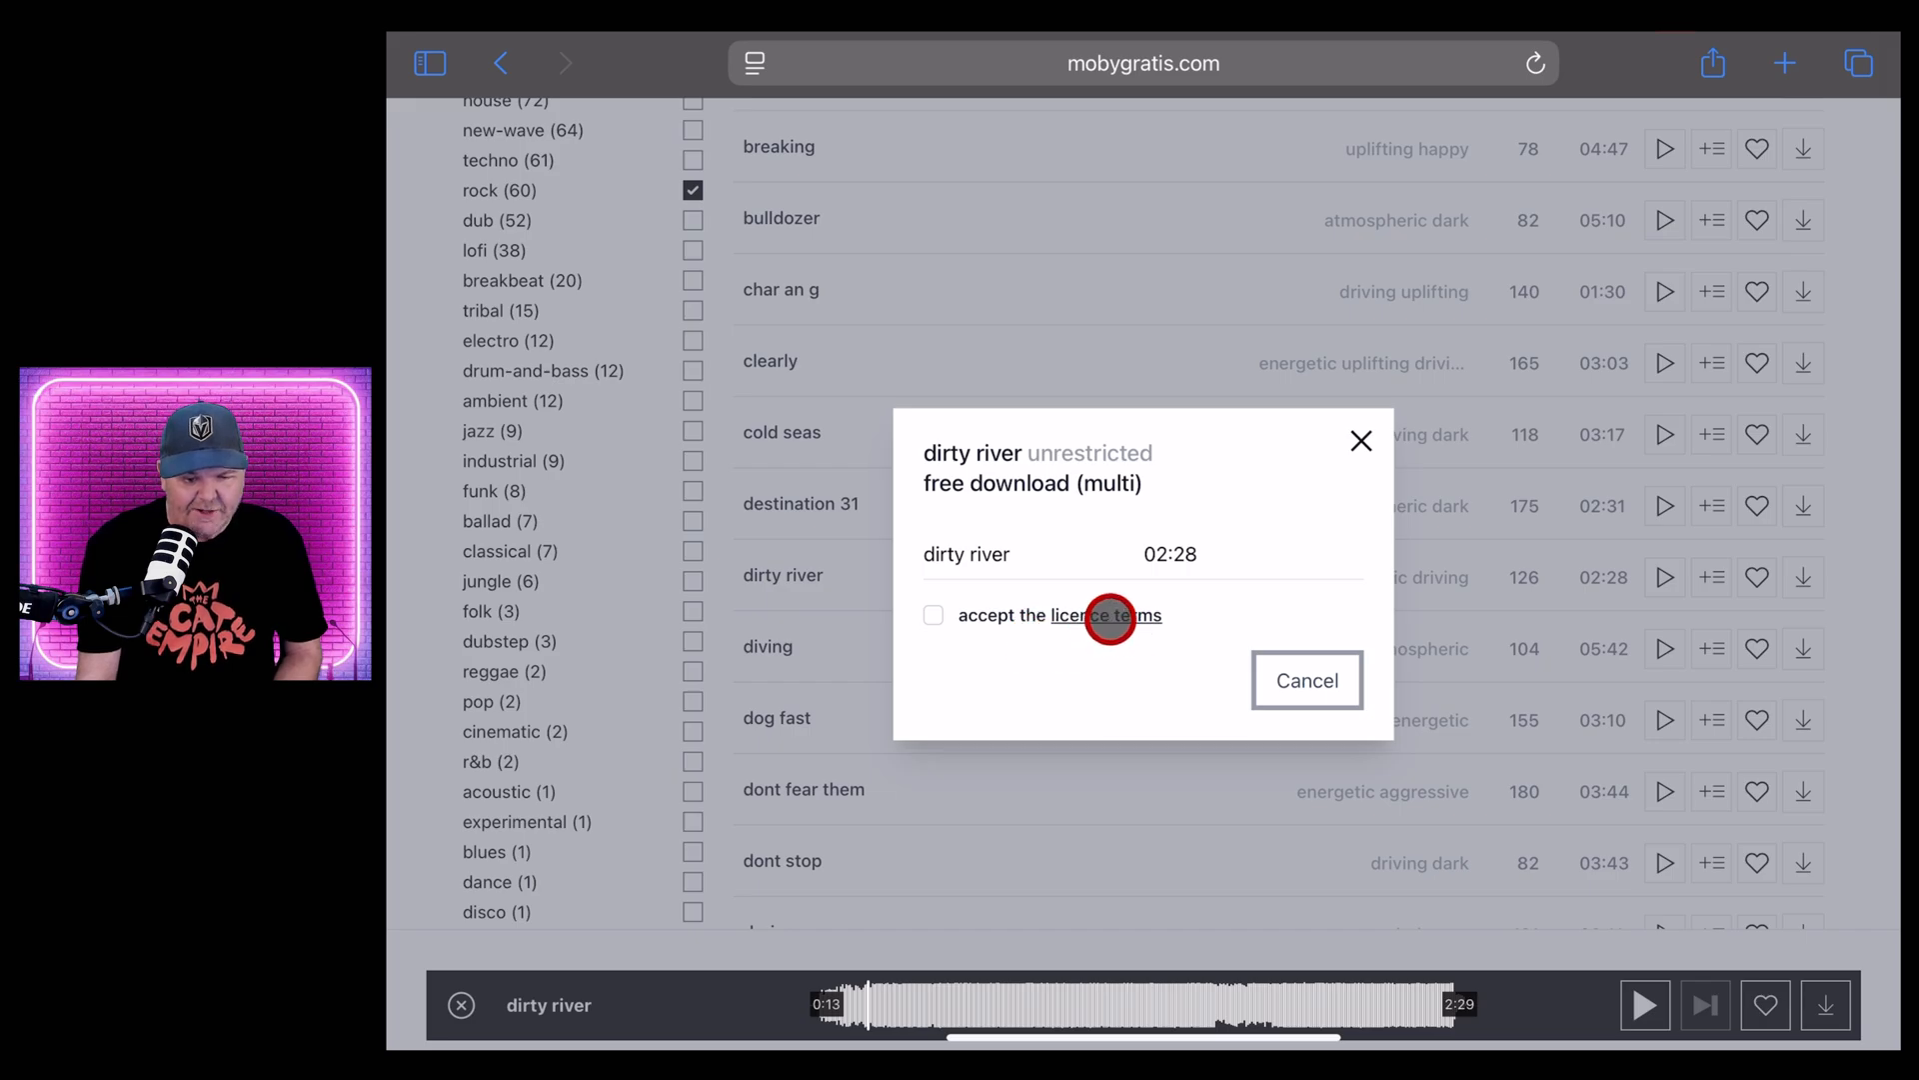
click(1105, 615)
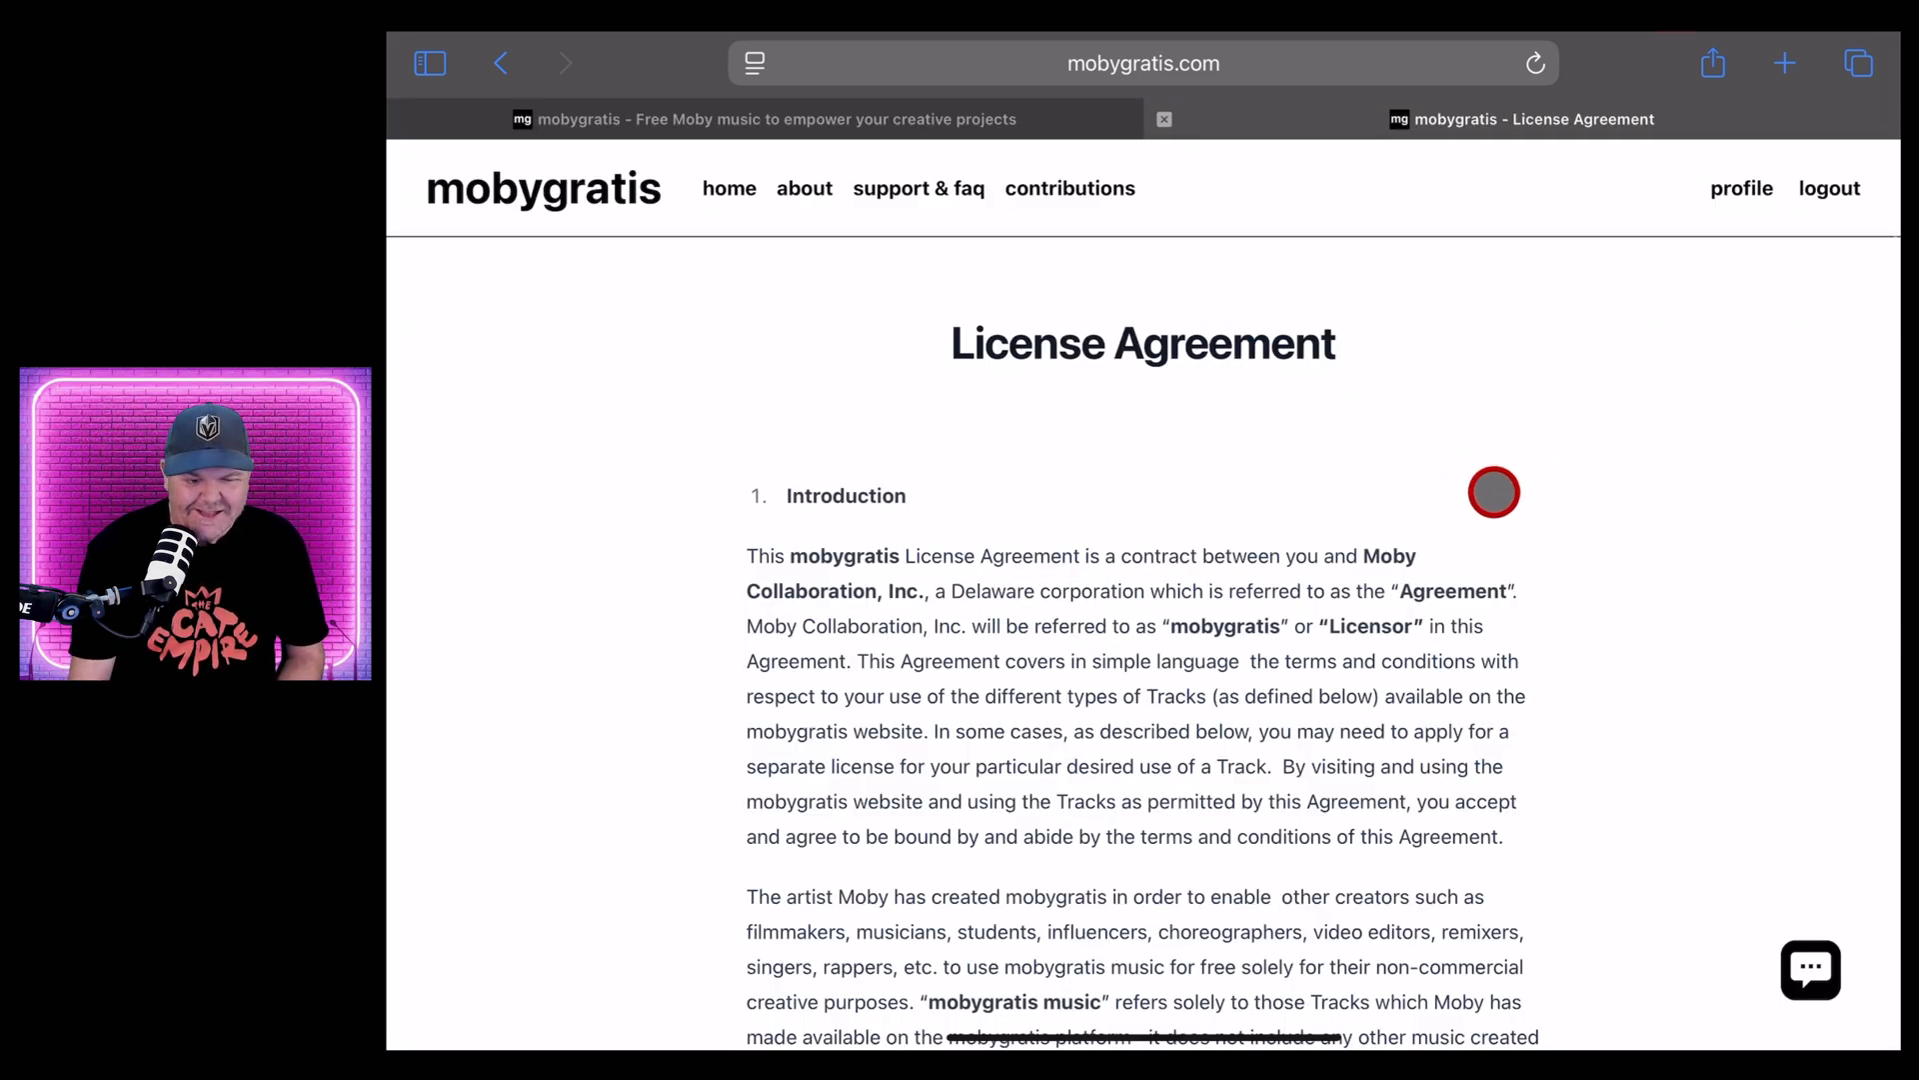
Scroll the License Agreement down to its general terms, then return to the download dialog
scroll(down, 3)
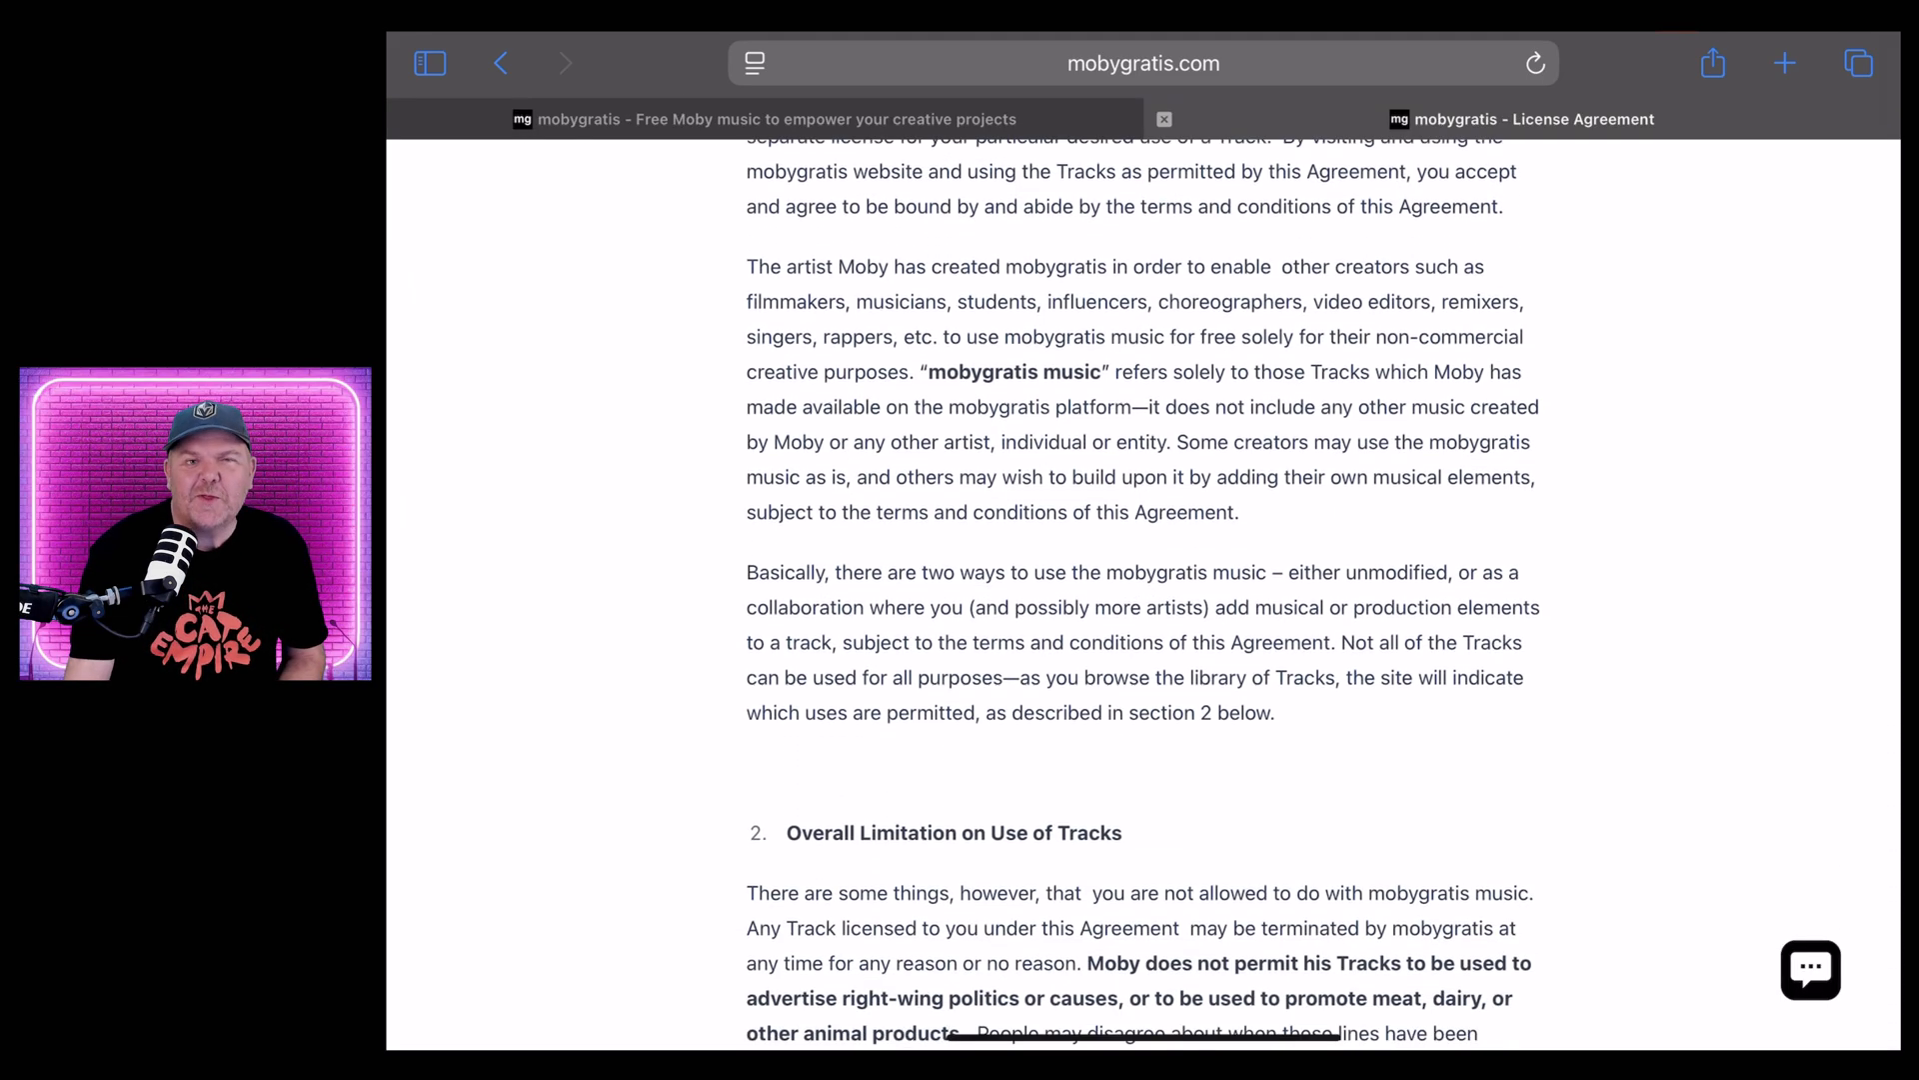
scroll(down, 3)
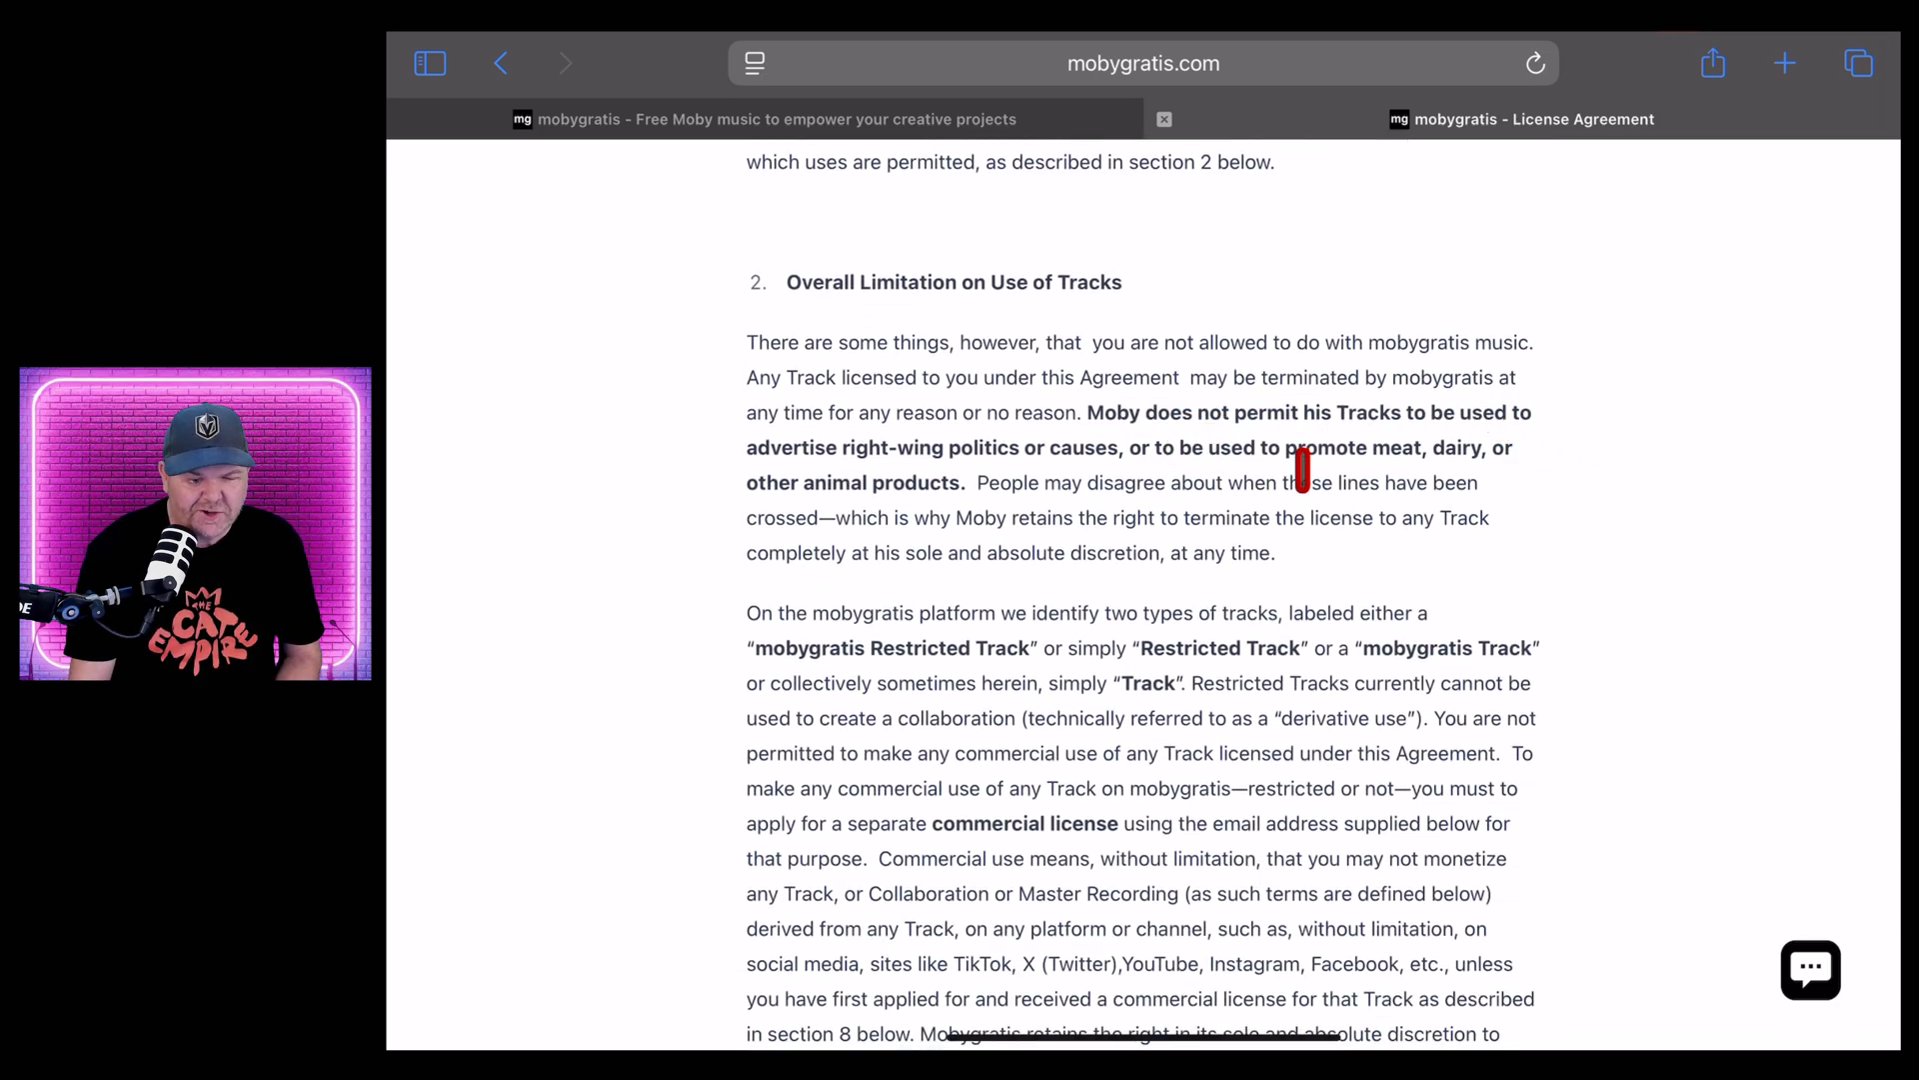
scroll(down, 3)
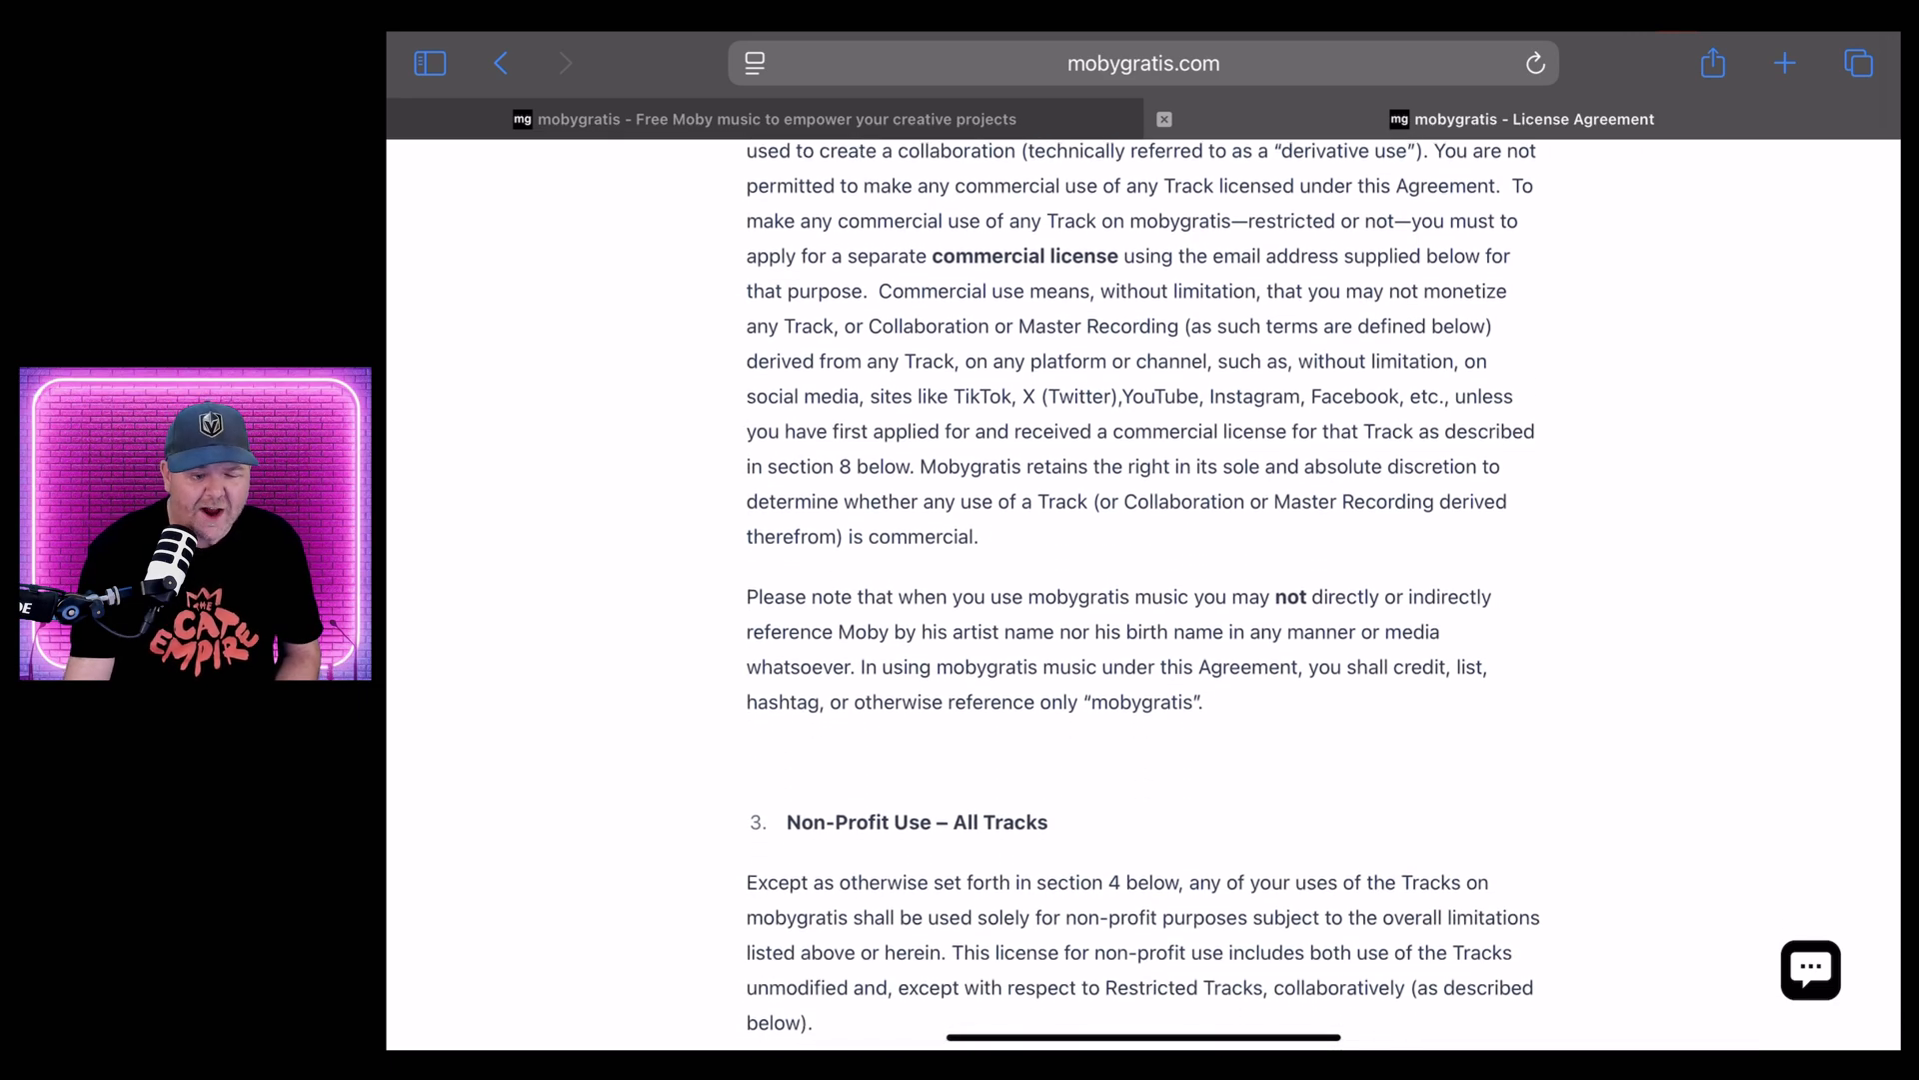
scroll(down, 3)
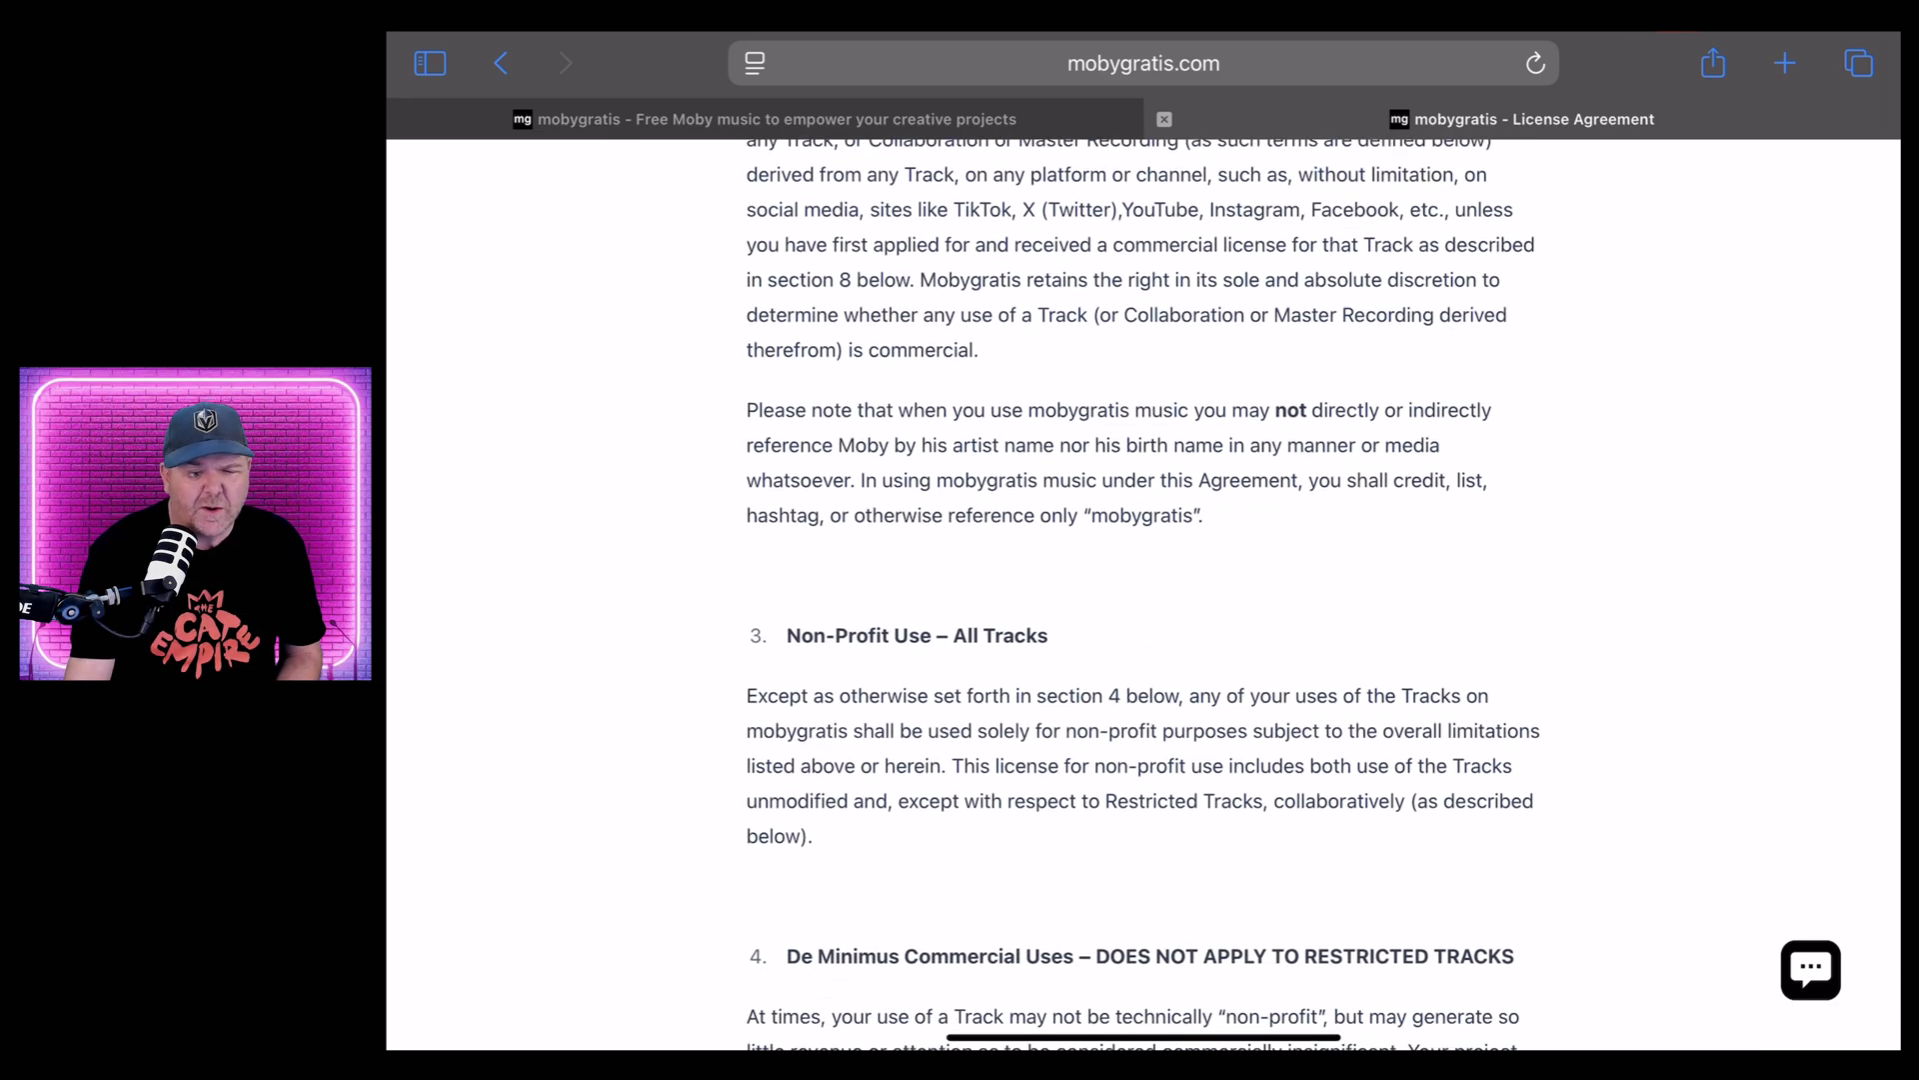
scroll(down, 3)
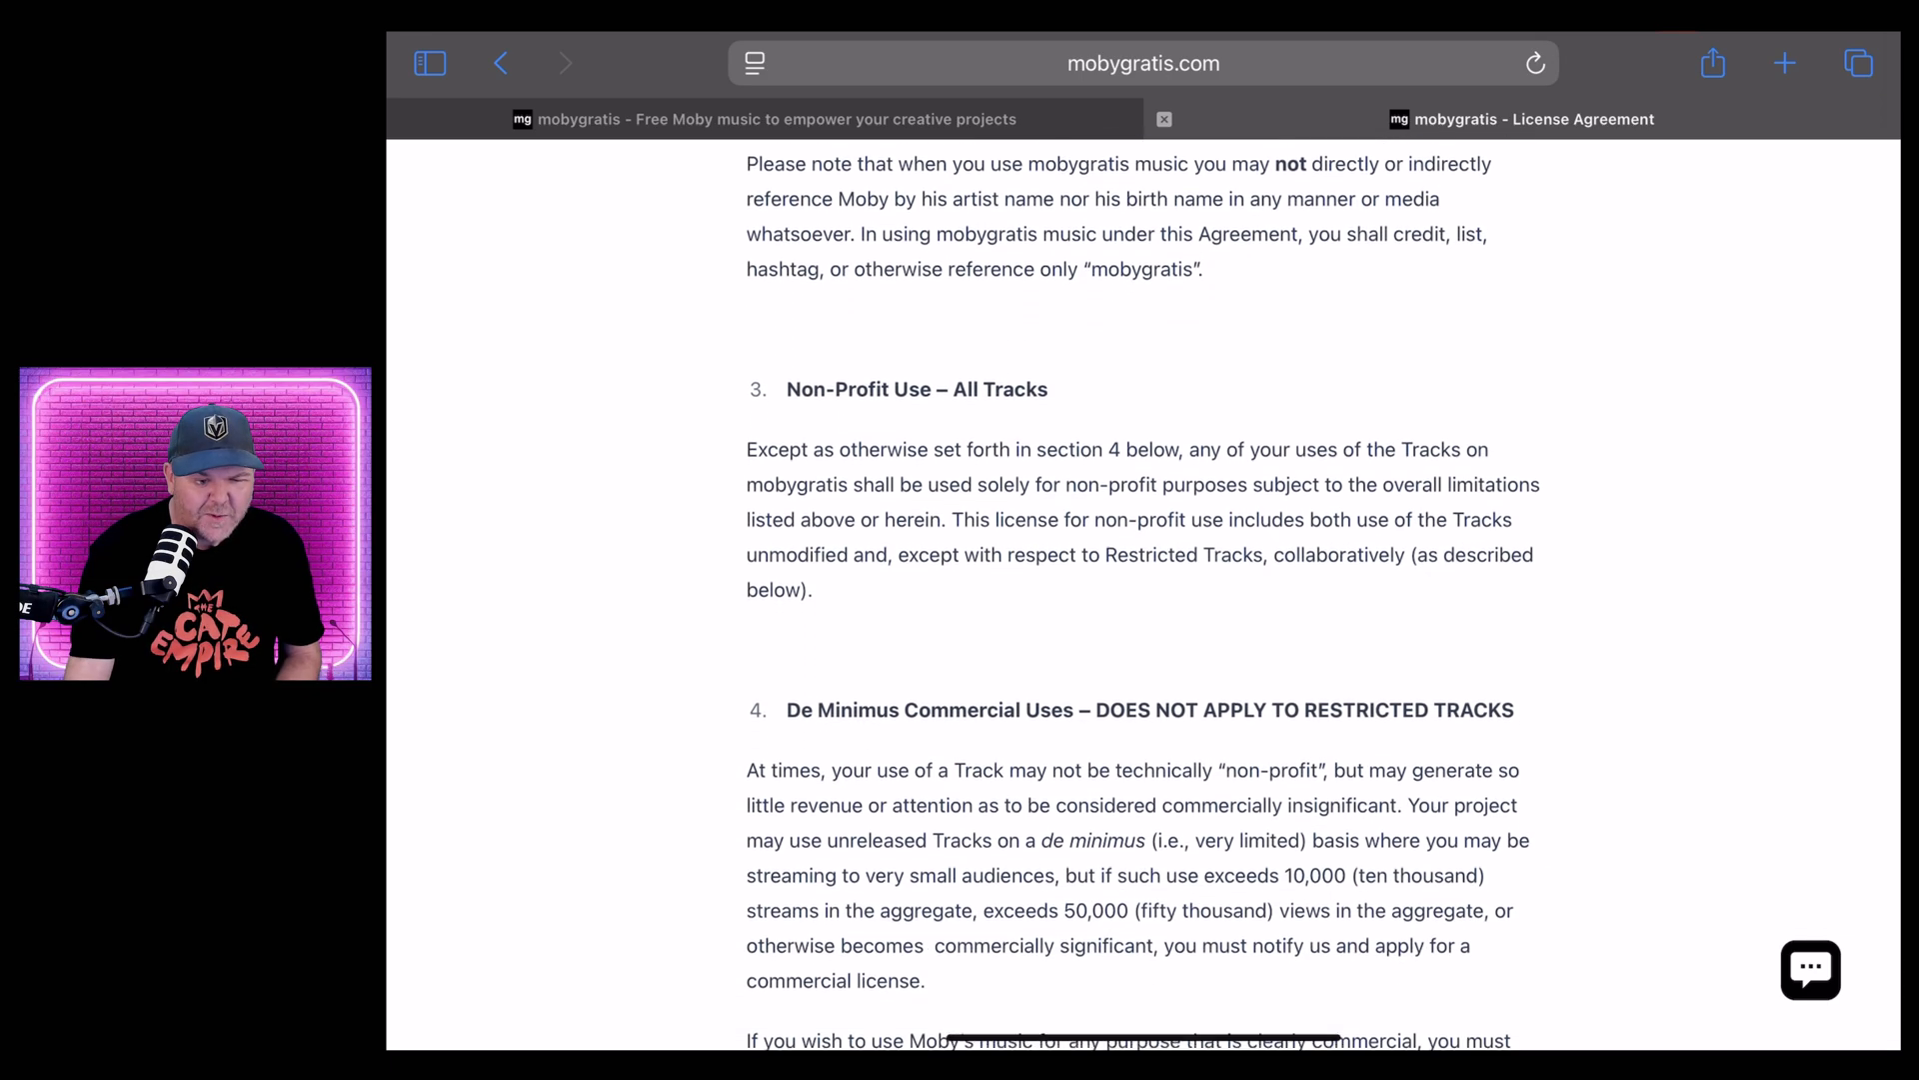
scroll(down, 3)
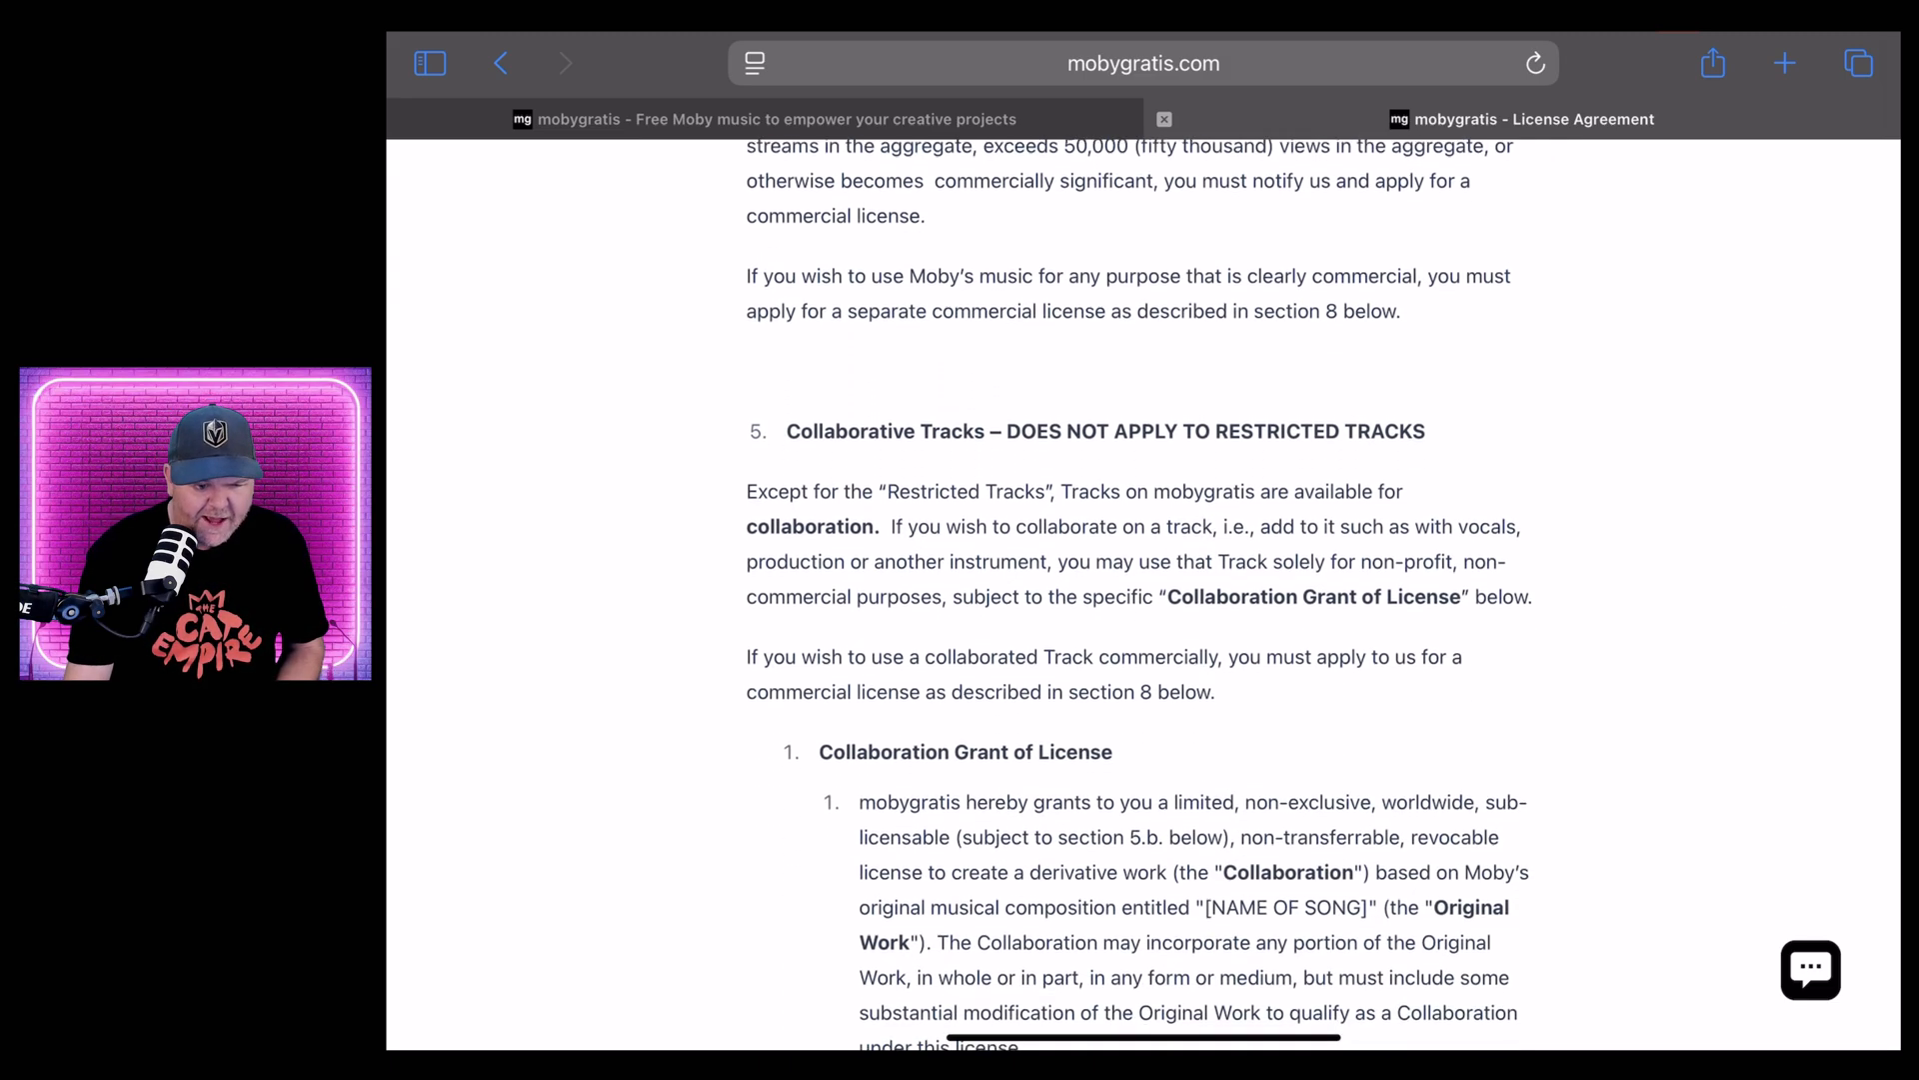
scroll(down, 3)
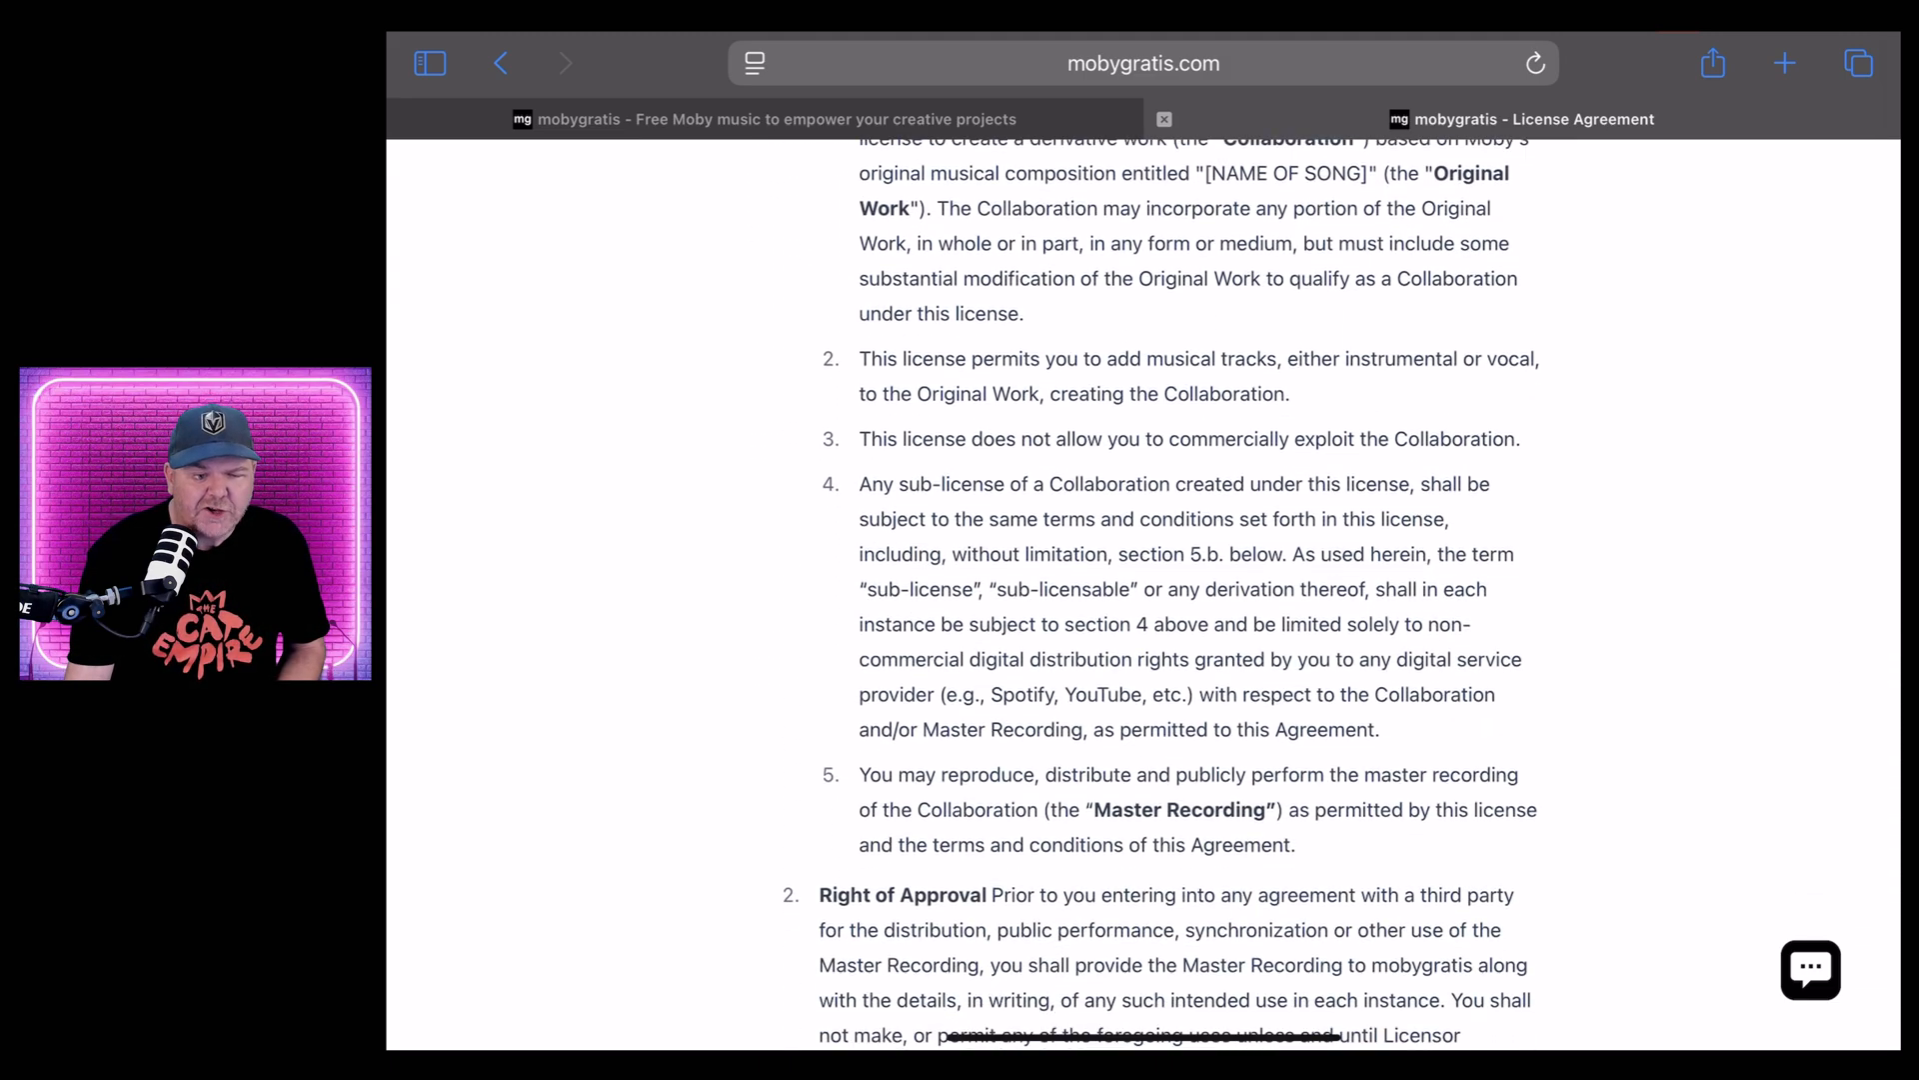
scroll(down, 3)
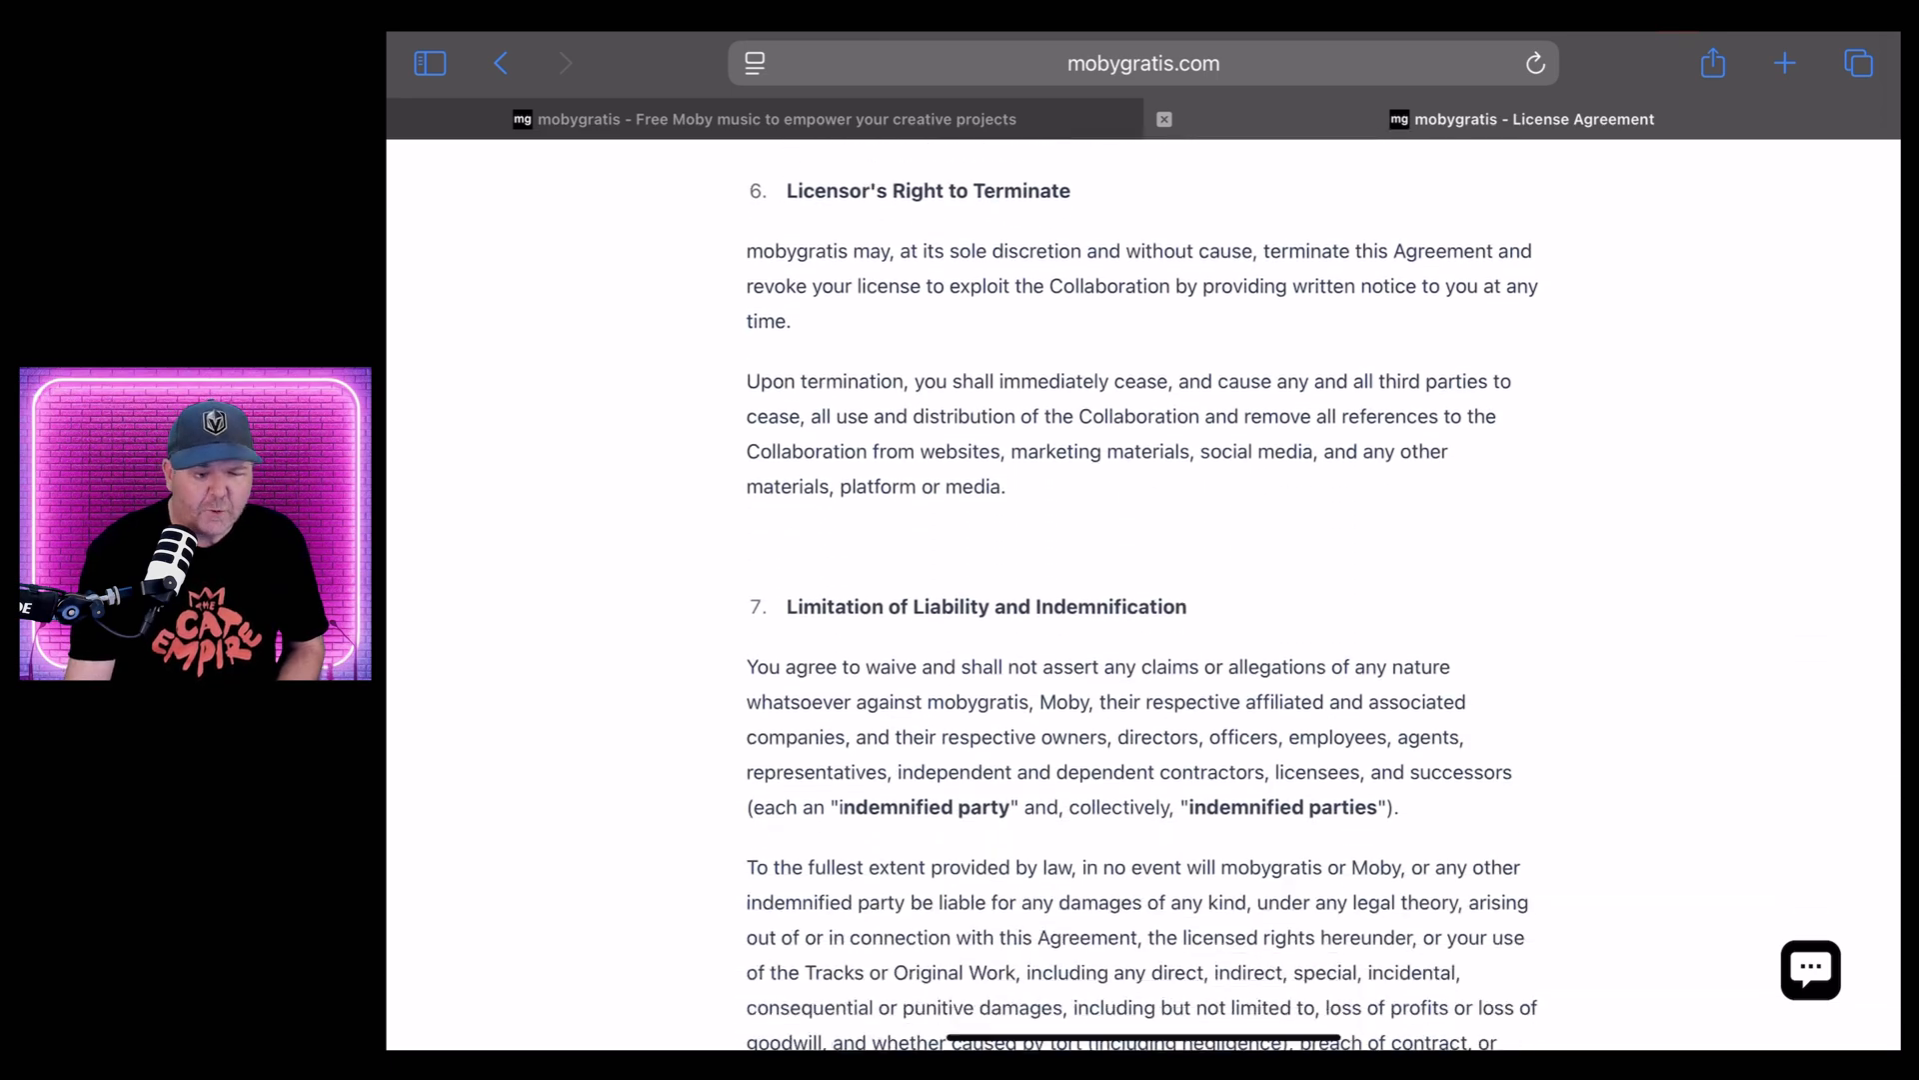
scroll(down, 3)
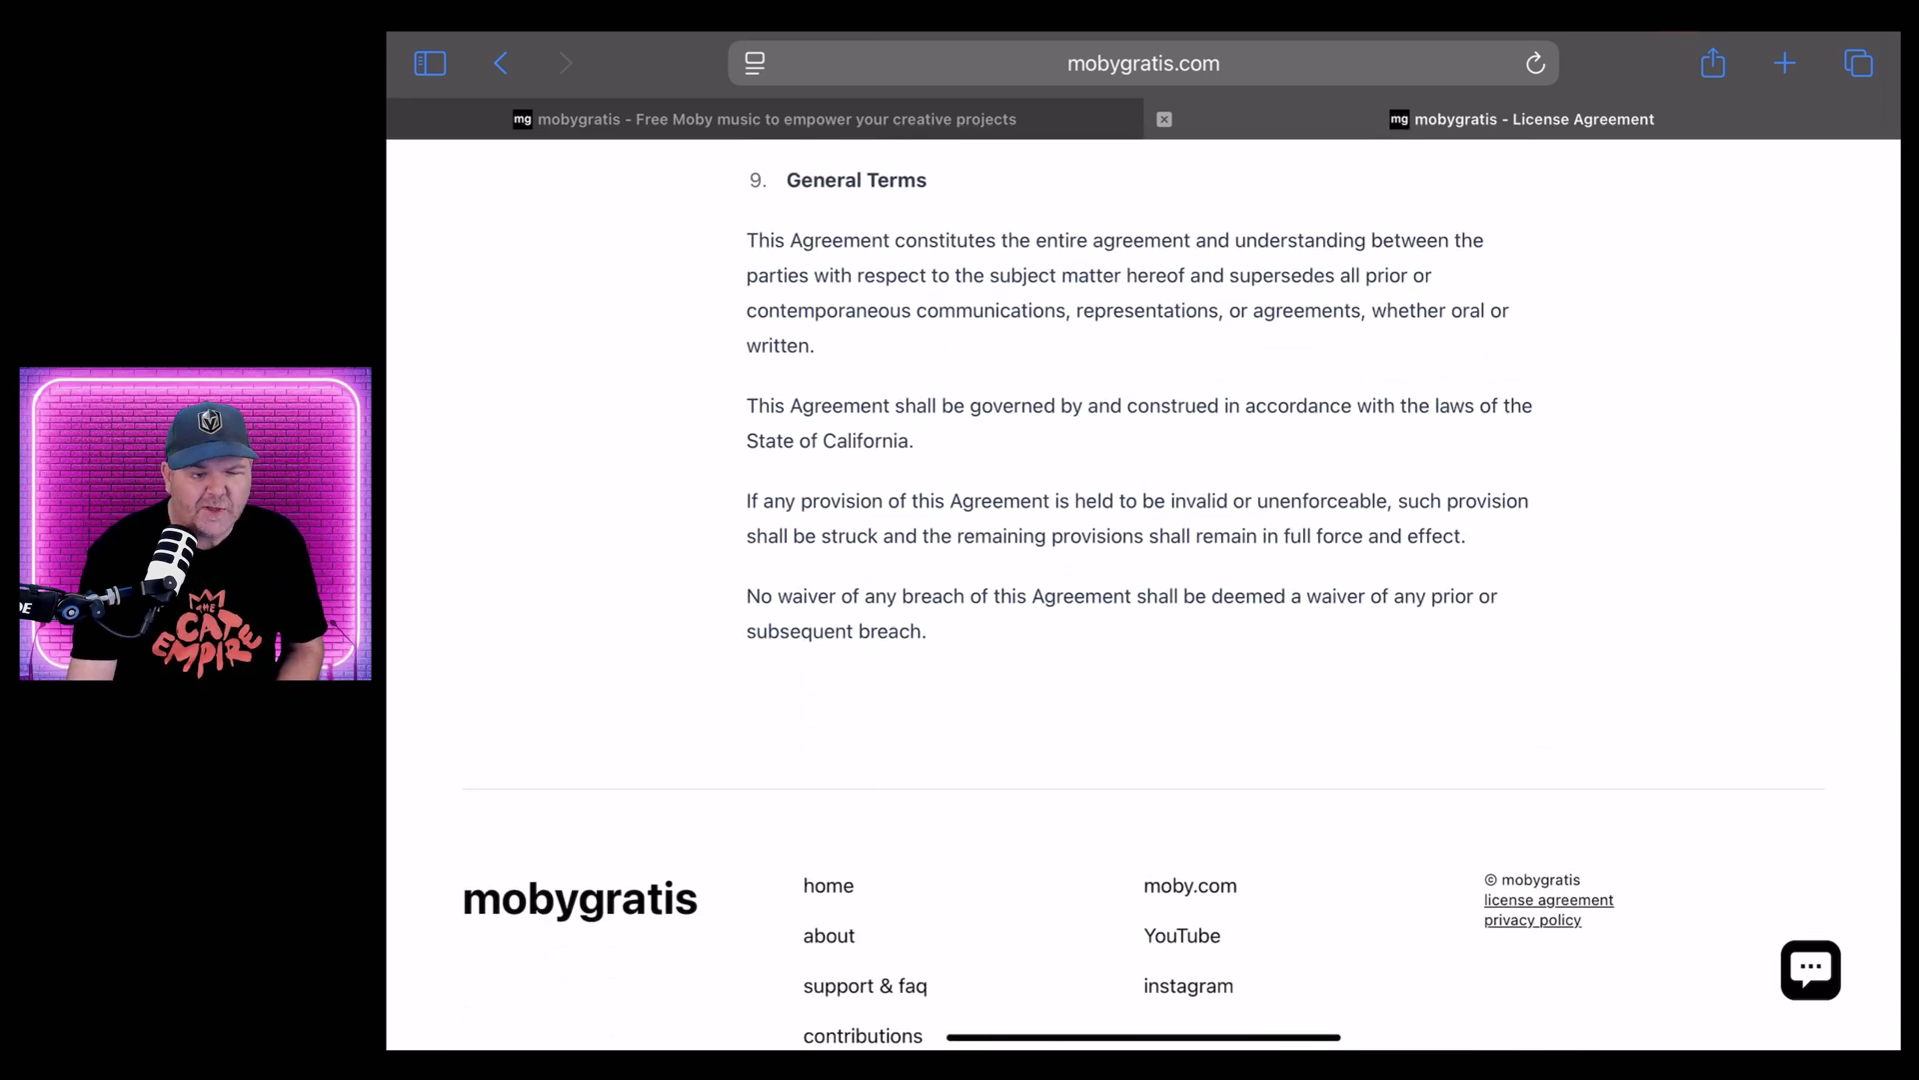
scroll(up, 3)
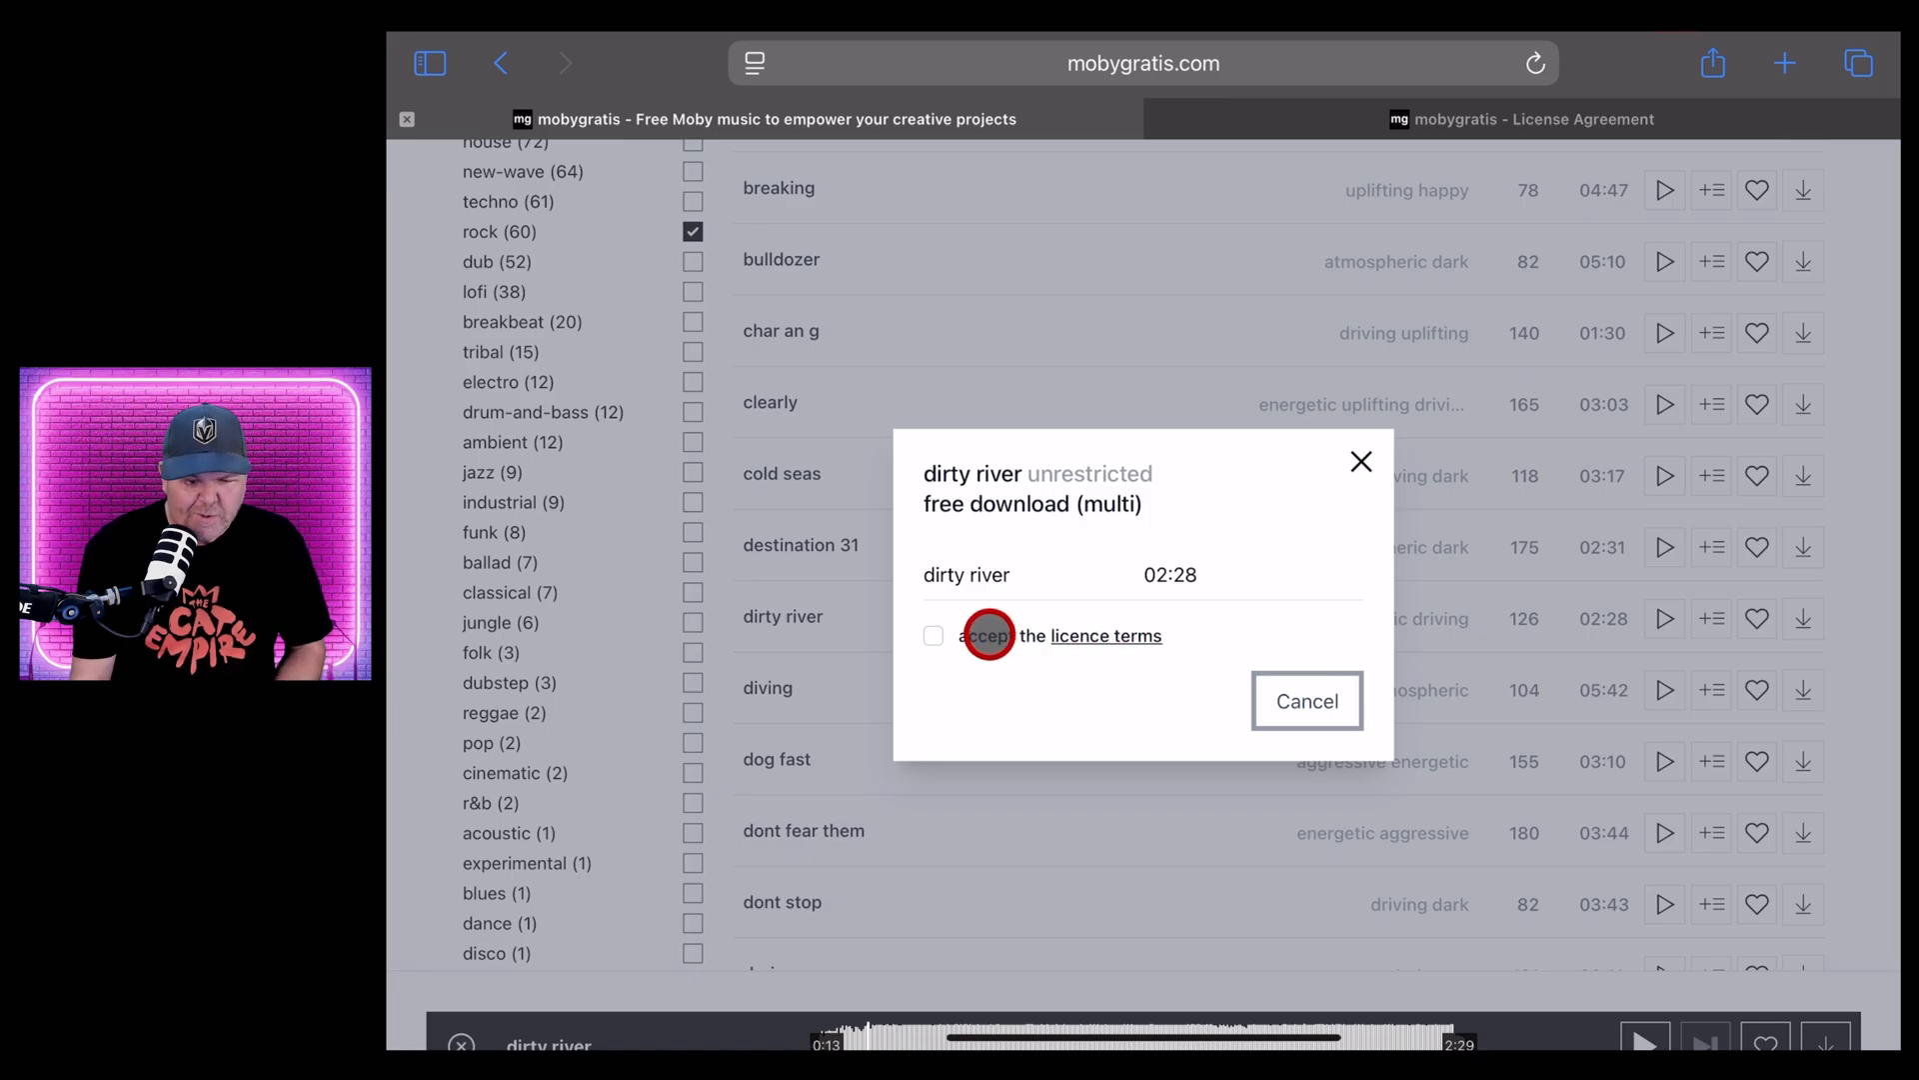
Accept the licence terms, download dirty-river.zip as multitrack, and view it in downloads
click(933, 636)
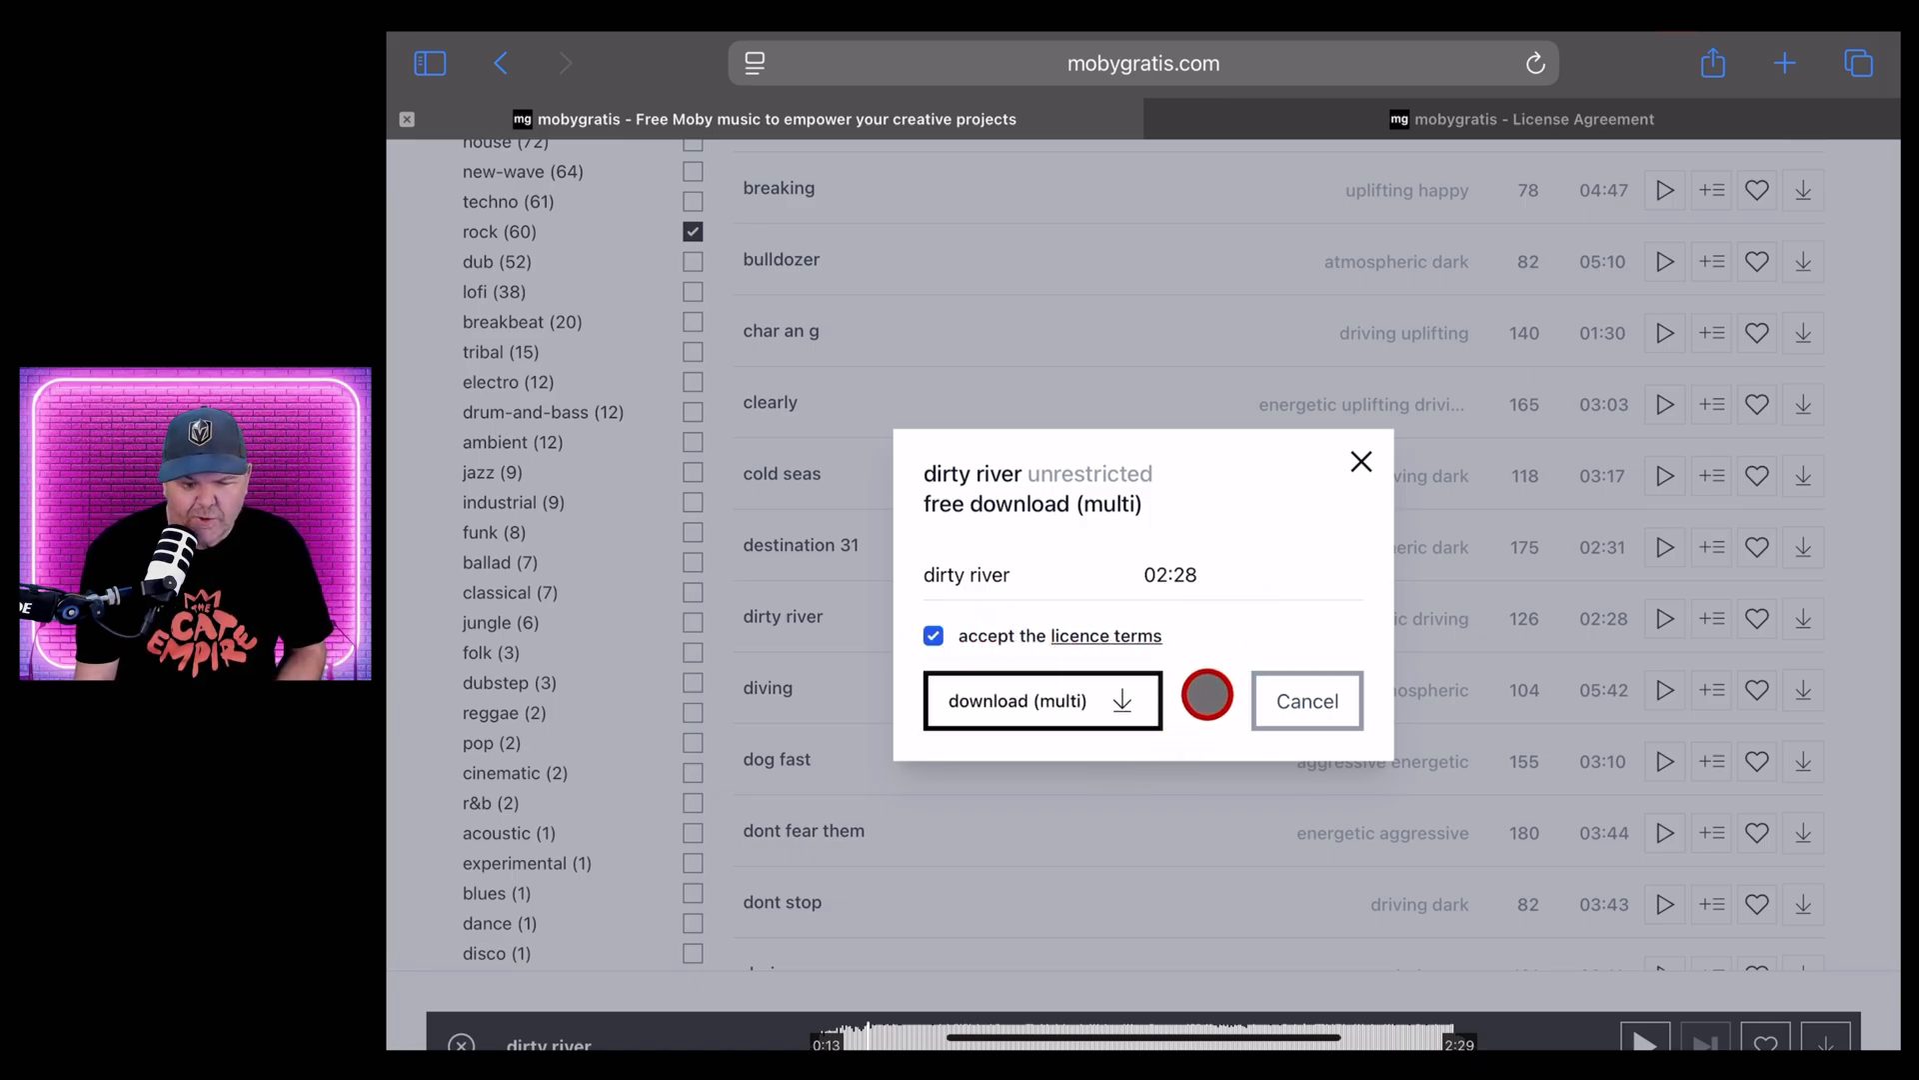
click(1017, 700)
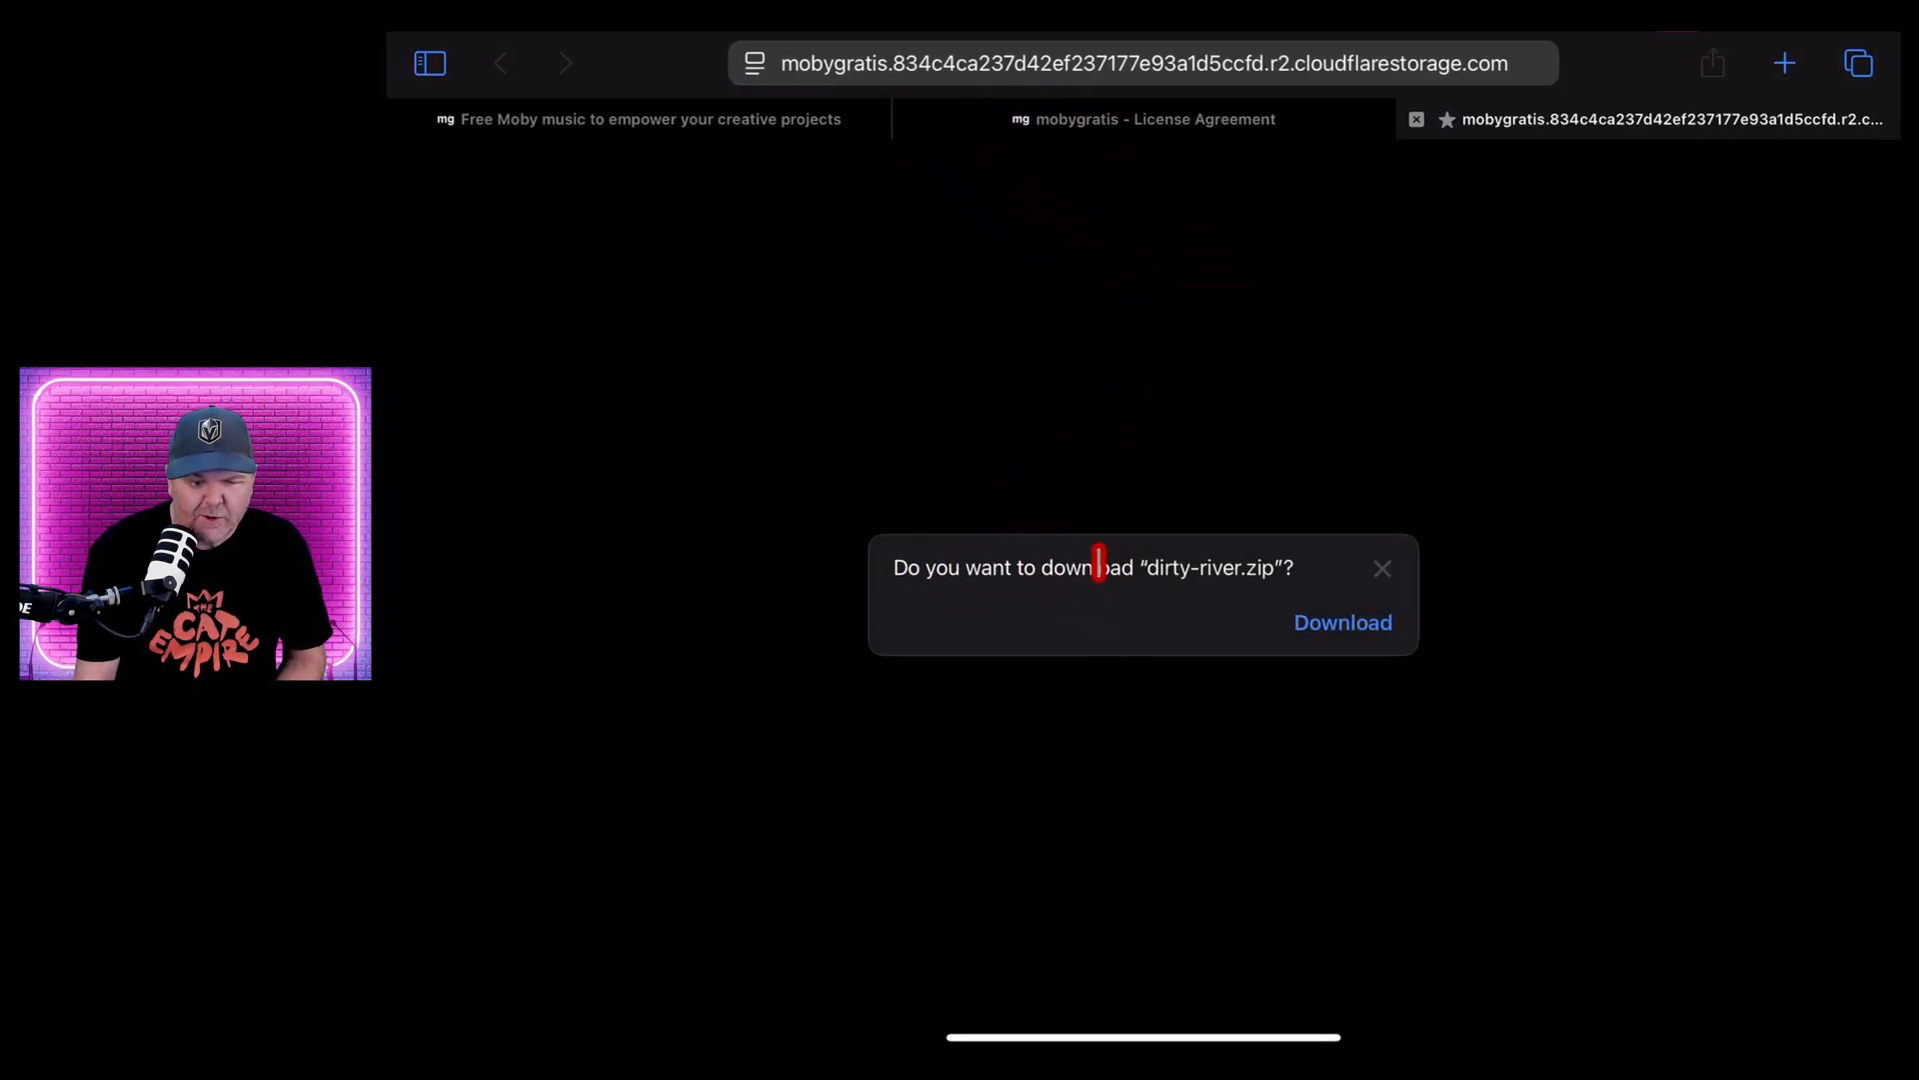
click(1342, 622)
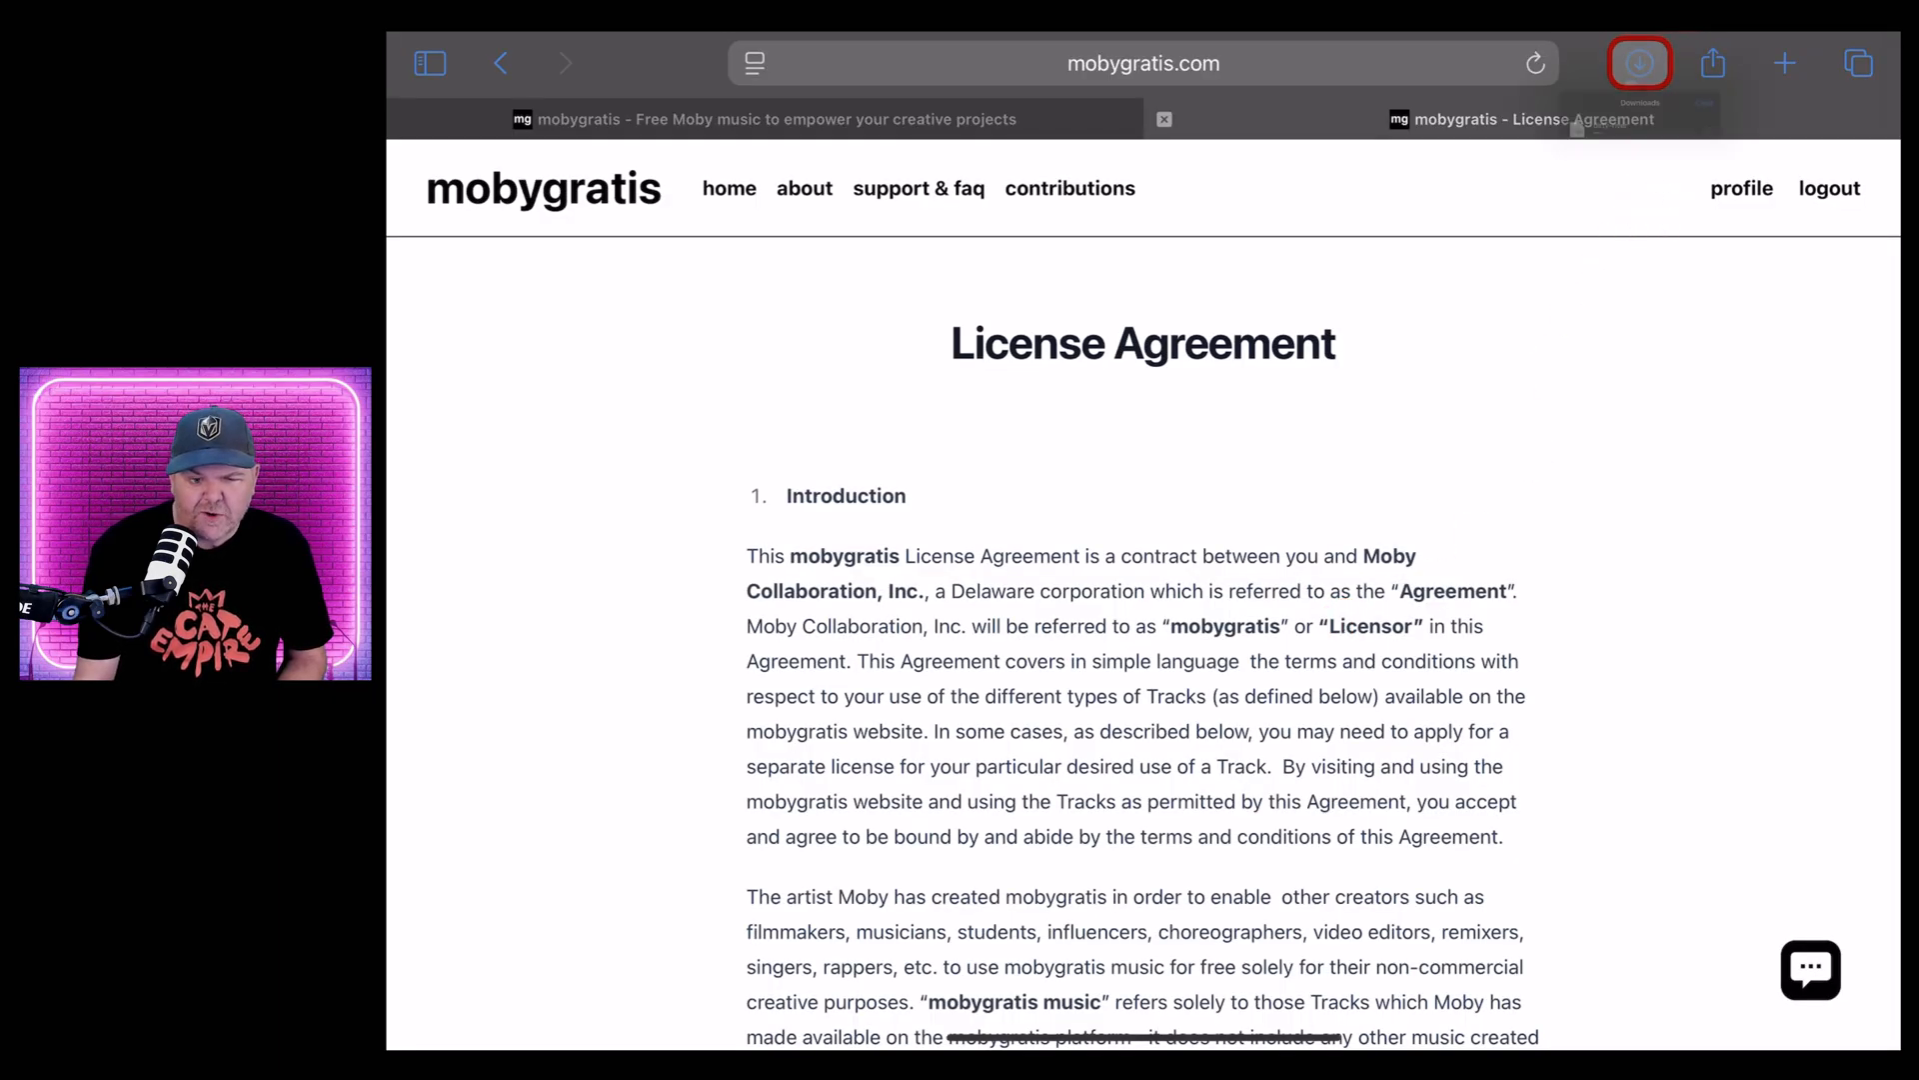
click(1640, 62)
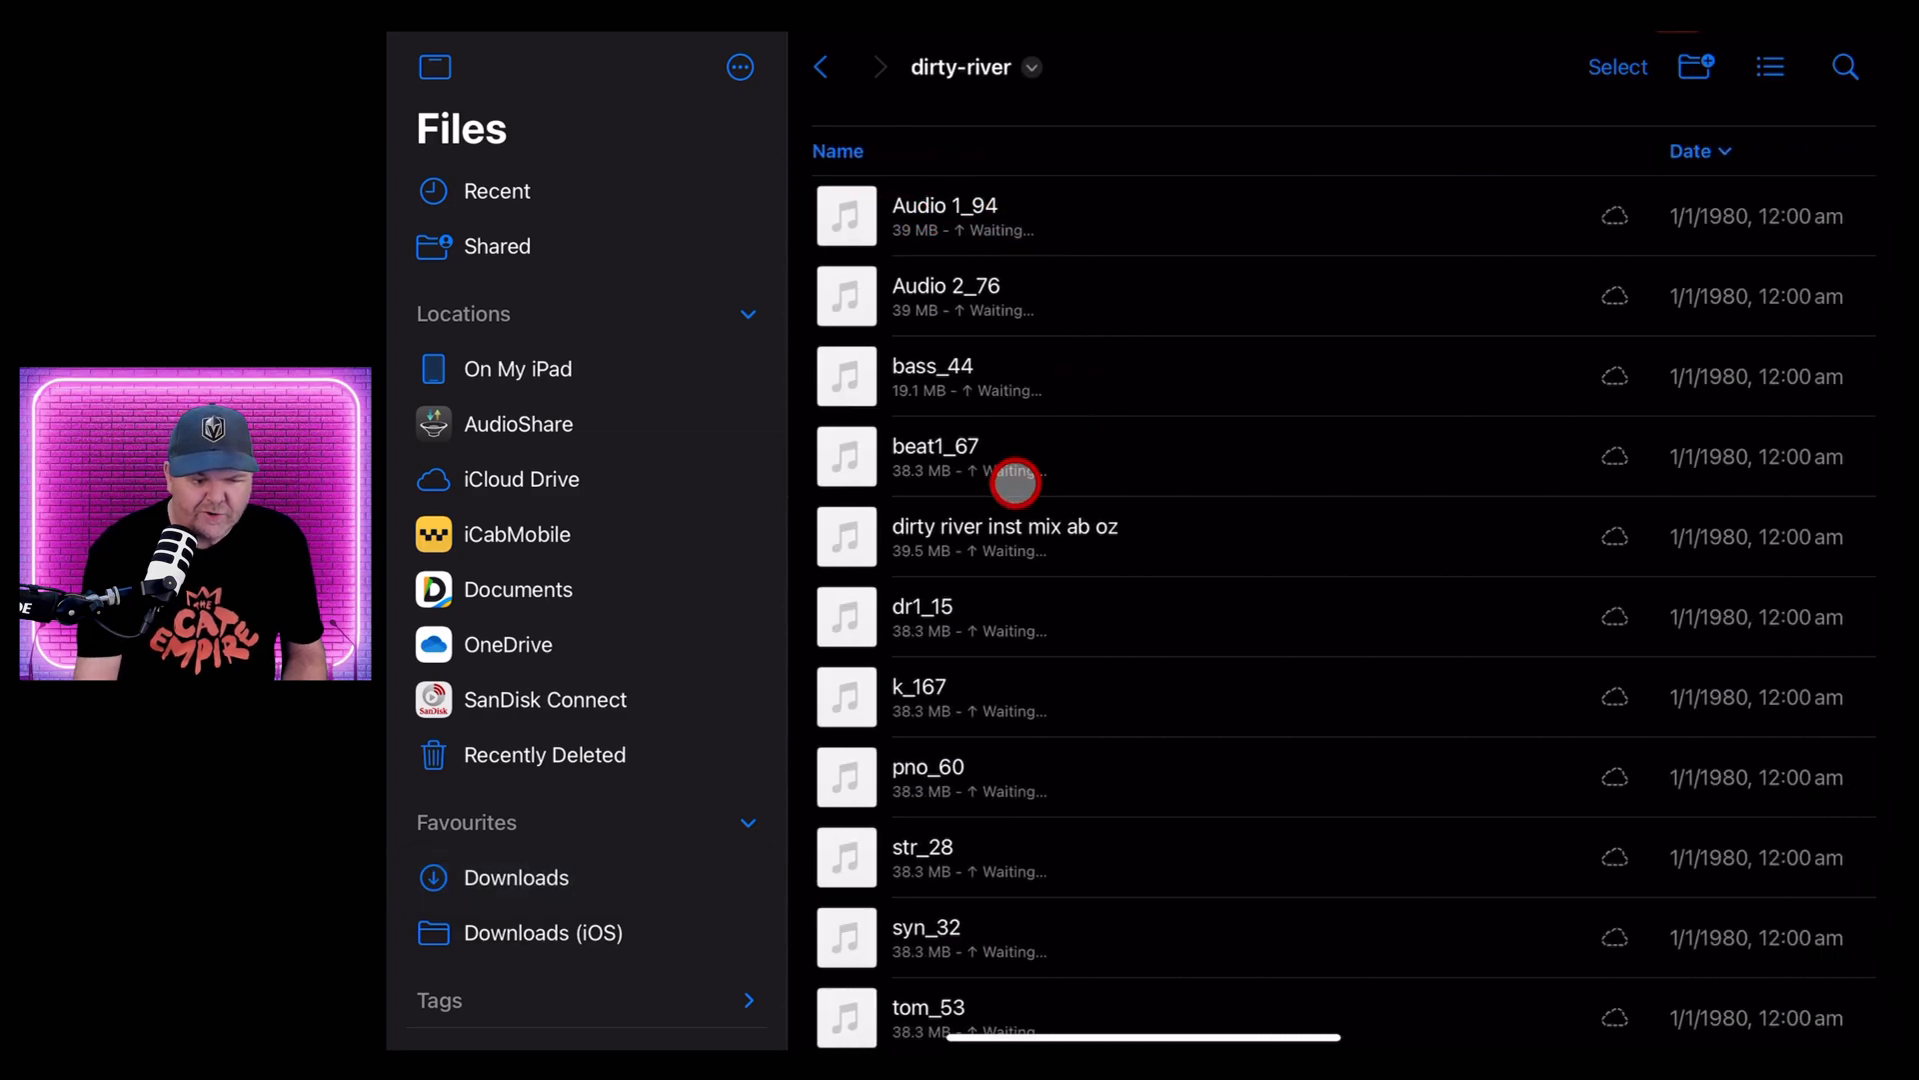
Scroll through the twelve dirty-river stem files in Files
scroll(down, 3)
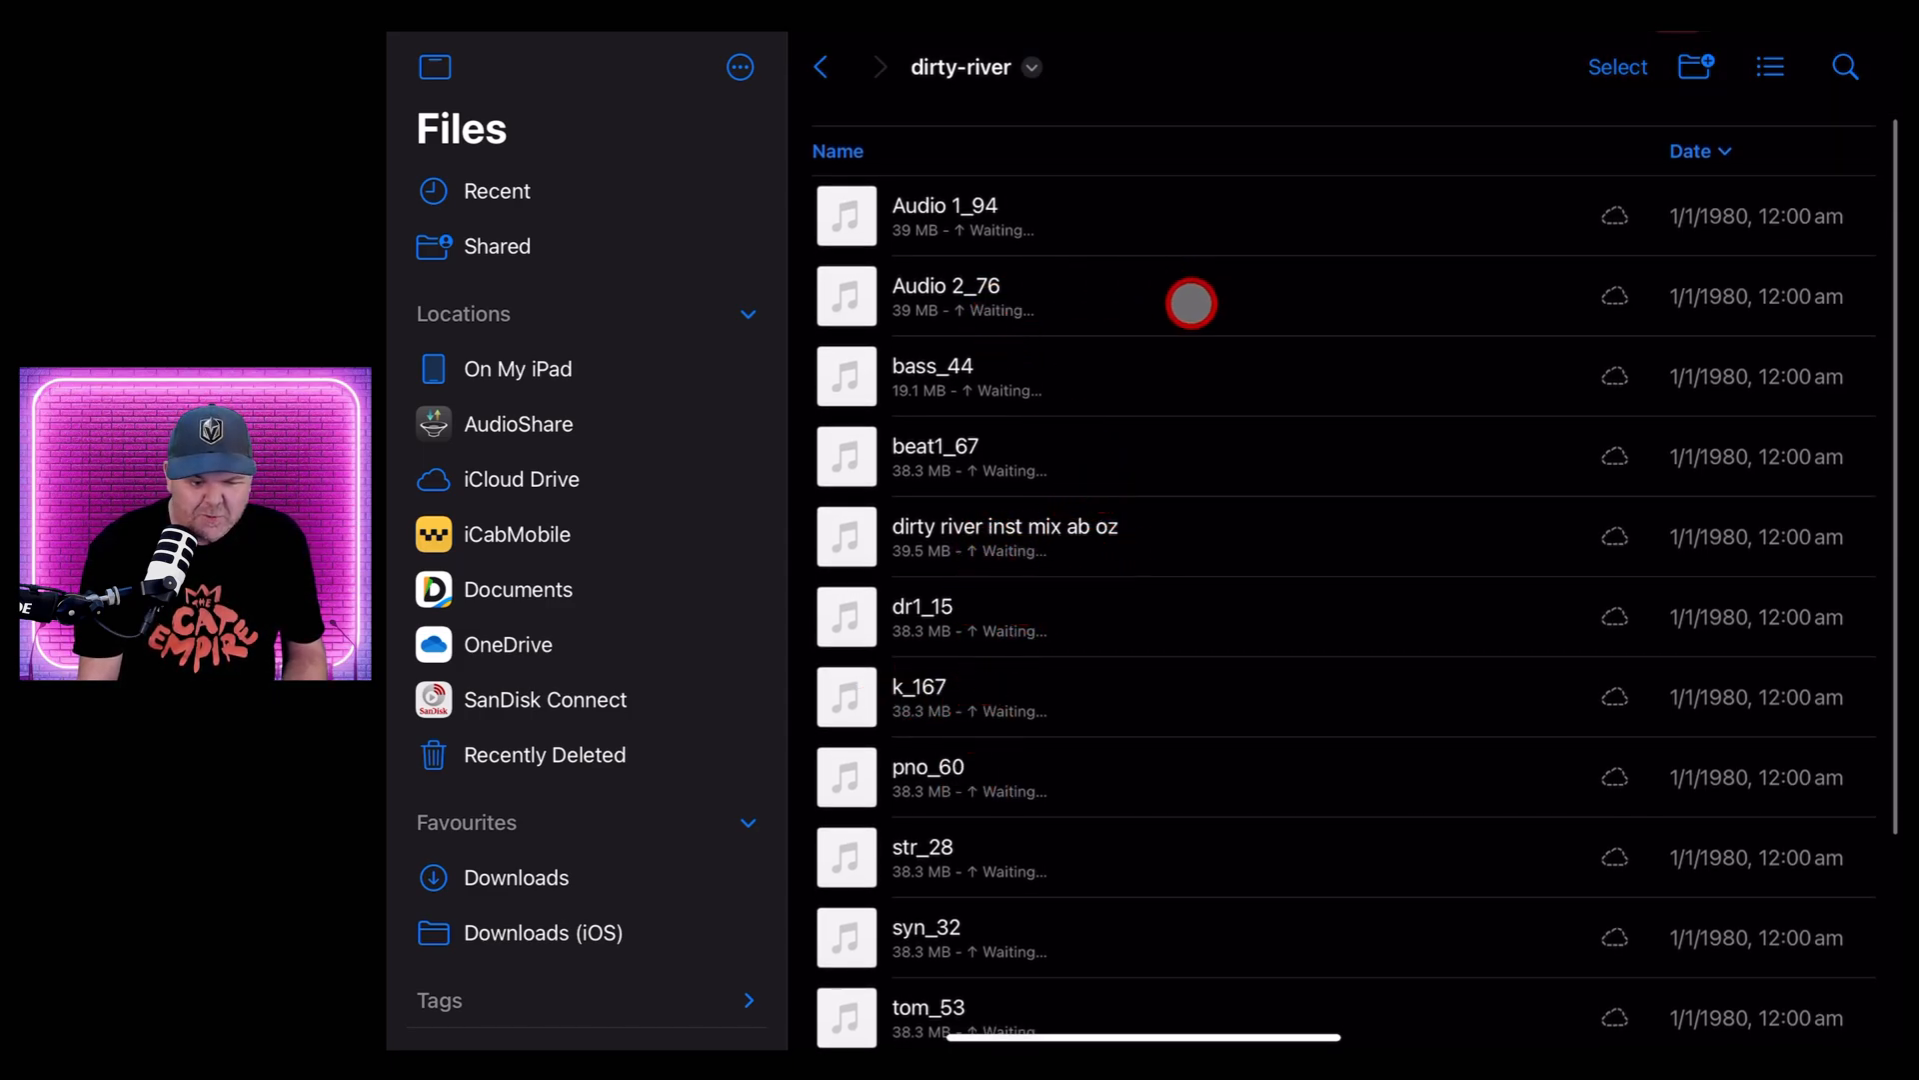
scroll(down, 3)
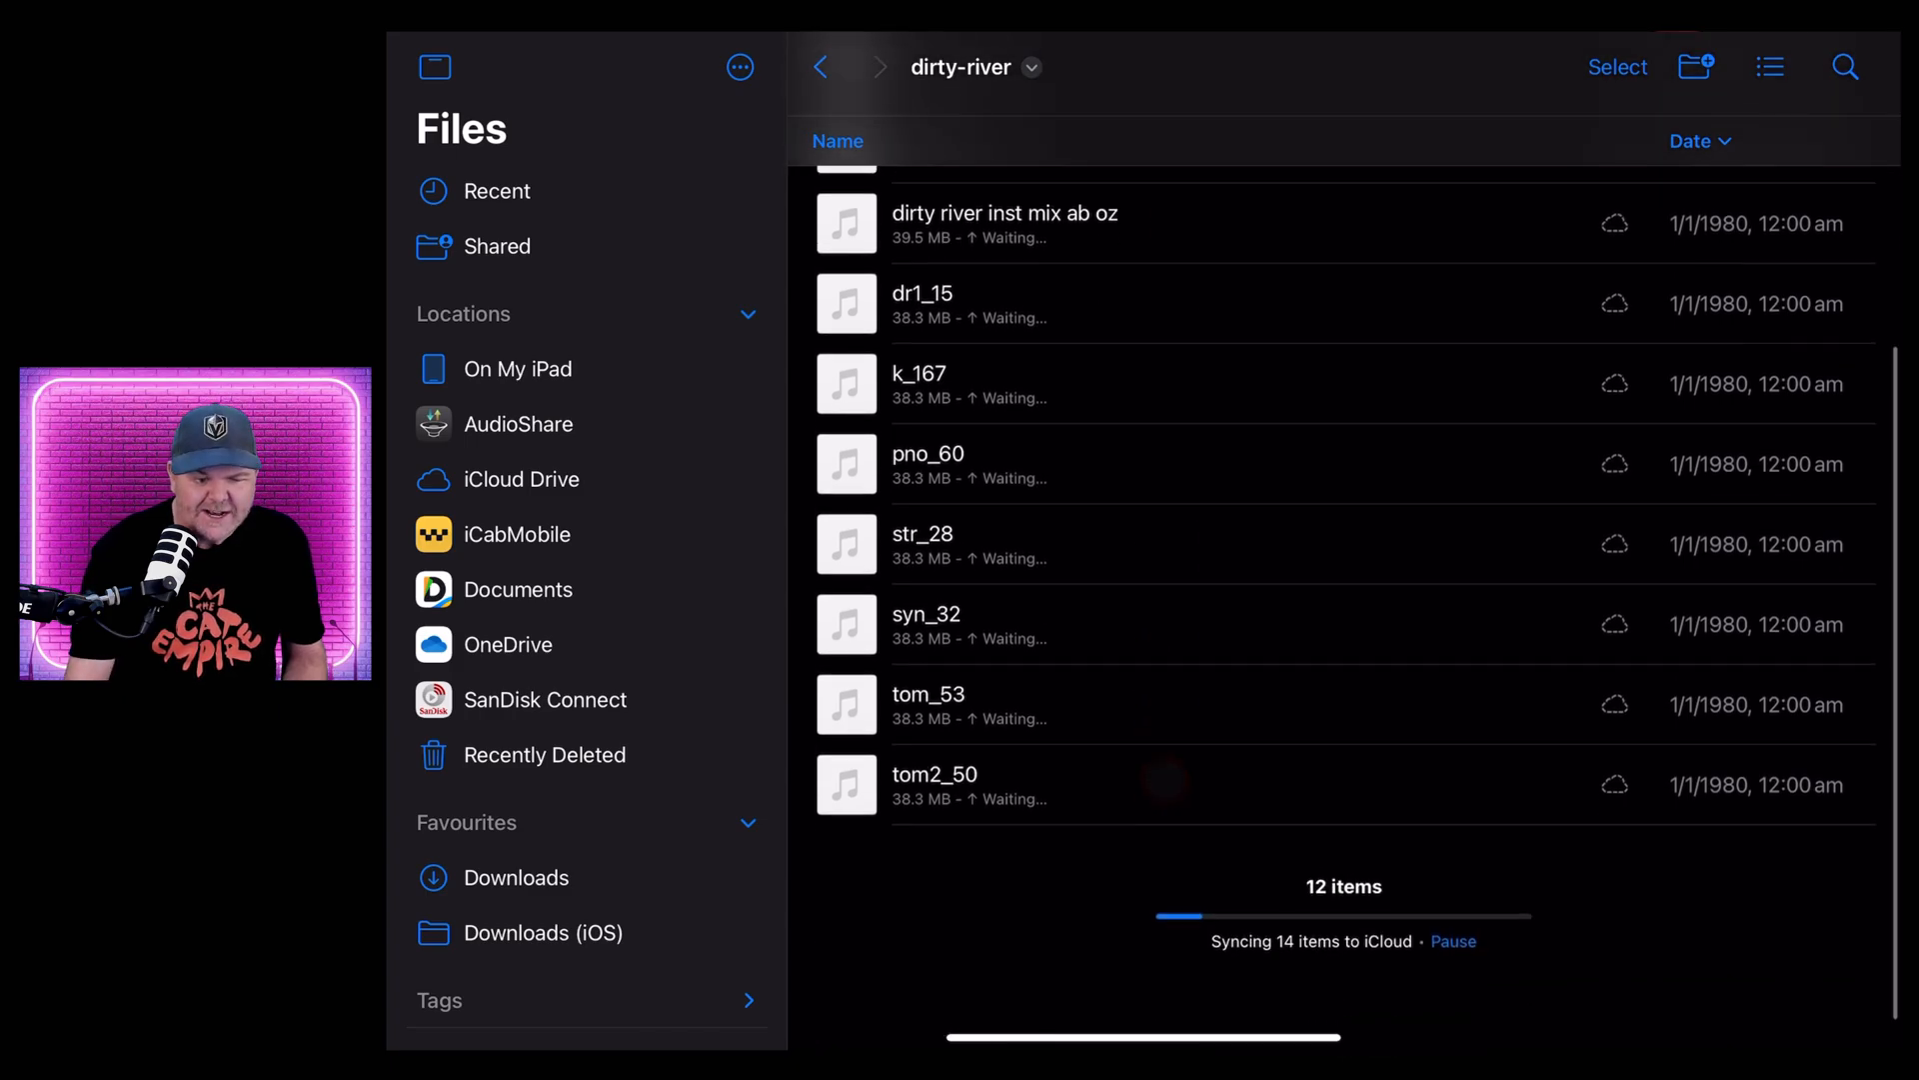
scroll(down, 3)
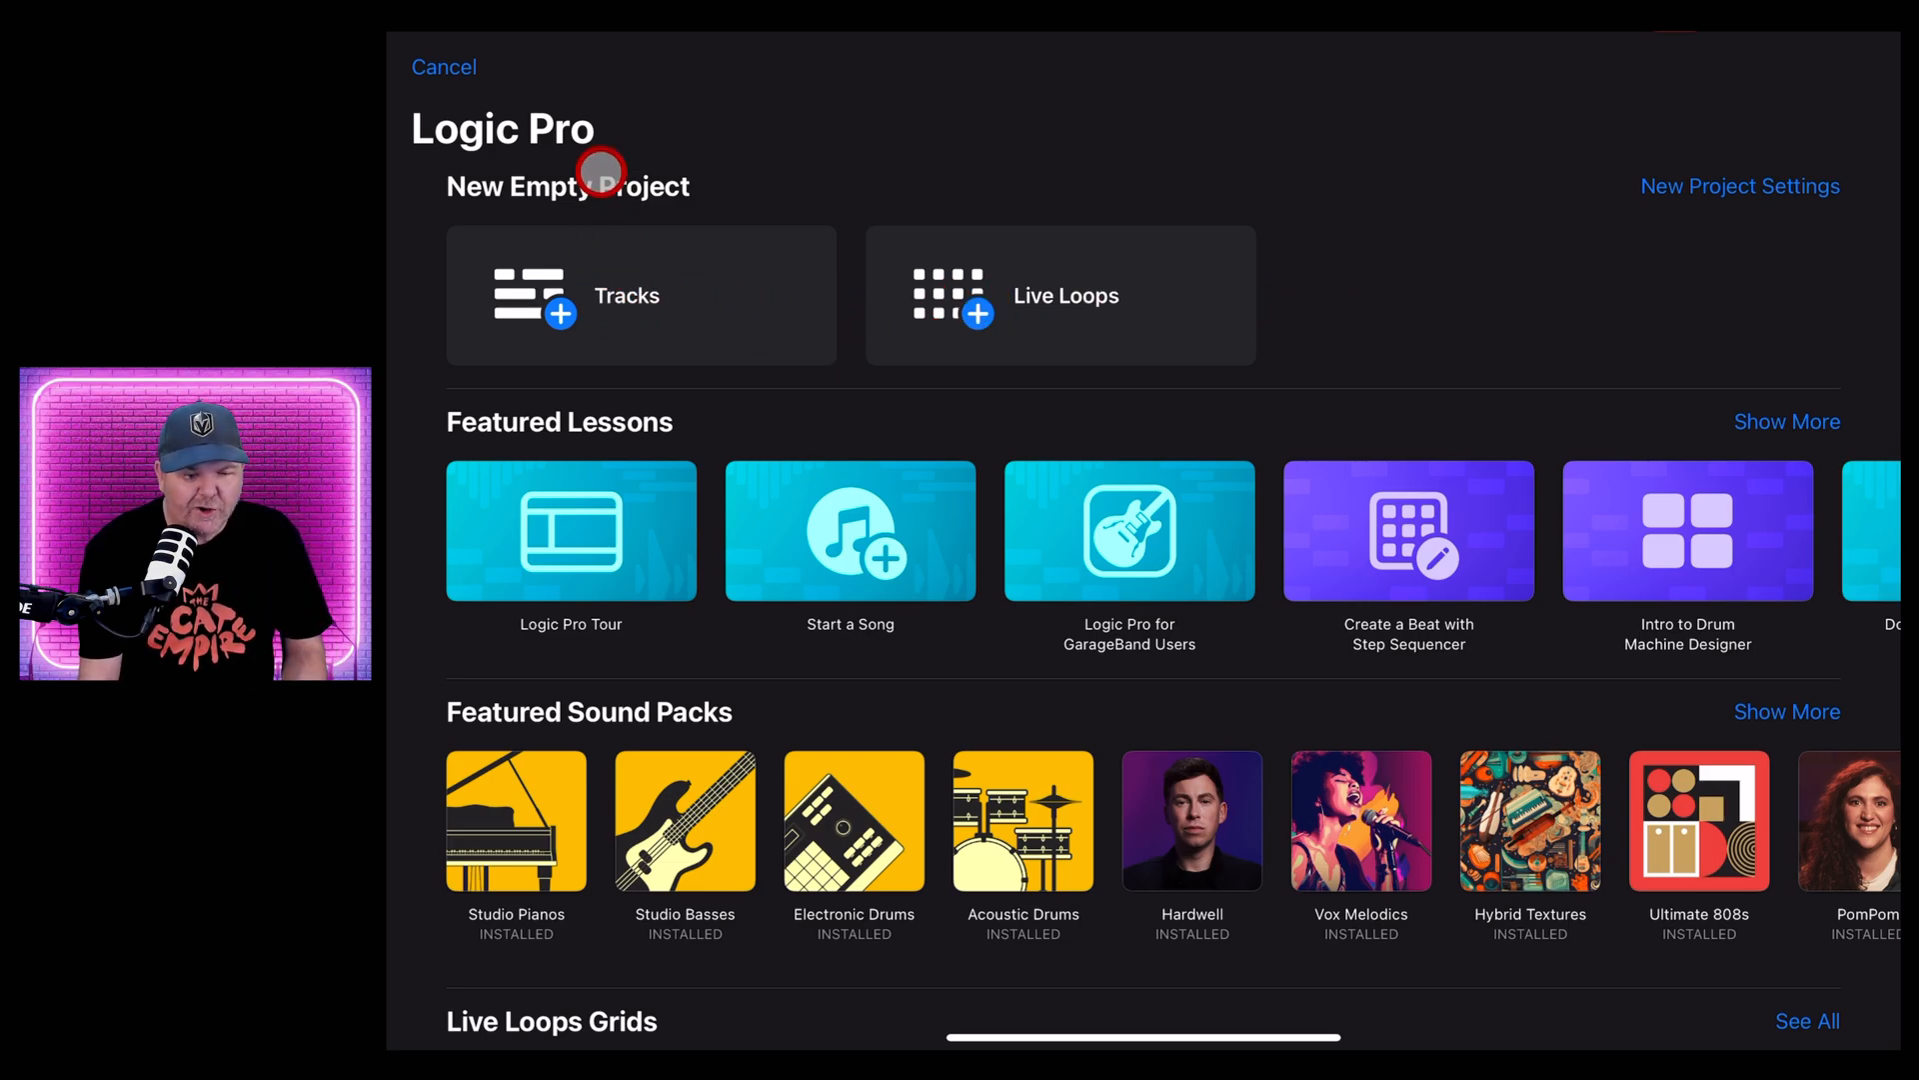
Create an empty Tracks project at 126 BPM with Files open at dirty-river in Split View
click(642, 294)
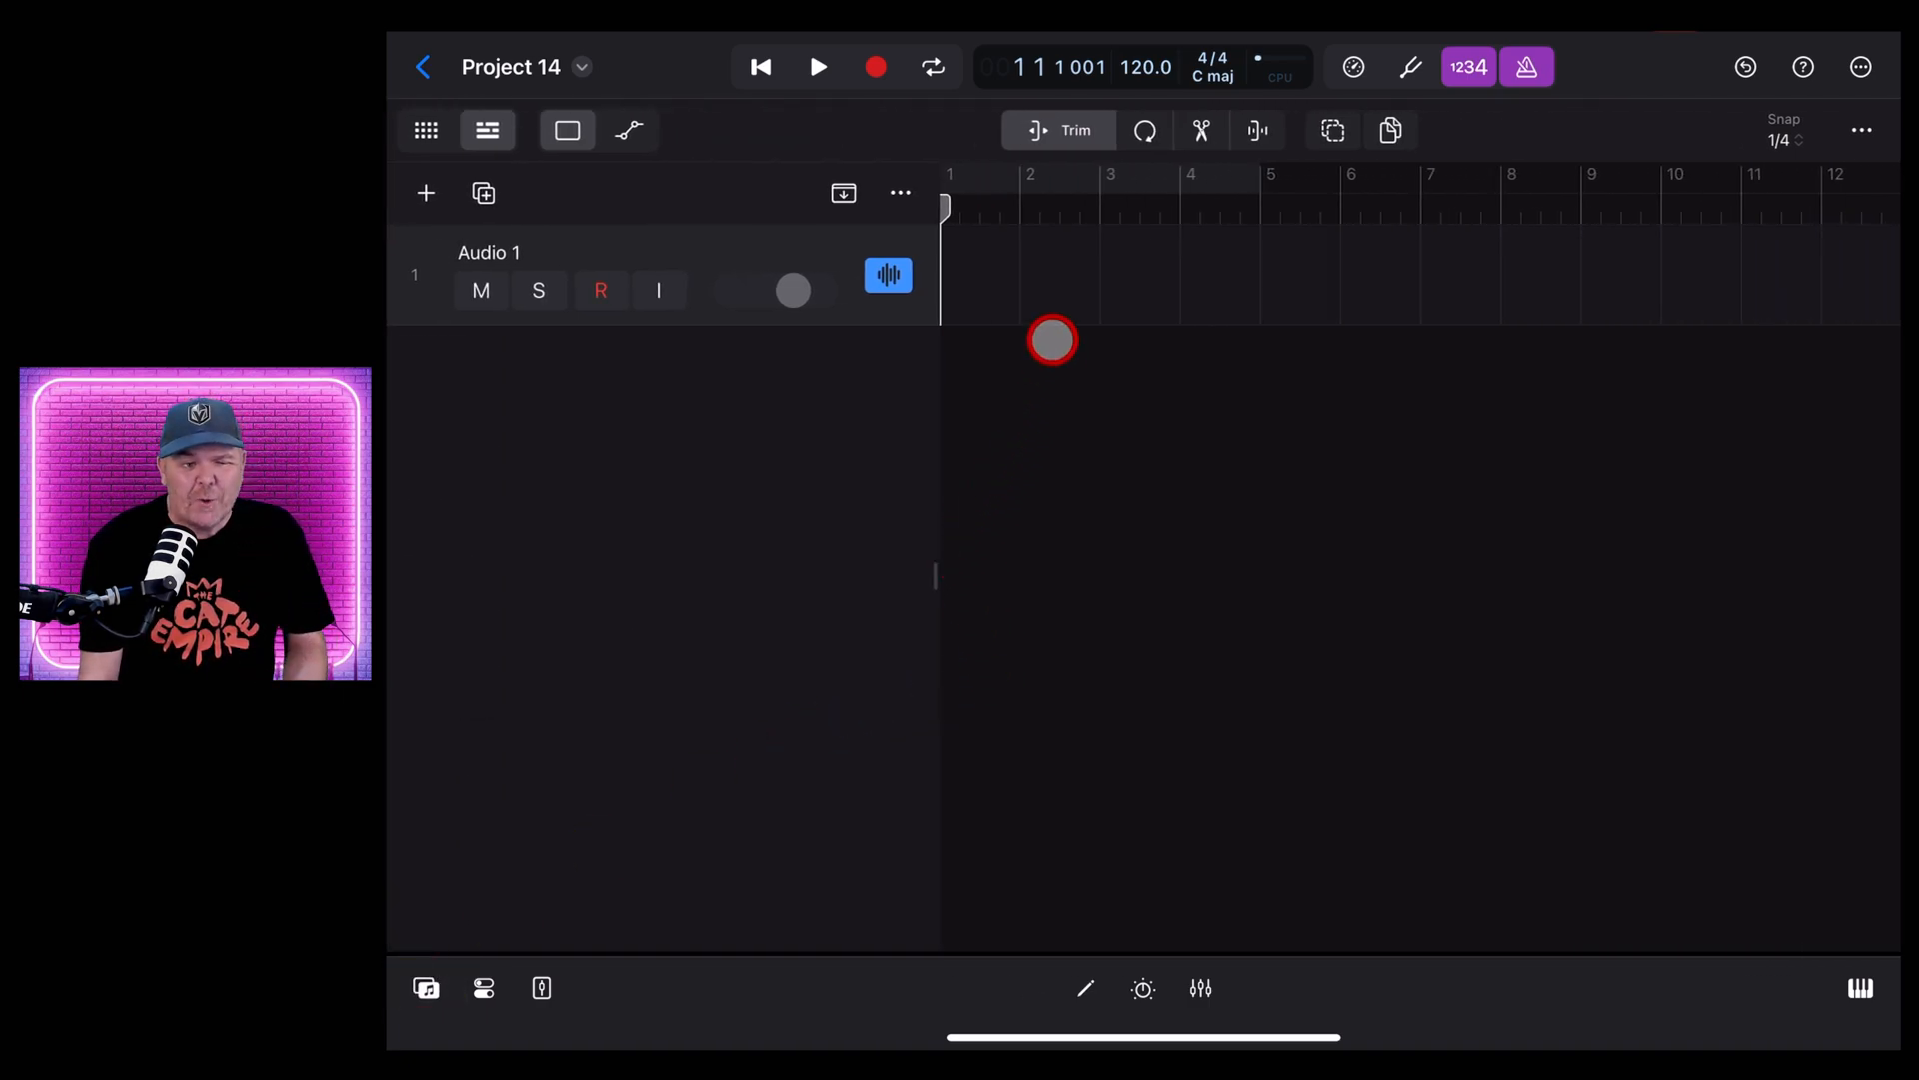
click(1145, 67)
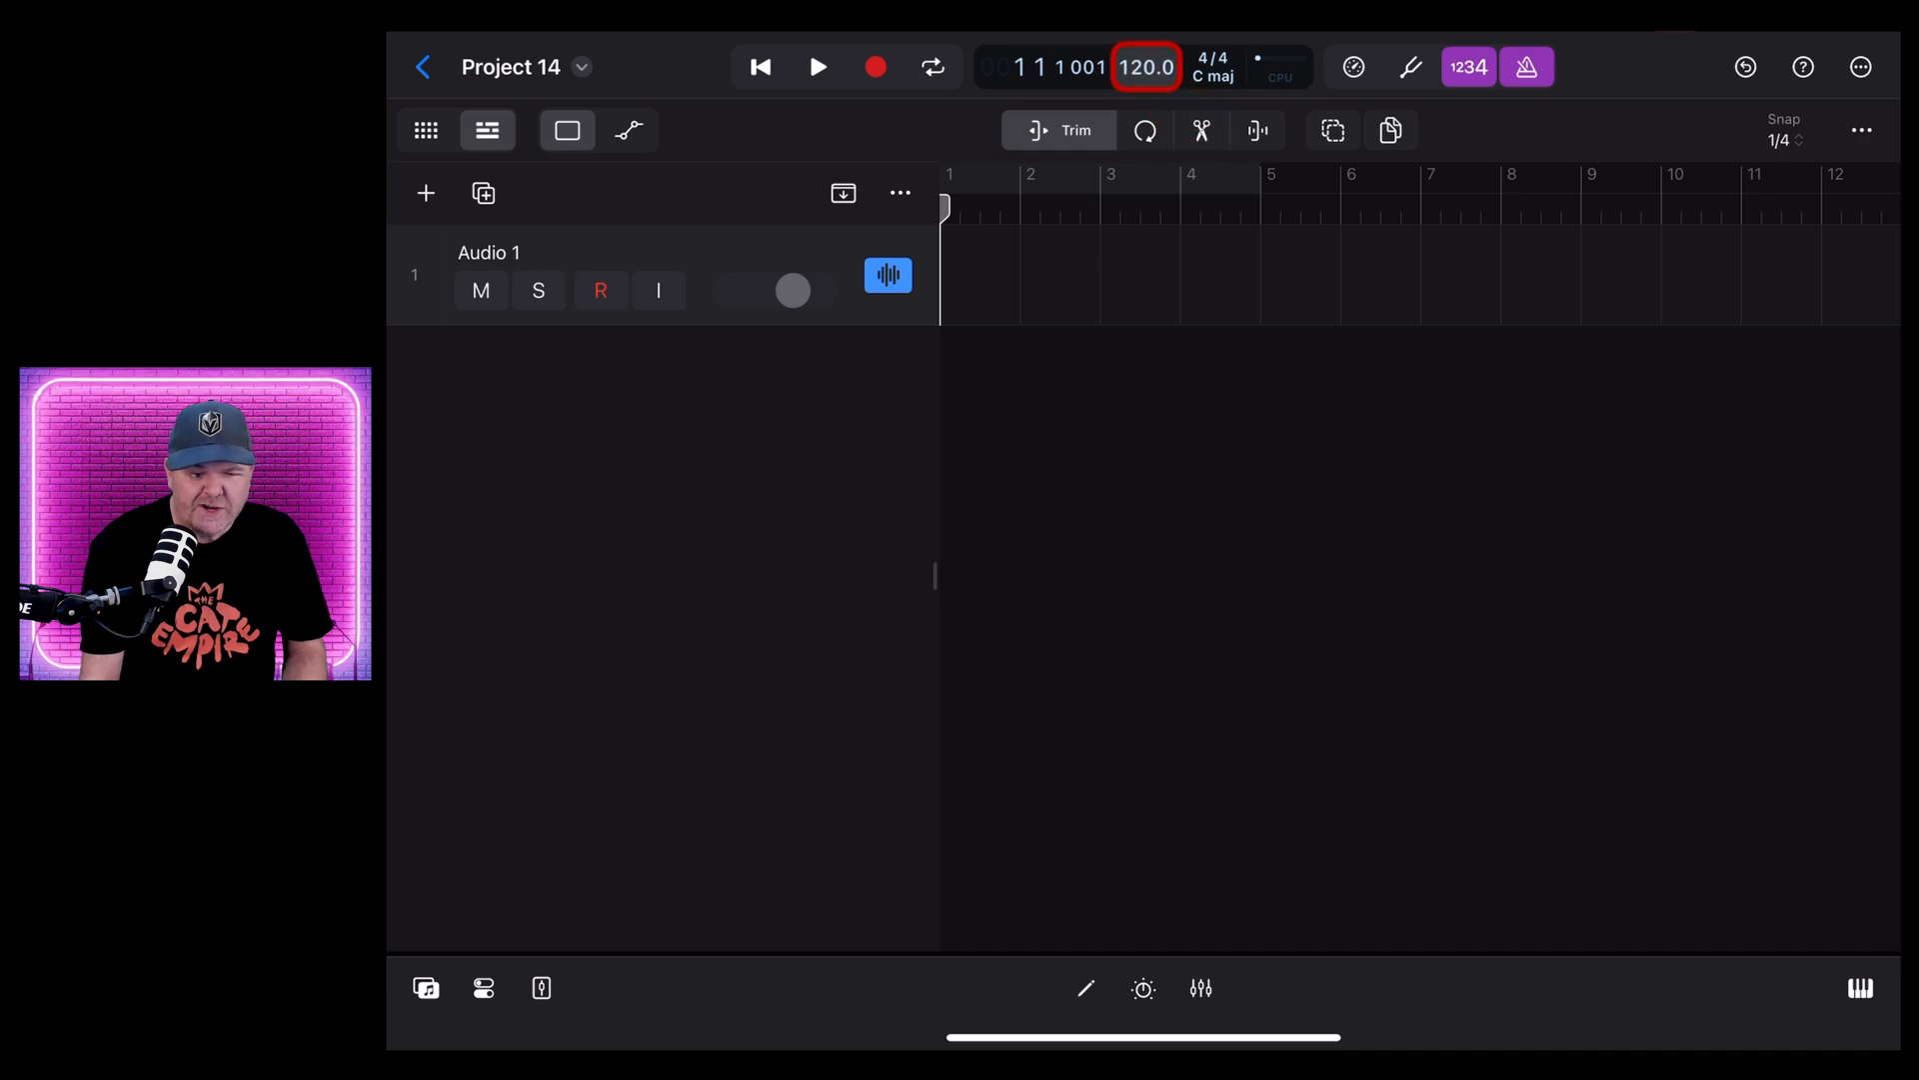
click(1145, 67)
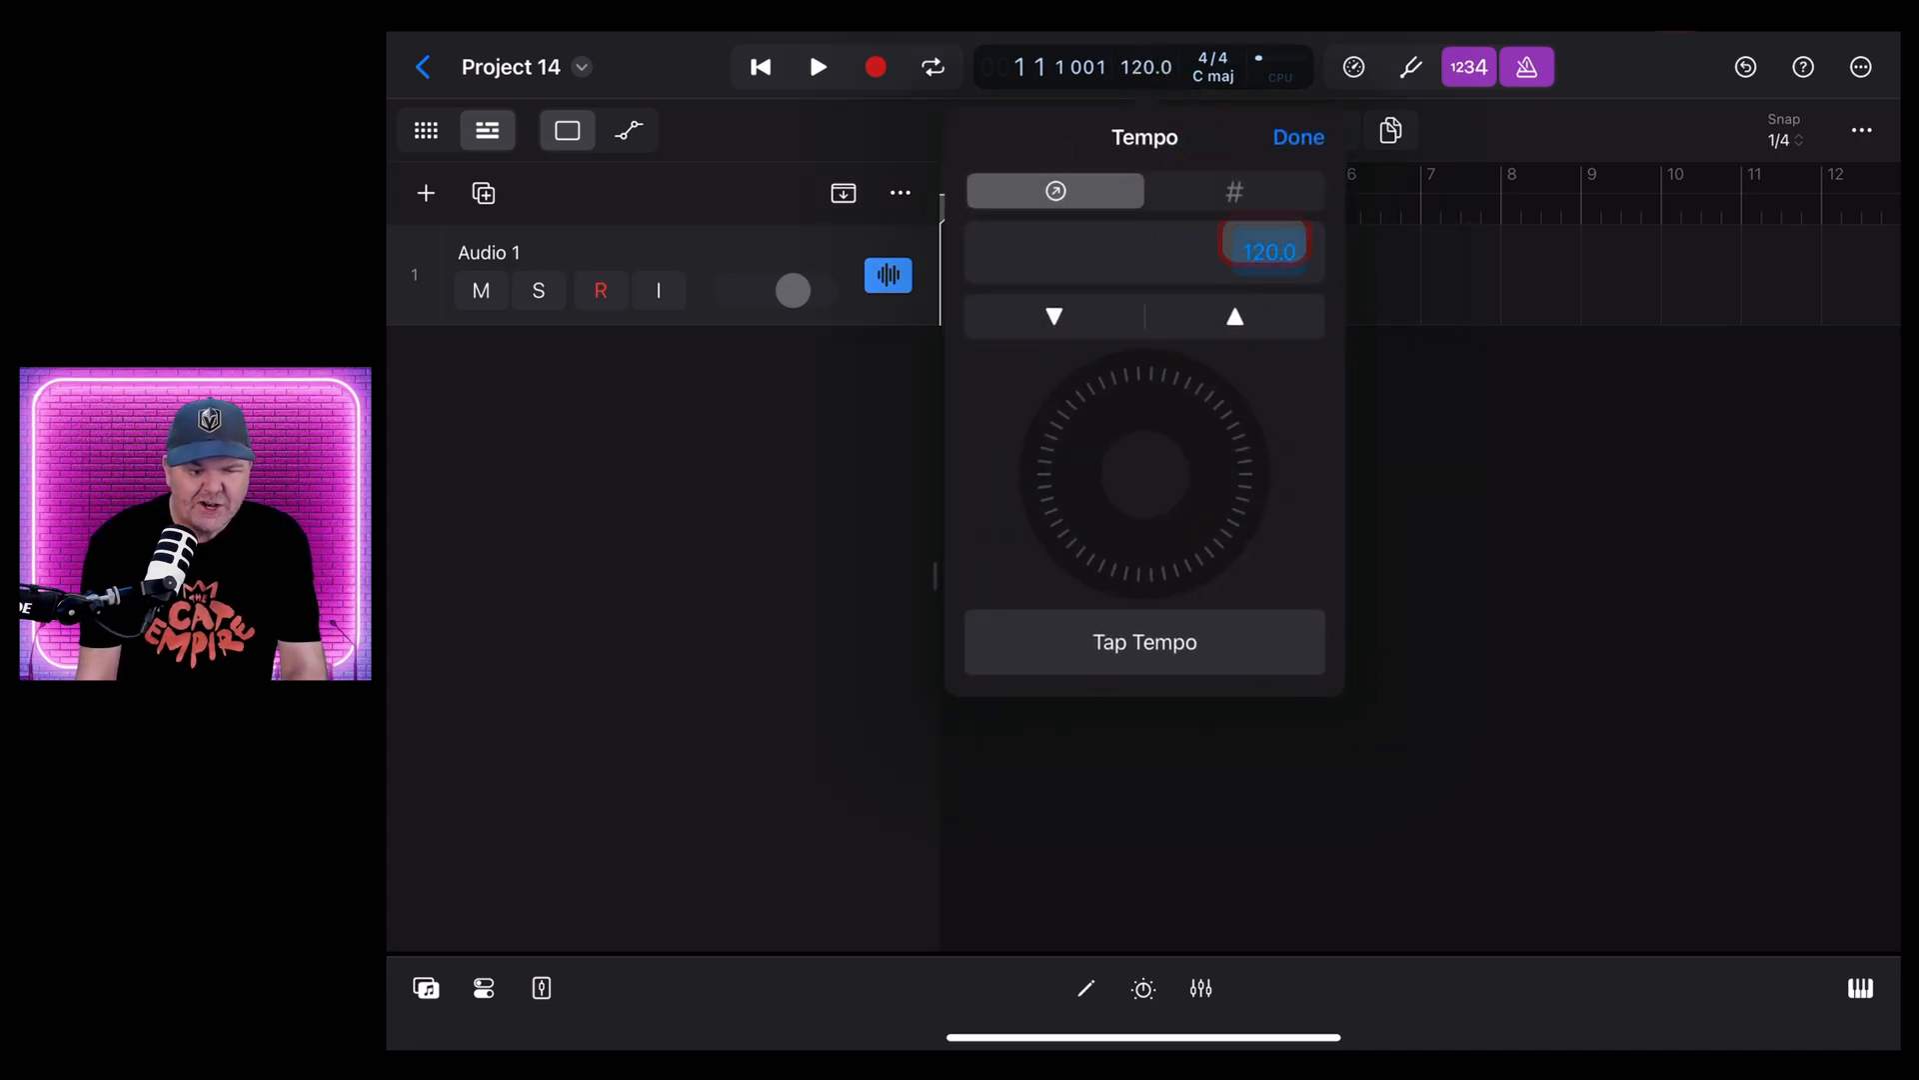
text(12)
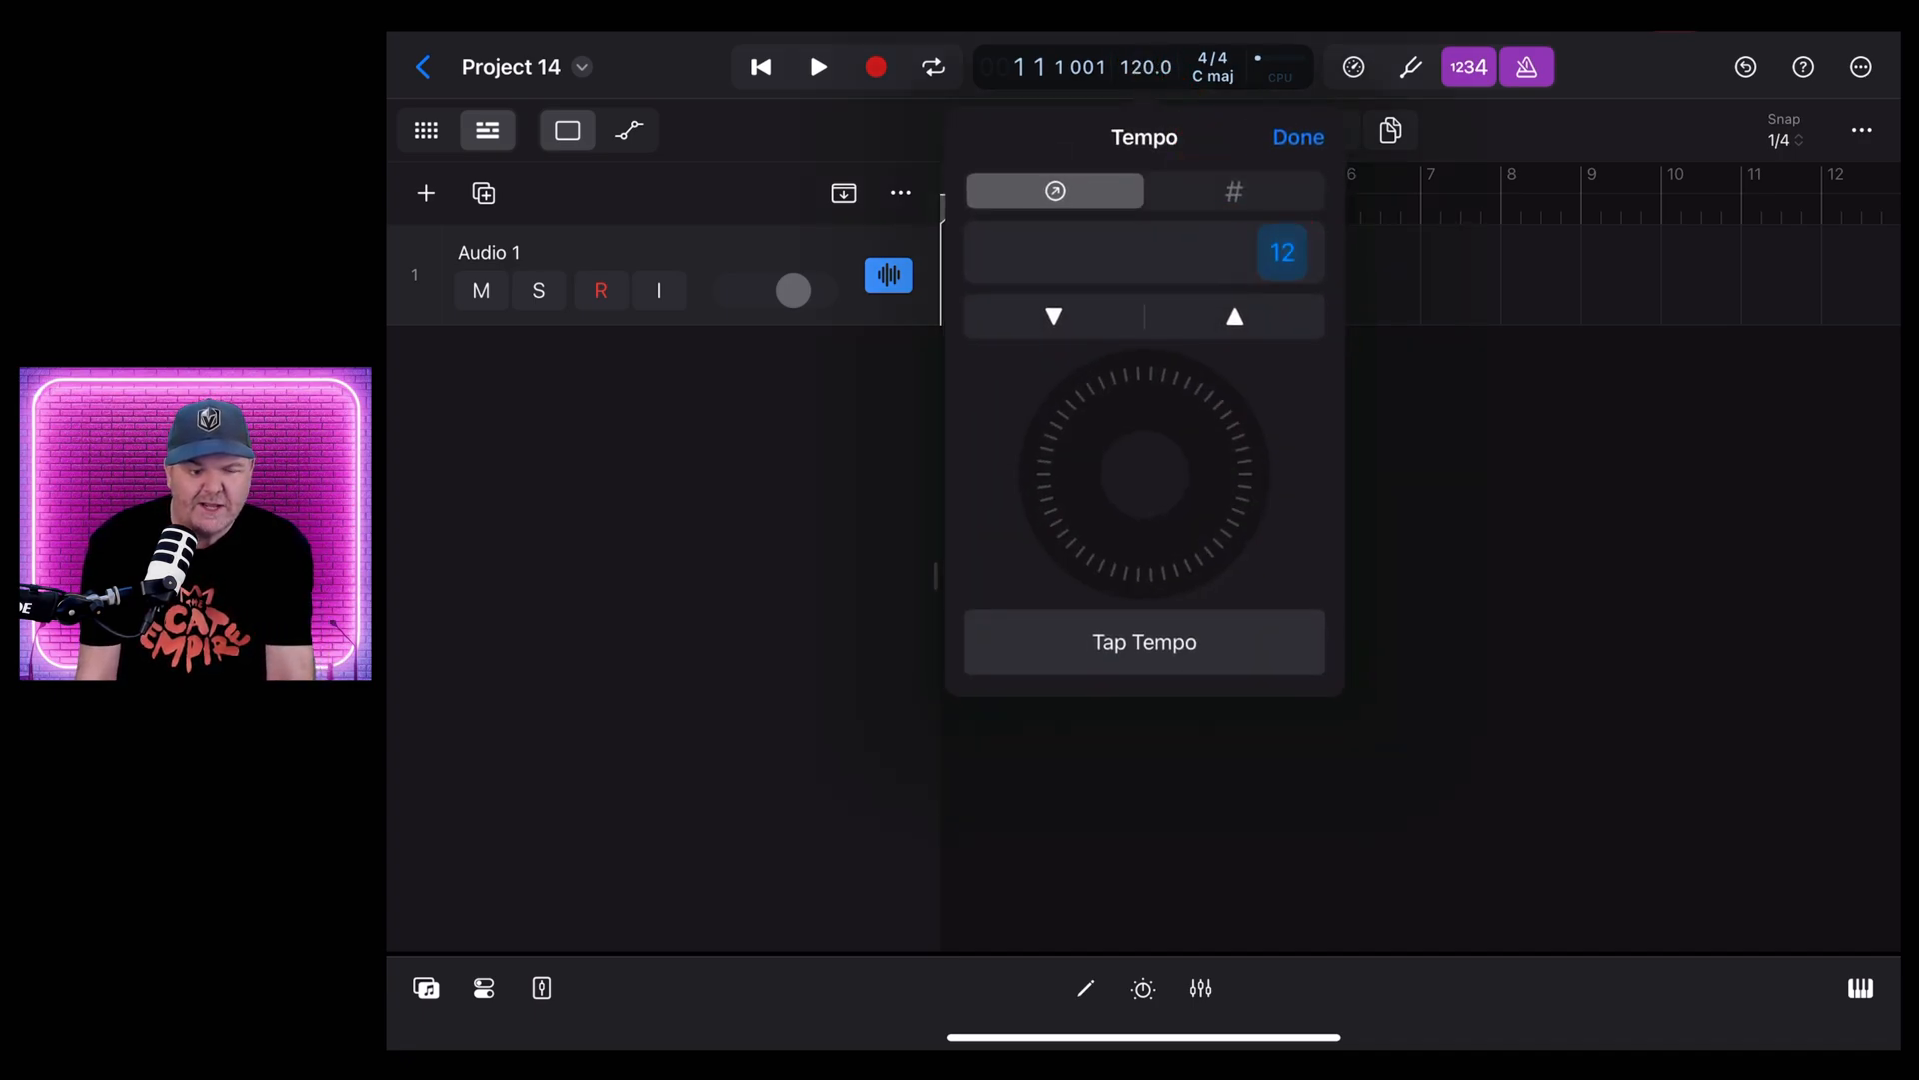
click(1296, 137)
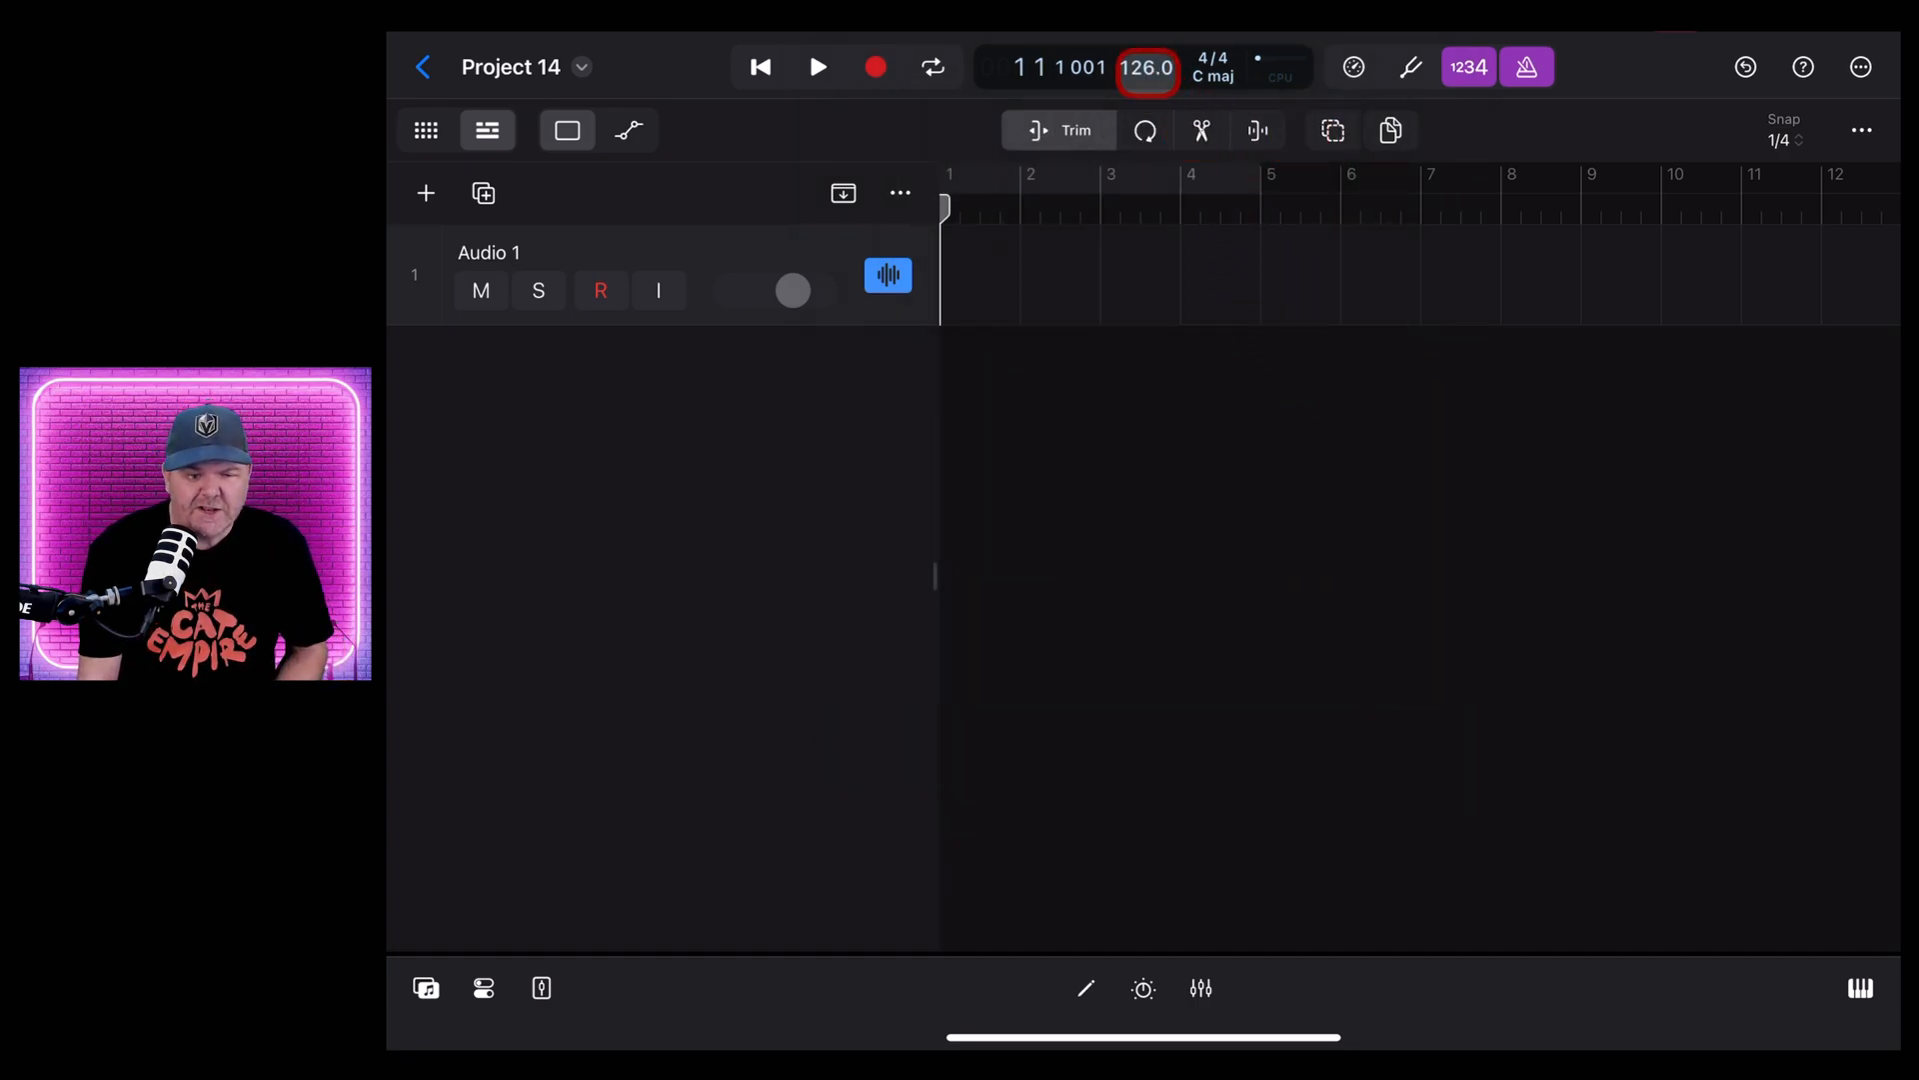
click(1141, 37)
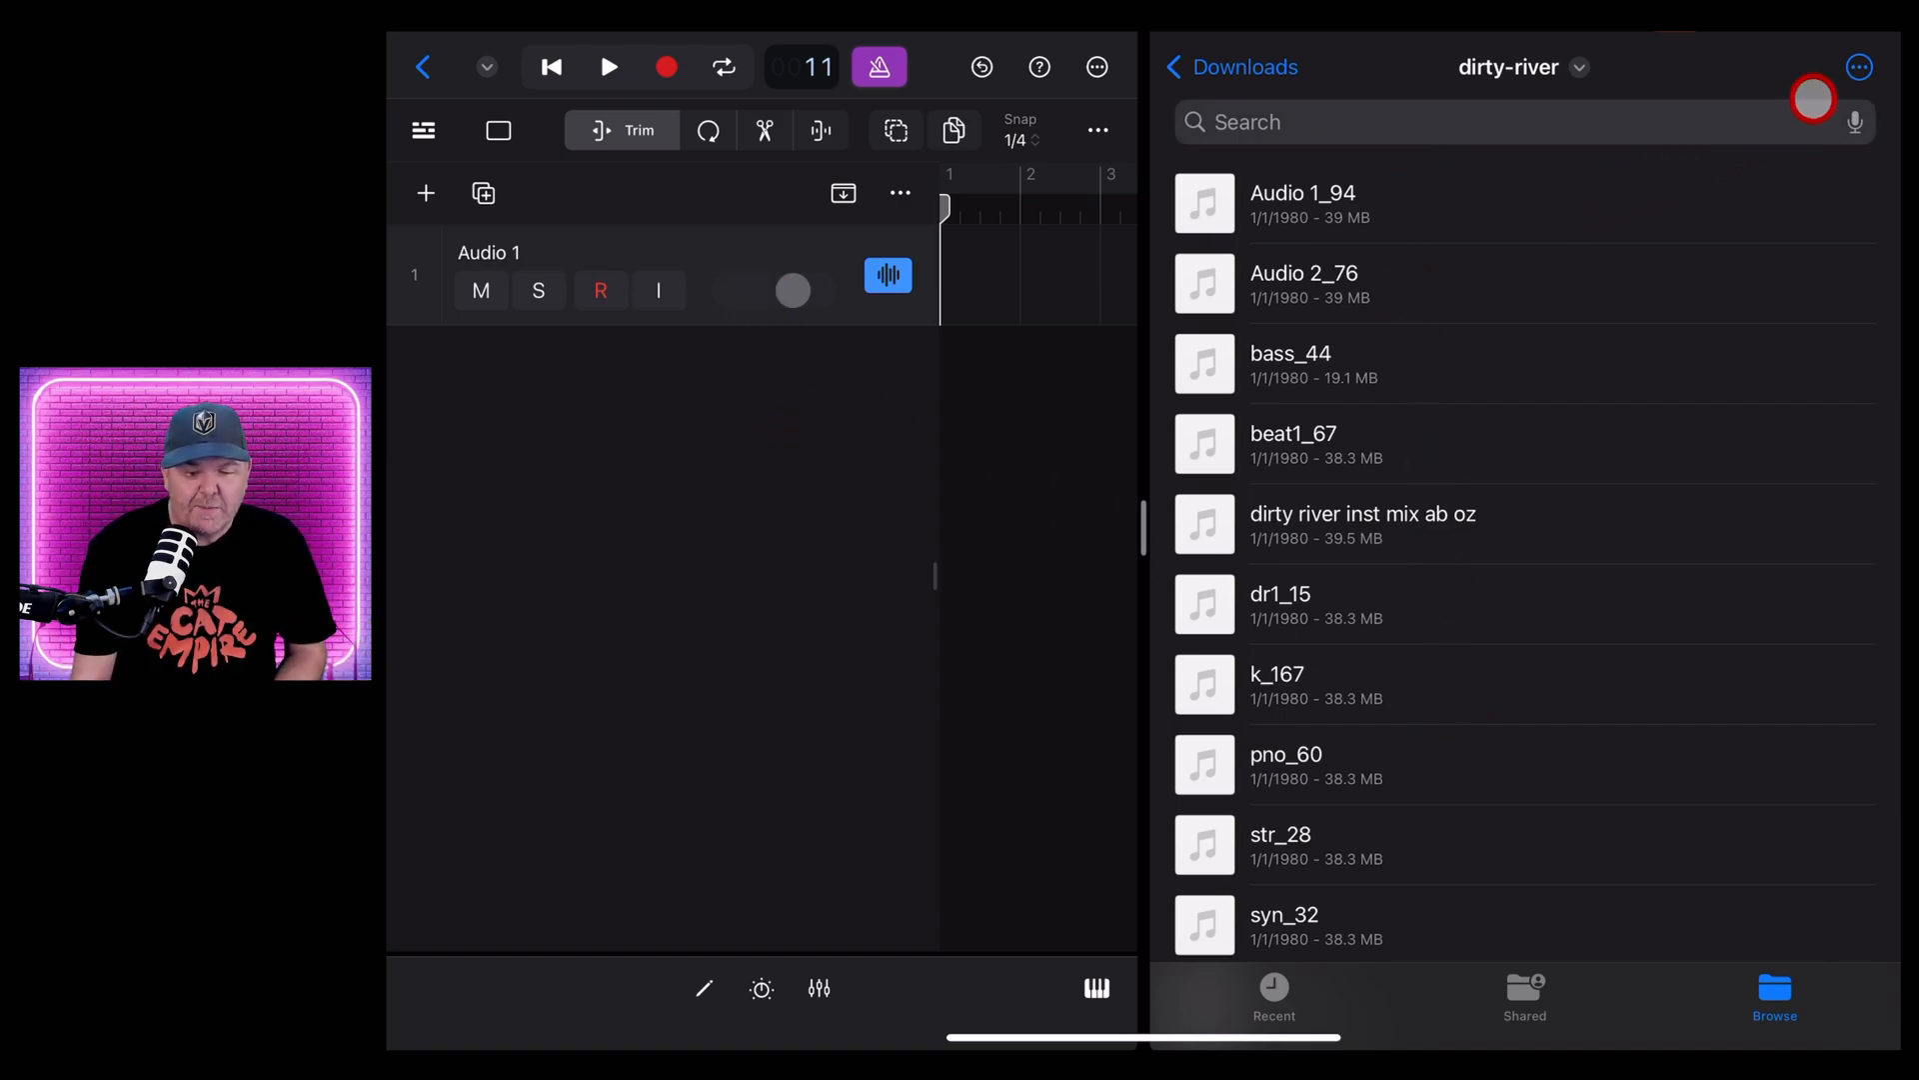
click(1858, 67)
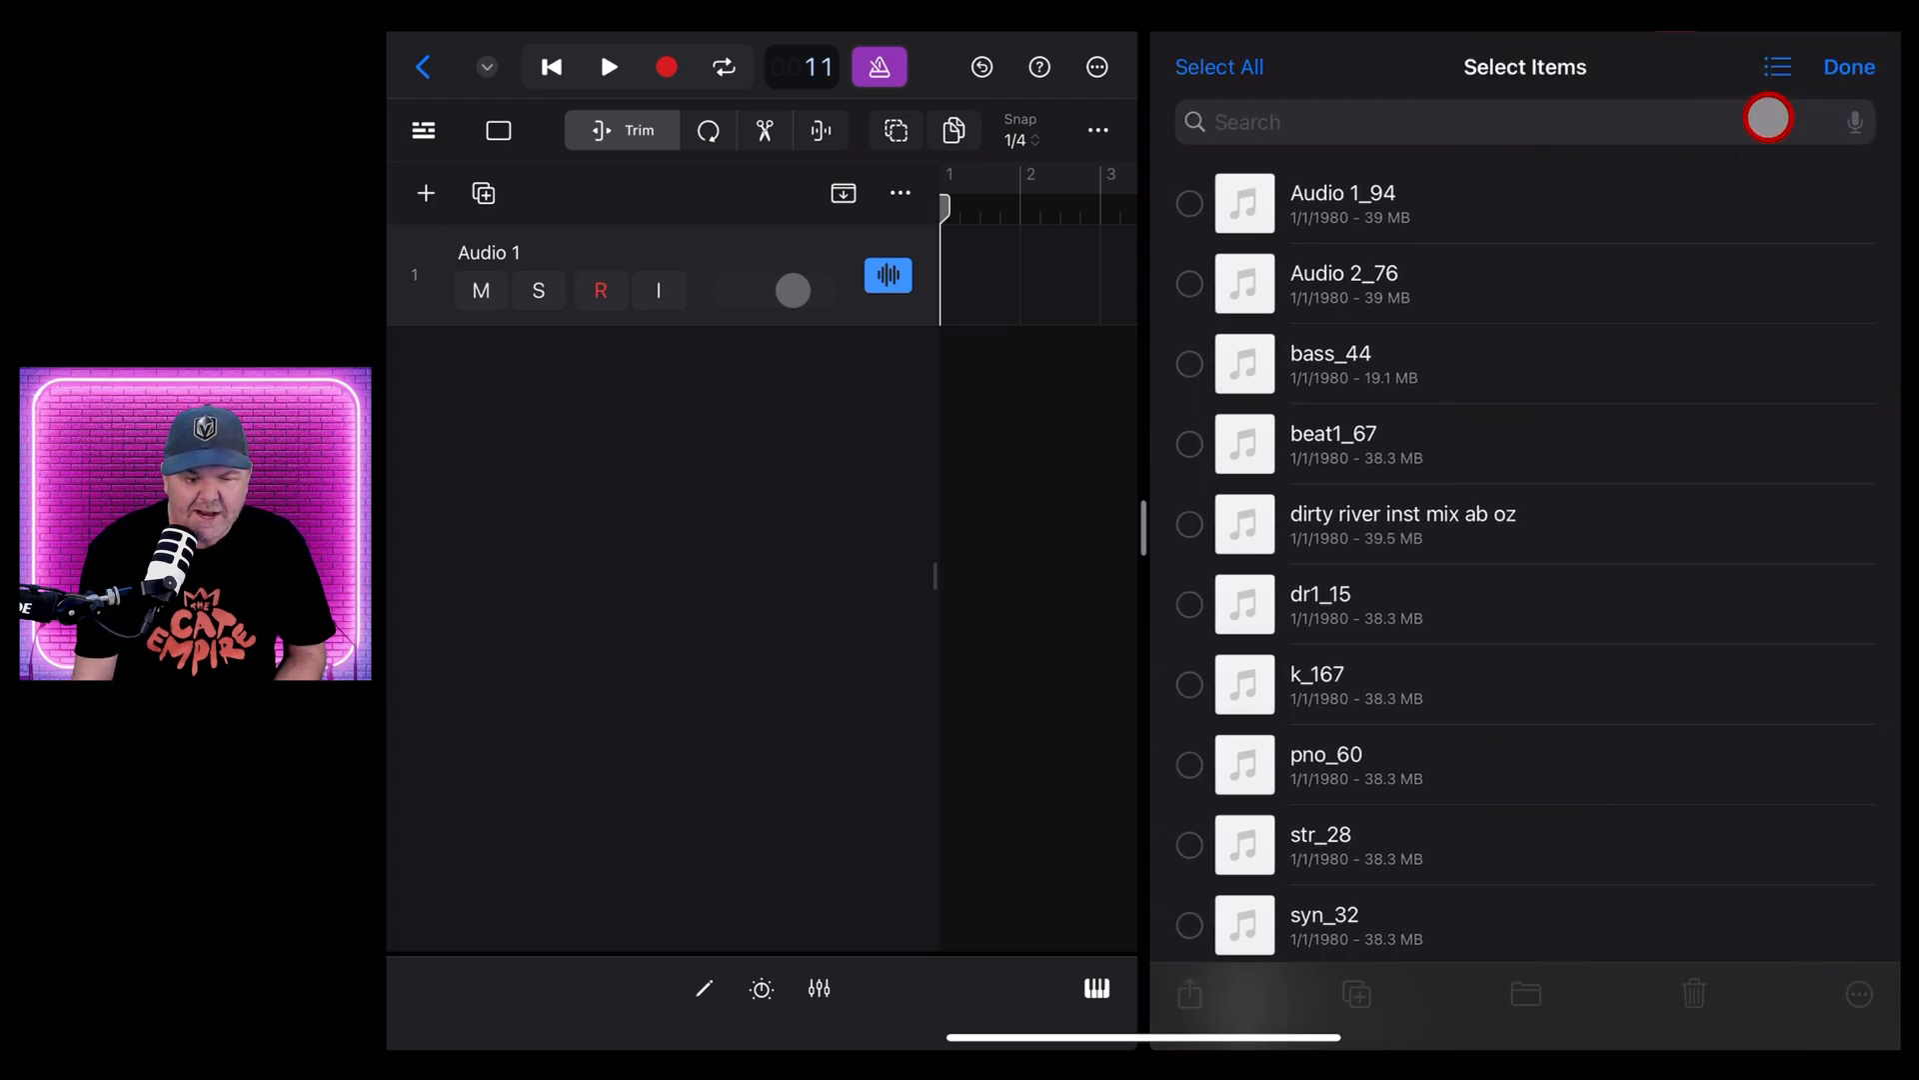
Drag all twelve dirty-river stems in as new tracks, switch to 44.1 kHz, and close Files
click(1219, 66)
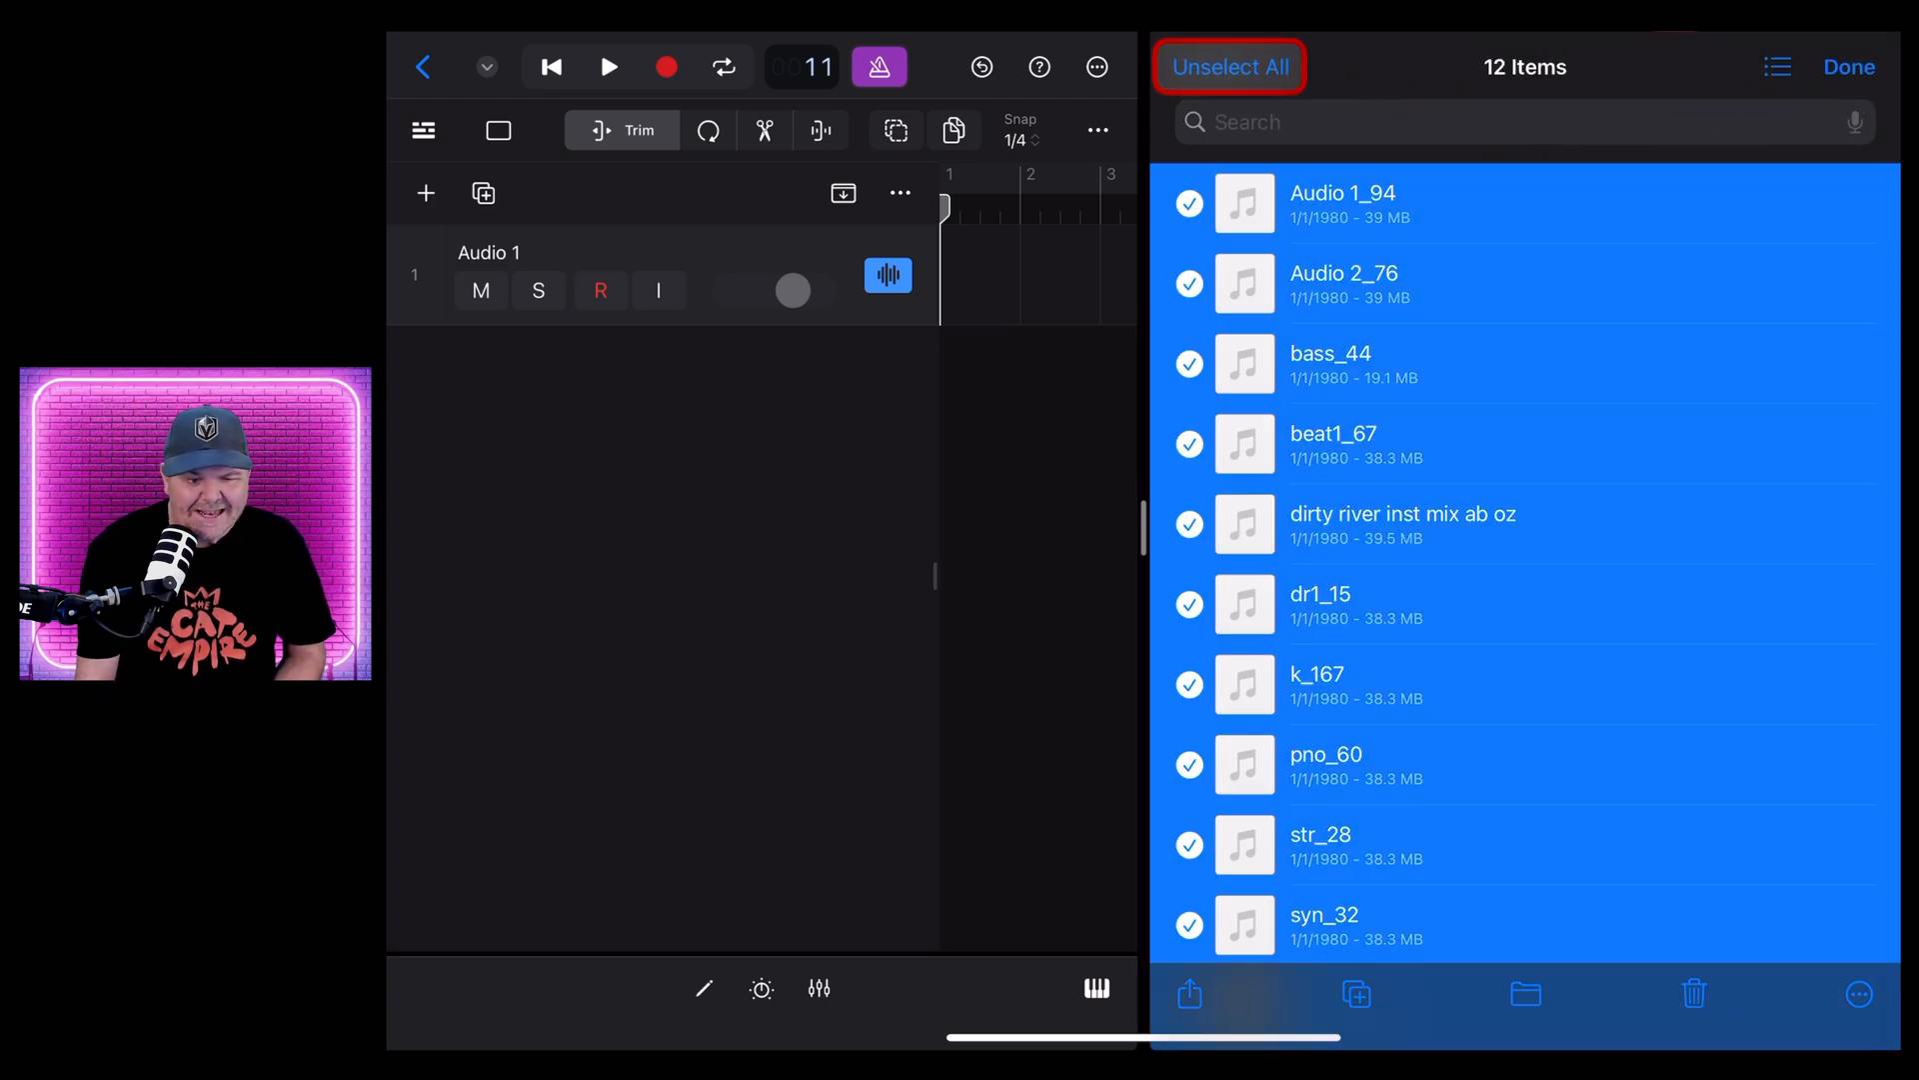
scroll(down, 3)
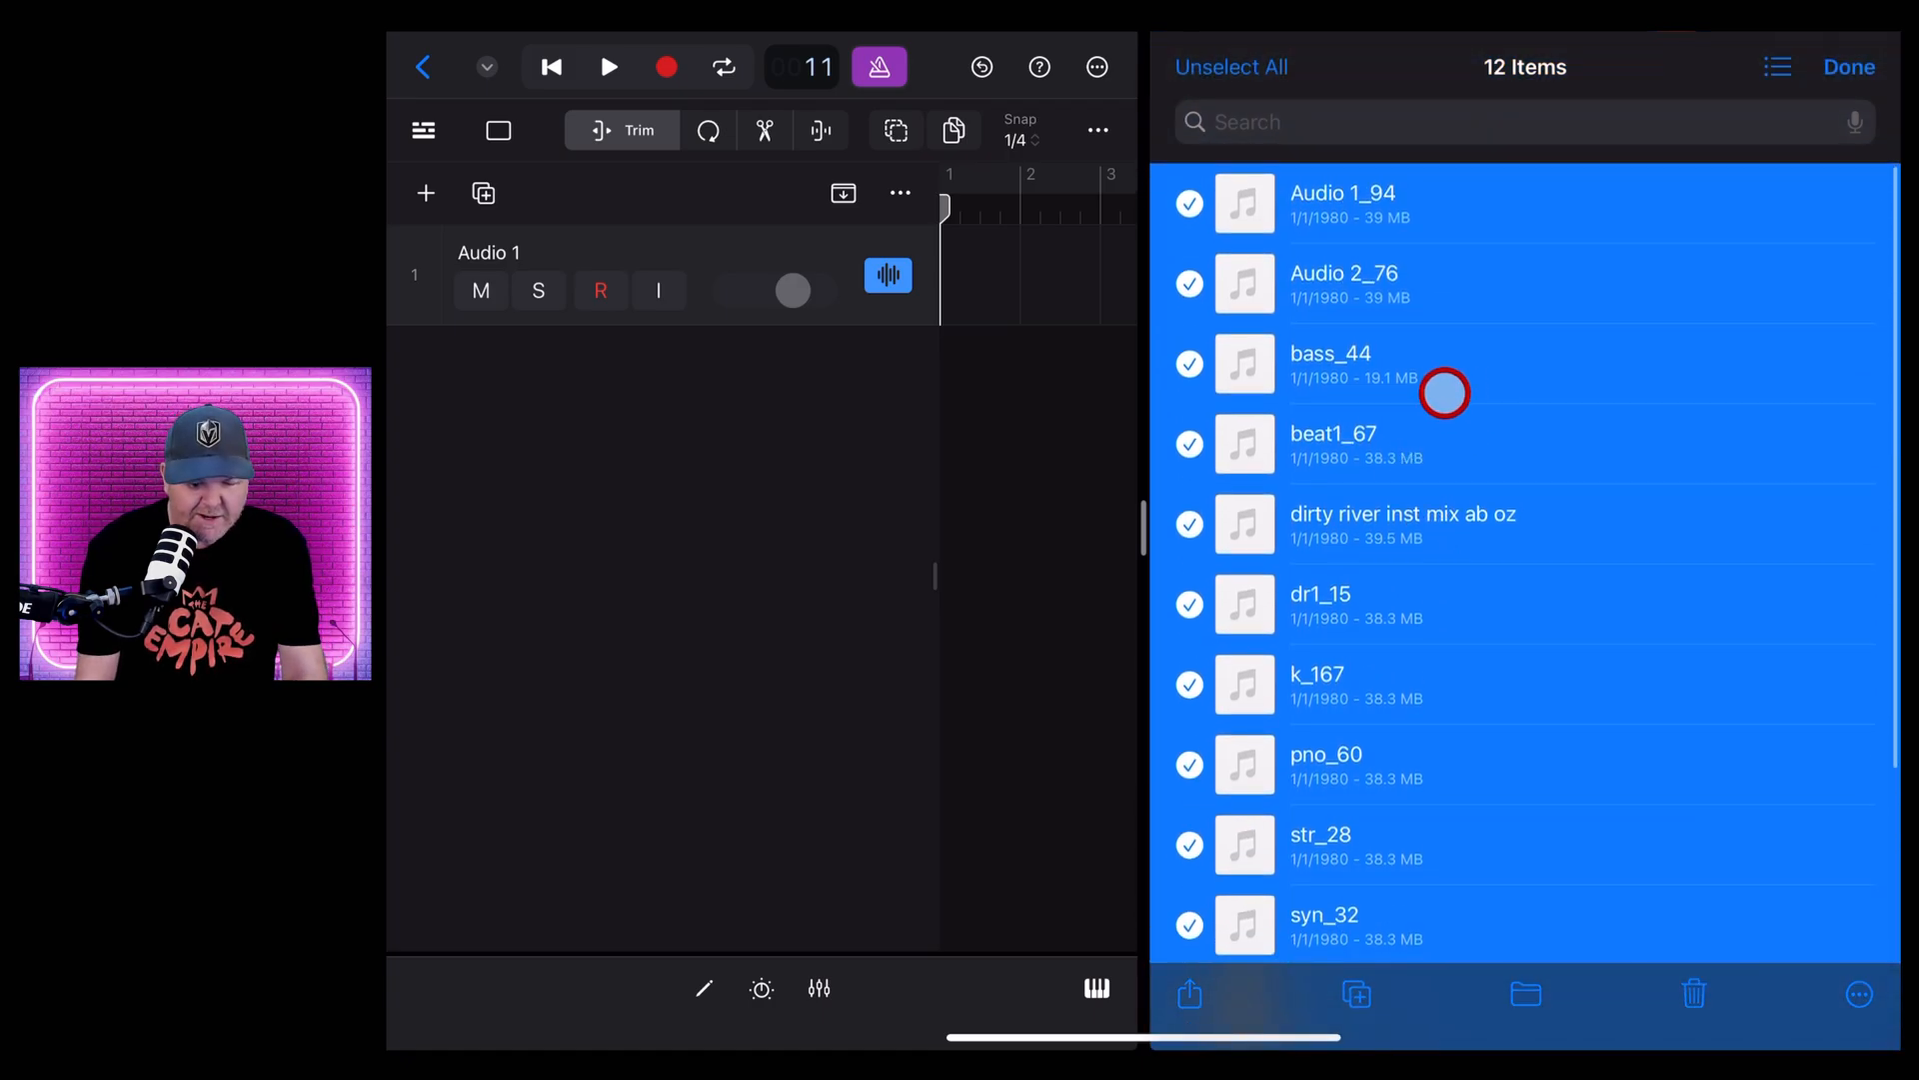
drag(1444, 392, 1078, 386)
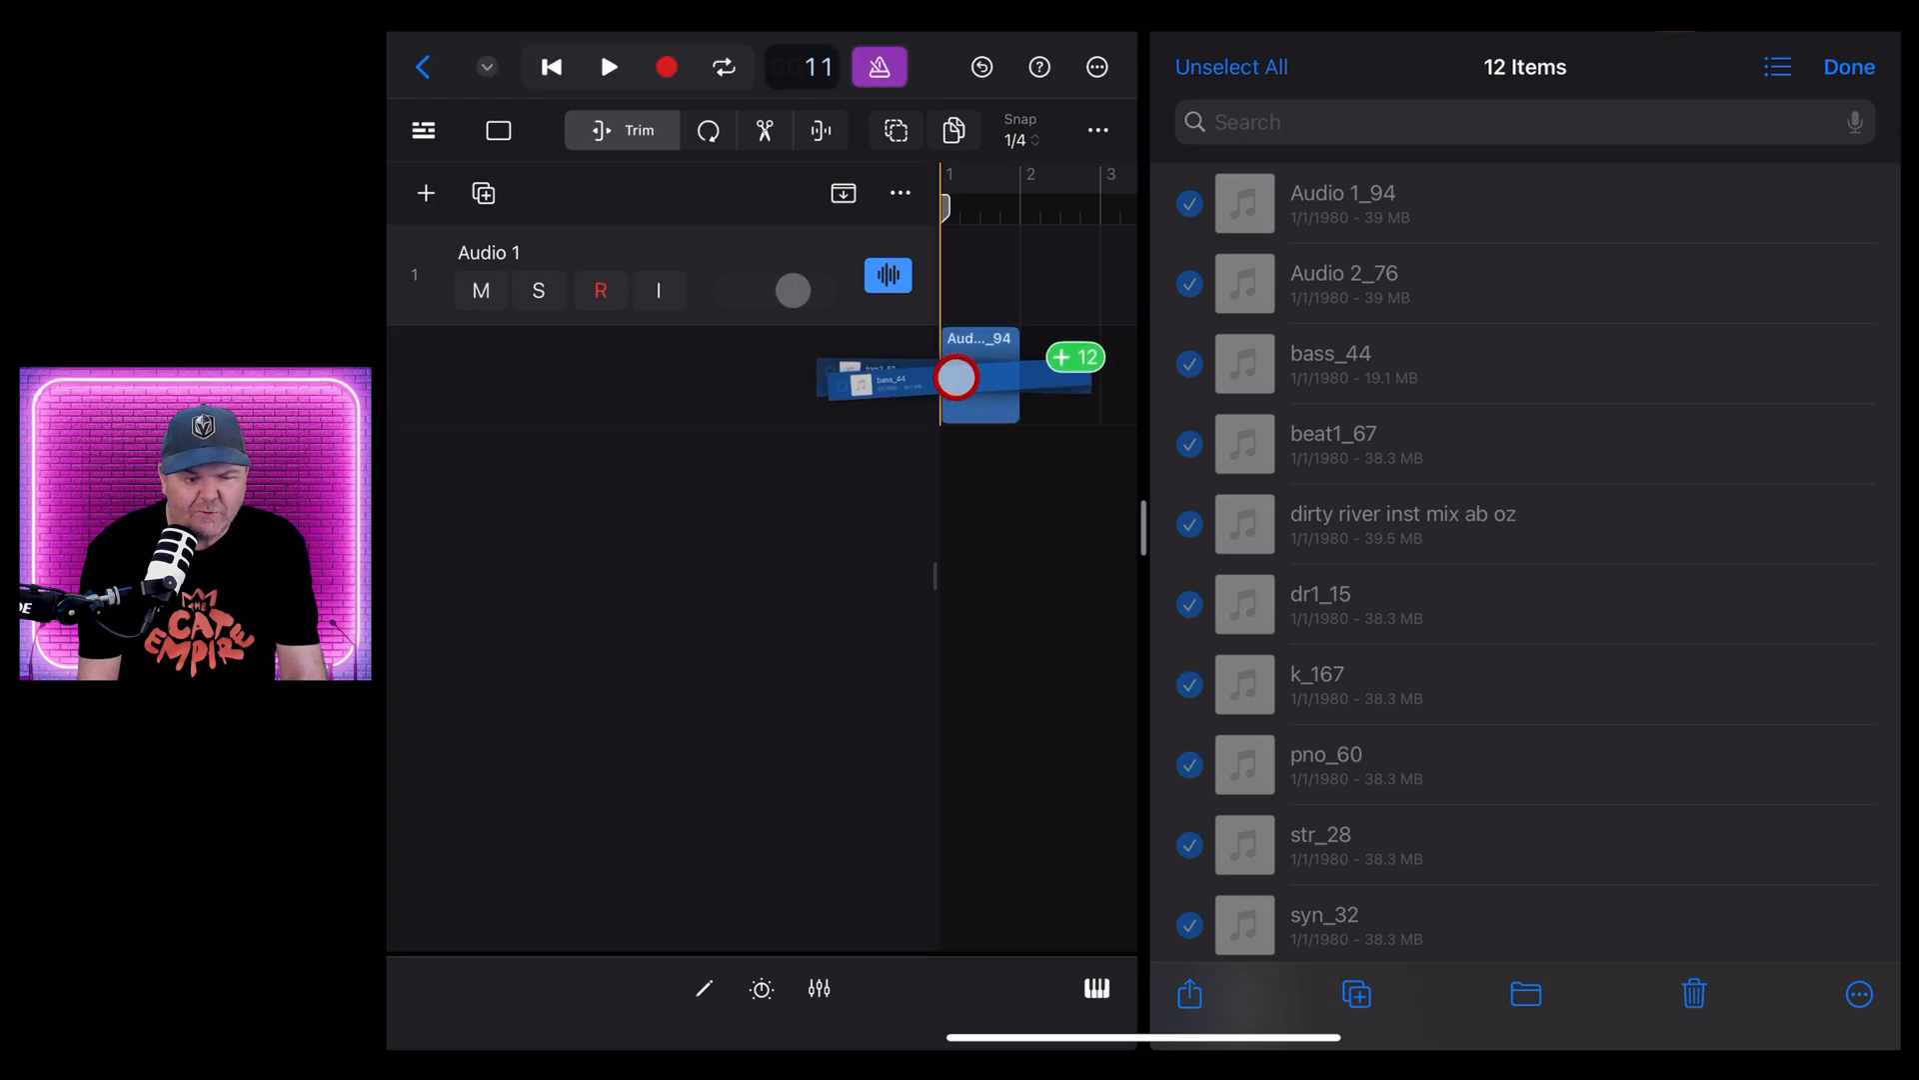
click(955, 380)
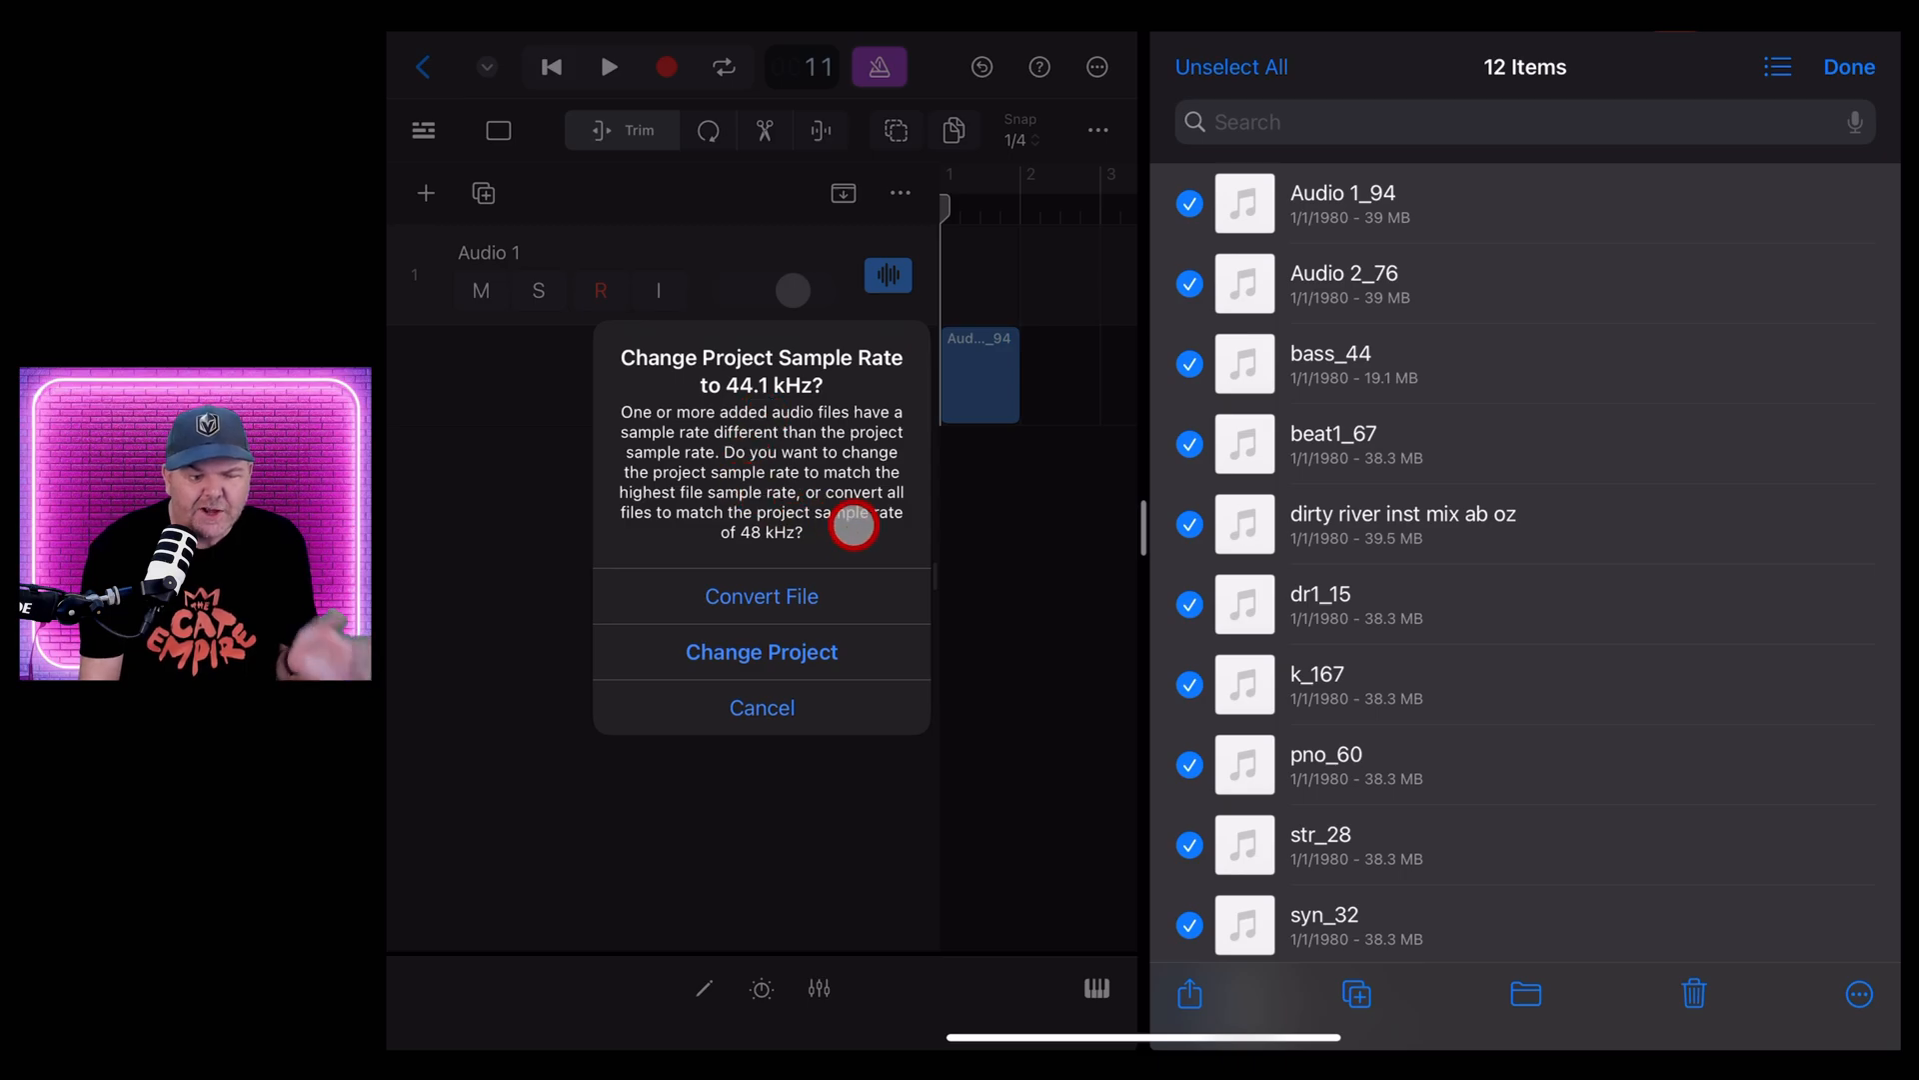
click(762, 651)
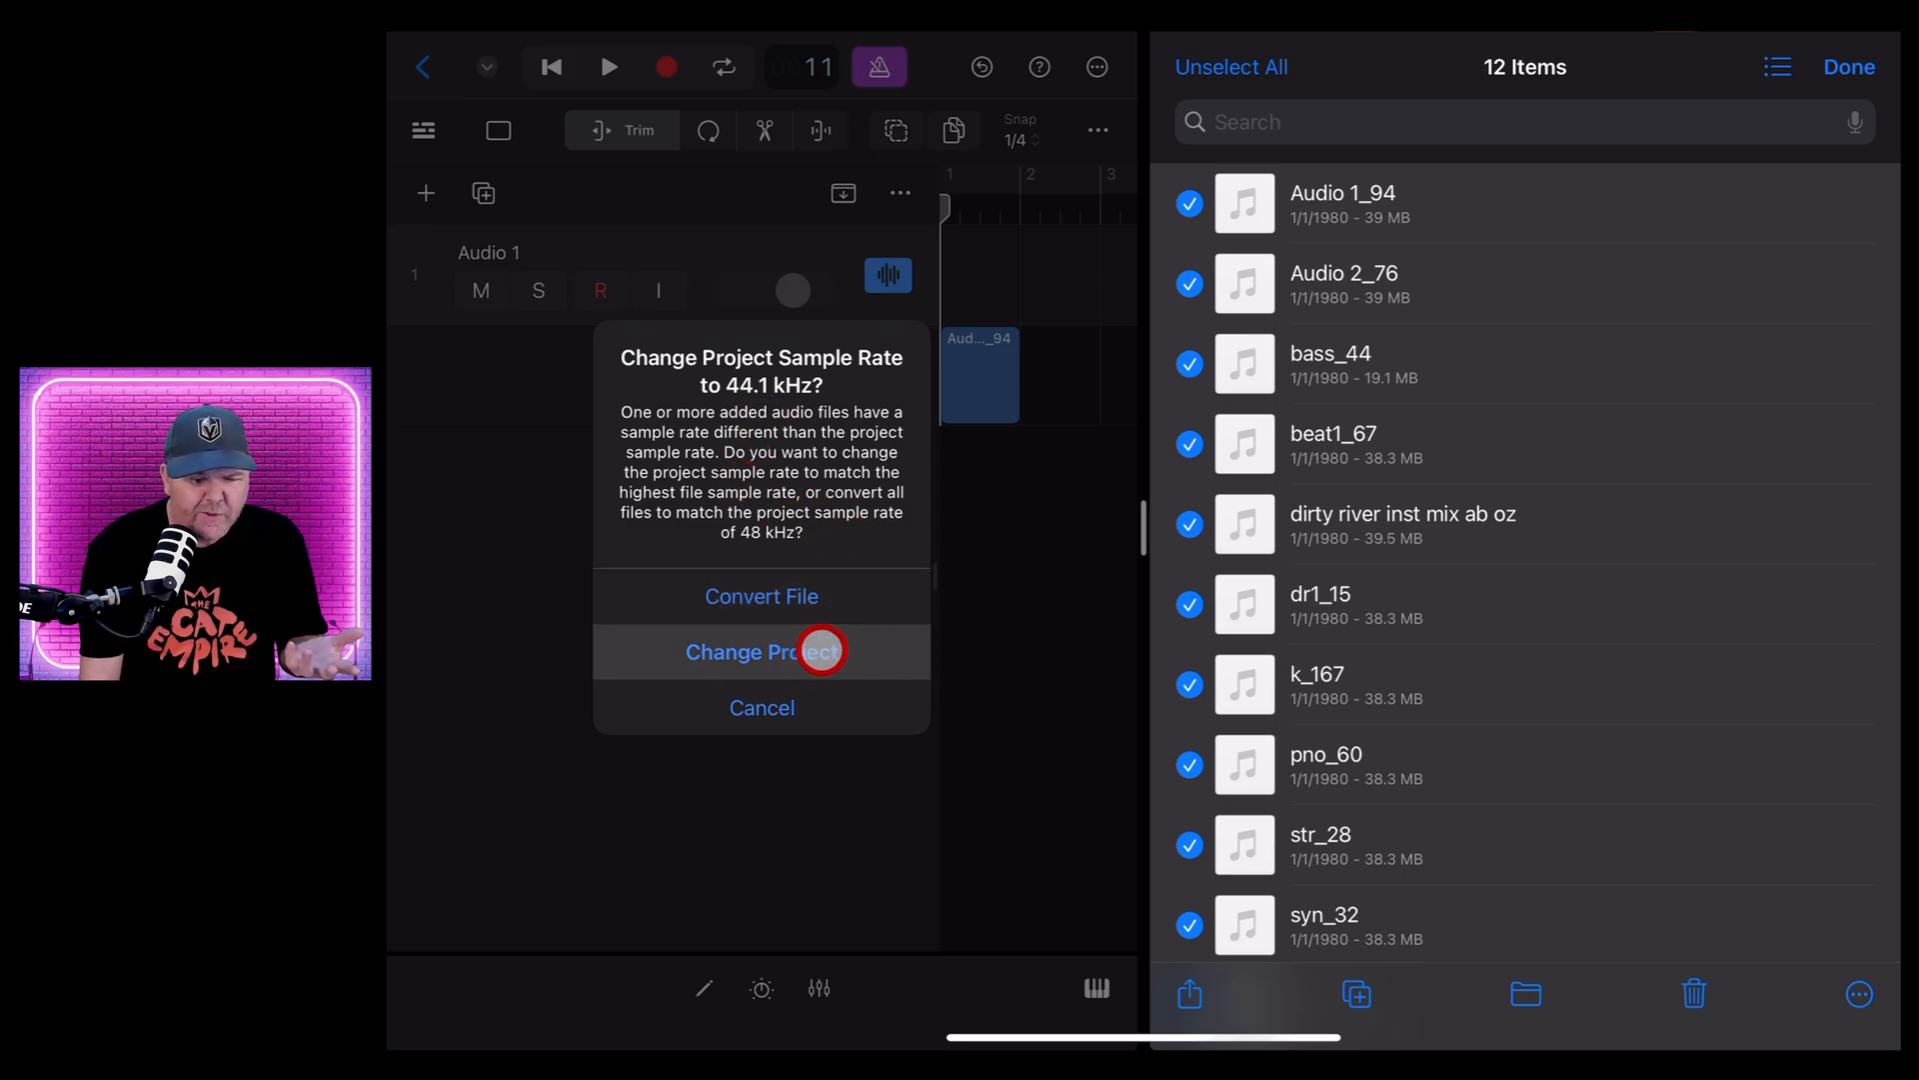
click(759, 650)
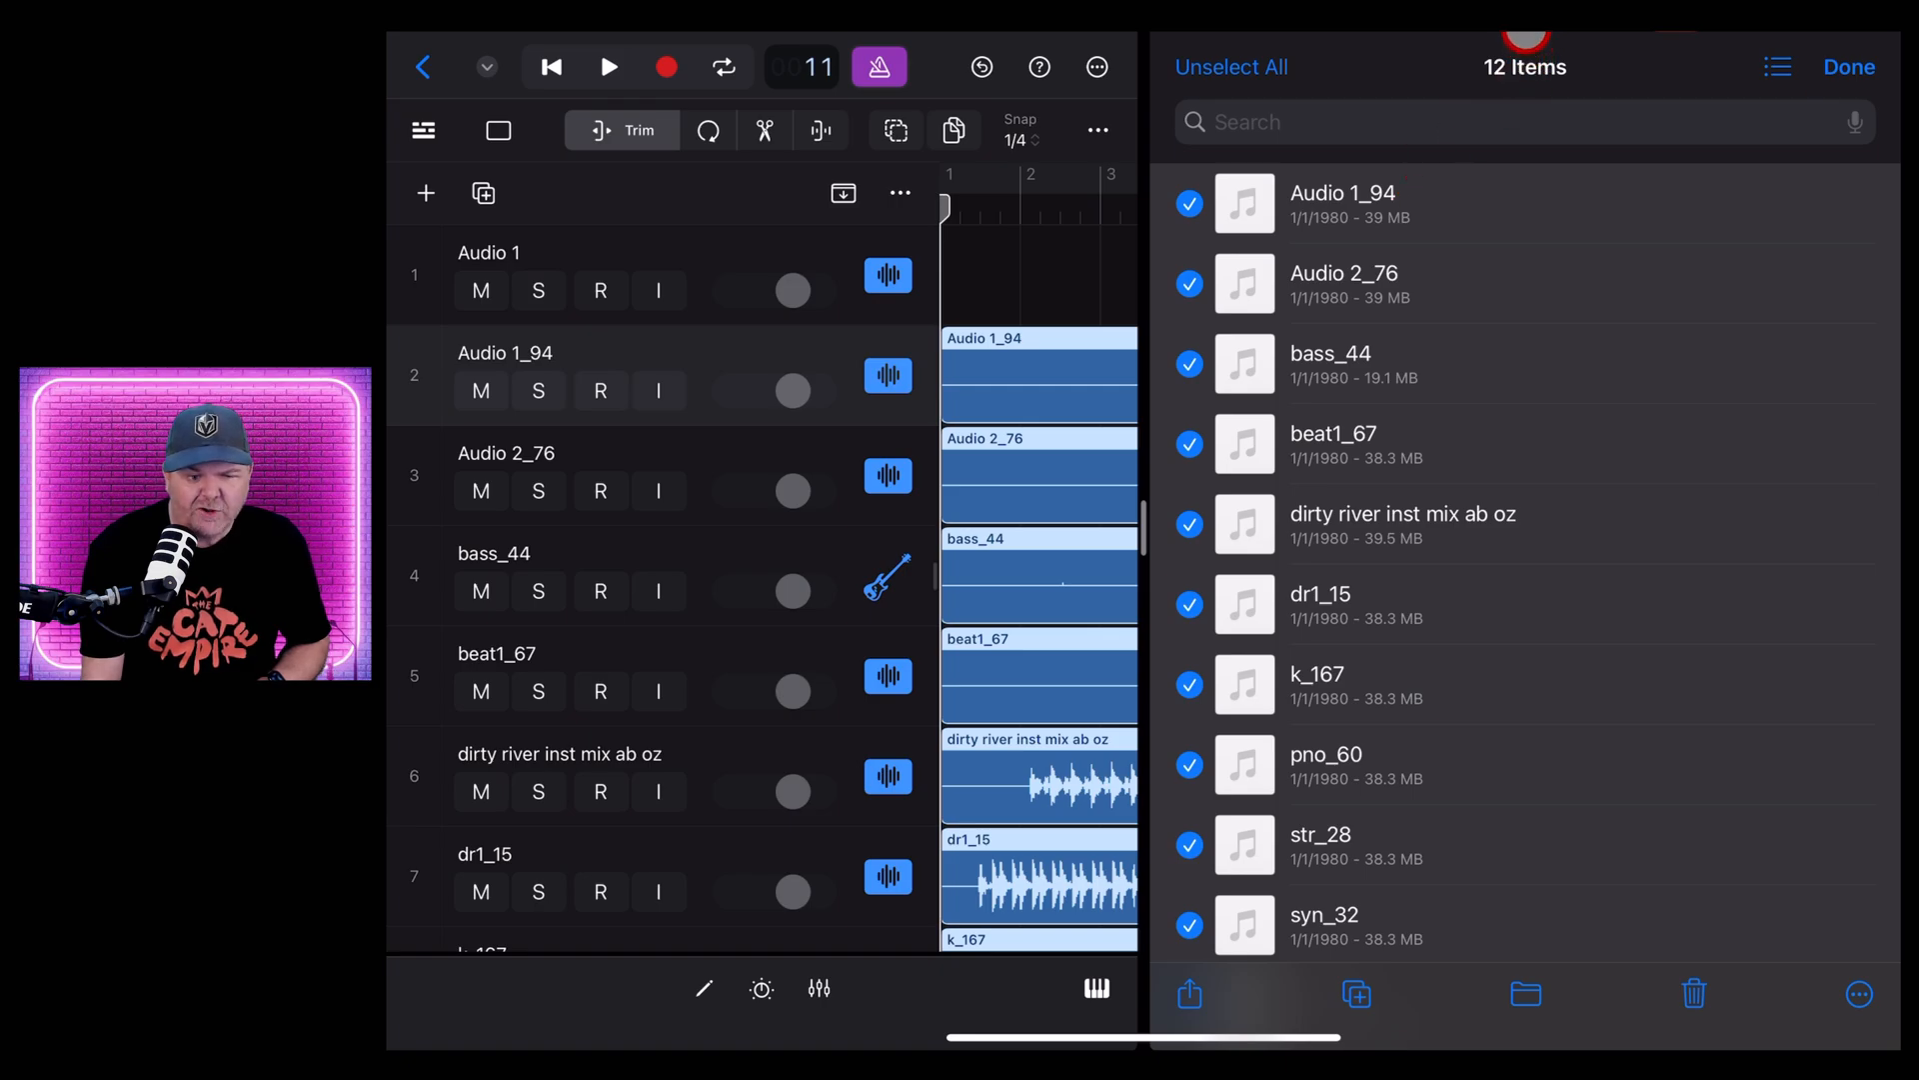
click(1525, 27)
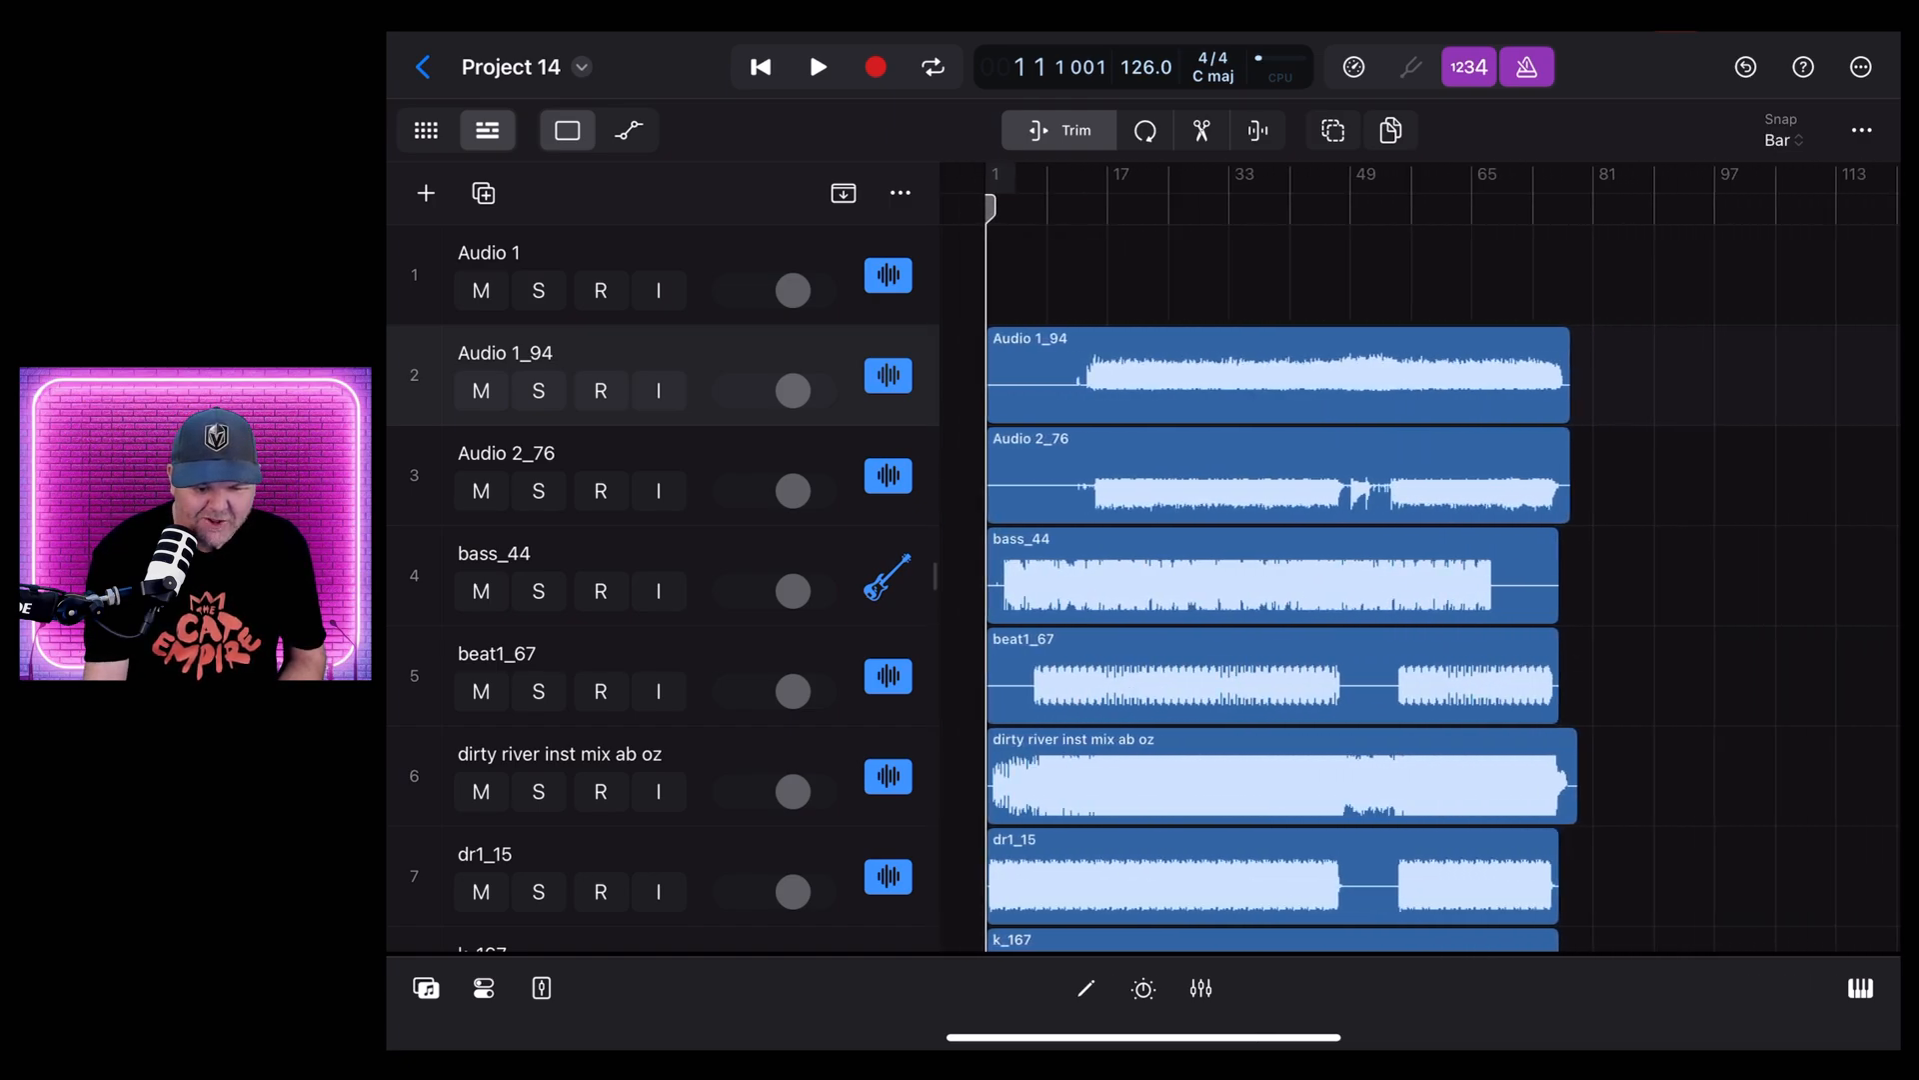
Play and then stop the imported dirty-river stems in Logic Pro
scroll(down, 3)
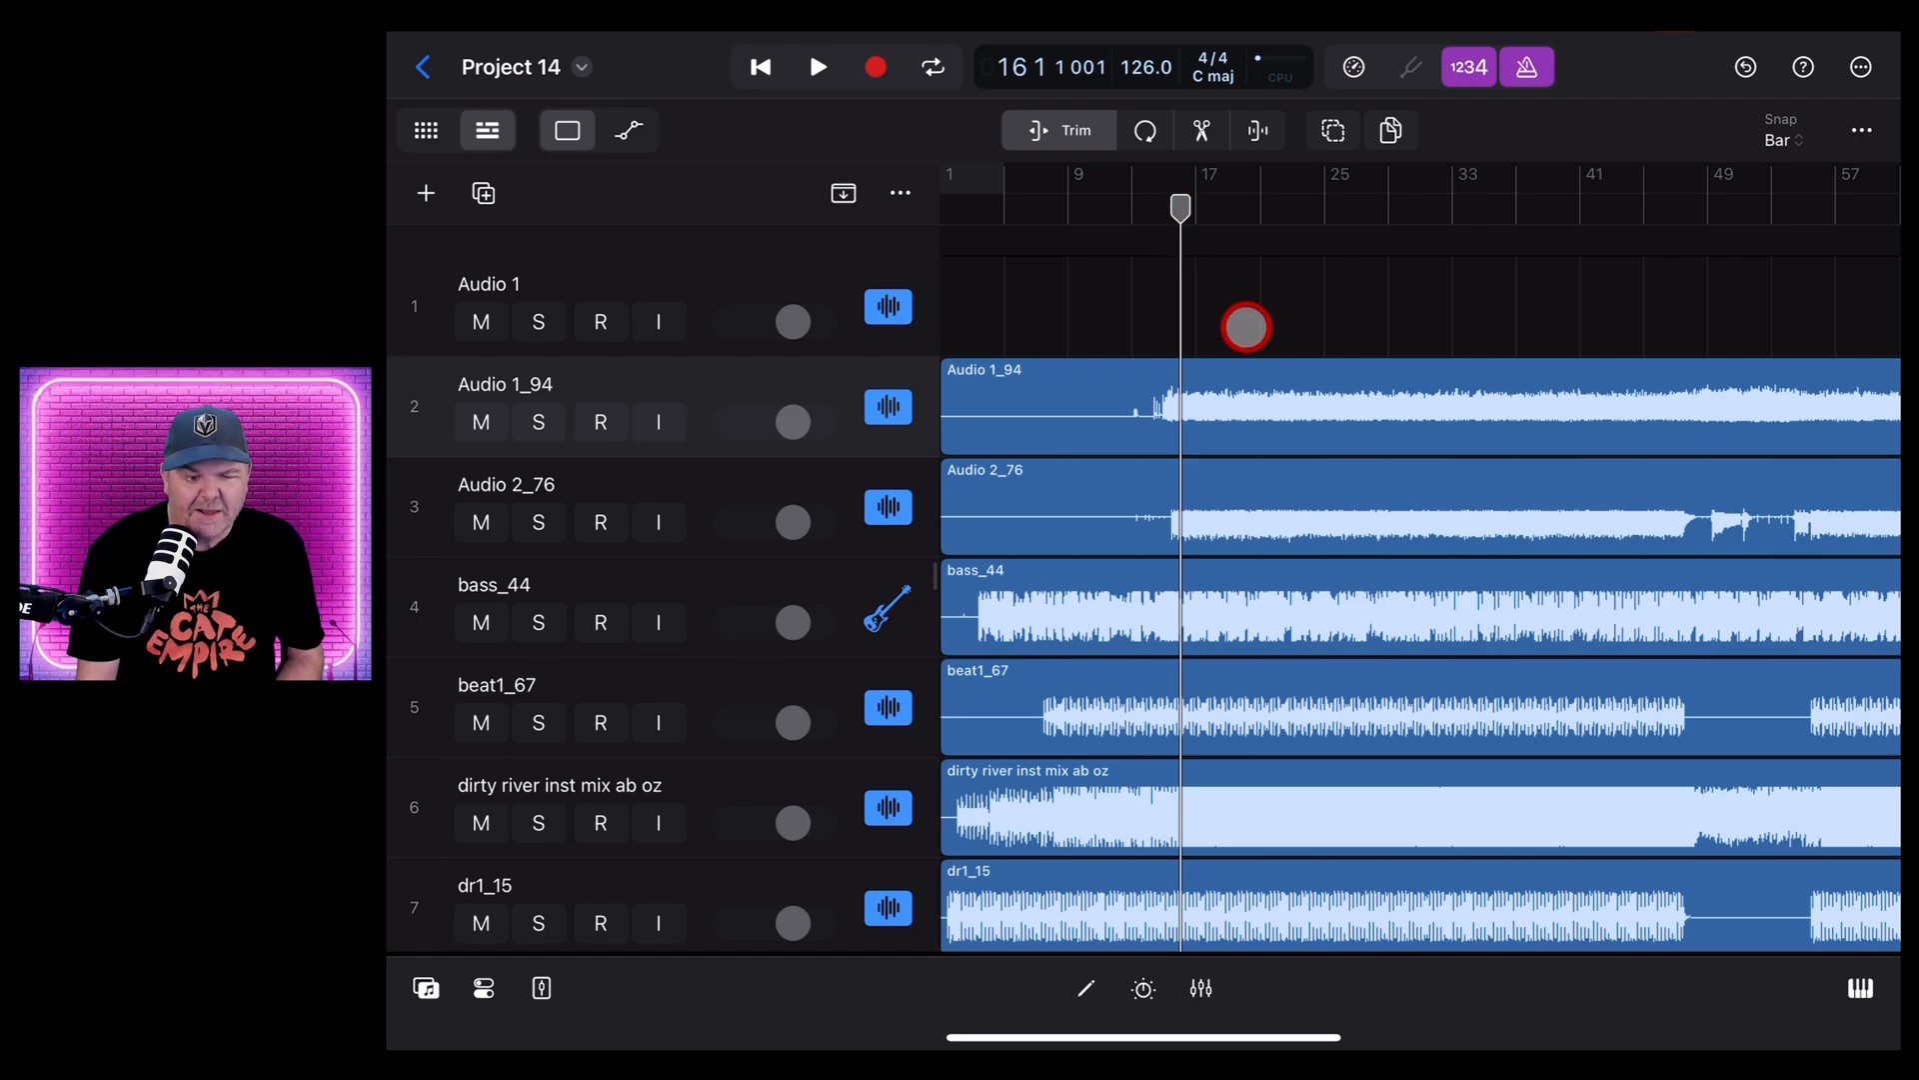
click(817, 67)
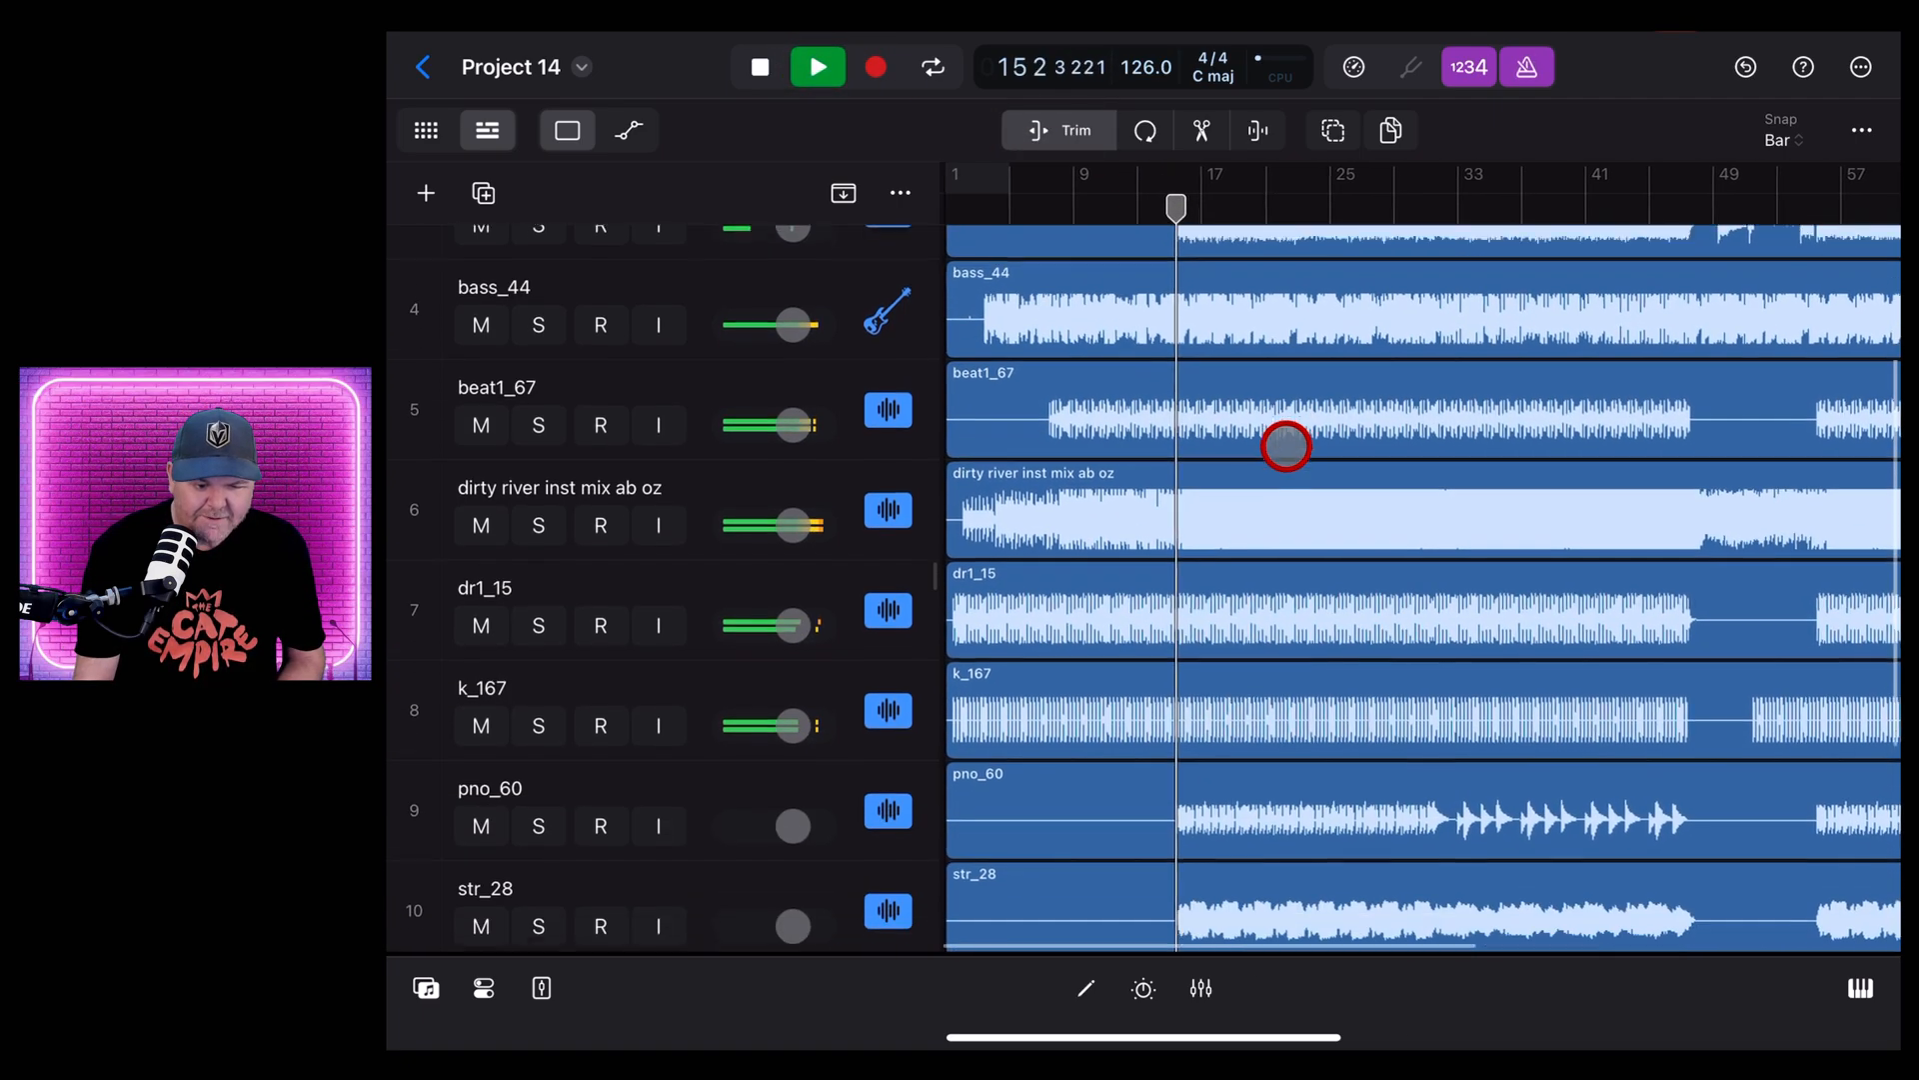
scroll(down, 3)
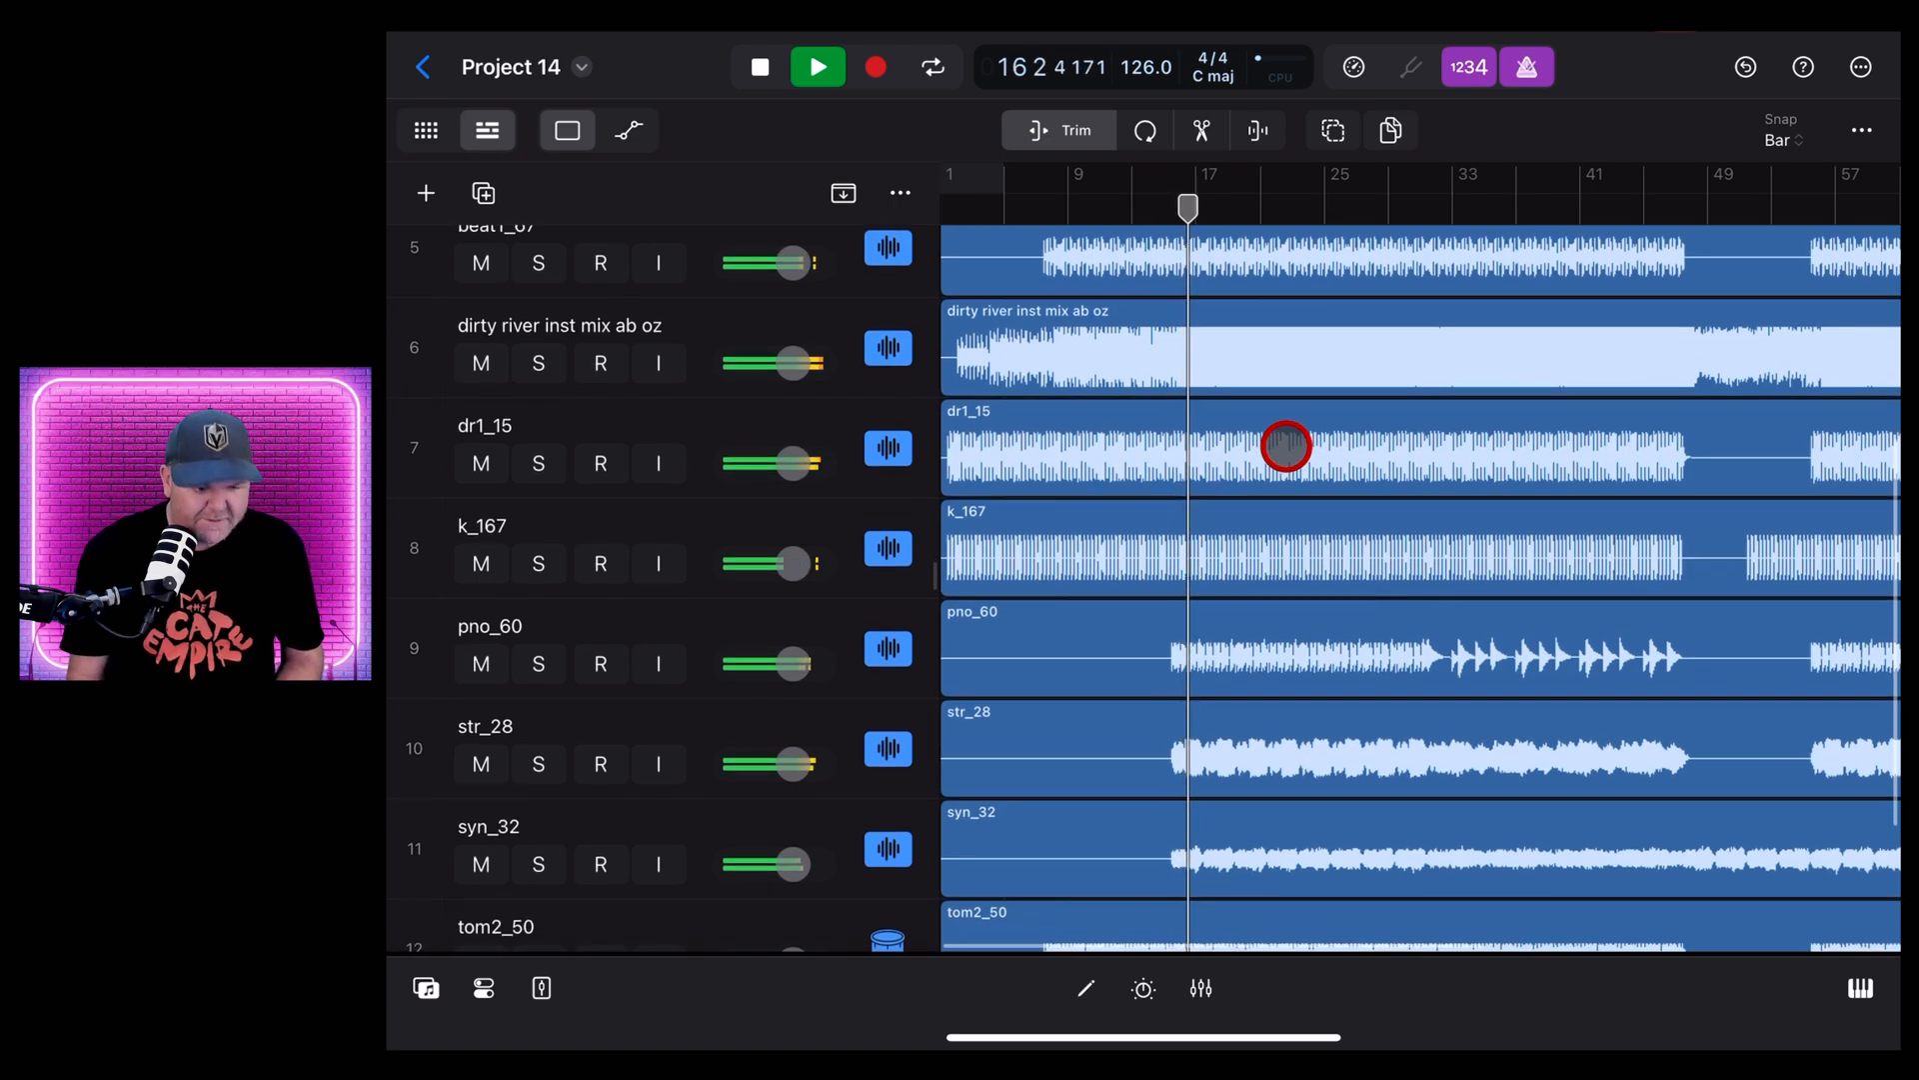
scroll(down, 3)
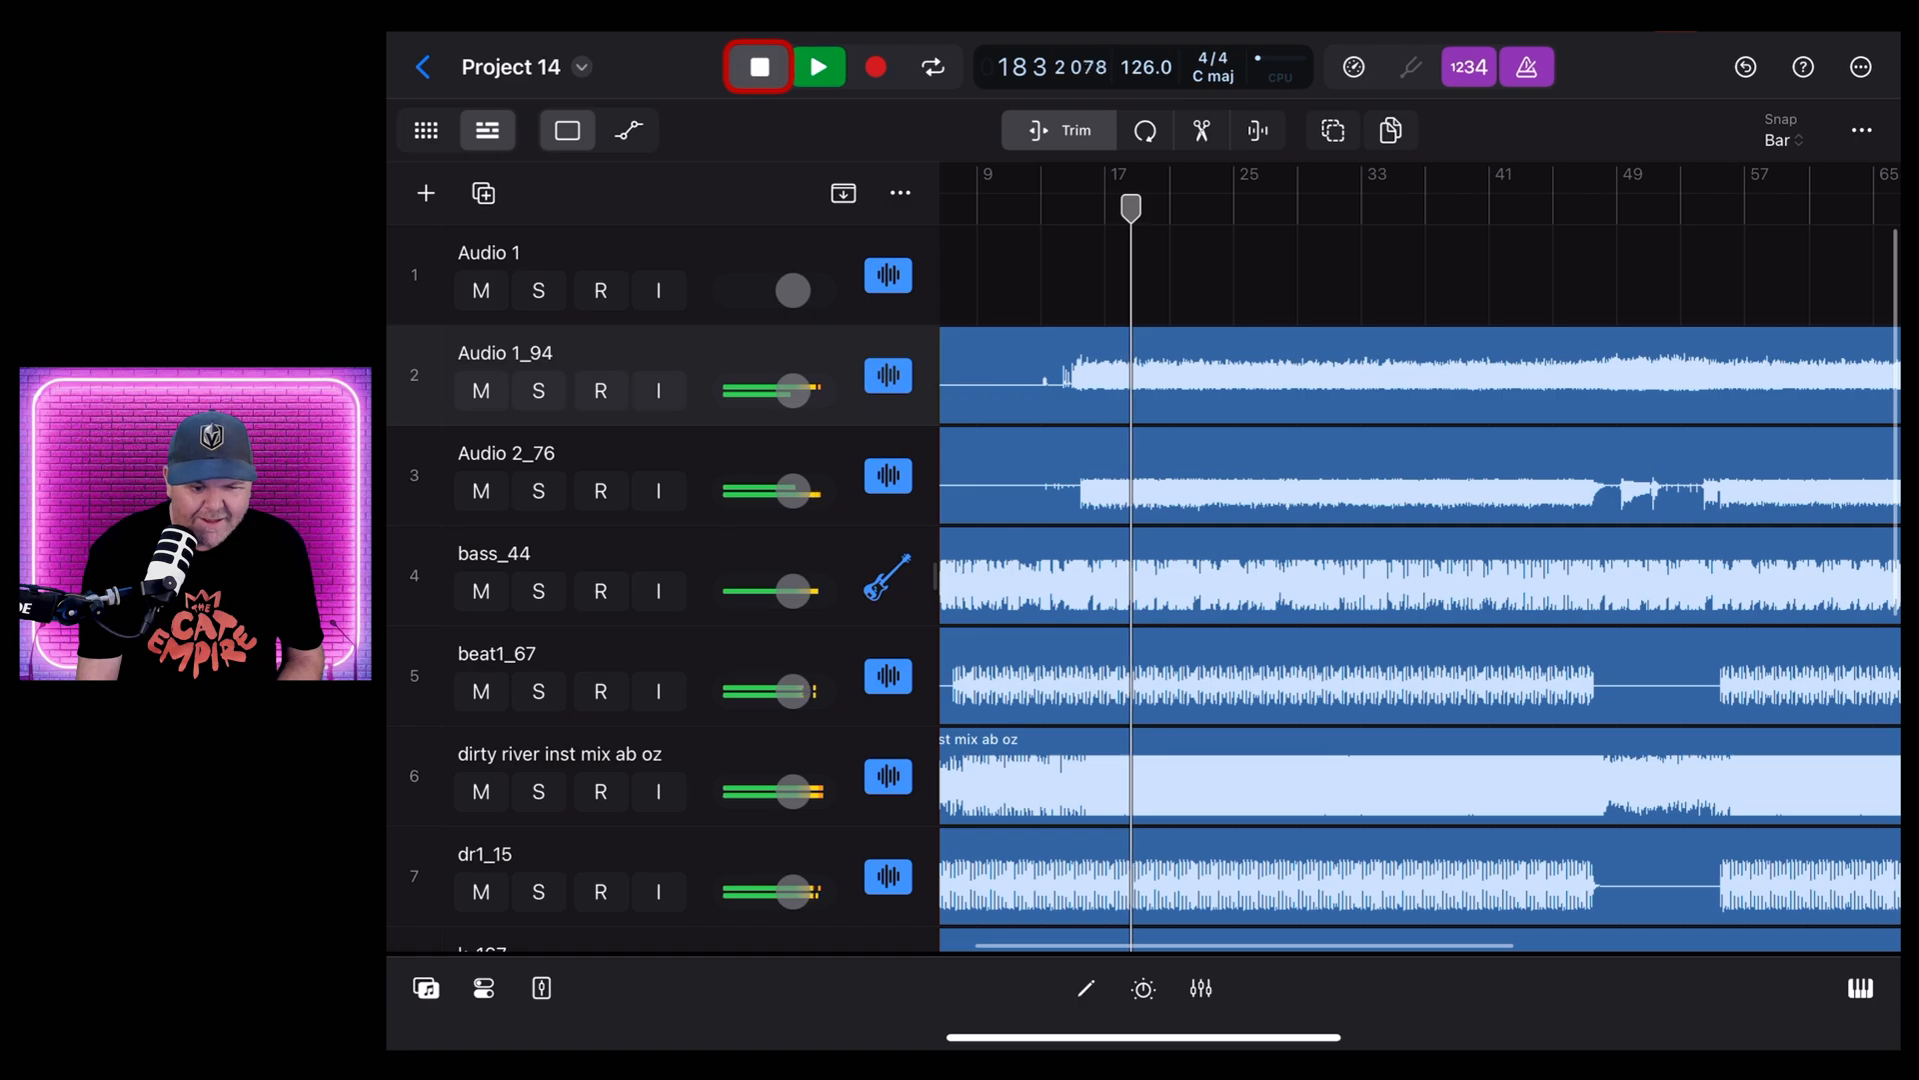
click(758, 67)
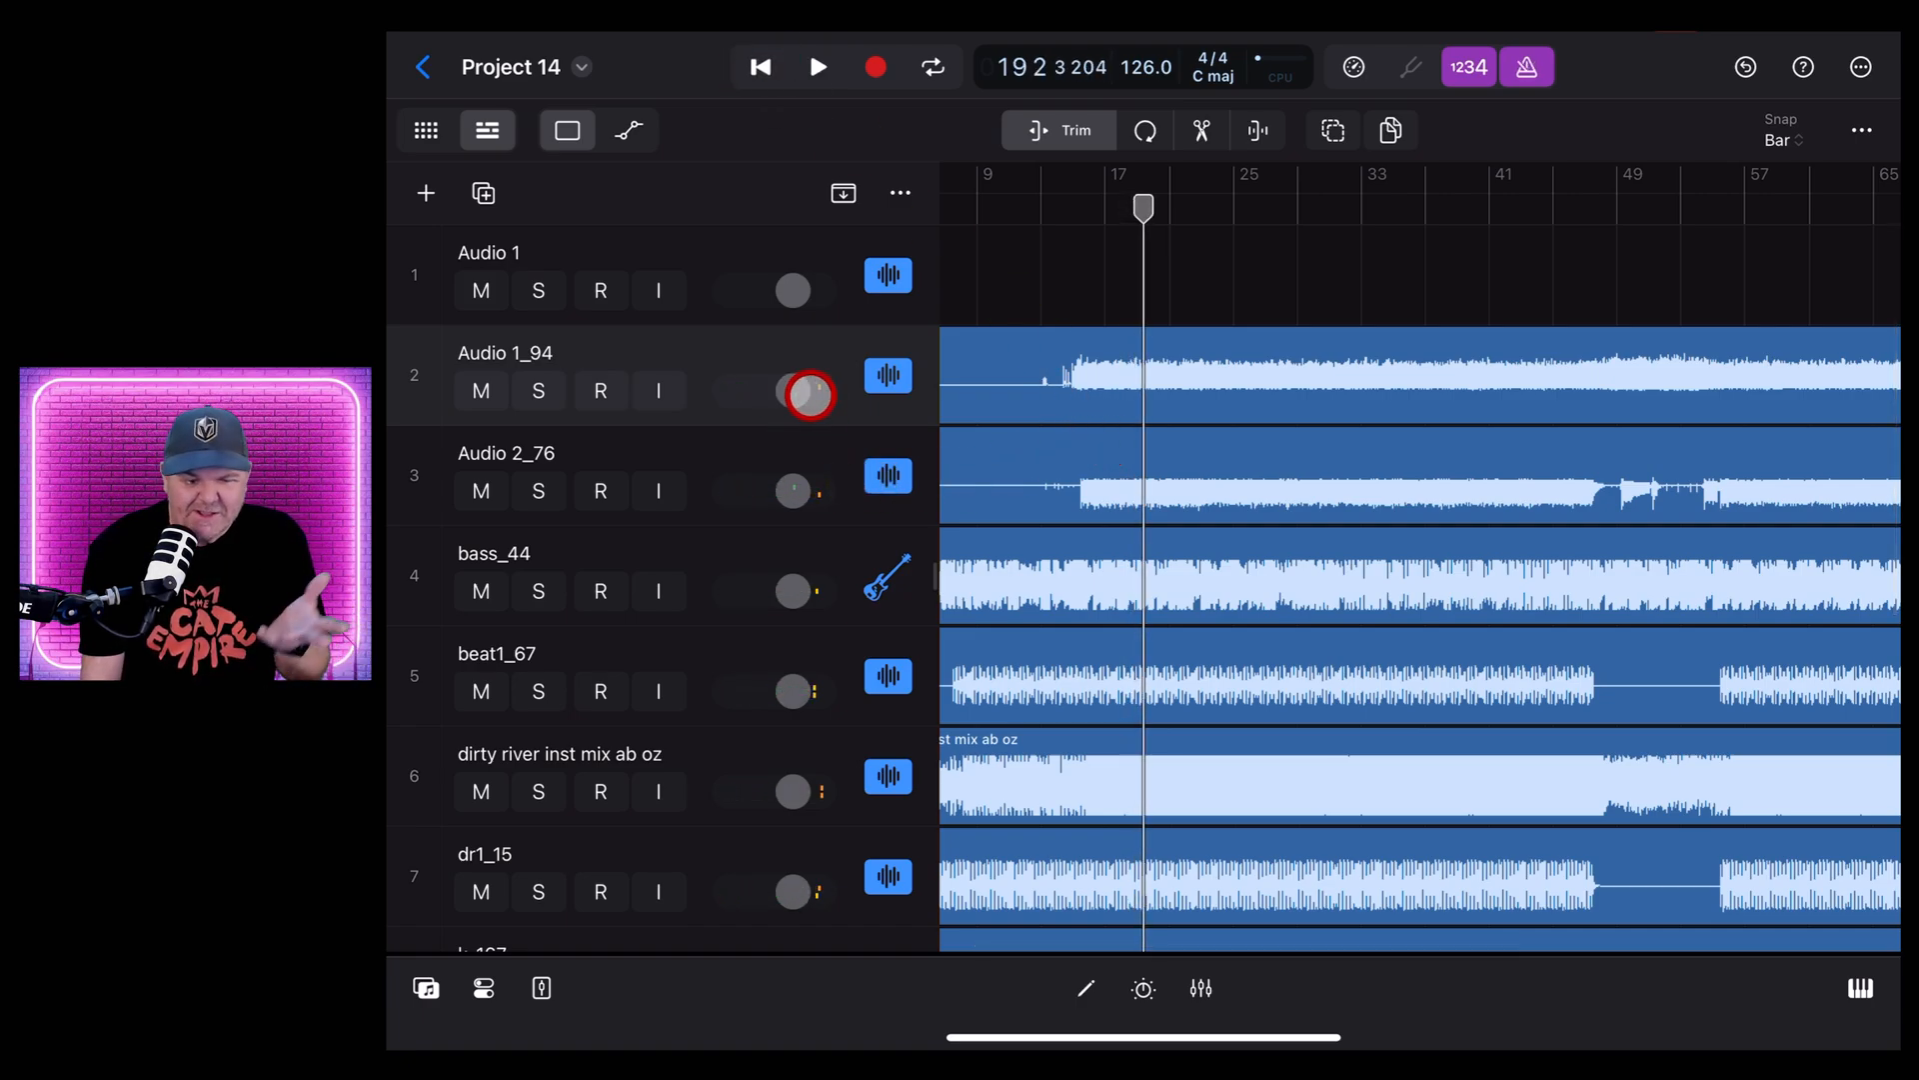
Turn down the bass_44 track volume
scroll(down, 3)
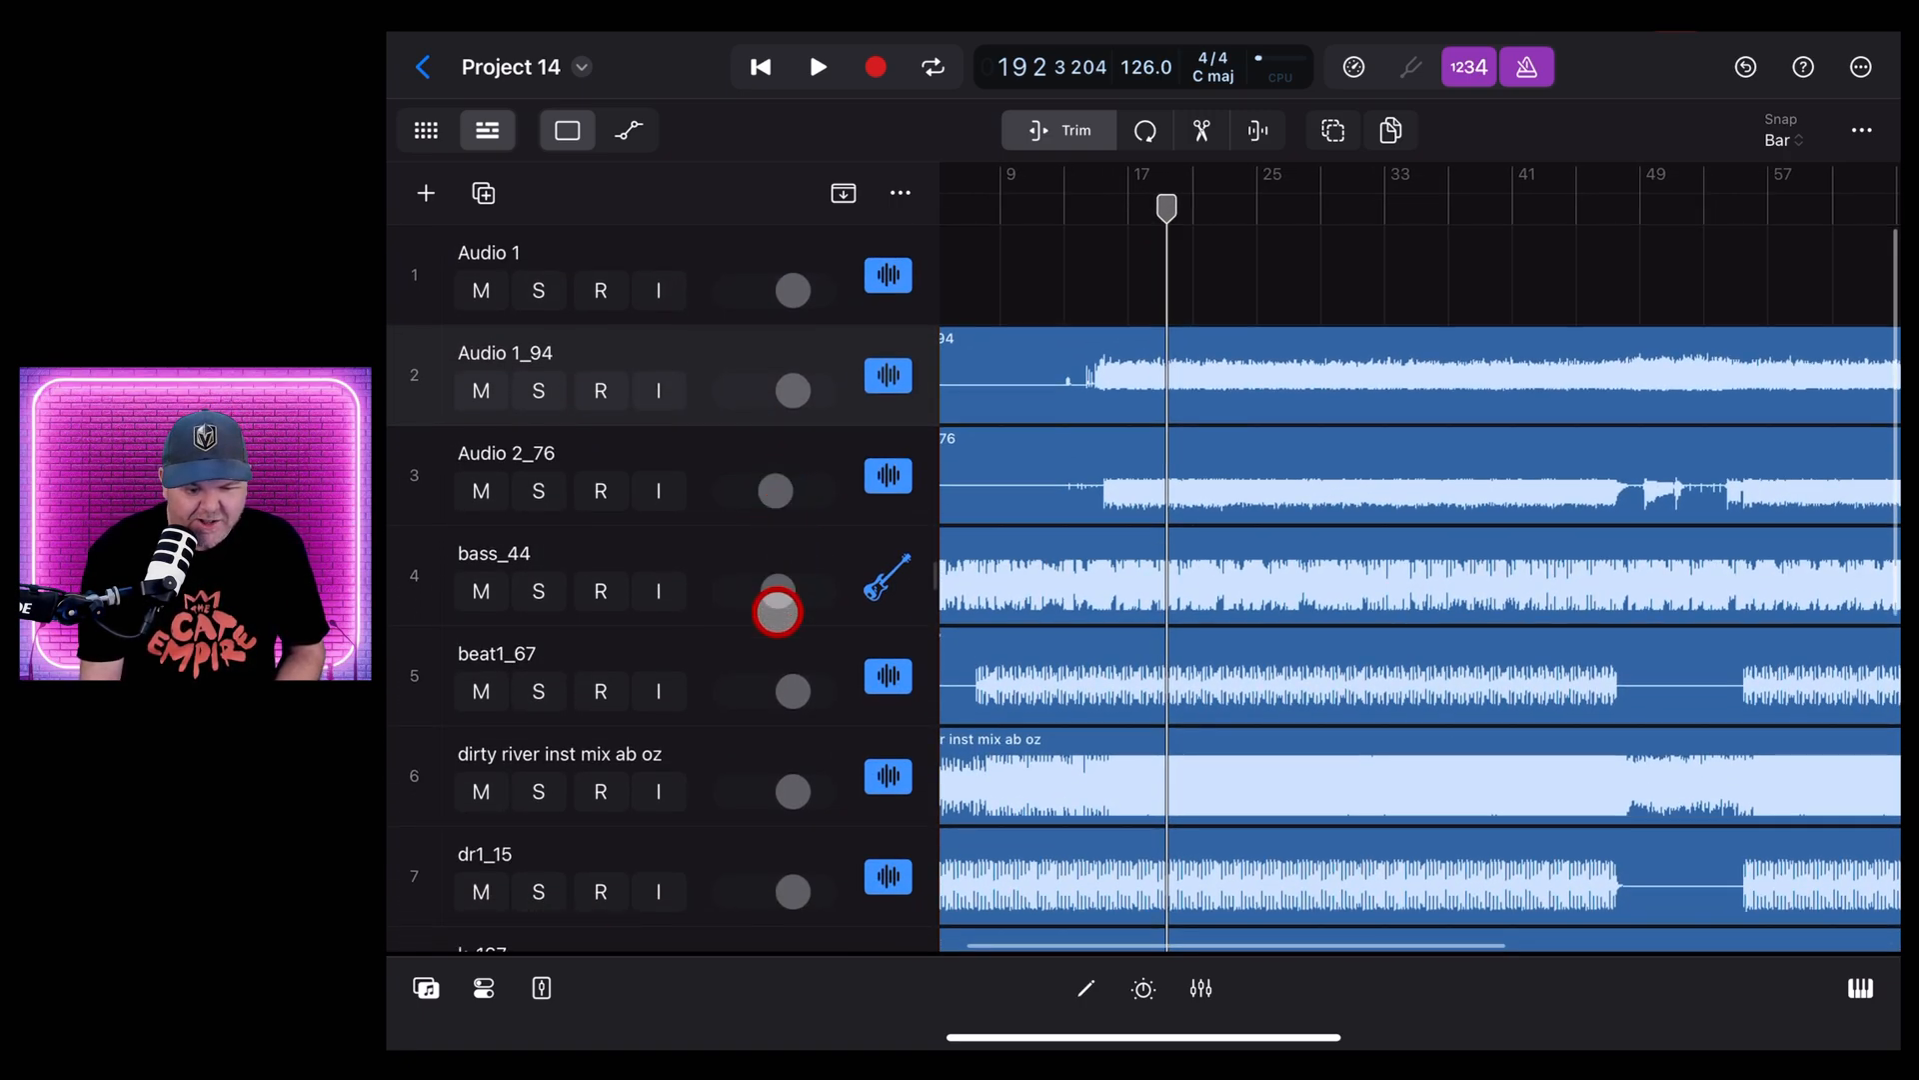
click(774, 790)
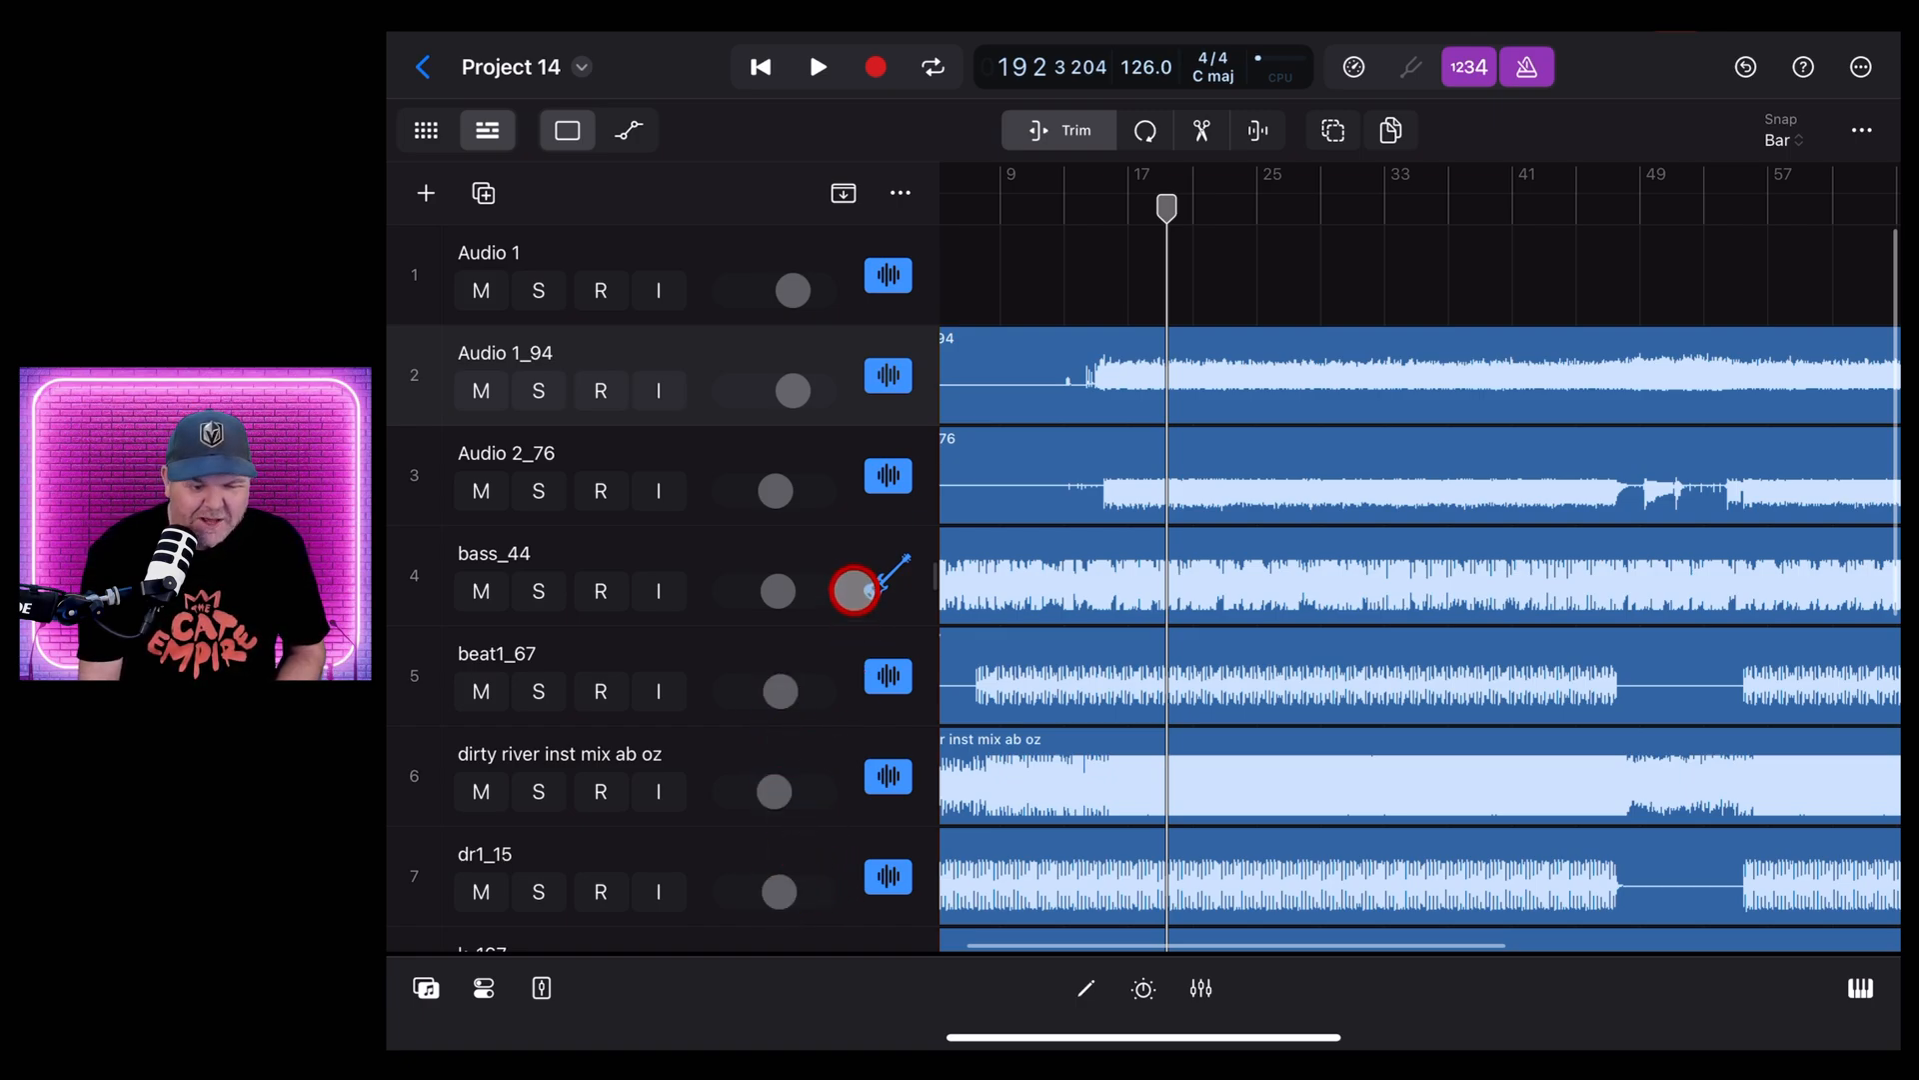
scroll(down, 3)
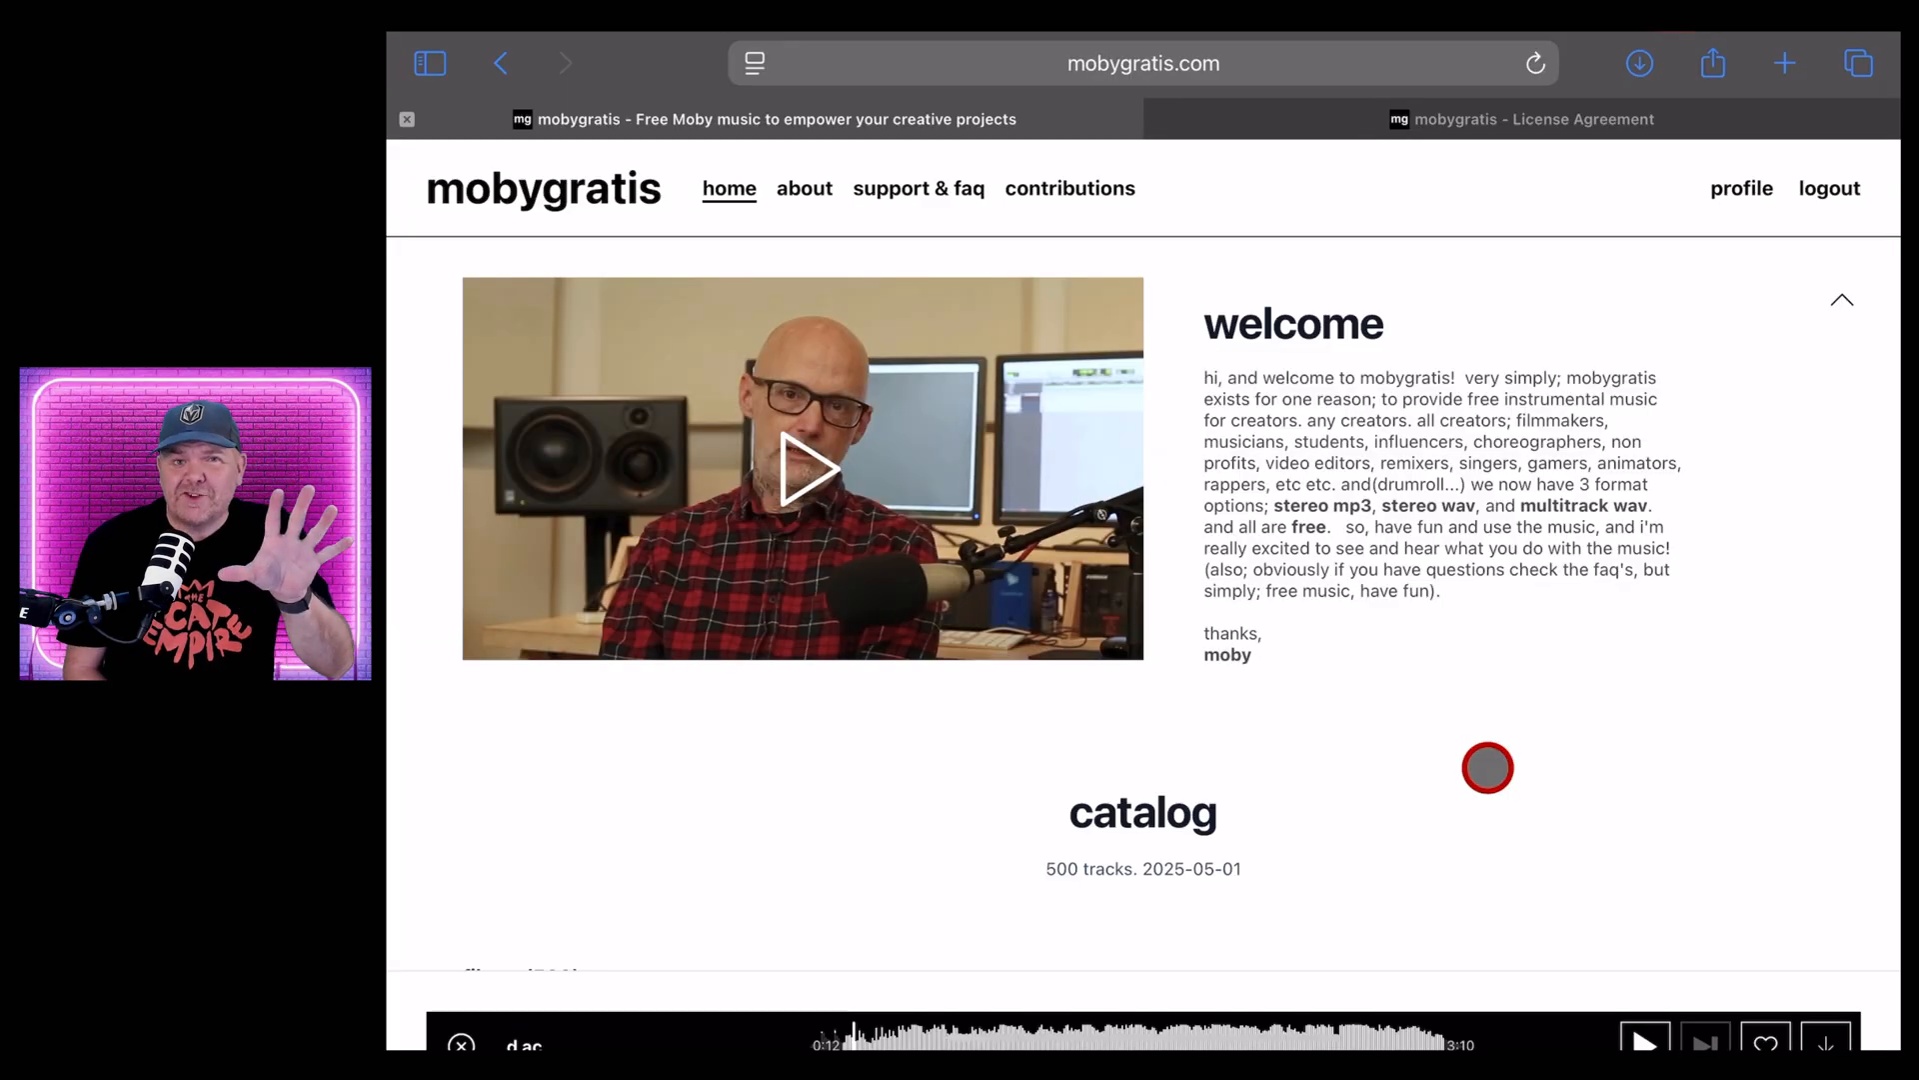
scroll(down, 3)
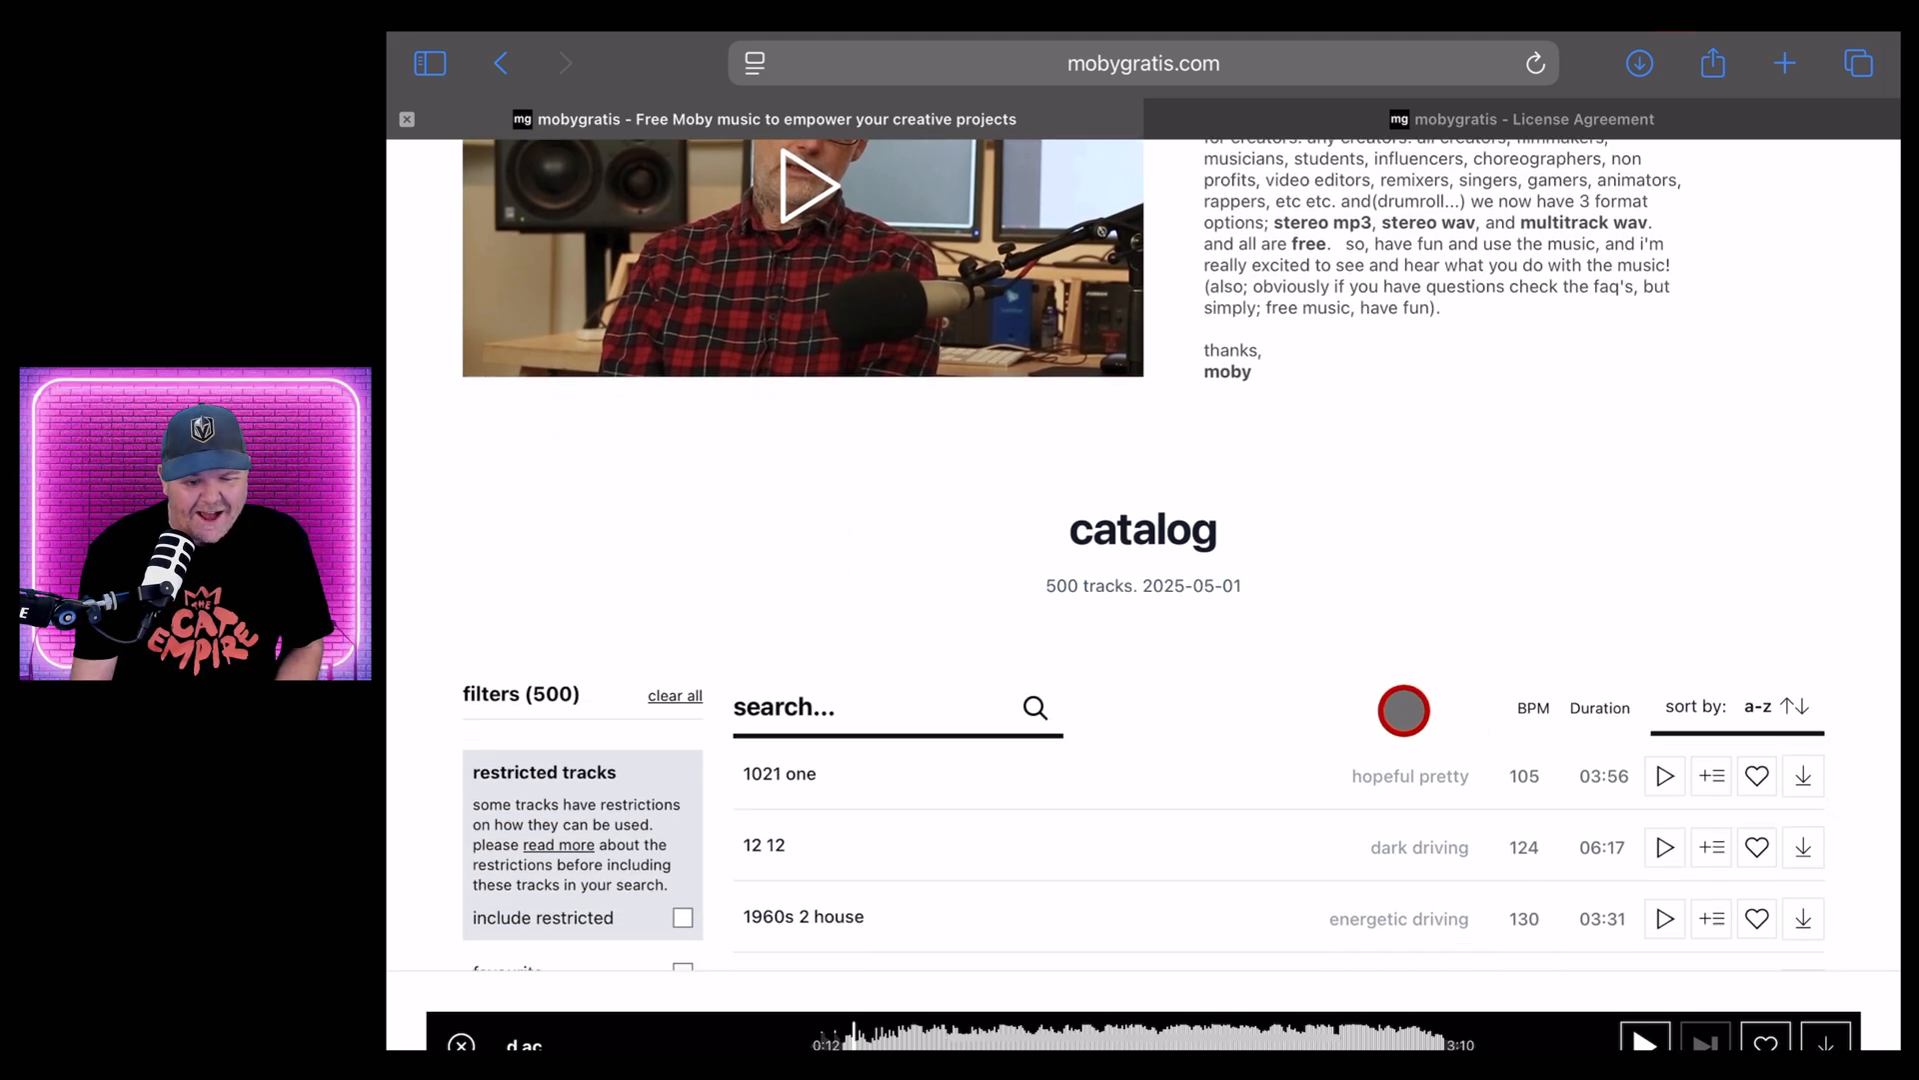
scroll(down, 3)
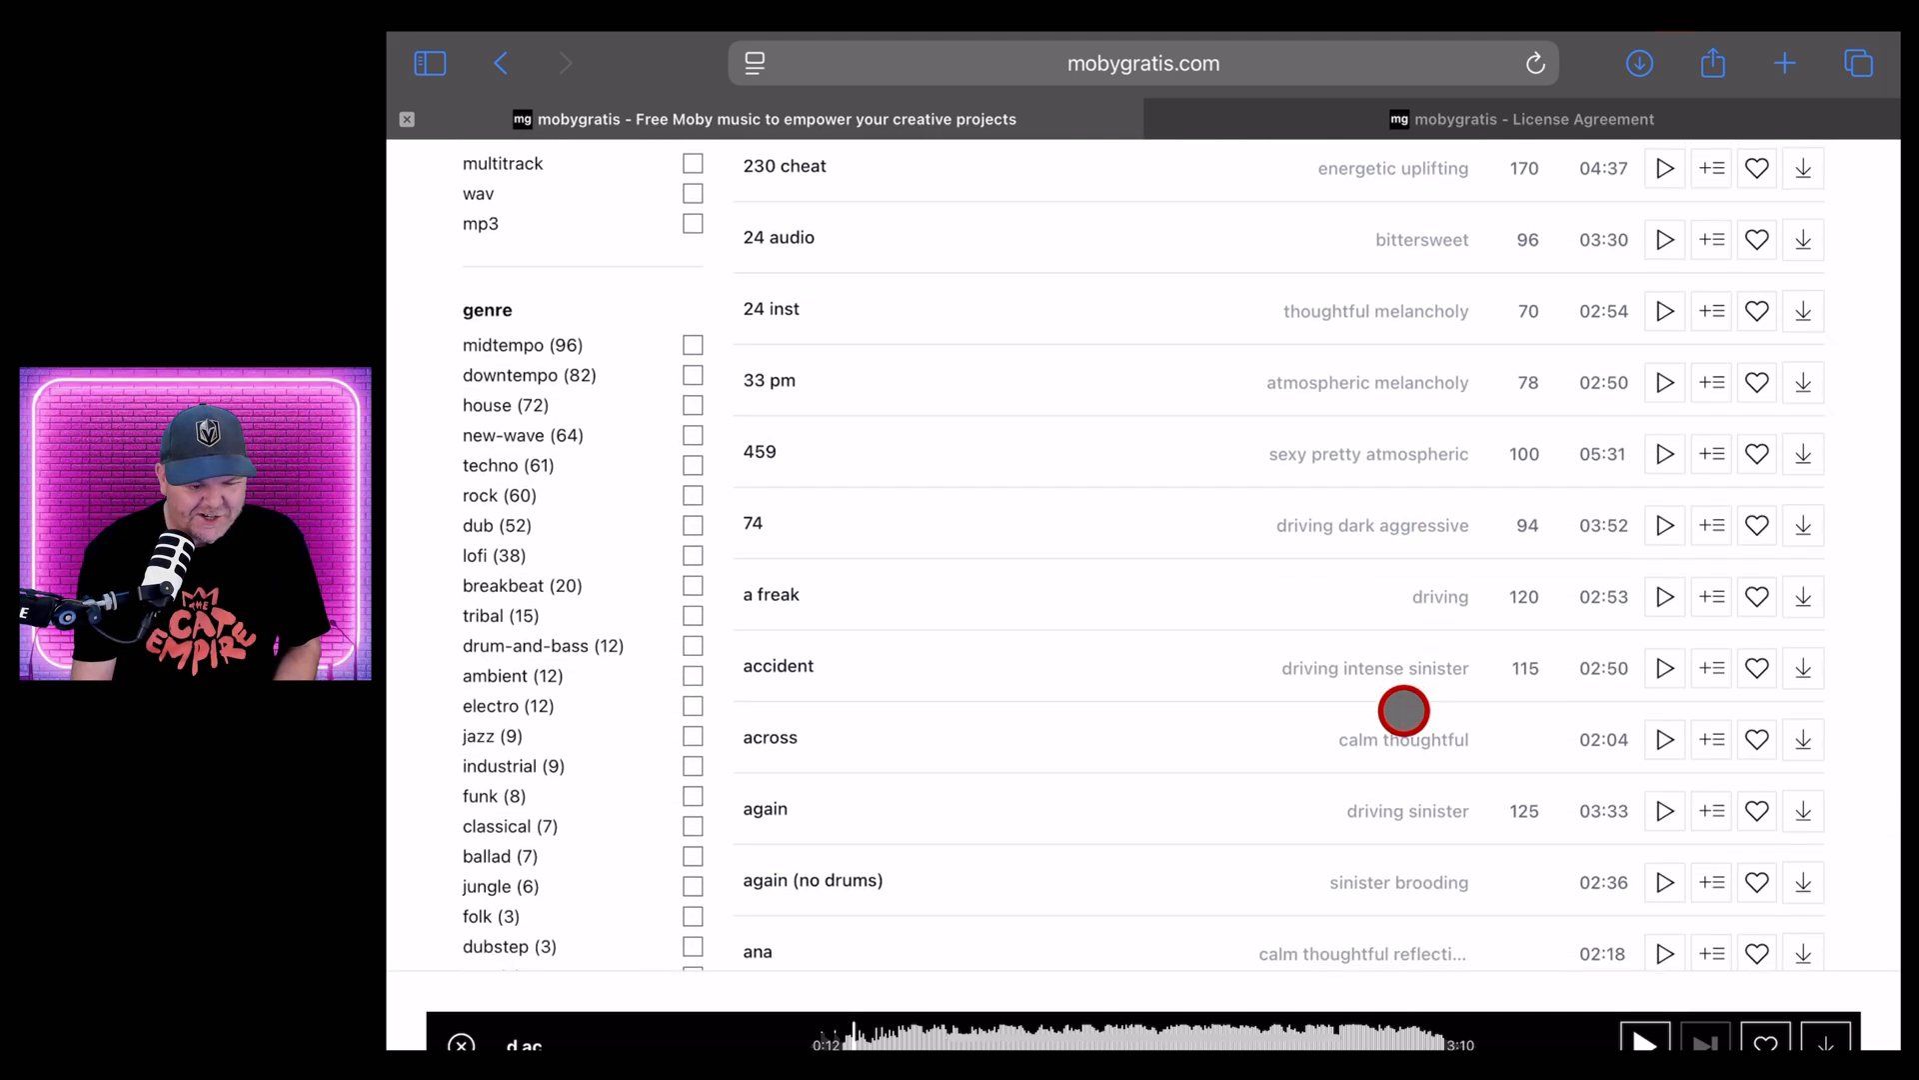
scroll(down, 3)
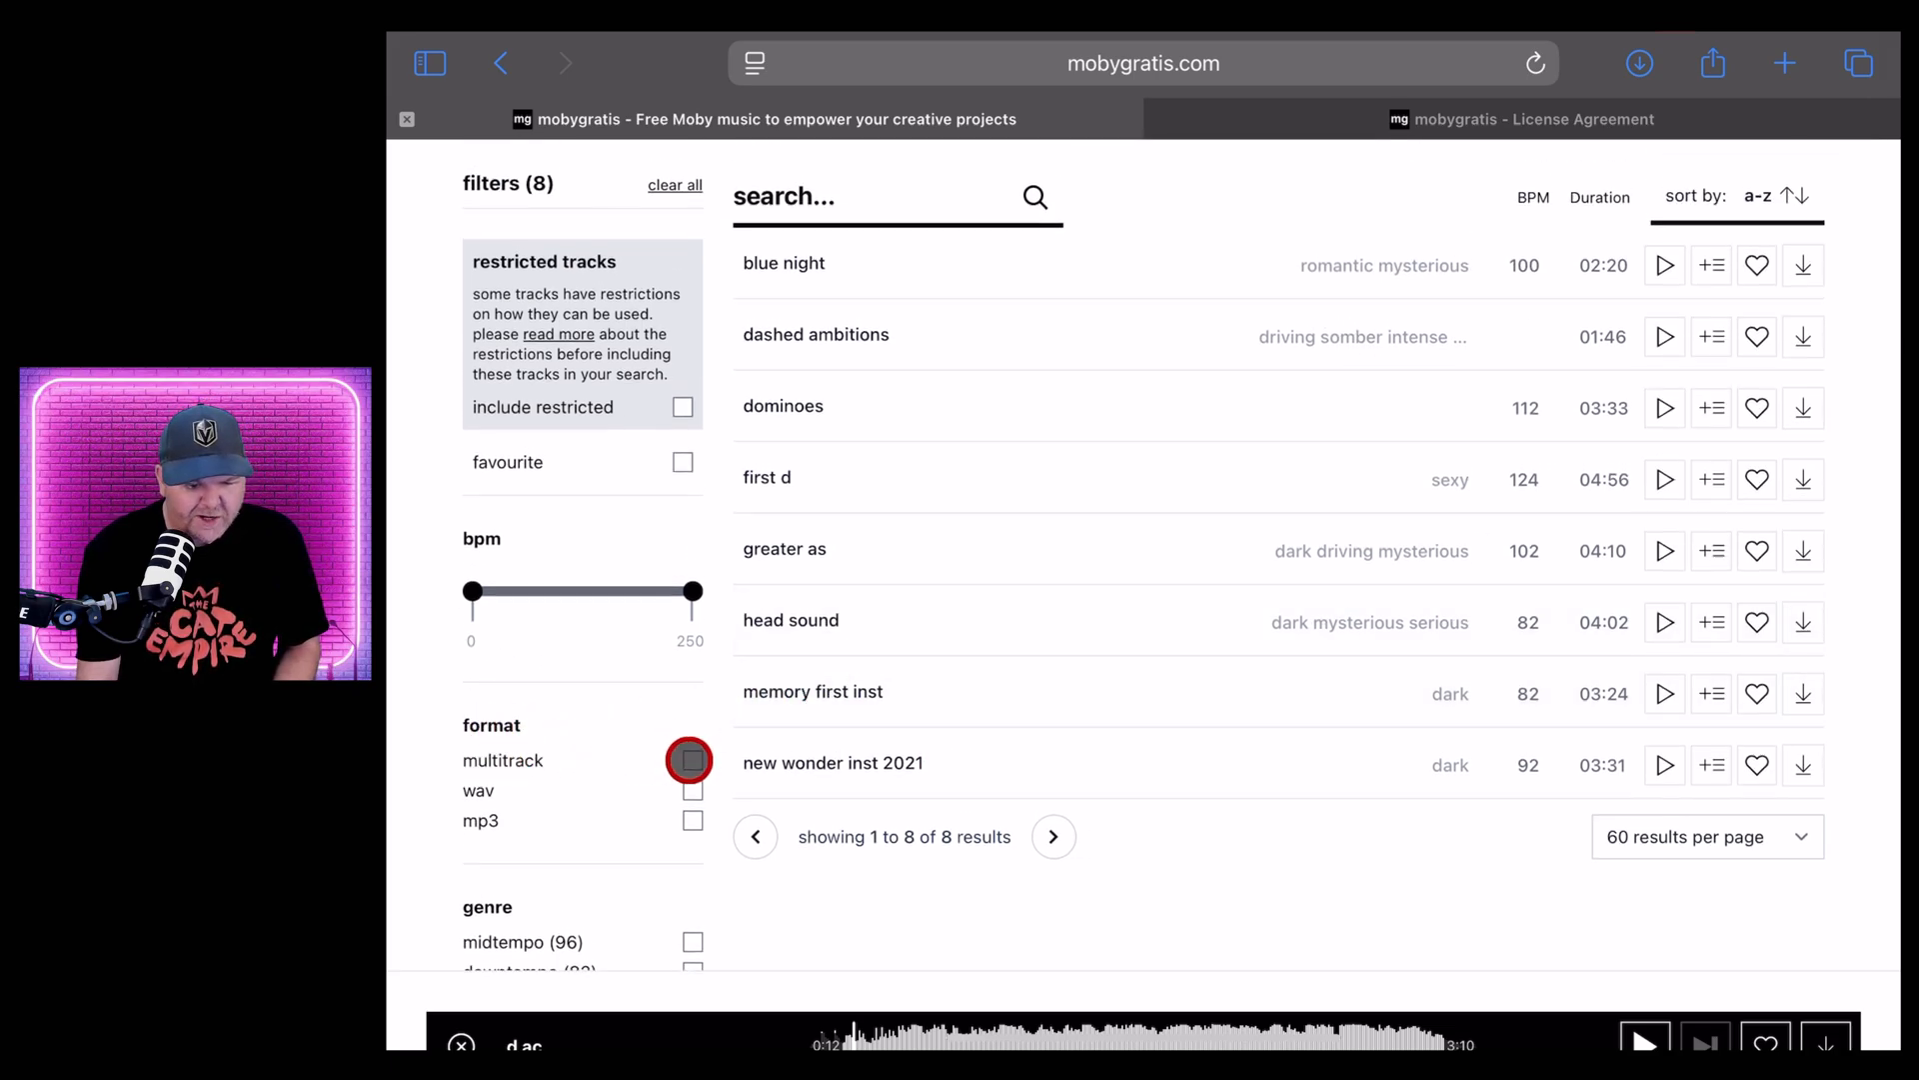
click(691, 758)
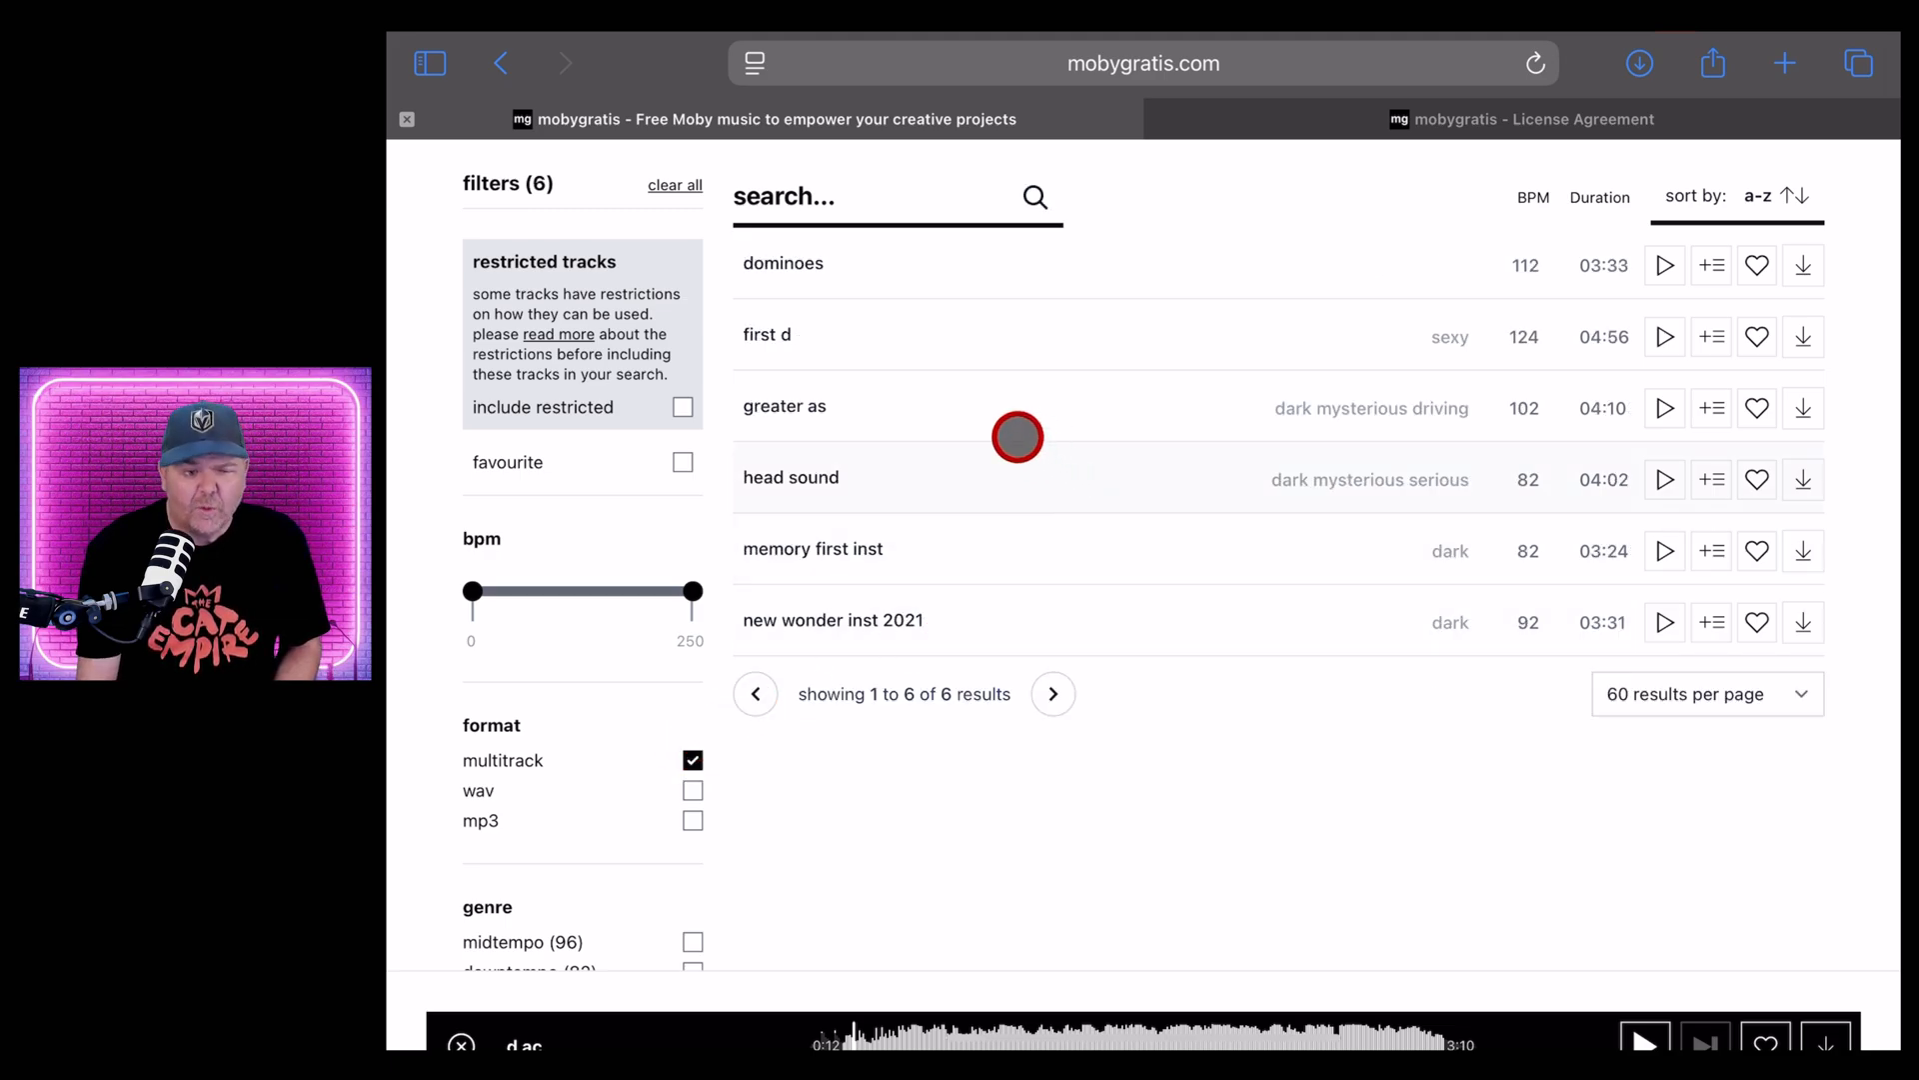
mouse_move(943, 600)
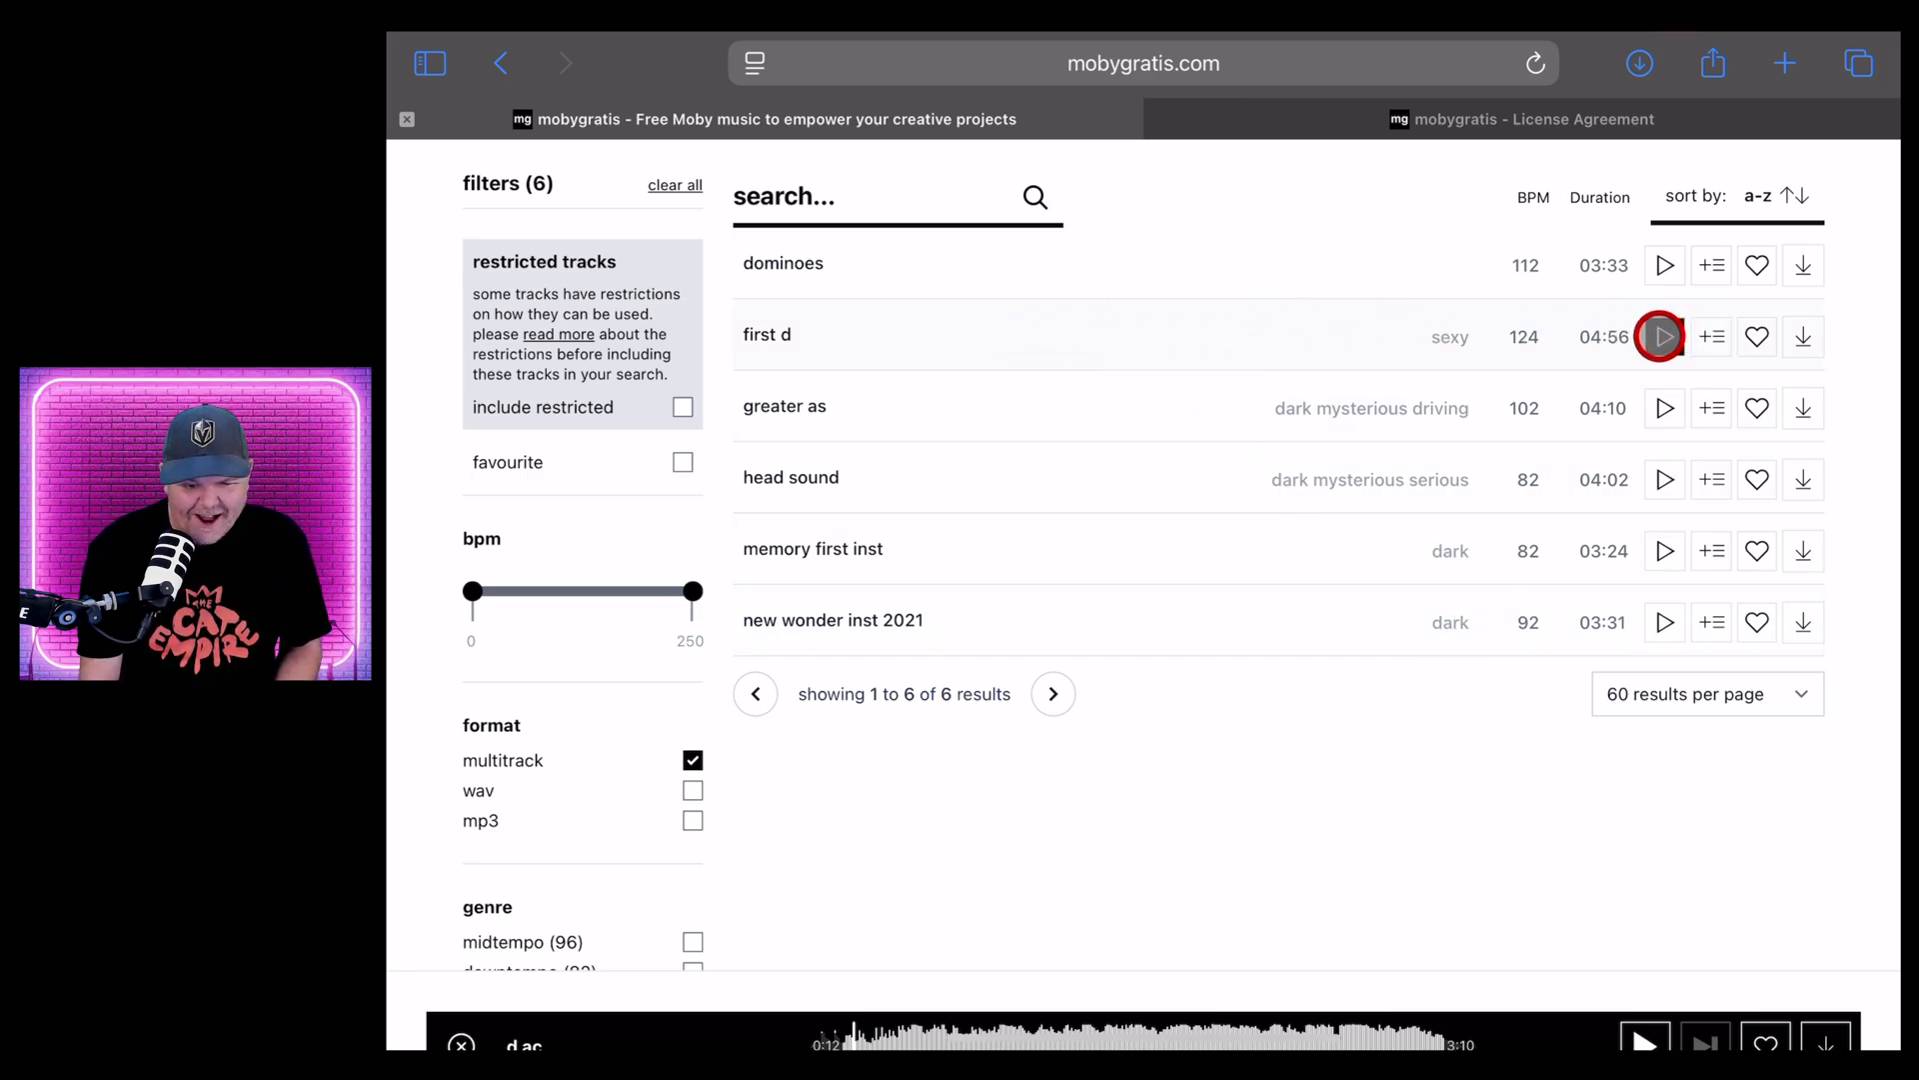
Preview the track first d and pause it at 0:26
click(1663, 336)
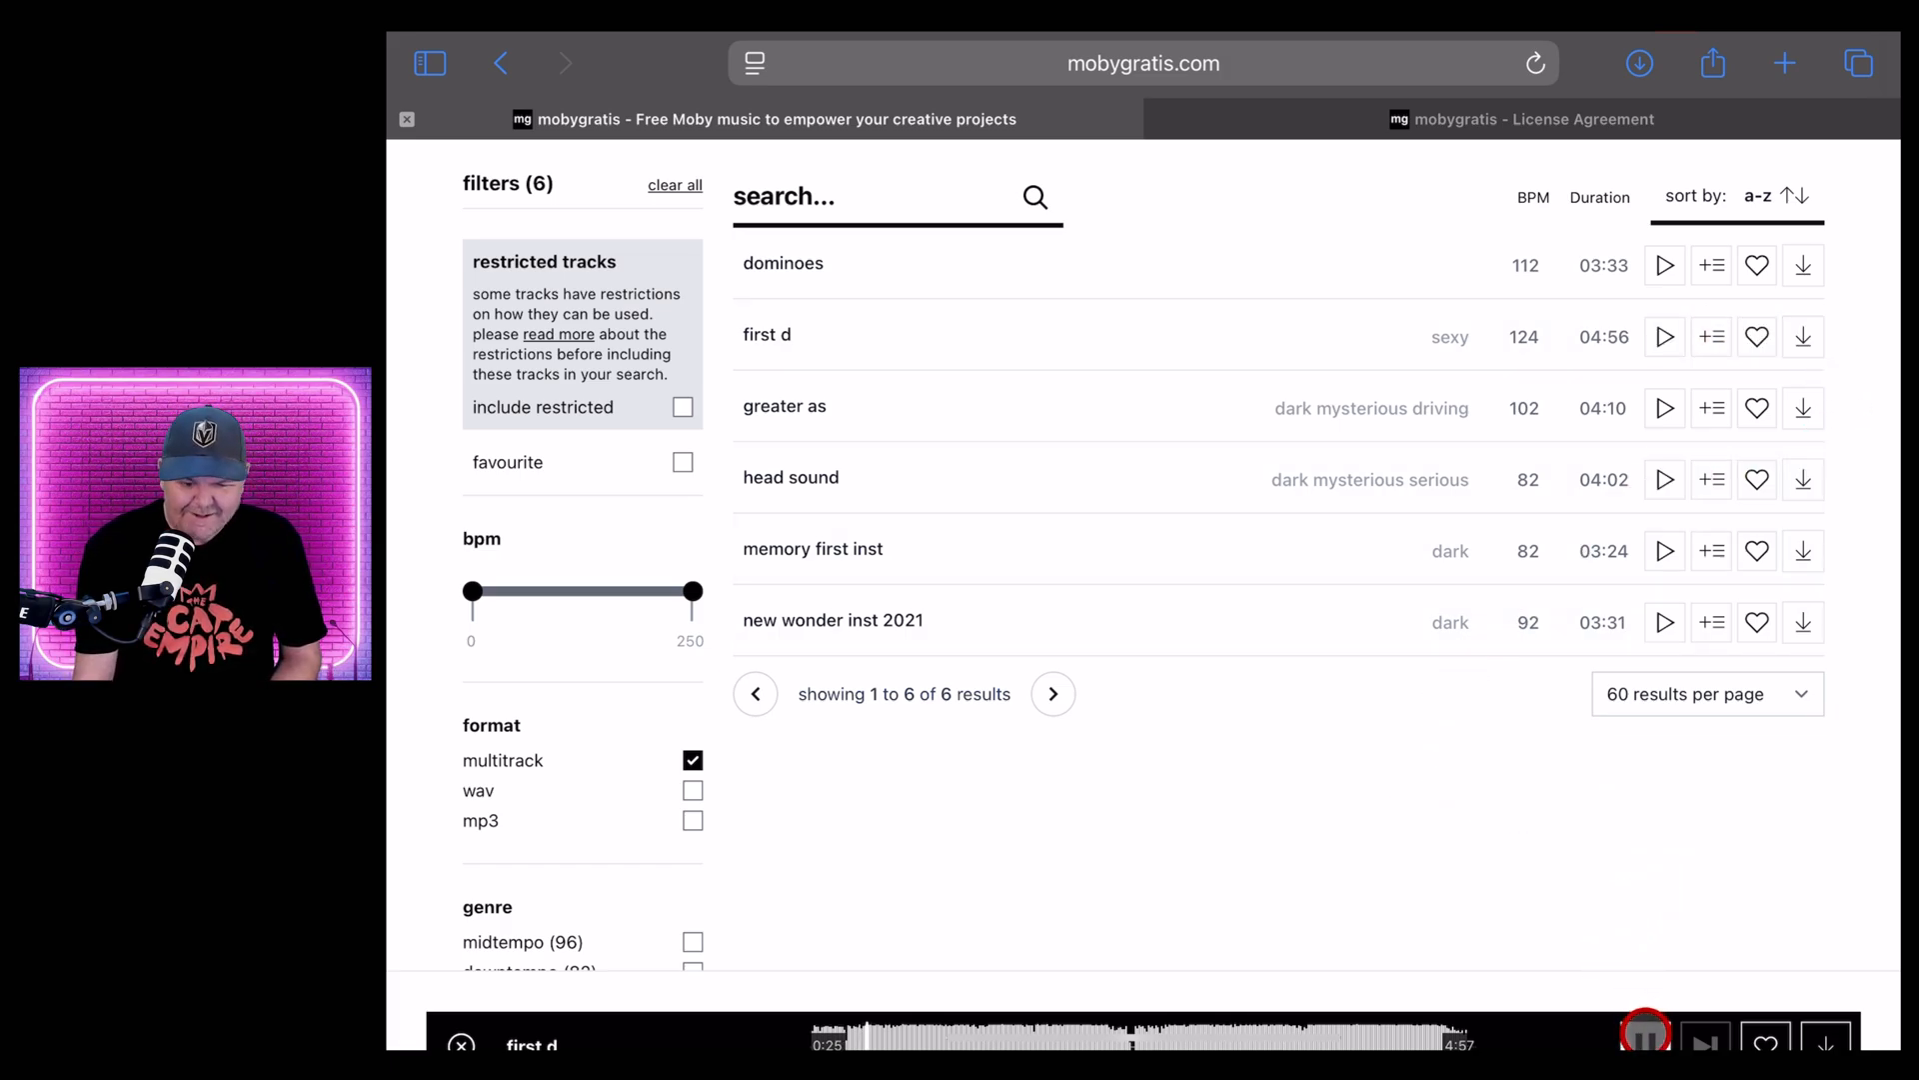
click(1645, 1040)
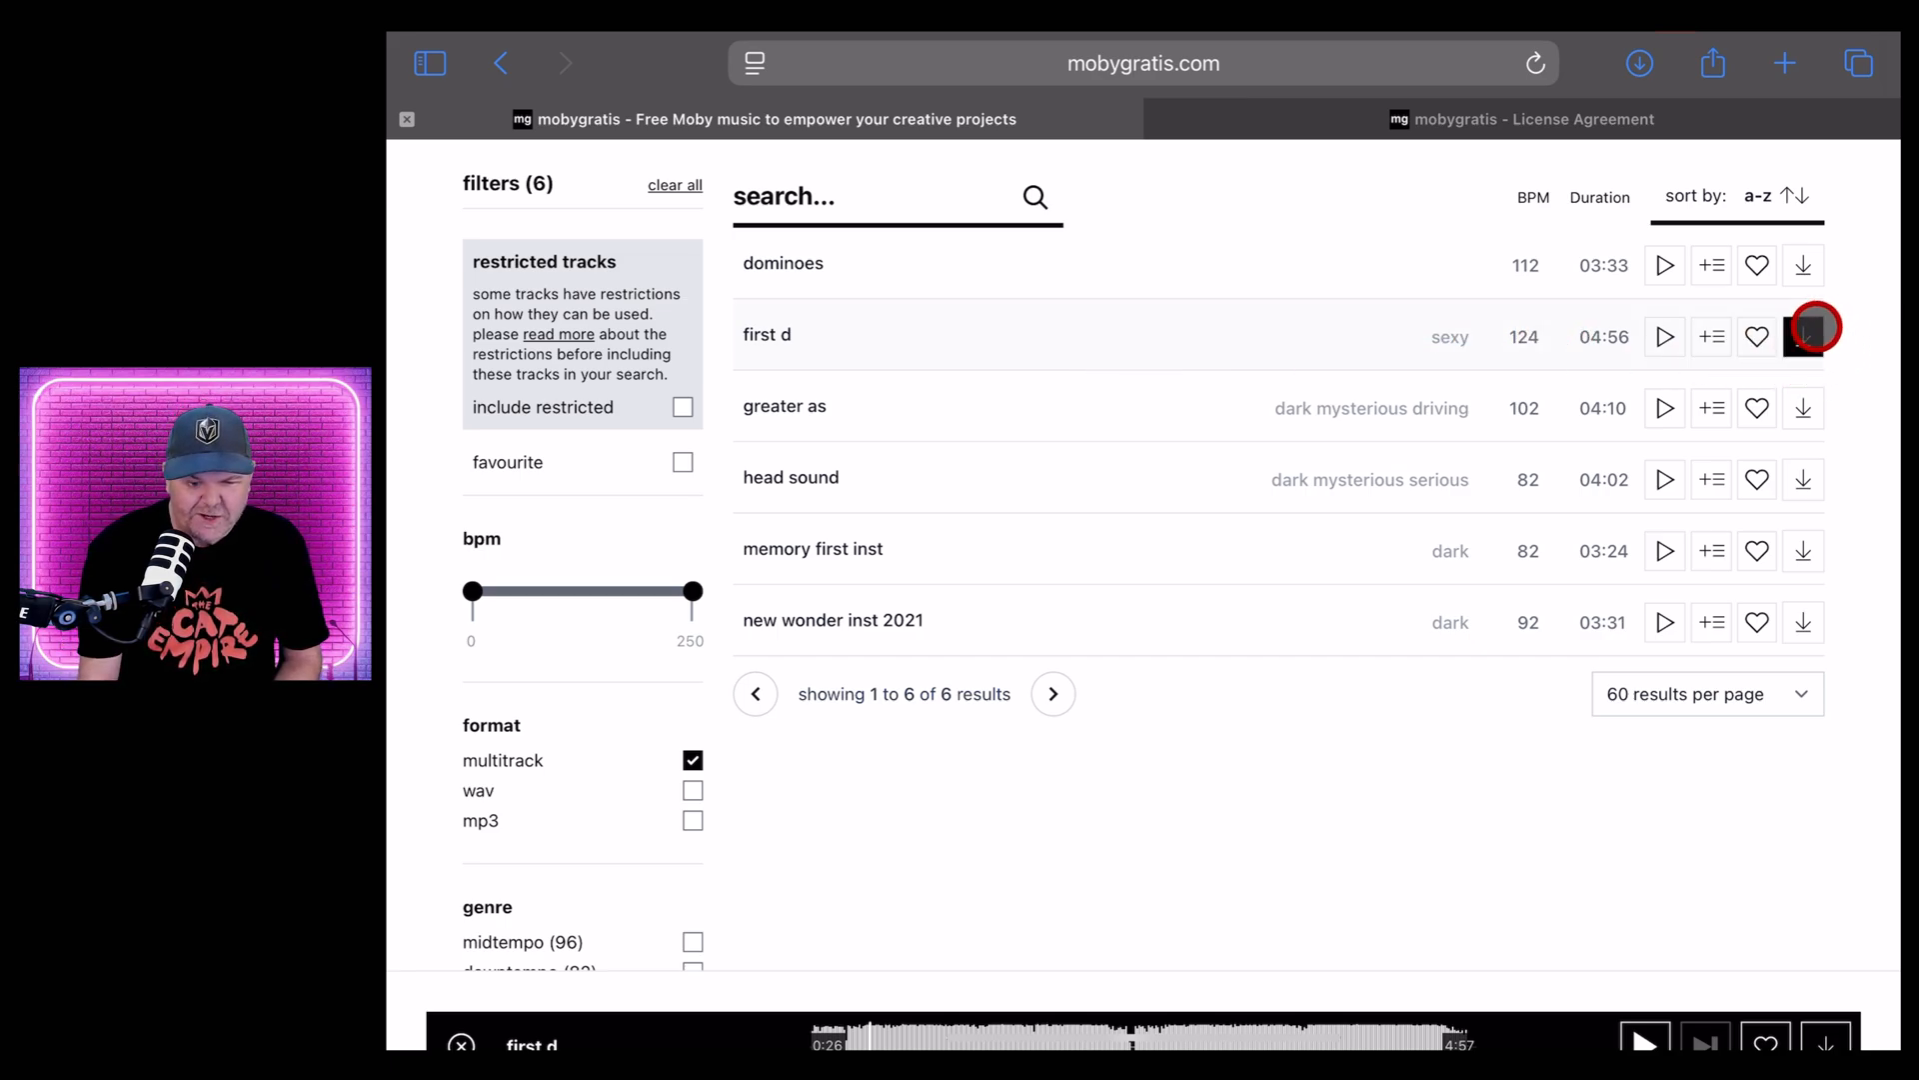
Download first d as multitrack stems, accepting the licence, and open its first-d folder
click(1803, 336)
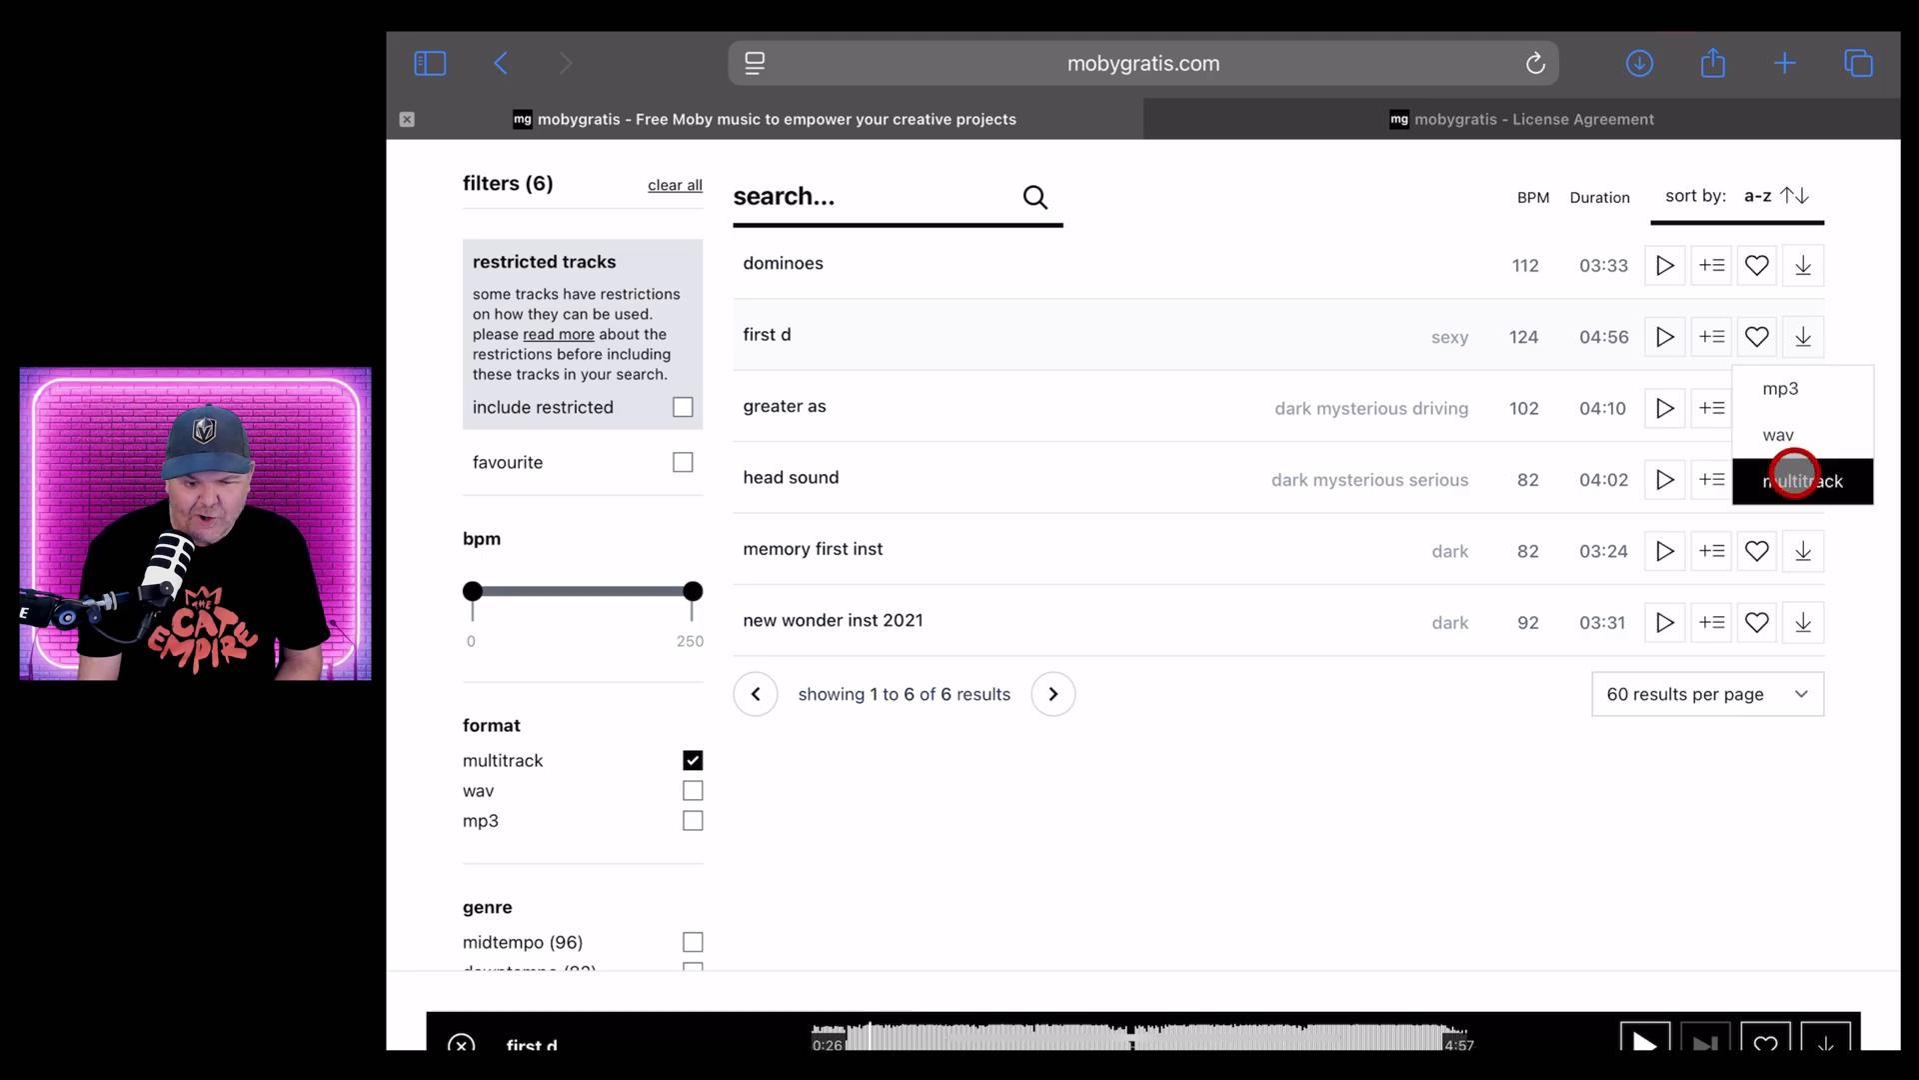
click(1801, 480)
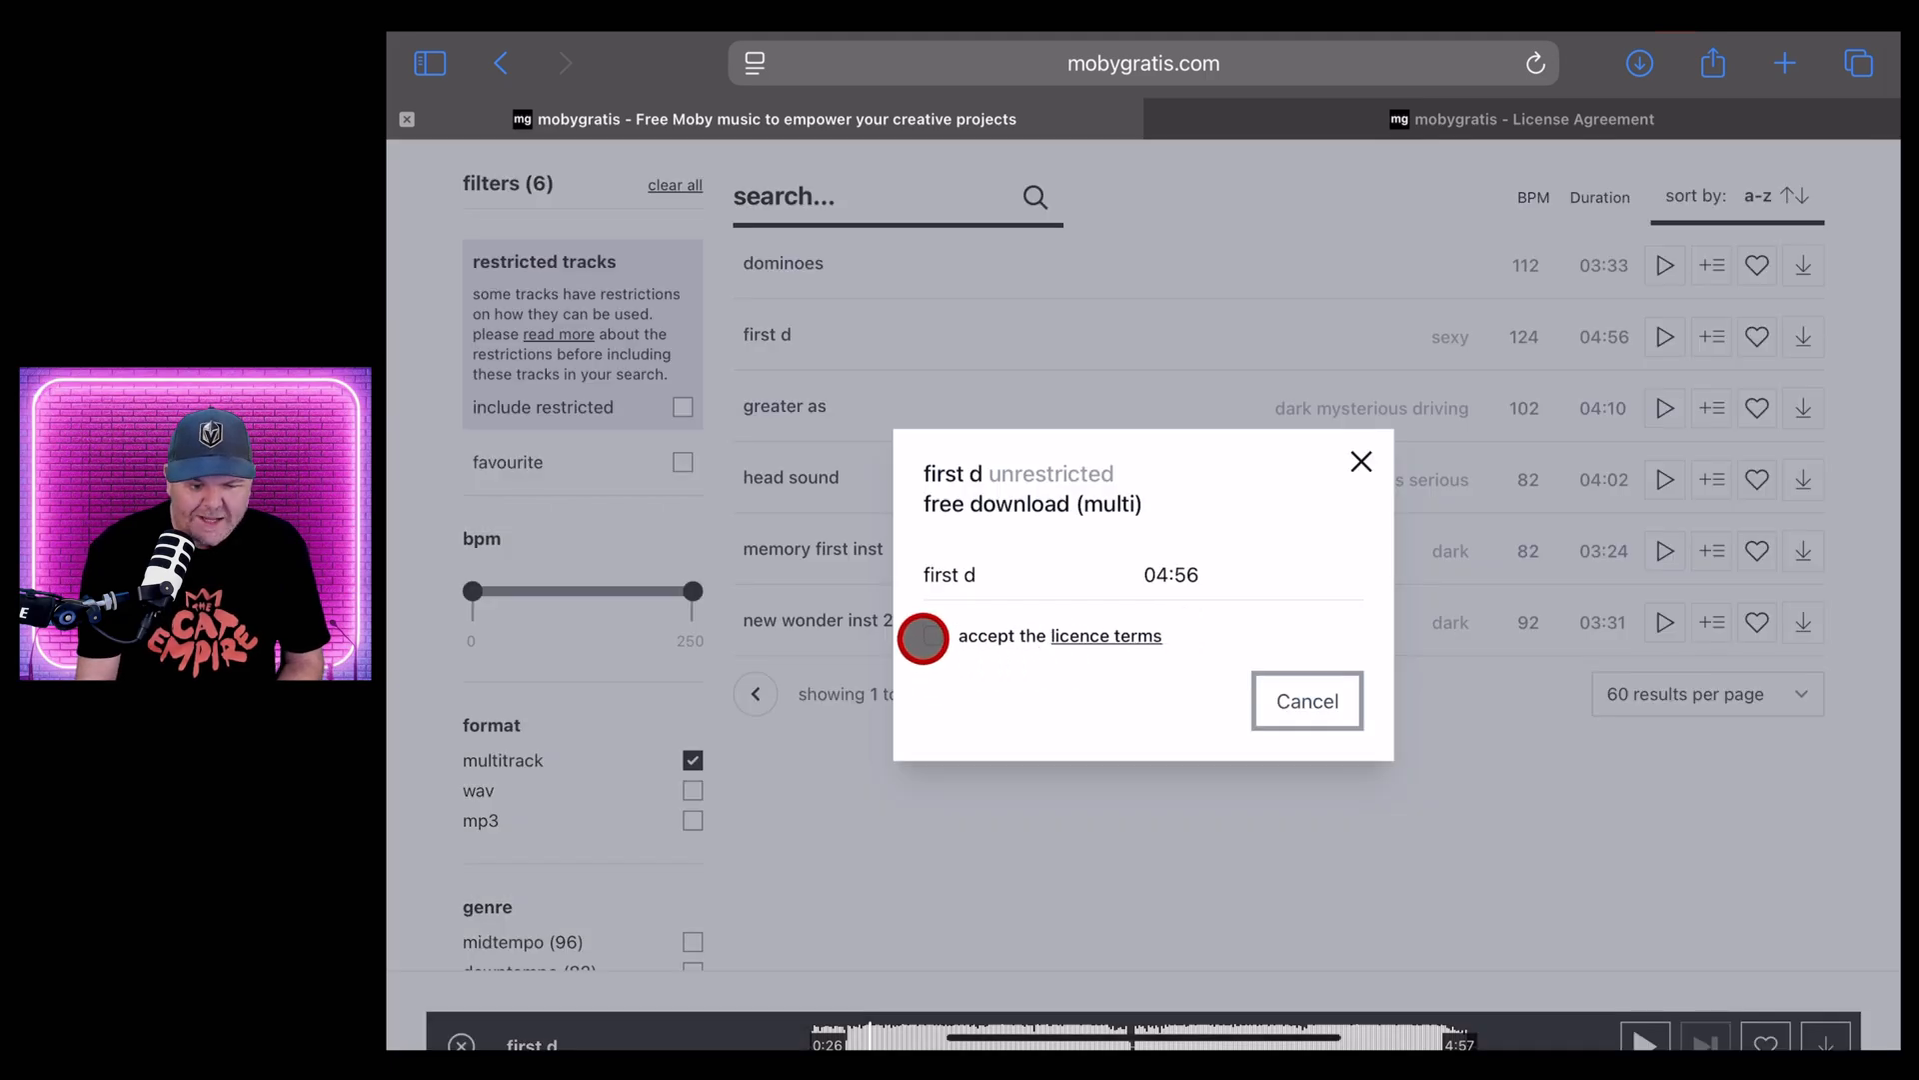
click(922, 637)
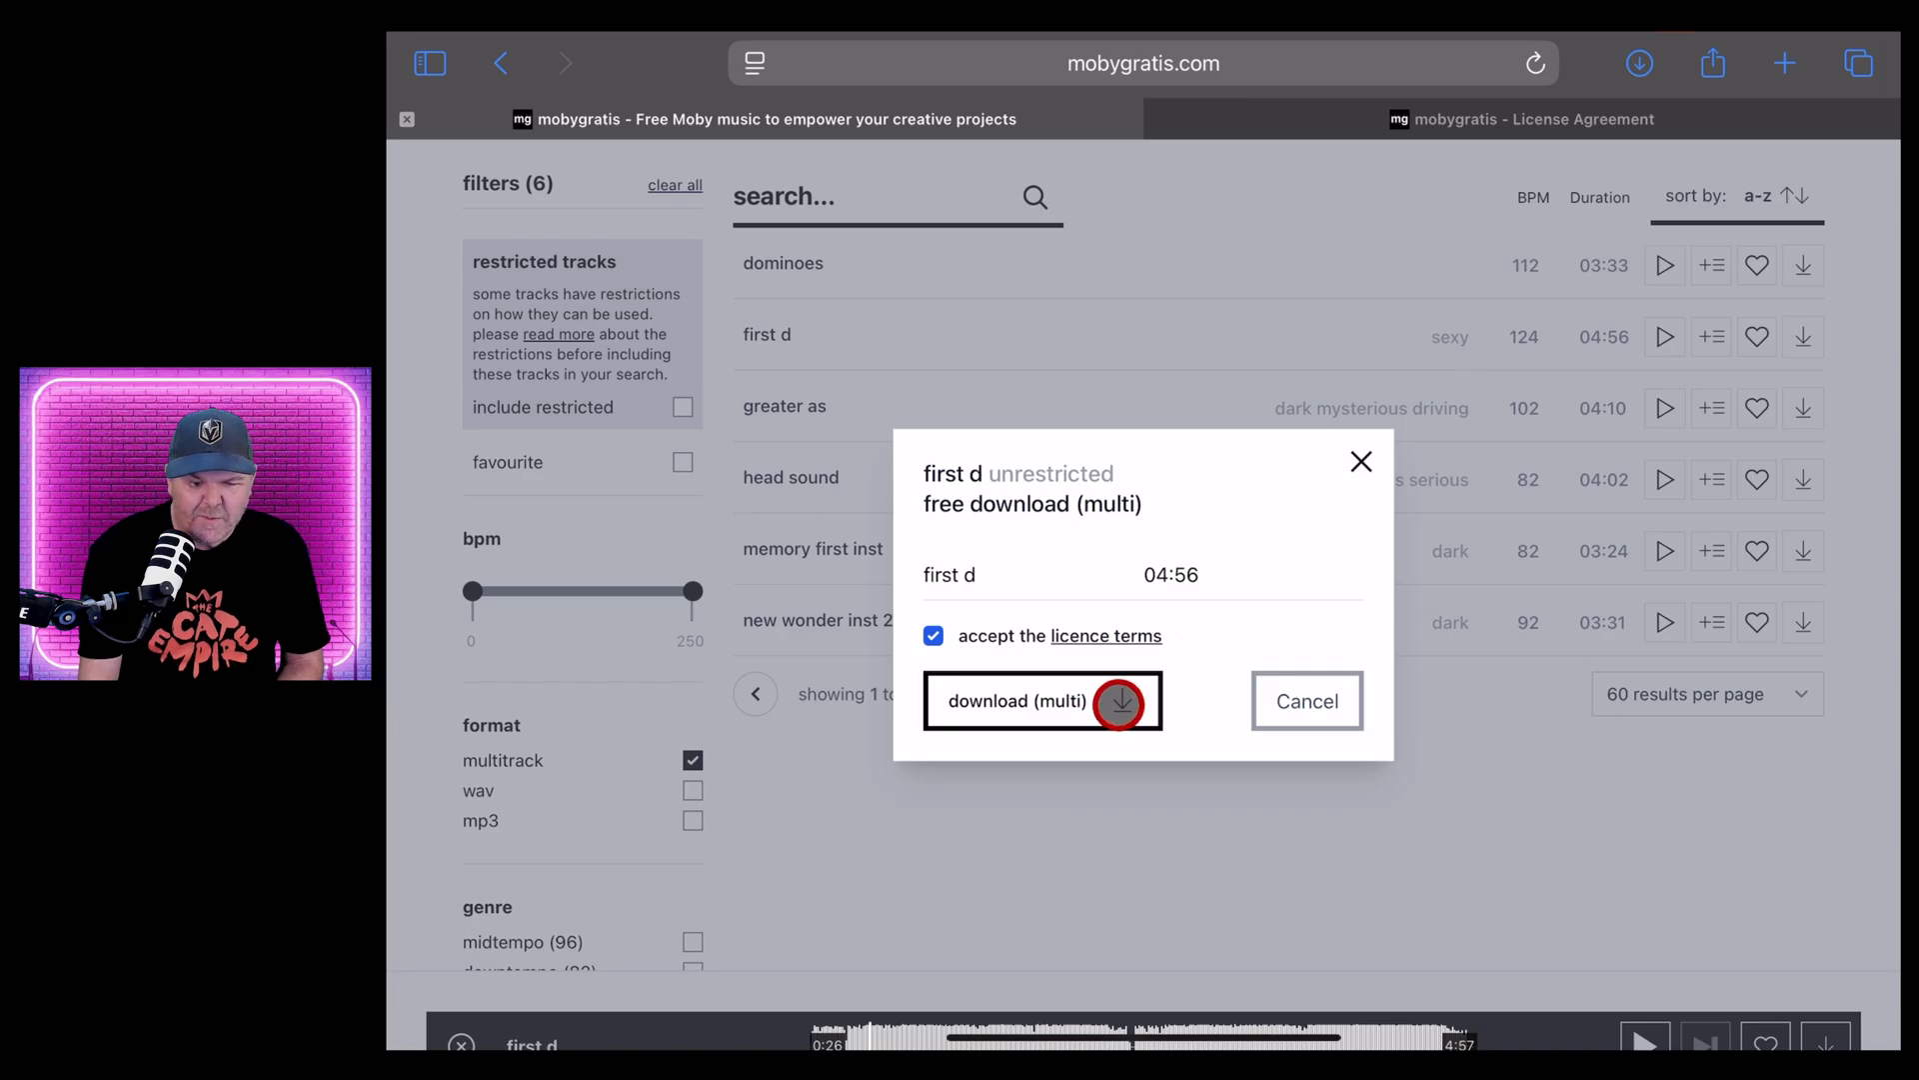
click(1041, 700)
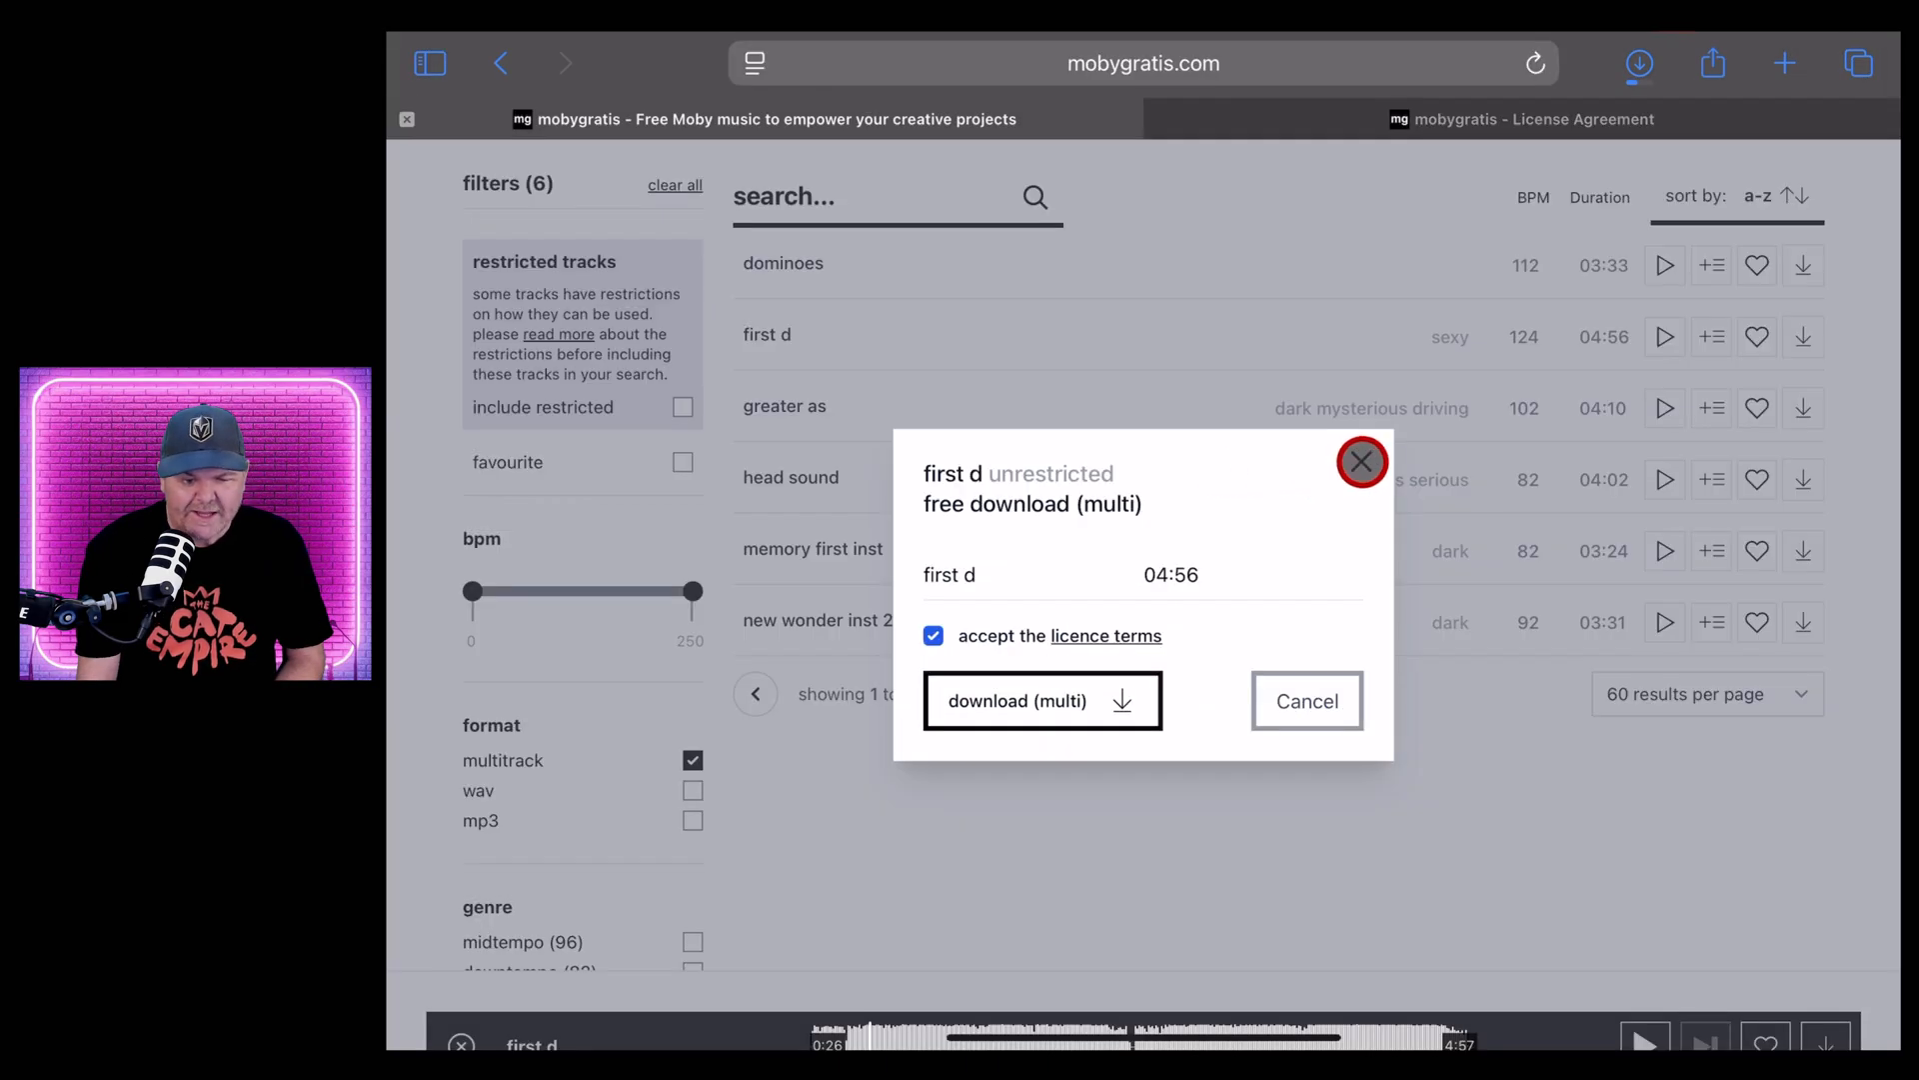
click(1360, 462)
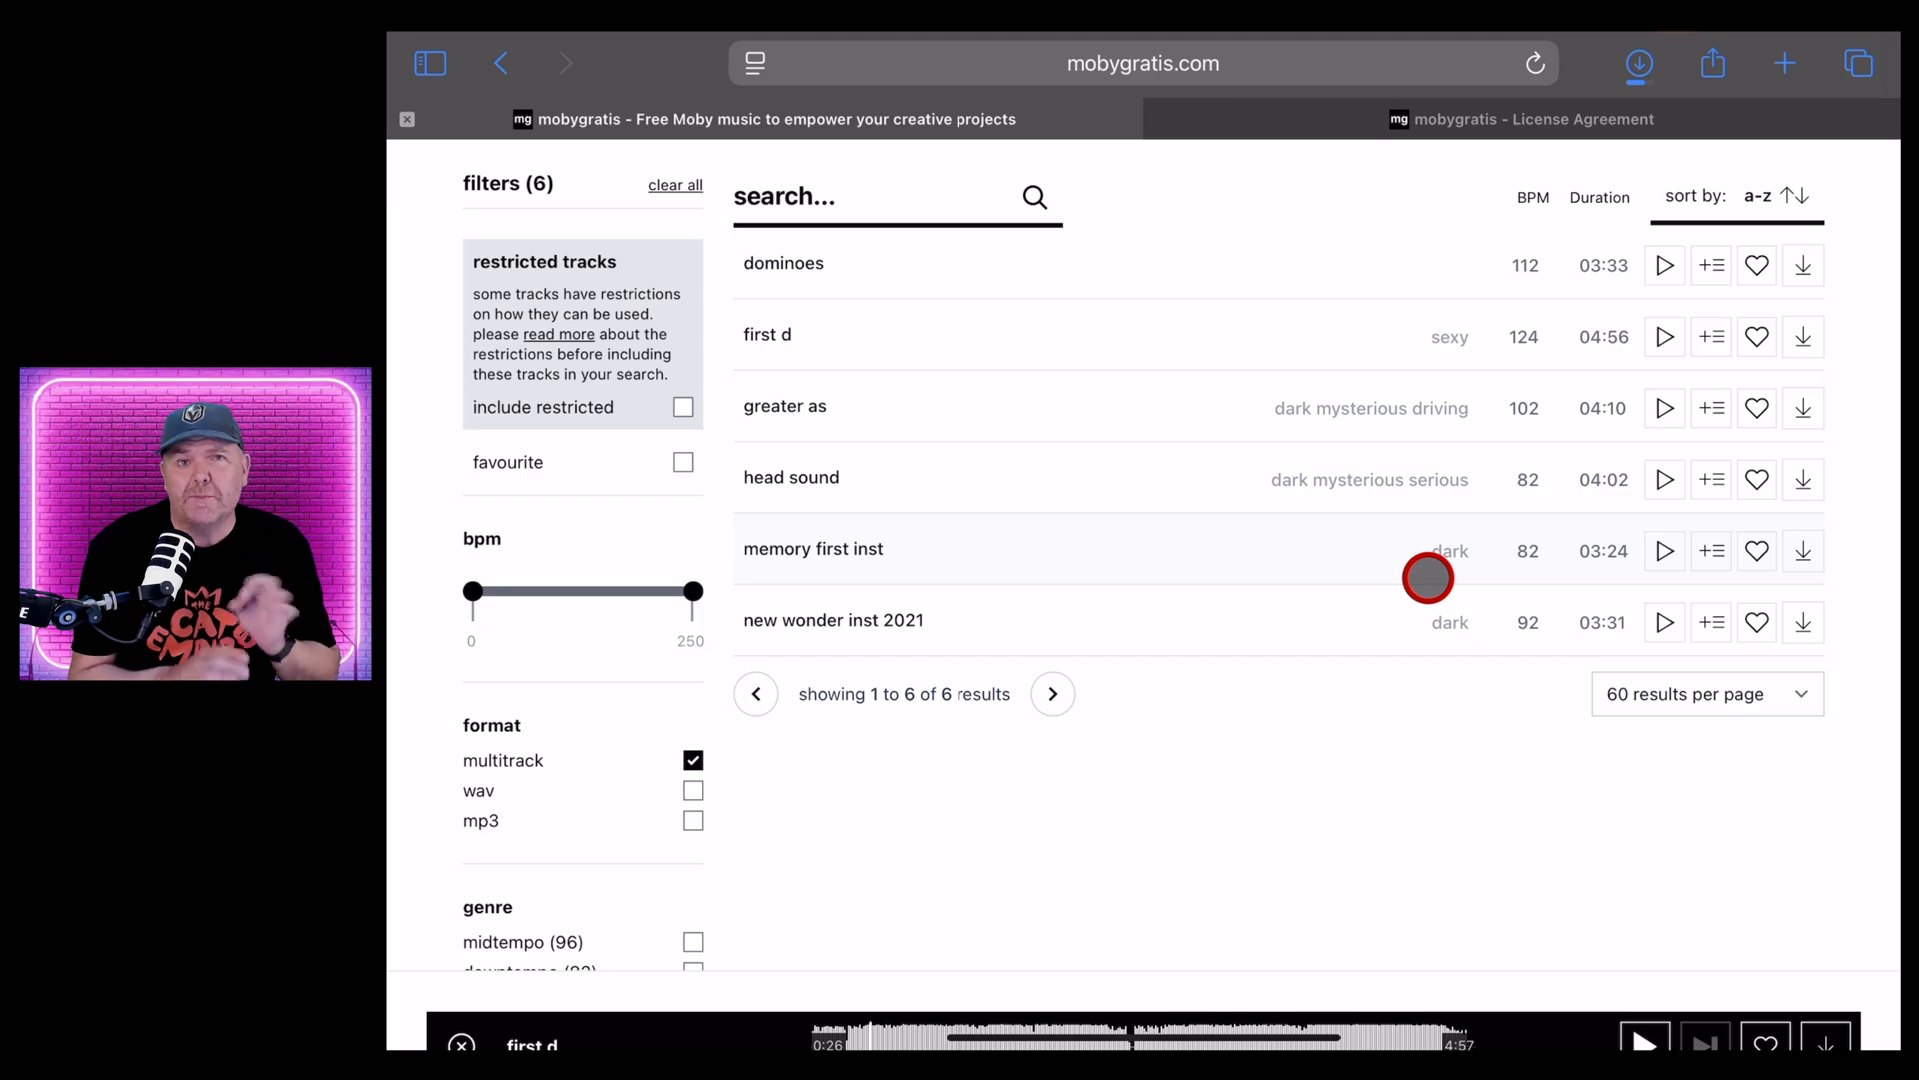
click(1638, 62)
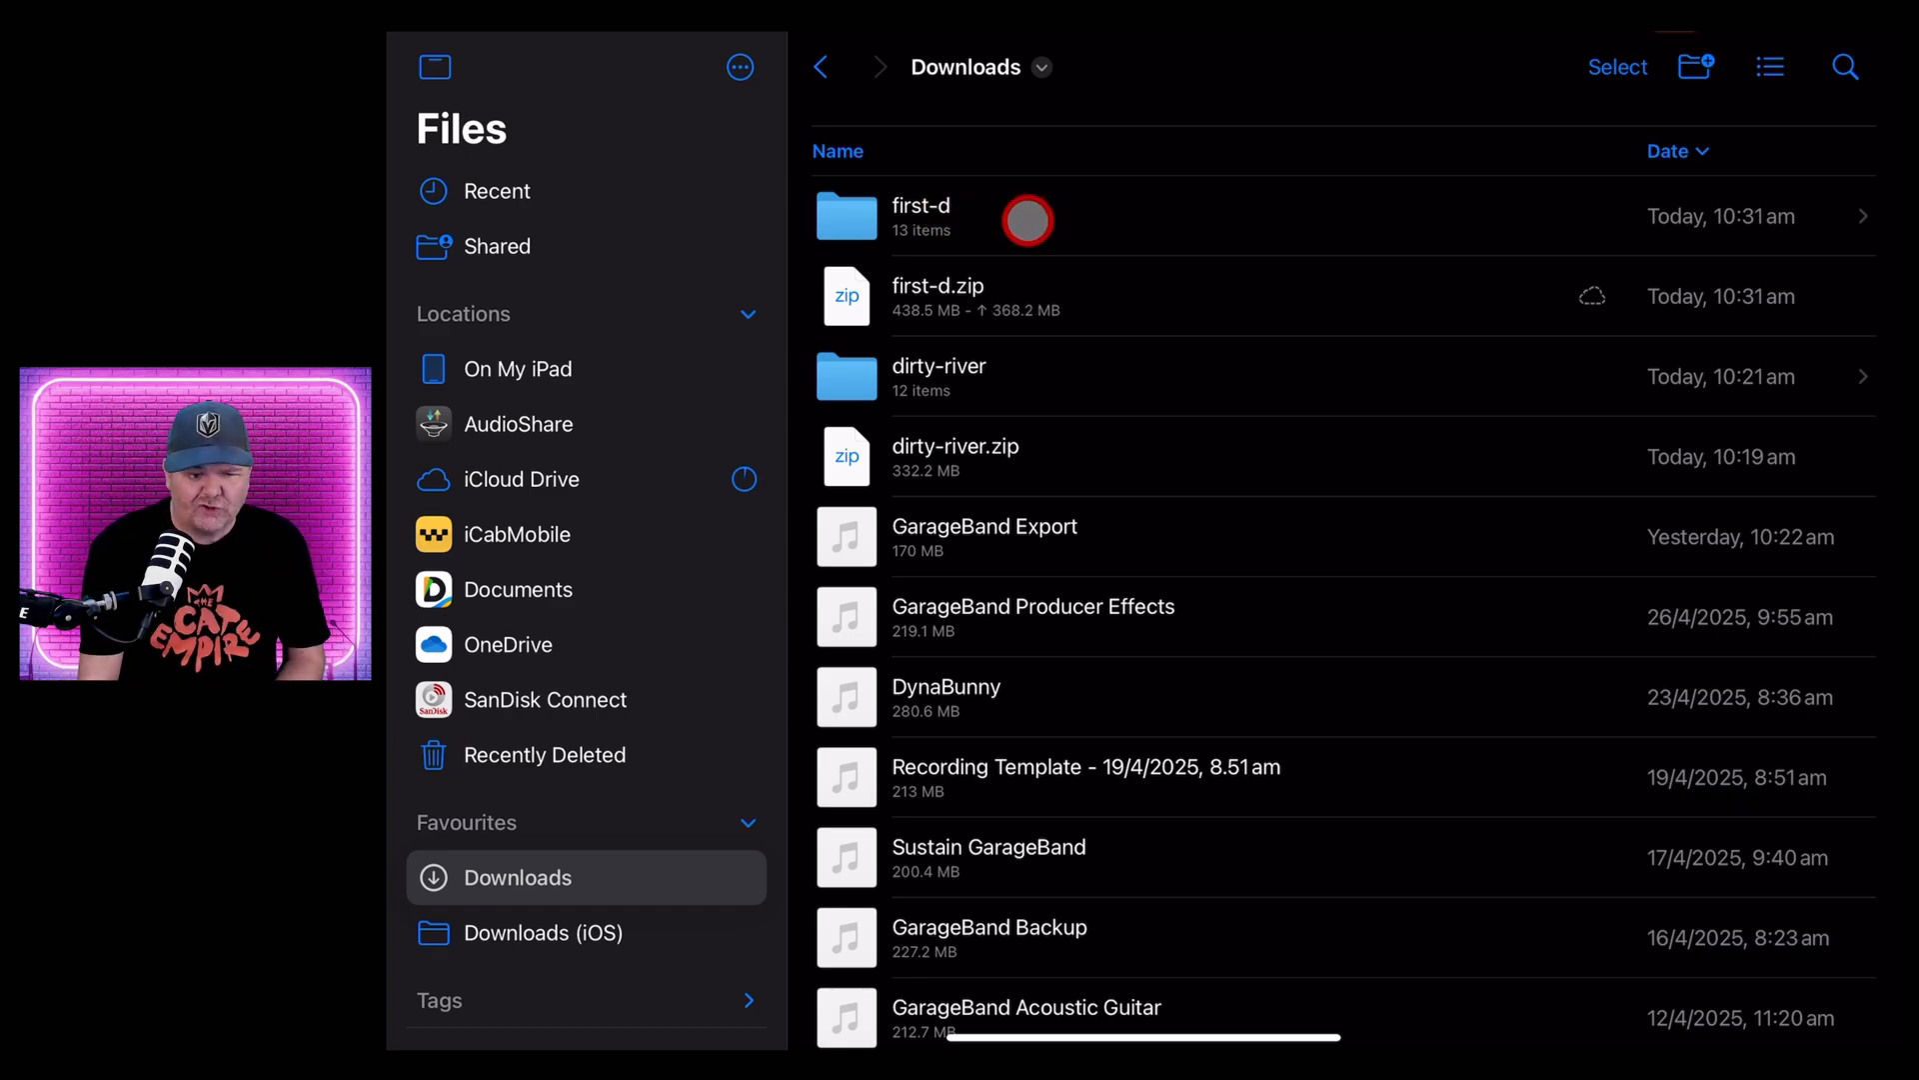
click(1028, 216)
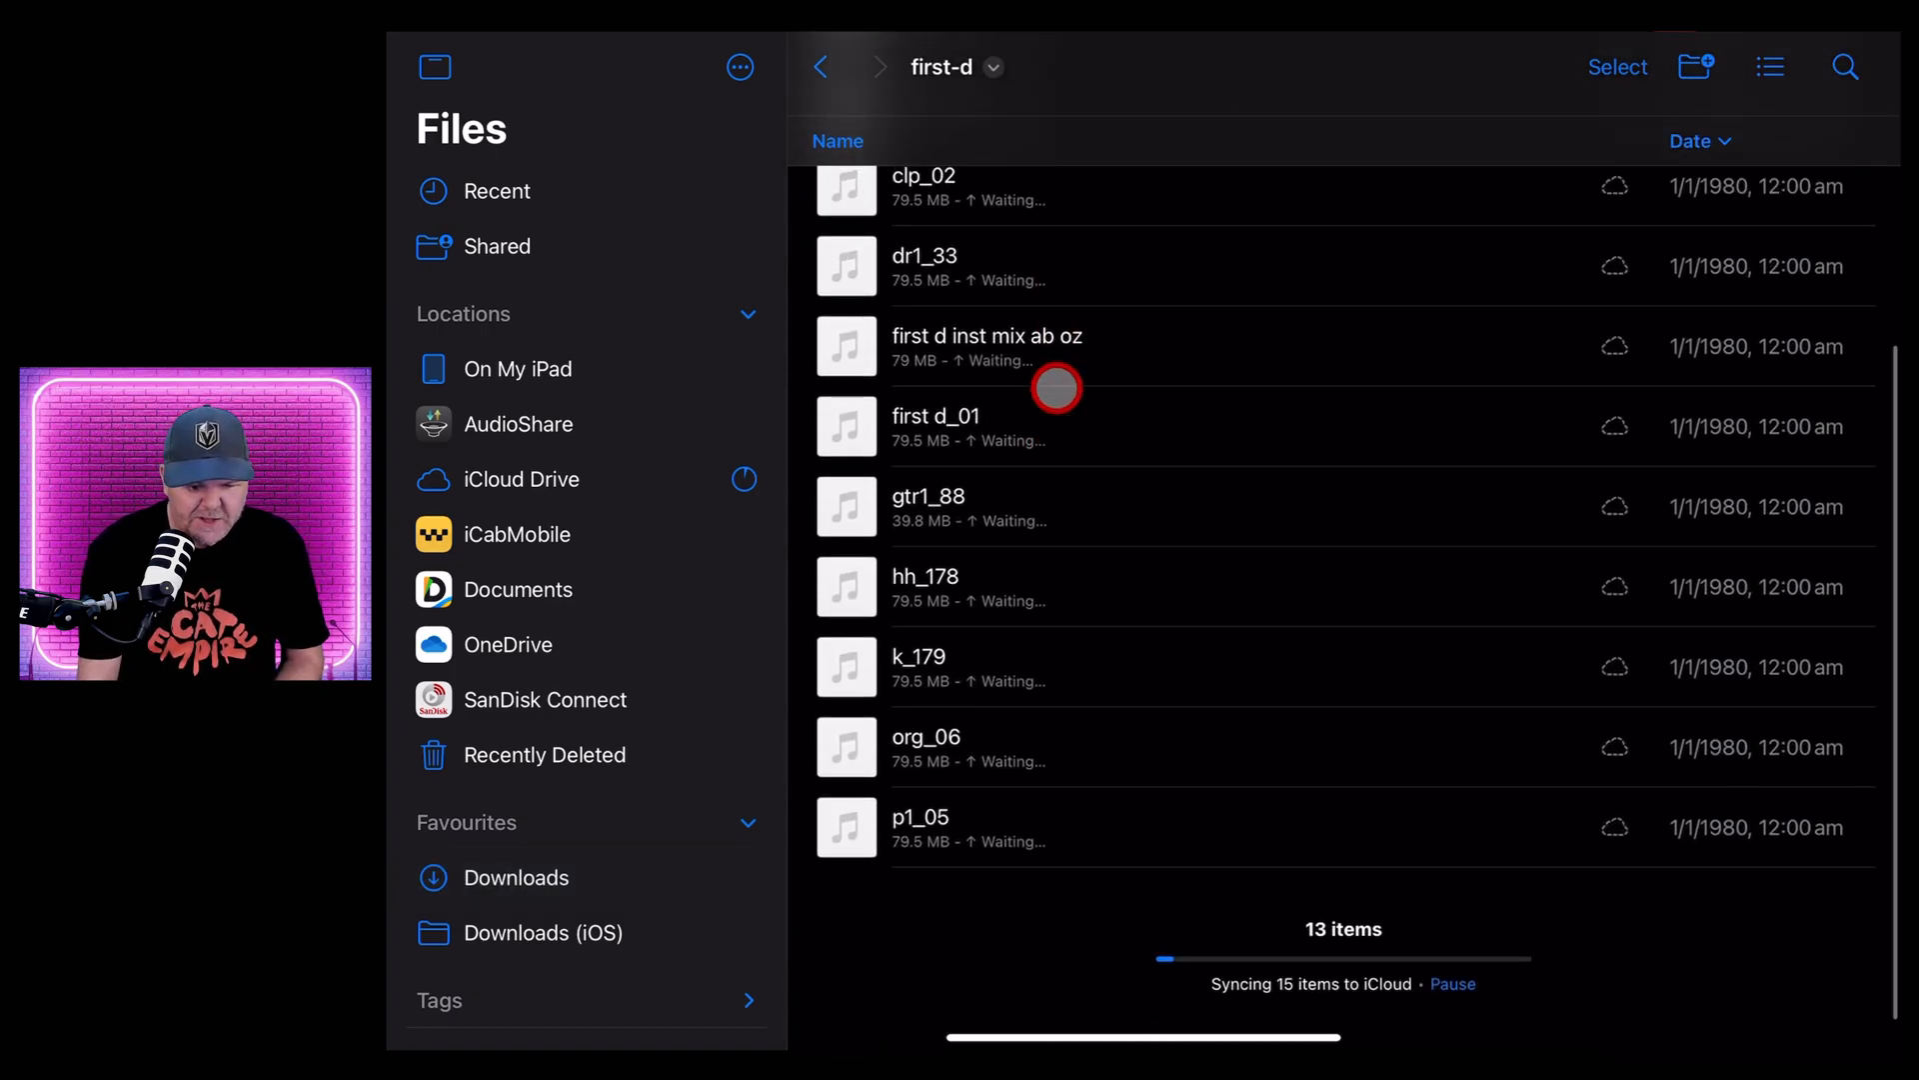
Select all 13 first-d stems and copy them to On My iPad > GarageBand for iOS
scroll(down, 3)
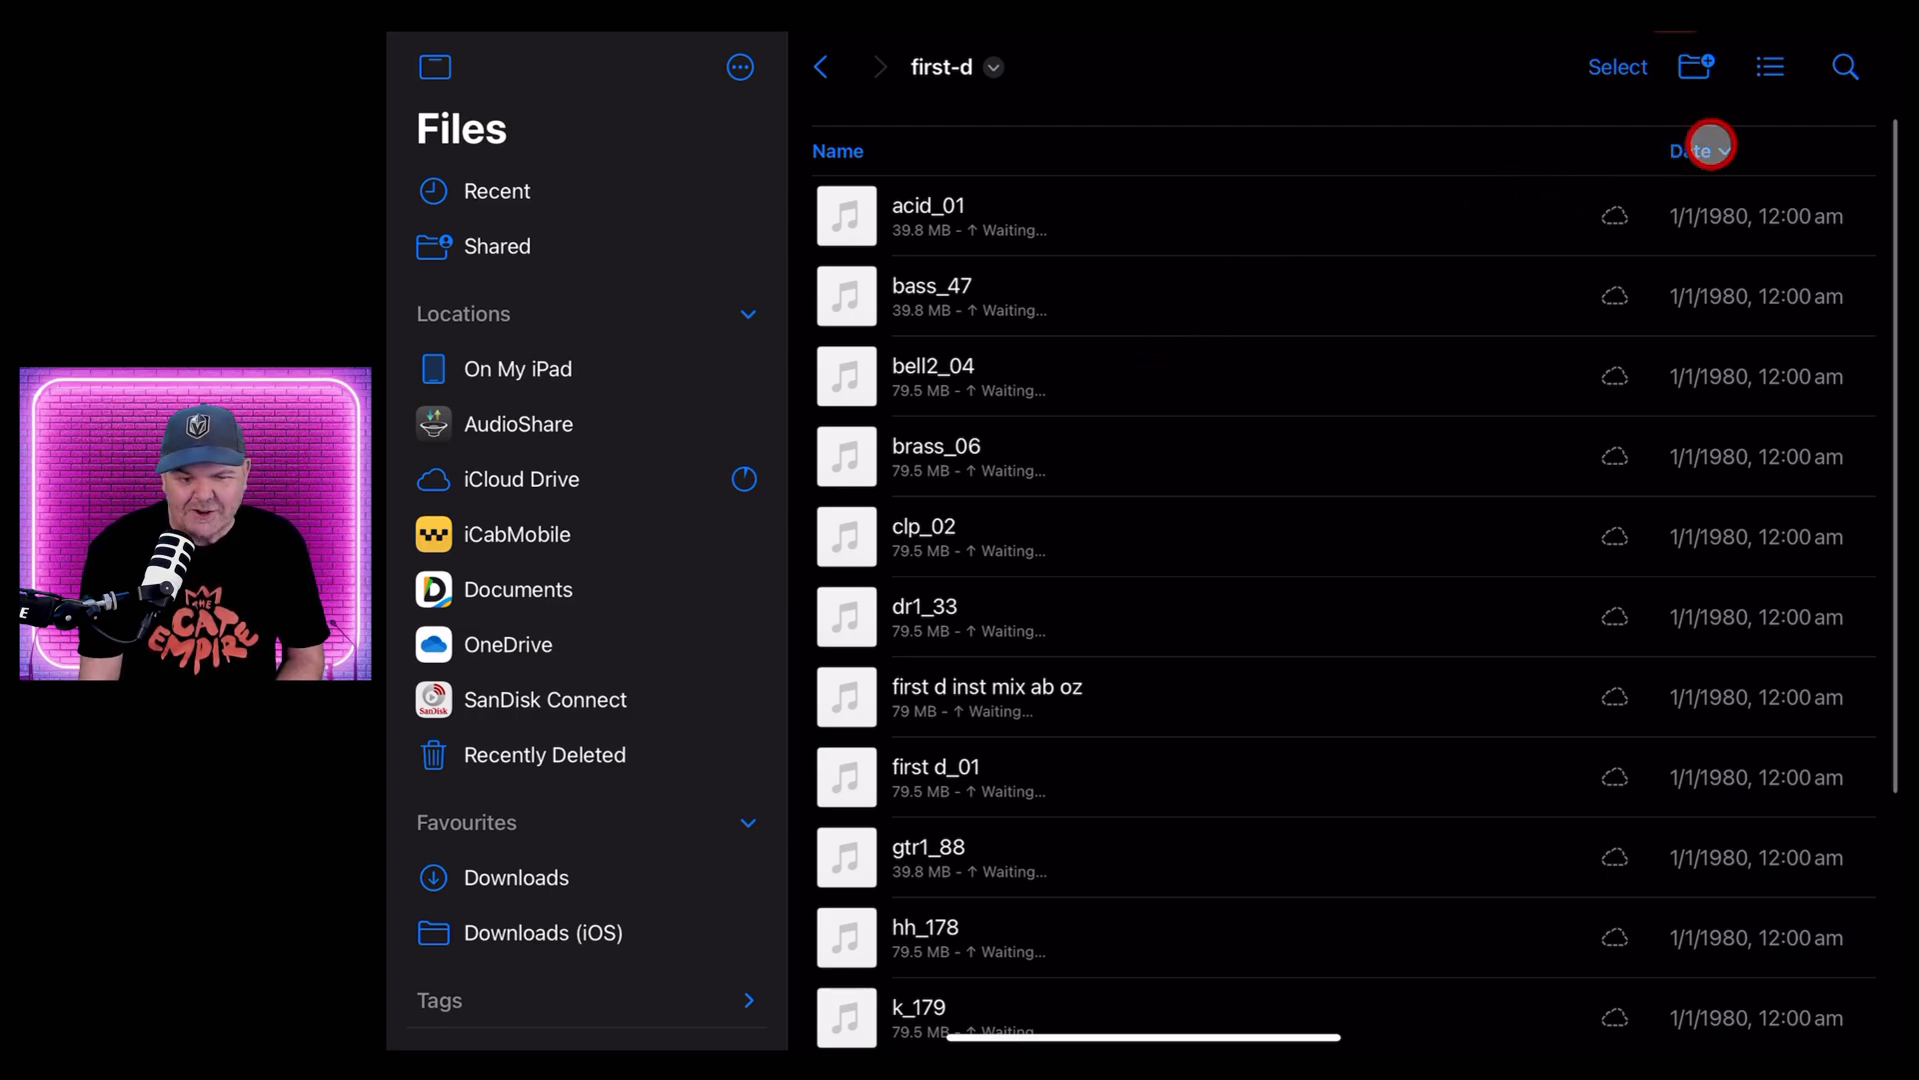
click(1618, 66)
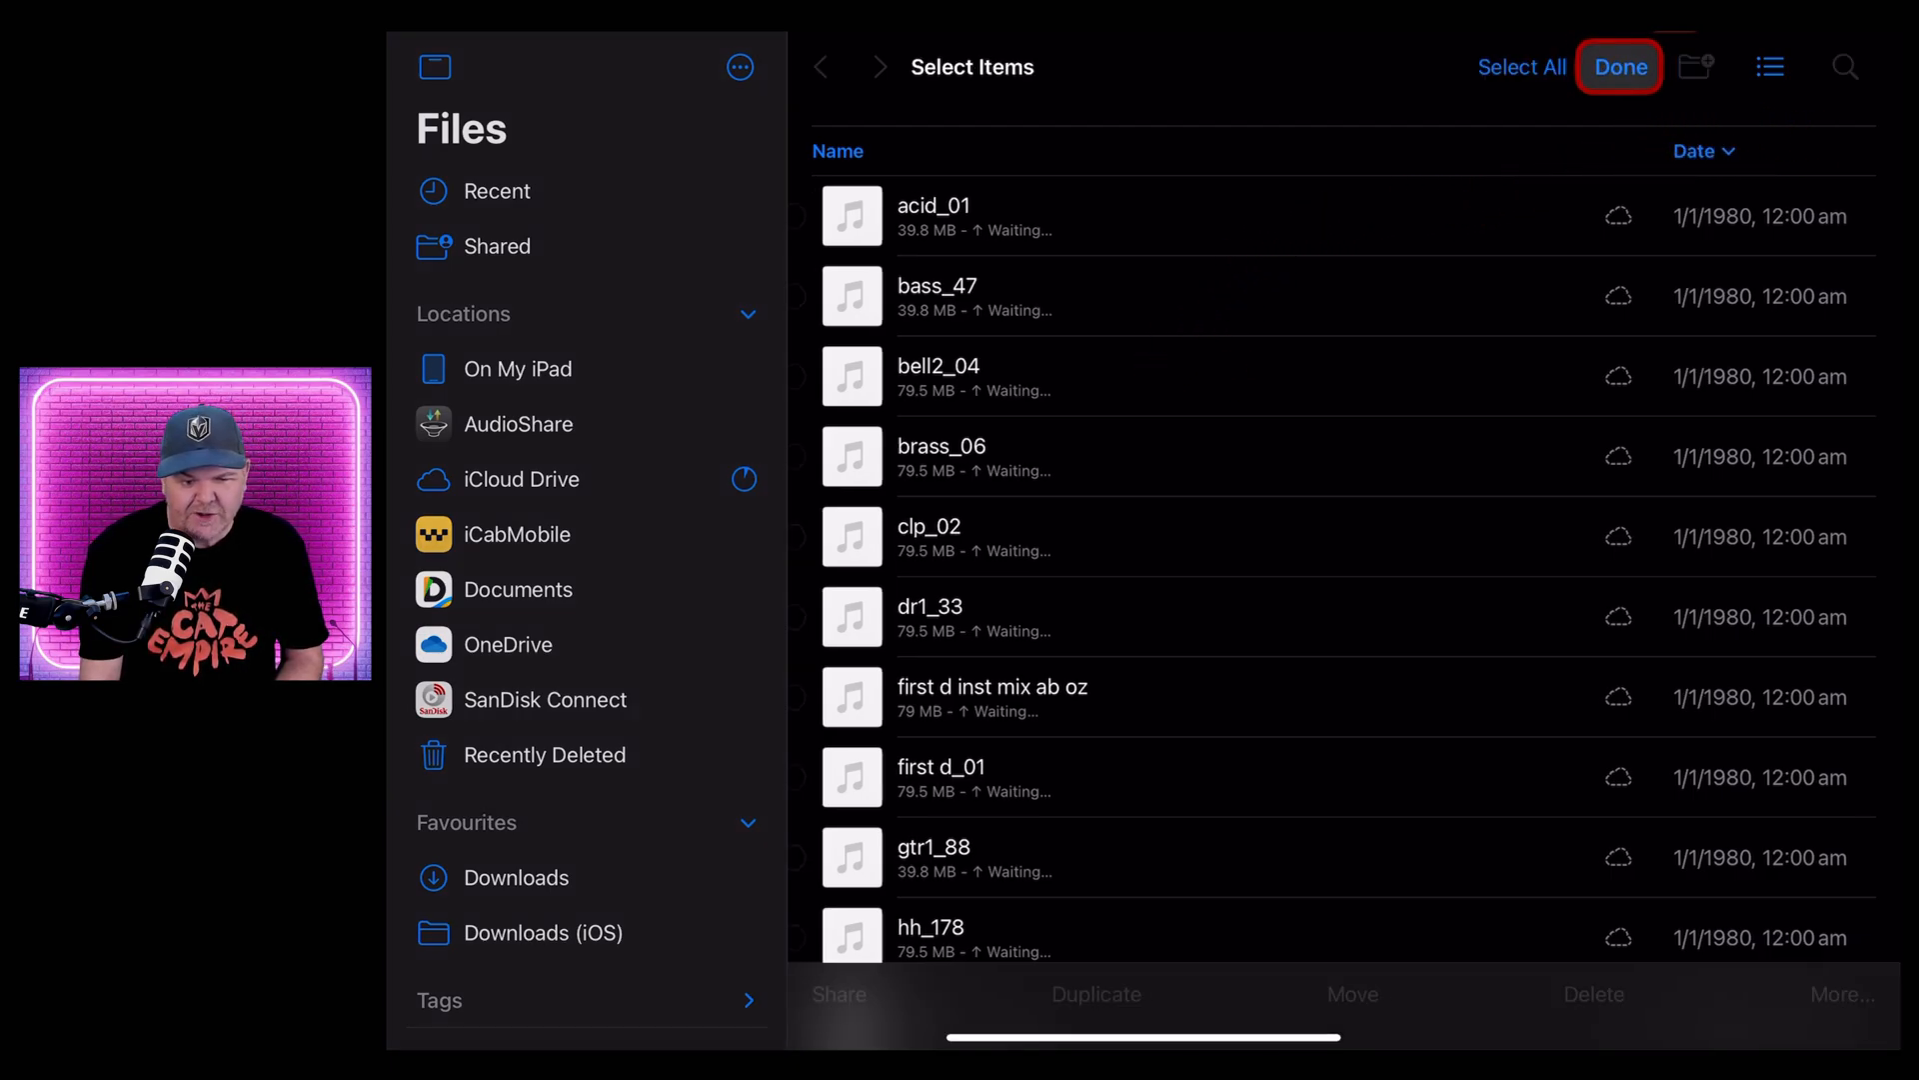
click(1522, 66)
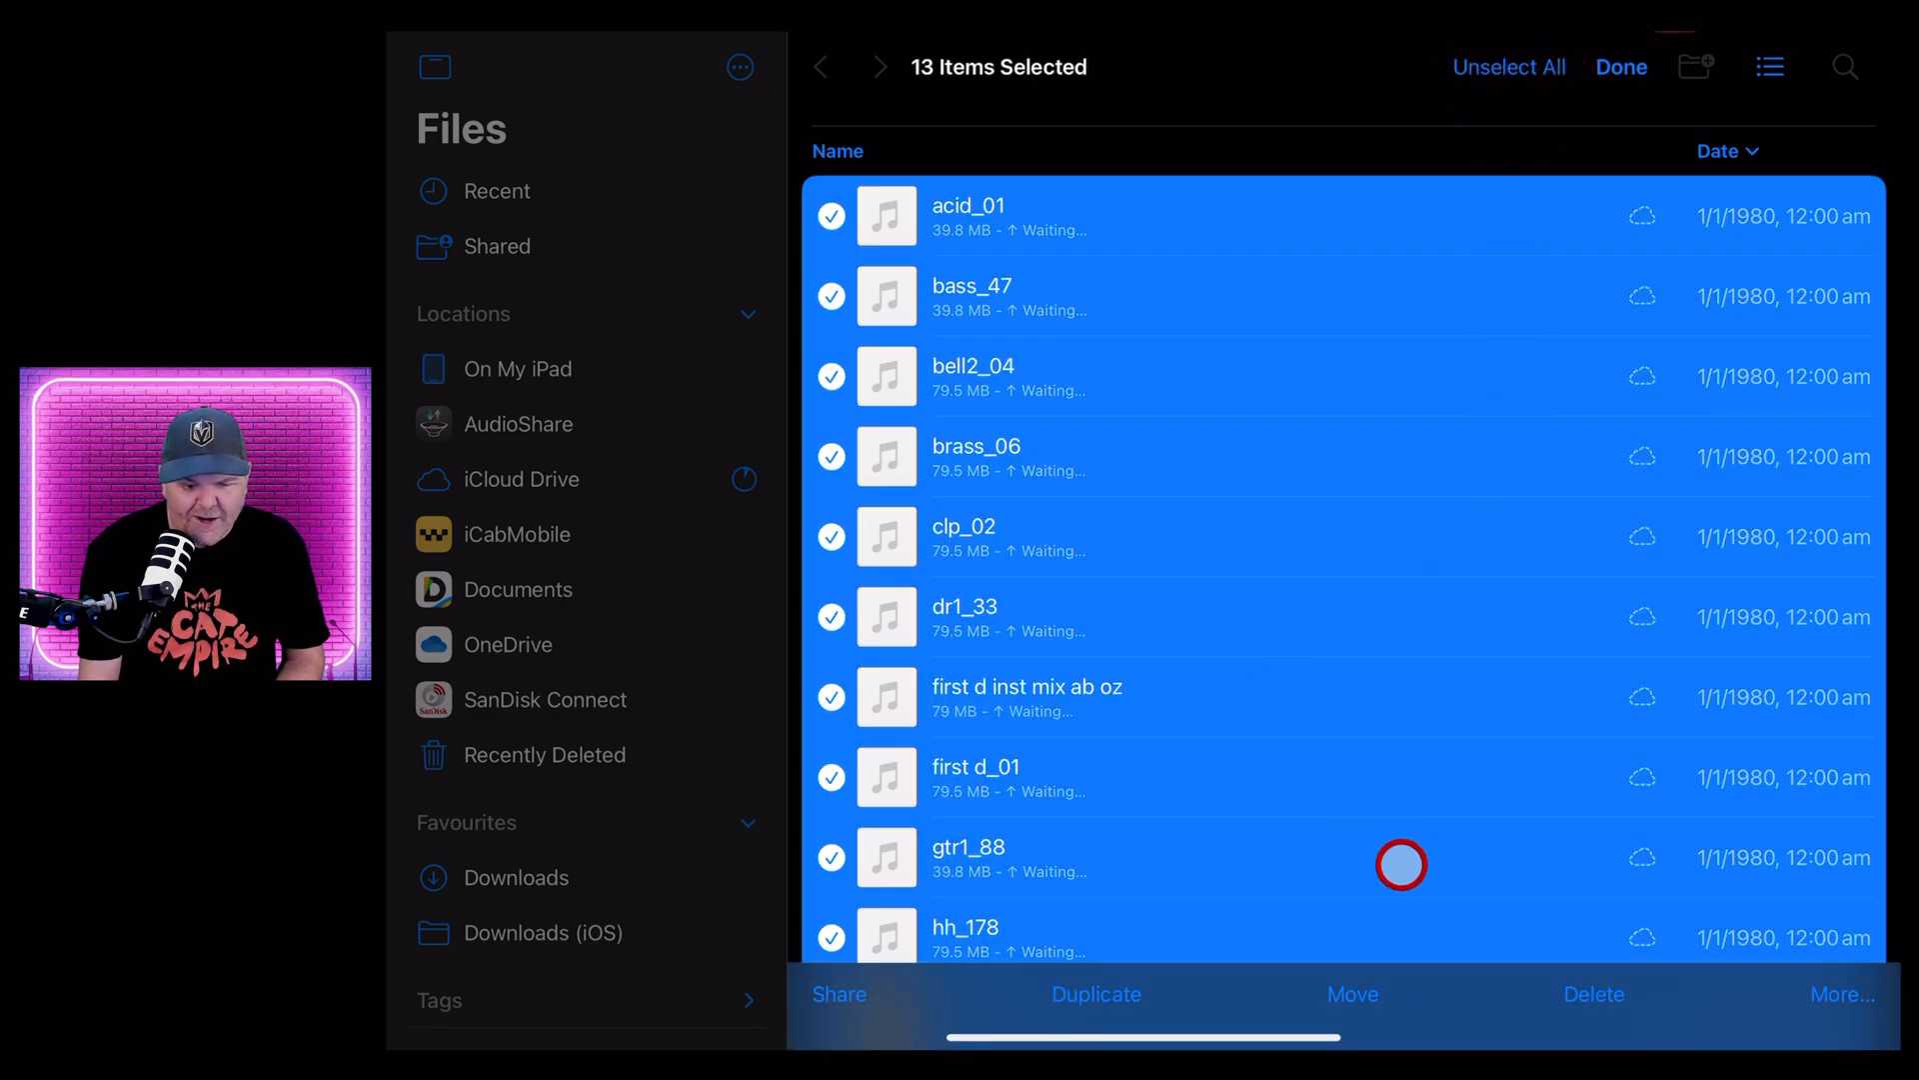
click(1352, 992)
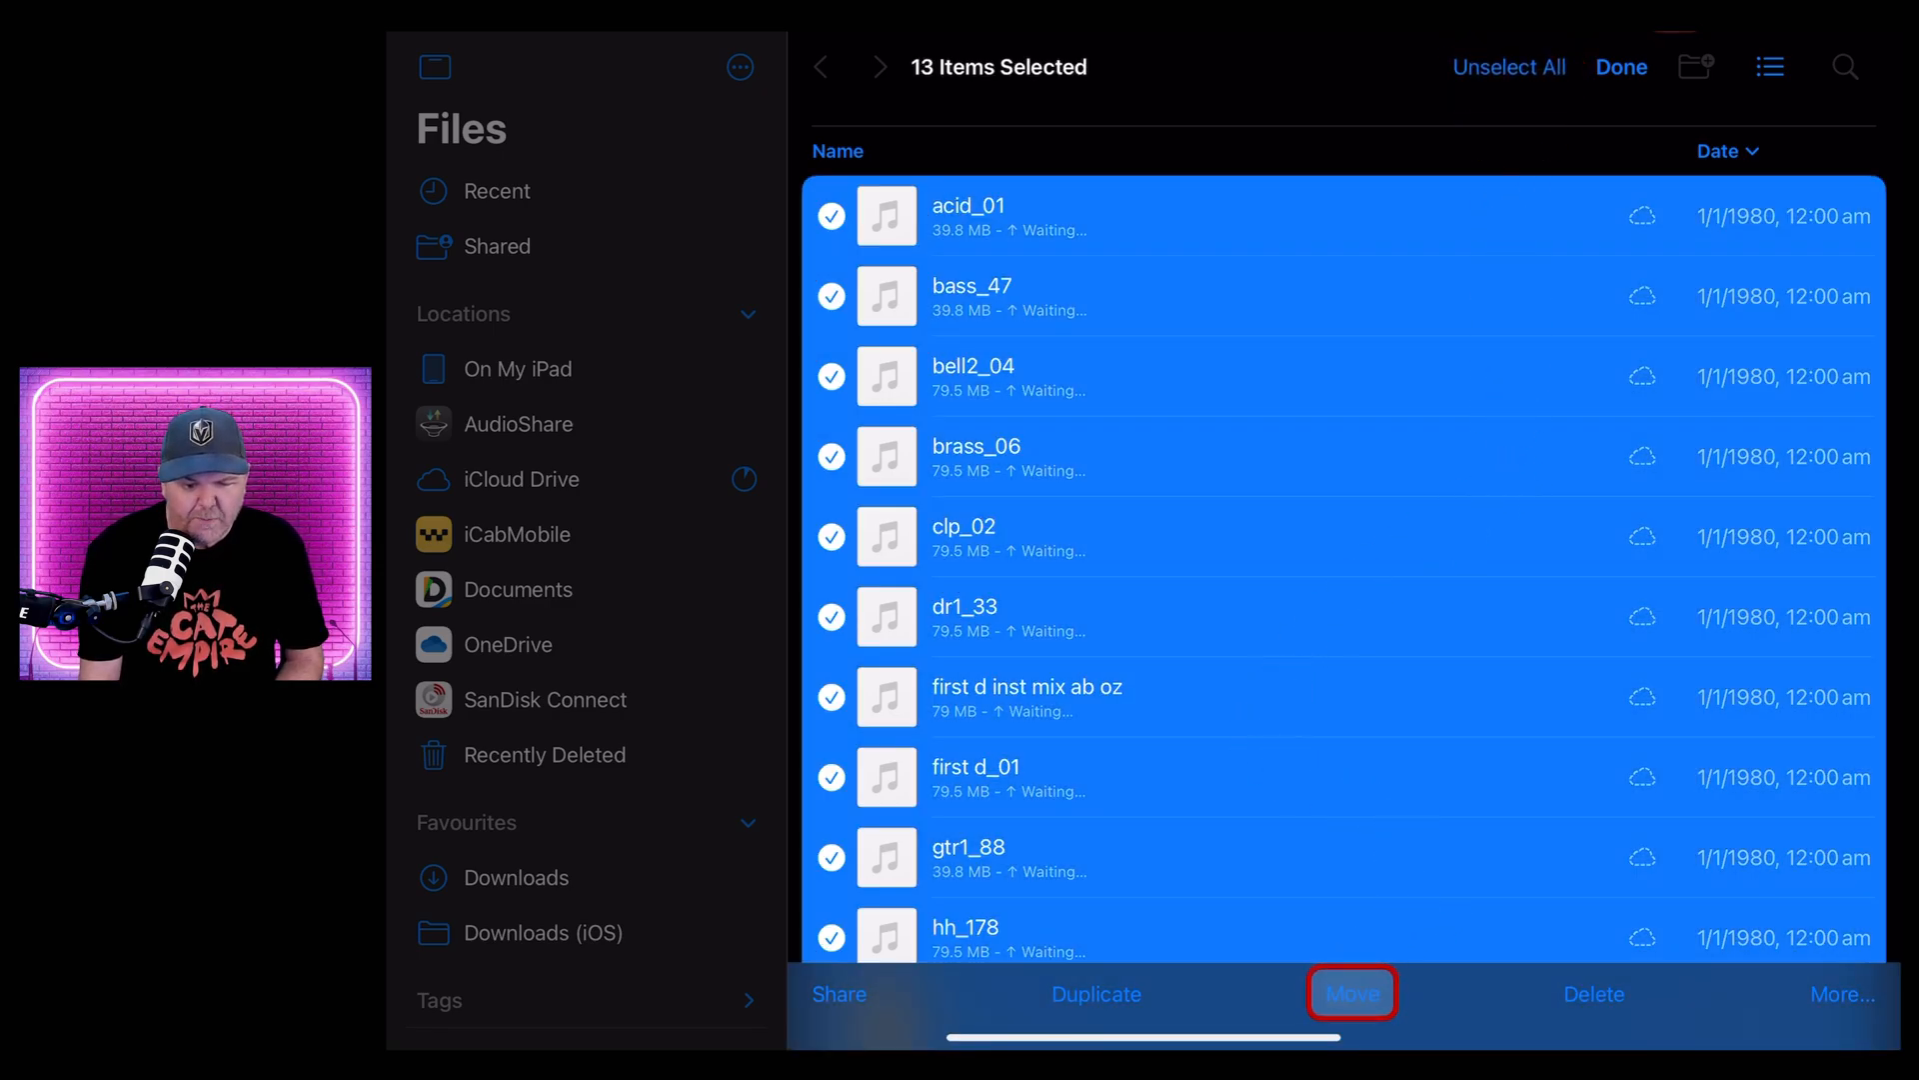
click(1352, 993)
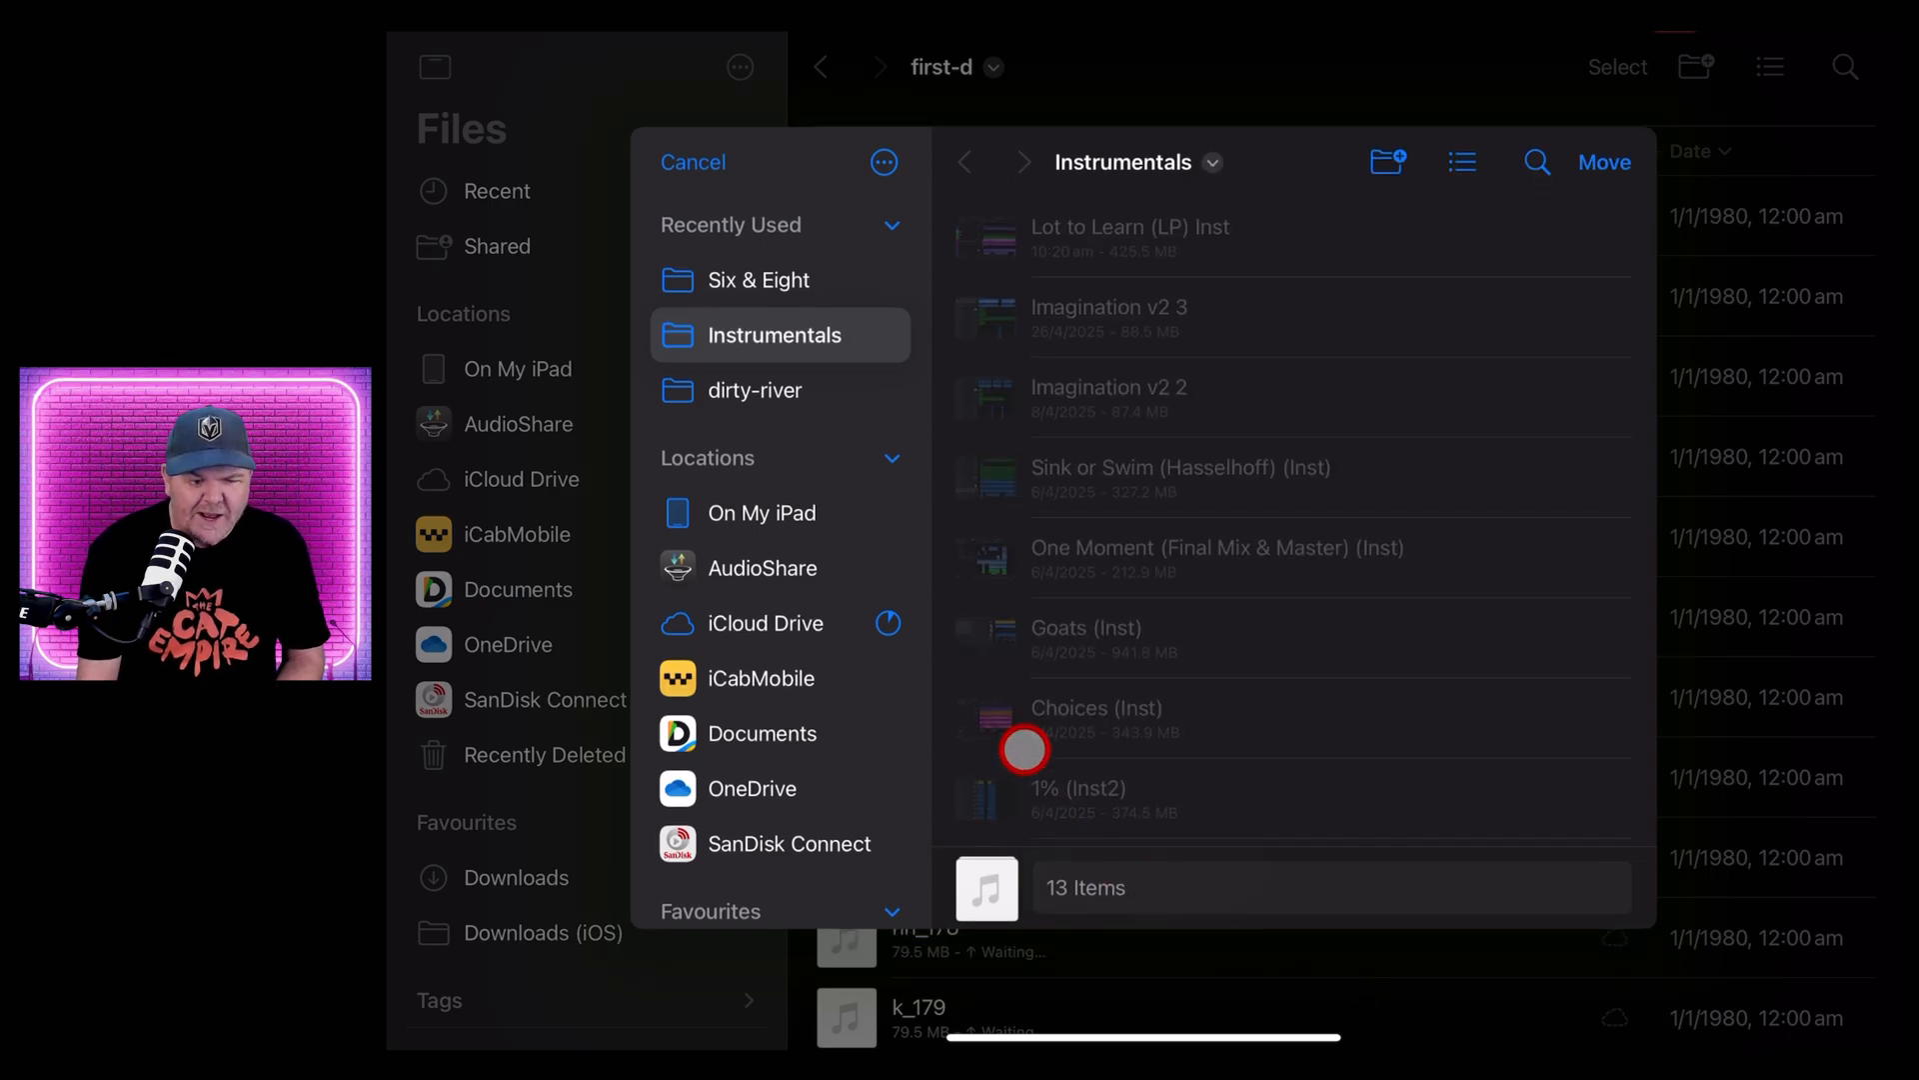
click(763, 512)
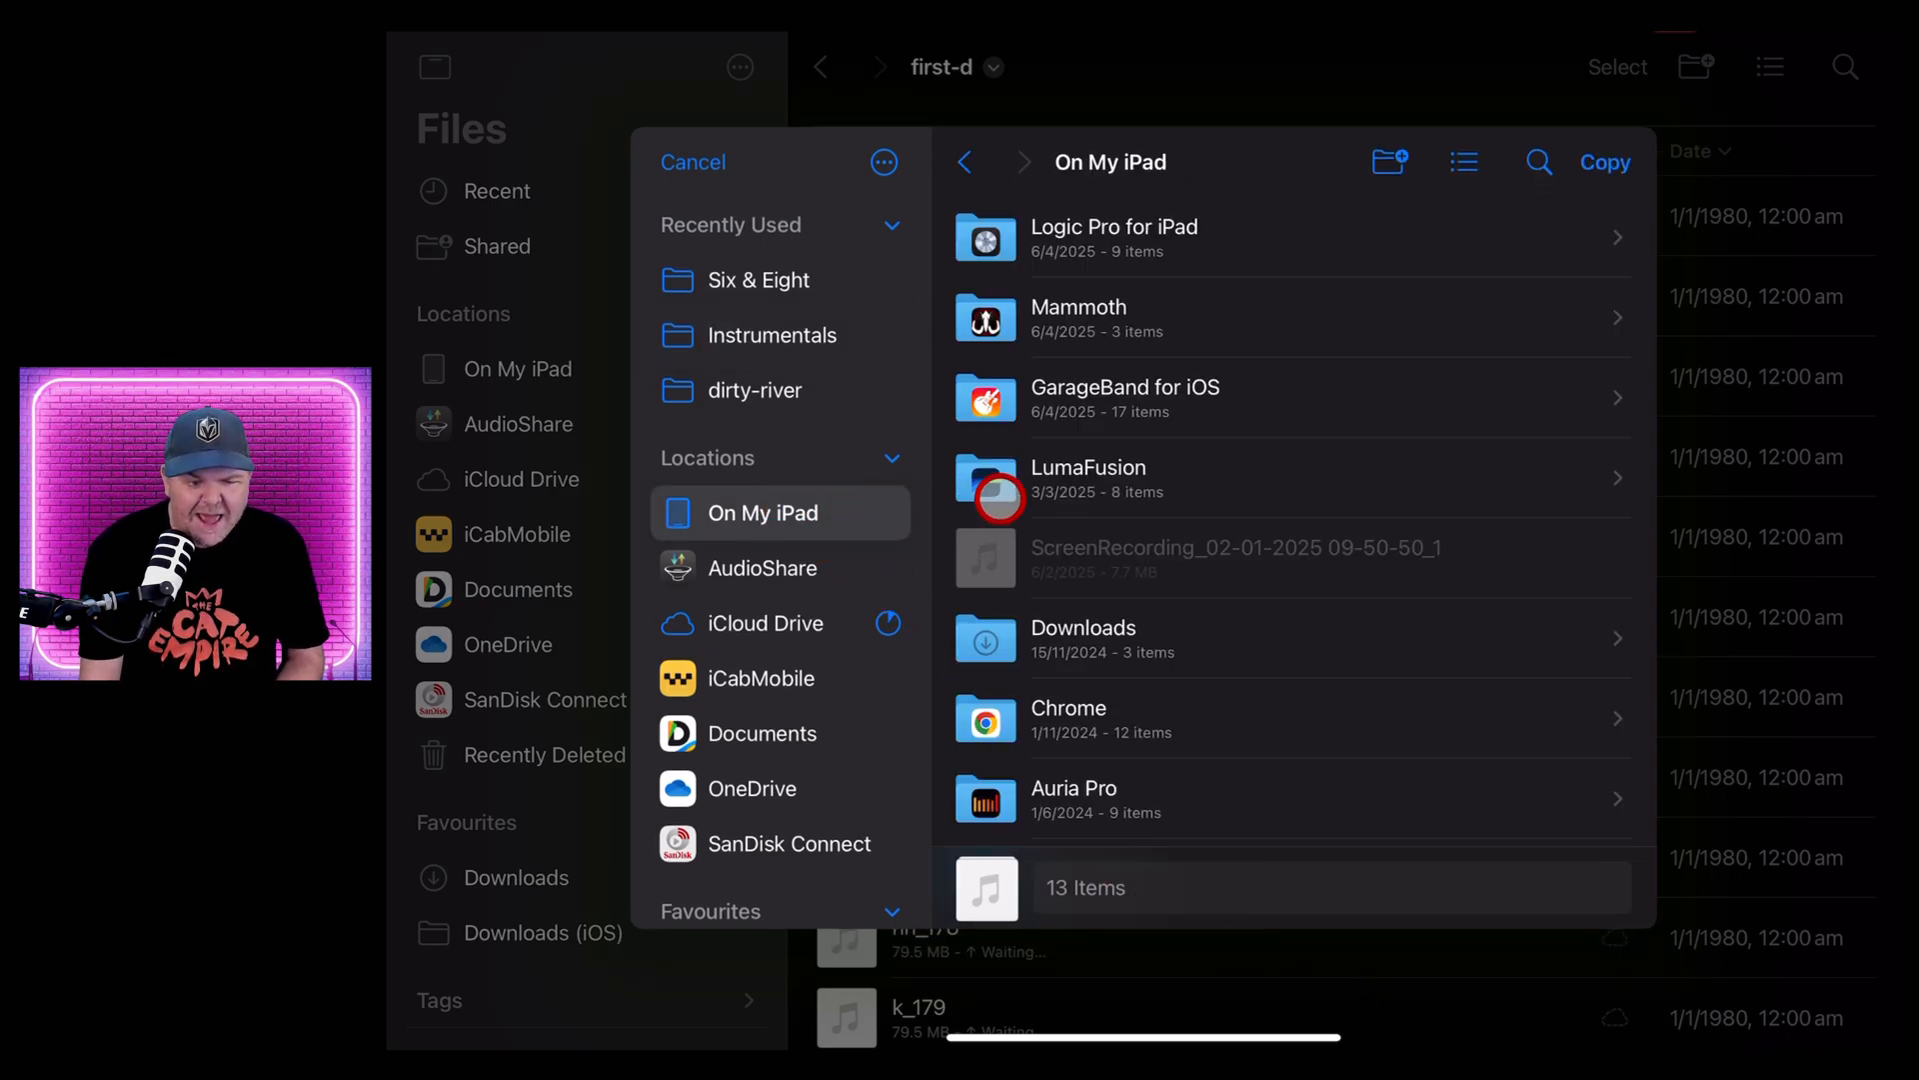
click(1122, 397)
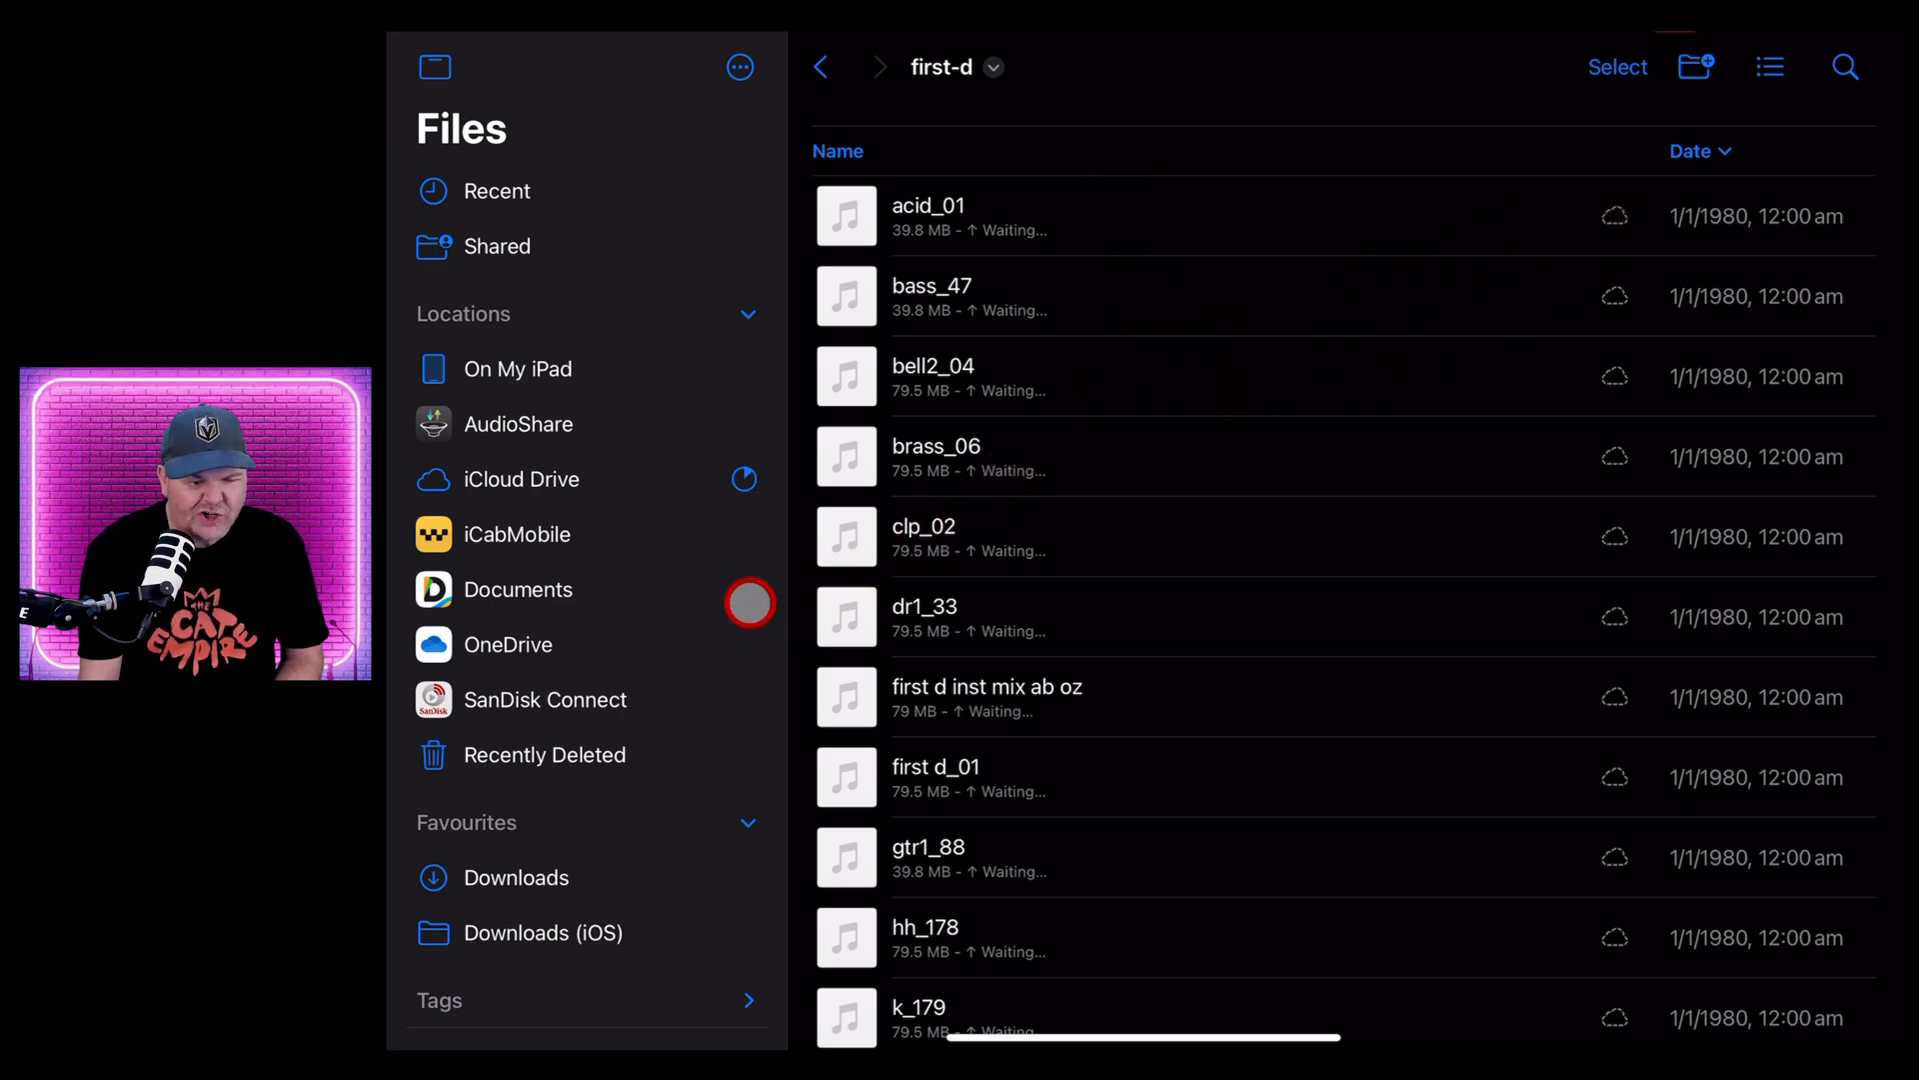
Open the GarageBand File Transfer folder to check the copied first d stems
click(516, 369)
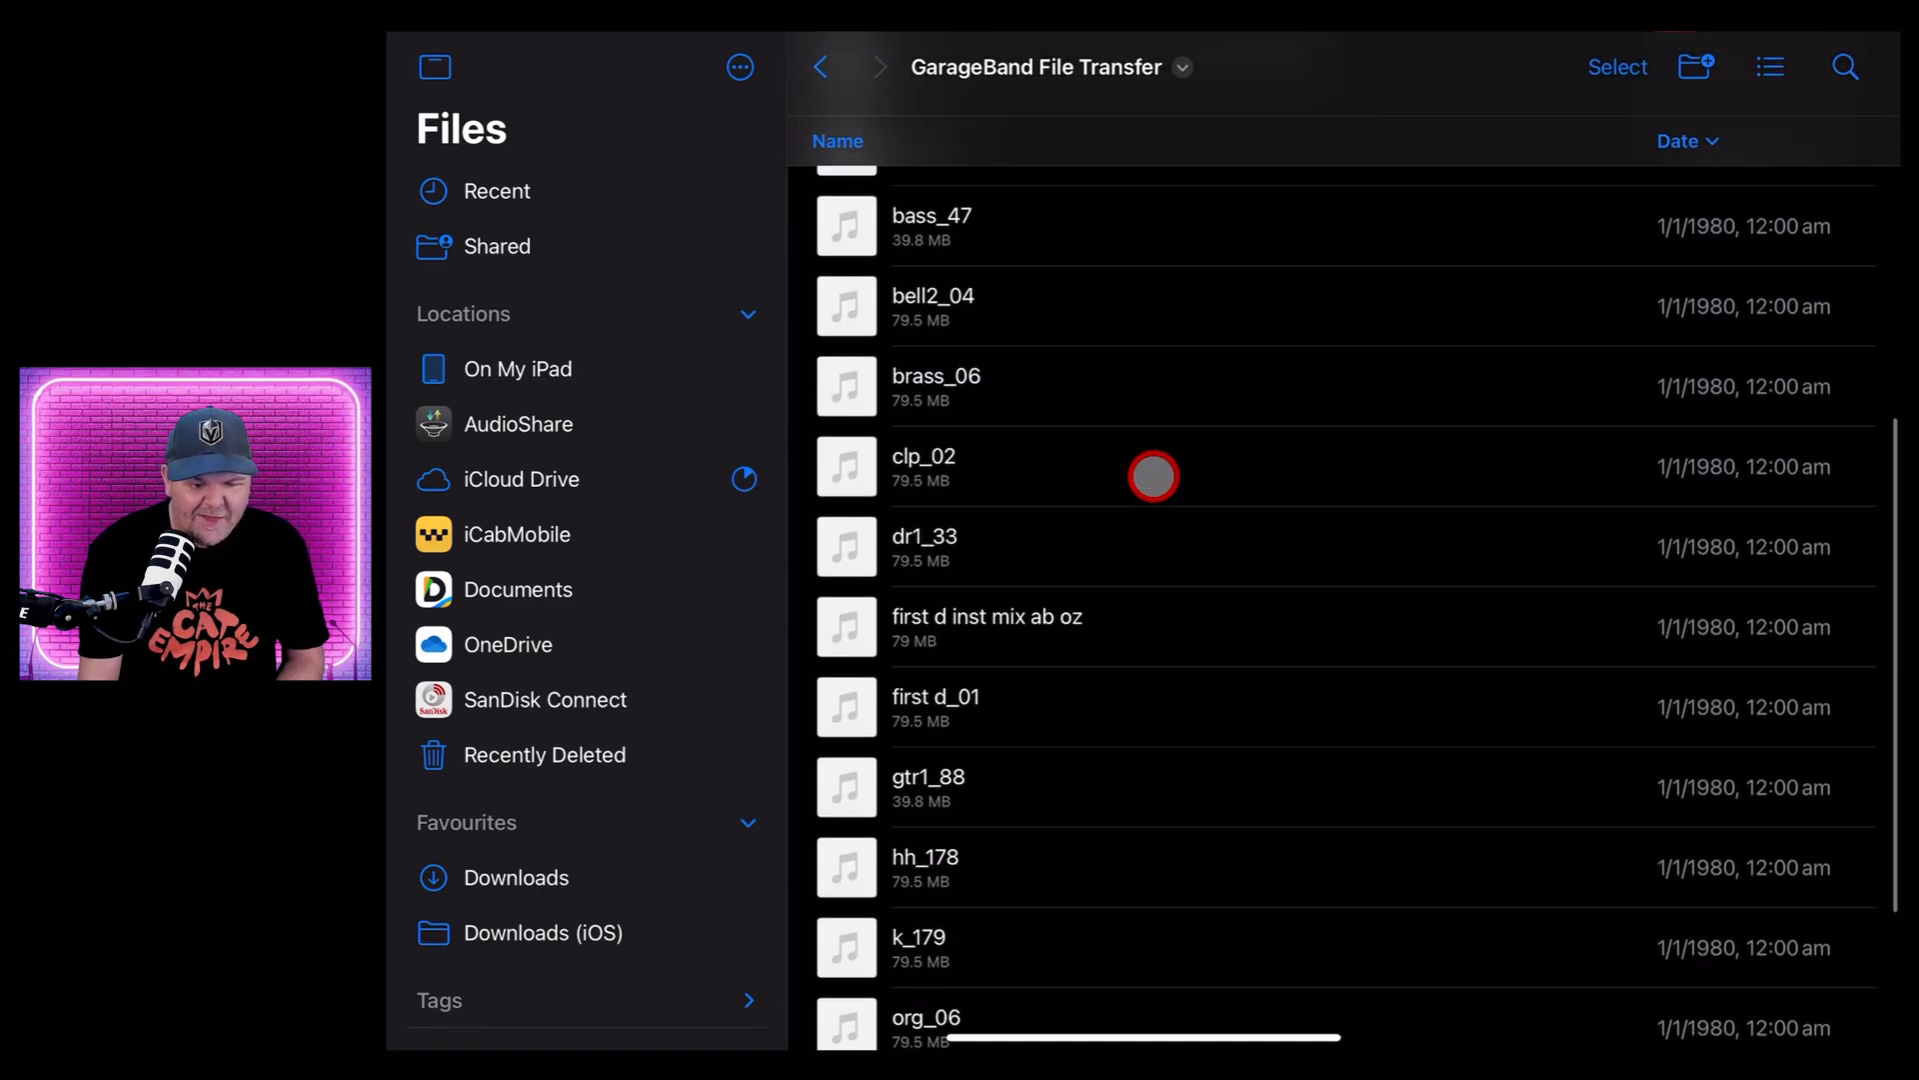
scroll(down, 3)
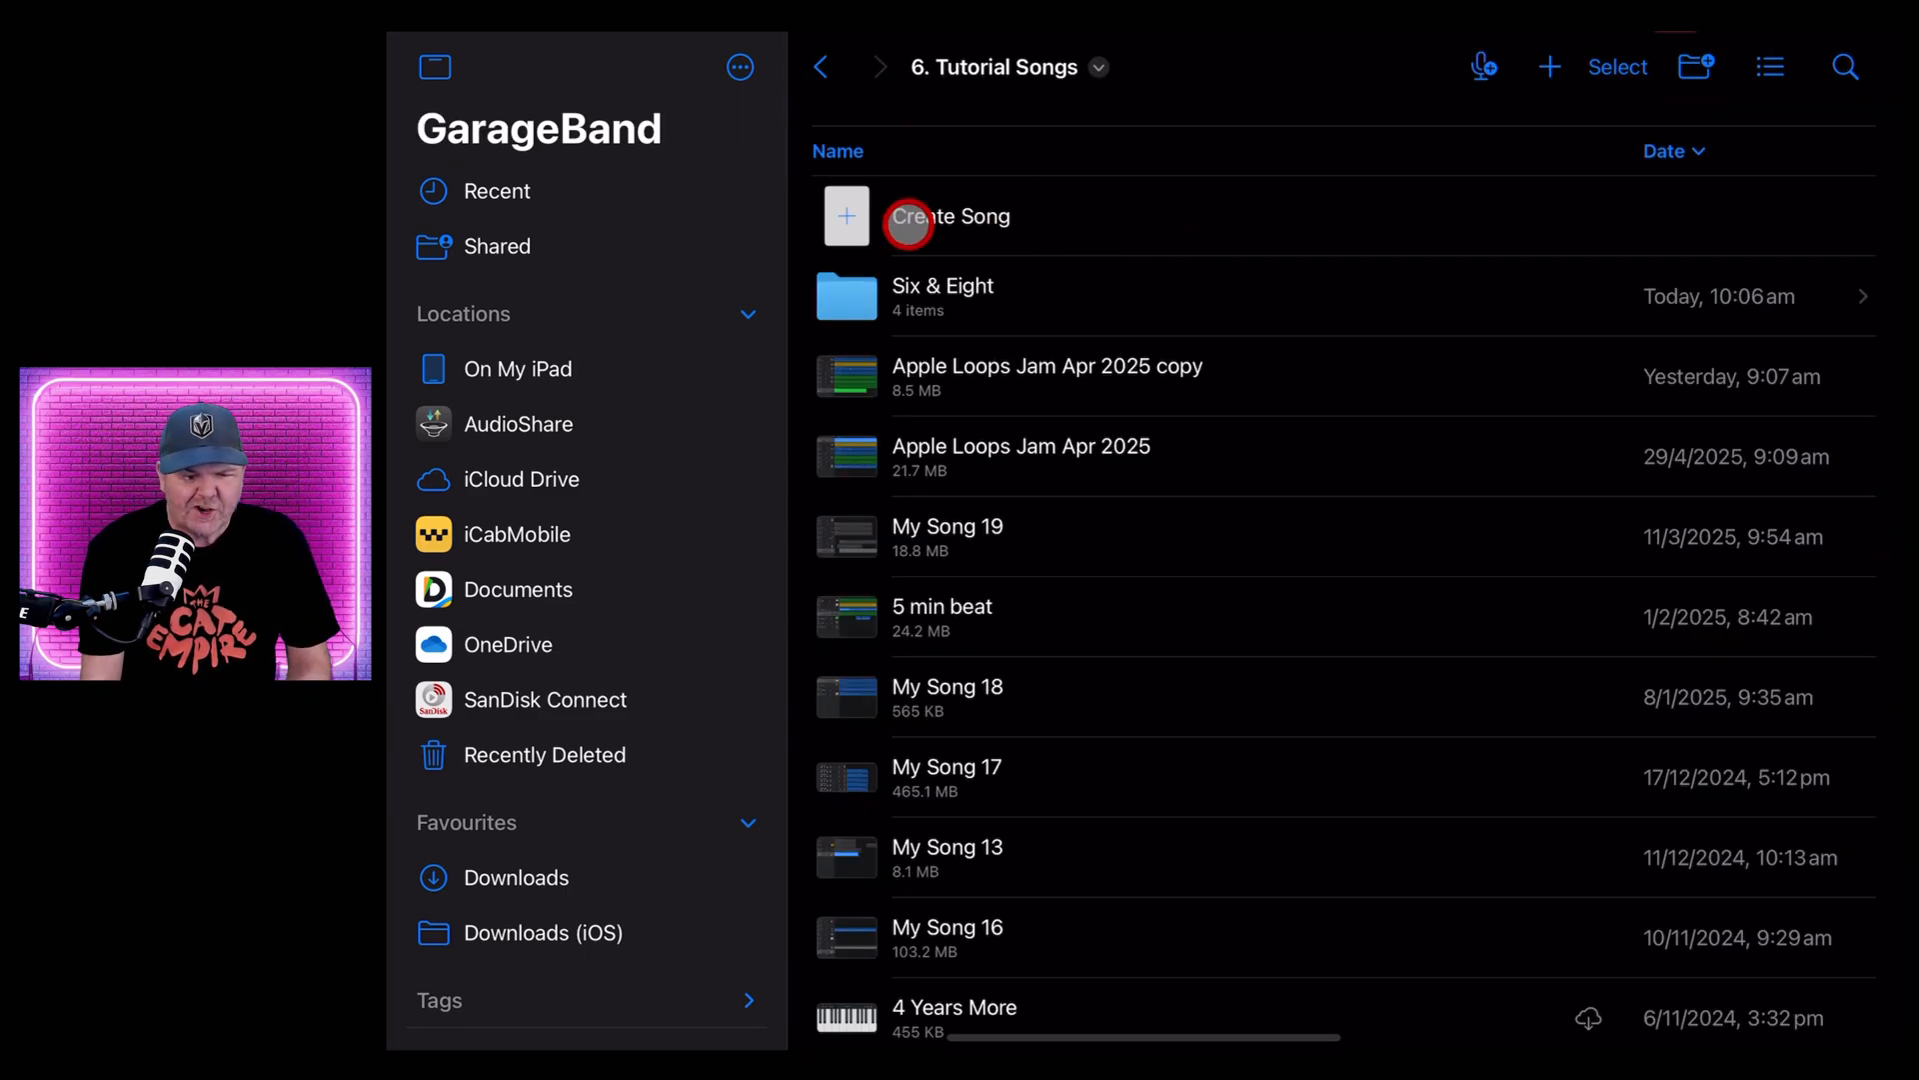
Create a new GarageBand song and show its Tracks view
click(949, 217)
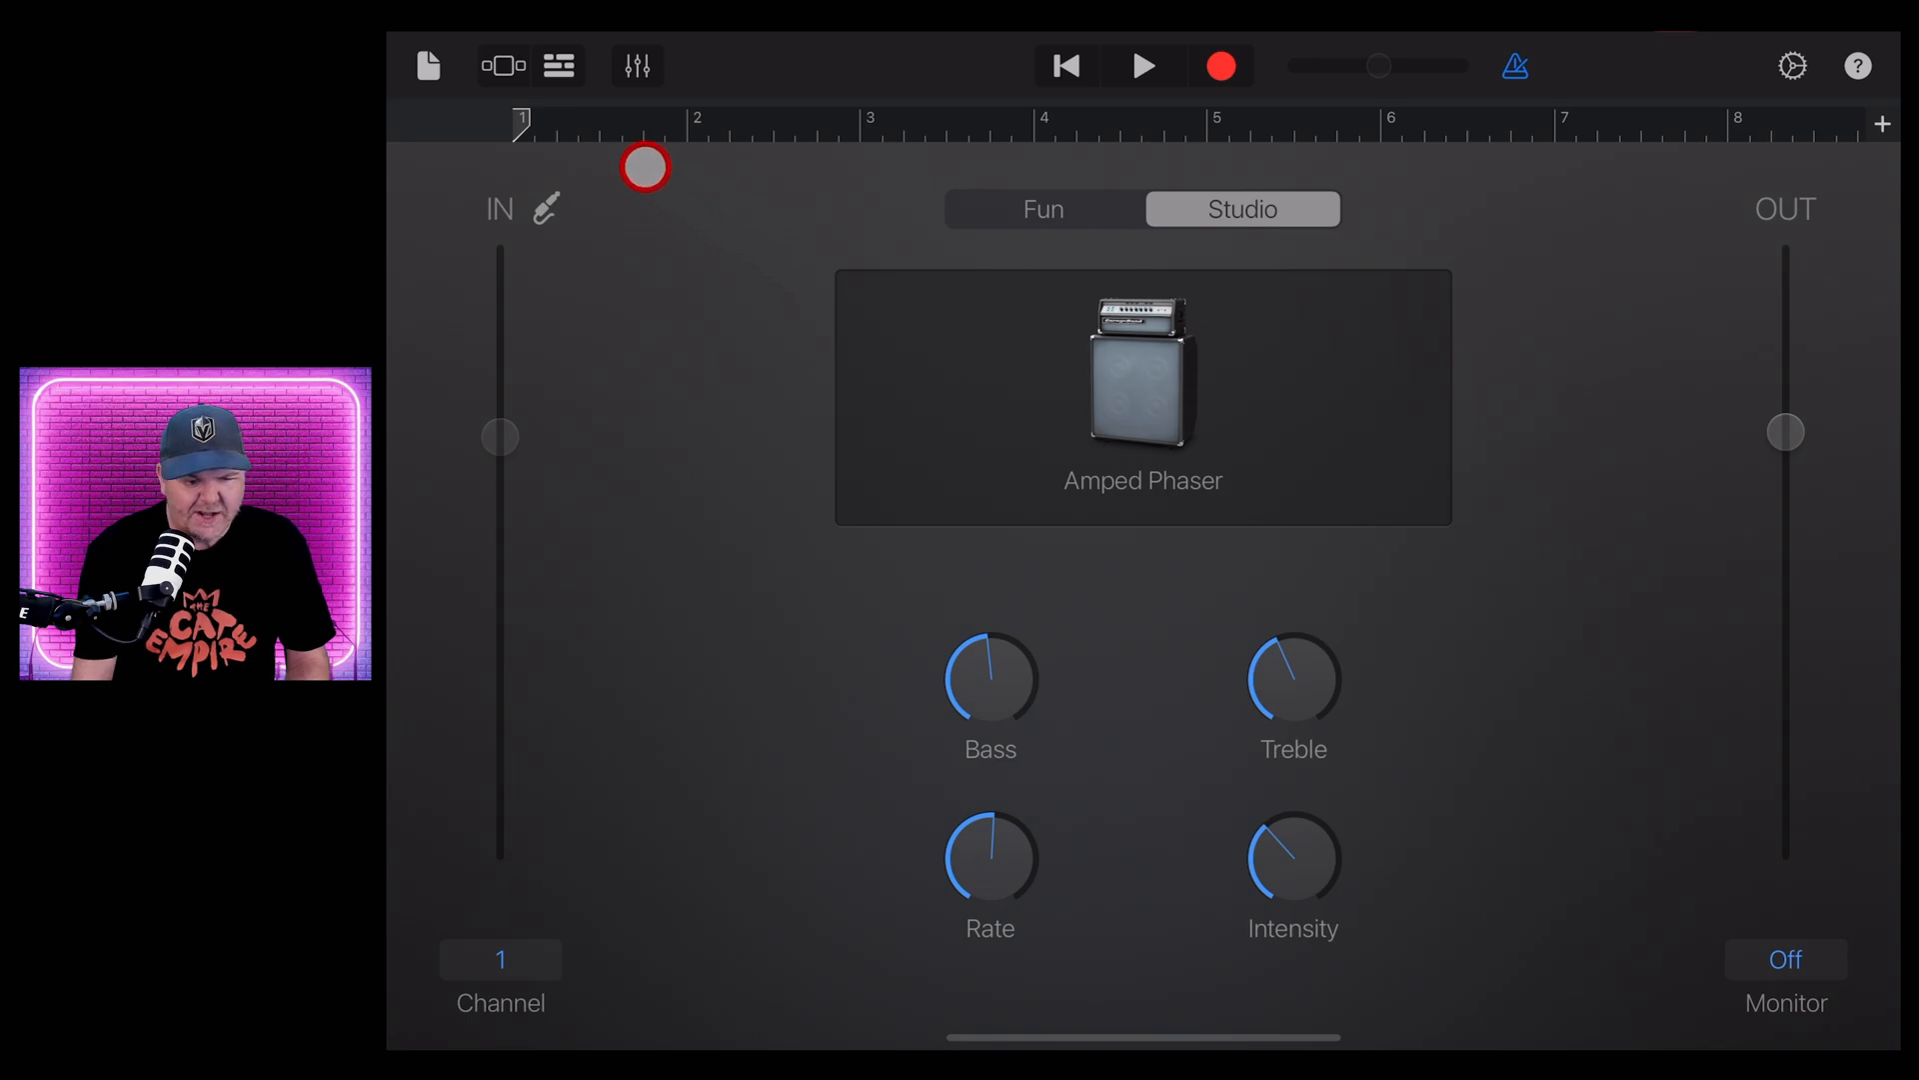
click(558, 65)
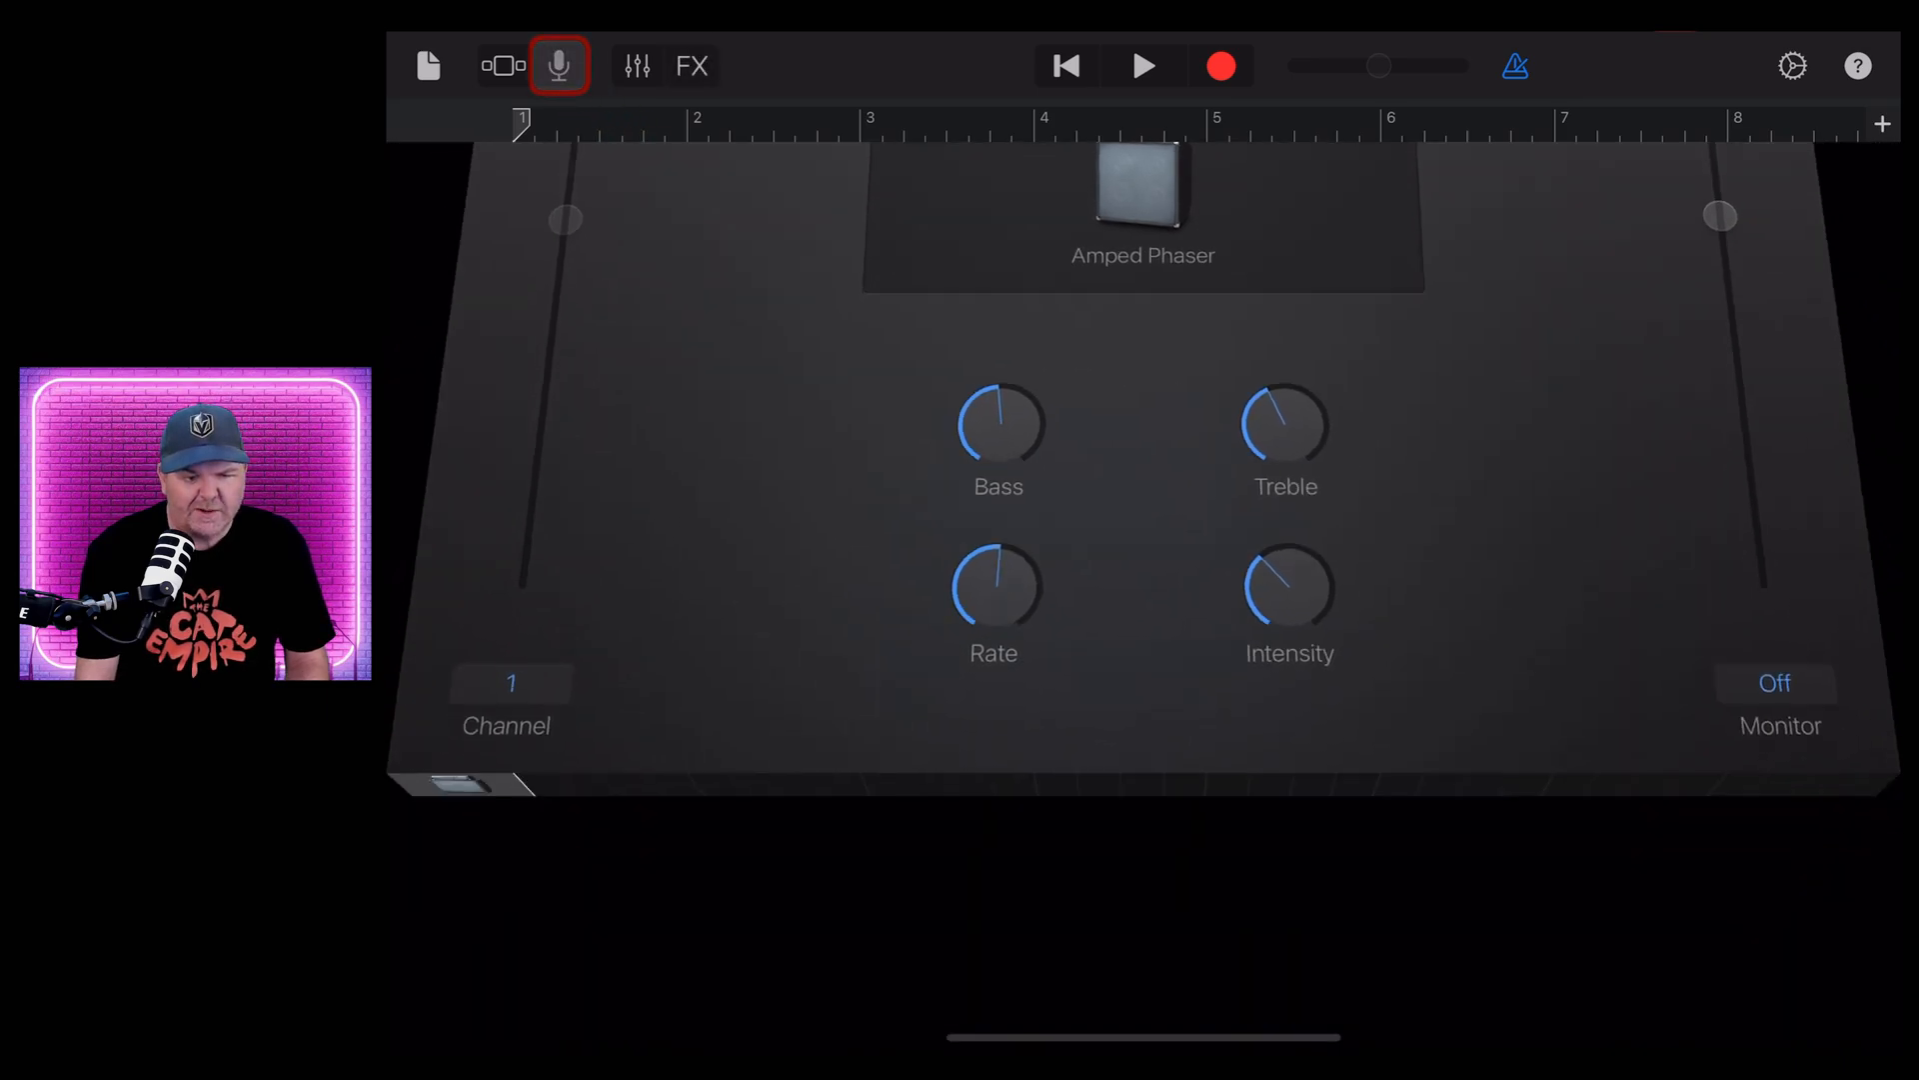
click(558, 65)
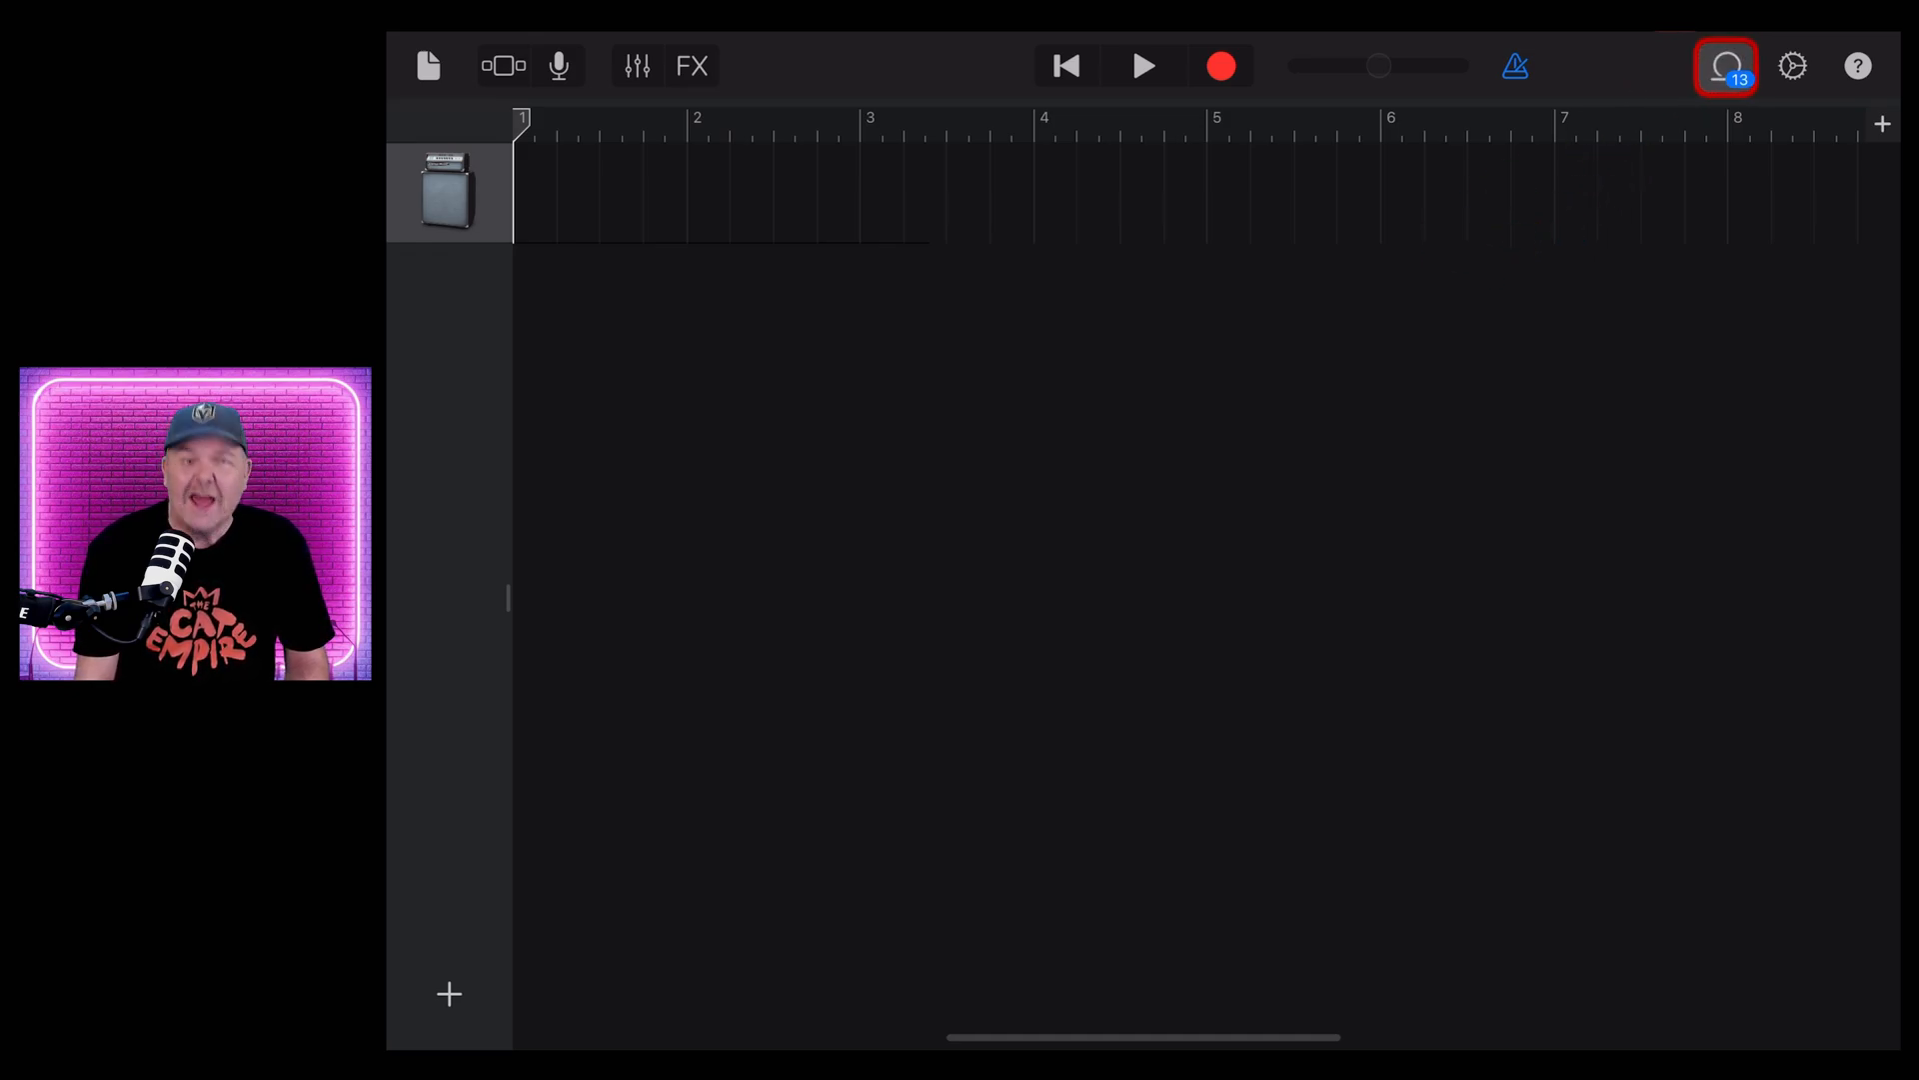
Raise the song tempo from 110 to 116 BPM in song settings
click(1724, 66)
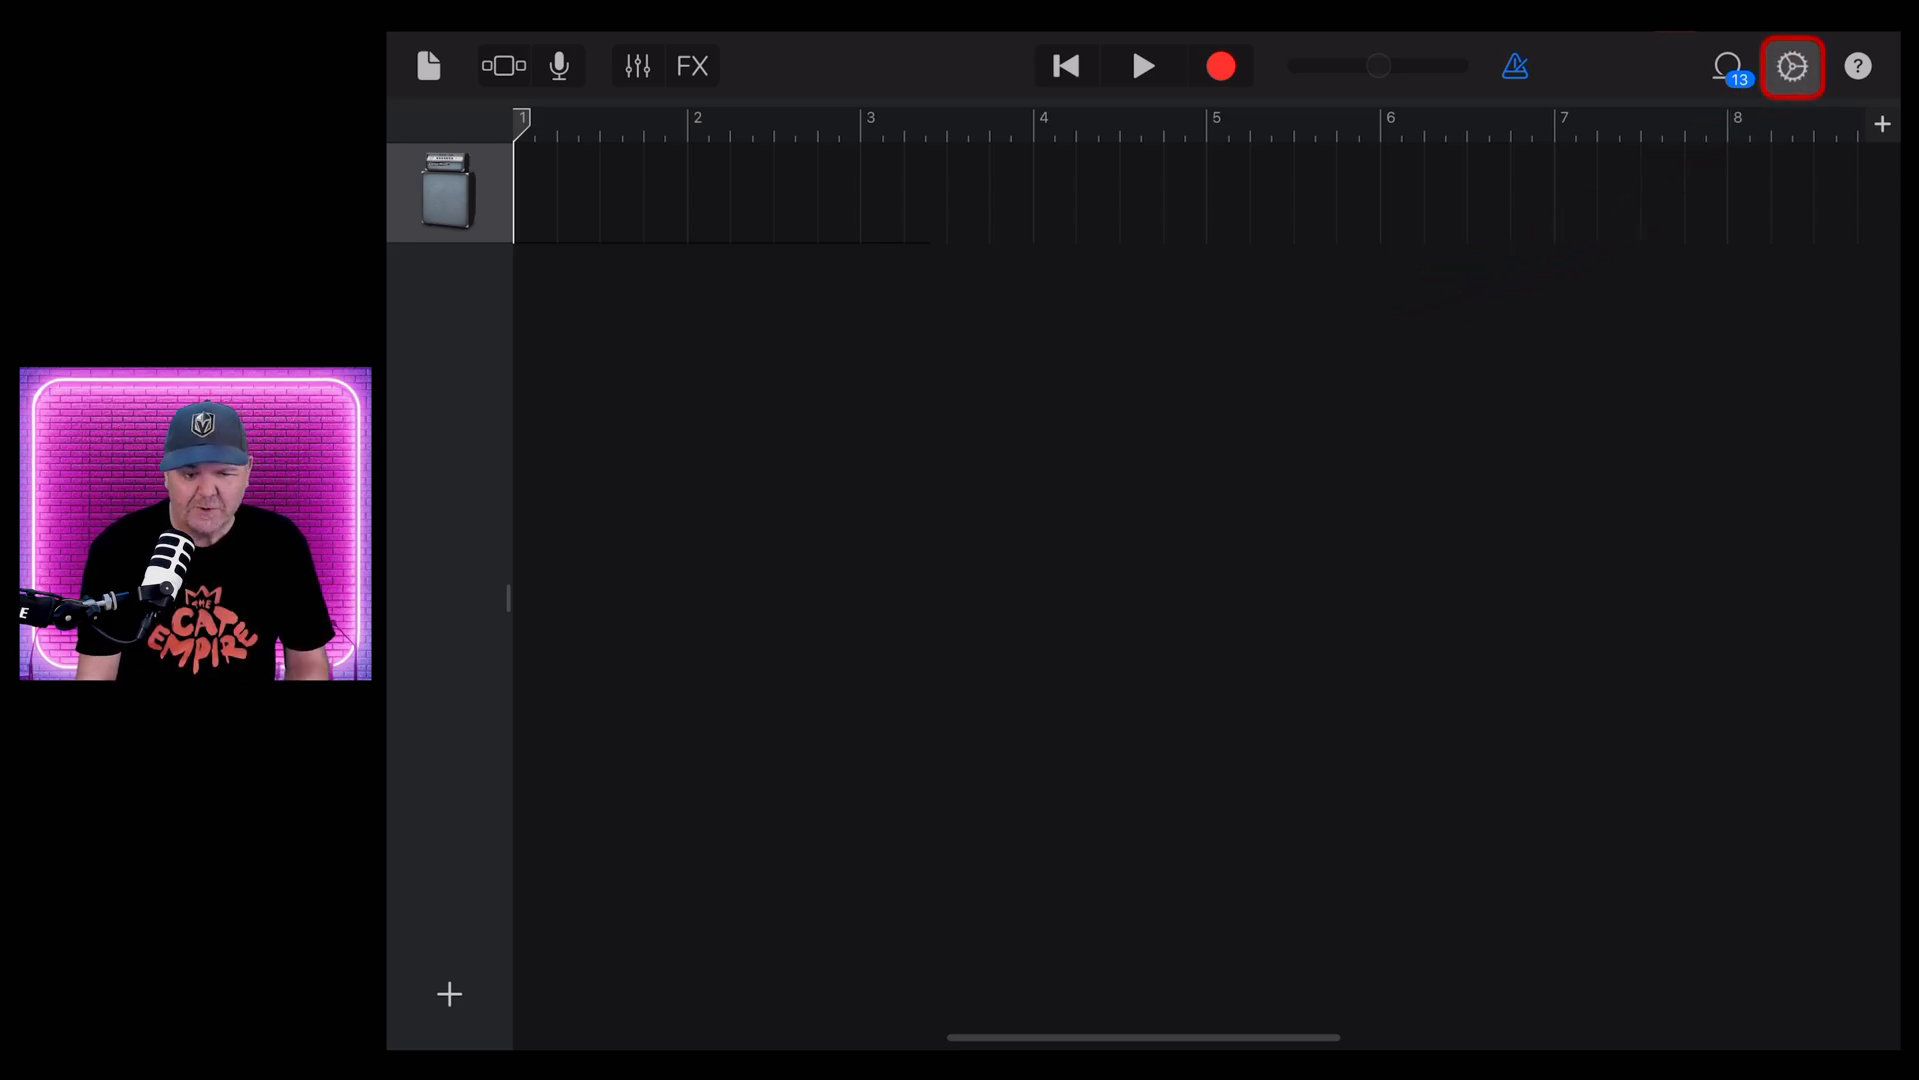
click(1790, 66)
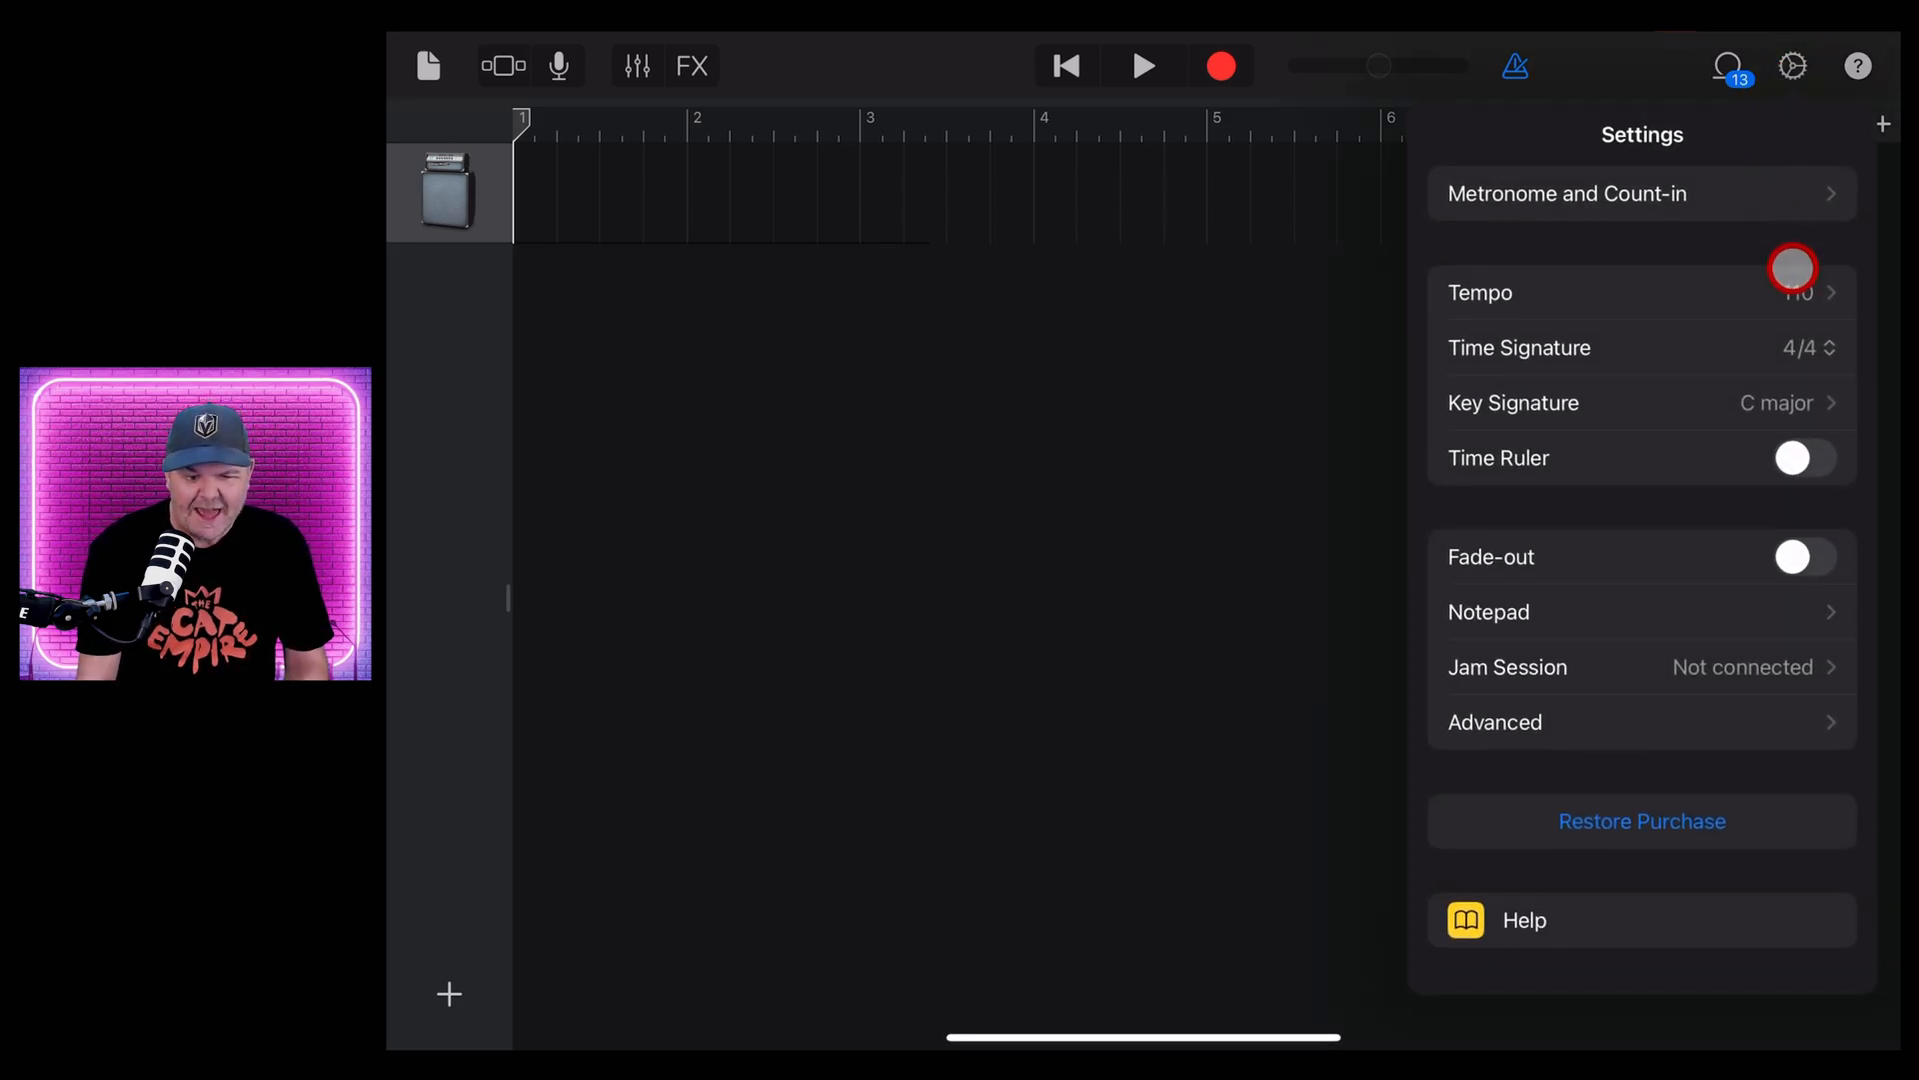
click(1478, 292)
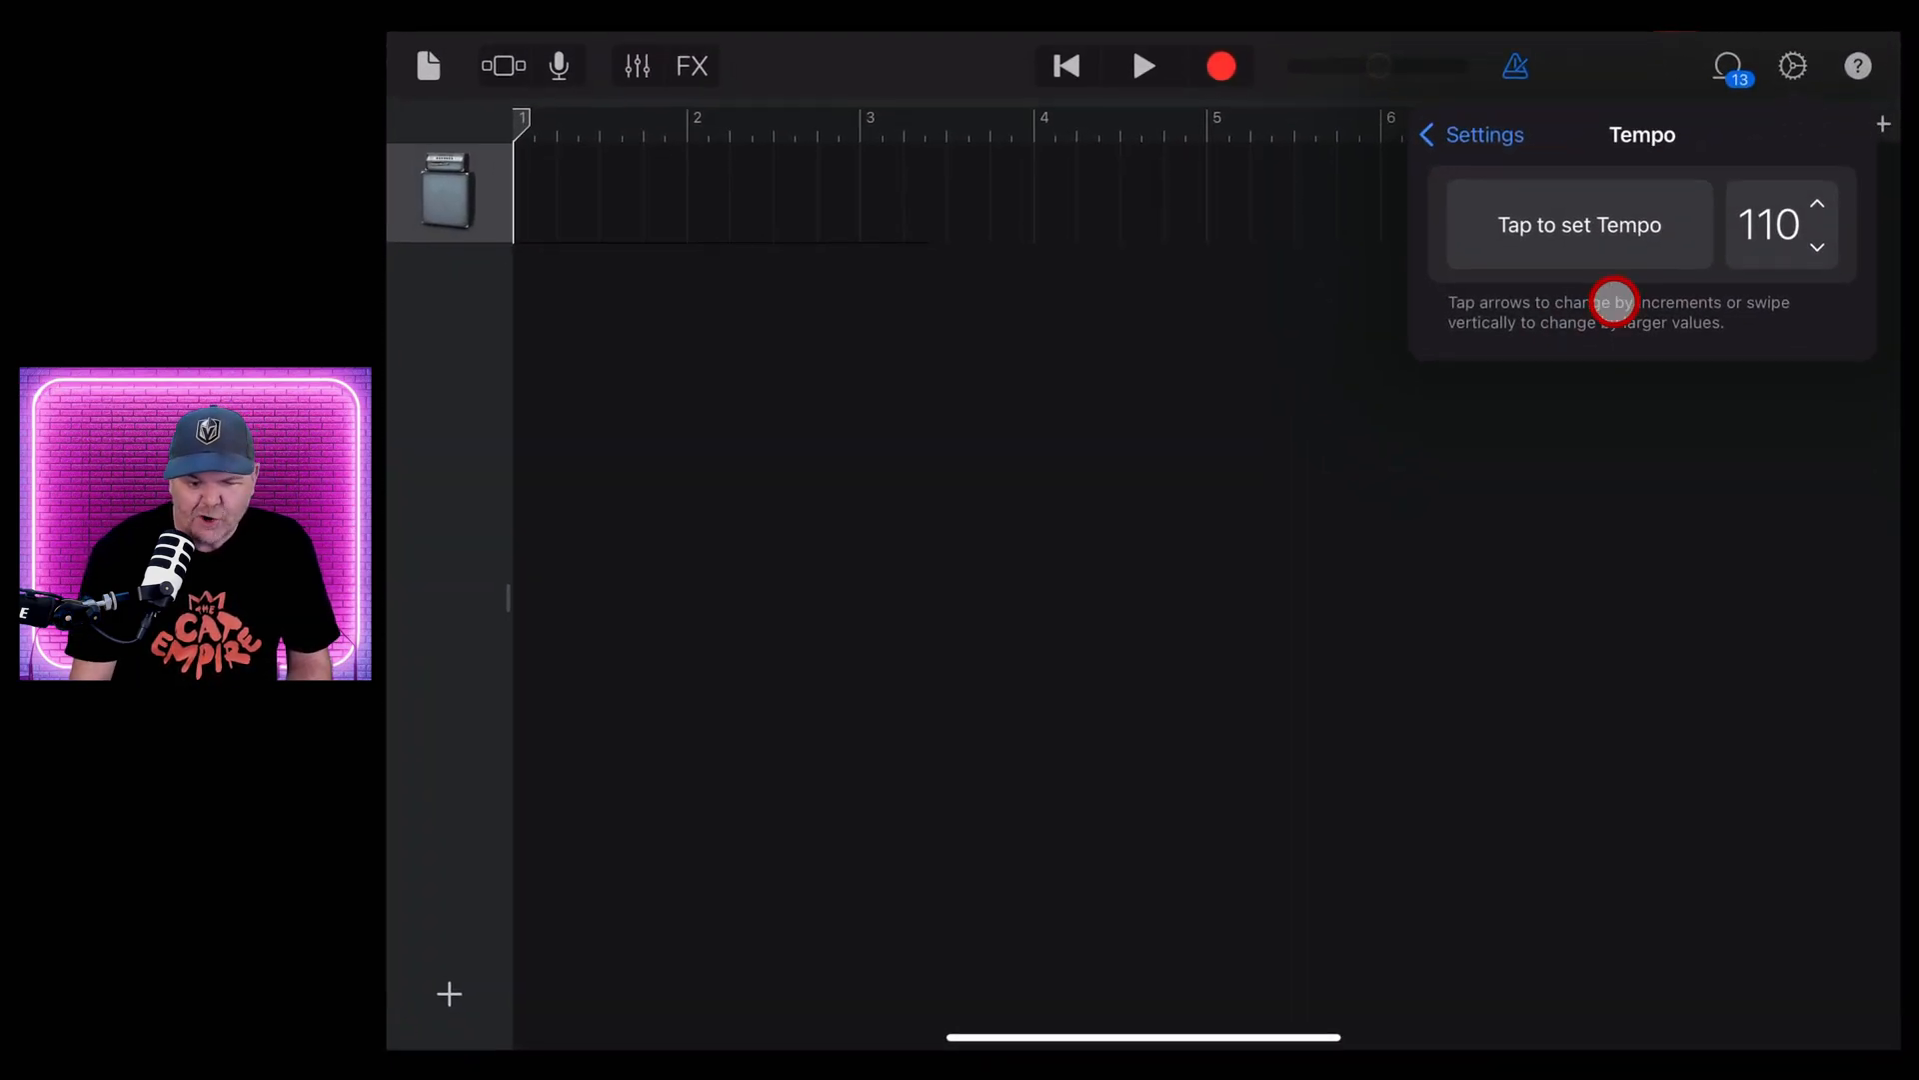
click(1818, 203)
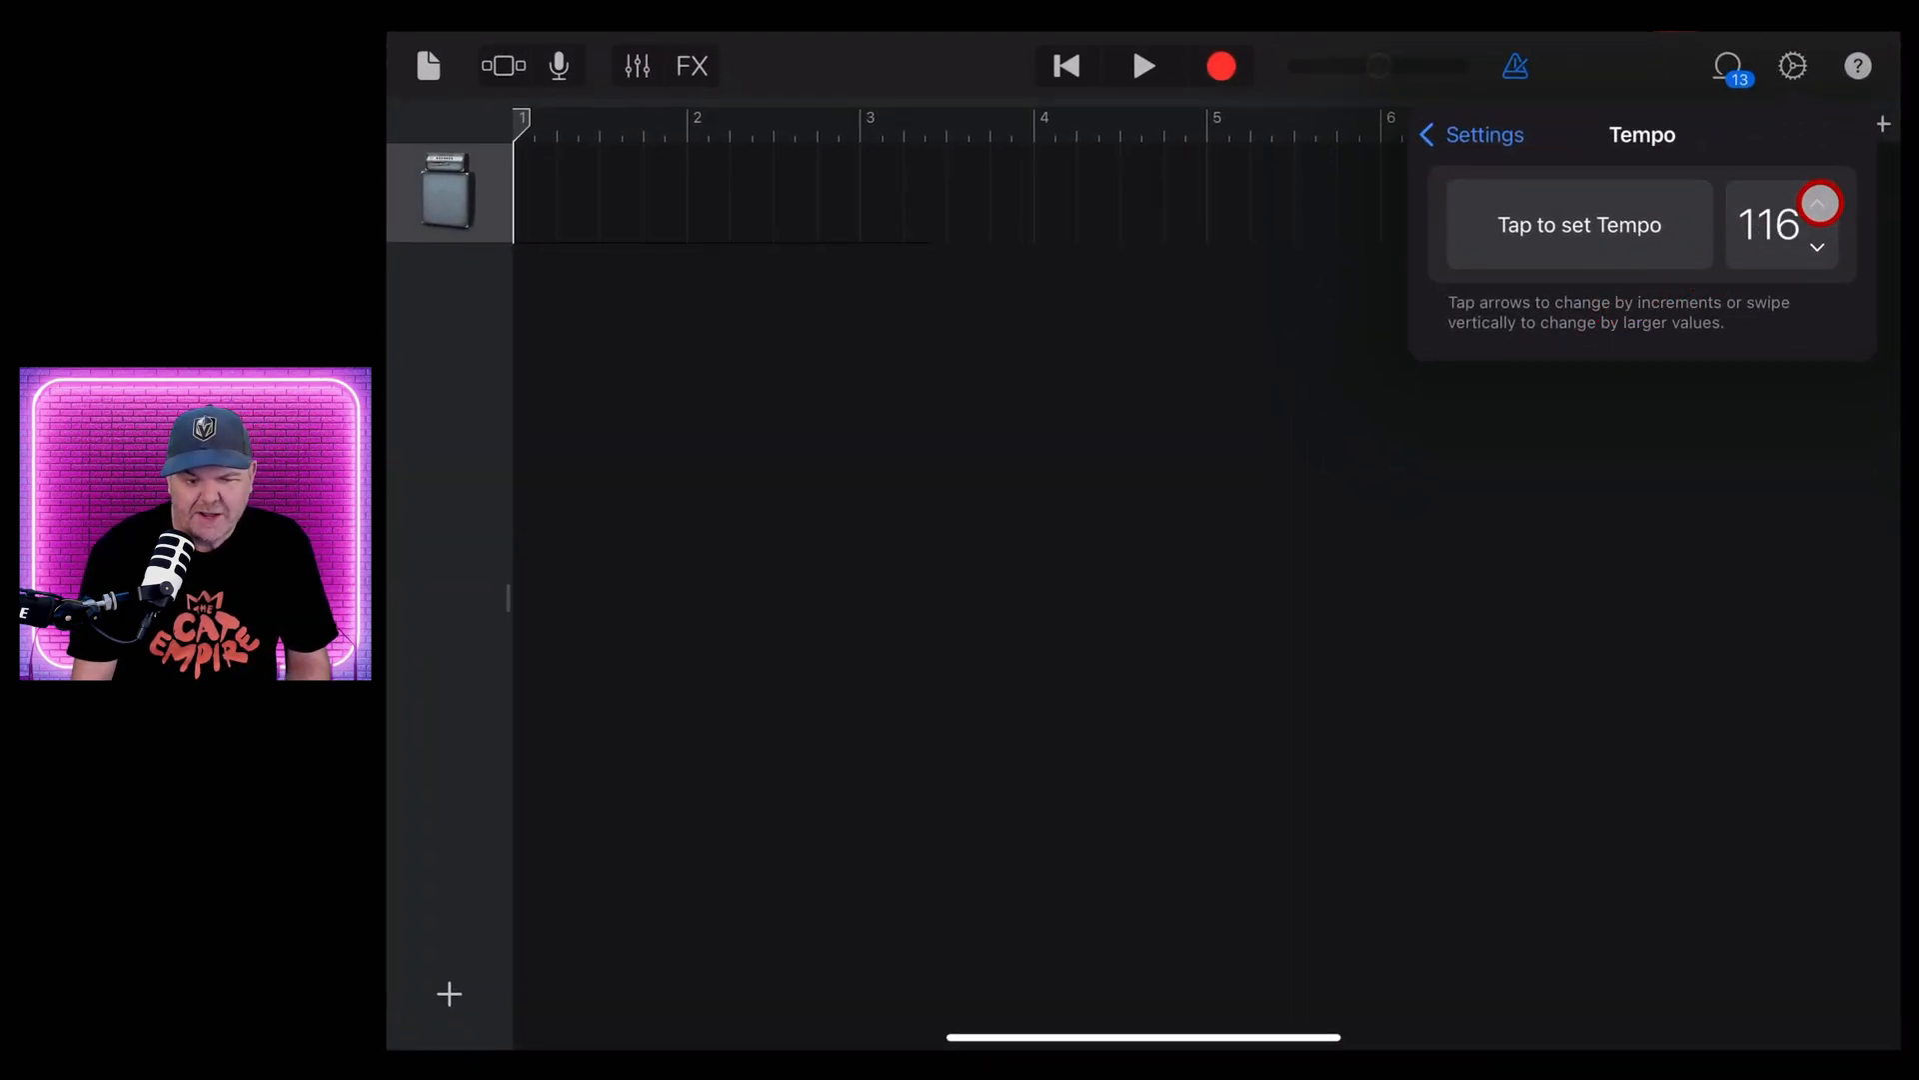
click(1817, 203)
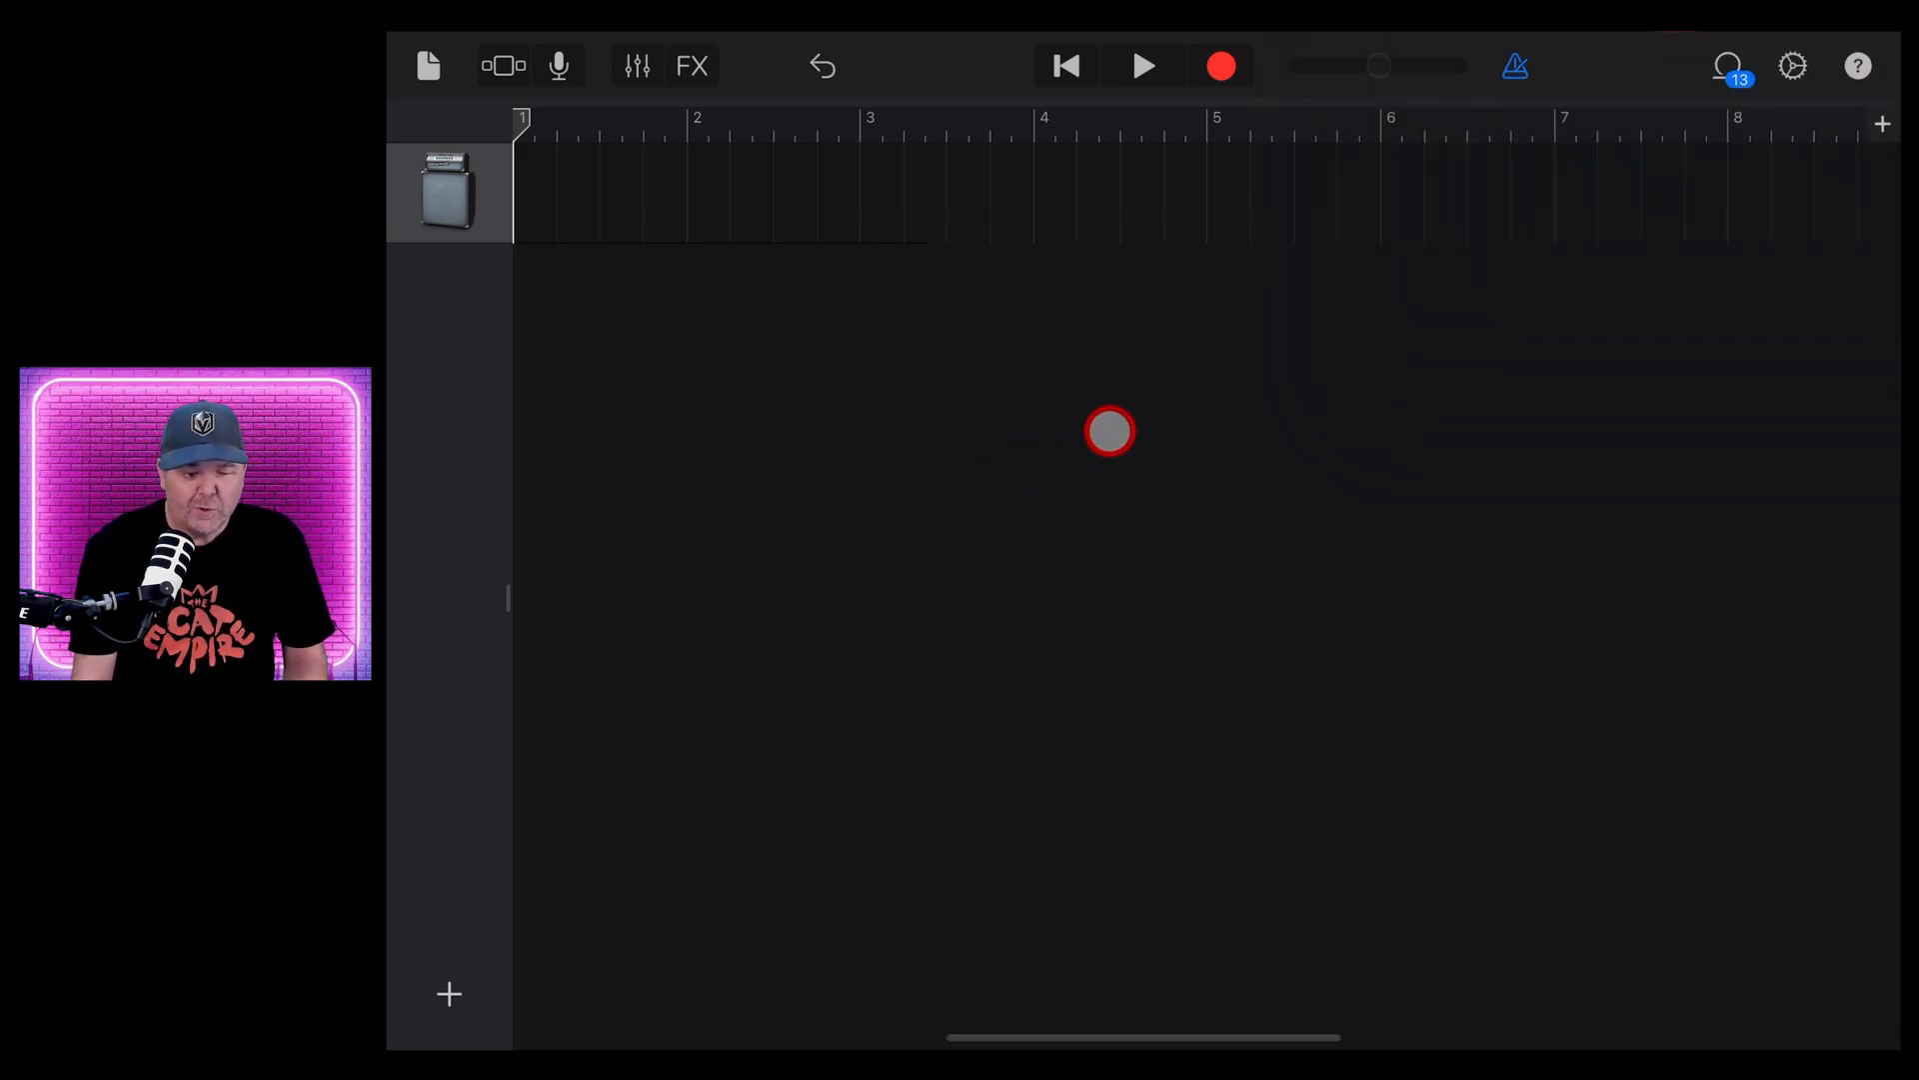
click(1727, 65)
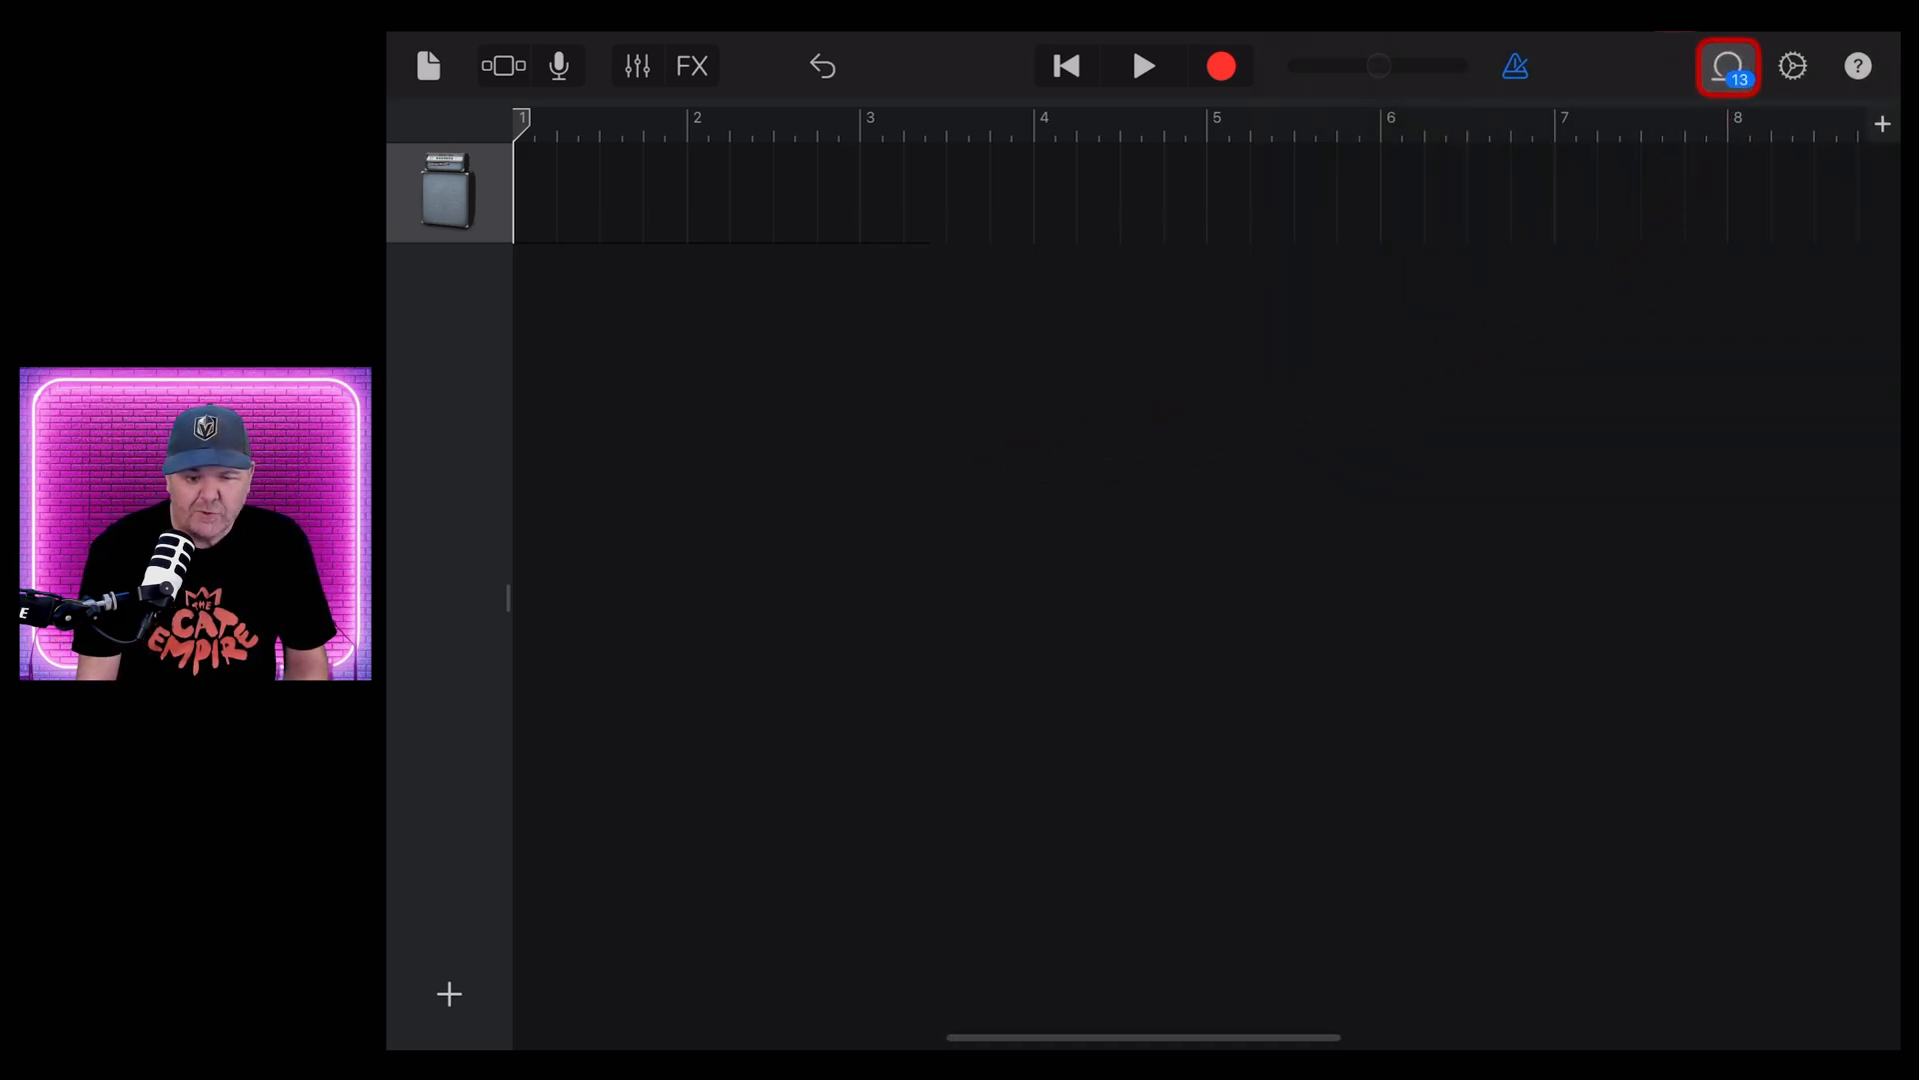
Open the loop browser's Files list and bring acid_01 into the song
click(1728, 65)
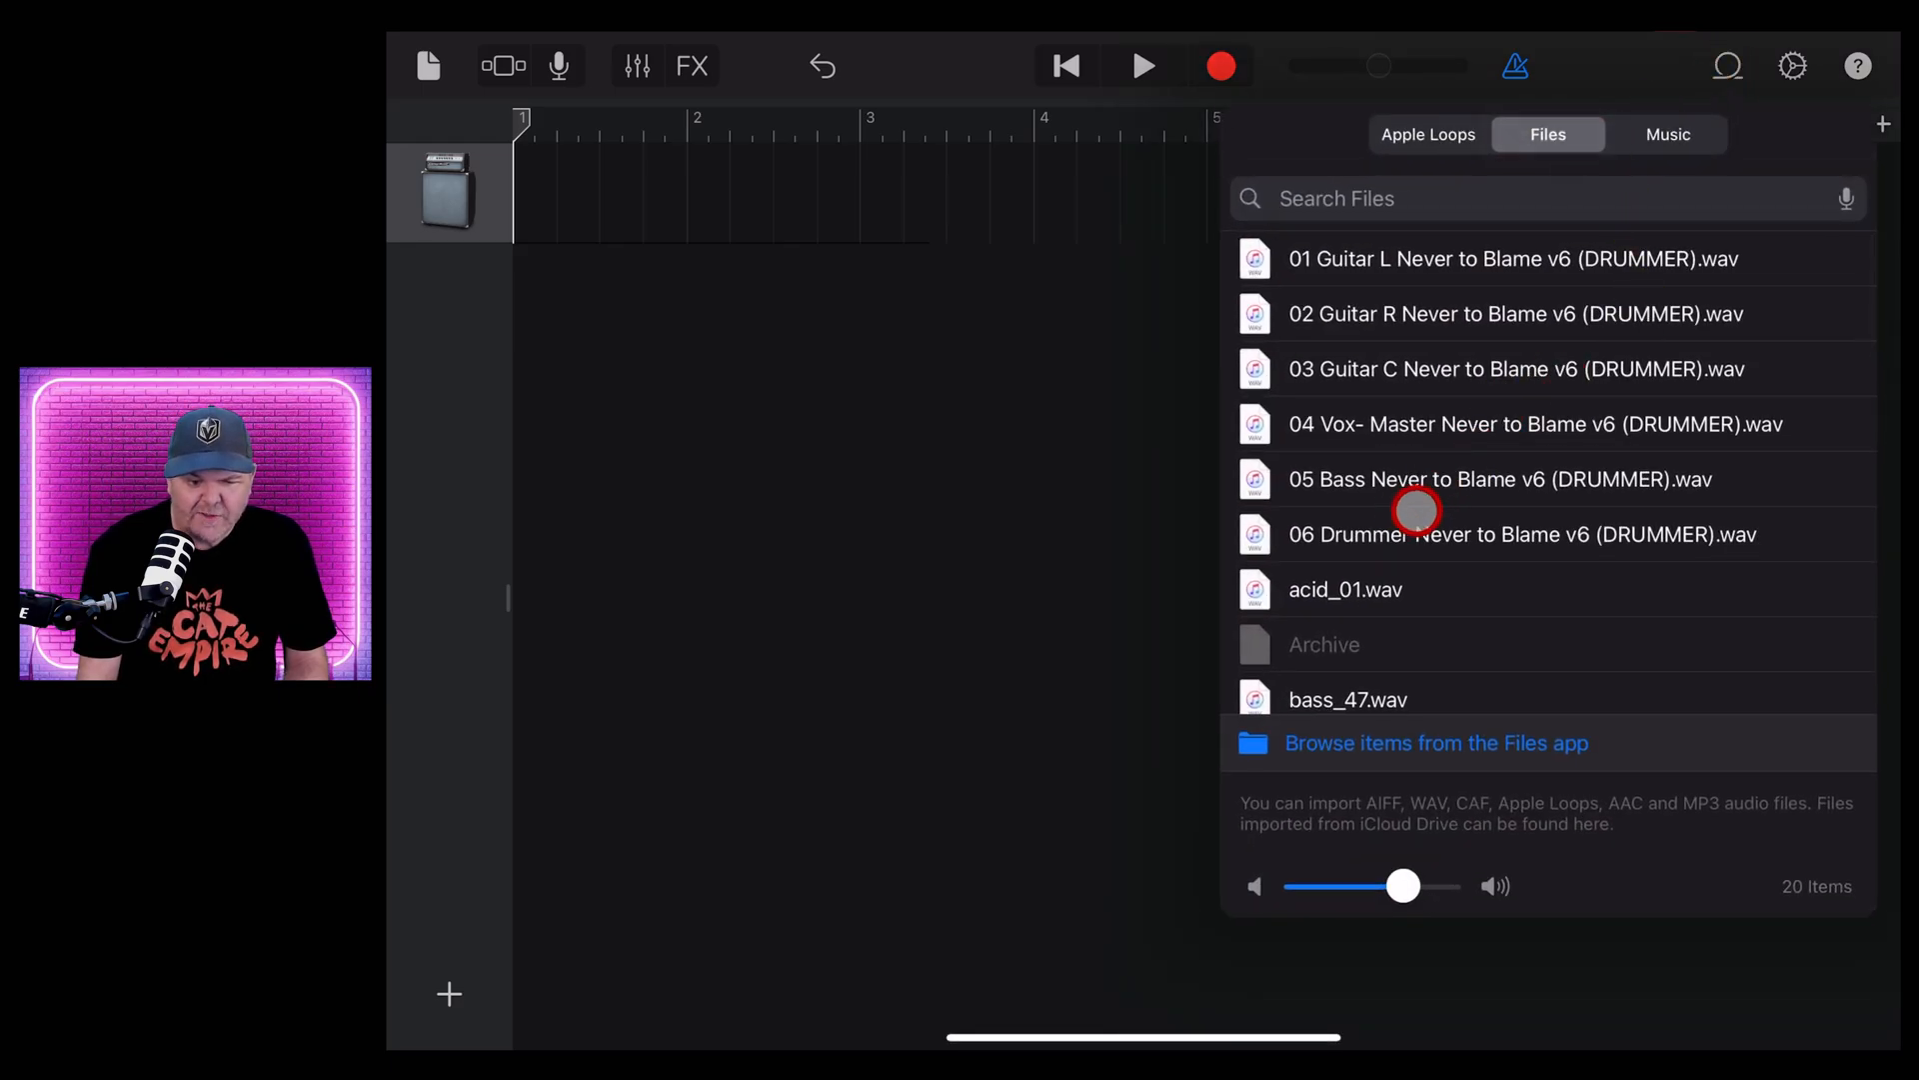
scroll(down, 3)
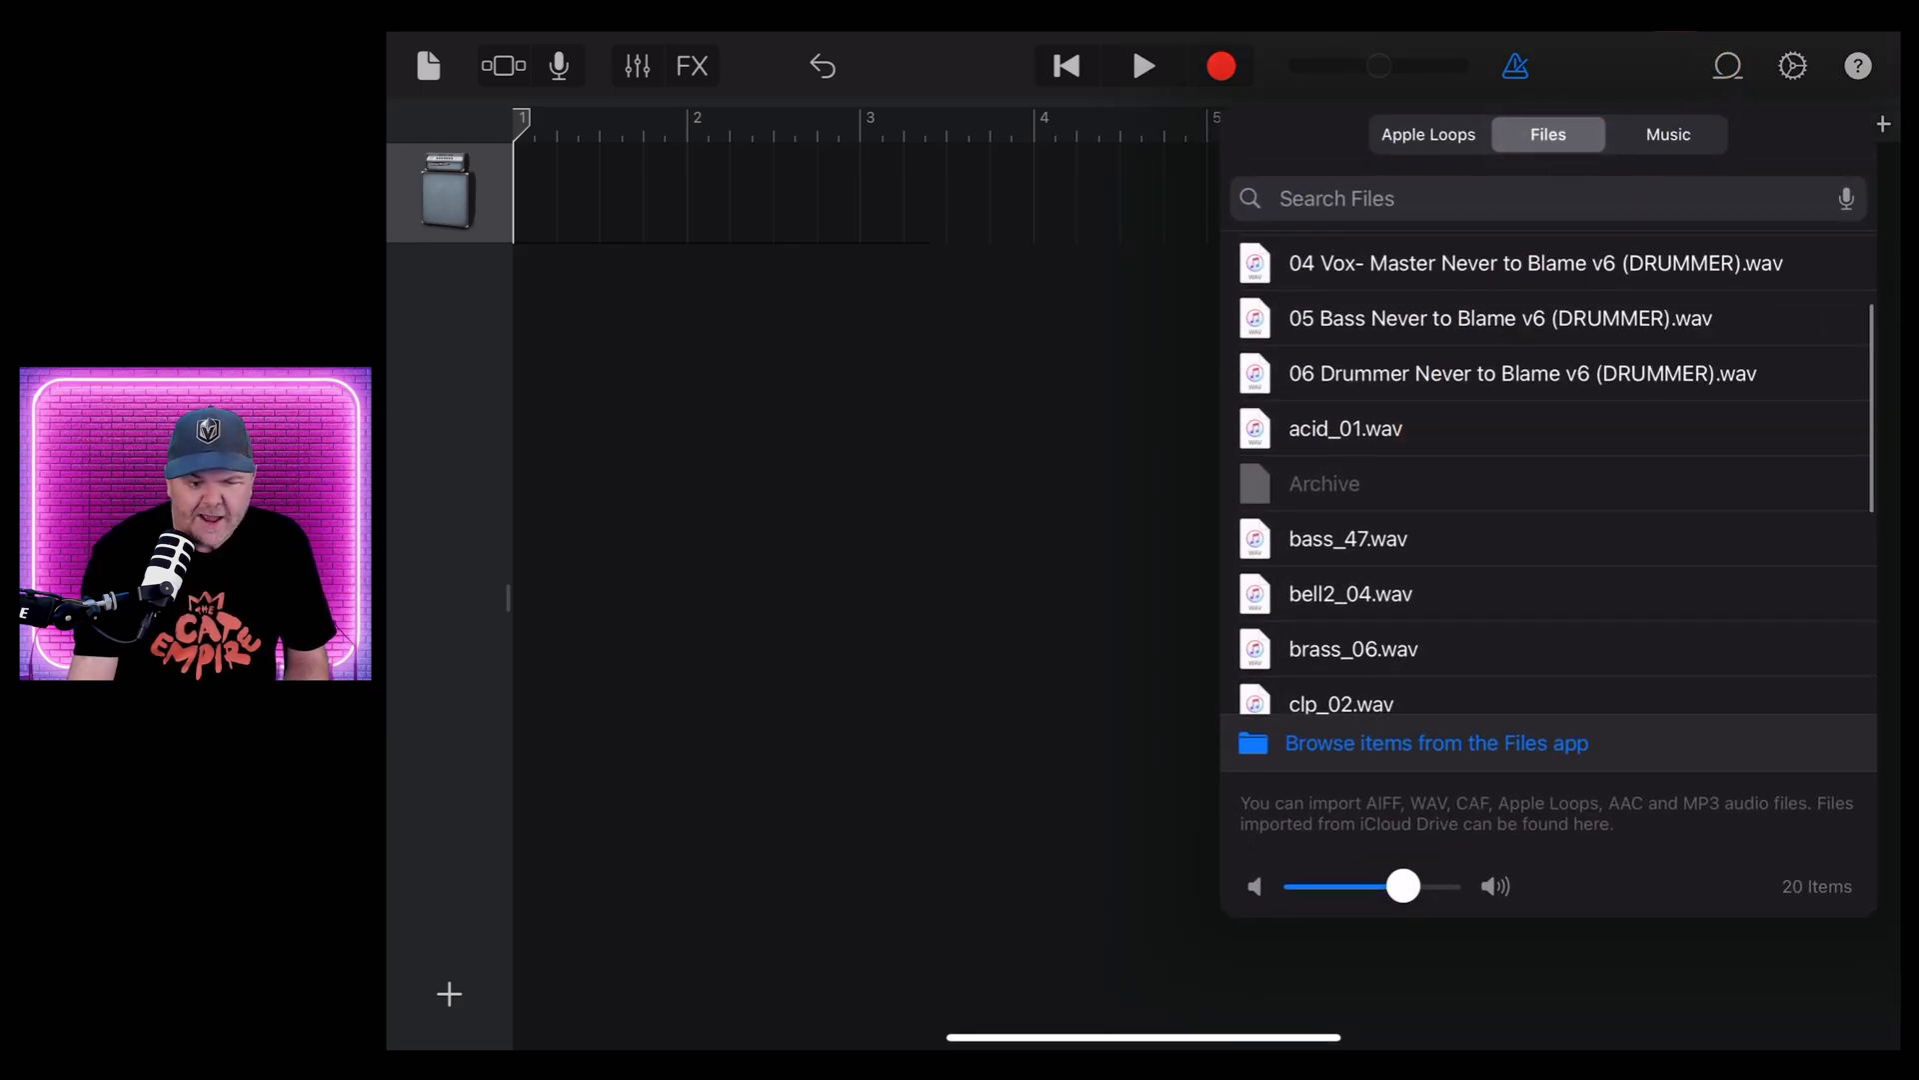
scroll(down, 3)
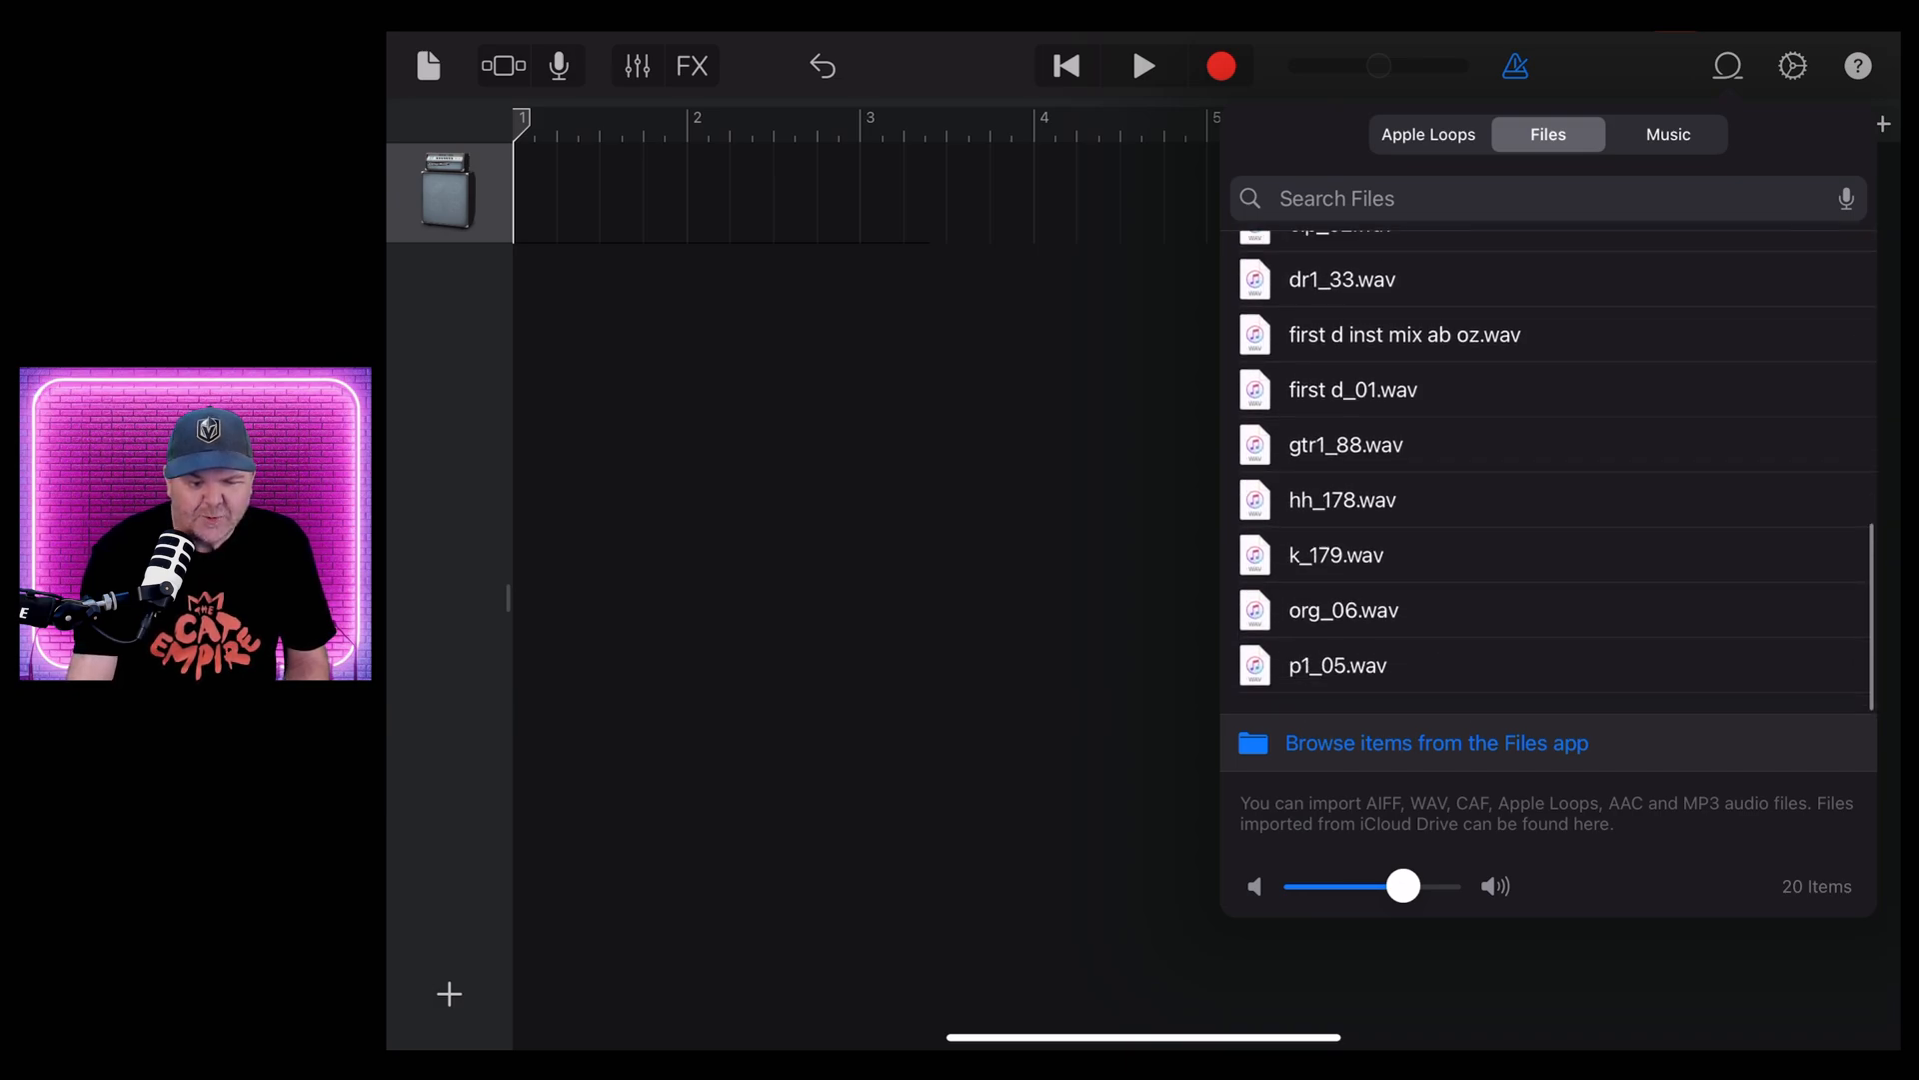
scroll(up, 3)
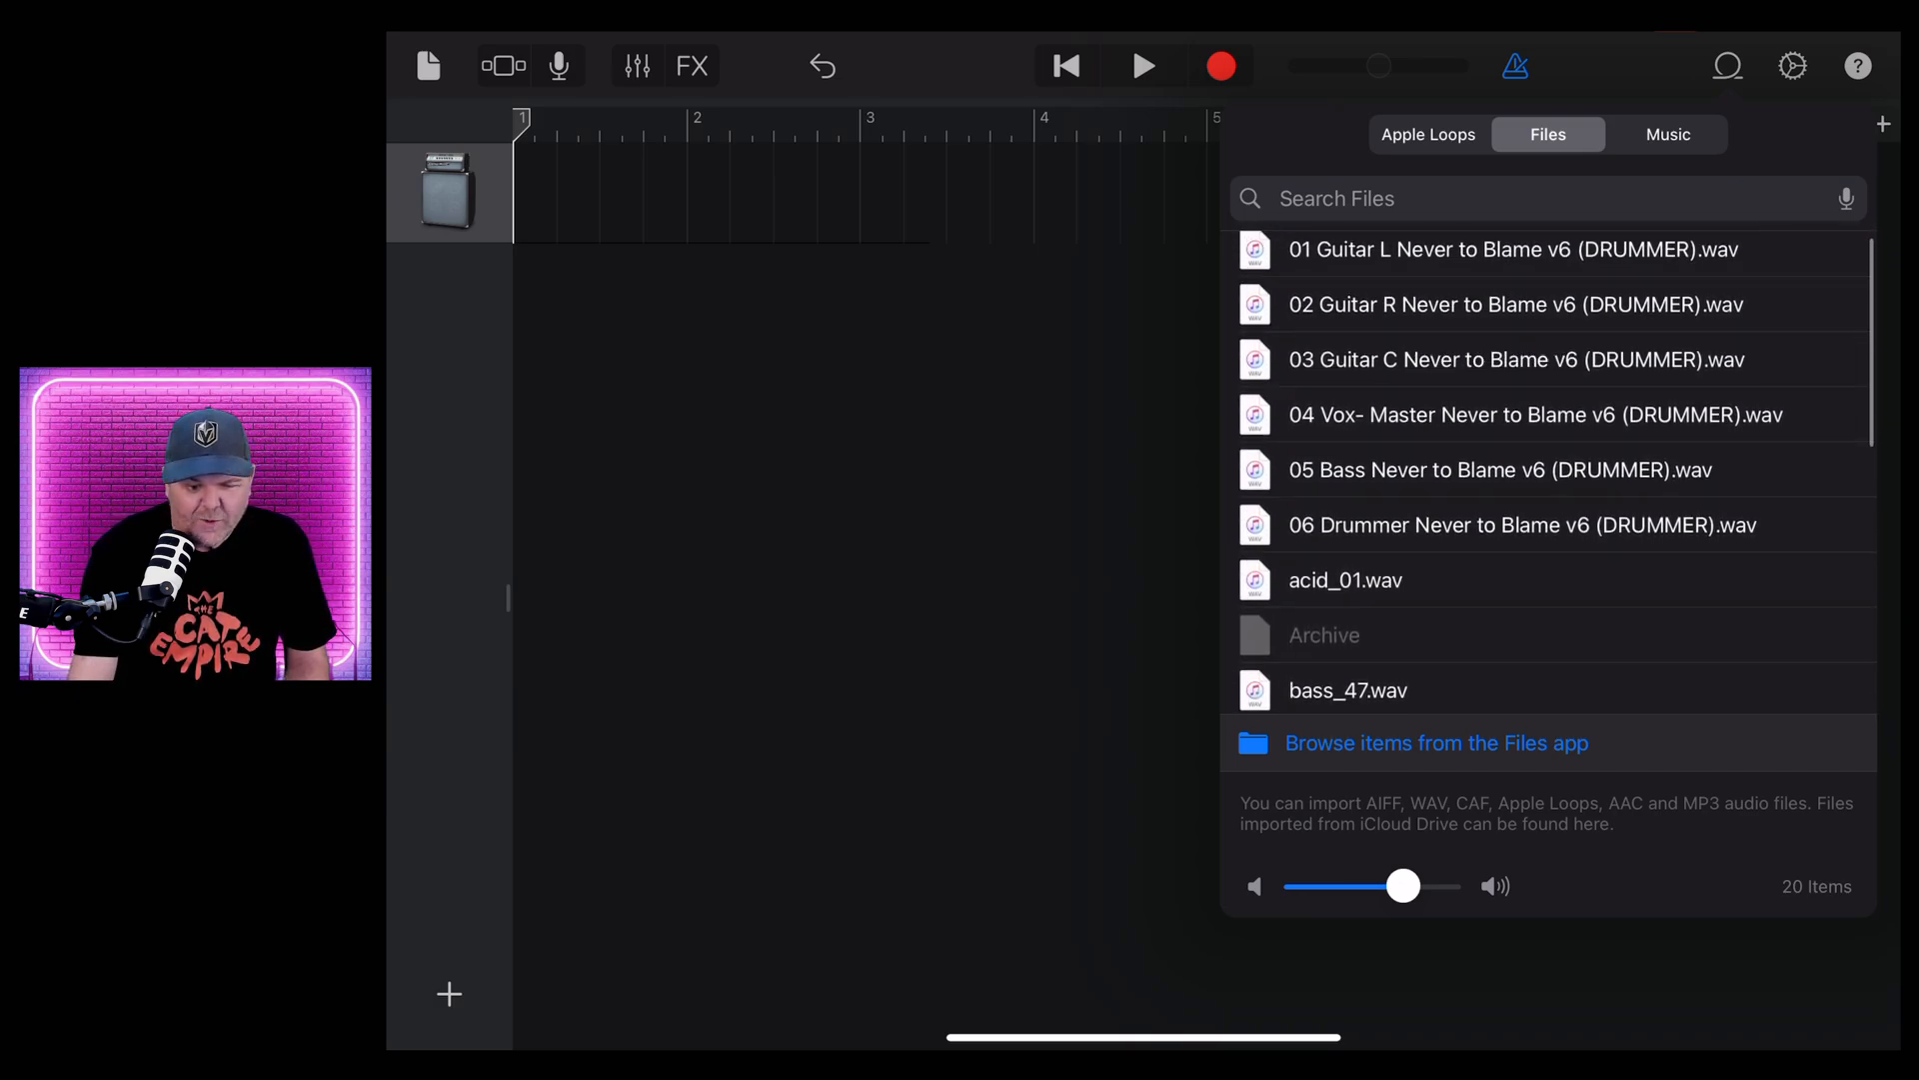
click(1366, 633)
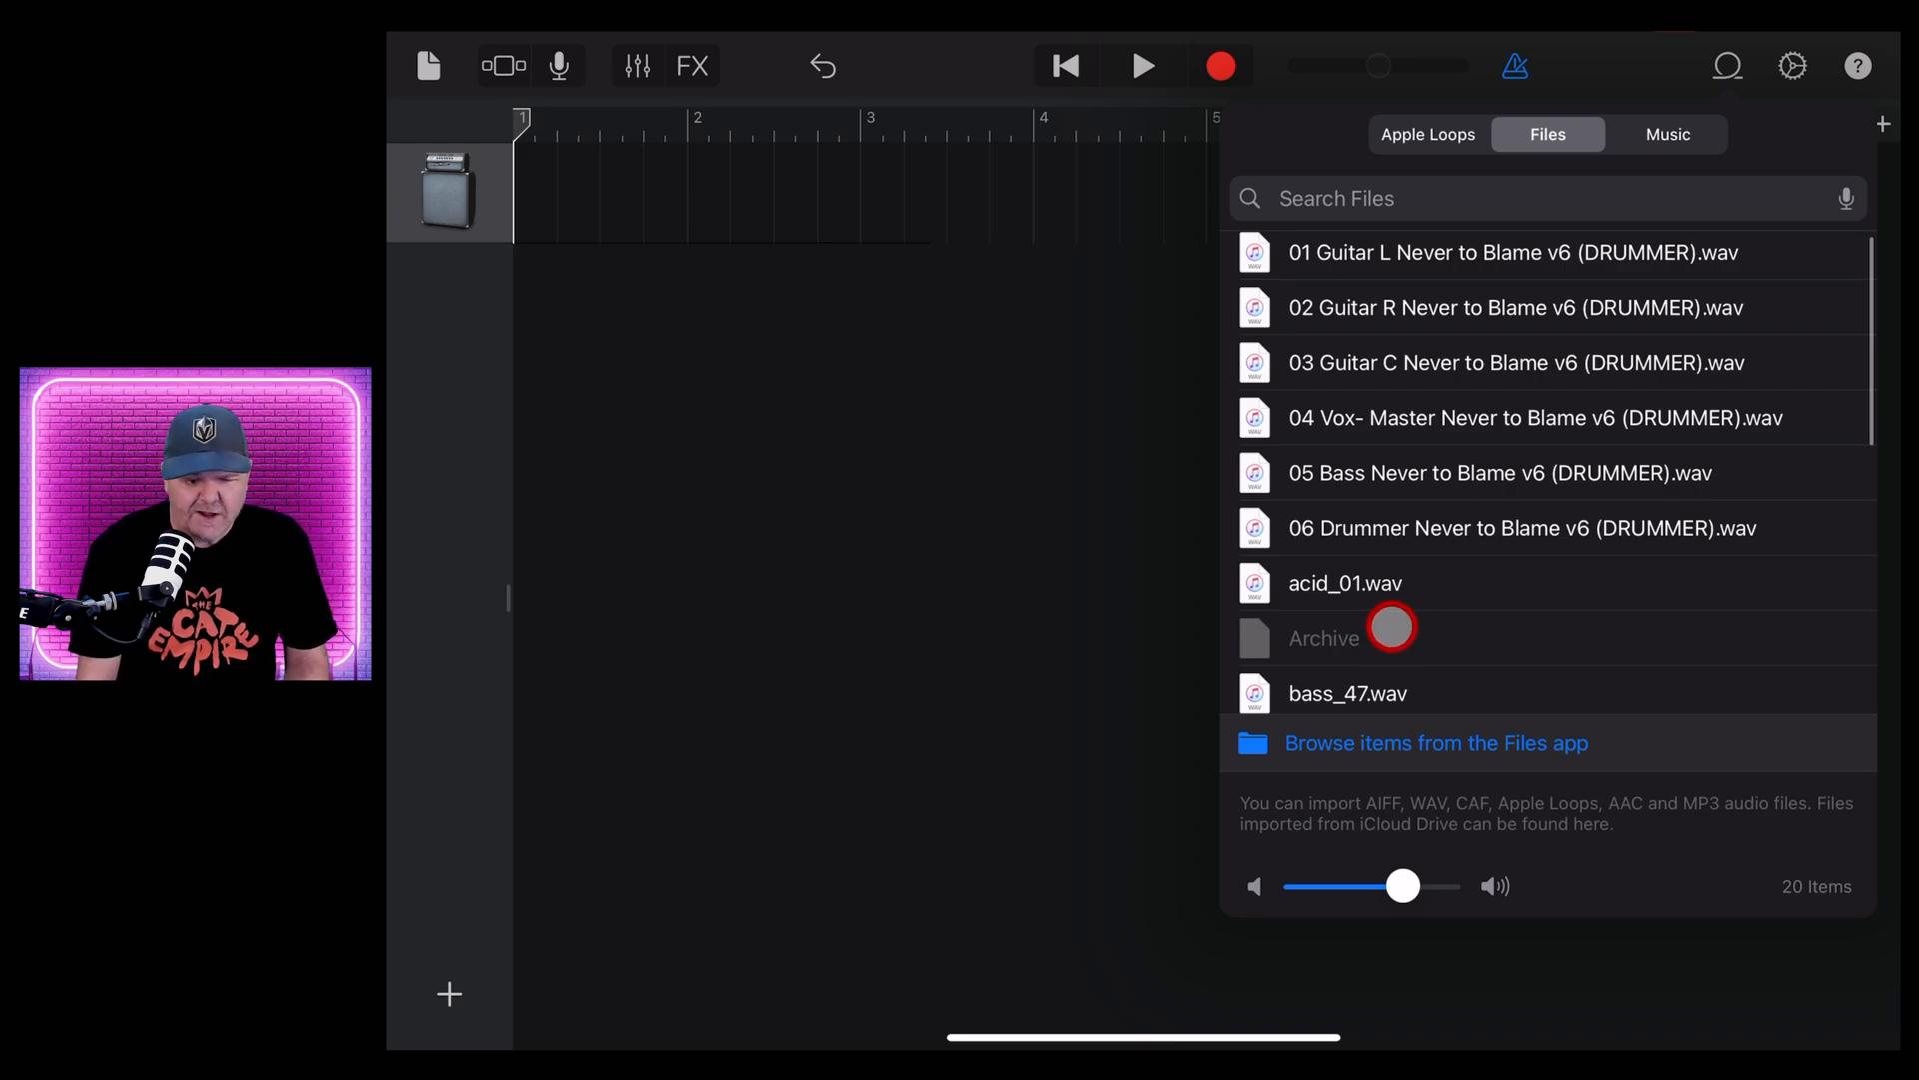
mouse_move(1320, 612)
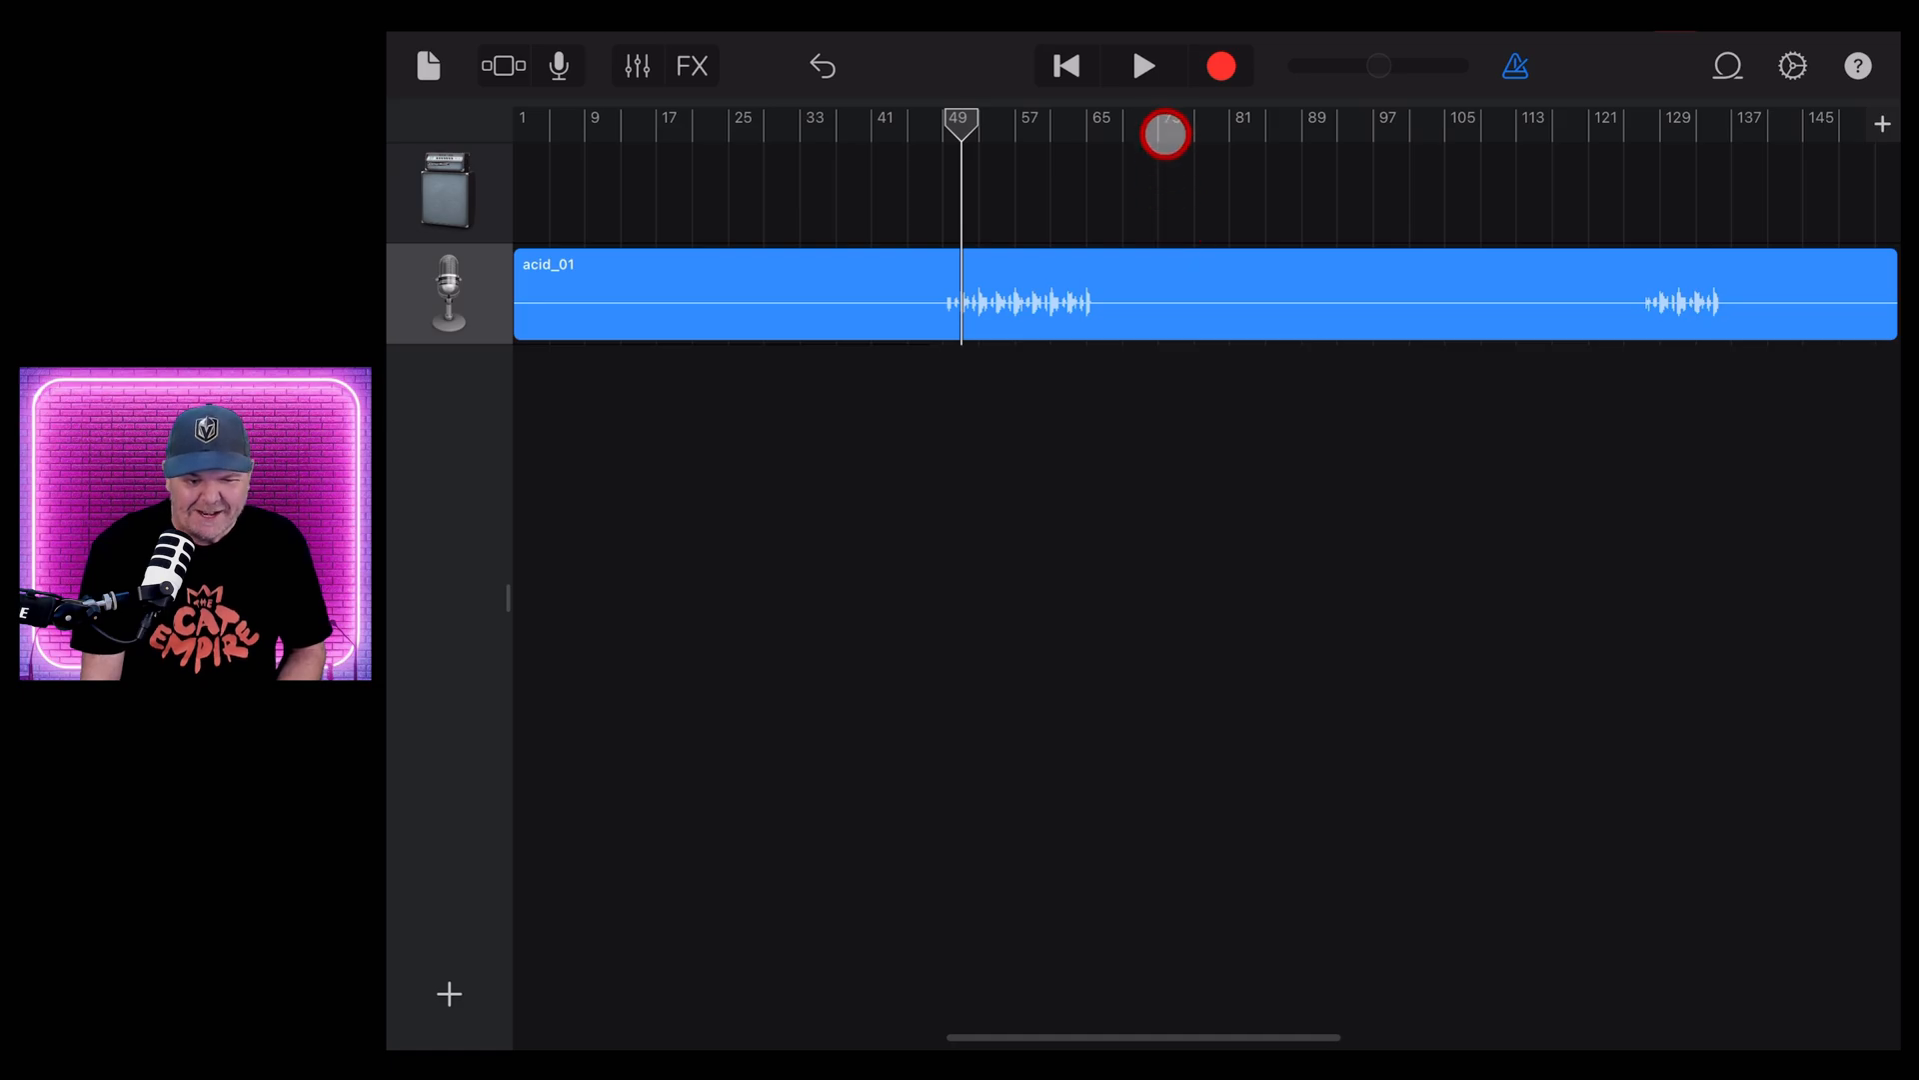
Play acid_01 briefly, then set the song section length to Automatic
click(1143, 65)
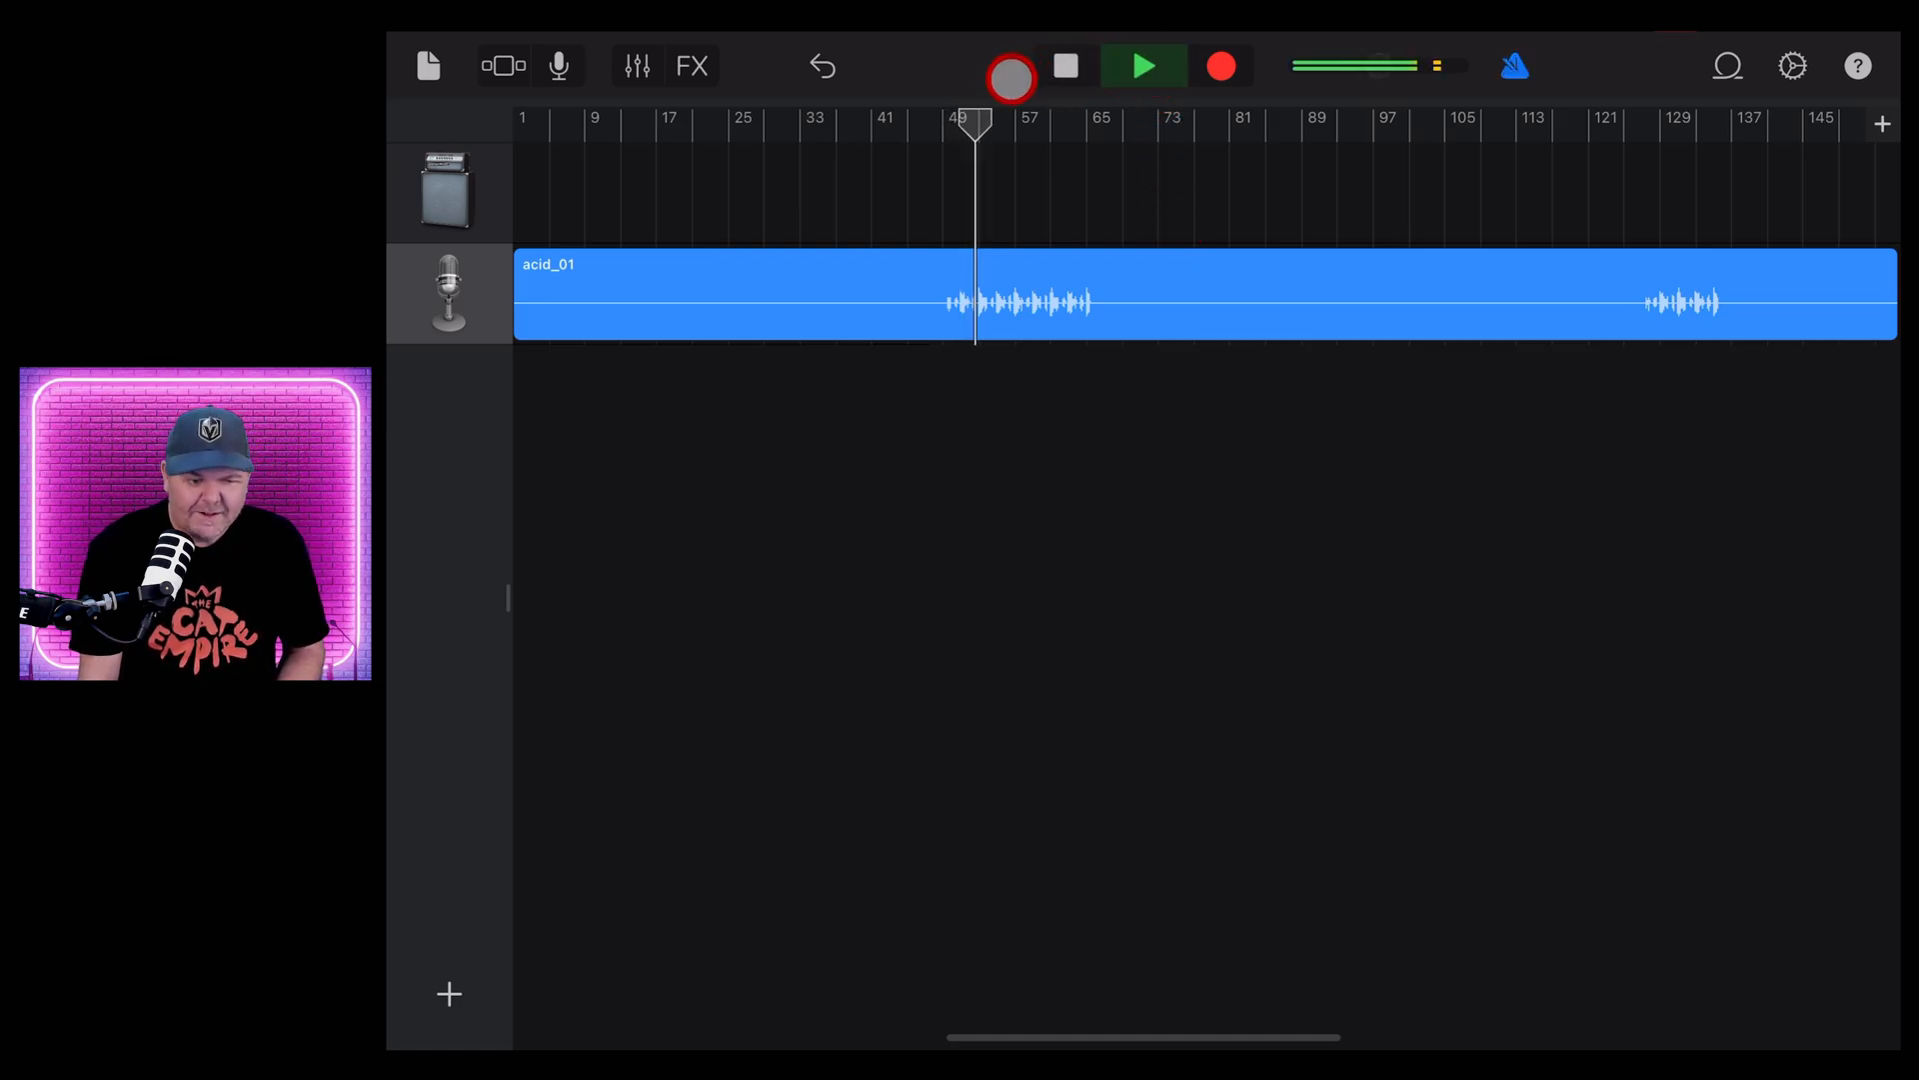
click(1063, 66)
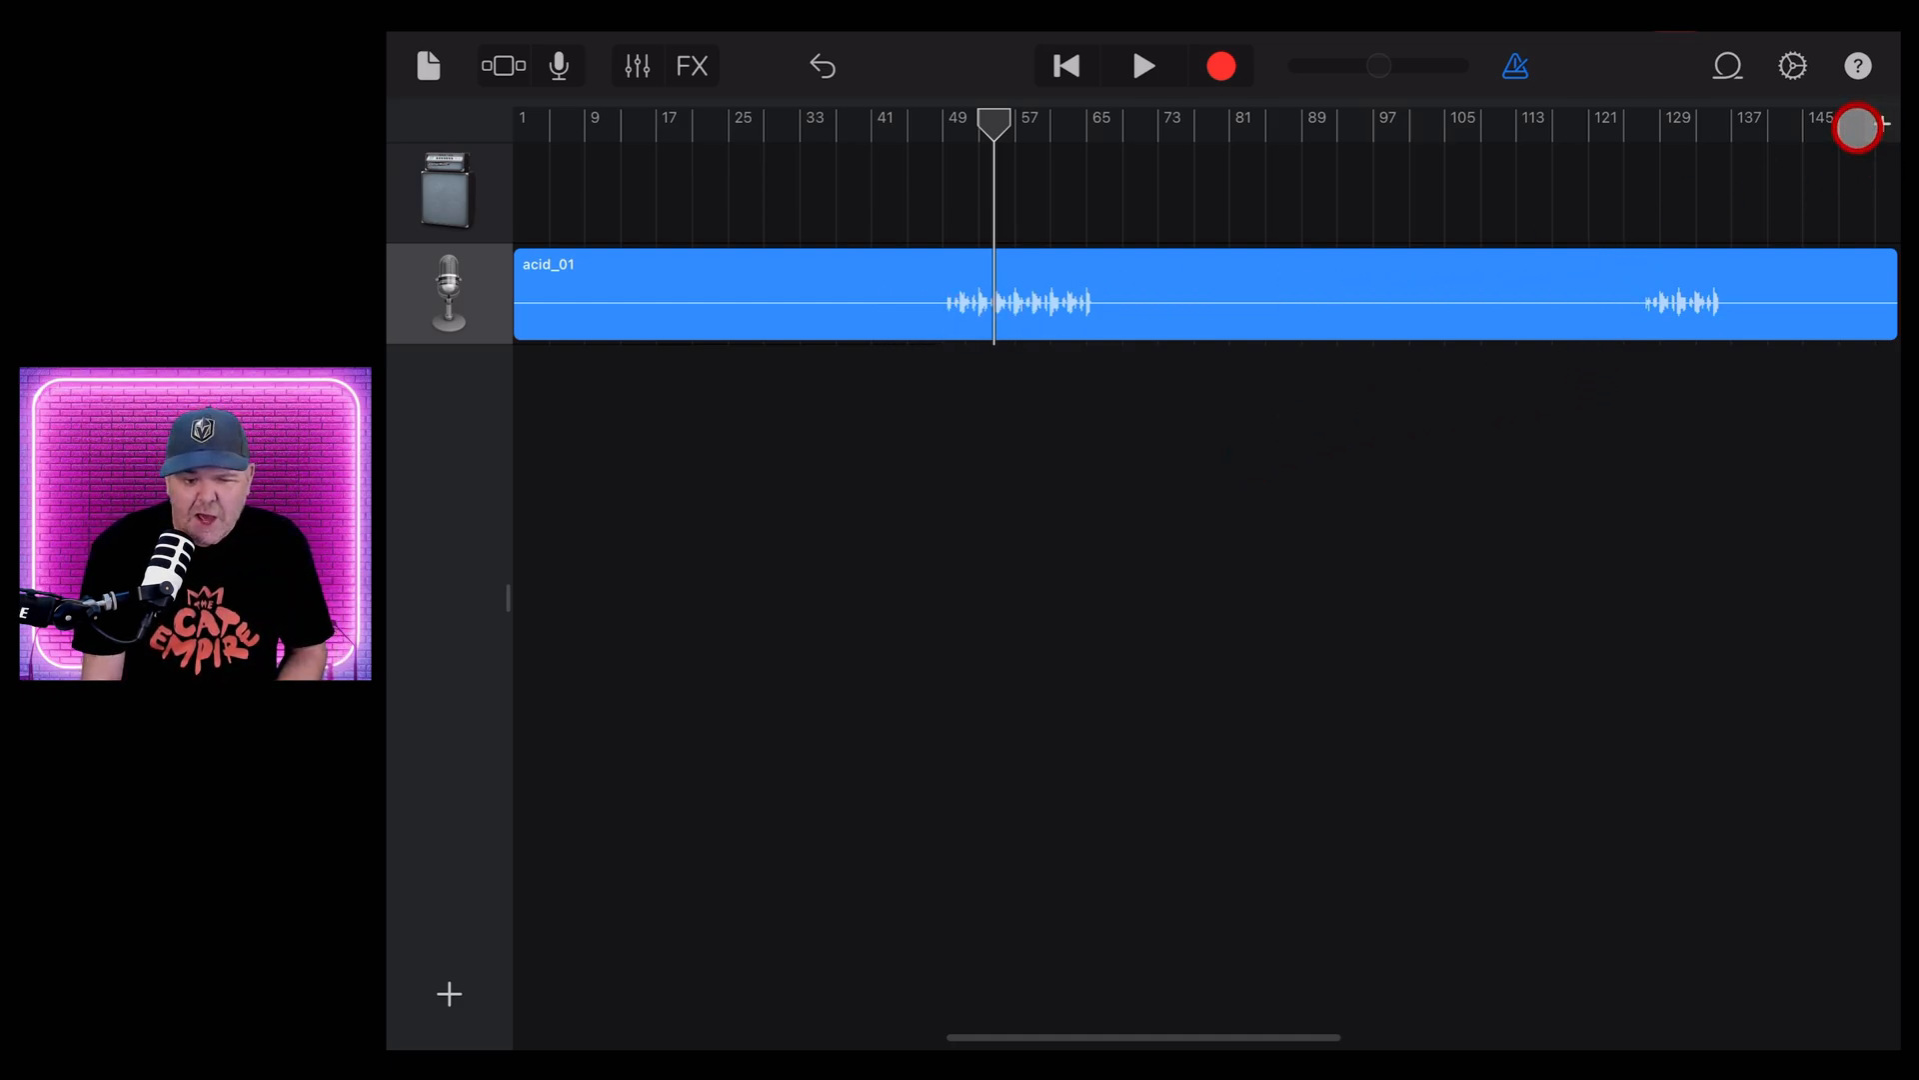
click(1855, 127)
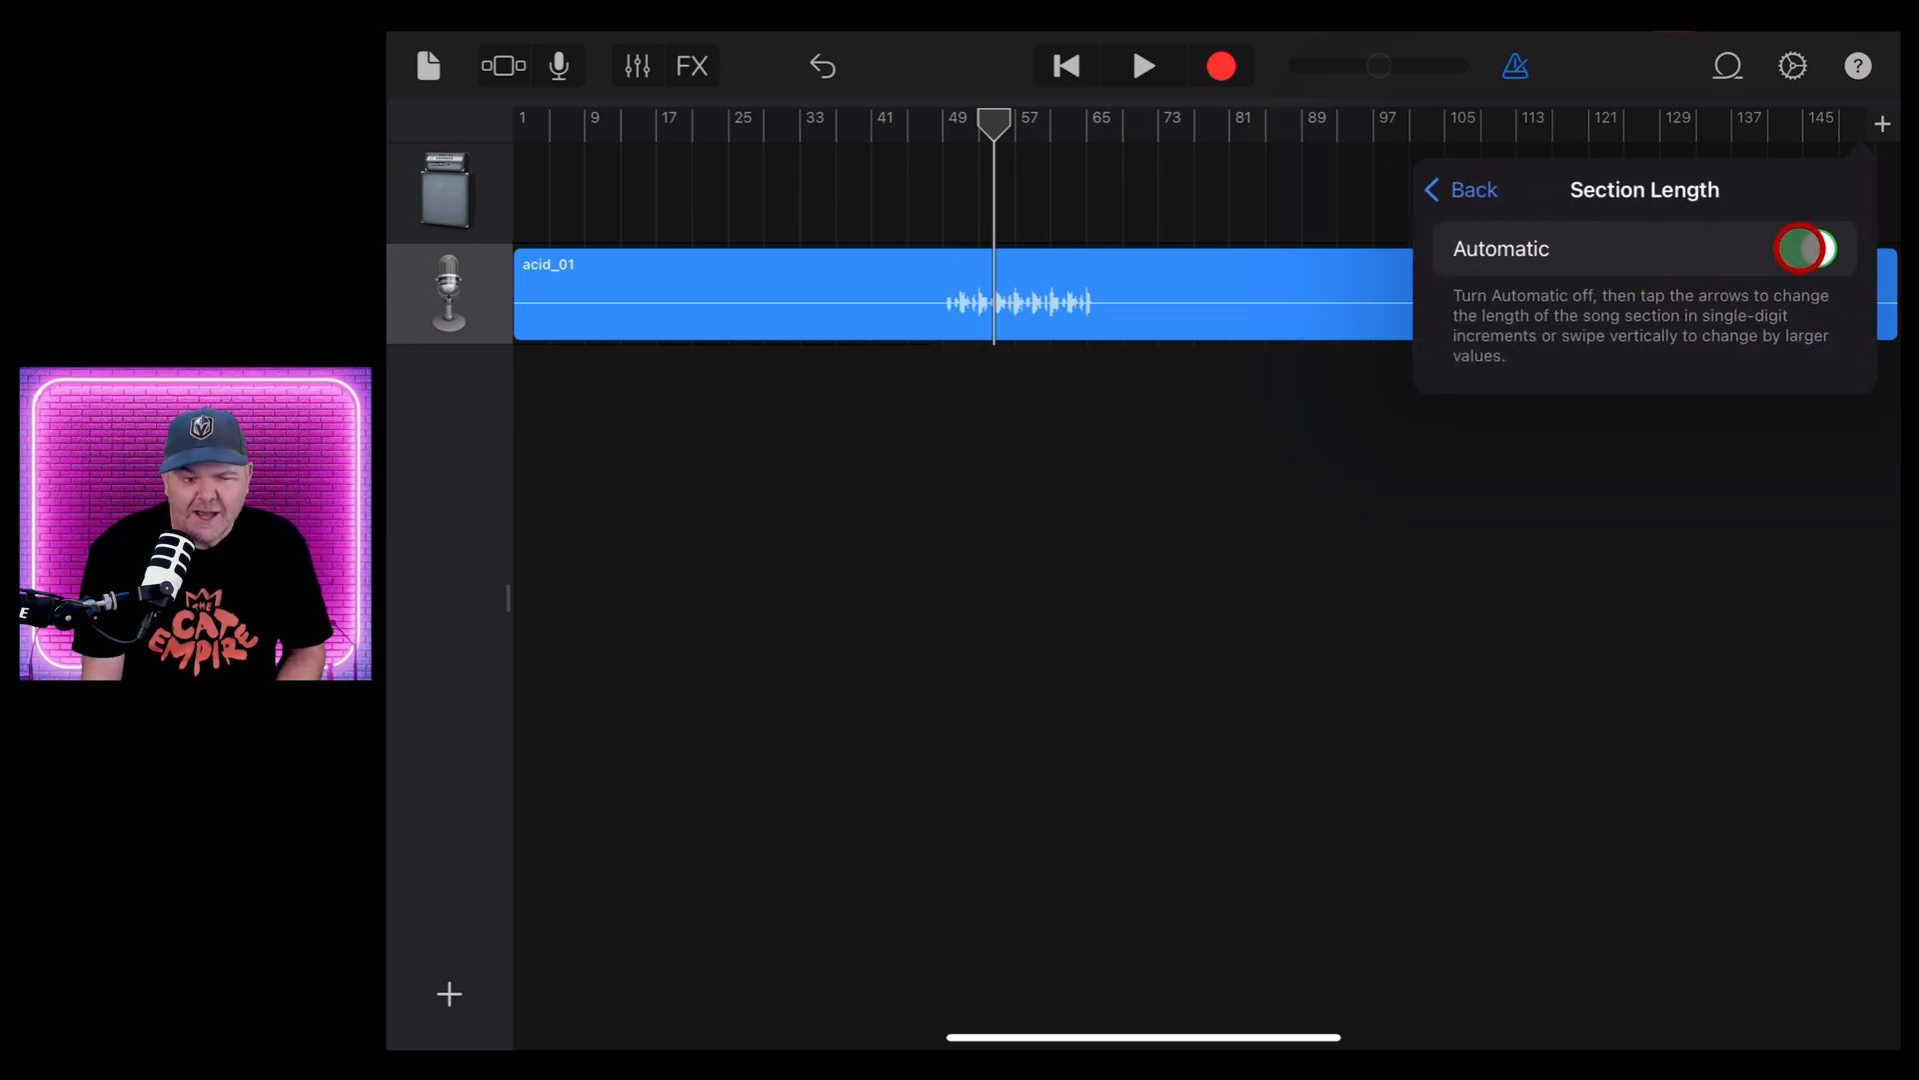
click(1803, 249)
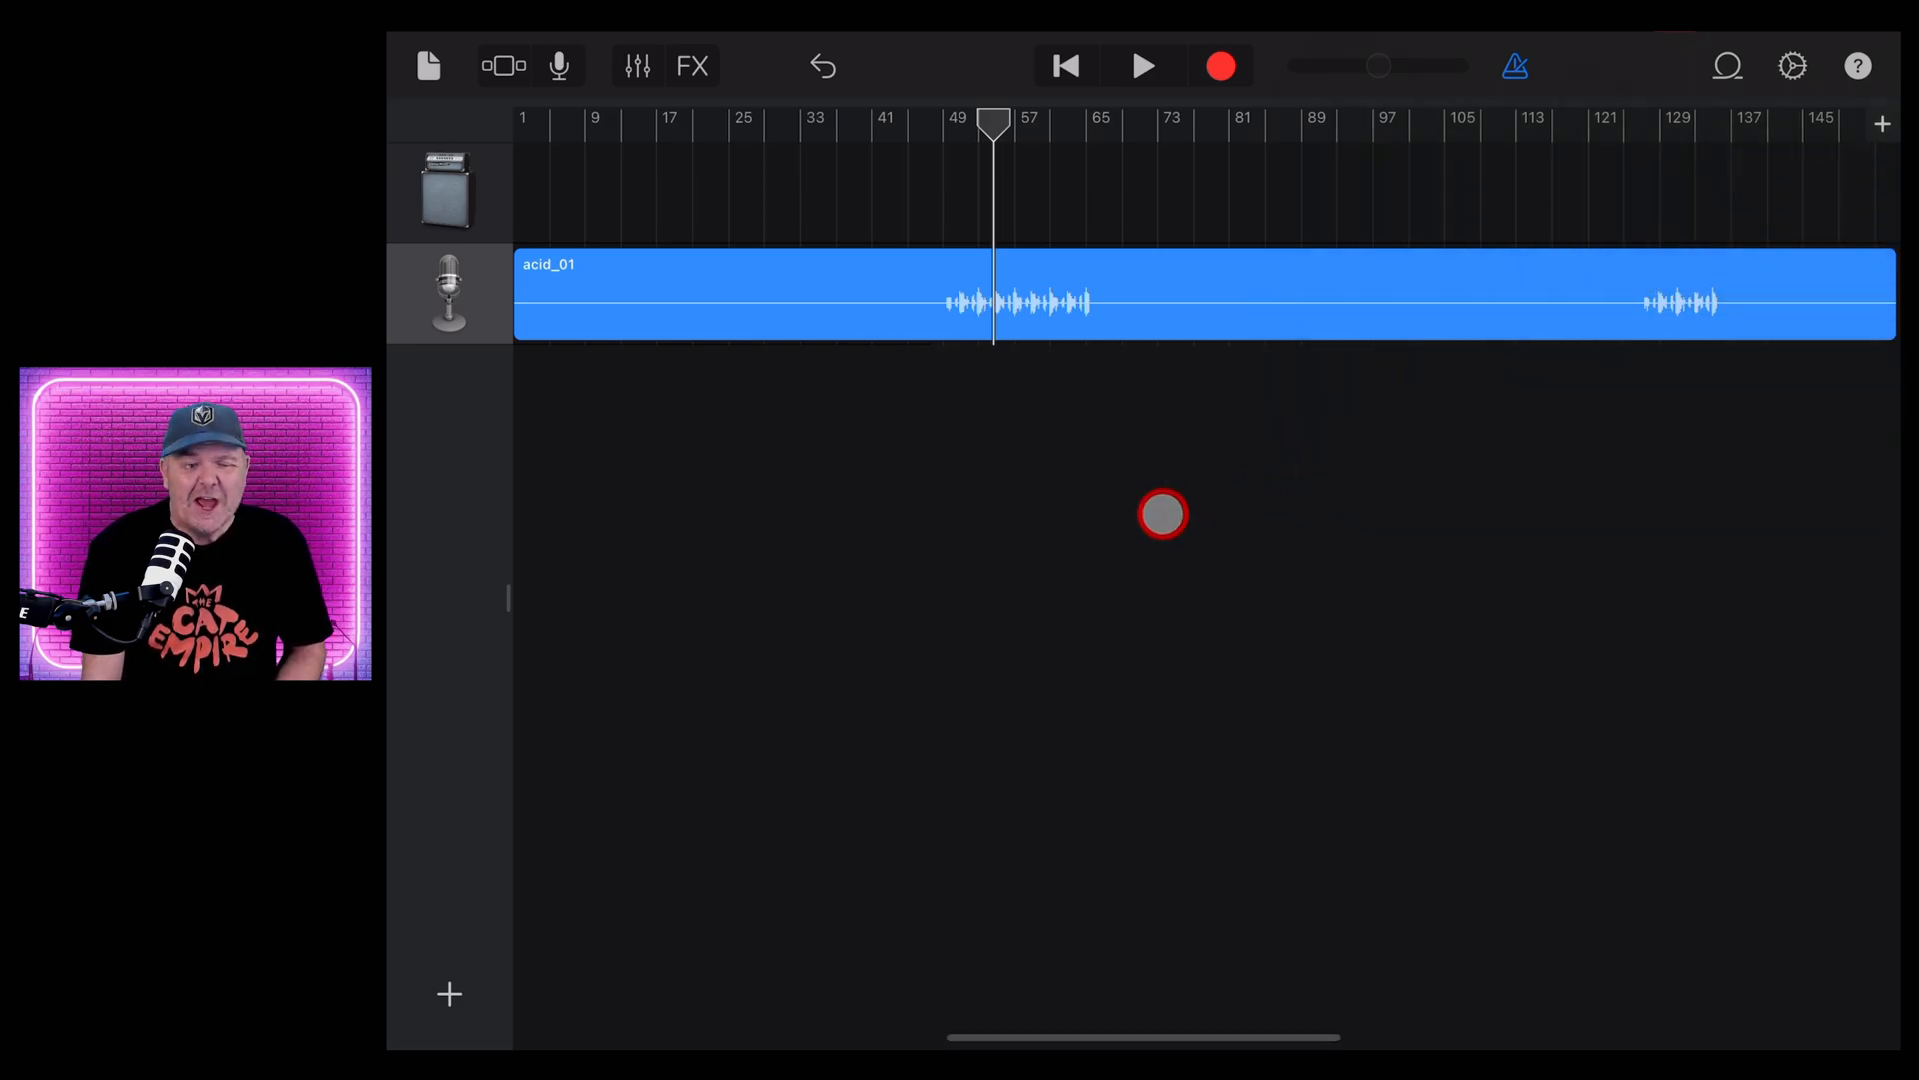
click(1064, 66)
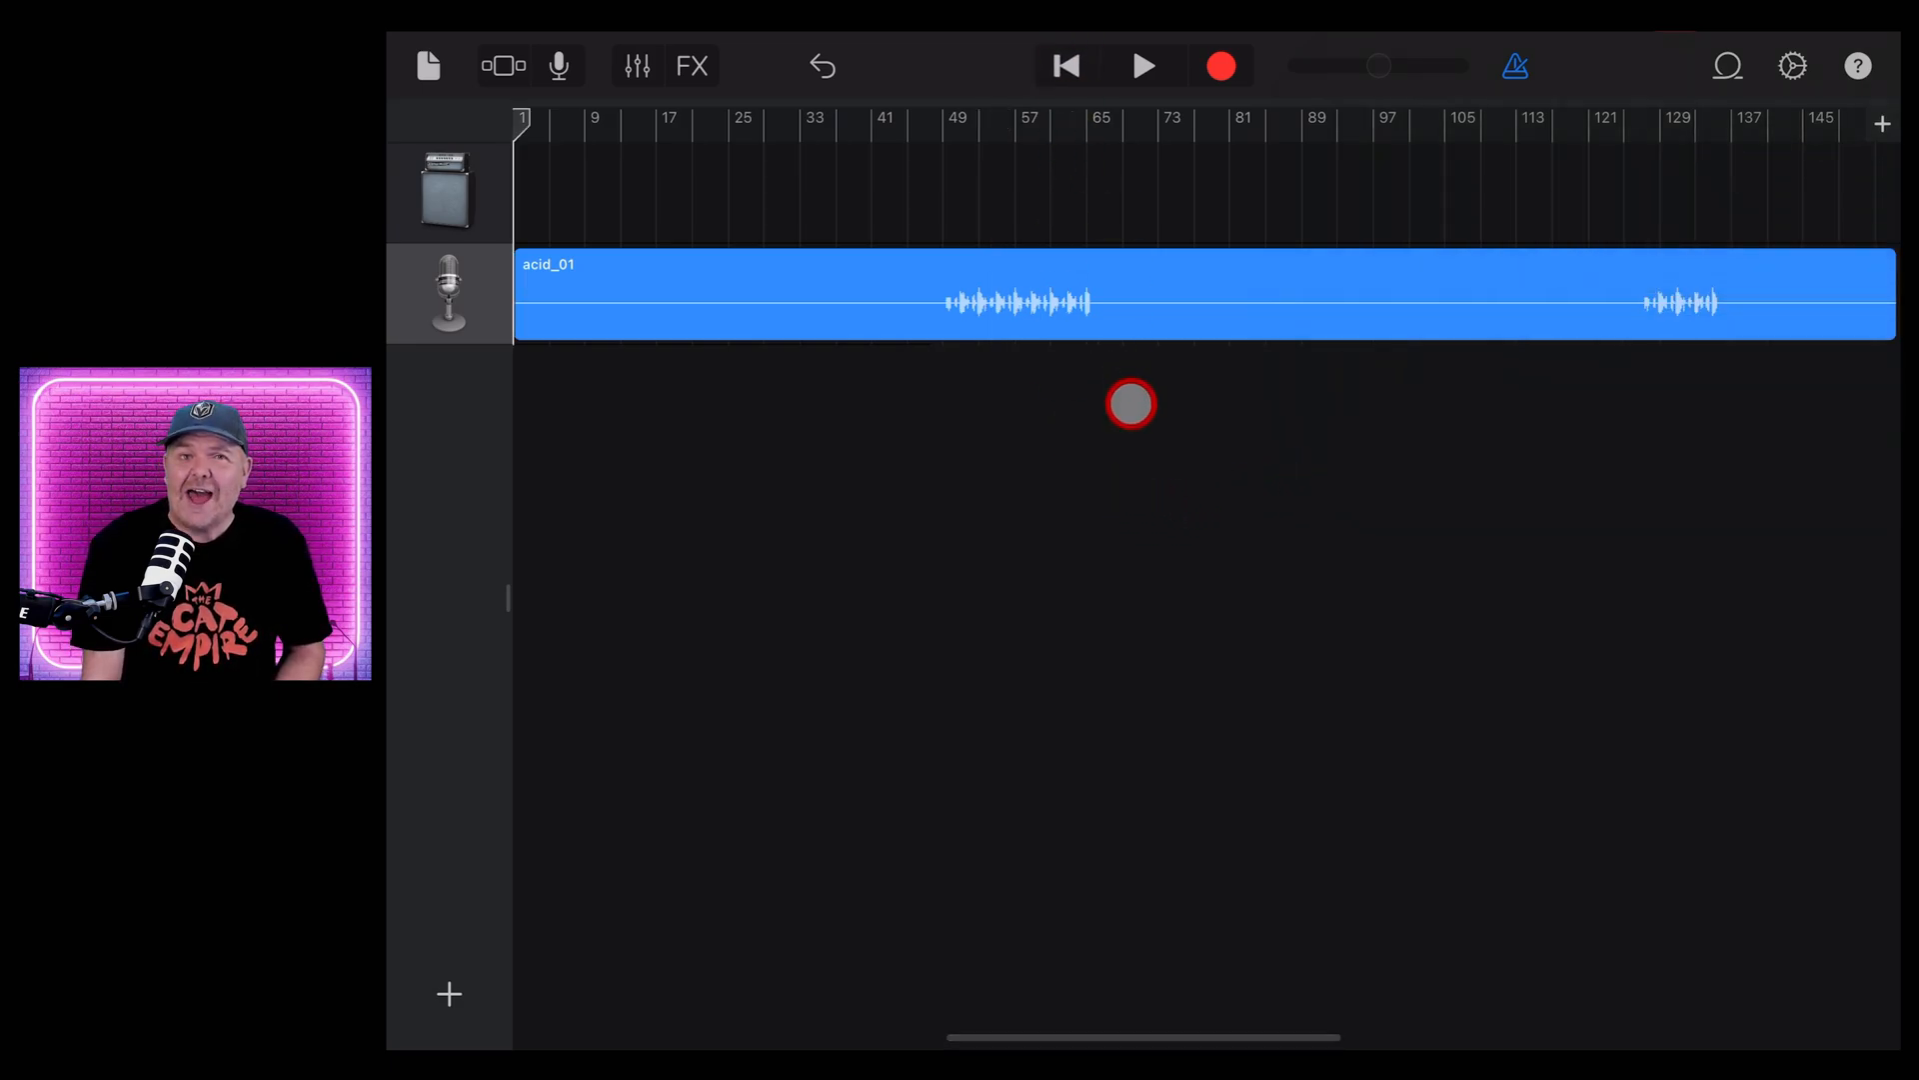
click(1728, 65)
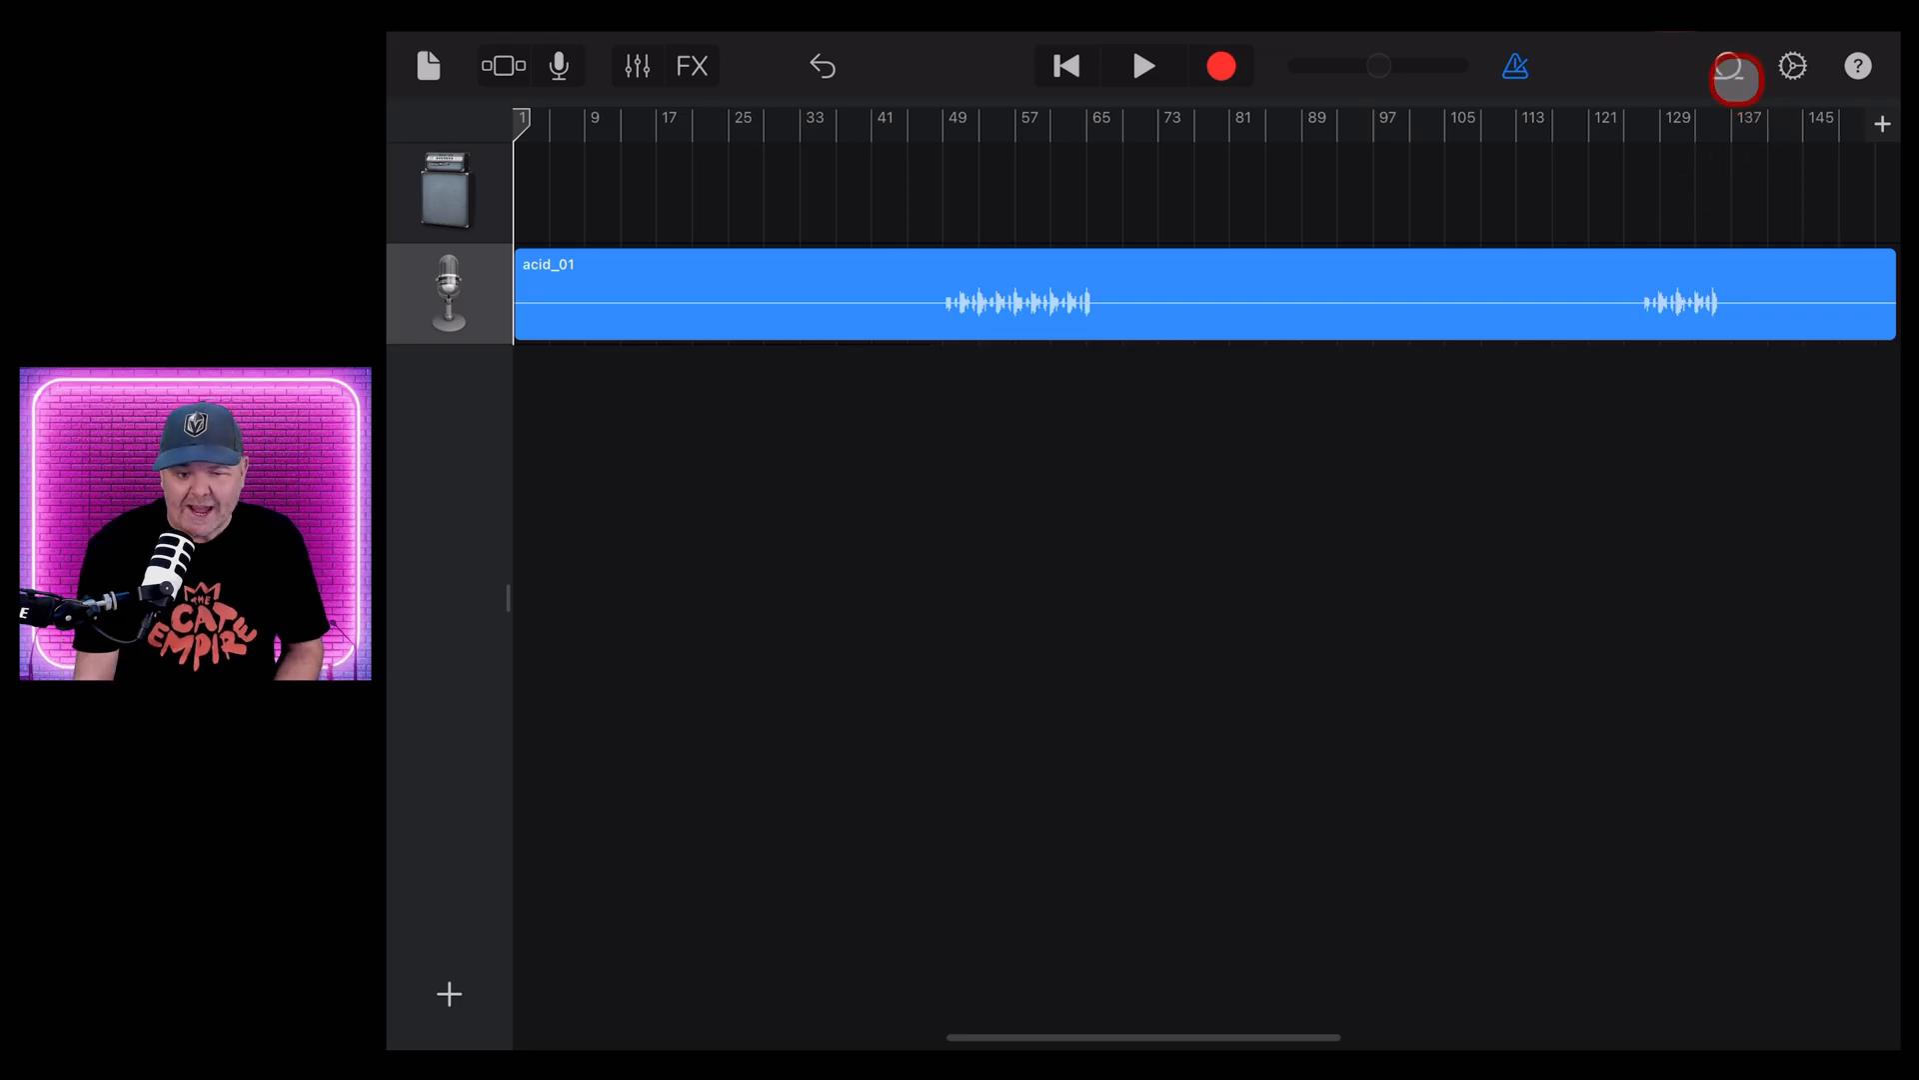
Select the first d inst mix ab oz region and mute its full mix track
click(1733, 66)
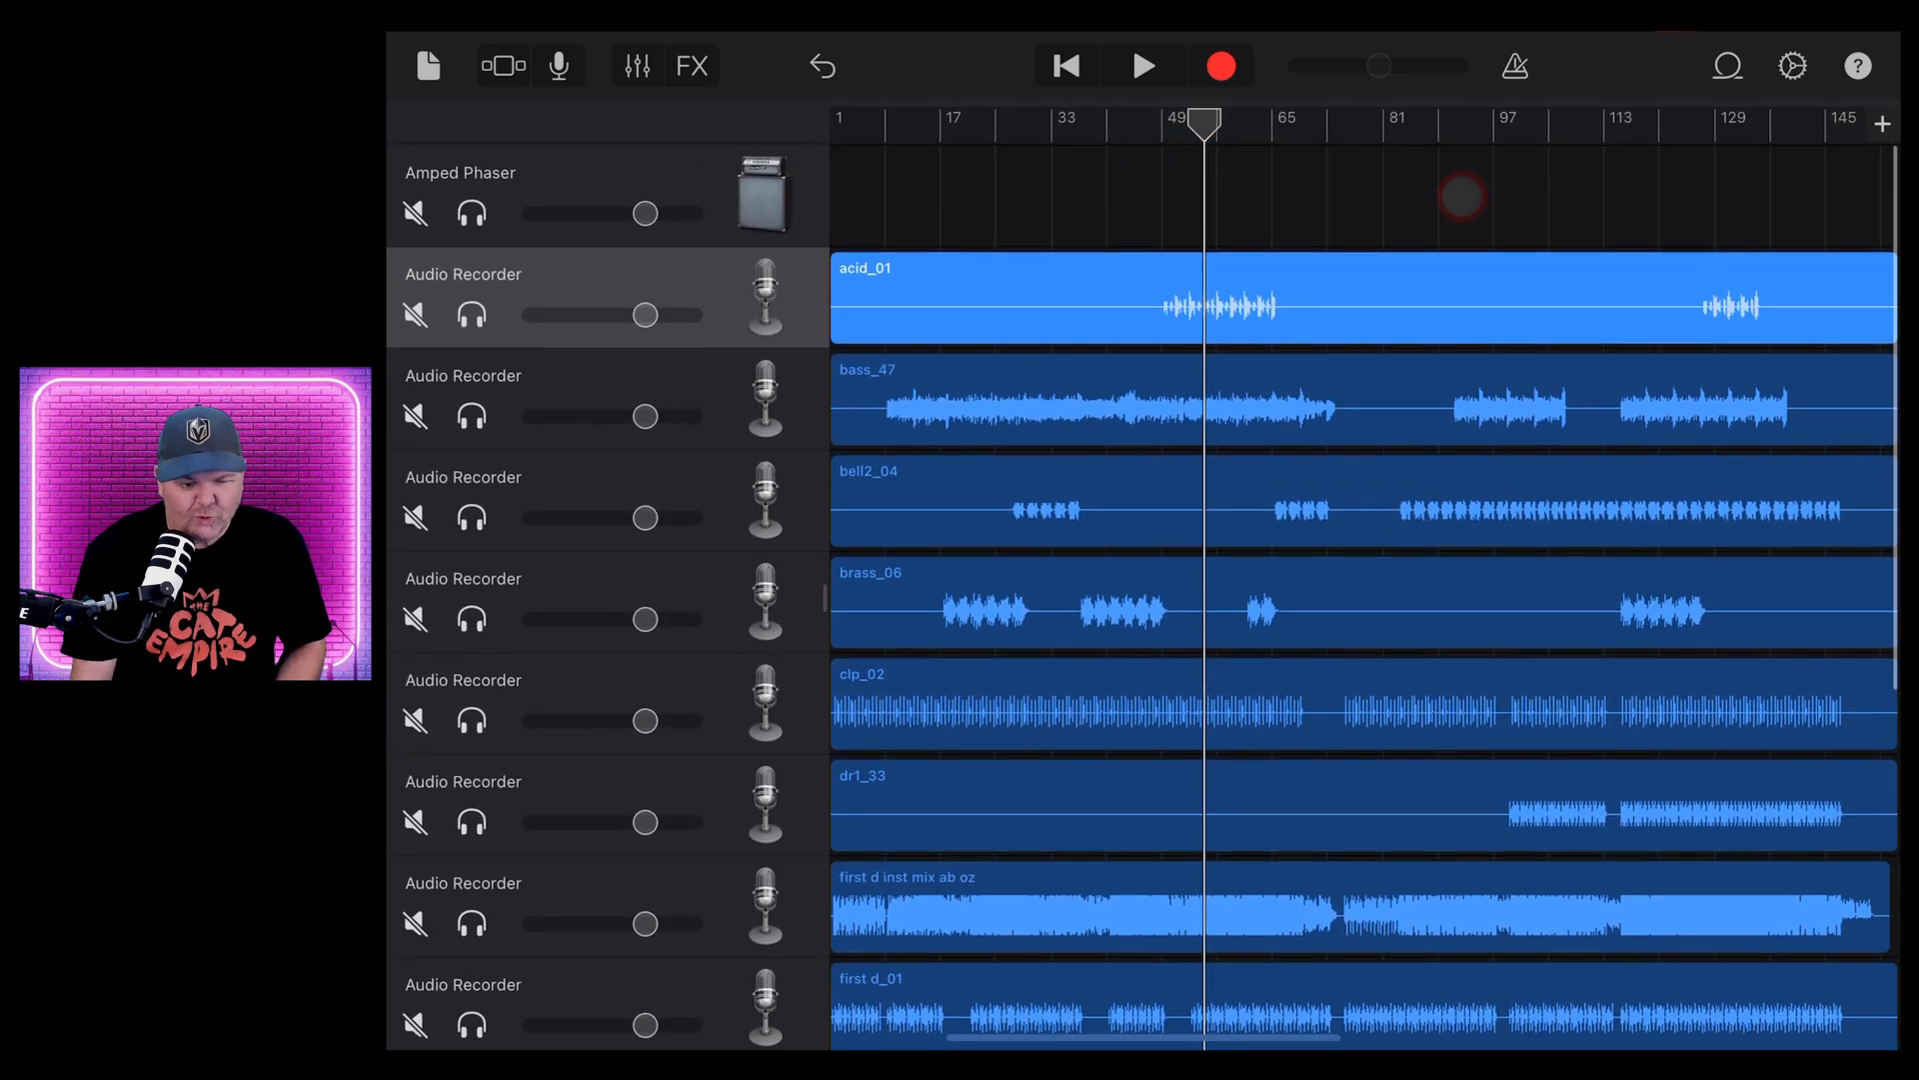
click(763, 801)
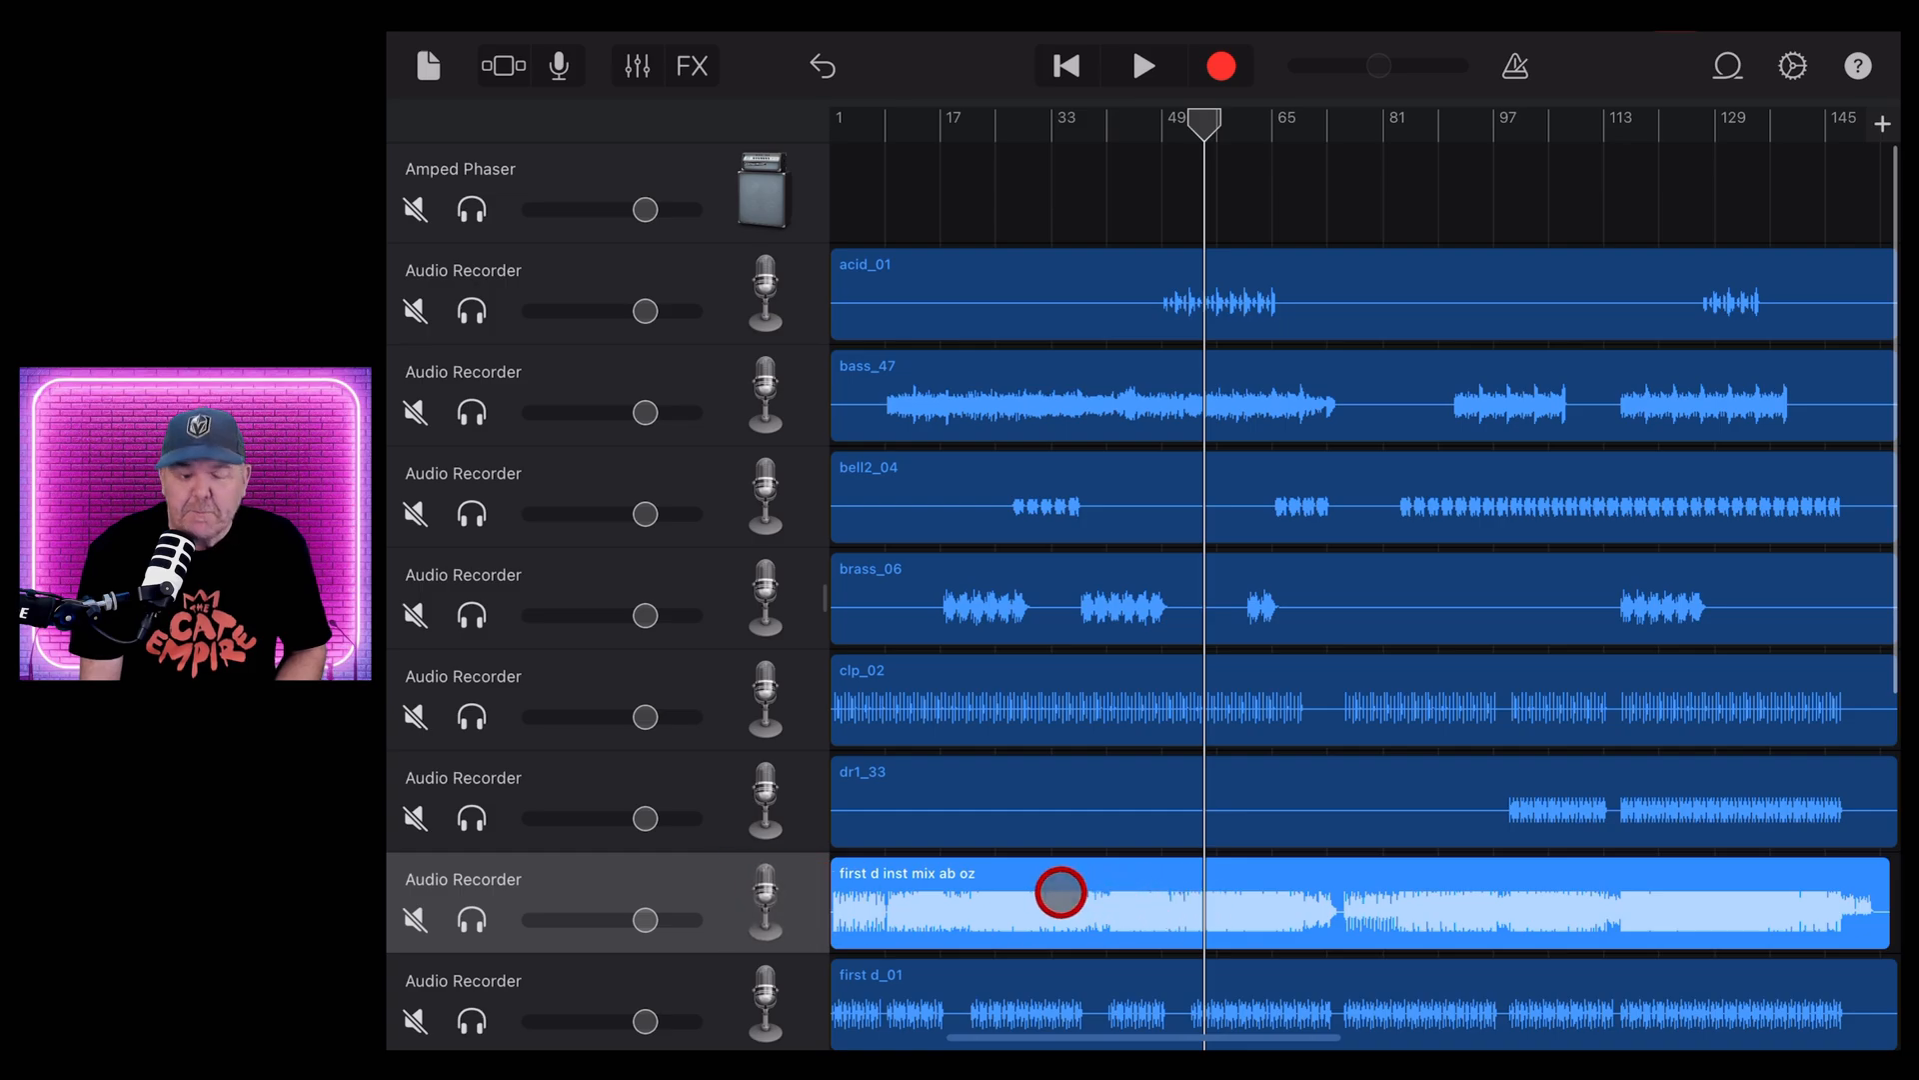
click(764, 889)
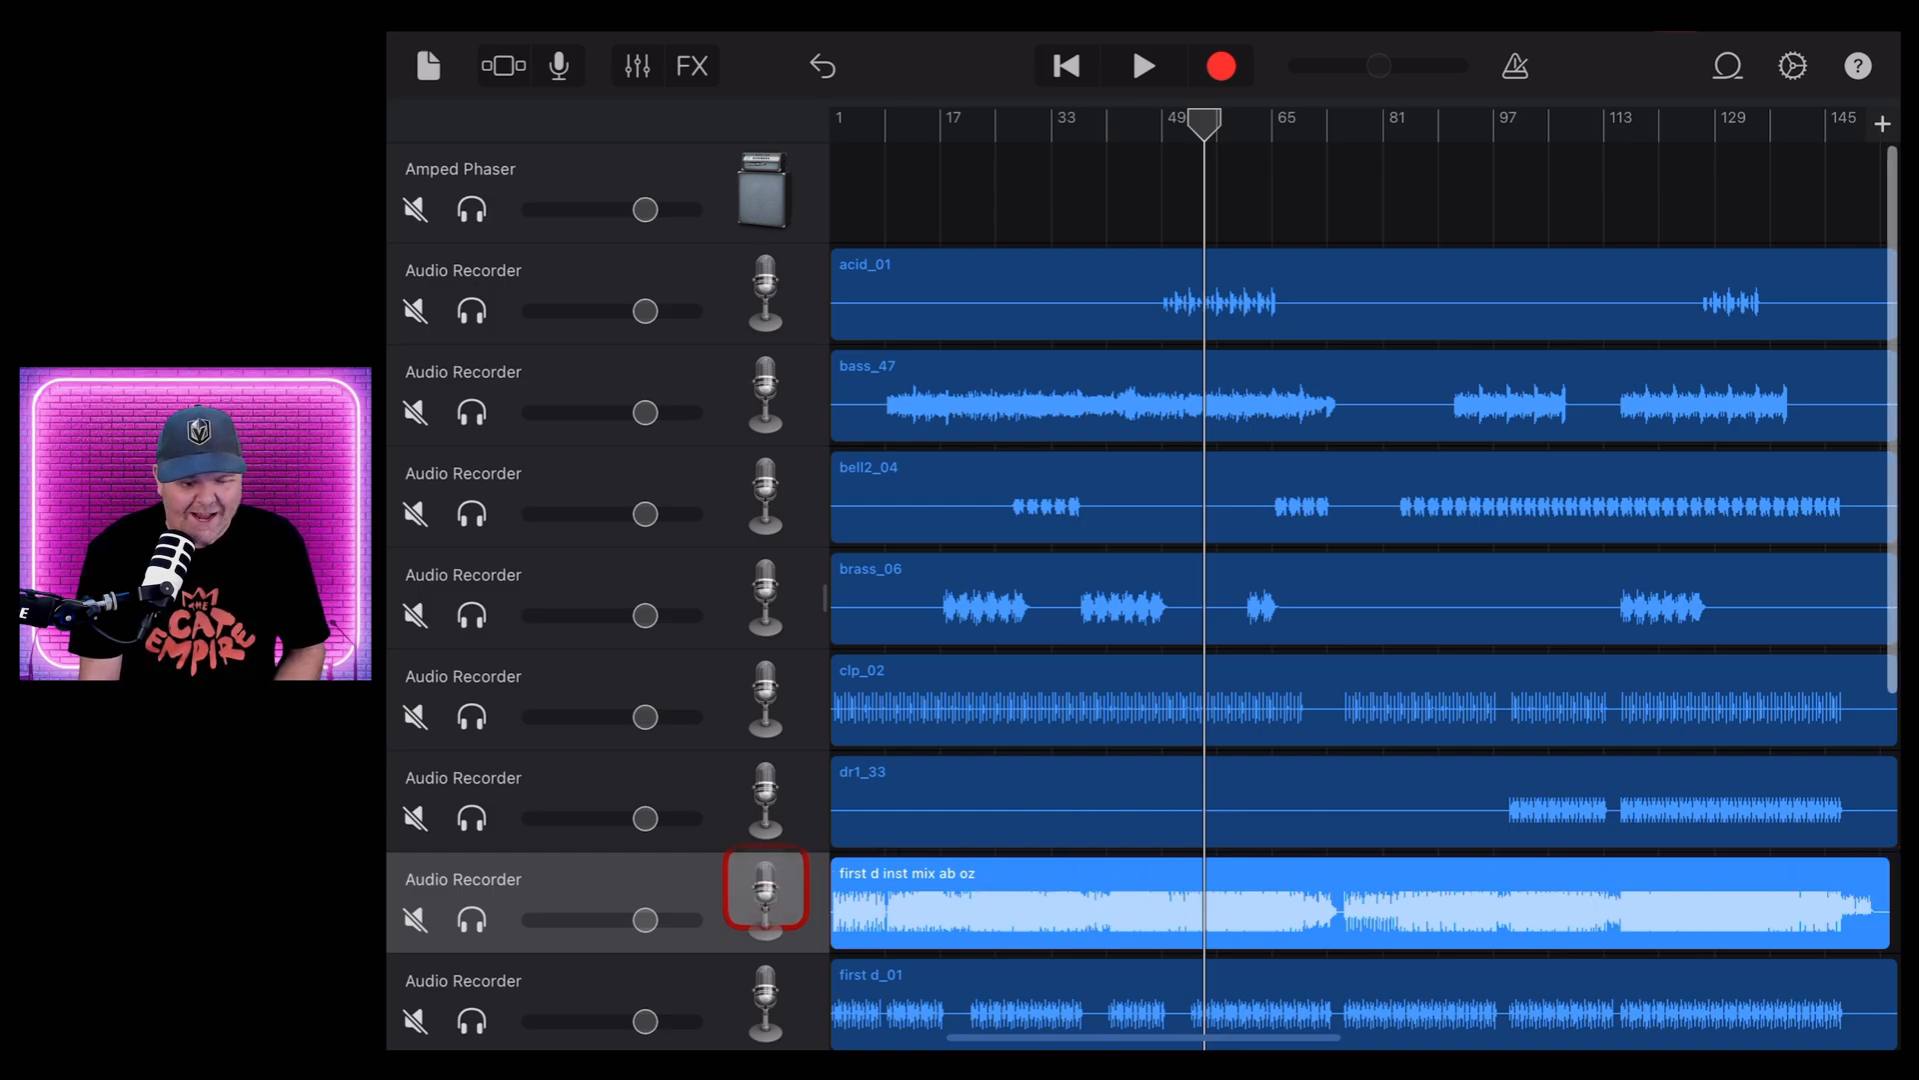
click(414, 920)
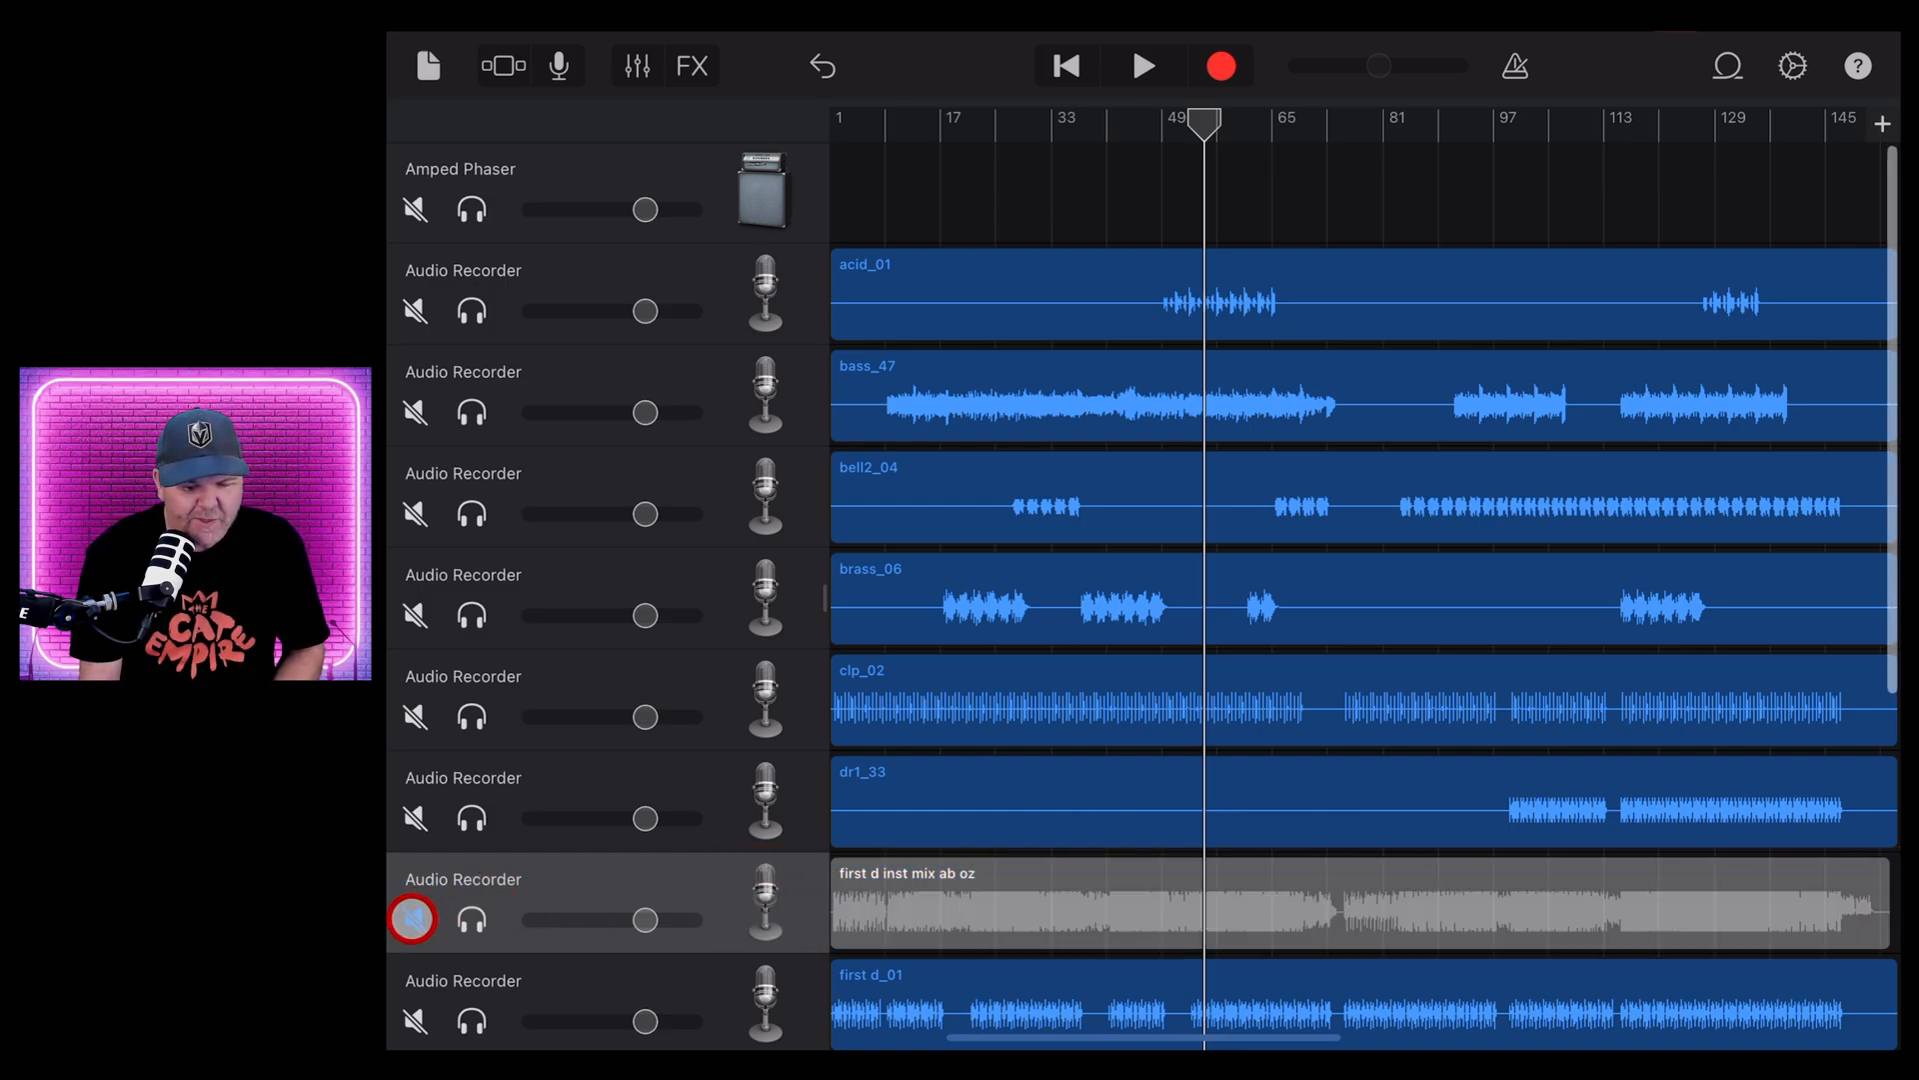
click(413, 920)
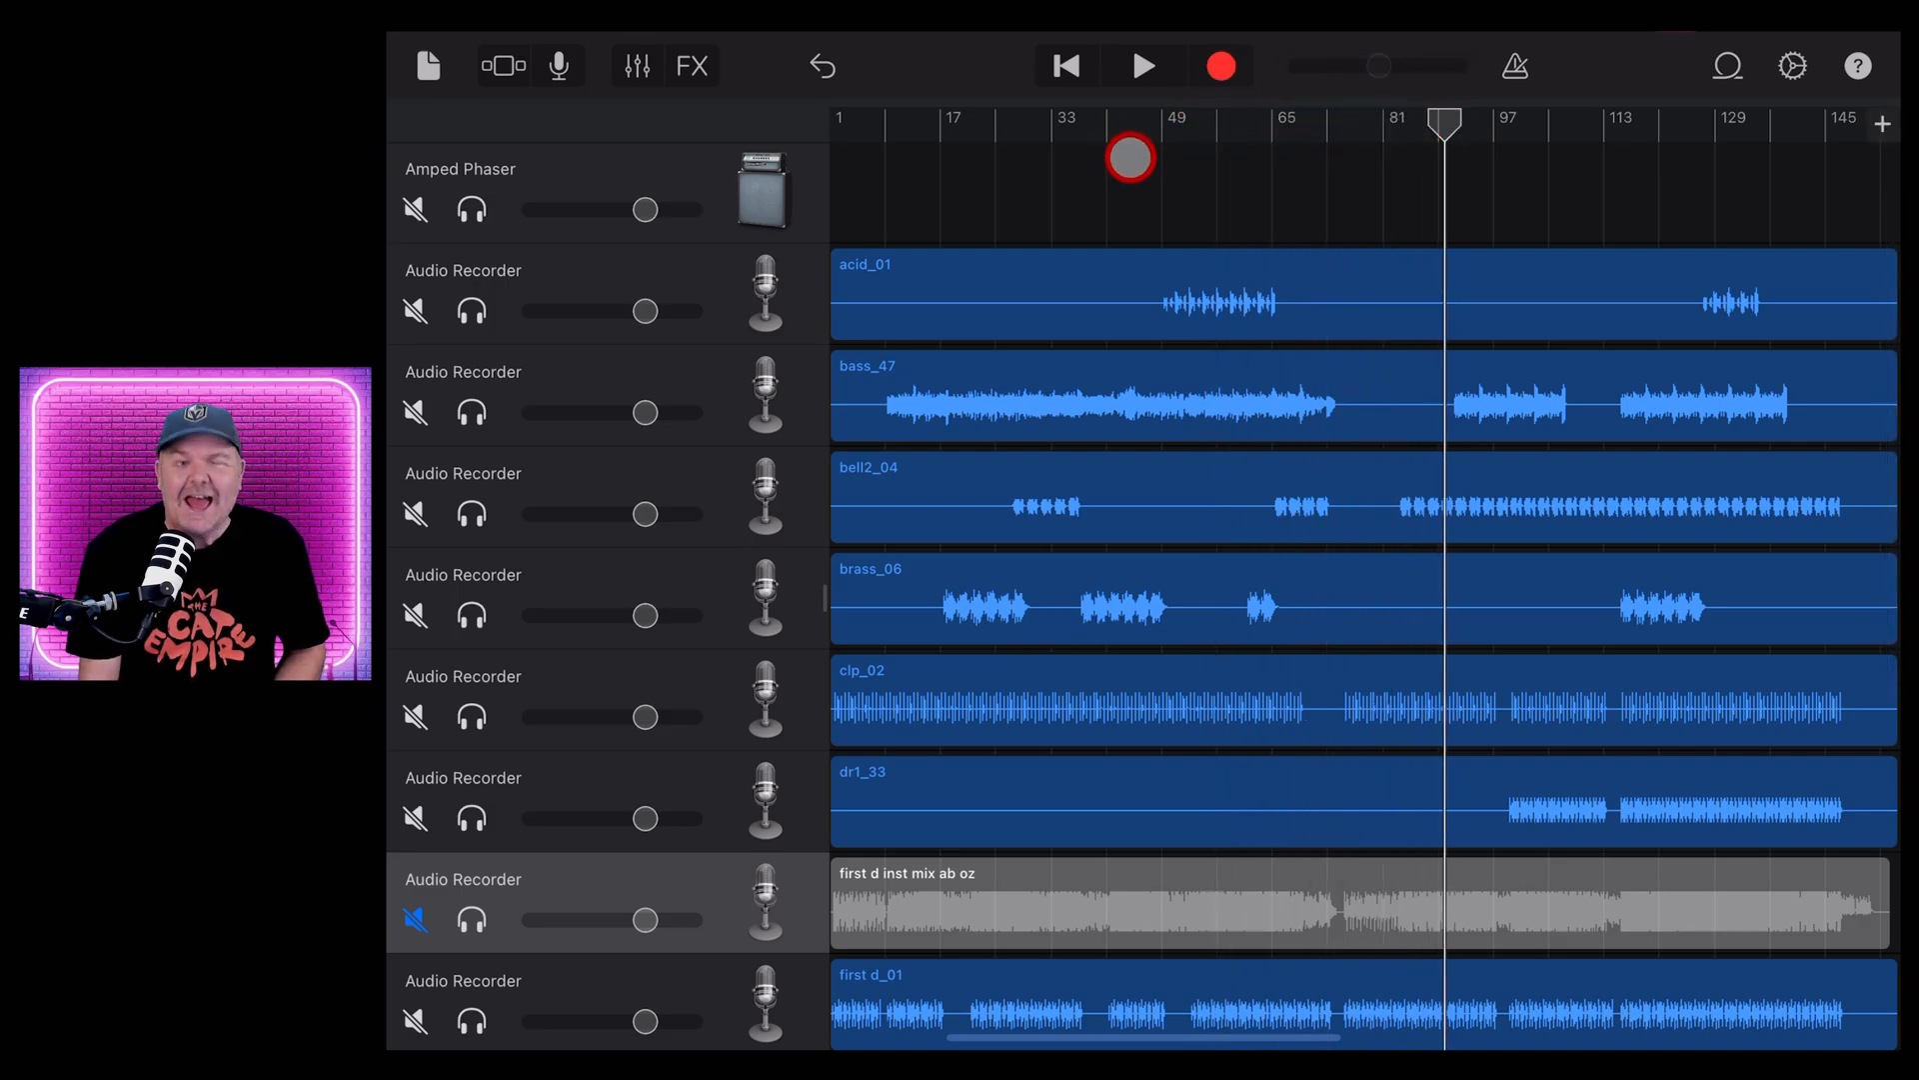
Play and stop the song to audition the first d stems
click(1144, 66)
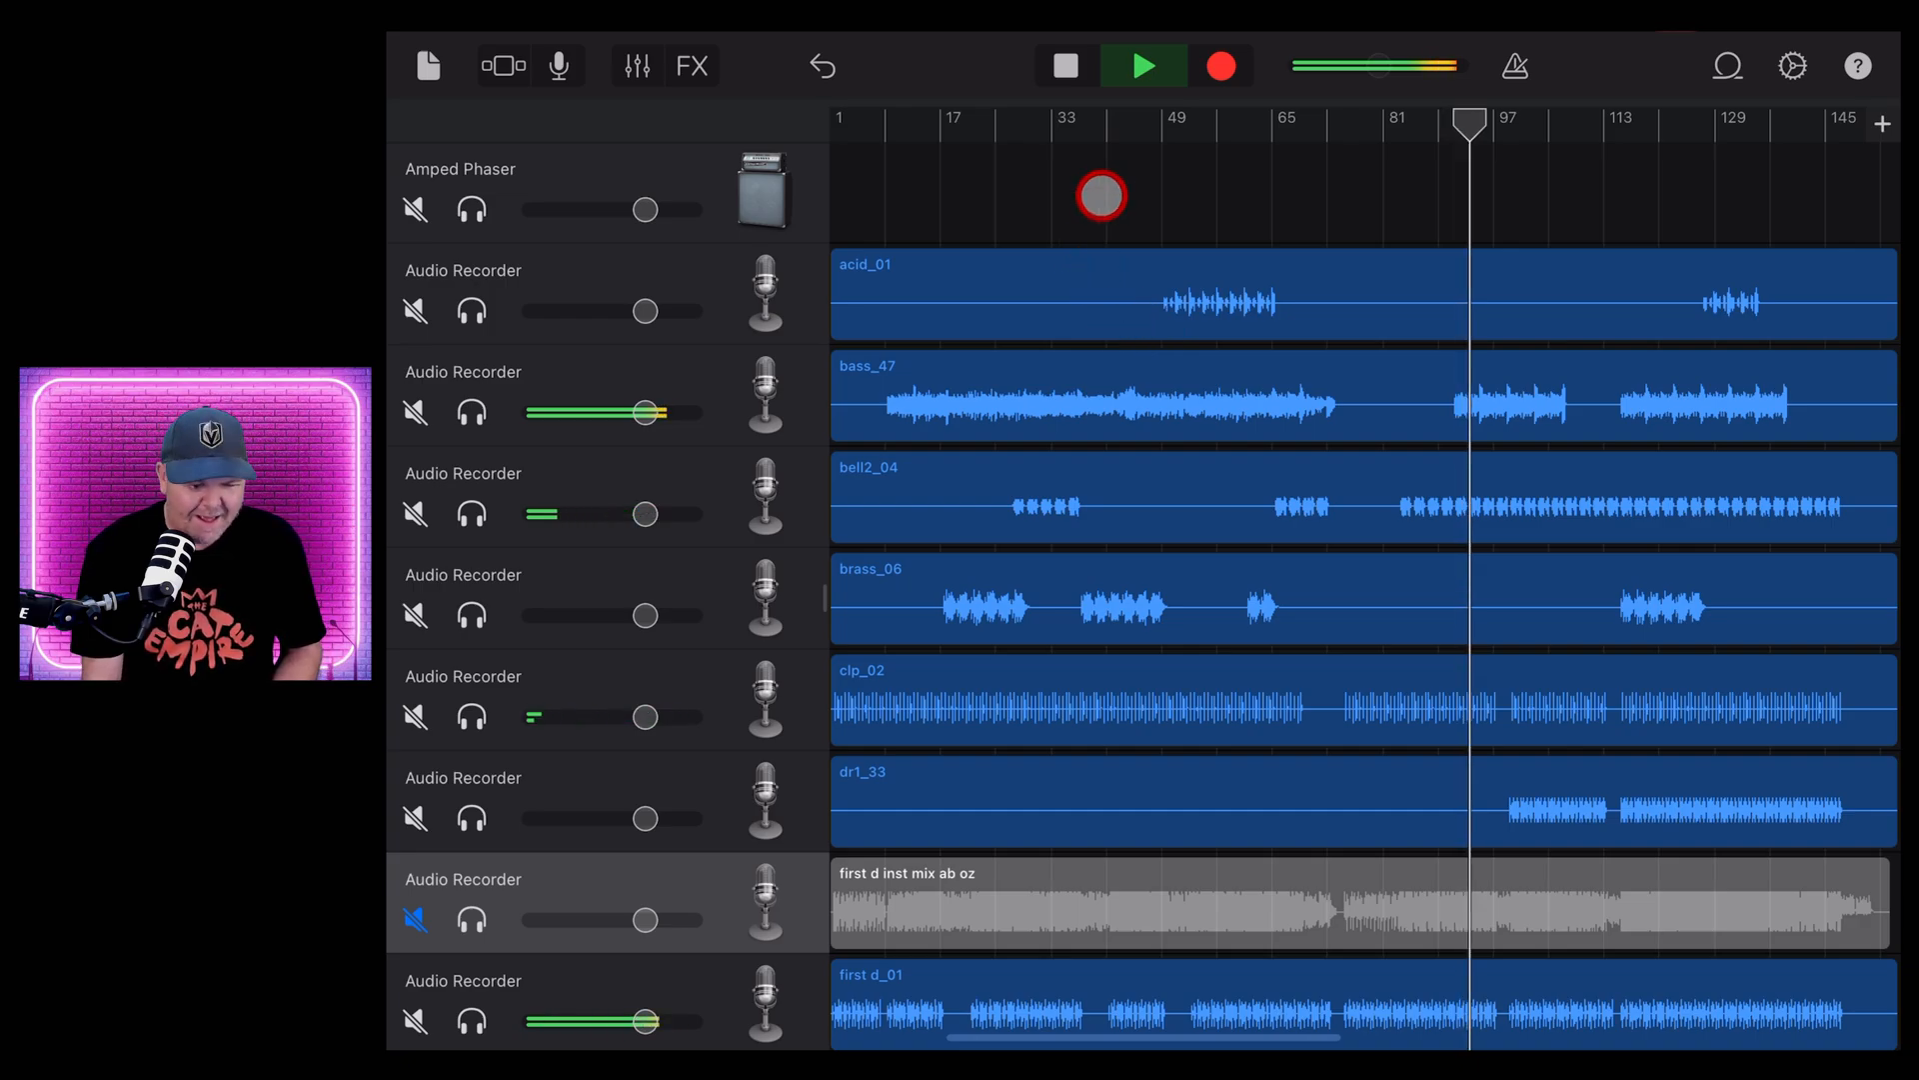
click(1064, 66)
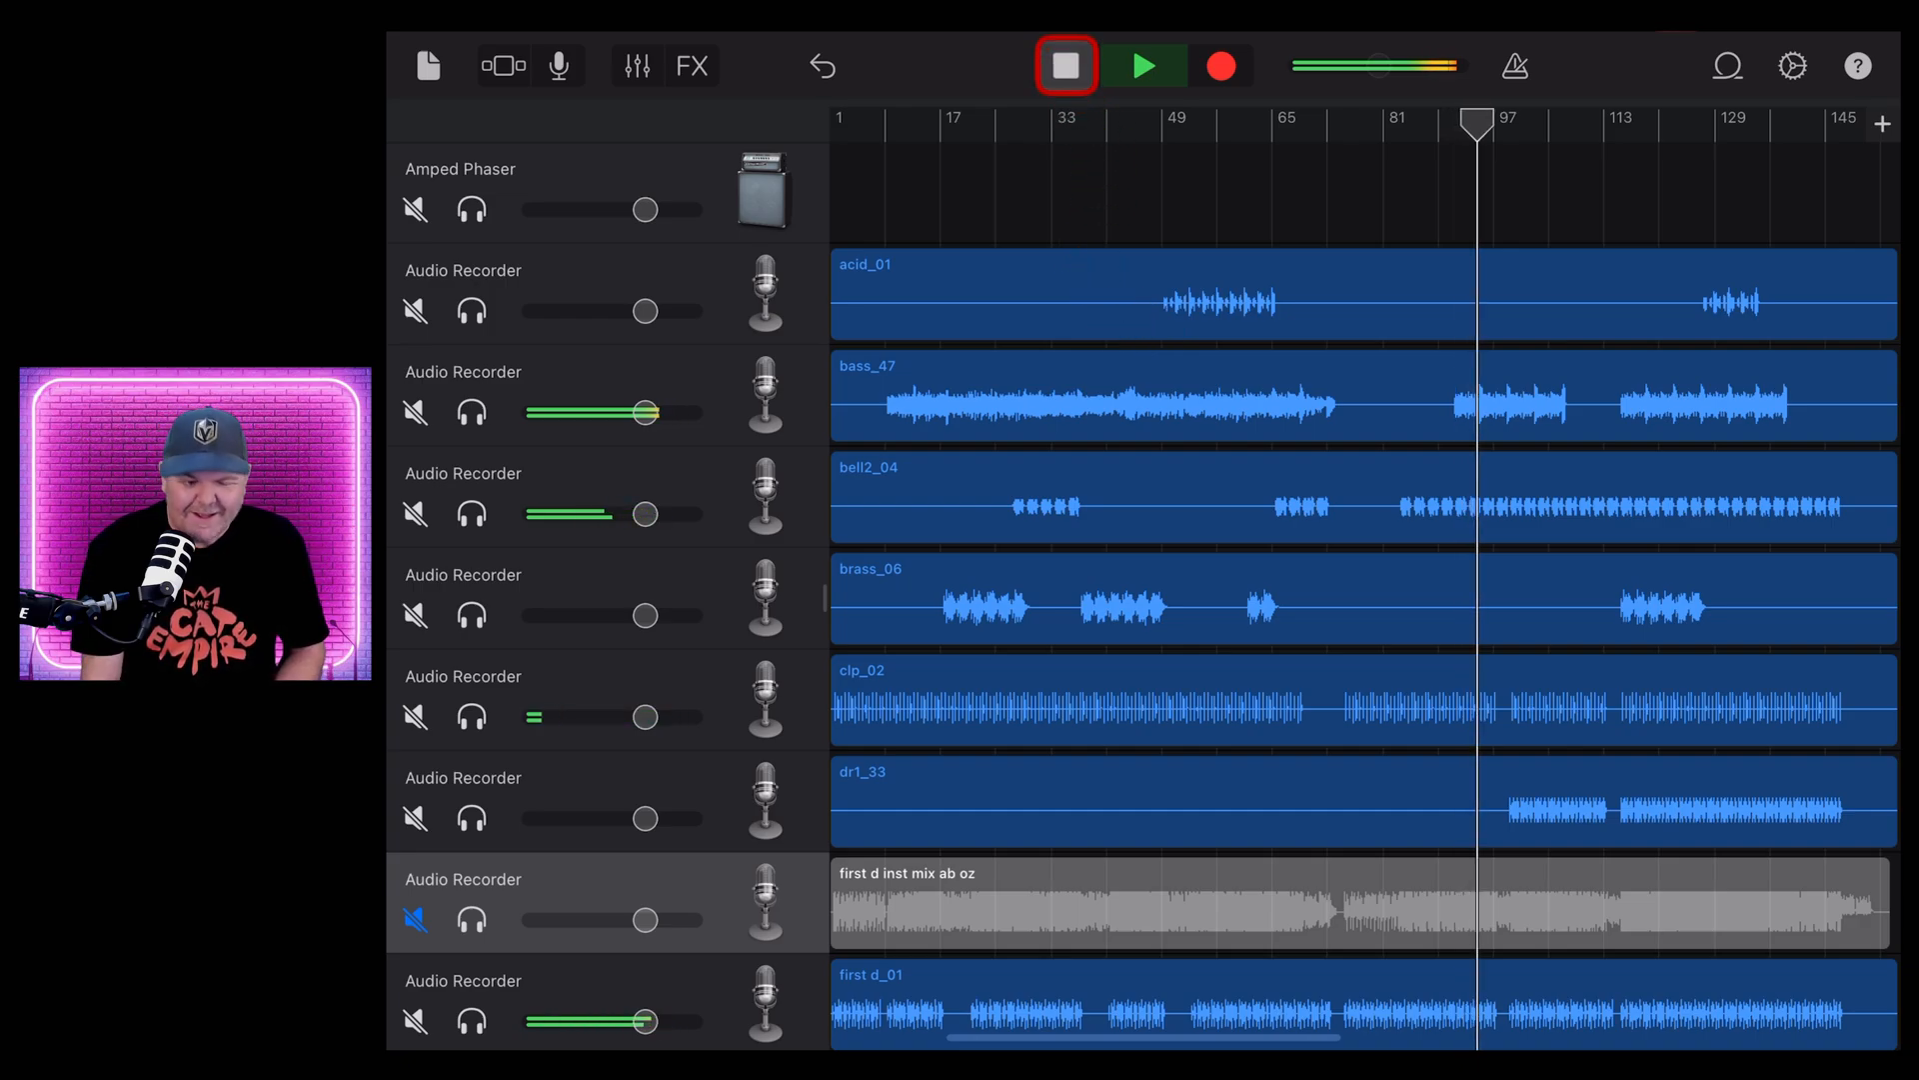
click(1063, 65)
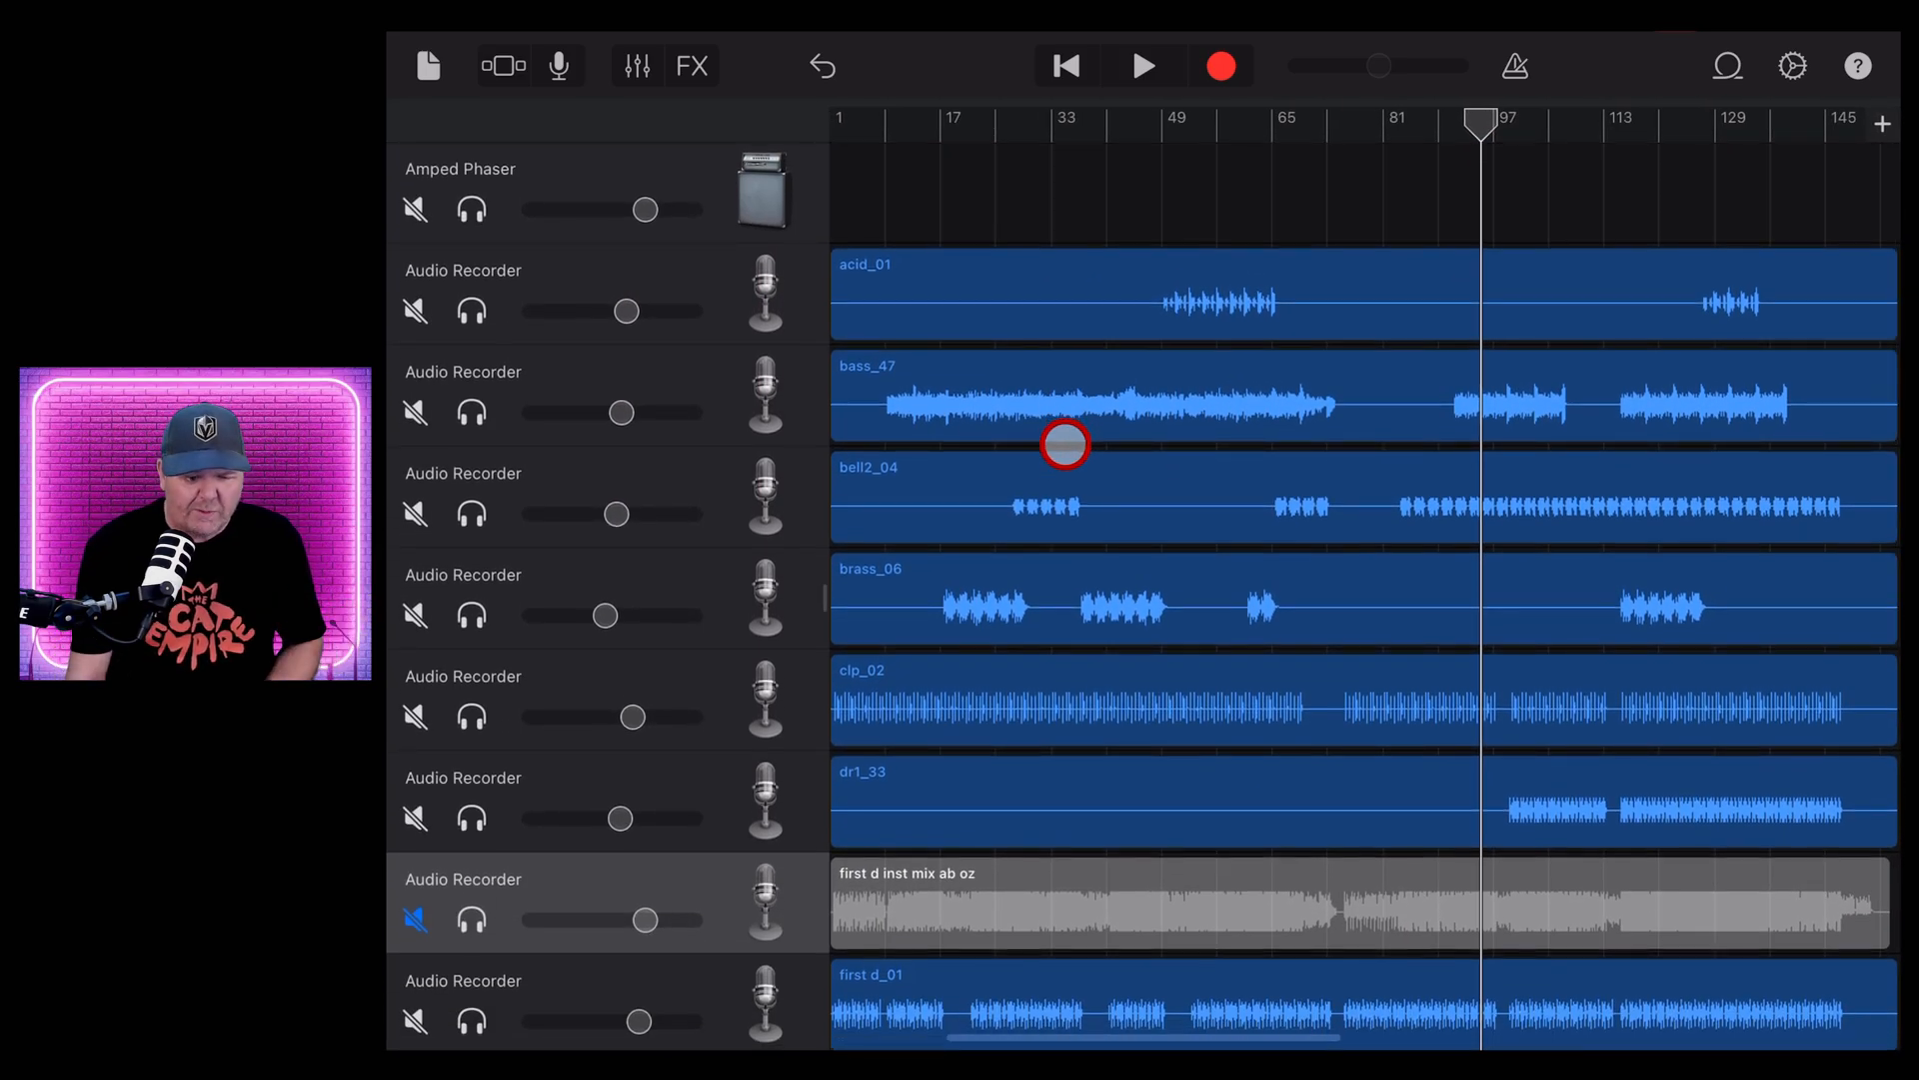
Review the imported stem tracks, then return the GarageBand playhead to the song start
scroll(down, 3)
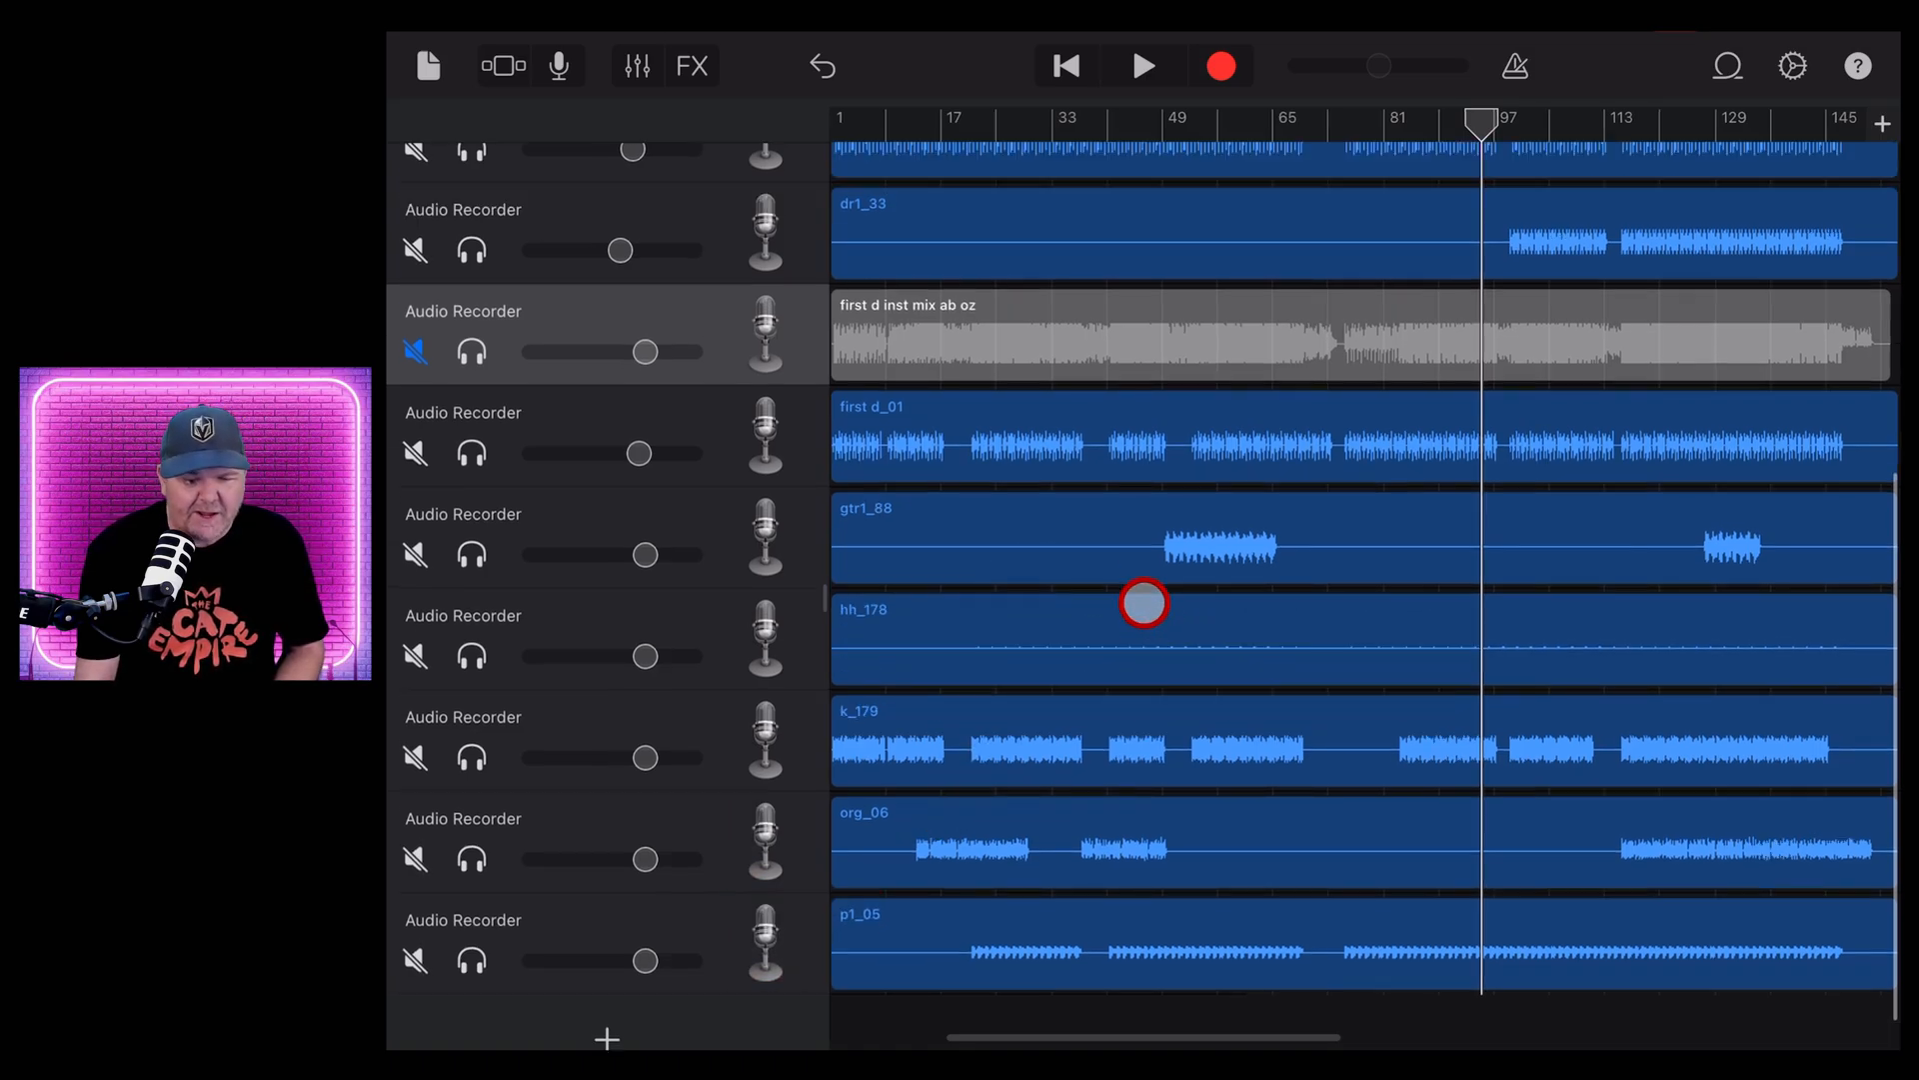
scroll(down, 3)
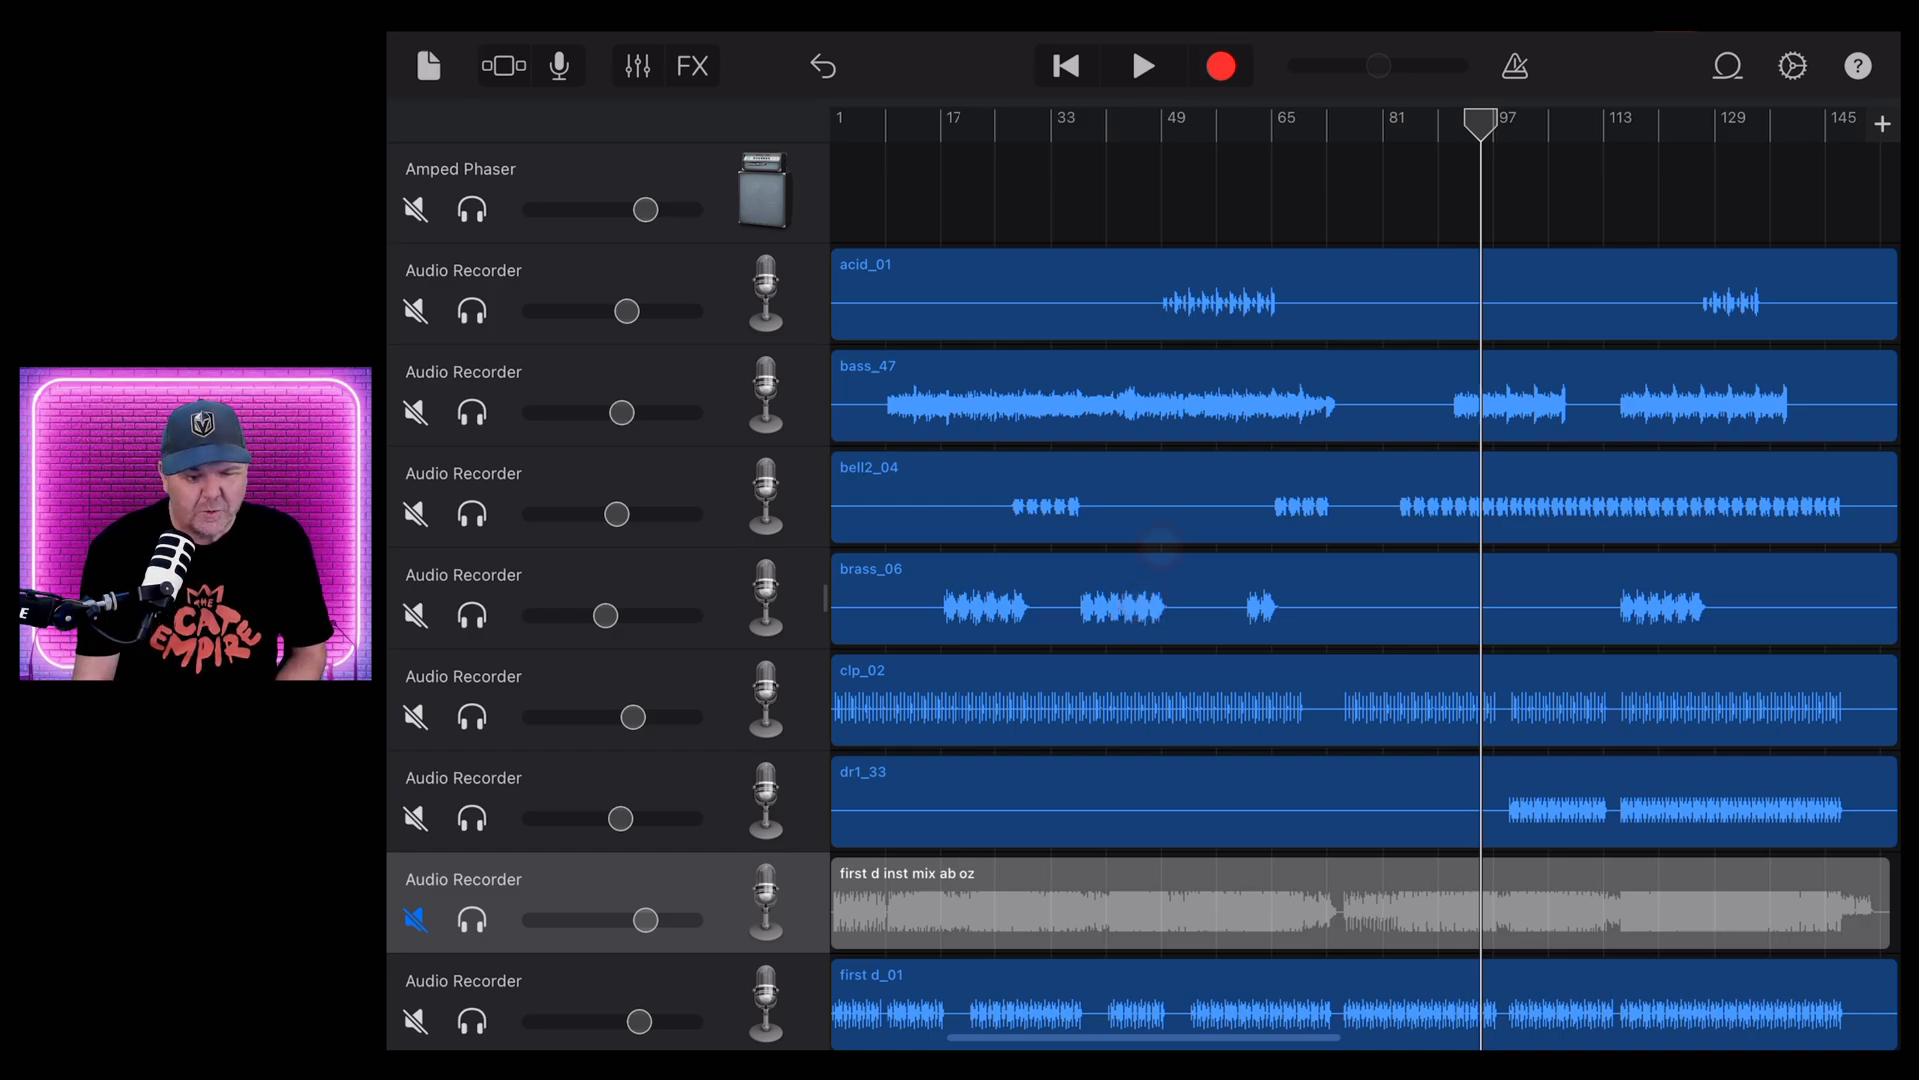
click(1066, 65)
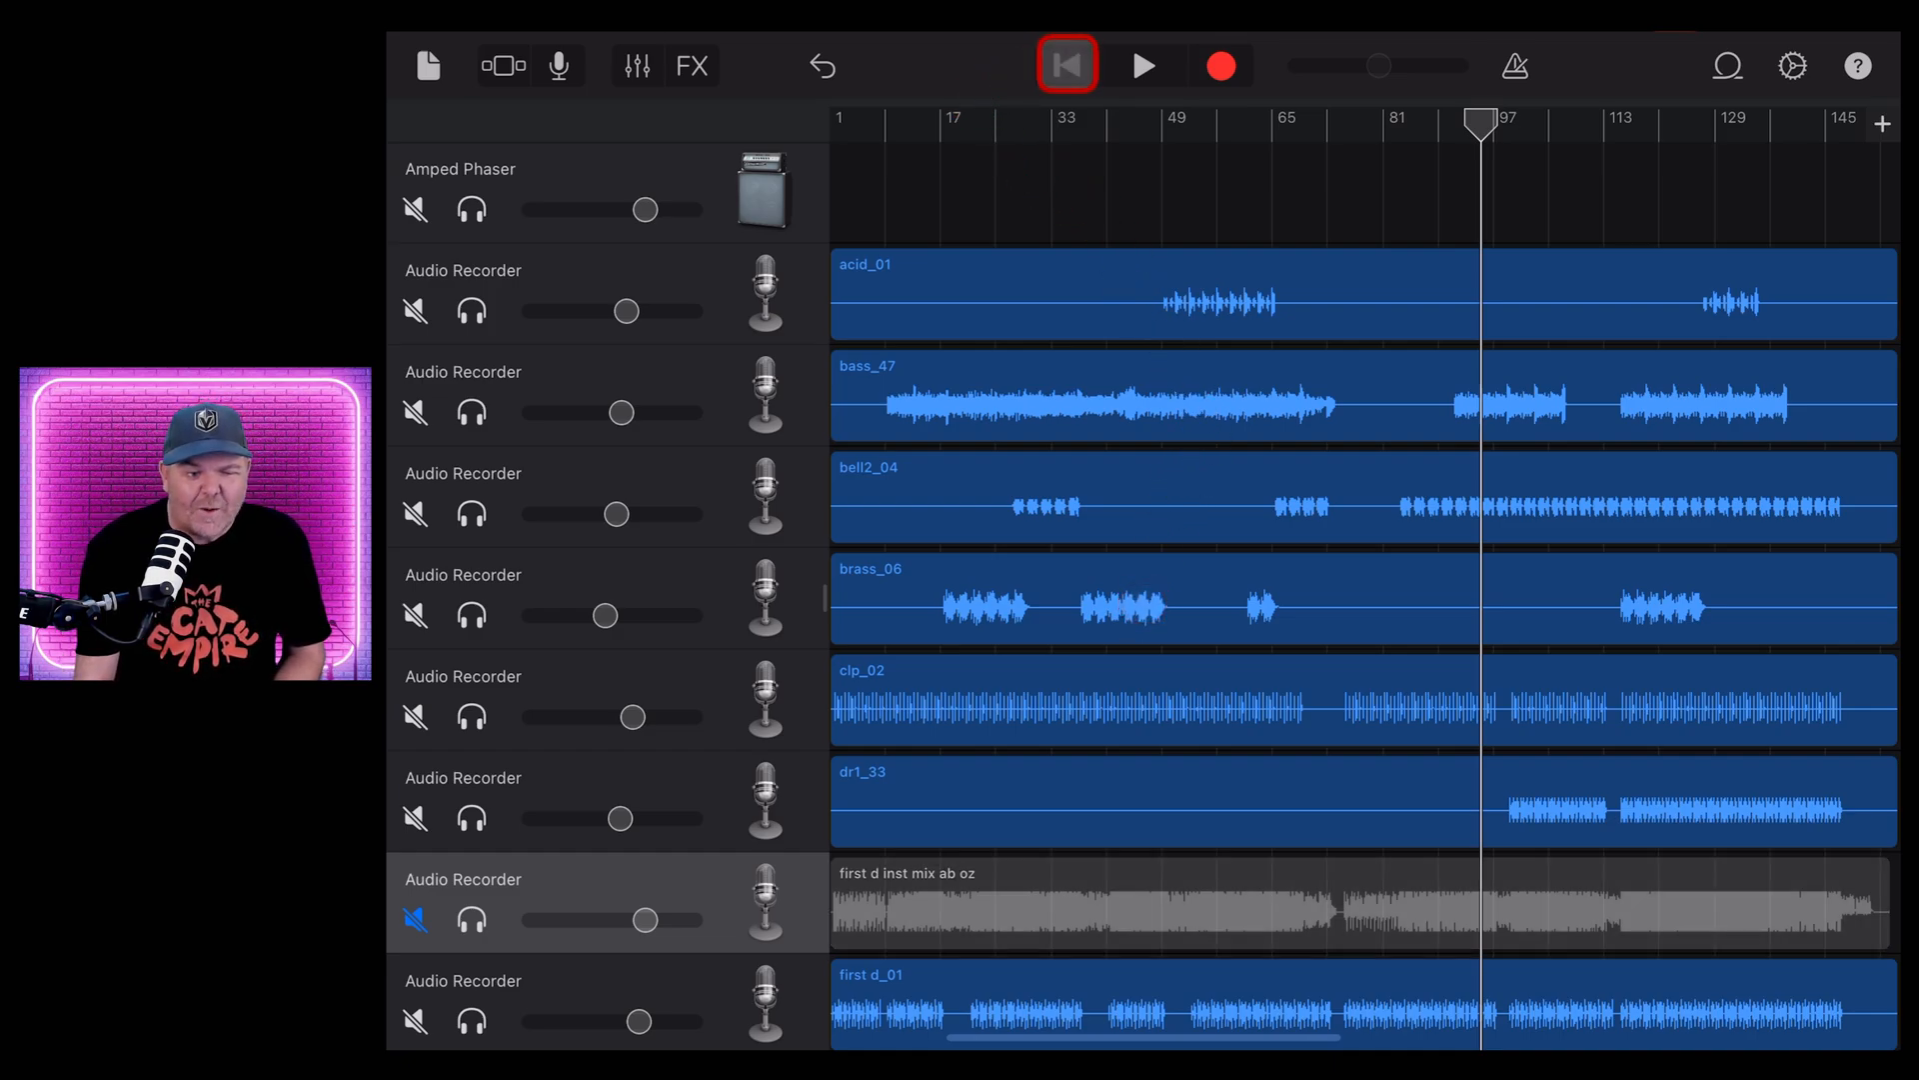
click(1065, 65)
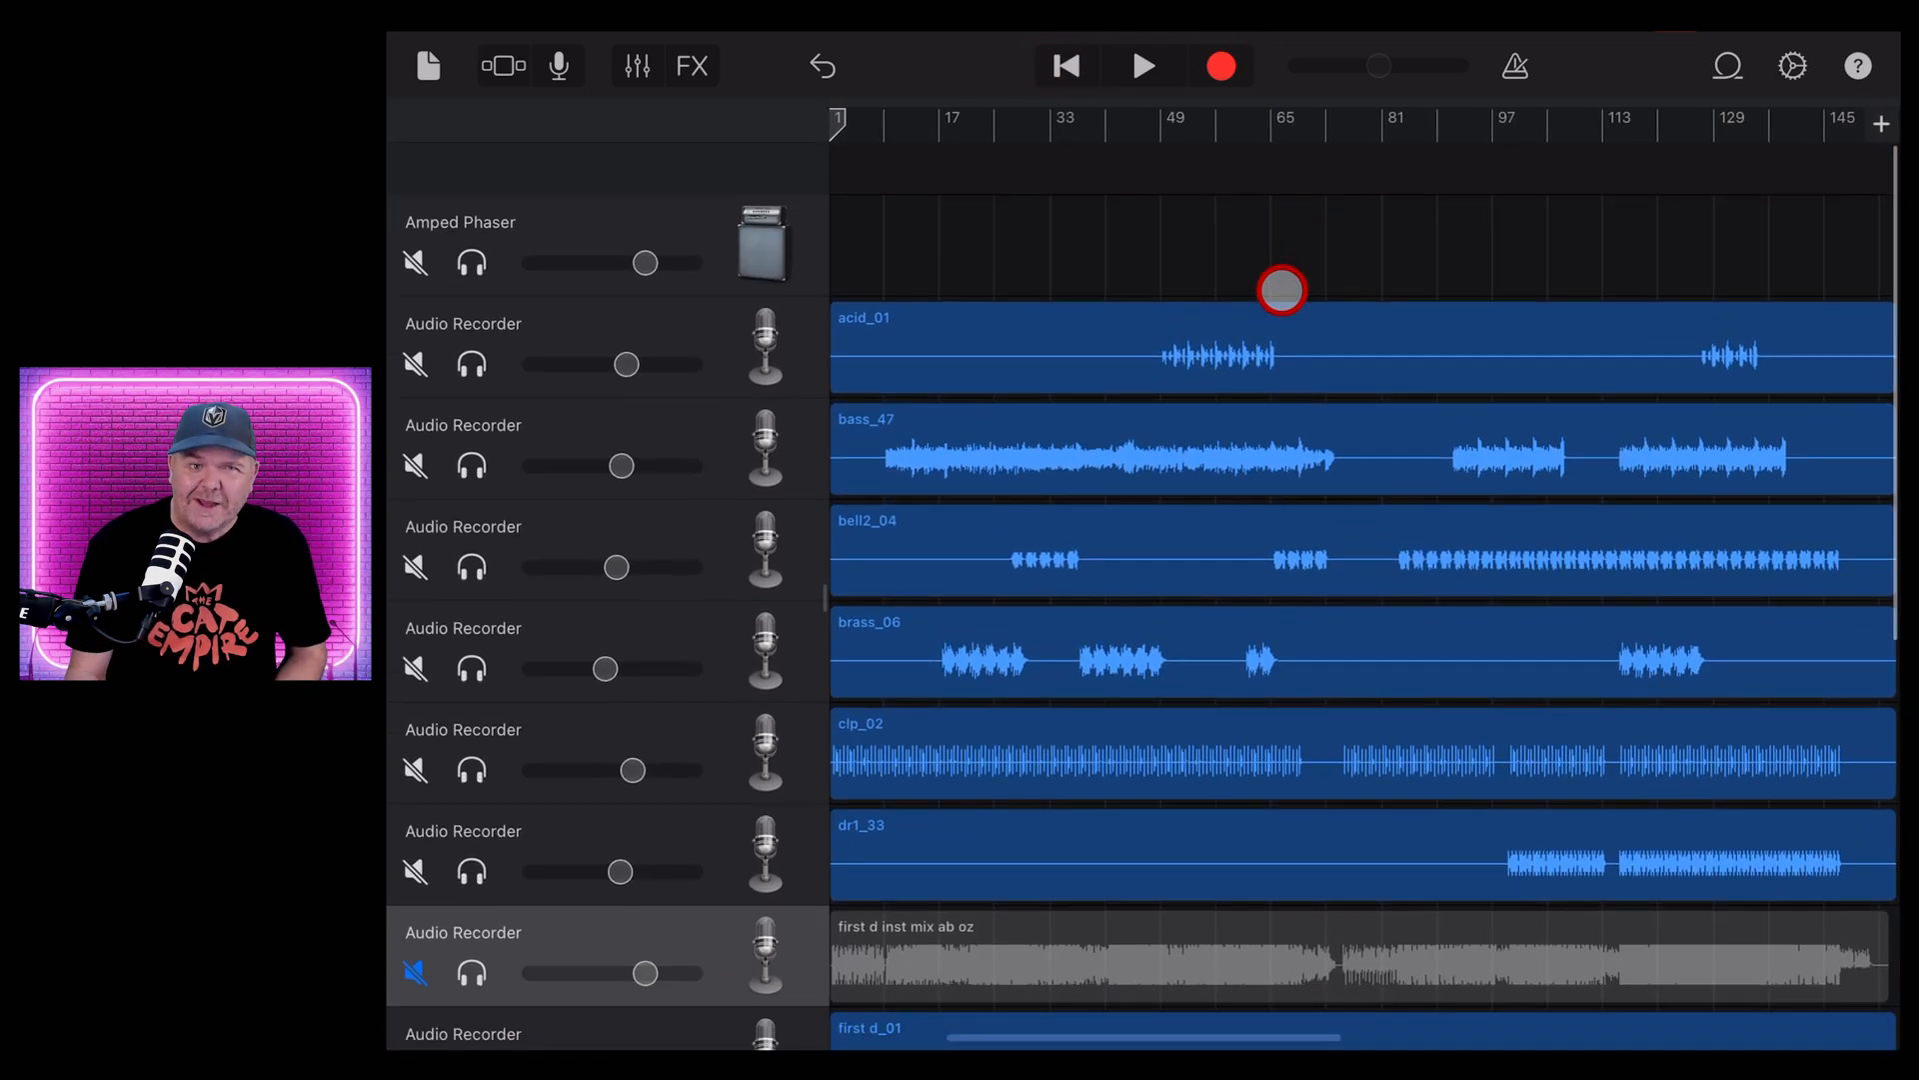
scroll(down, 3)
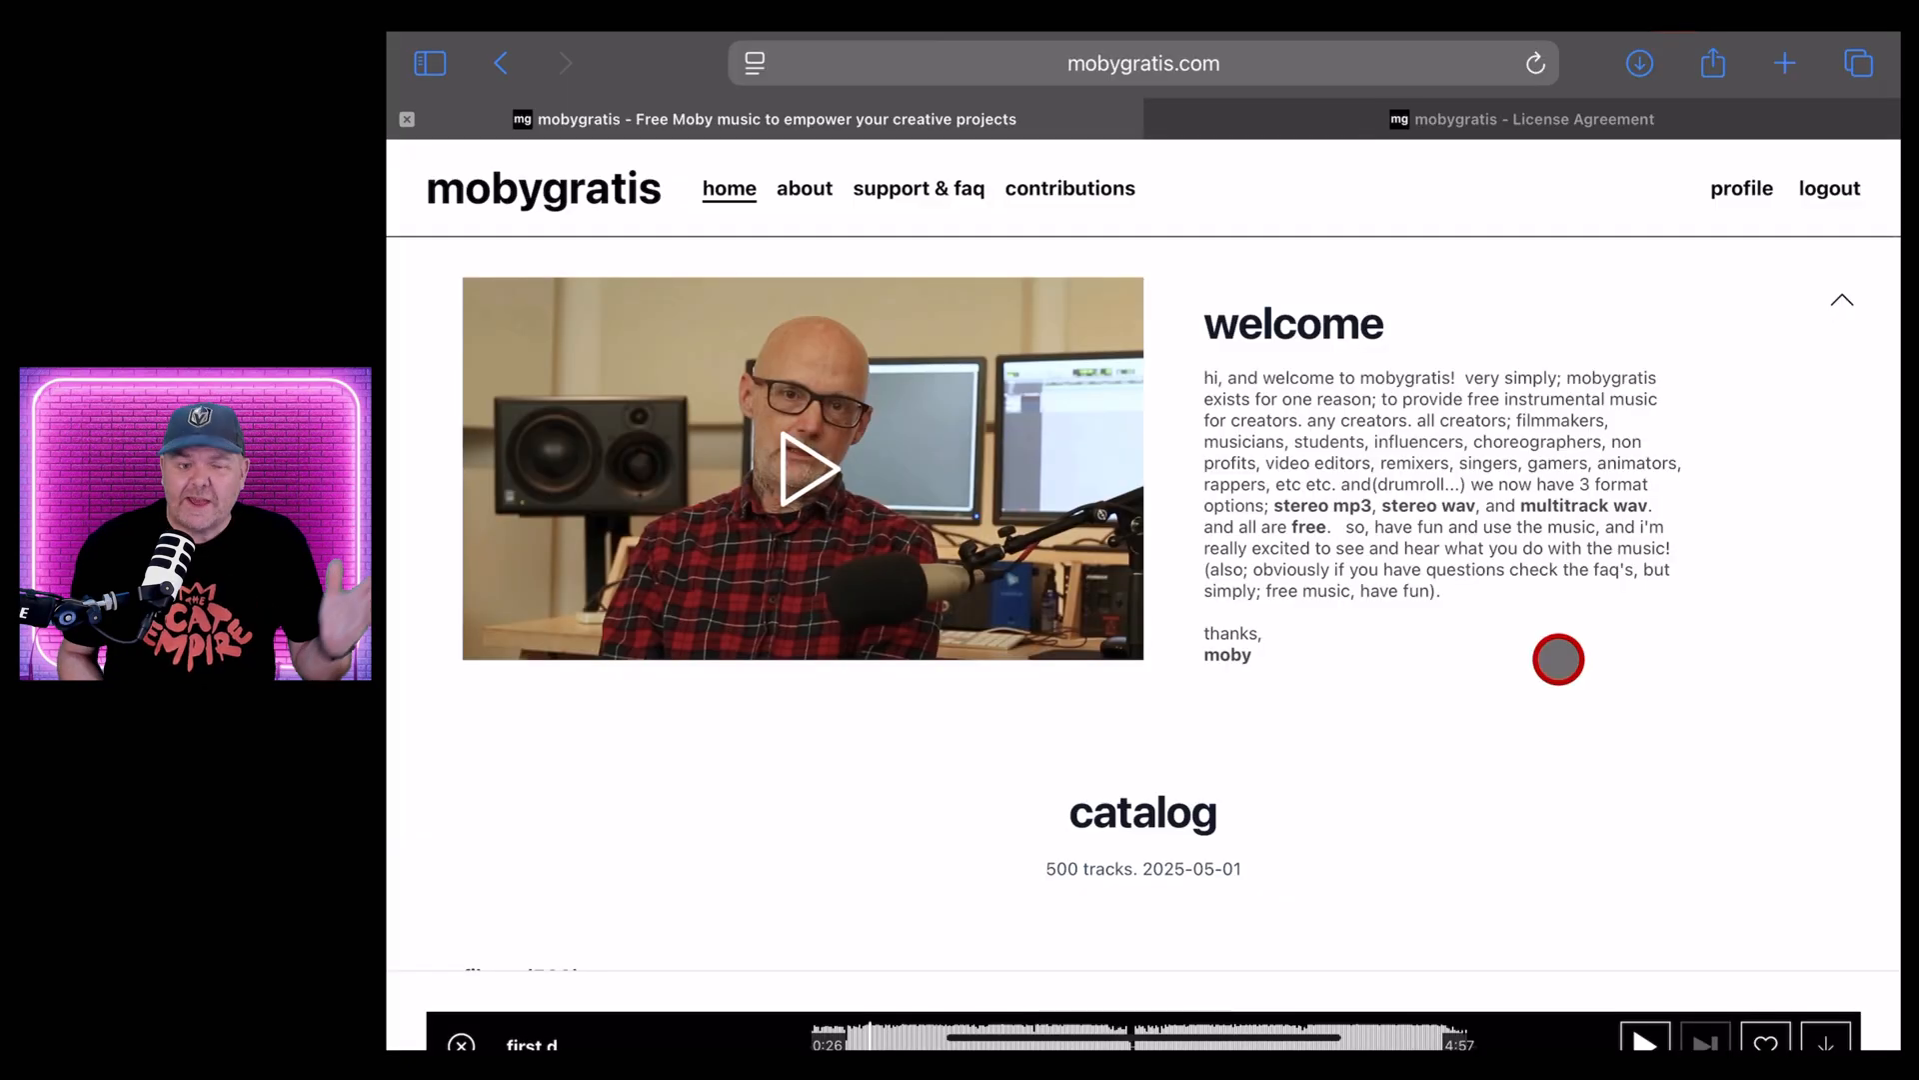
Scroll the mobygratis home page past the welcome video to the unfiltered track catalog
scroll(down, 3)
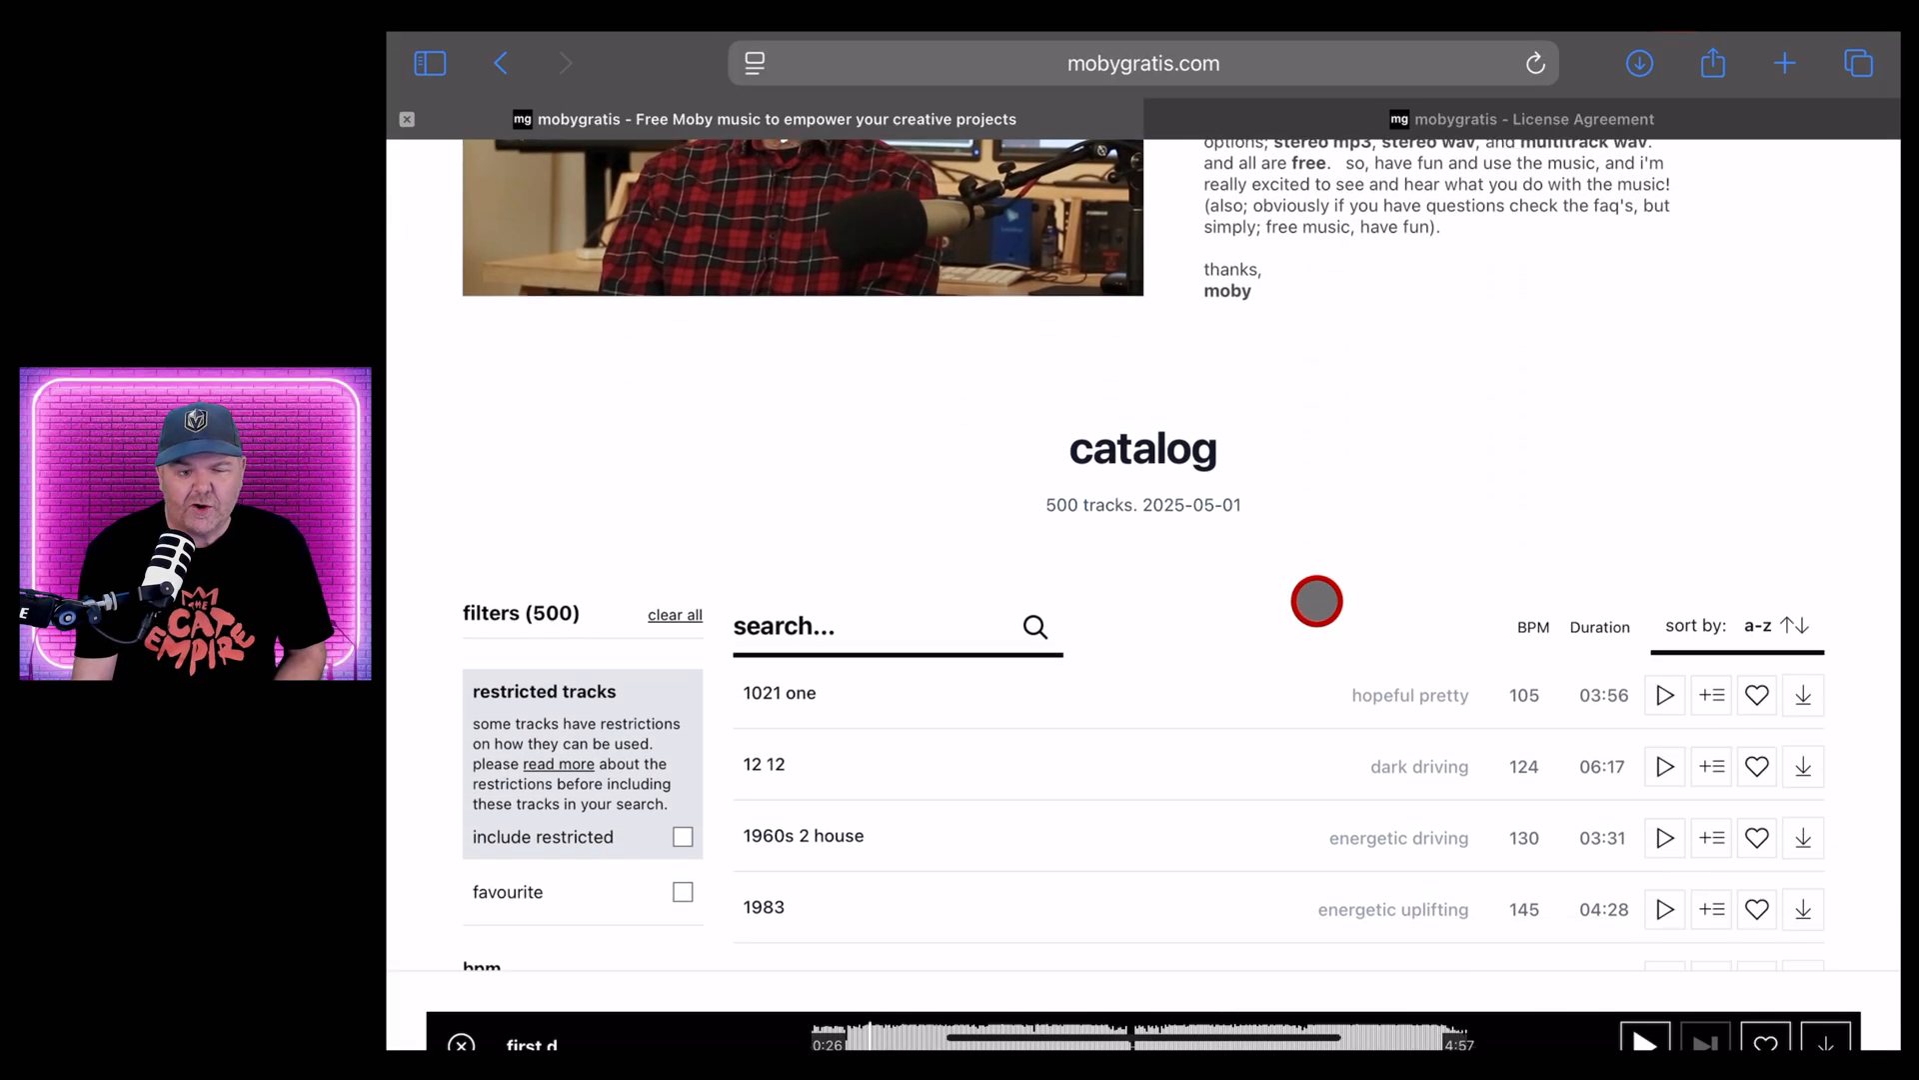
scroll(down, 3)
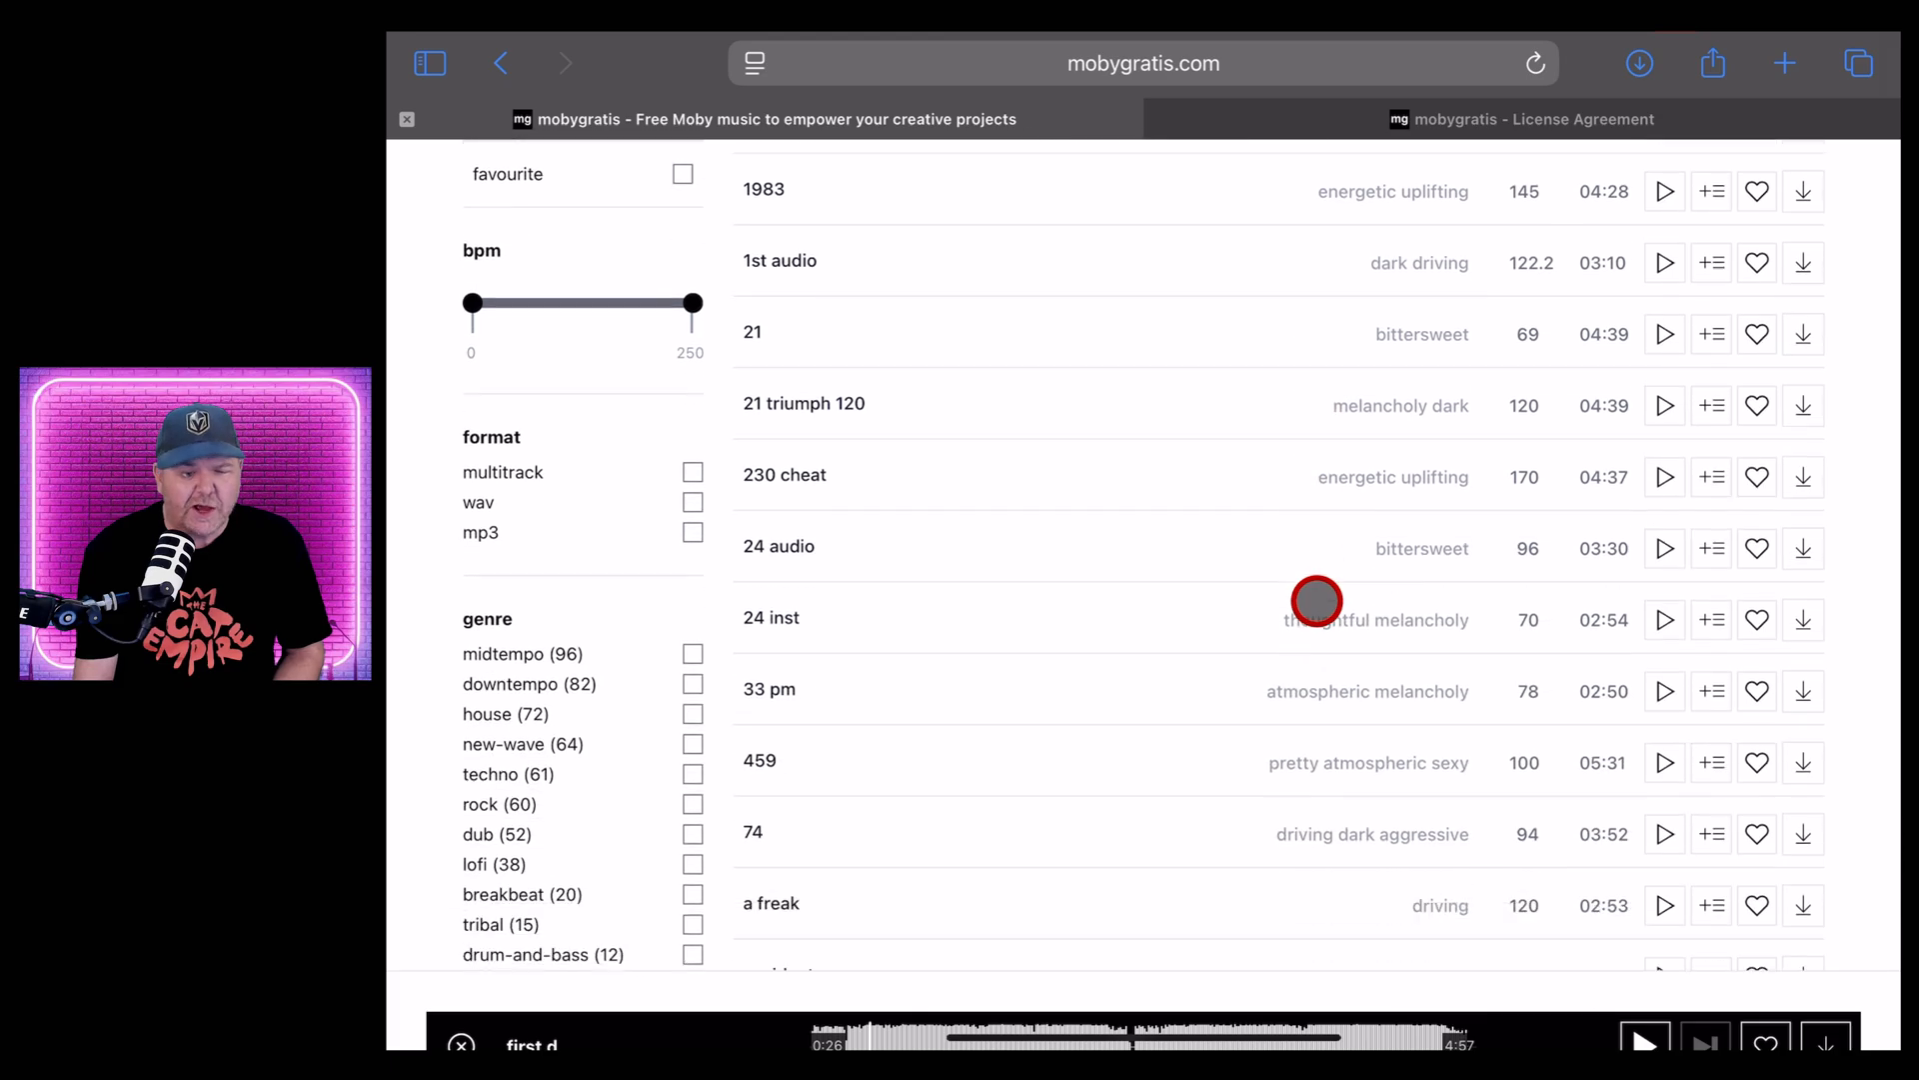